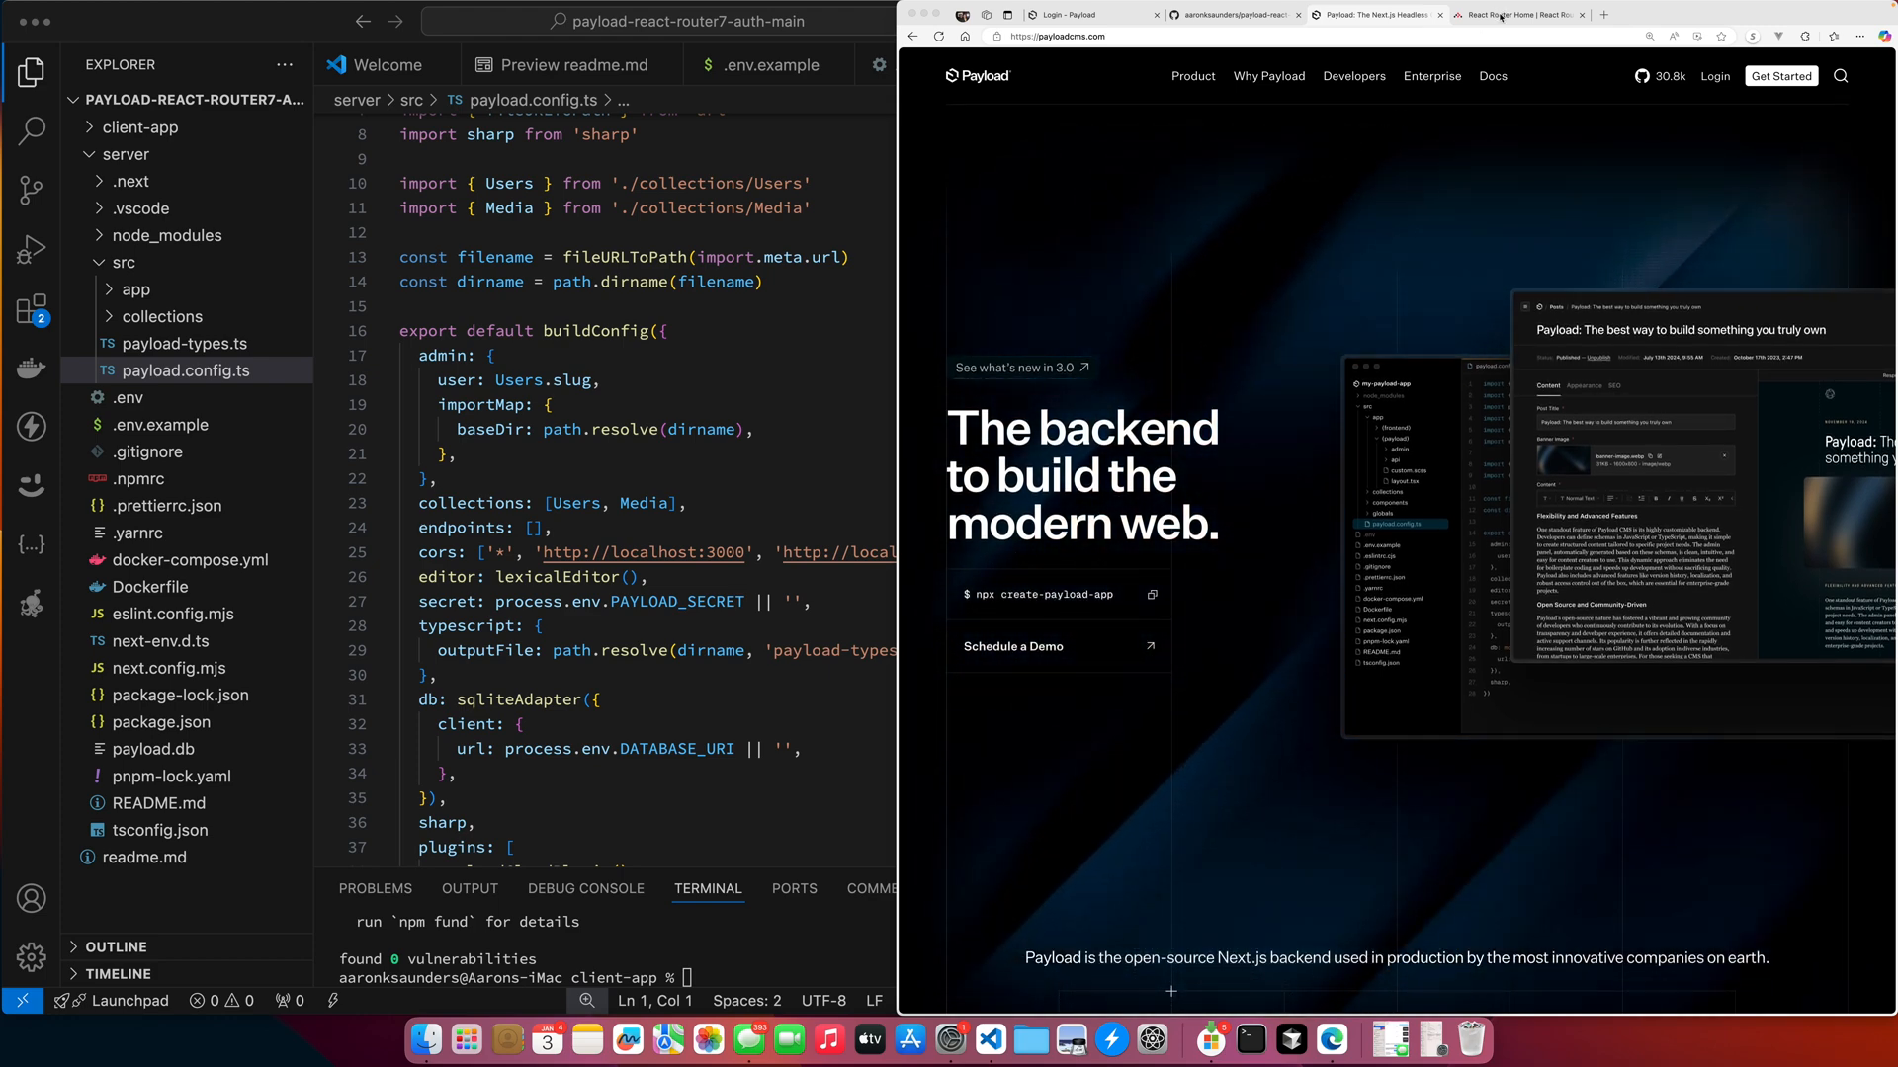
# - Review the 'React Router as a framework' section and its feature list in the React Router docs
pyautogui.click(1516, 14)
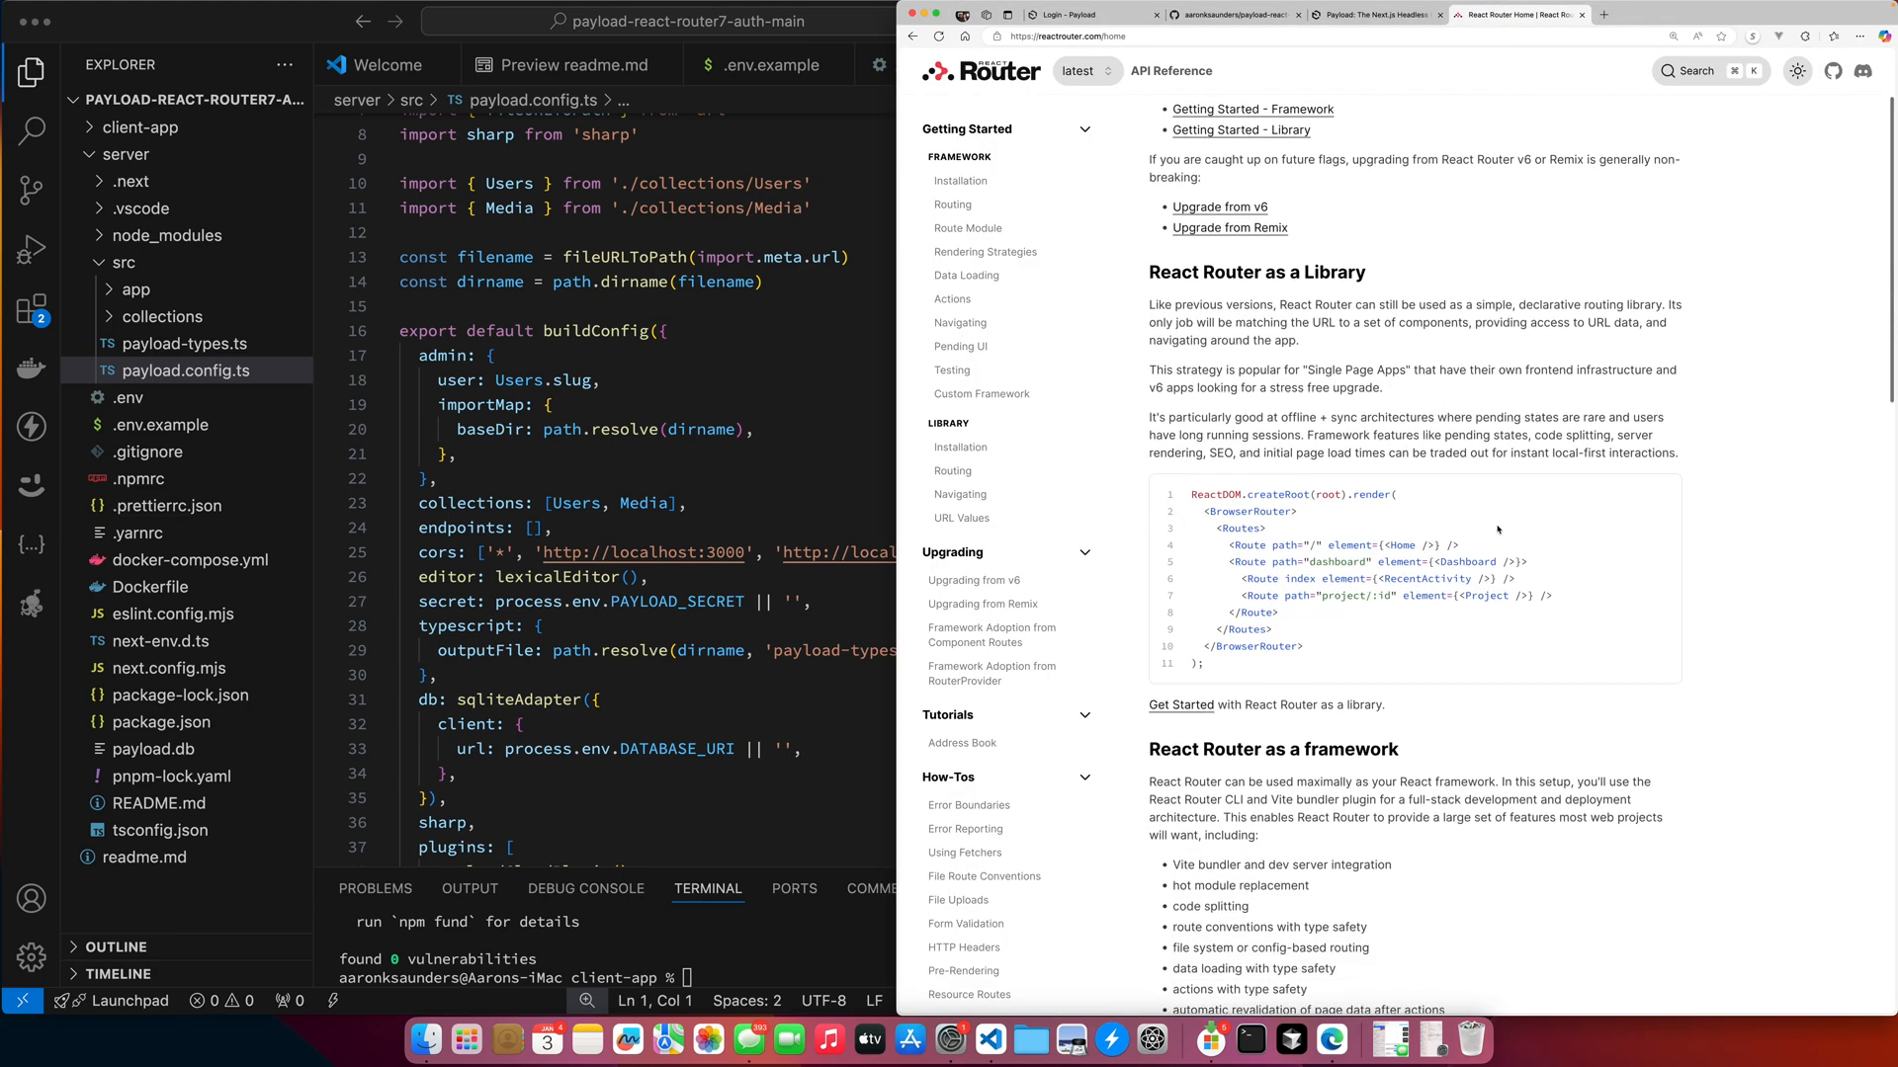
pyautogui.scroll(-3)
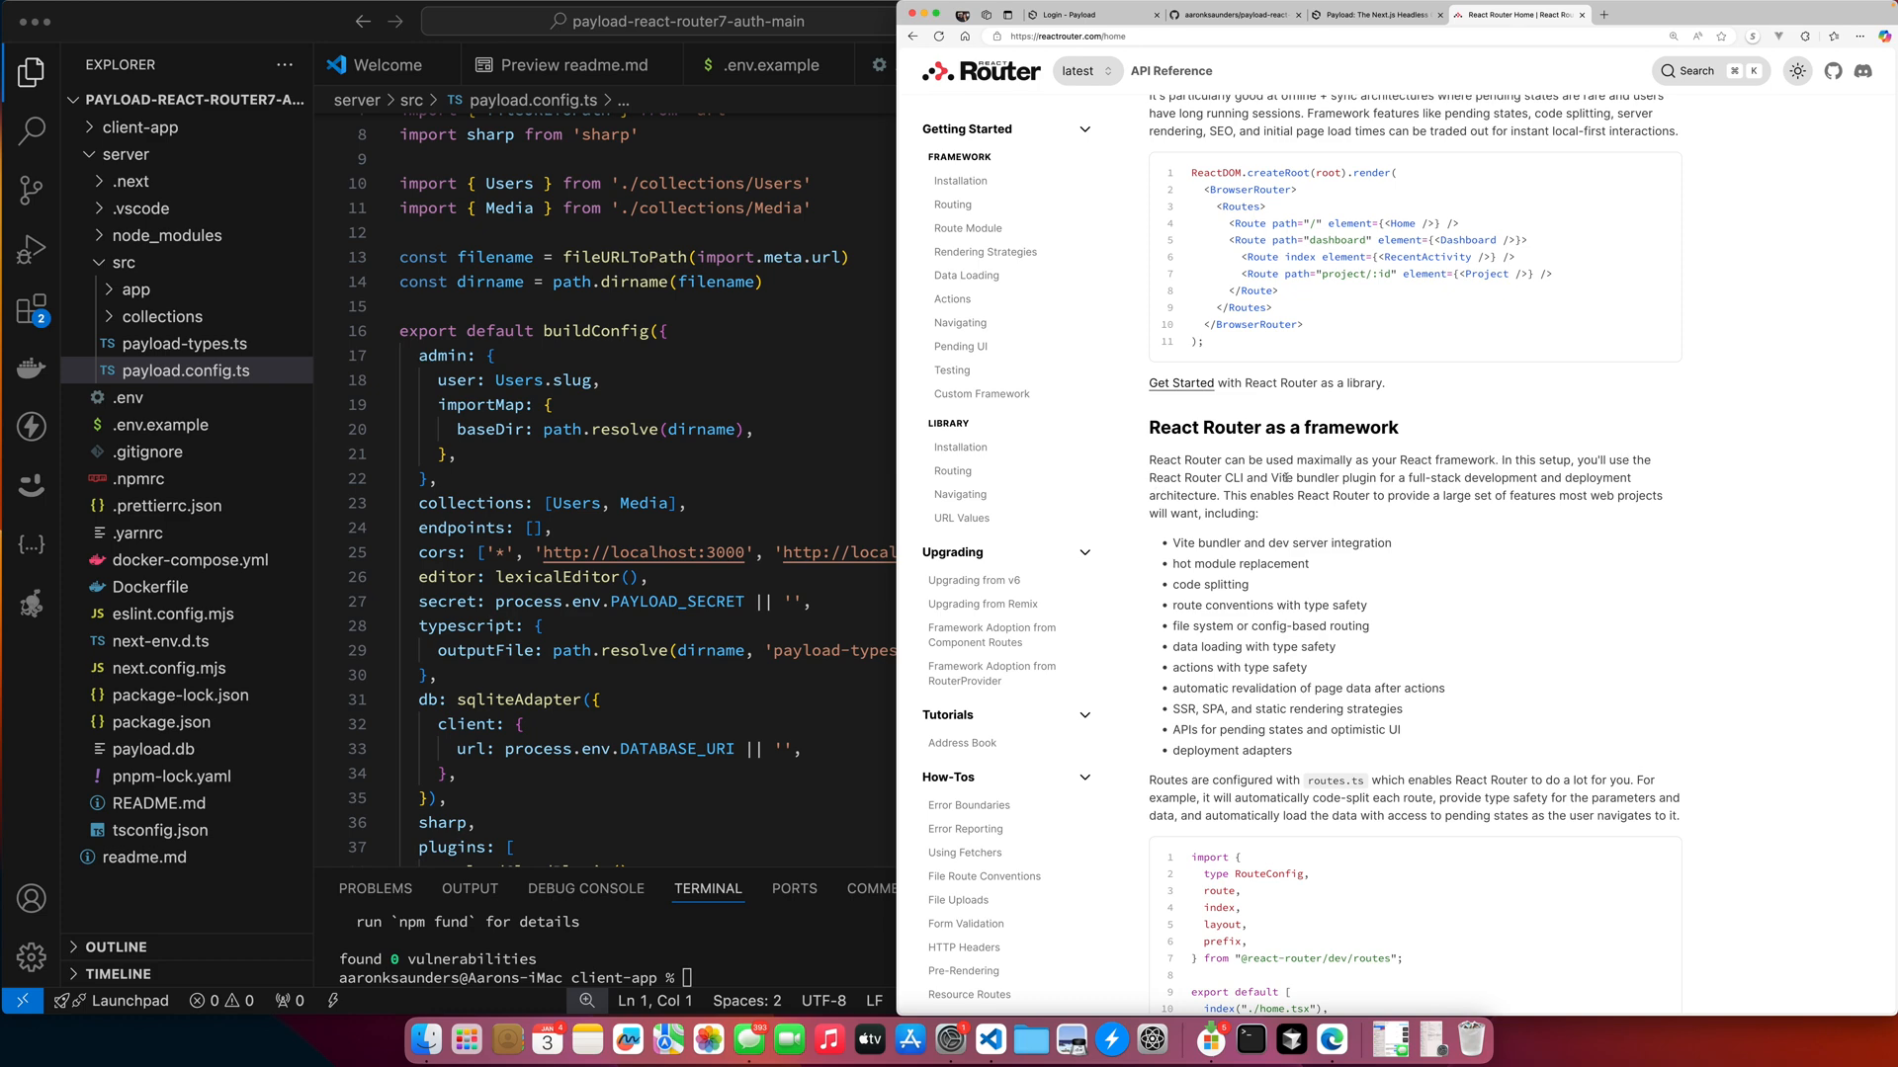
pyautogui.moveTo(1315, 757)
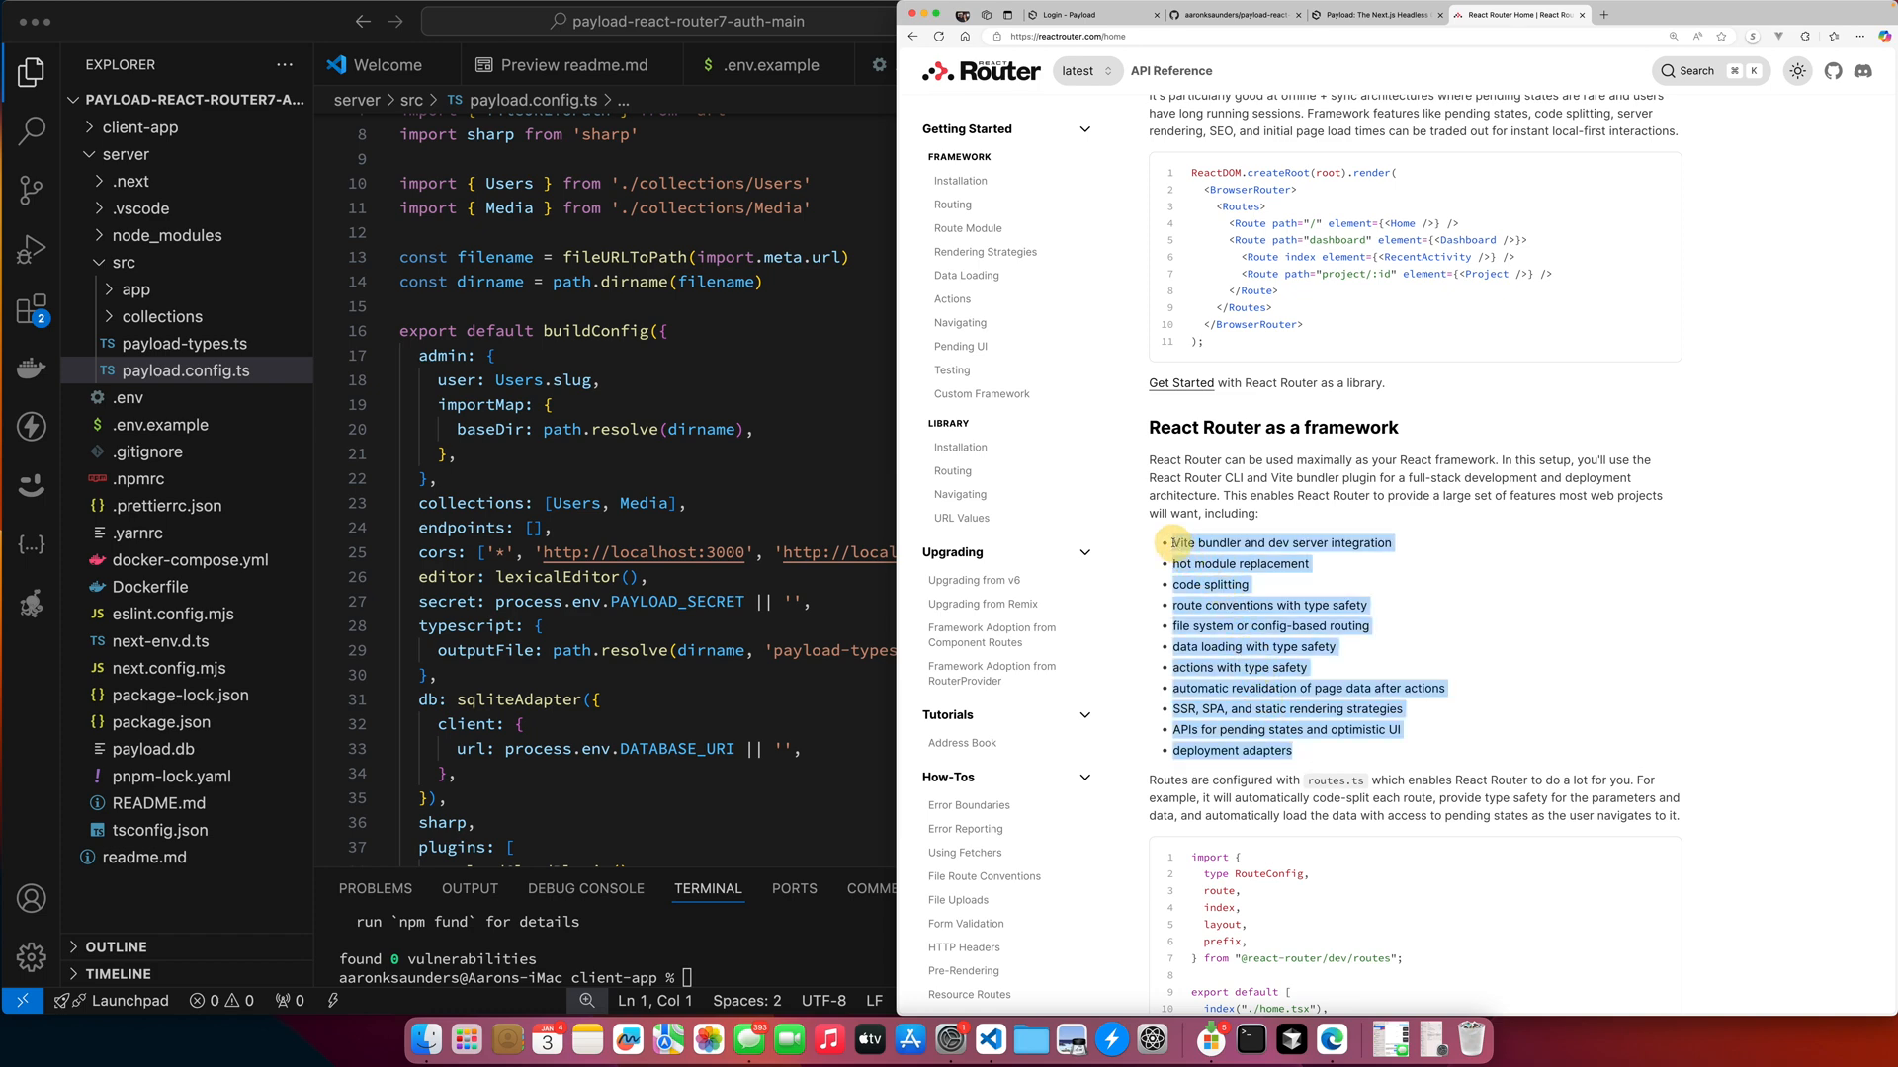
pyautogui.moveTo(1389, 688)
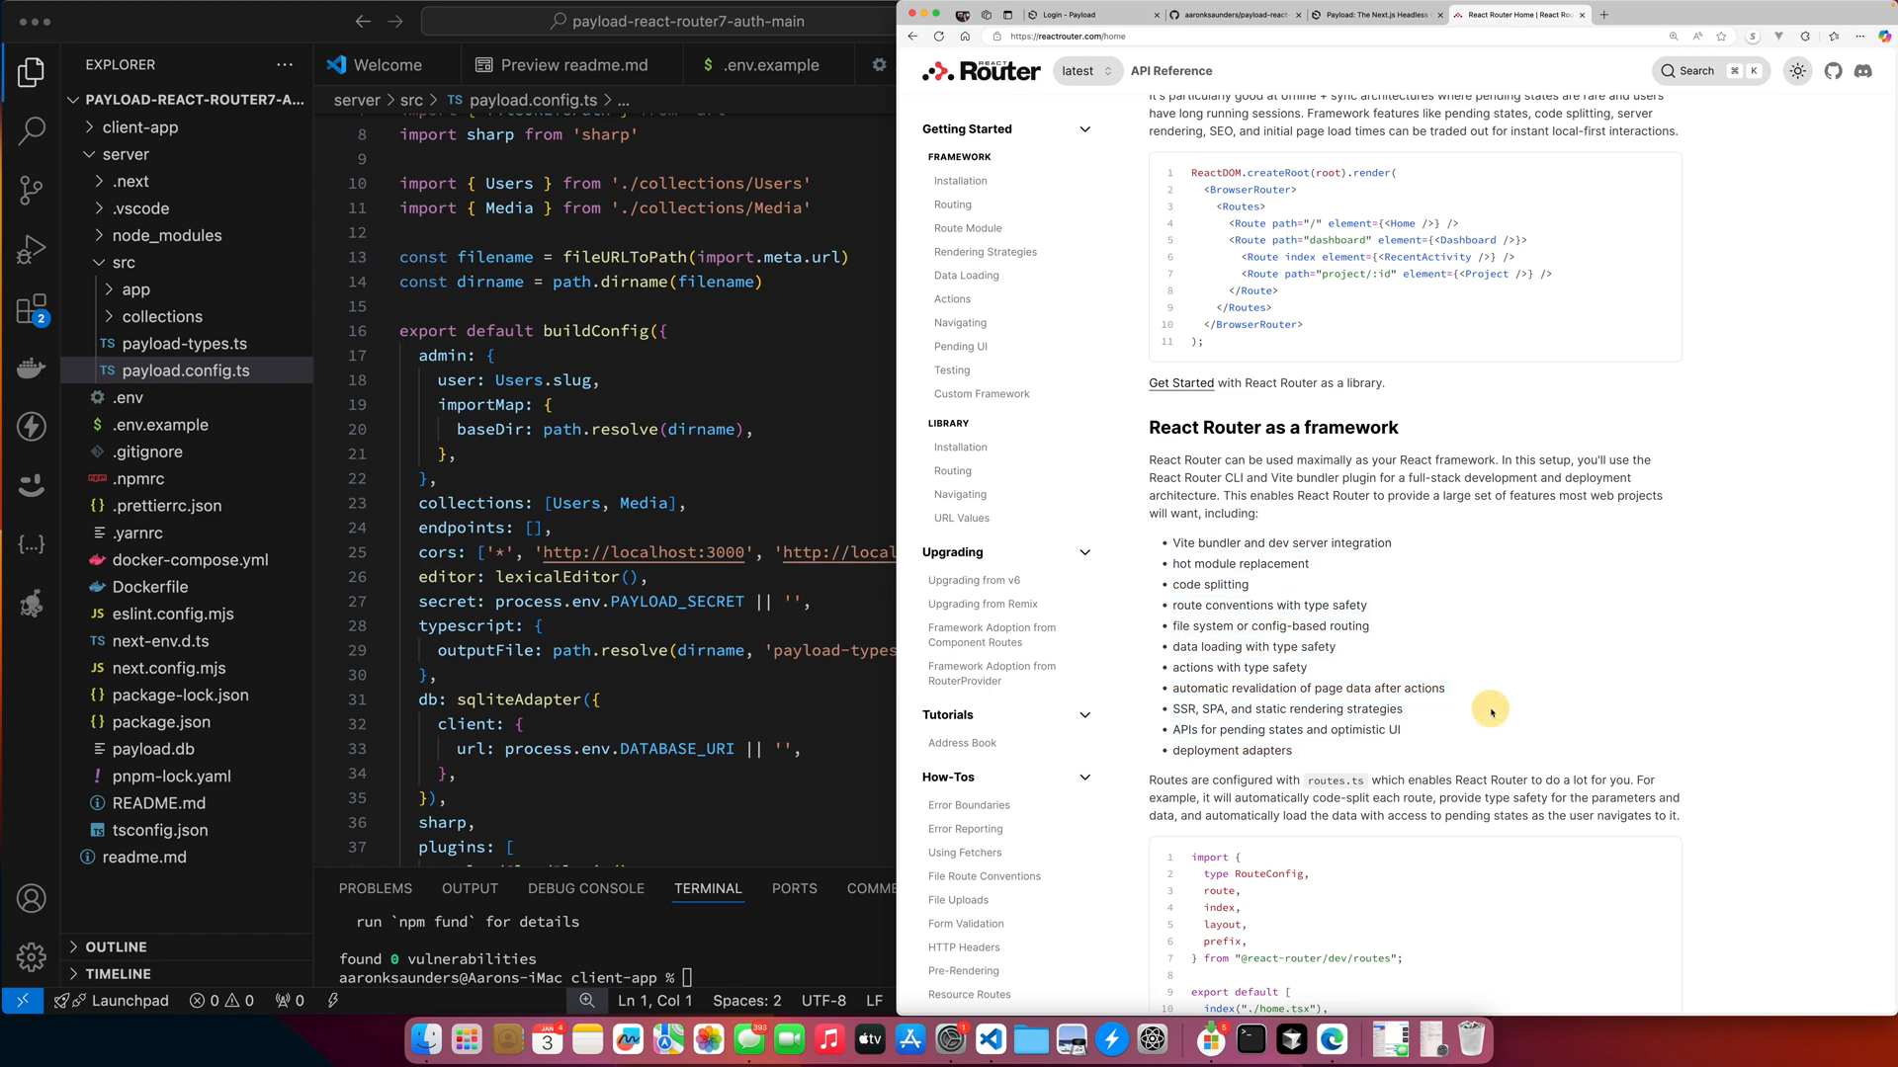
pyautogui.scroll(-3)
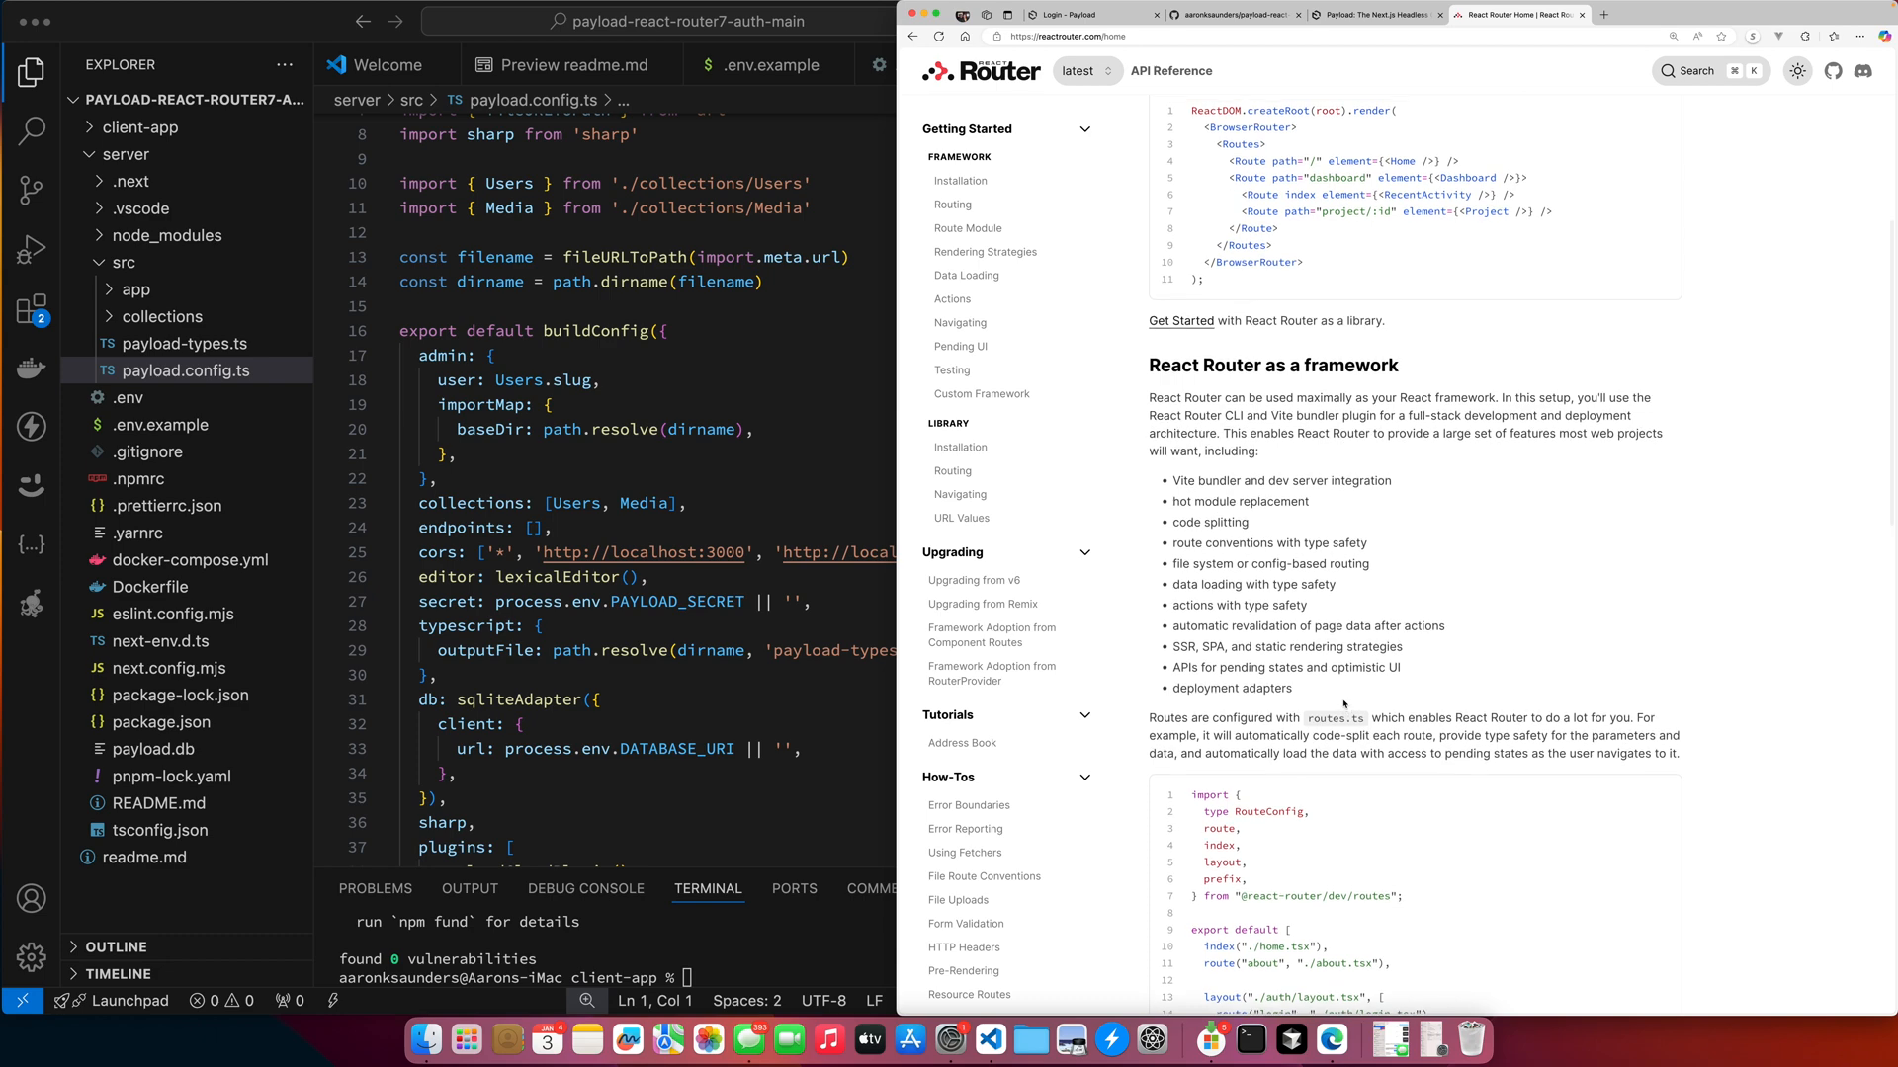
pyautogui.scroll(3)
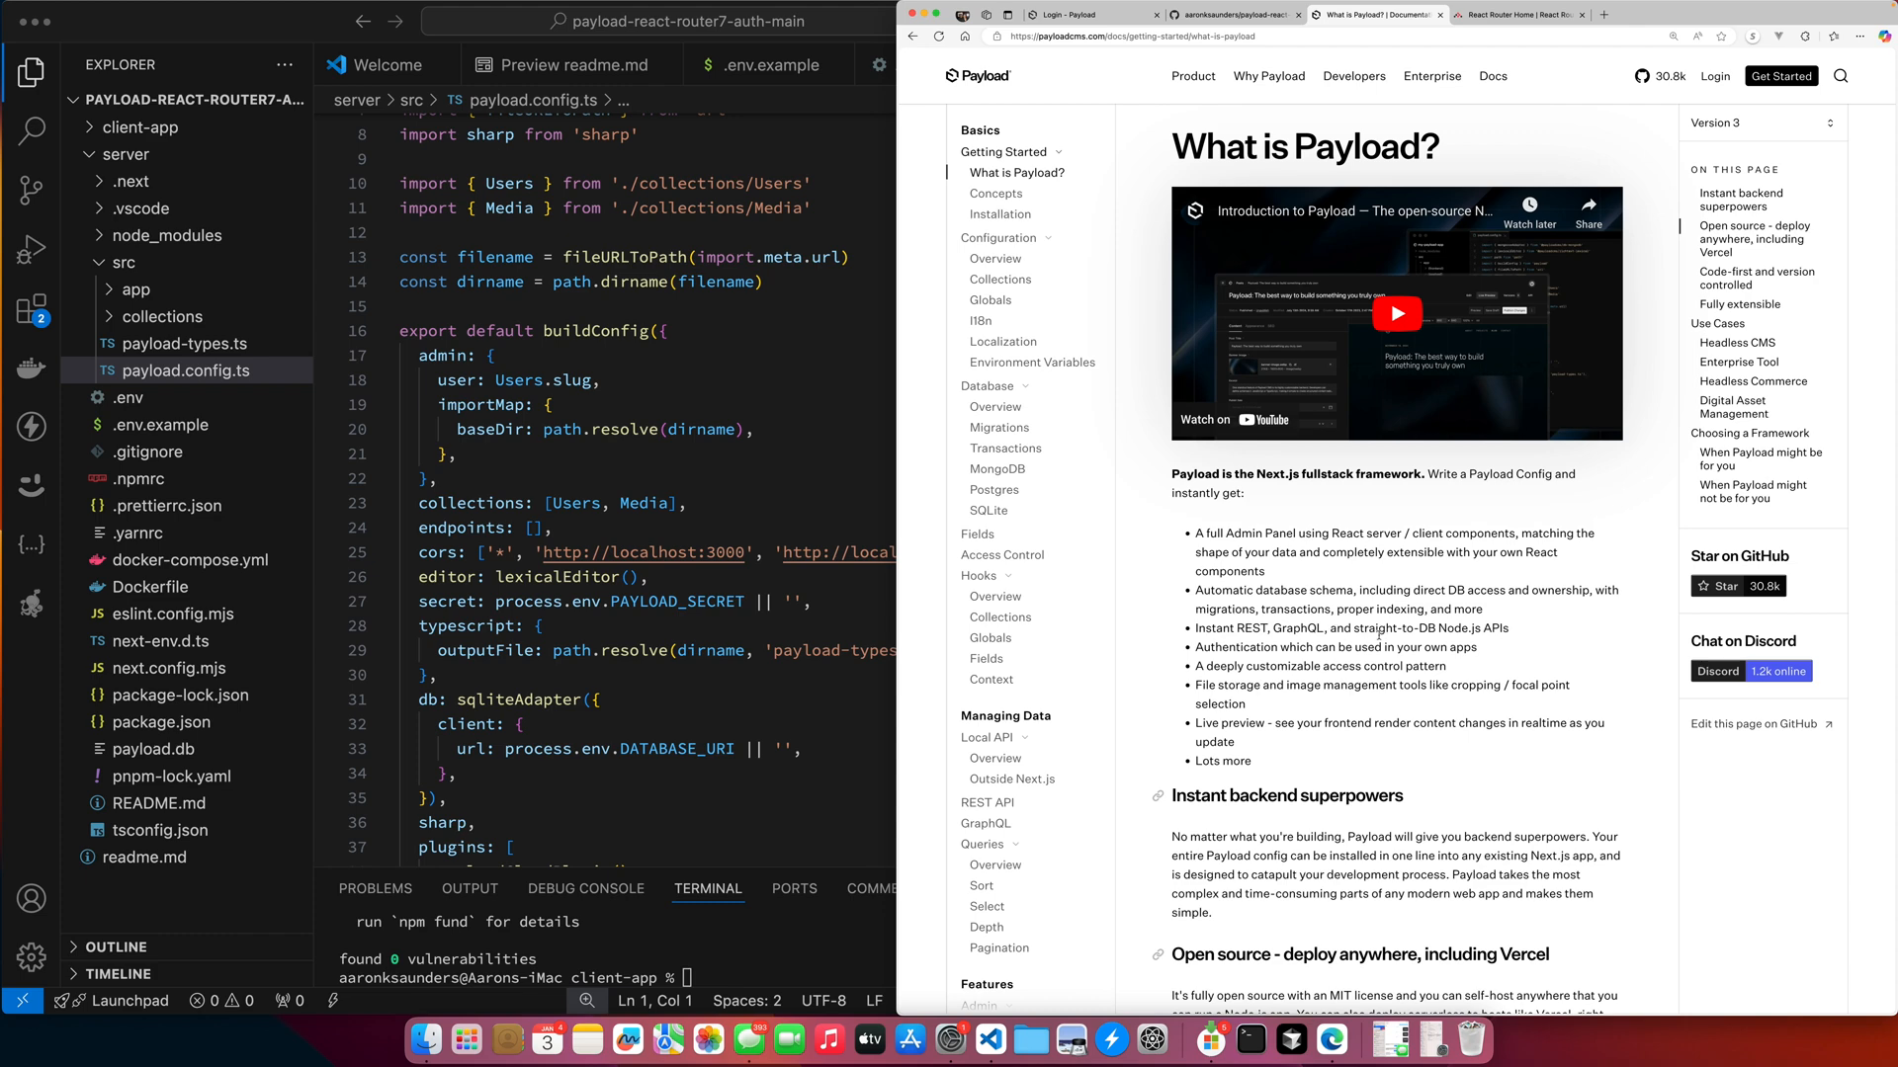
# - Read through Payload's feature list on the What is Payload? page
pyautogui.scroll(-3)
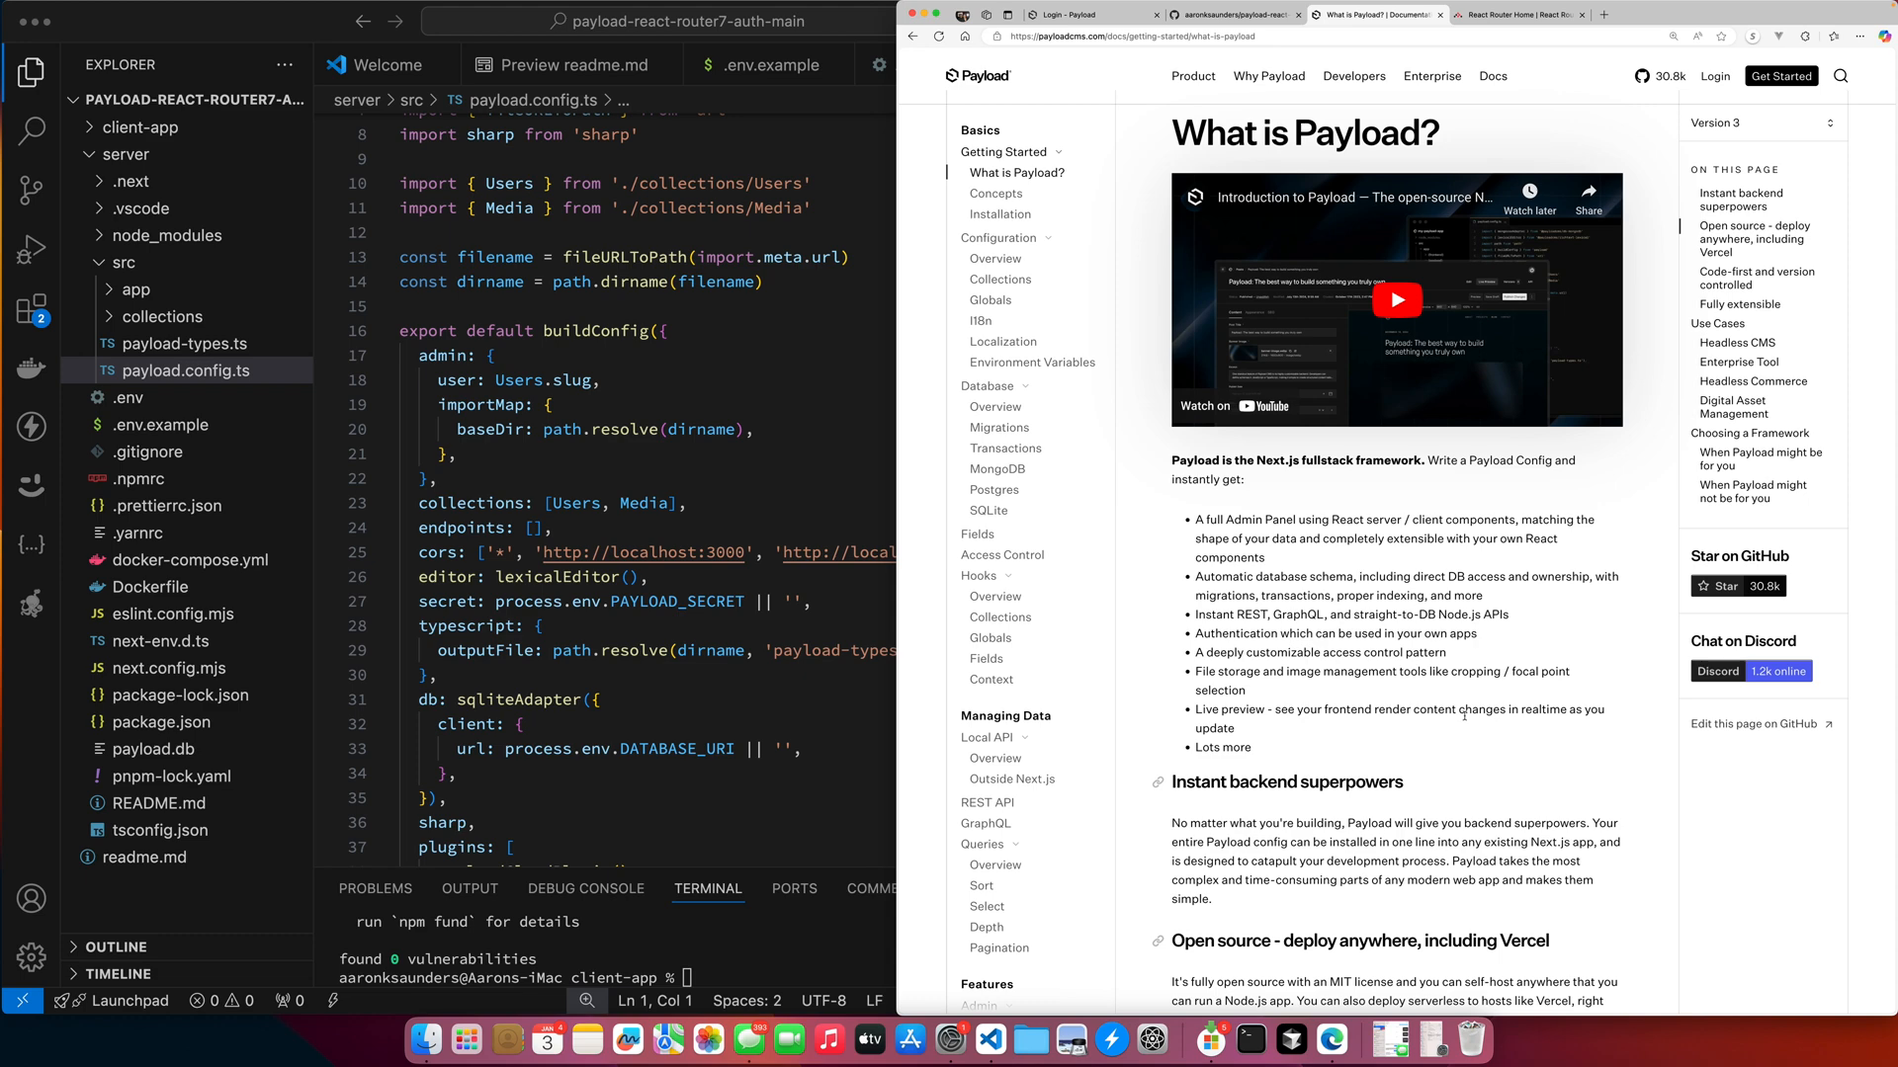
pyautogui.moveTo(1222, 504)
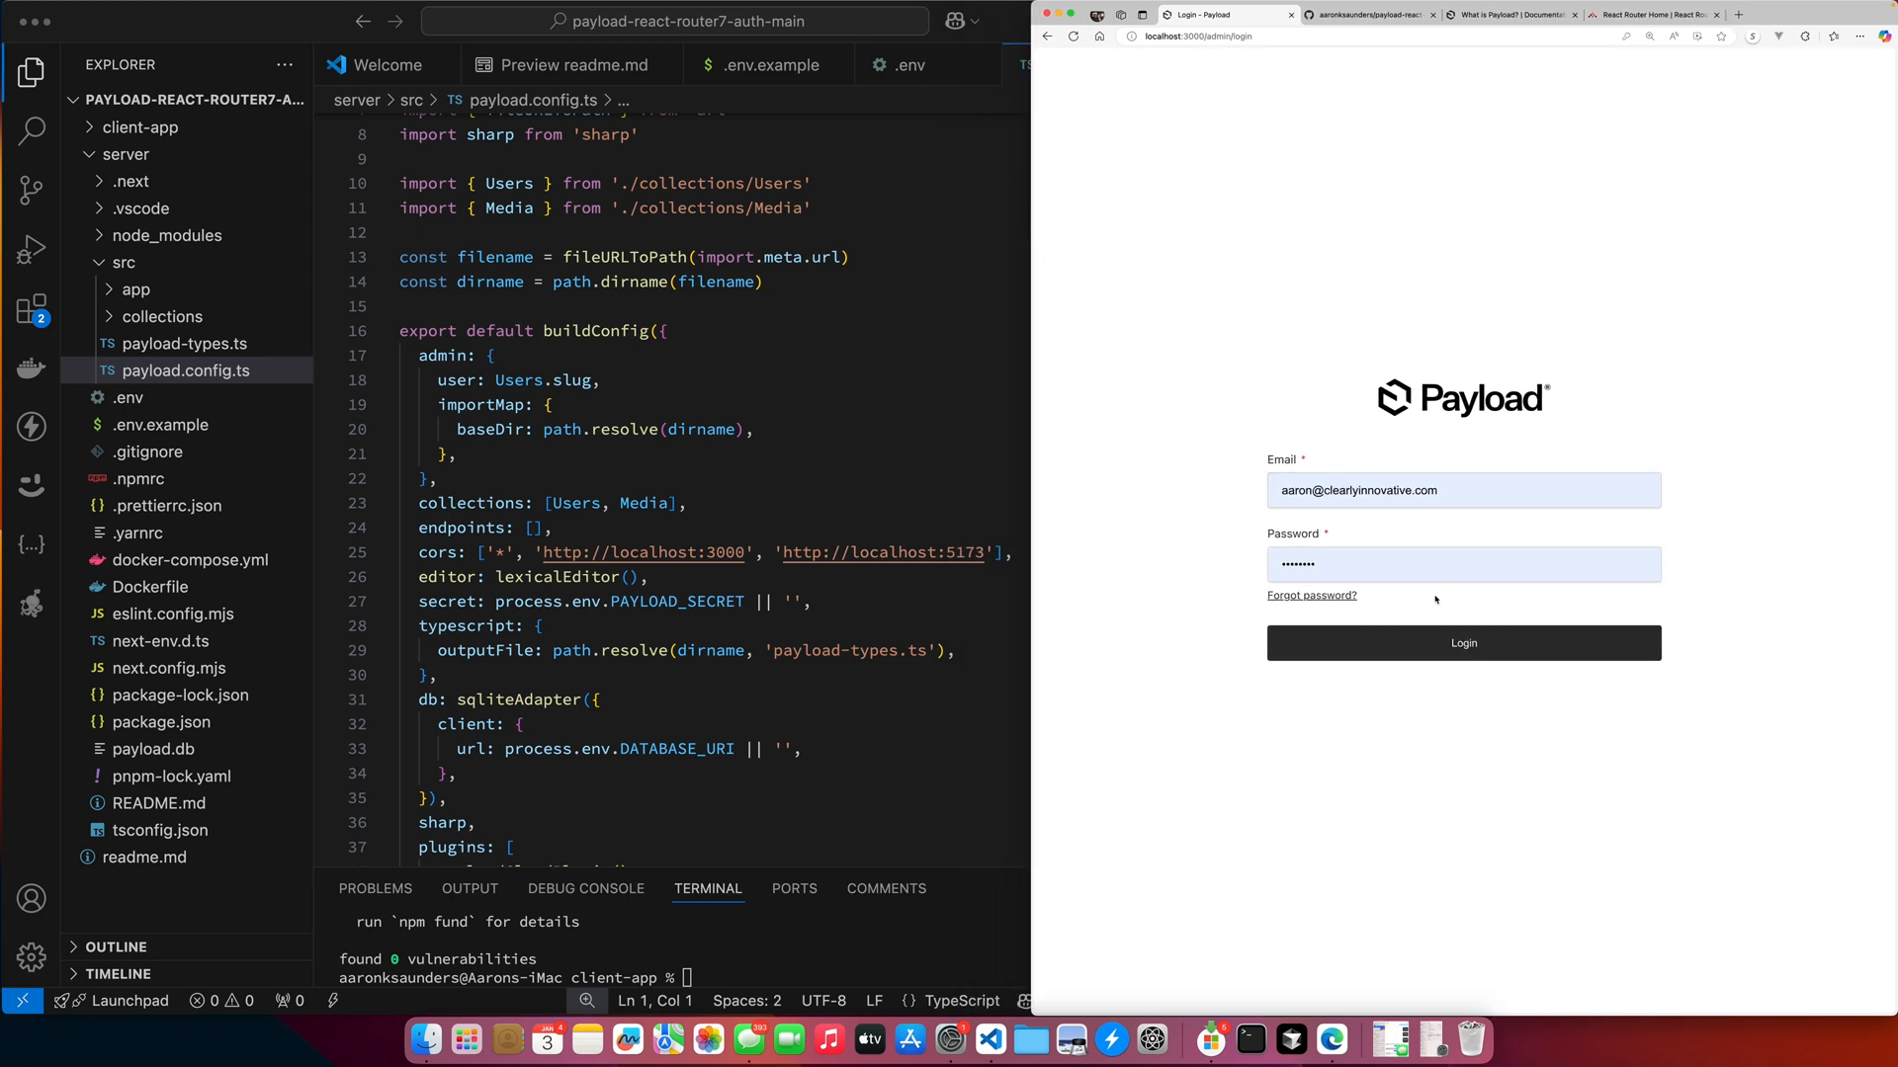
# - Sign in to Payload Admin and review the two accounts in the Users collection
pyautogui.click(1463, 642)
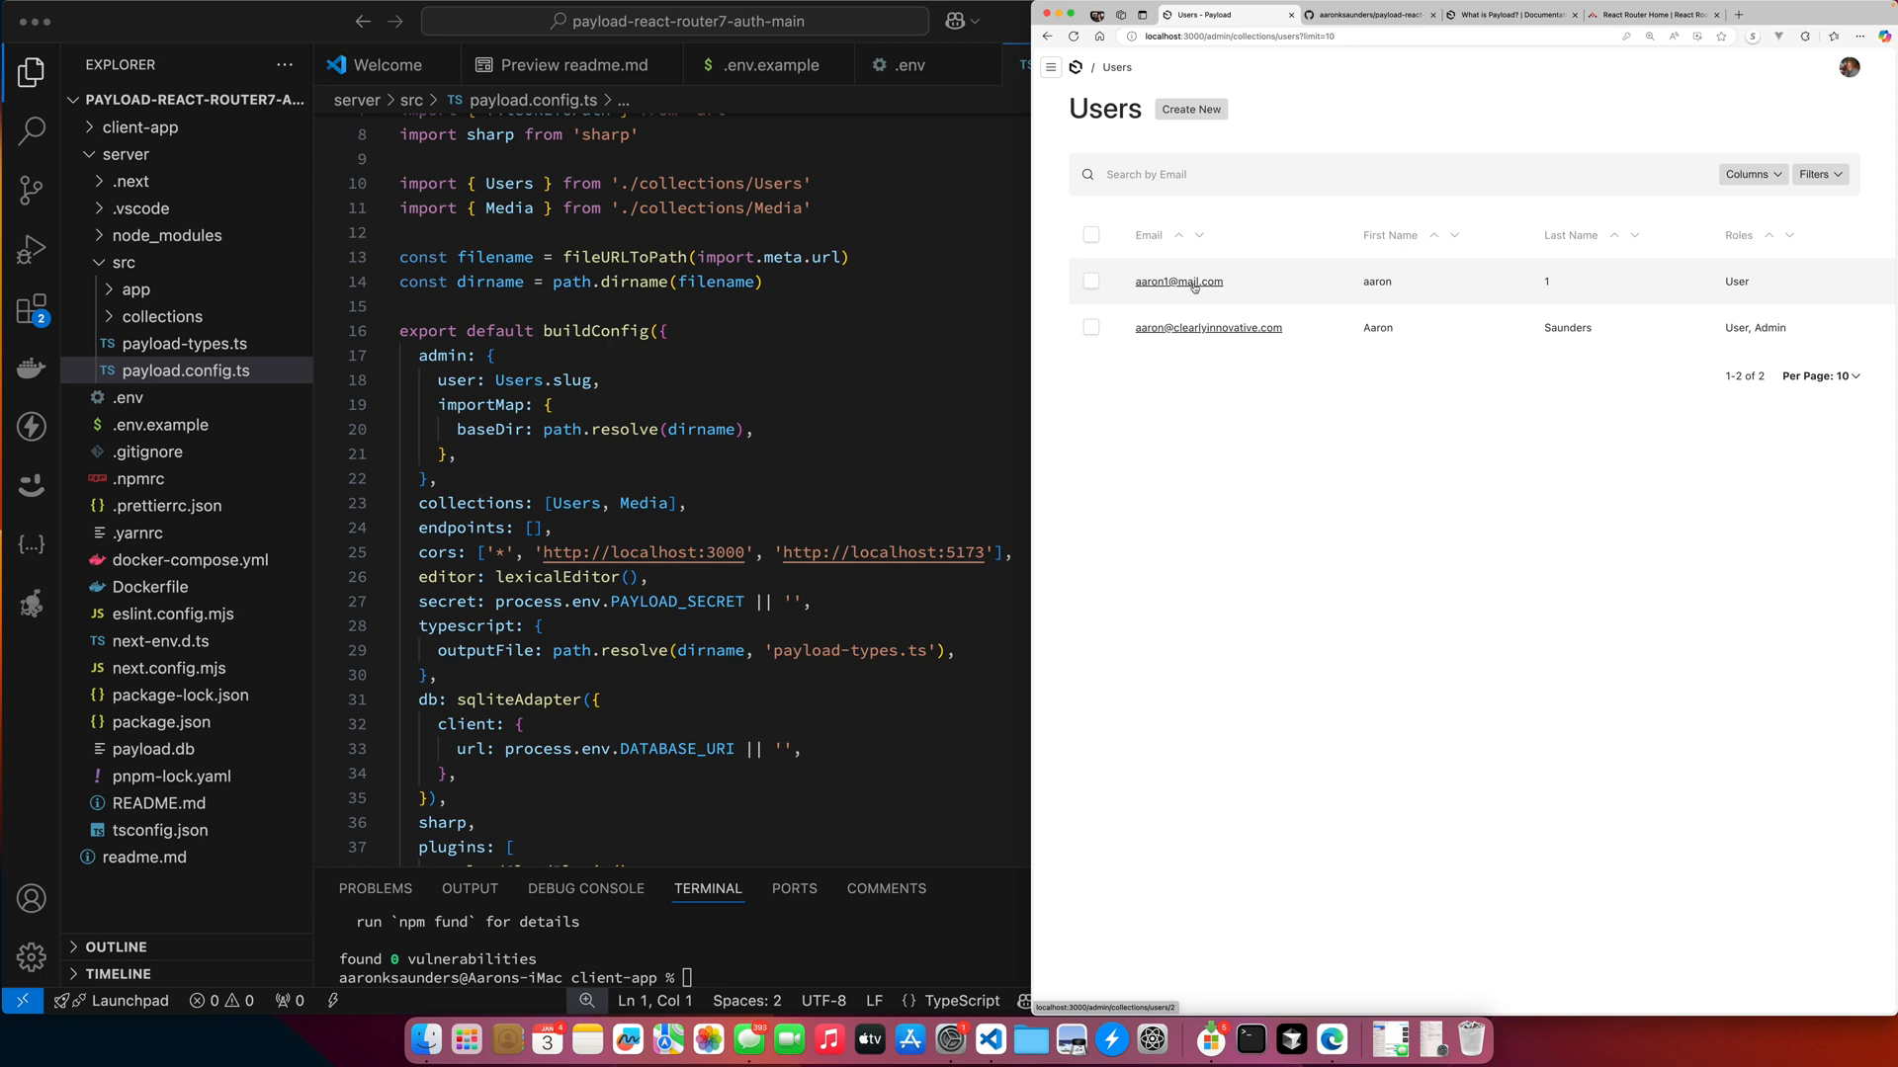
pyautogui.moveTo(1756, 290)
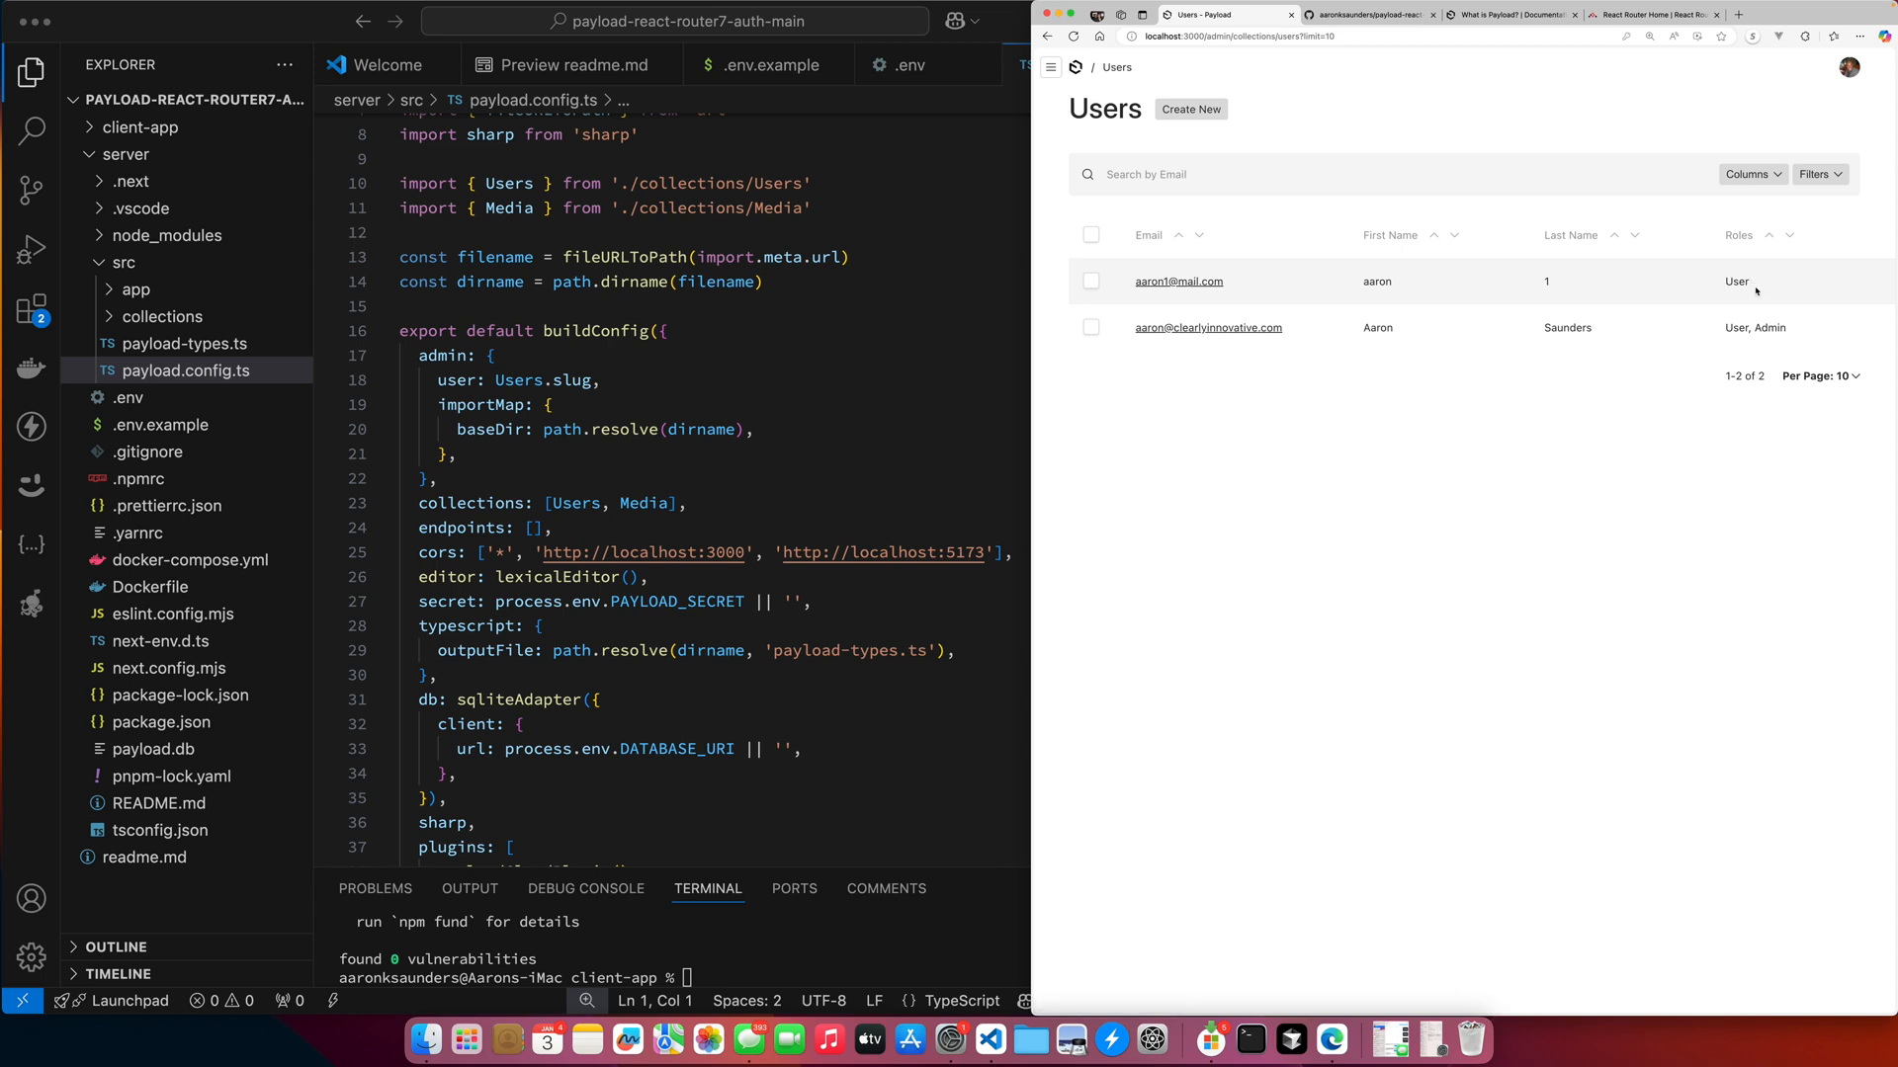
pyautogui.moveTo(1759, 279)
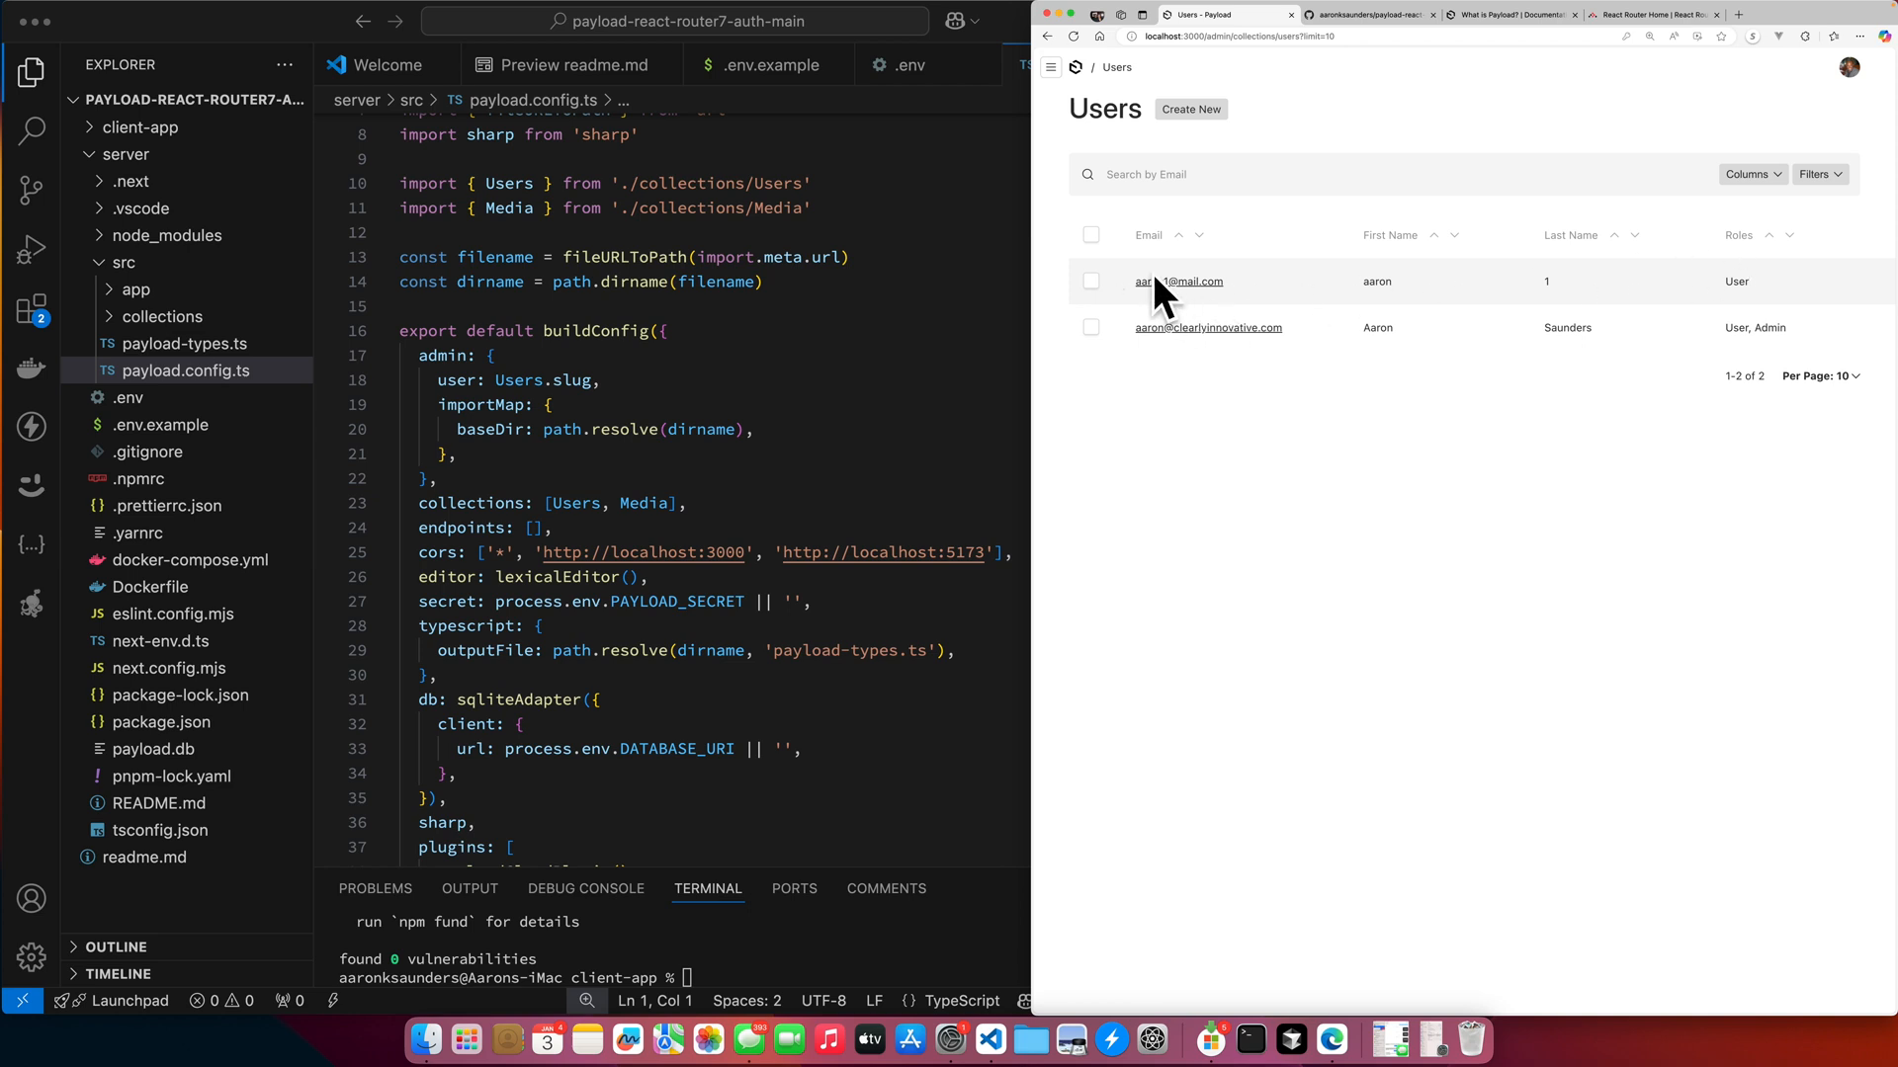
pyautogui.moveTo(1178, 280)
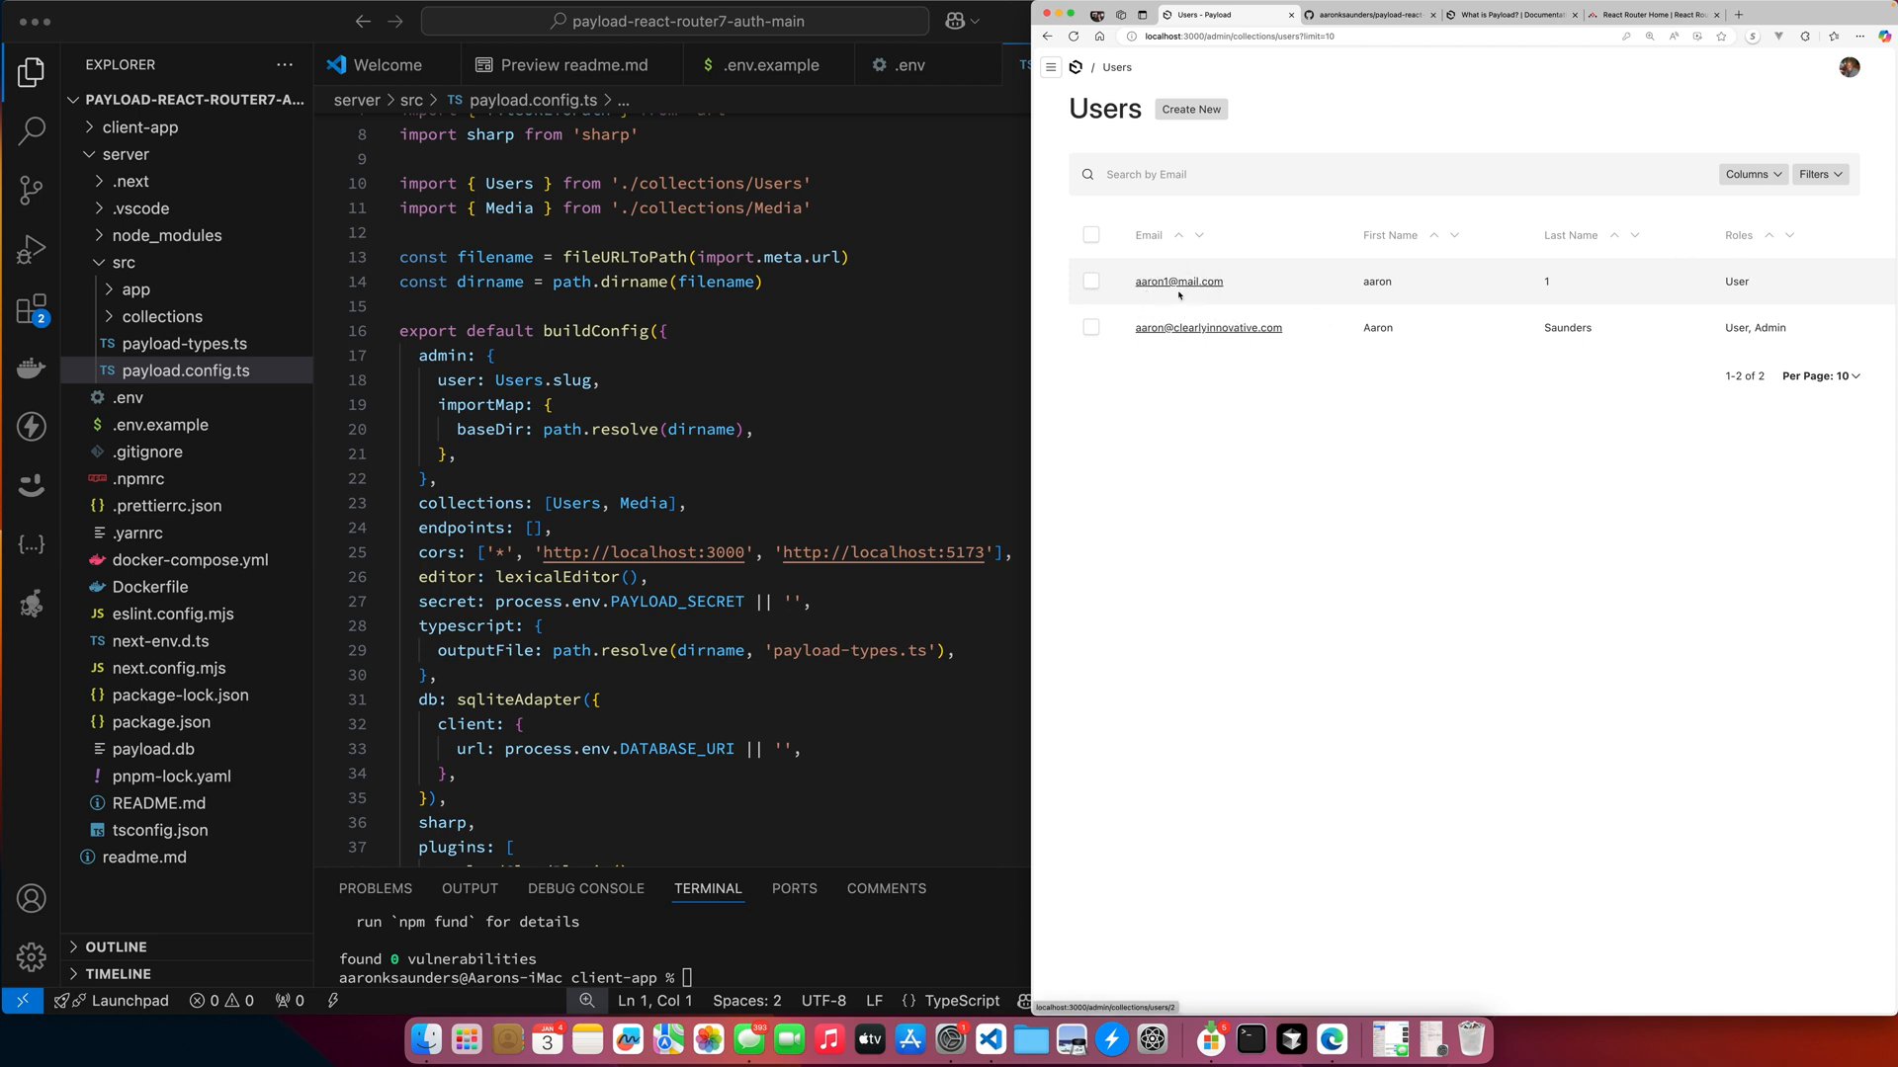
pyautogui.moveTo(1081, 388)
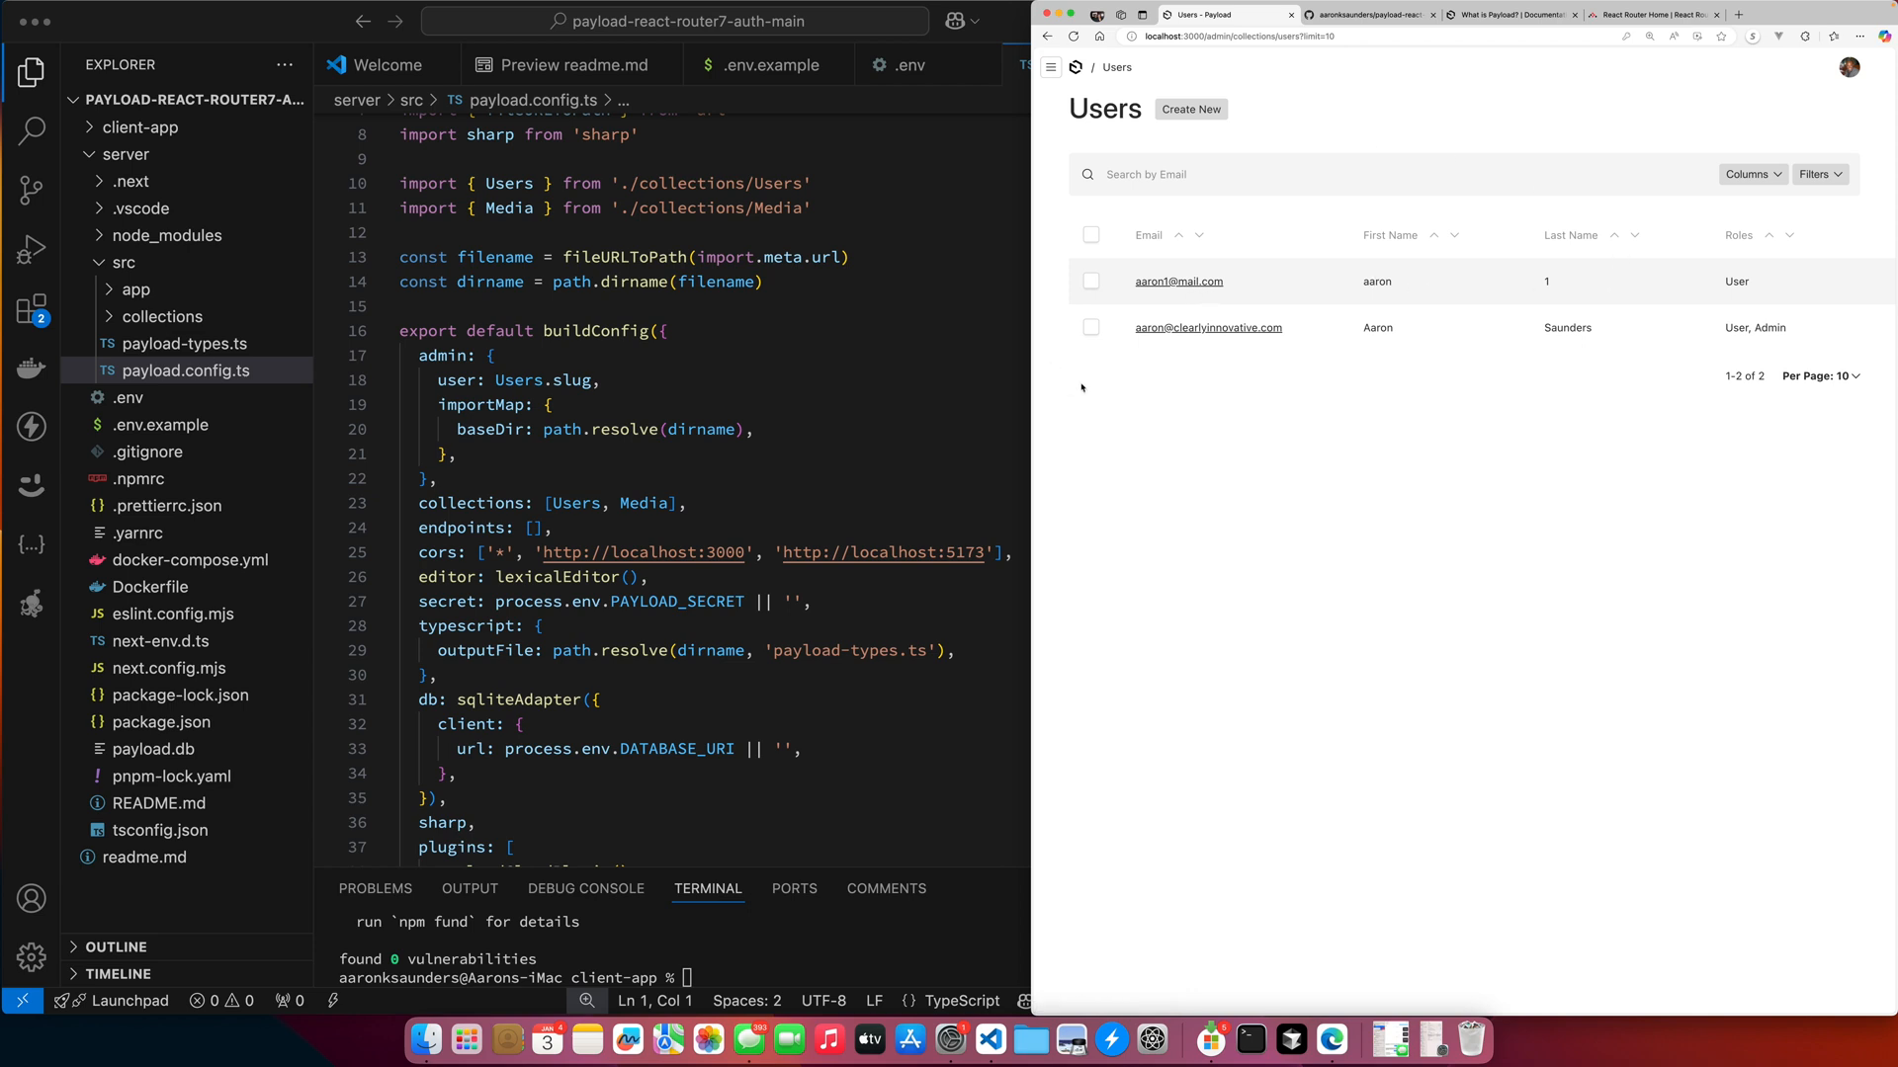
pyautogui.moveTo(1206, 328)
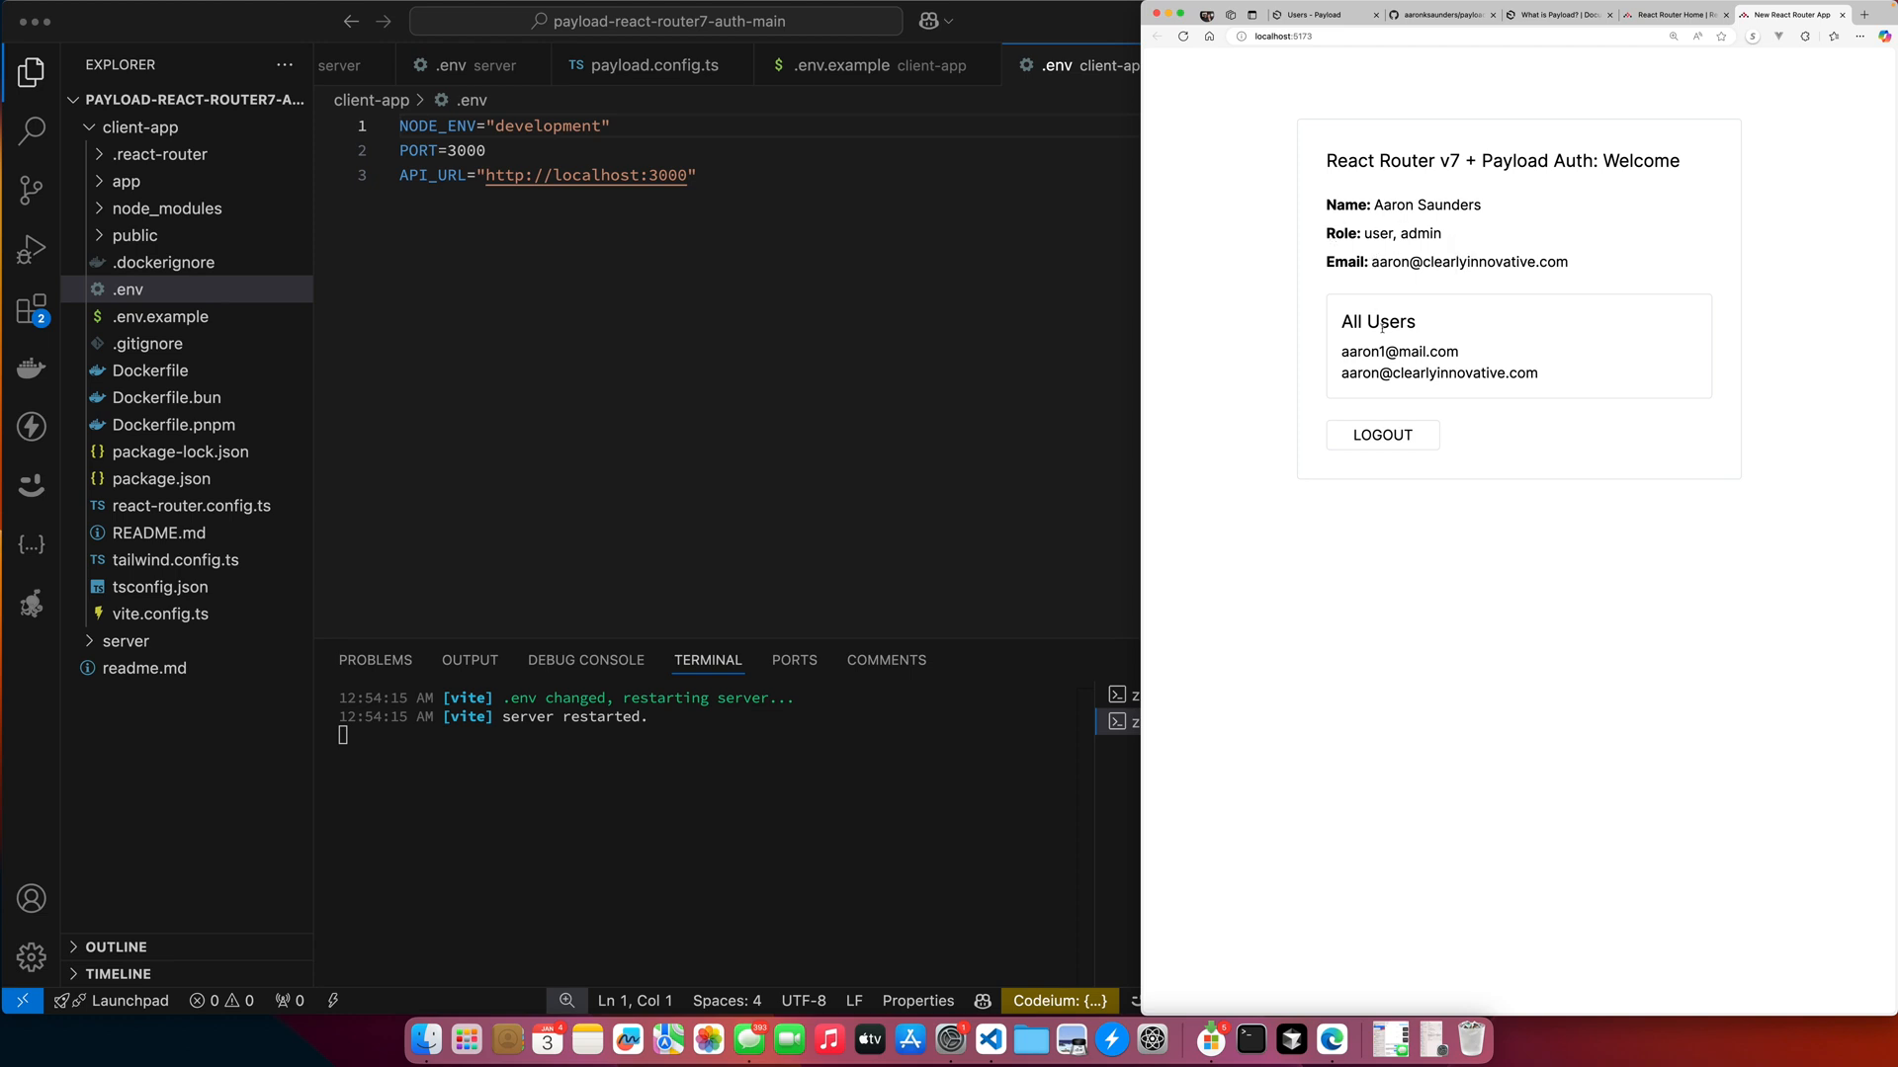
pyautogui.moveTo(1340, 380)
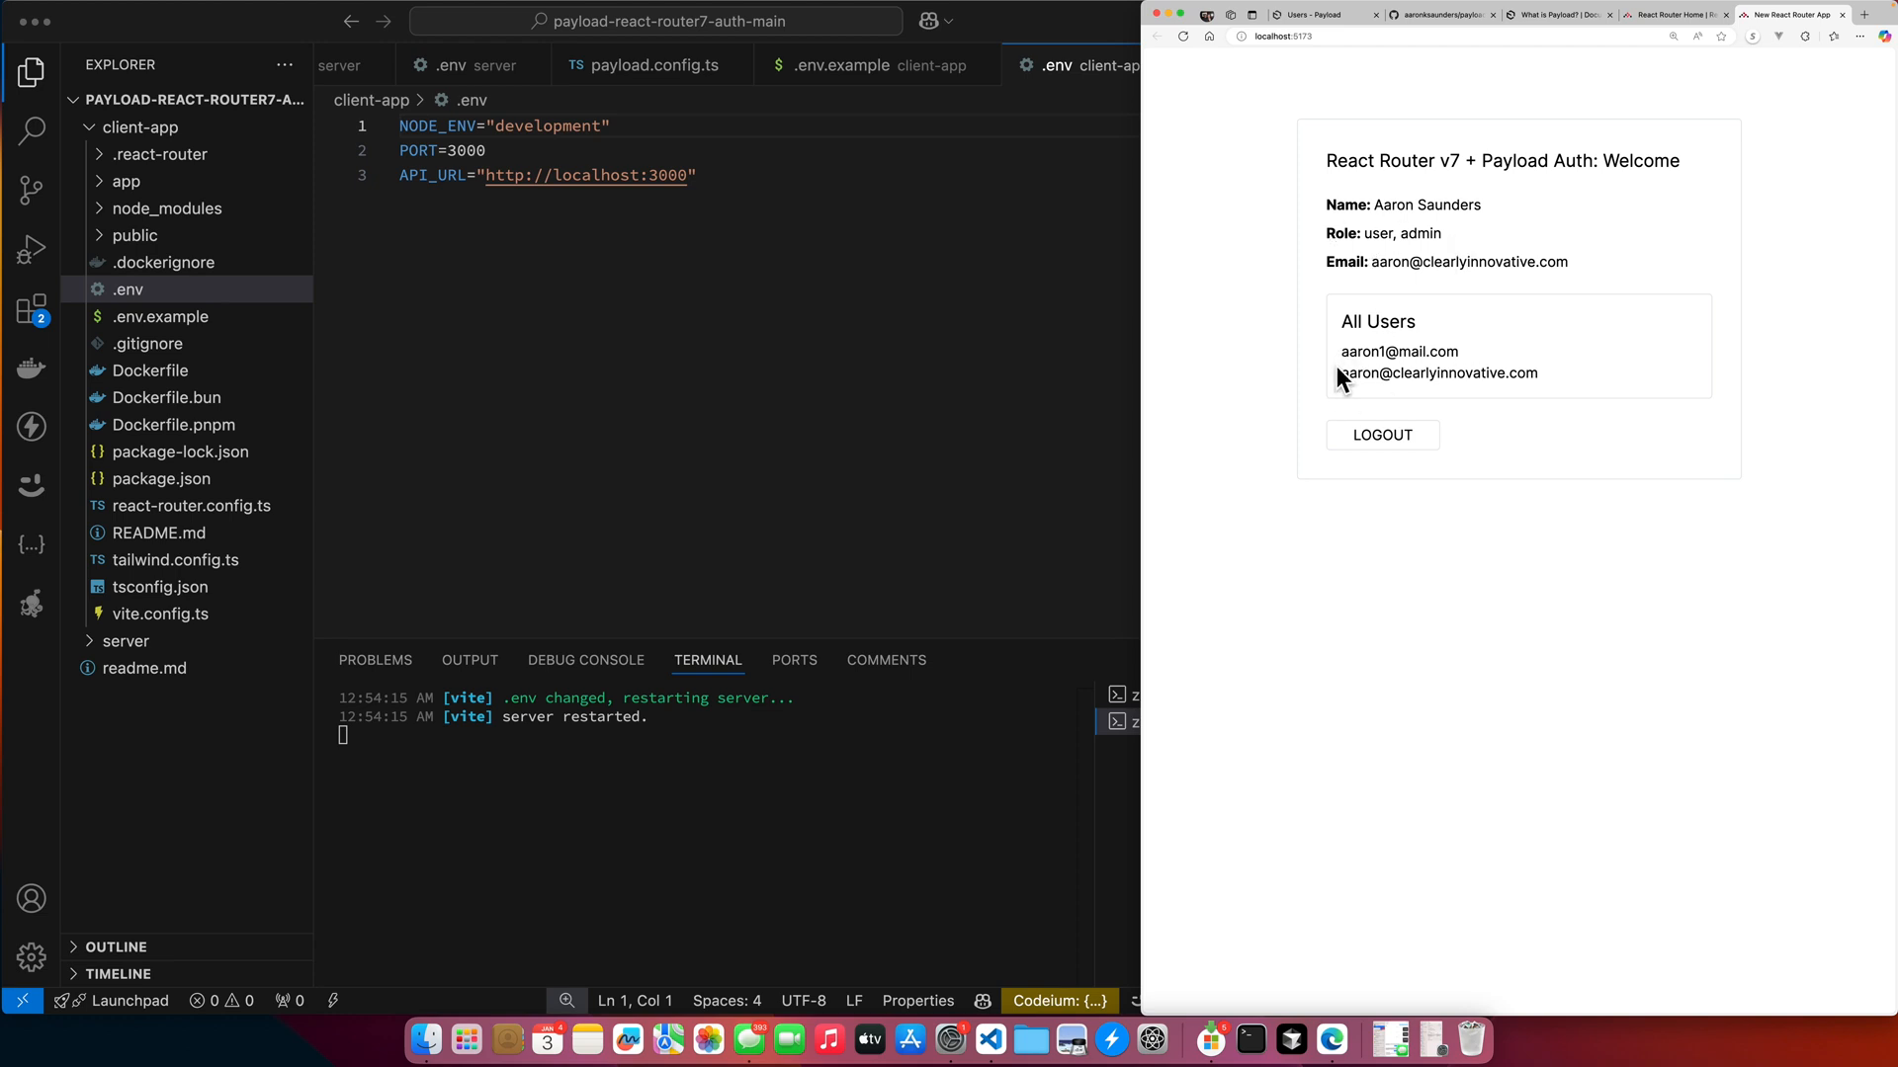
pyautogui.moveTo(1417, 470)
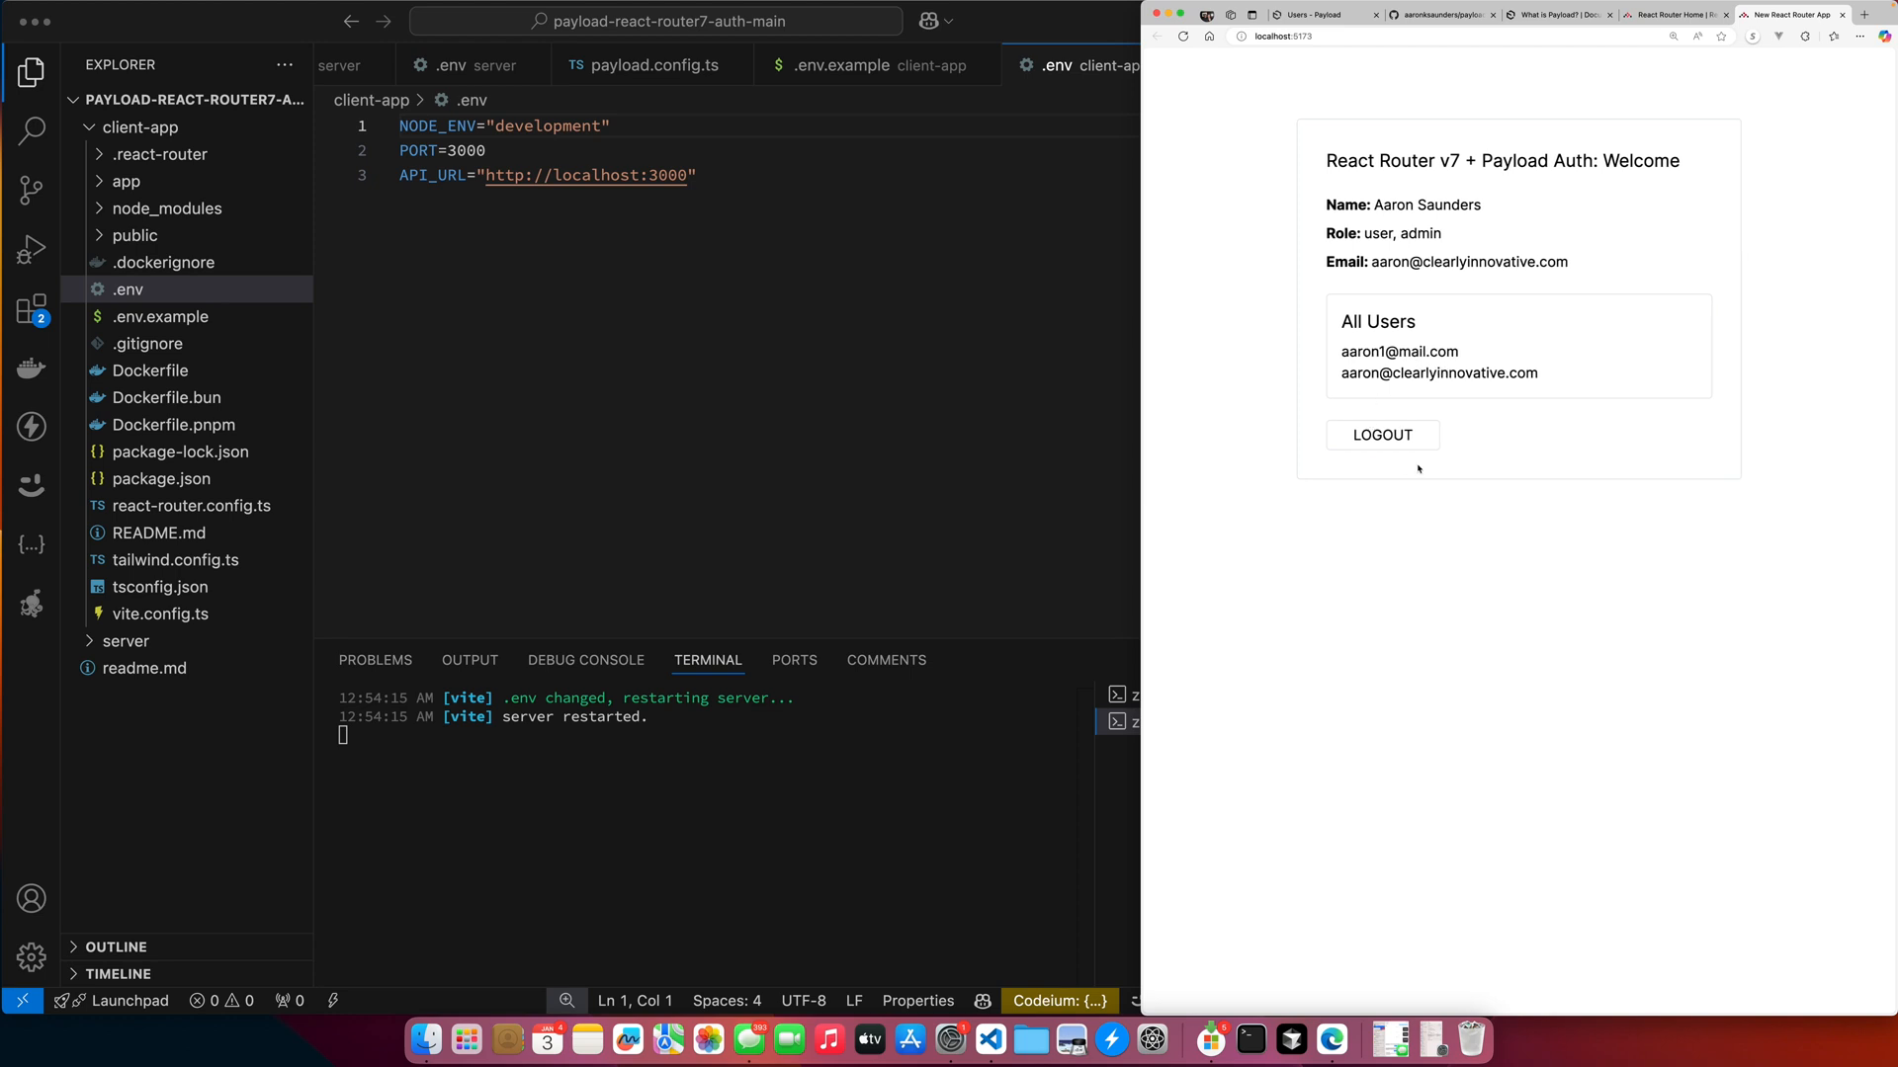
# - Log out, sign in as the regular user aaron1 and highlight its single email under All Users
pyautogui.click(1382, 435)
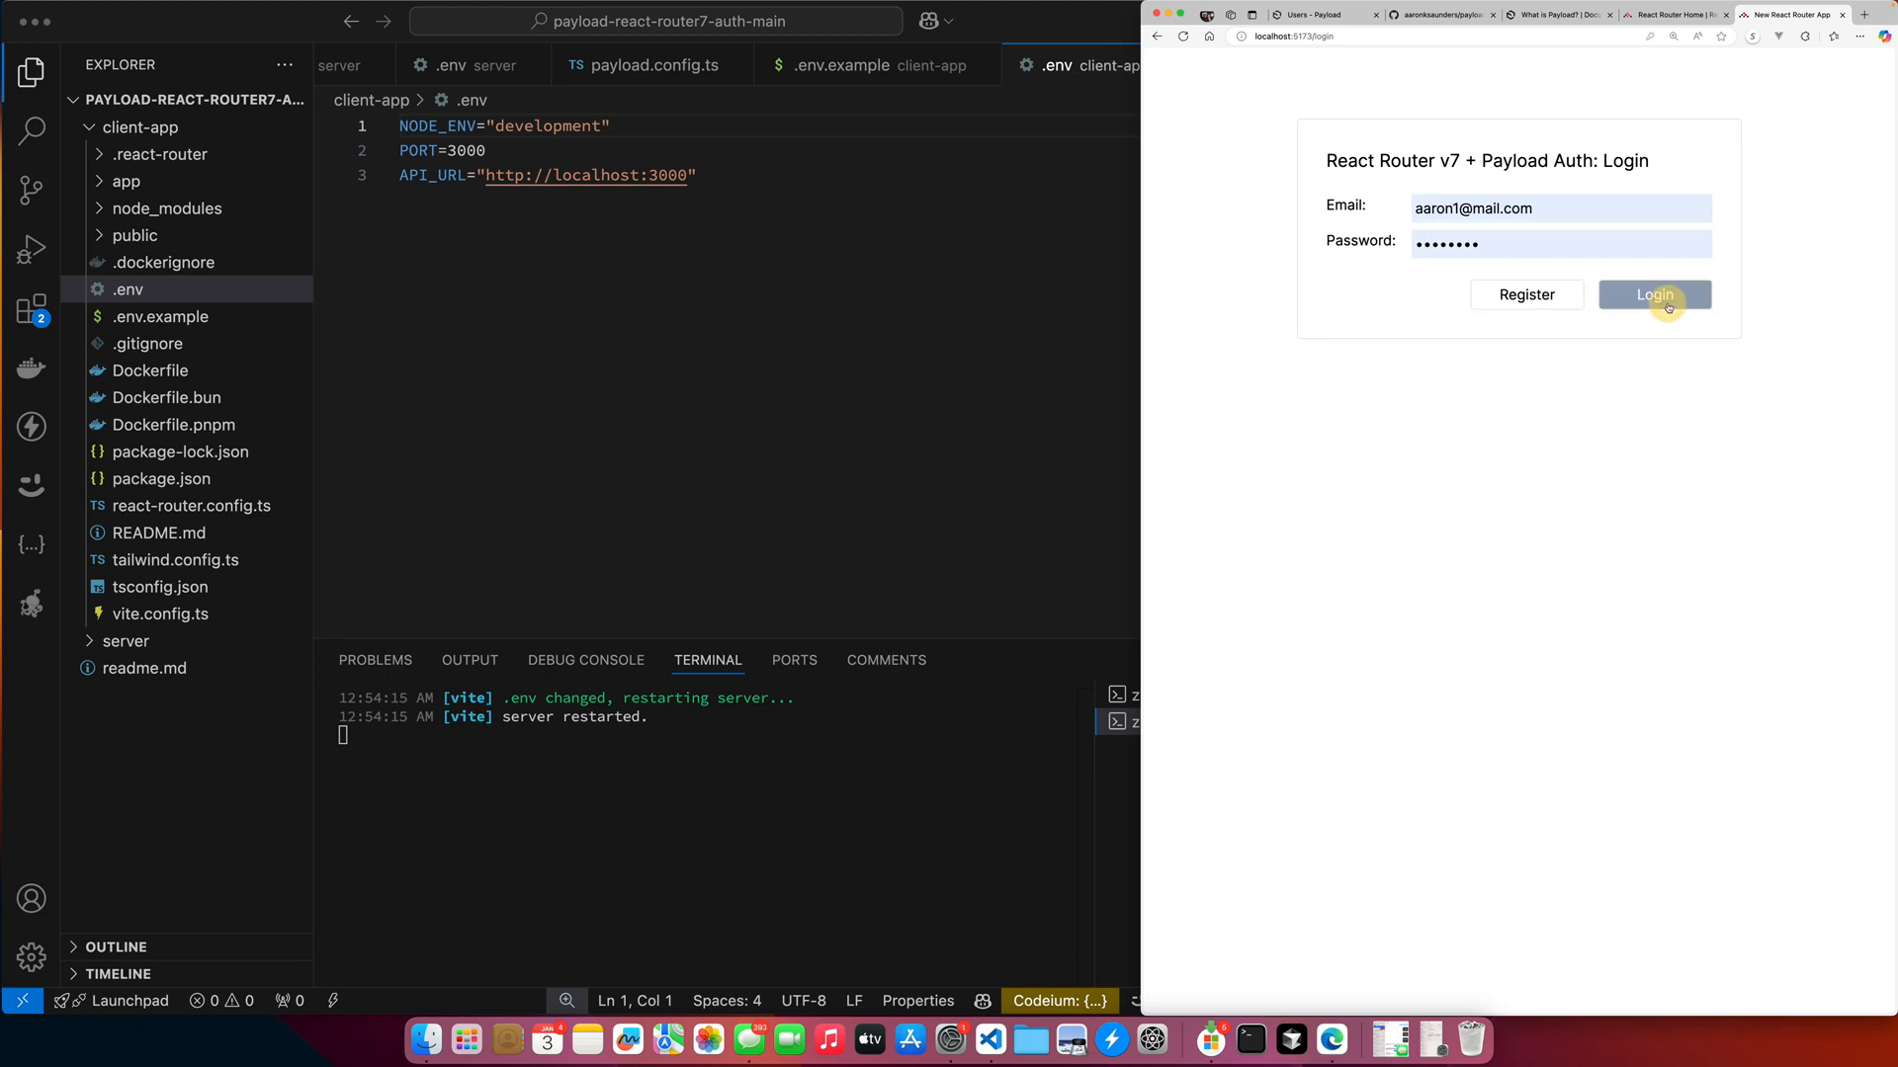
pyautogui.click(1653, 295)
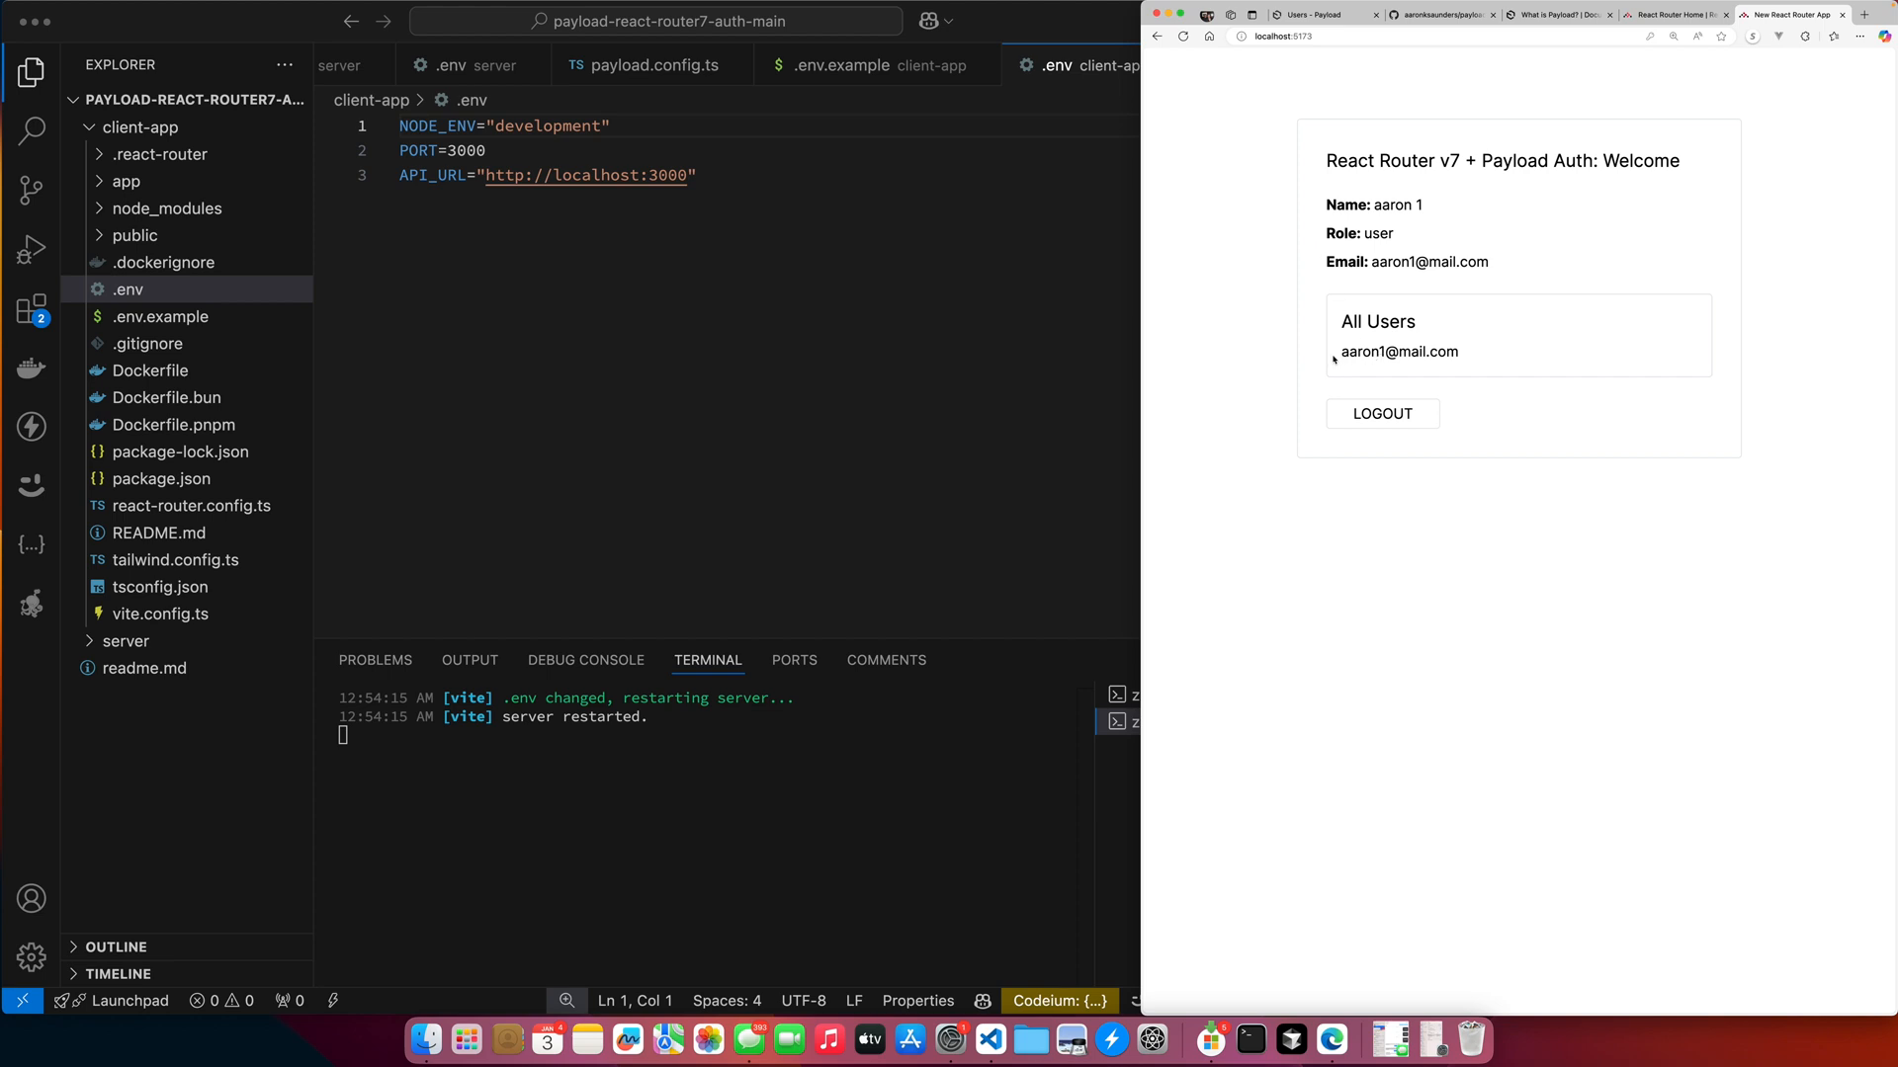
pyautogui.doubleClick(1398, 352)
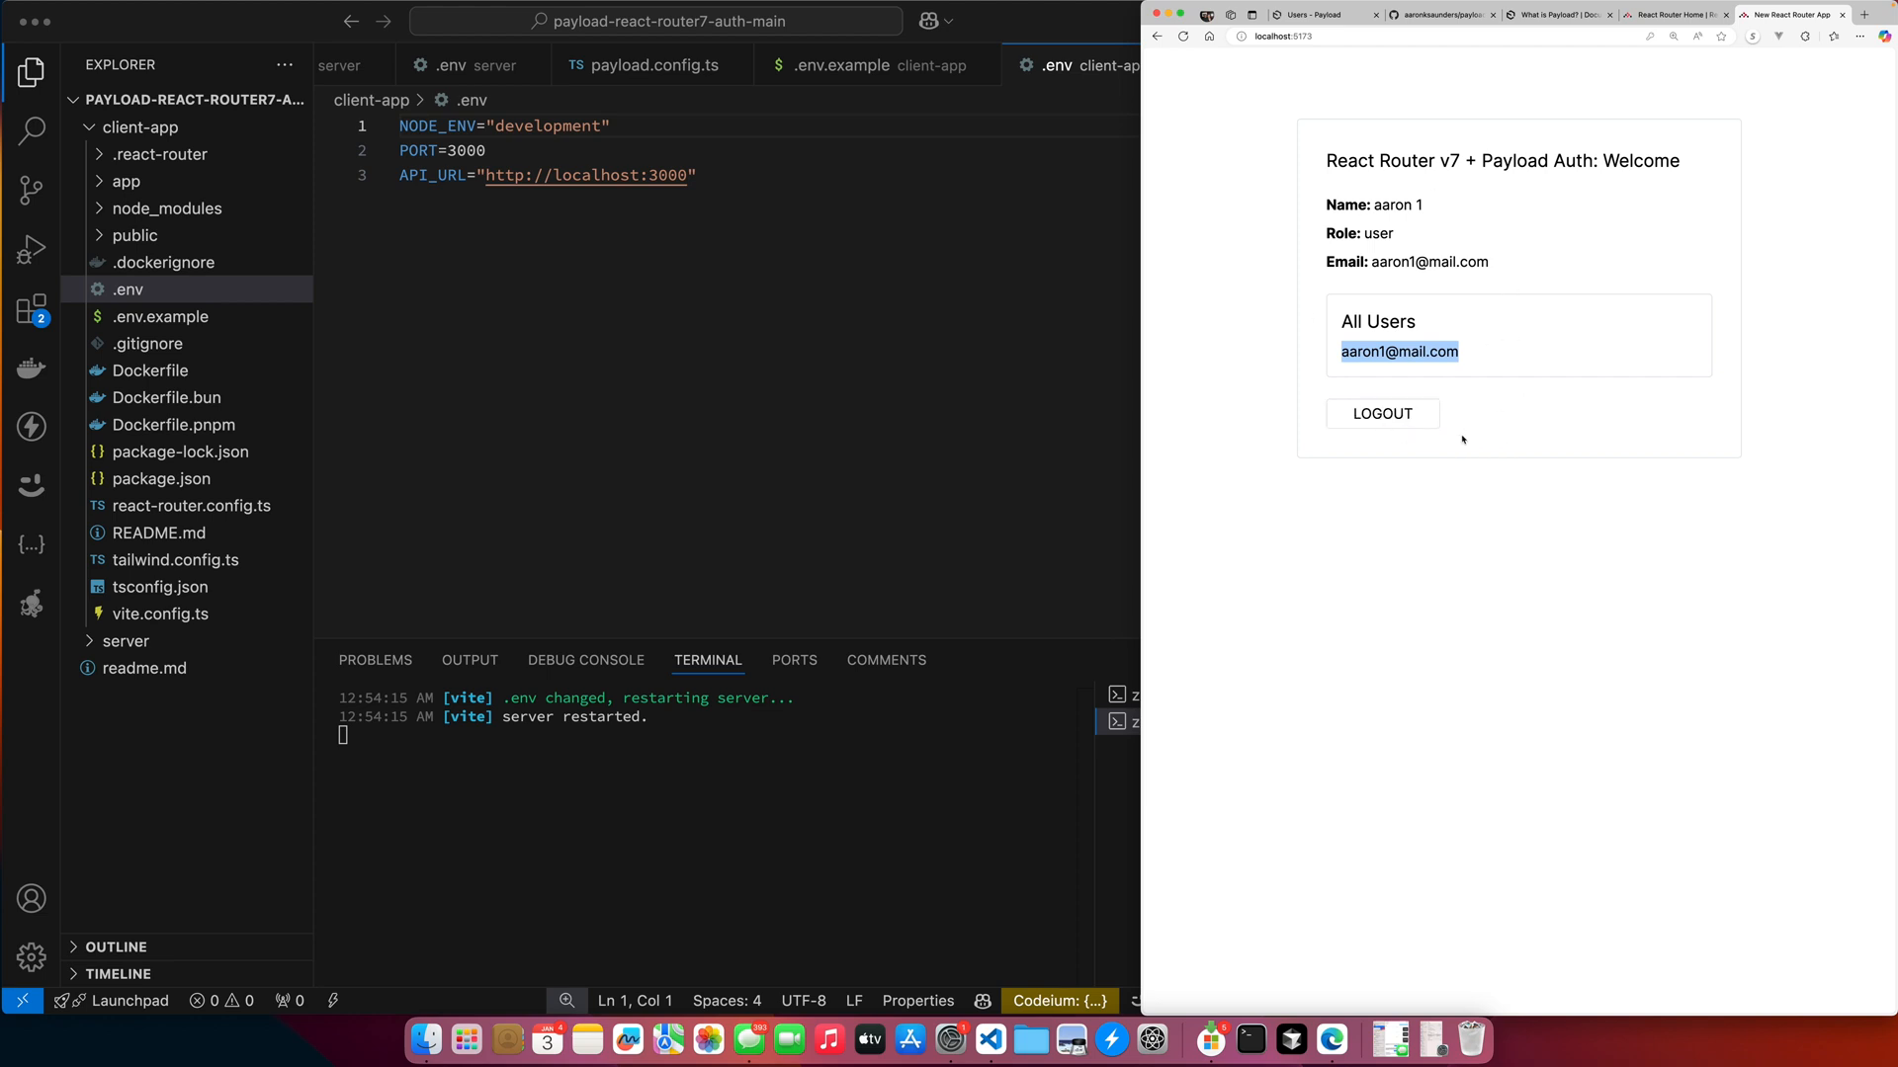
pyautogui.moveTo(1145, 336)
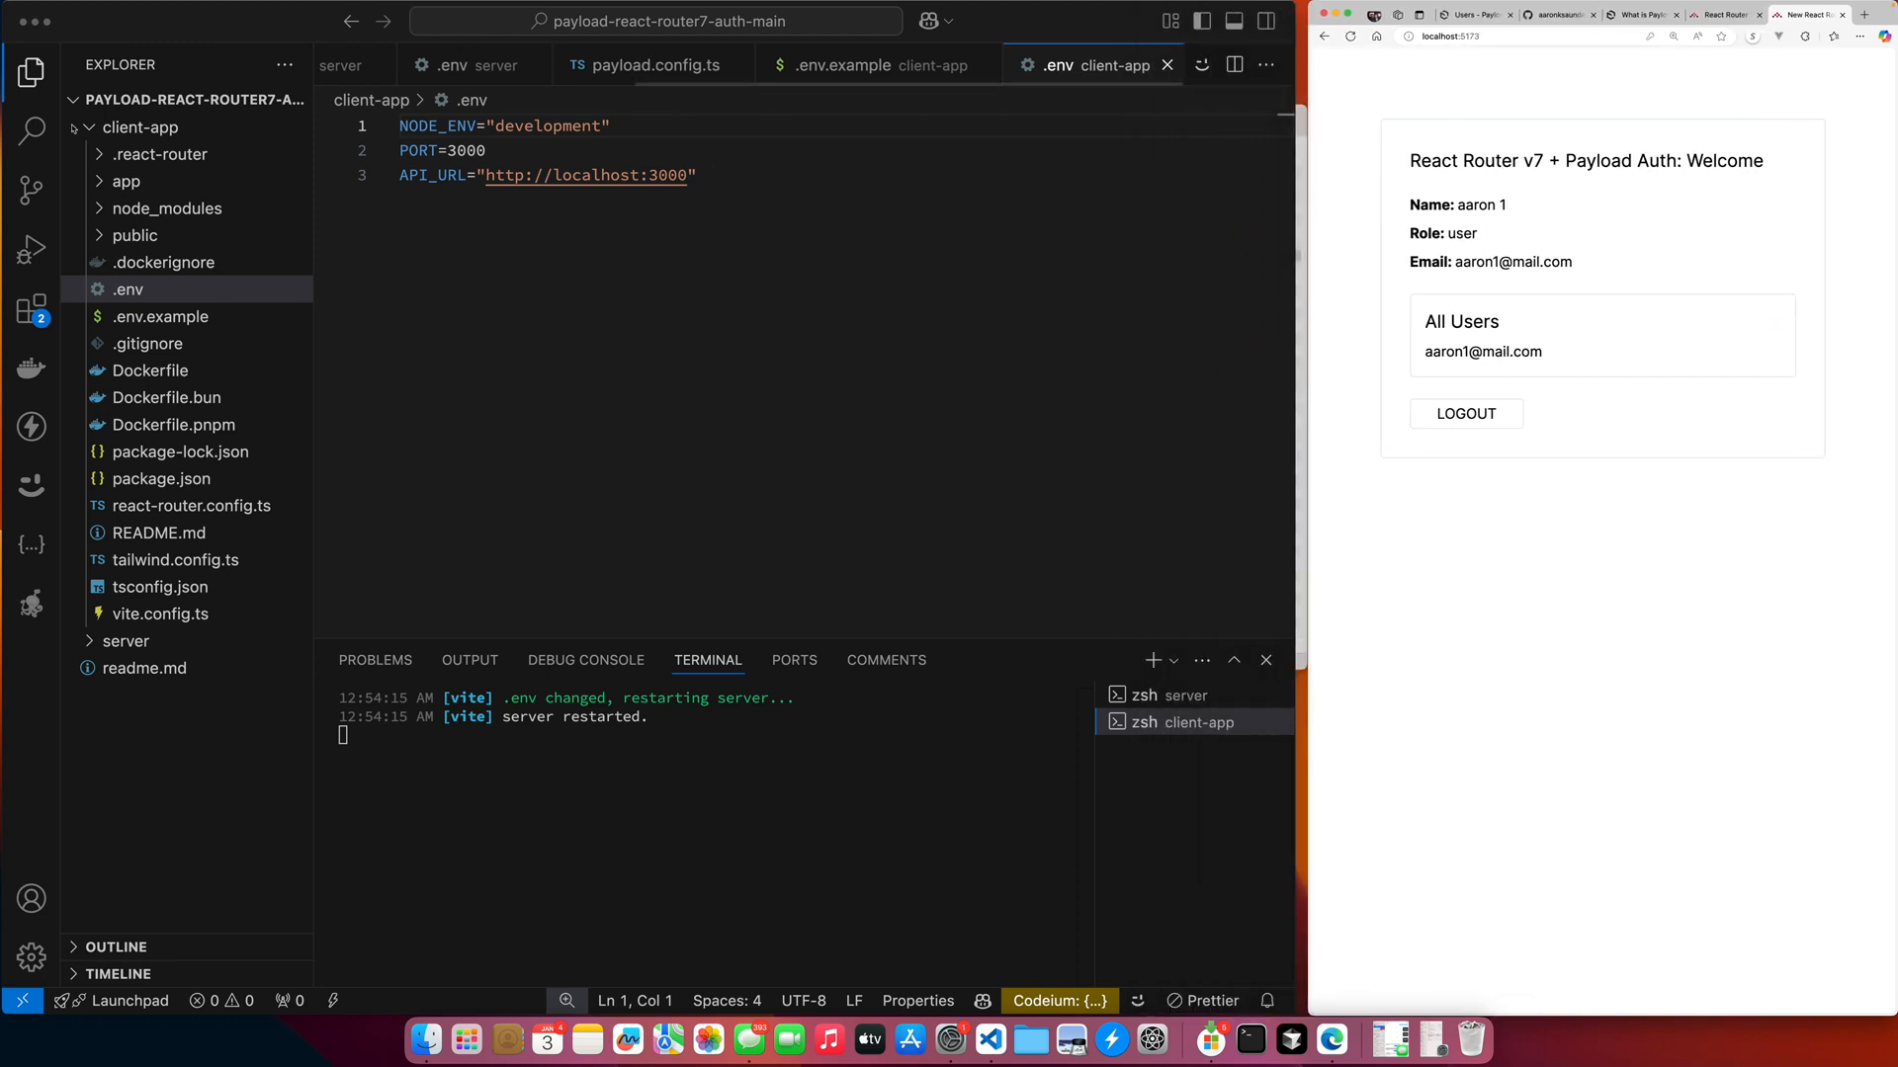
# - Navigate the Explorer from client-app into server > src toward the Users collection config
pyautogui.click(140, 126)
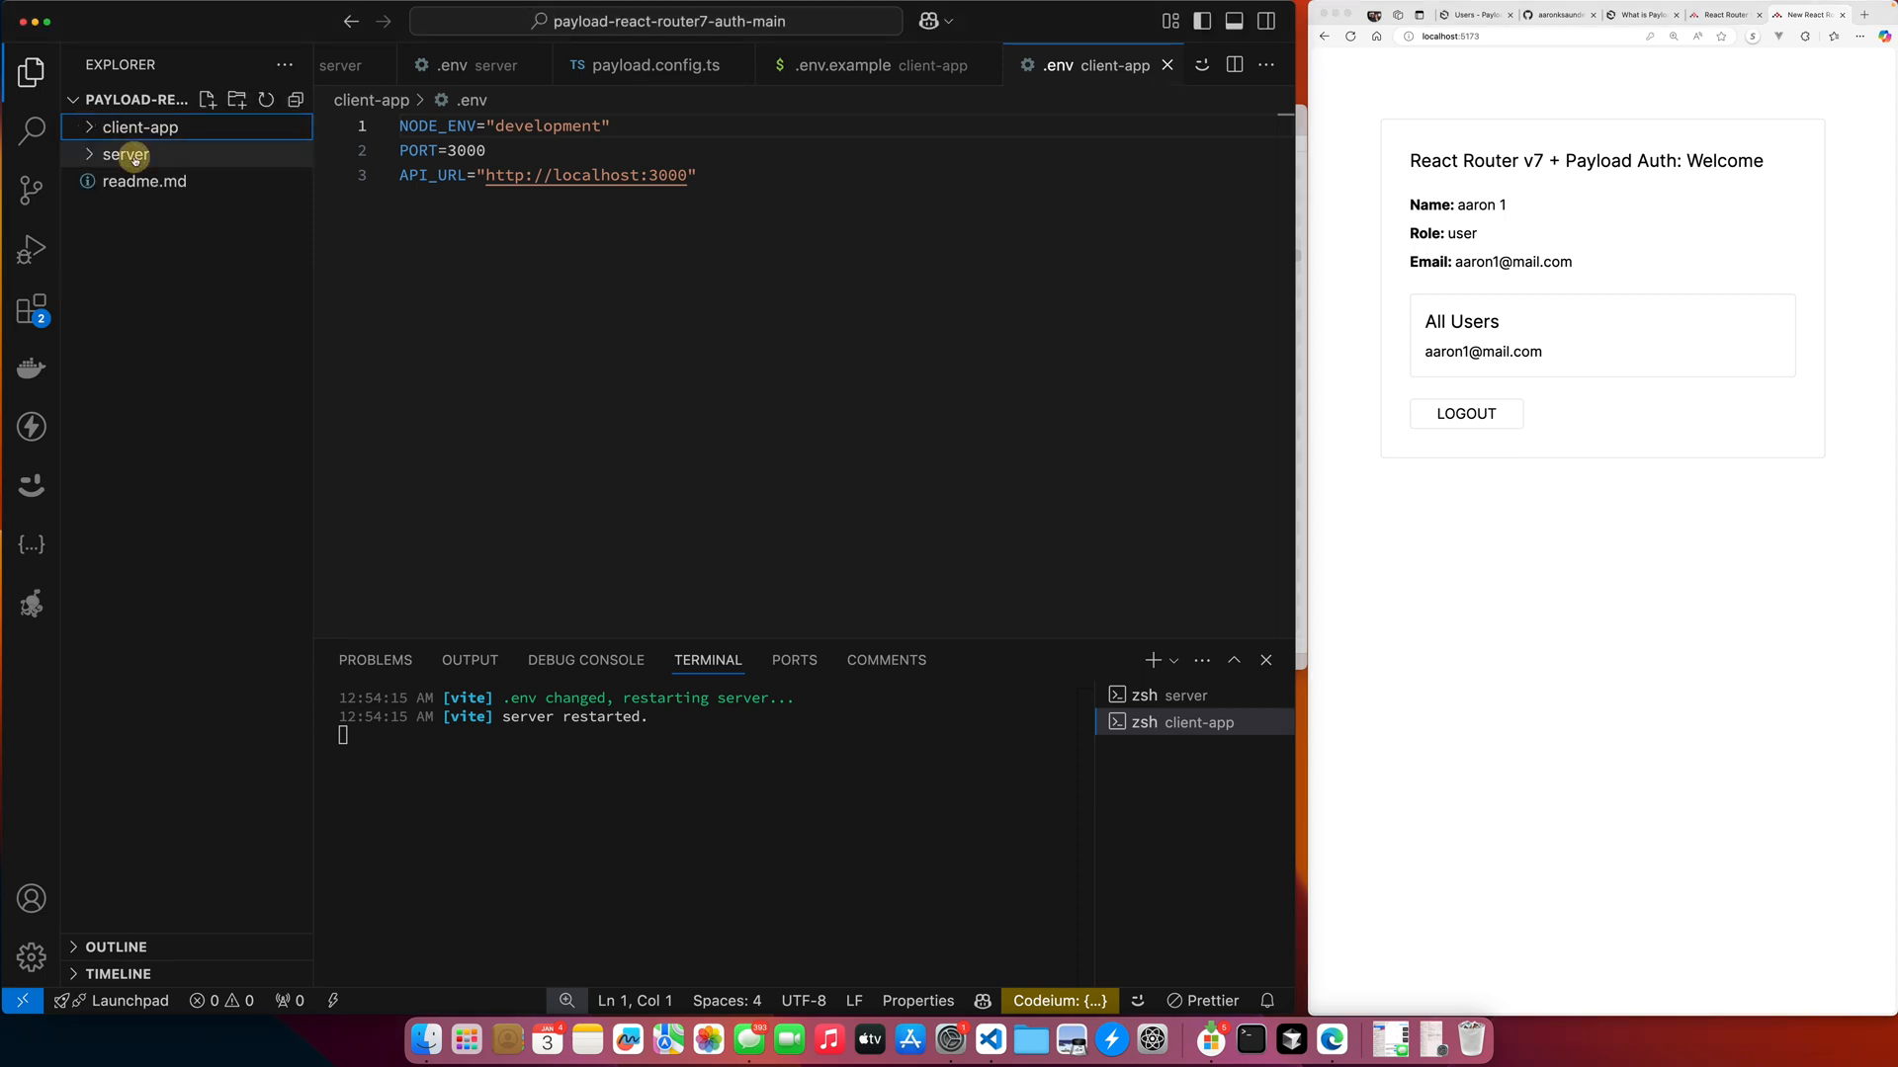
pyautogui.click(127, 154)
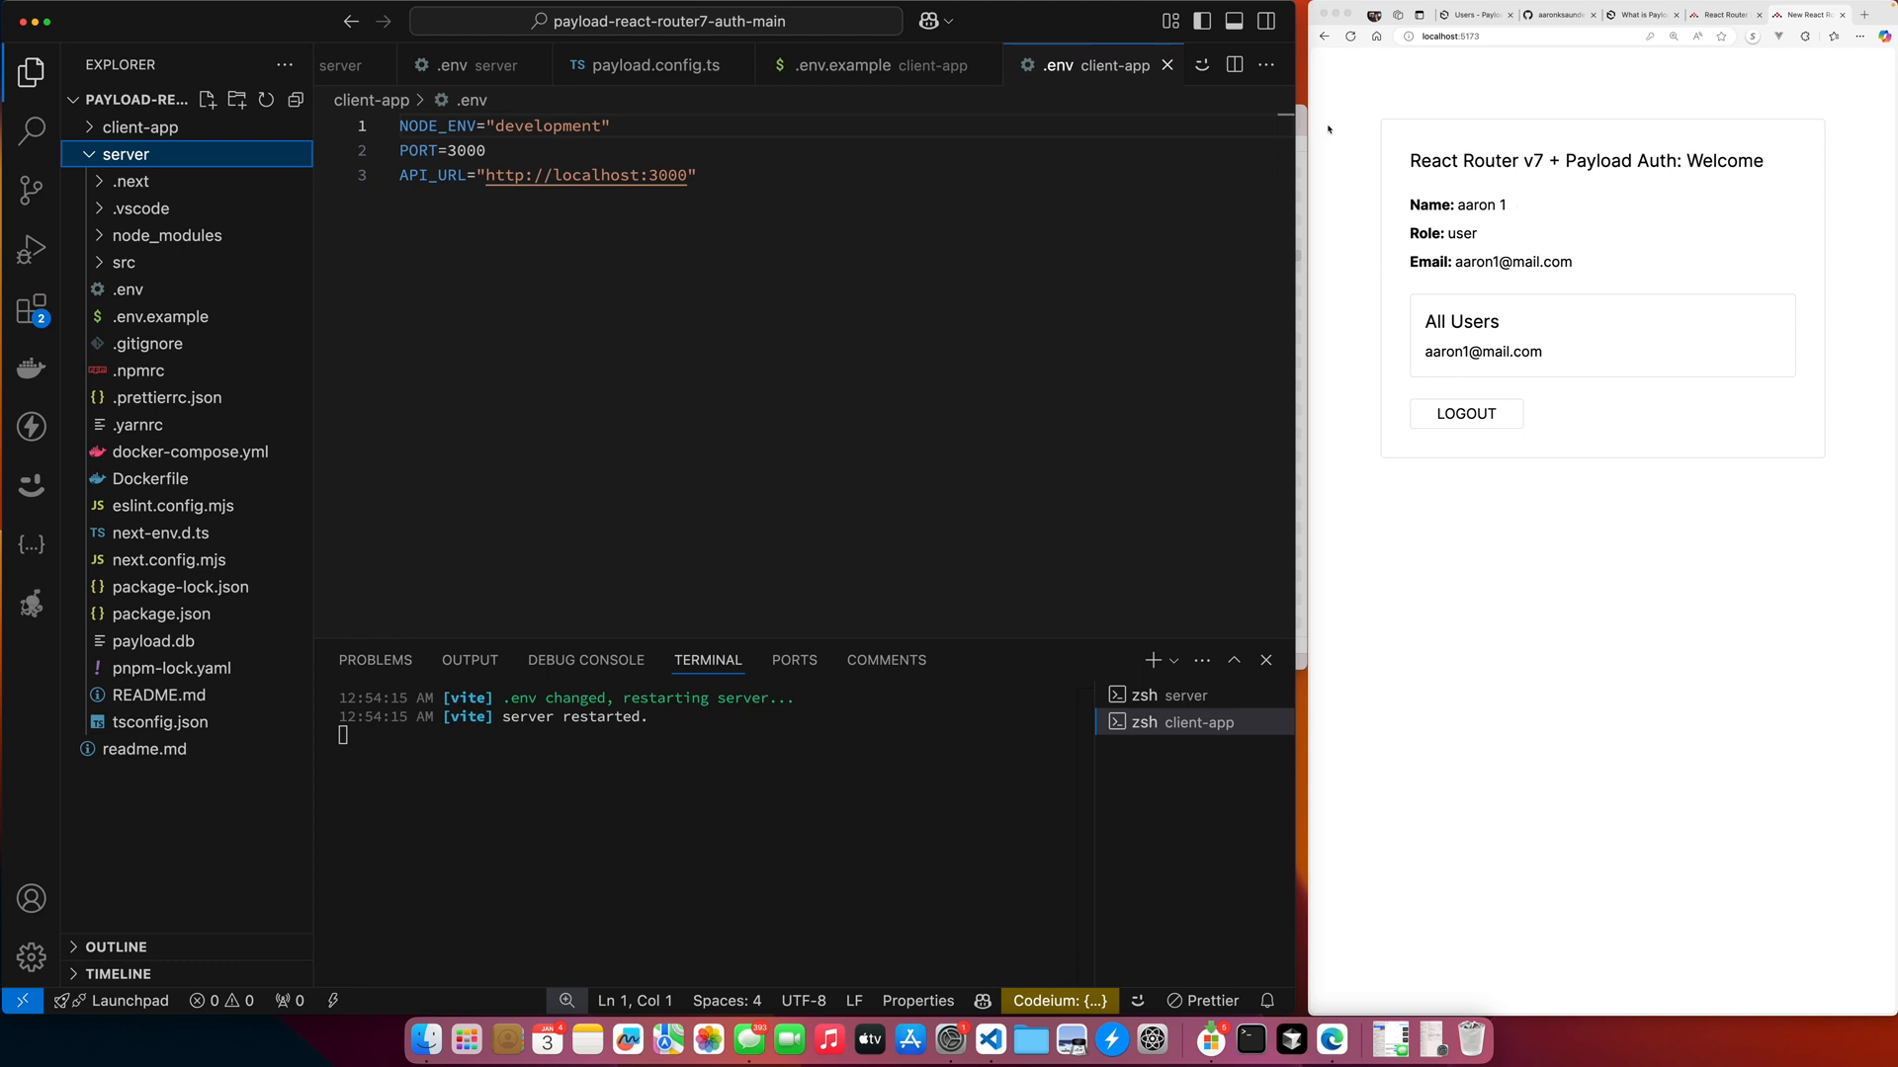
pyautogui.click(1330, 13)
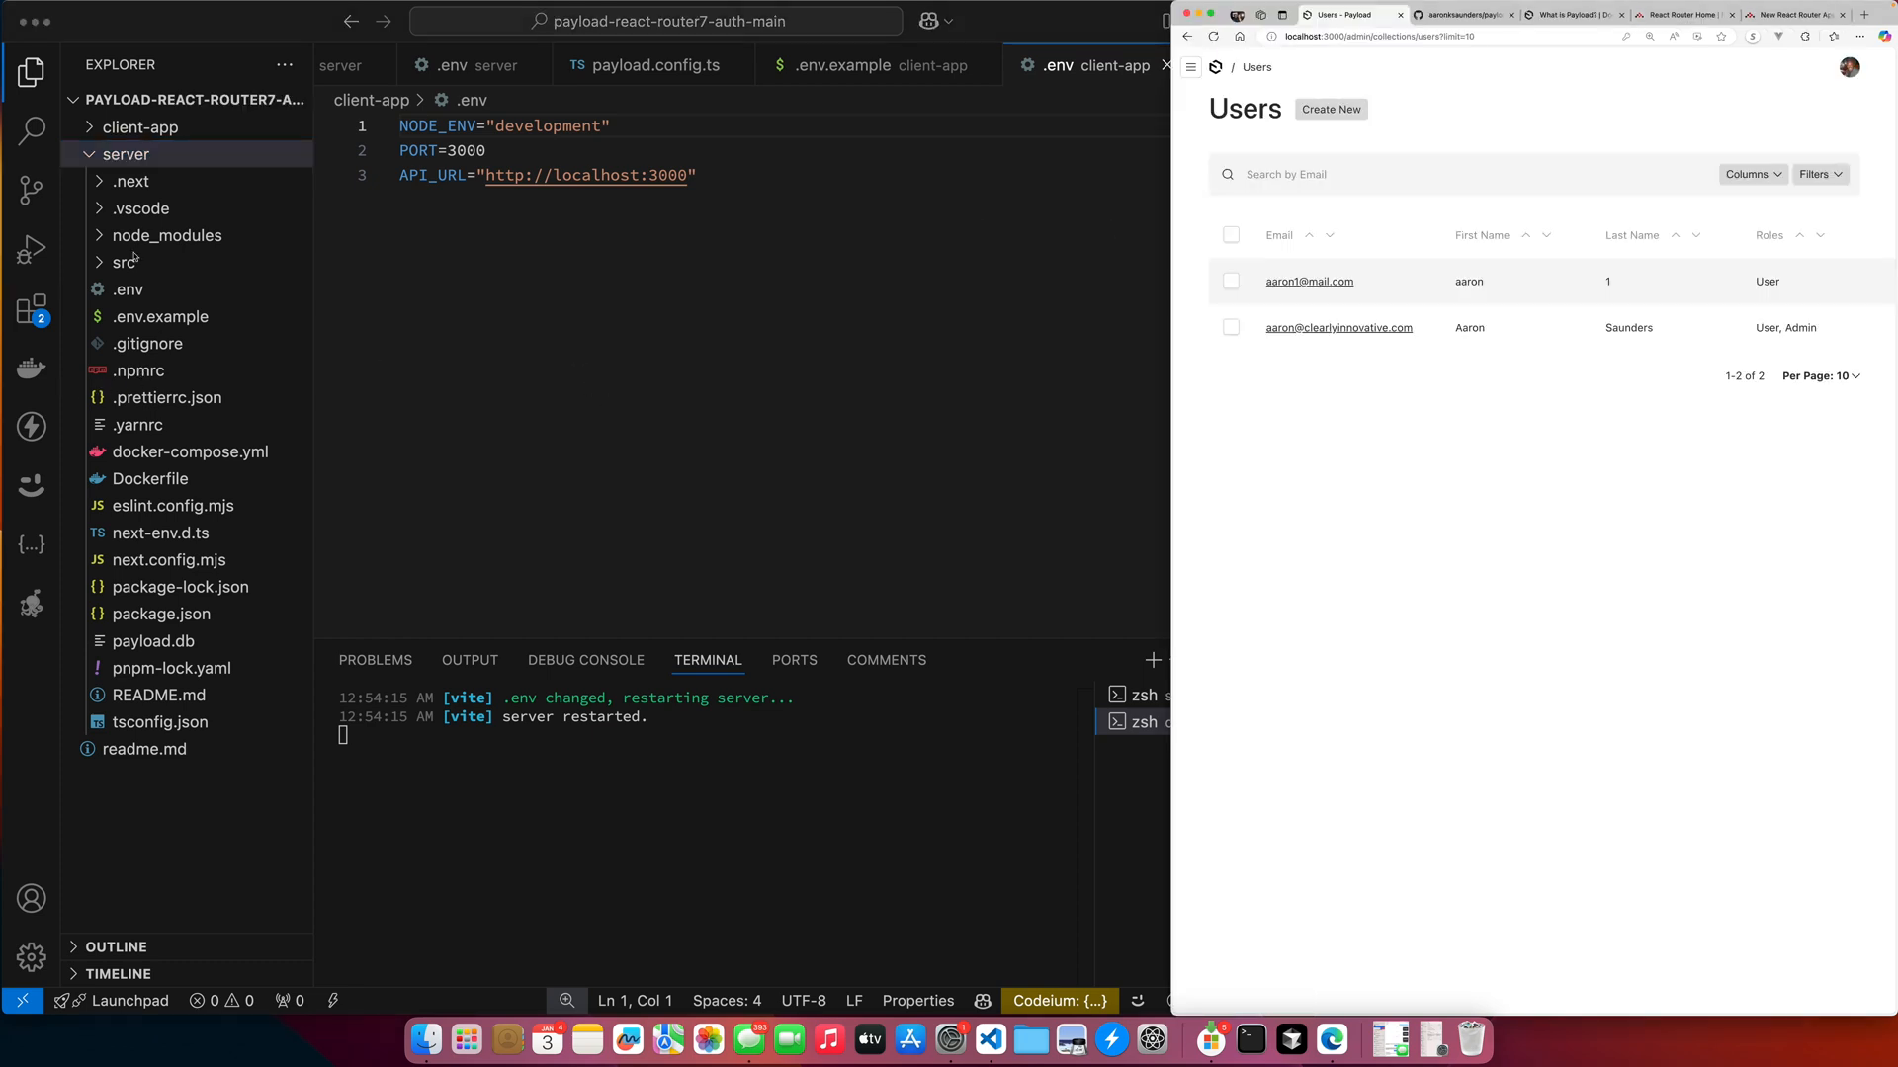
pyautogui.click(125, 261)
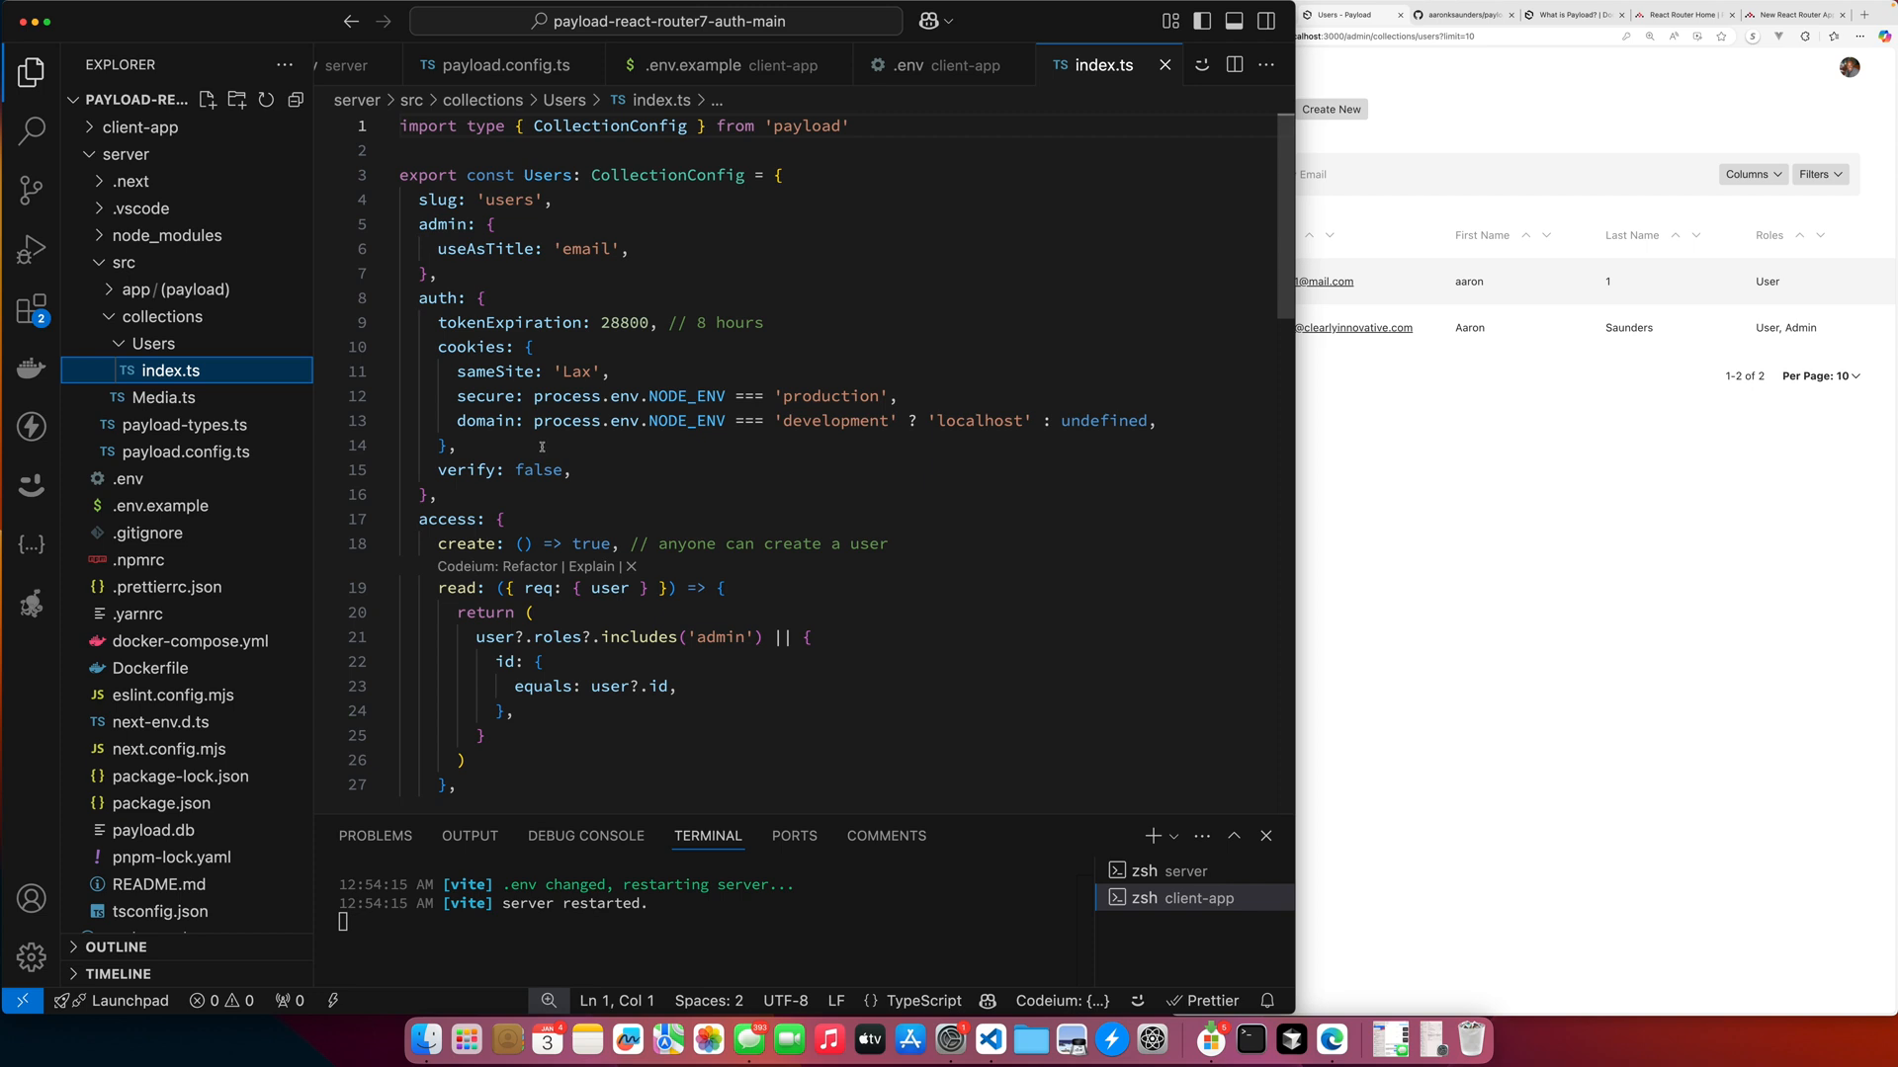
pyautogui.moveTo(704, 484)
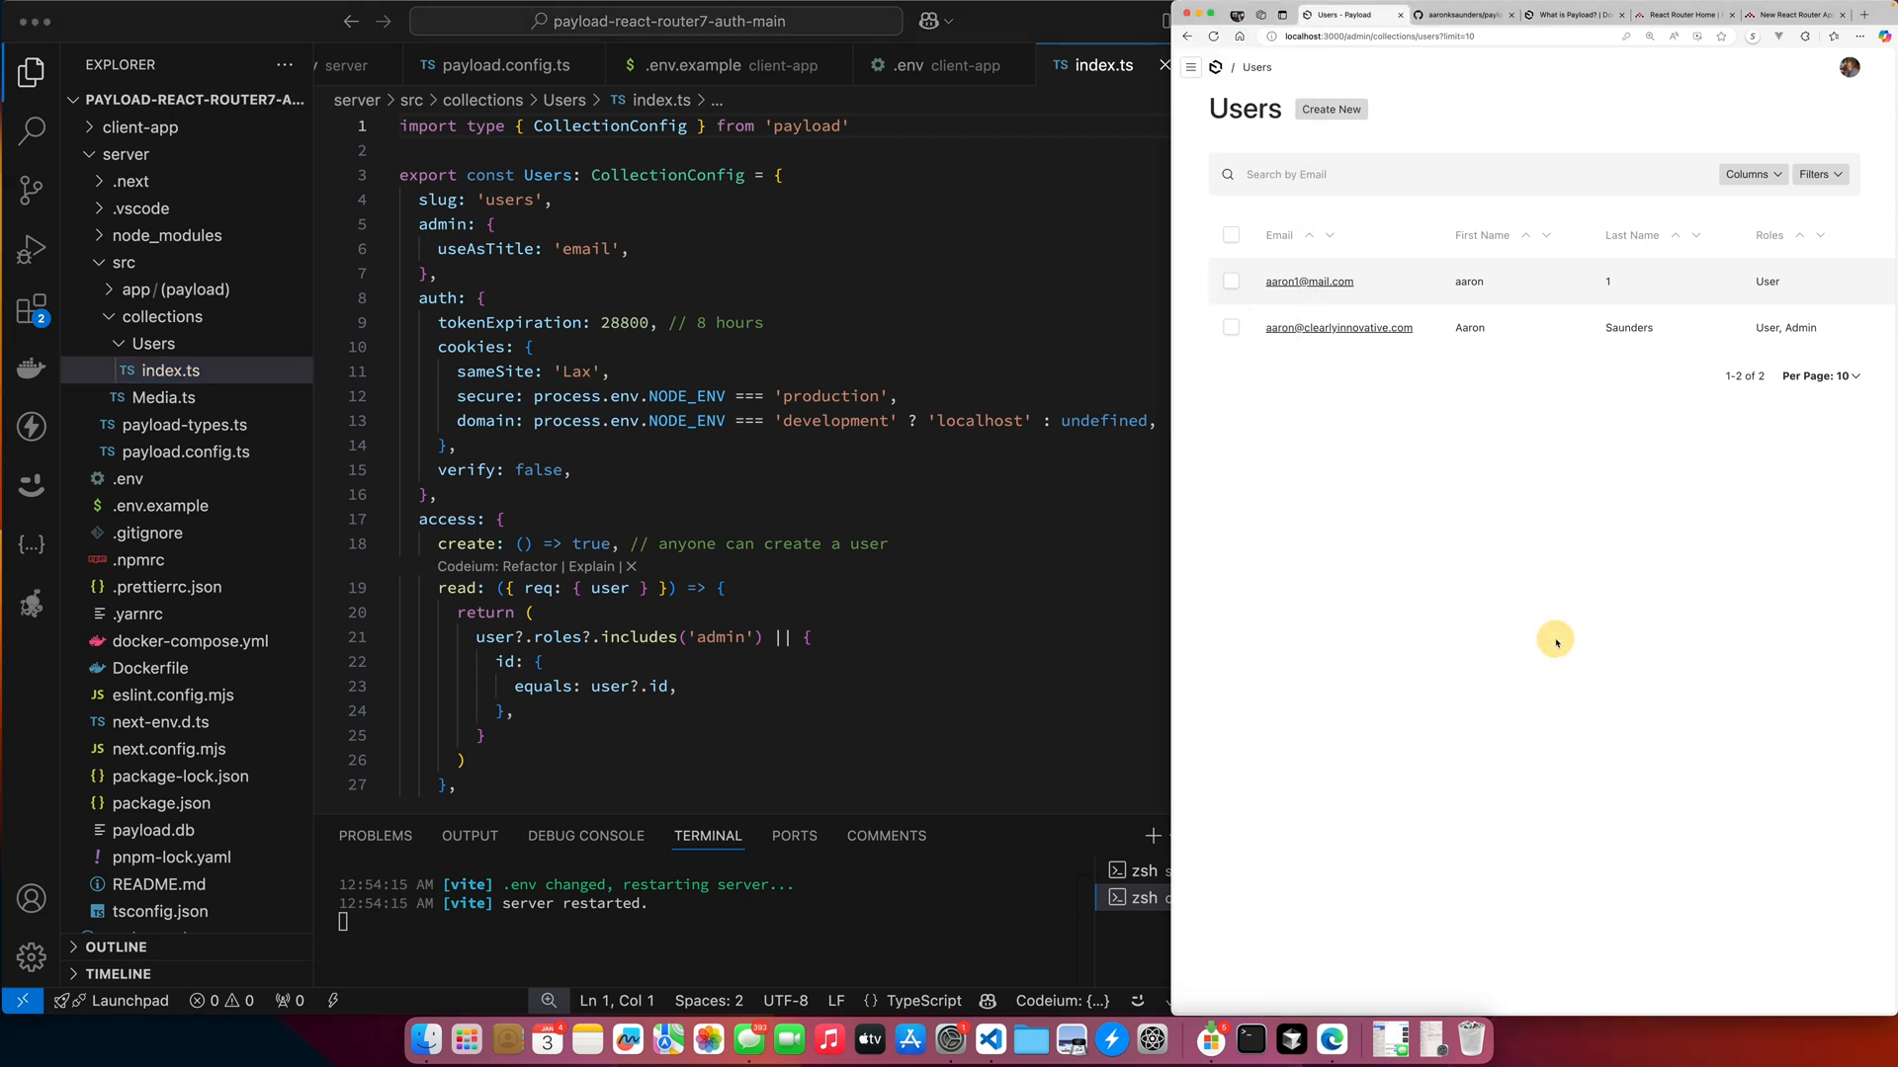
pyautogui.moveTo(1341, 569)
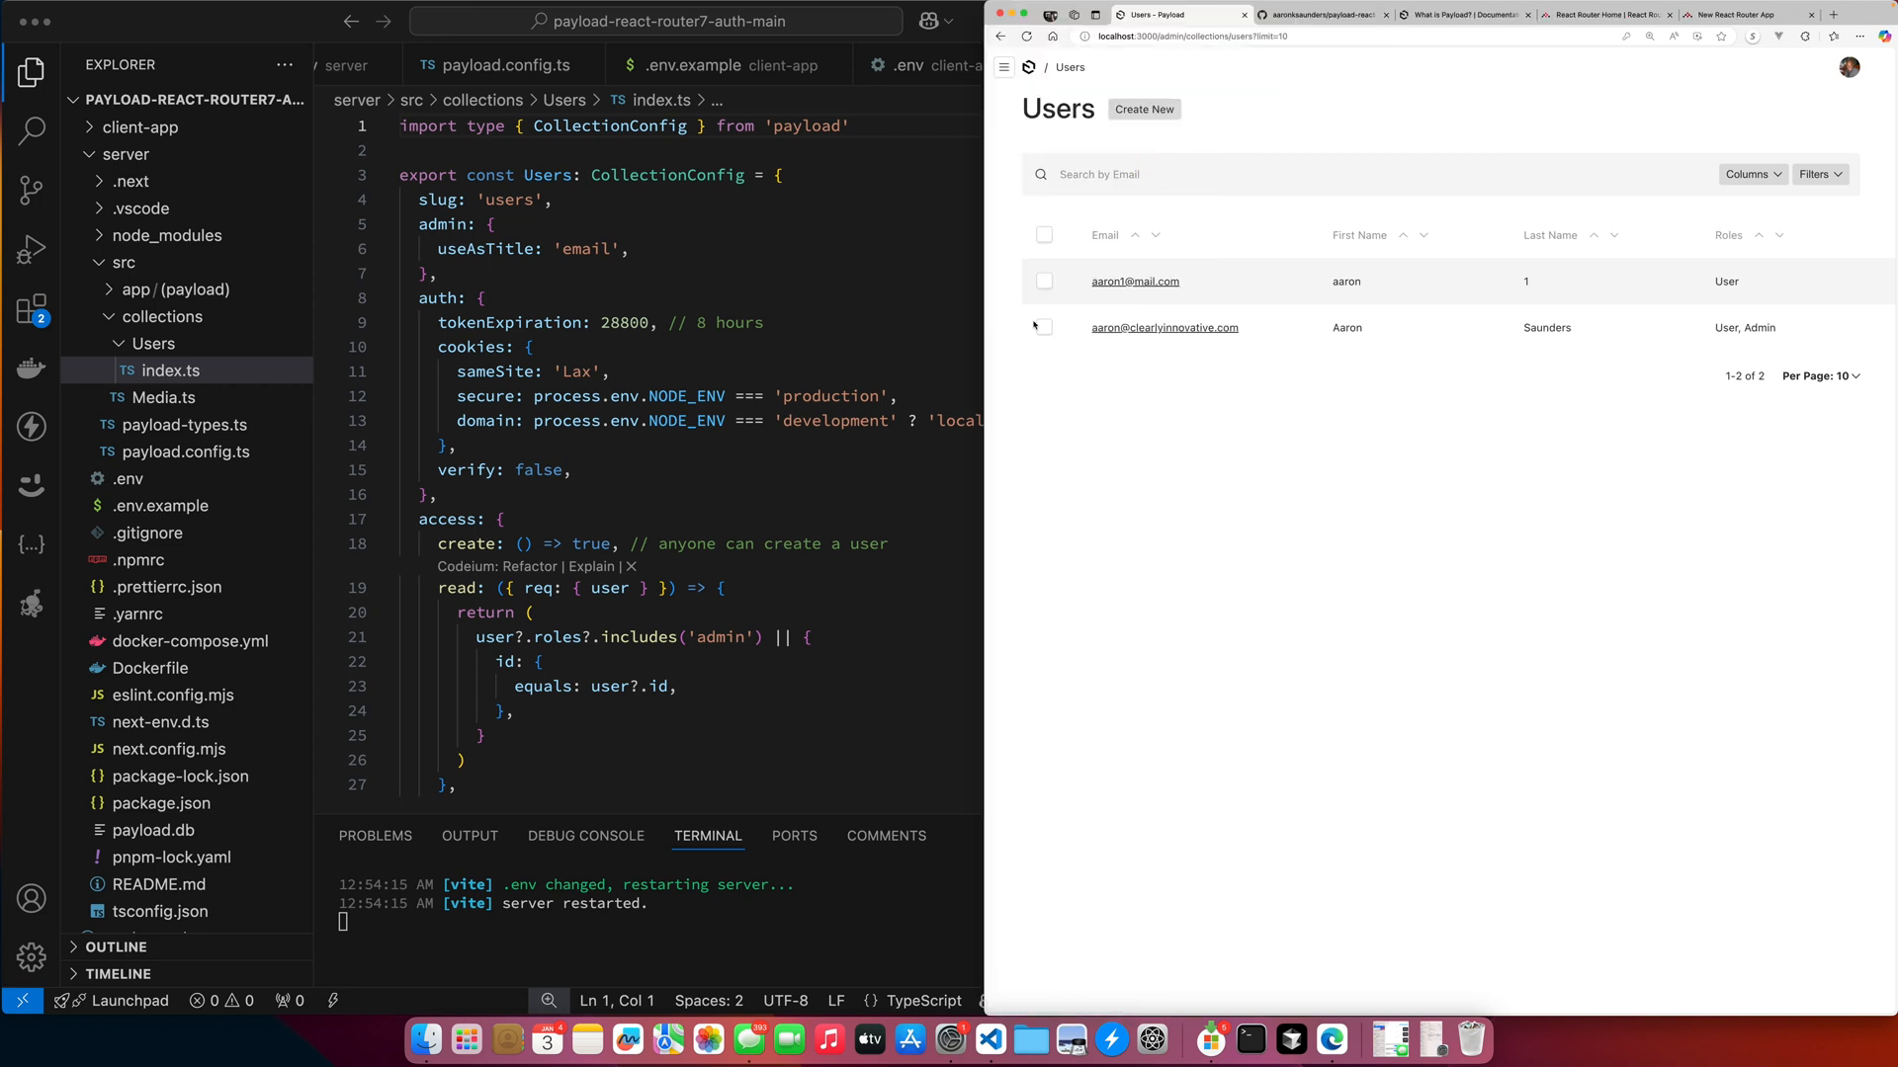
# - Show the aaron1 user record as API JSON with id, names, role user and email
pyautogui.click(1133, 280)
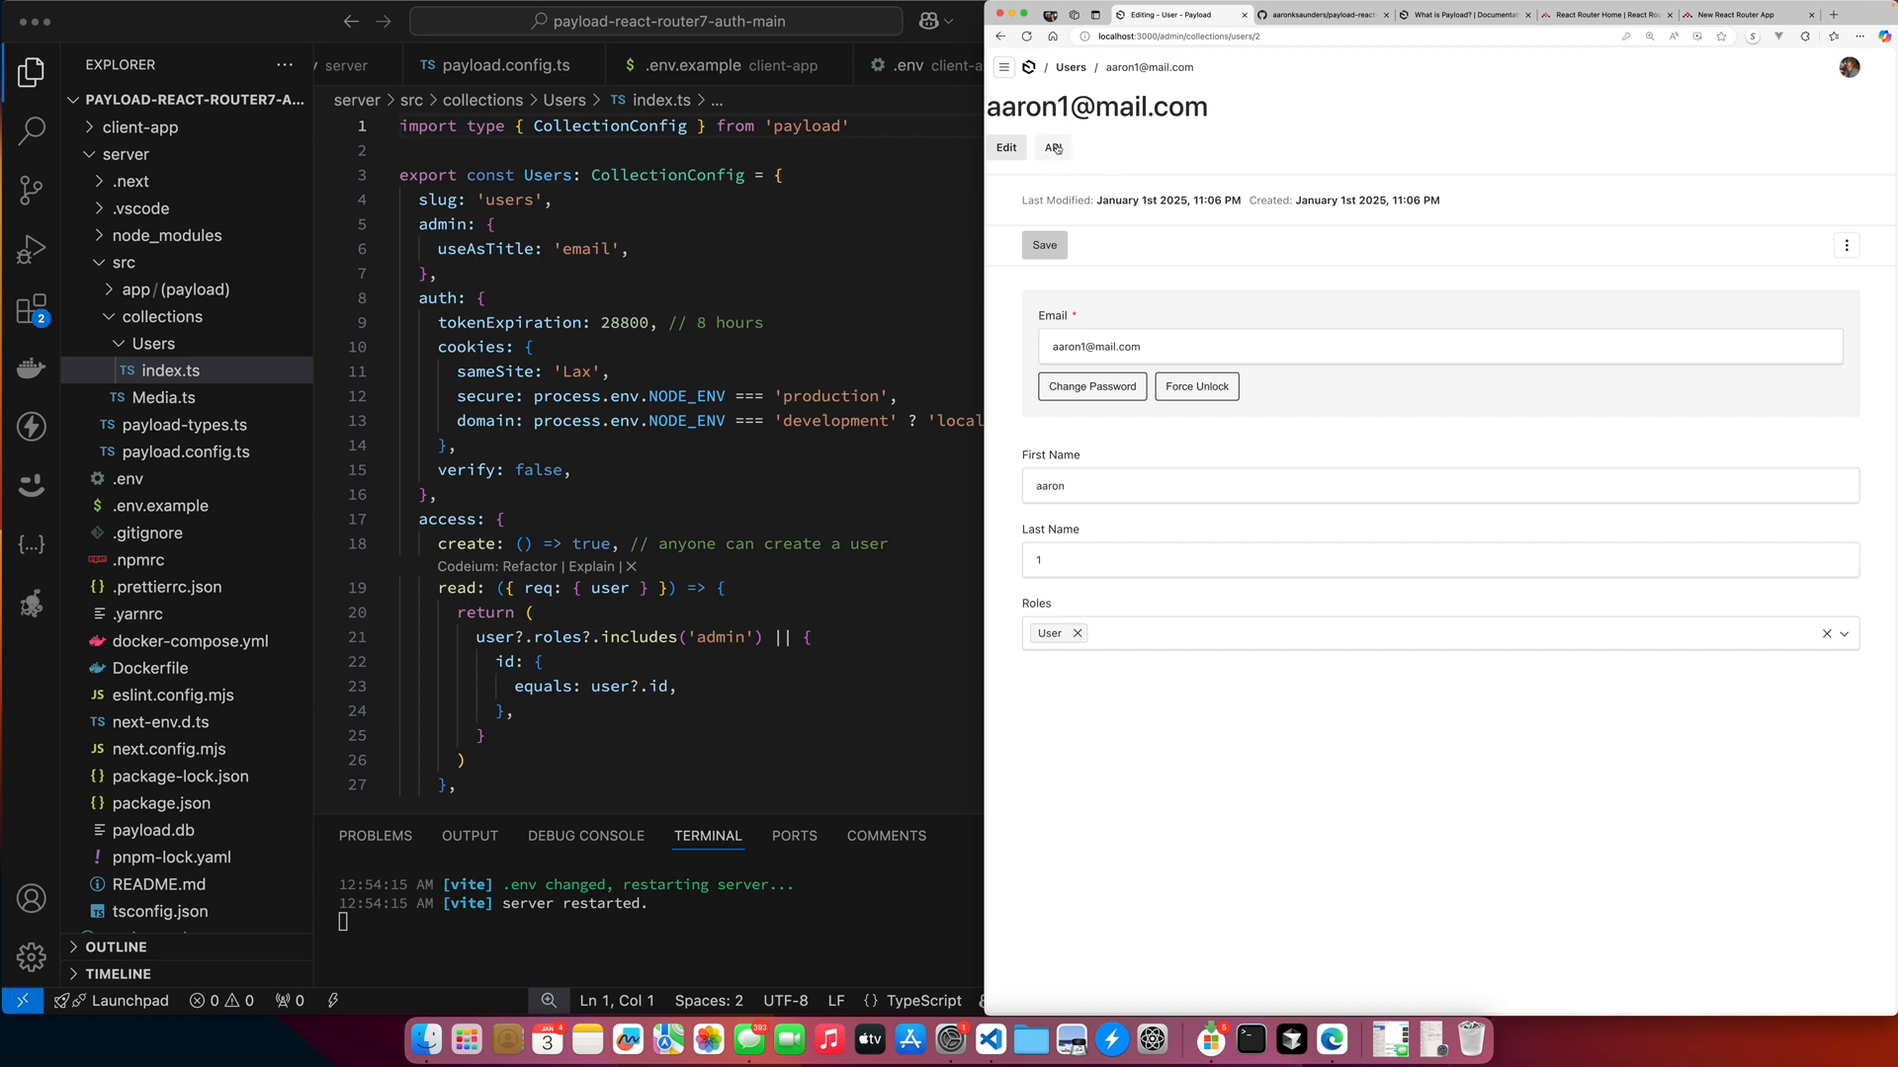
pyautogui.click(1050, 146)
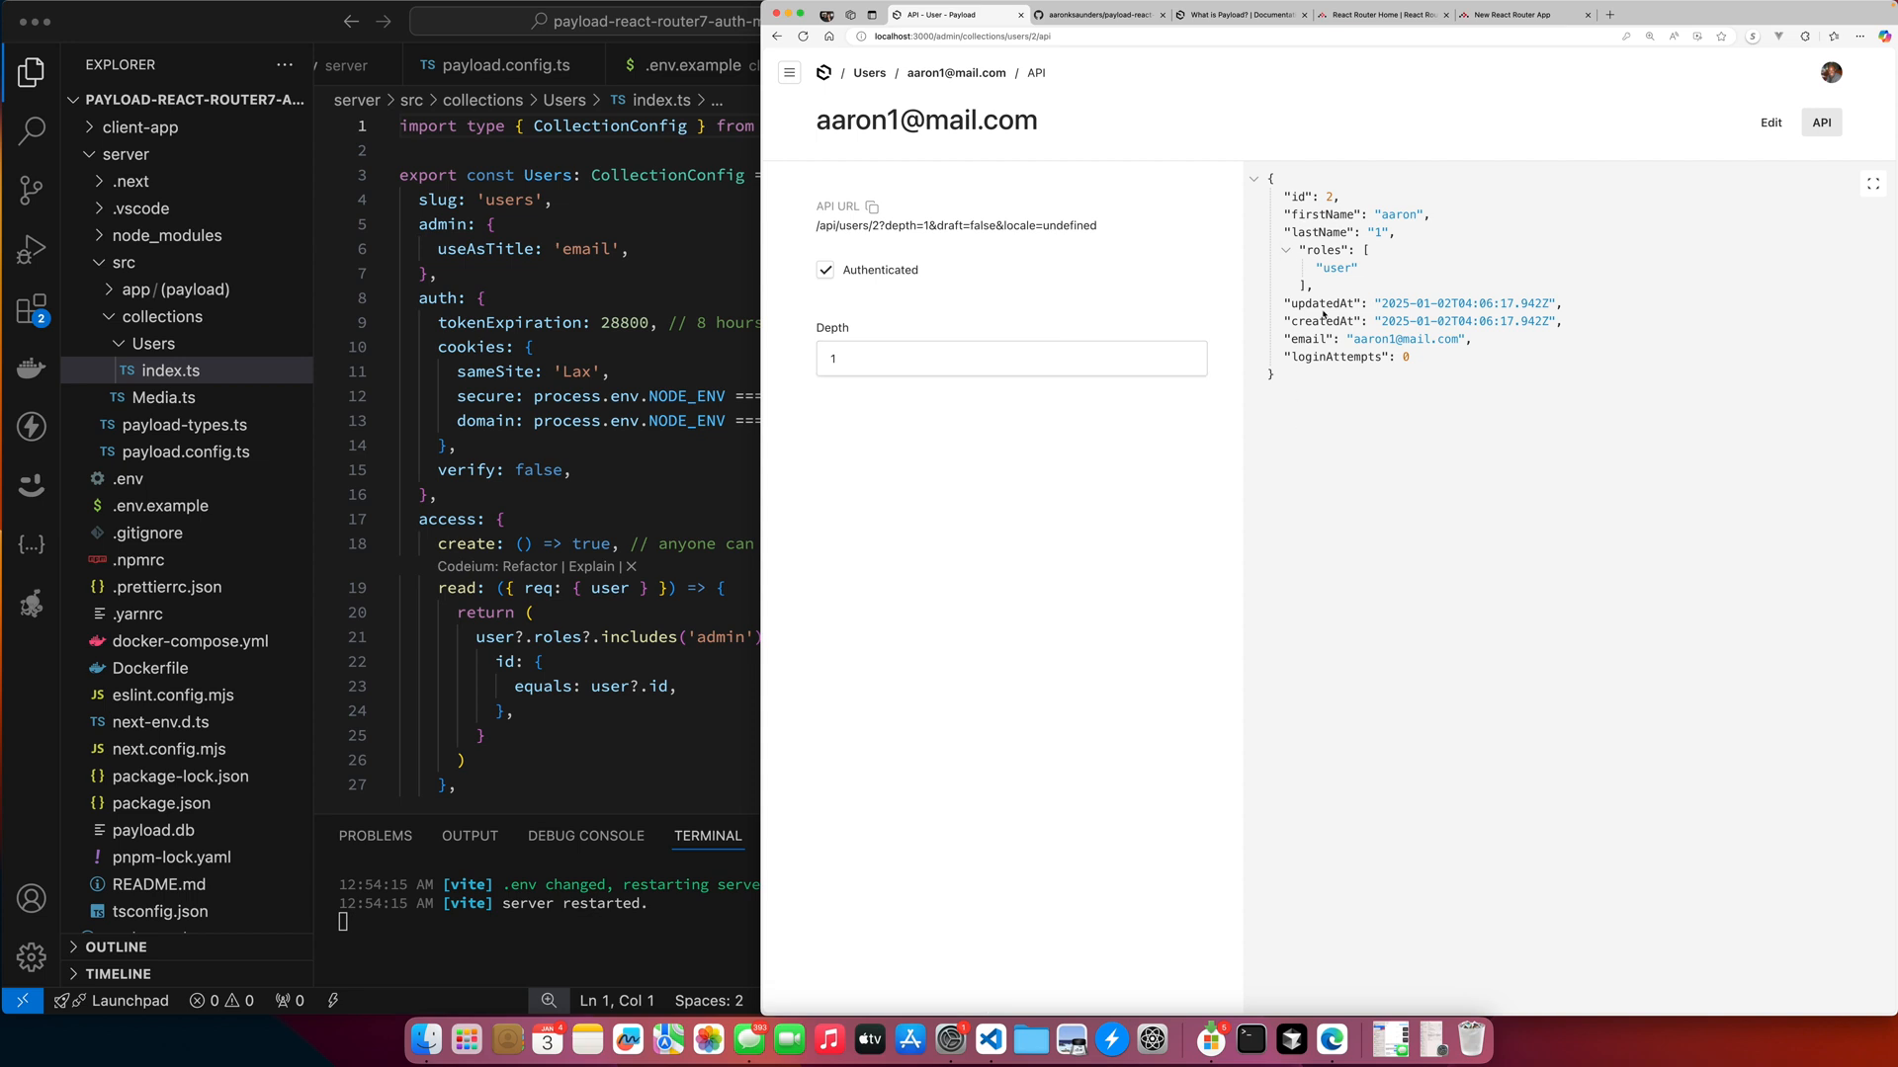
pyautogui.moveTo(957, 225)
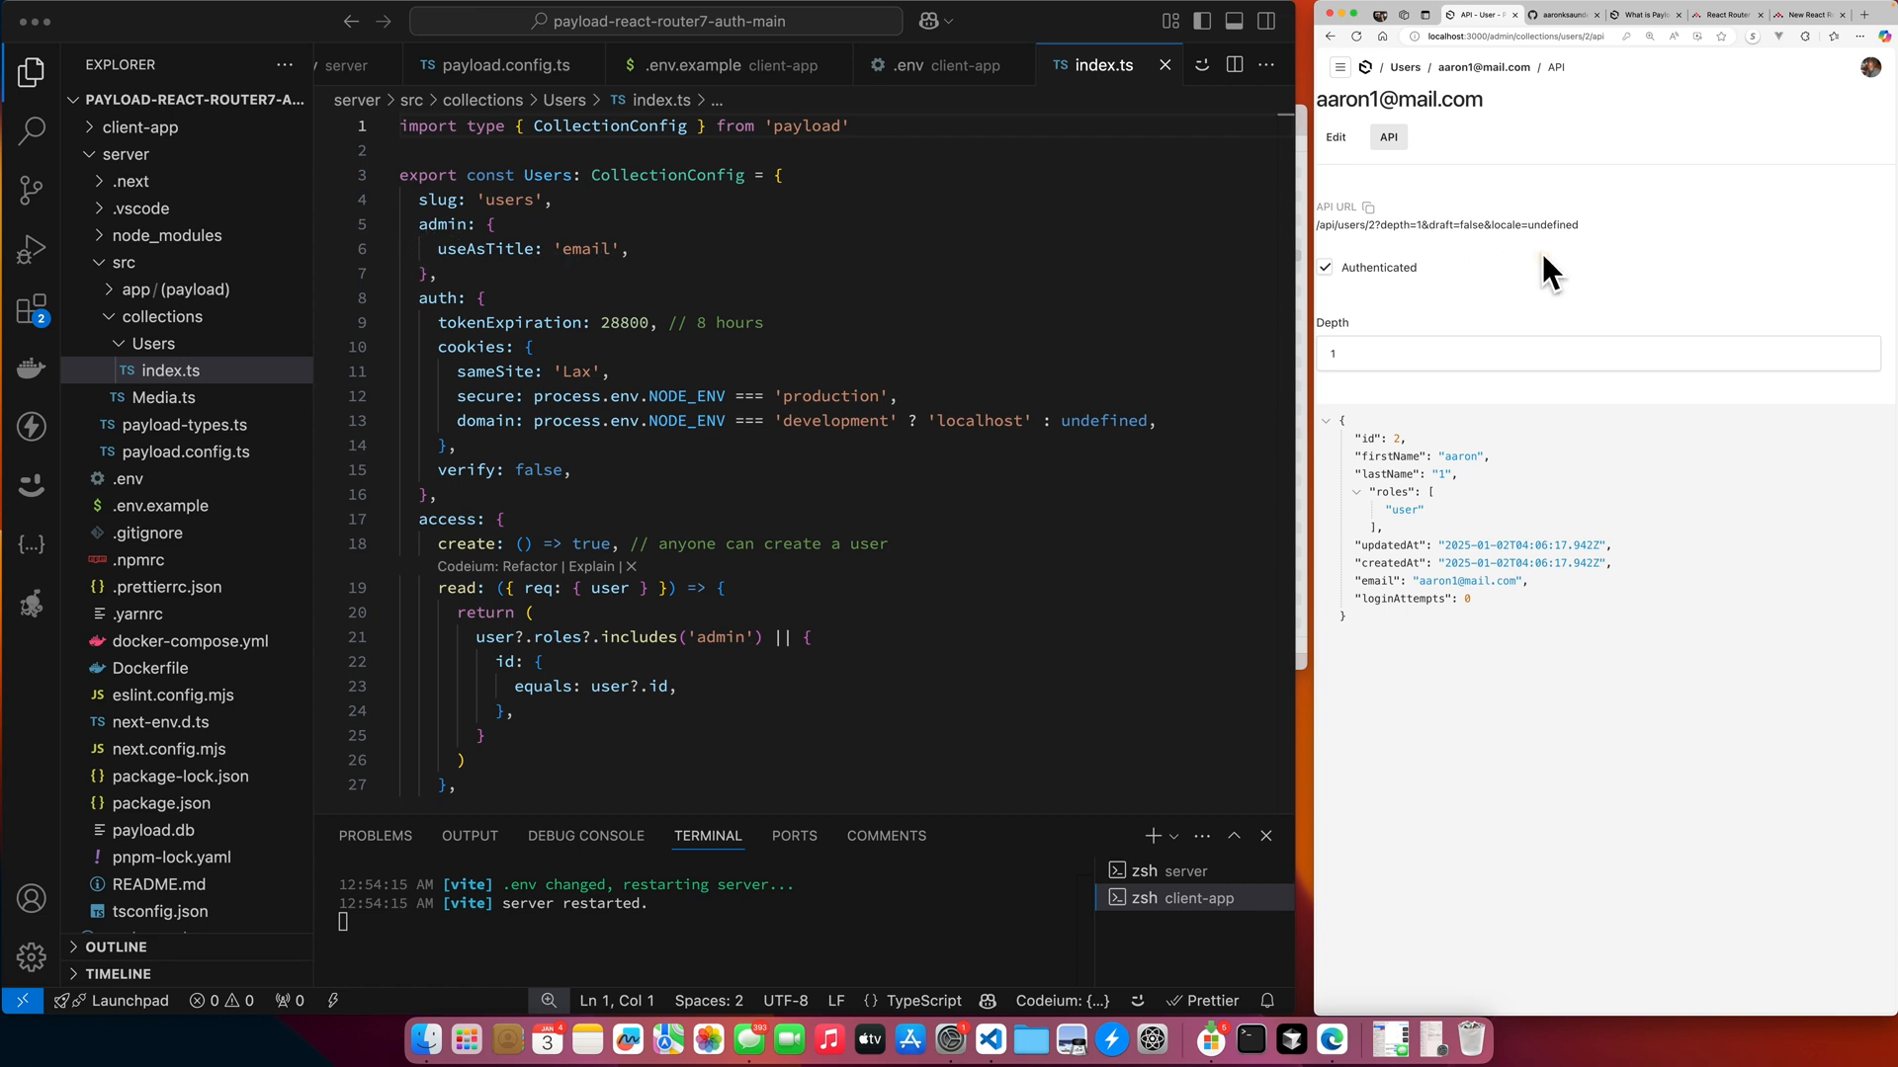
pyautogui.click(1334, 136)
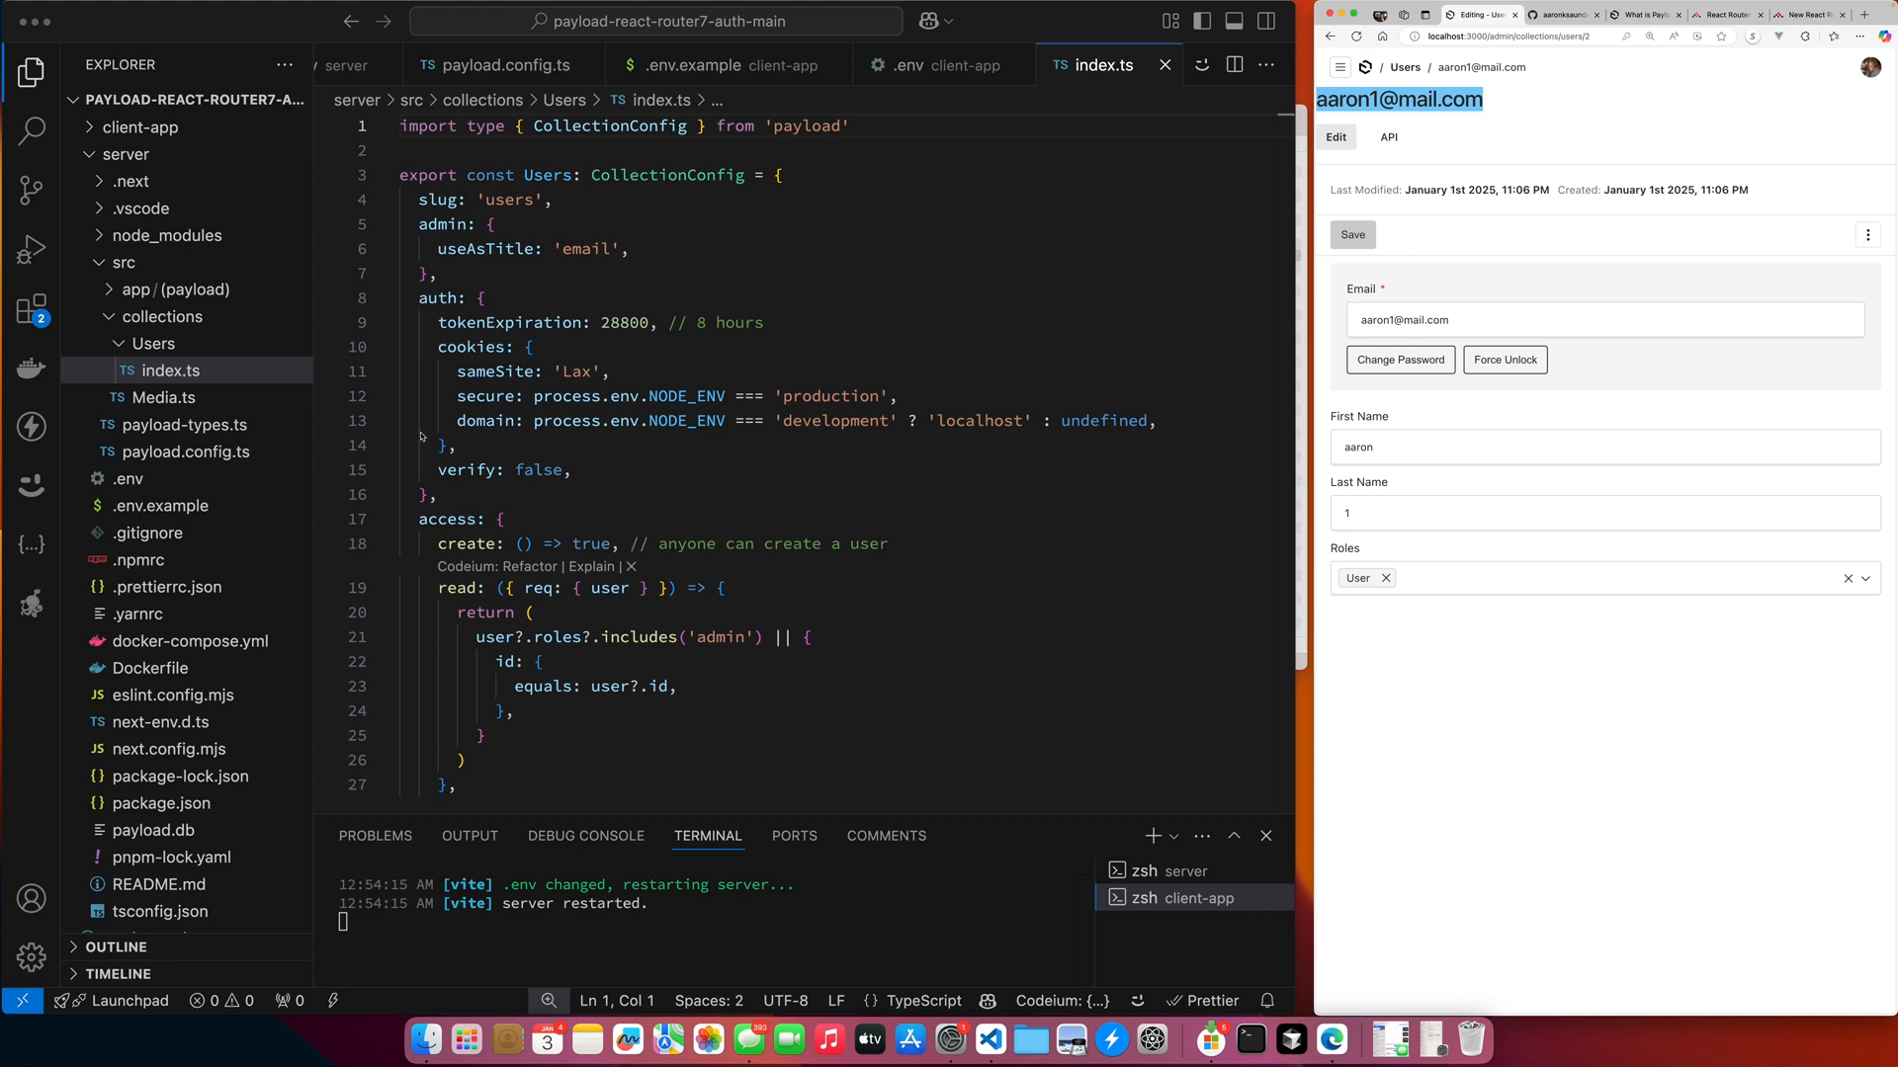
pyautogui.moveTo(753, 520)
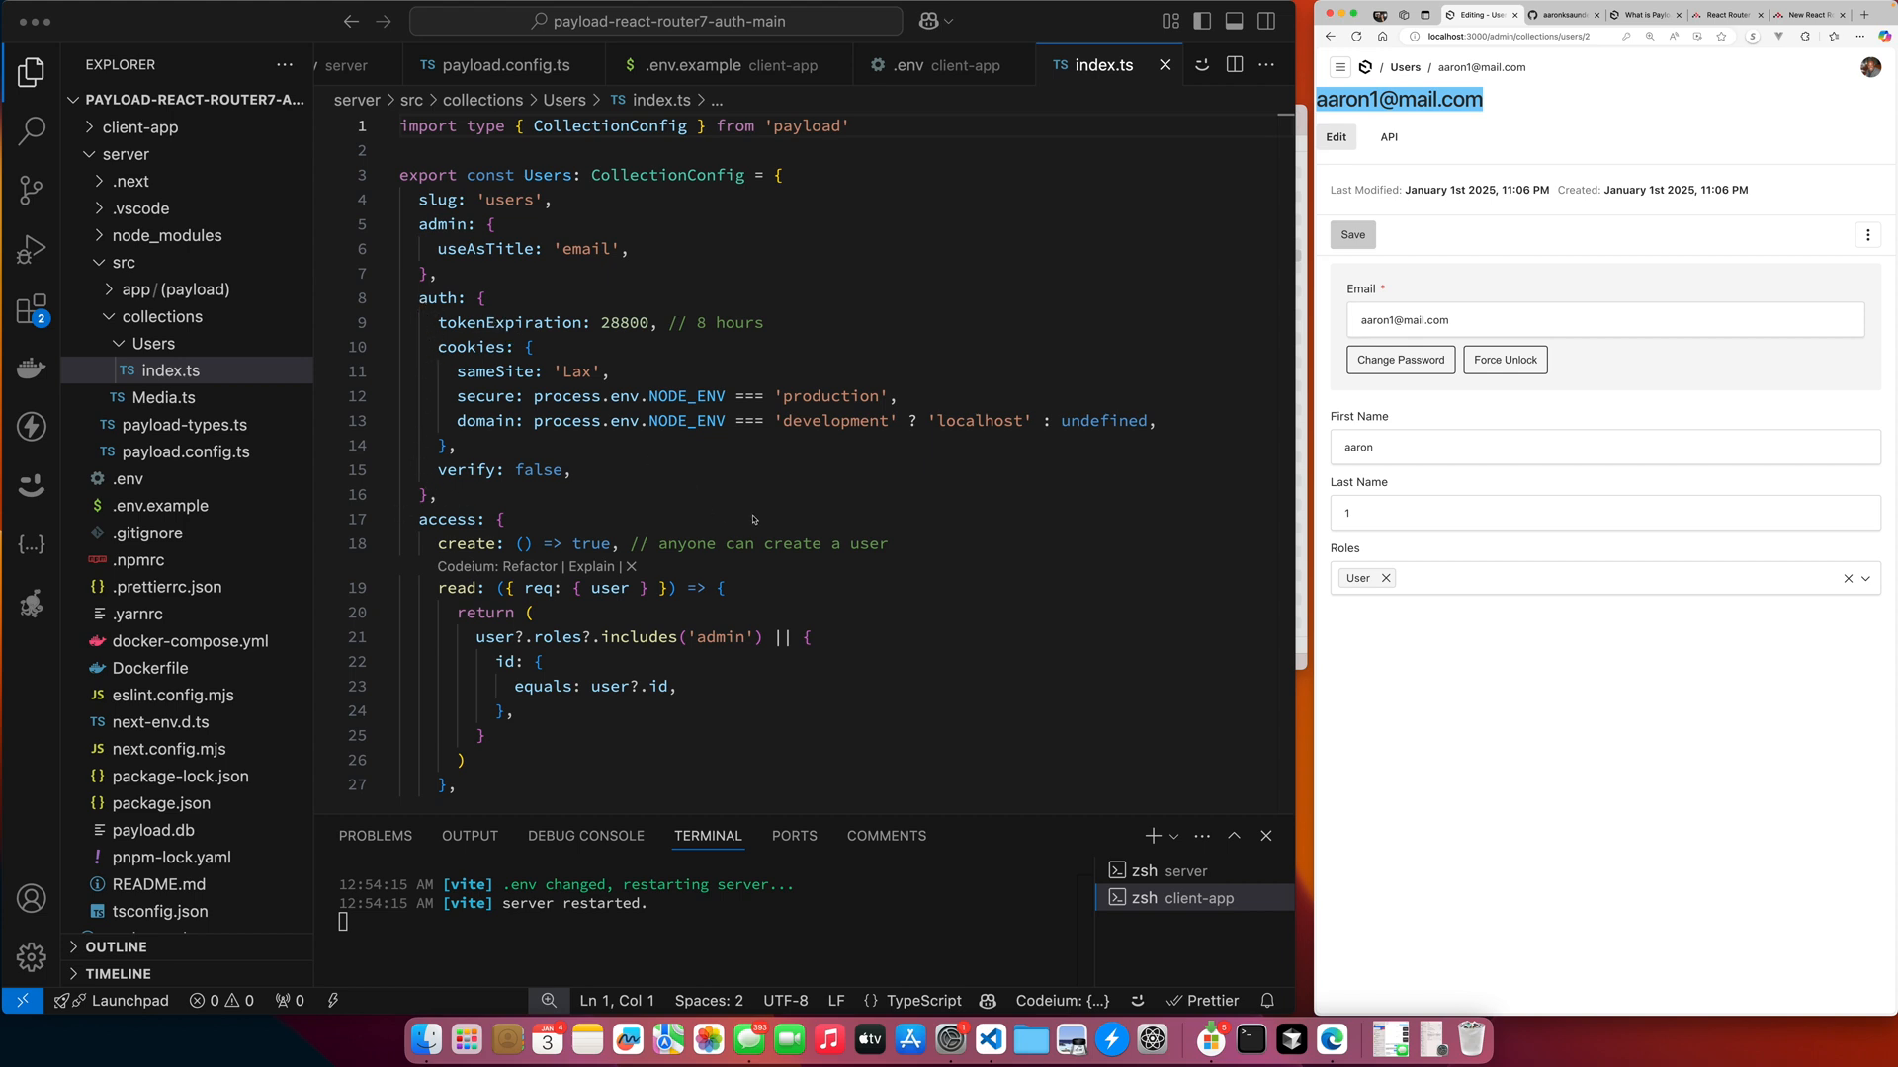
pyautogui.scroll(-3)
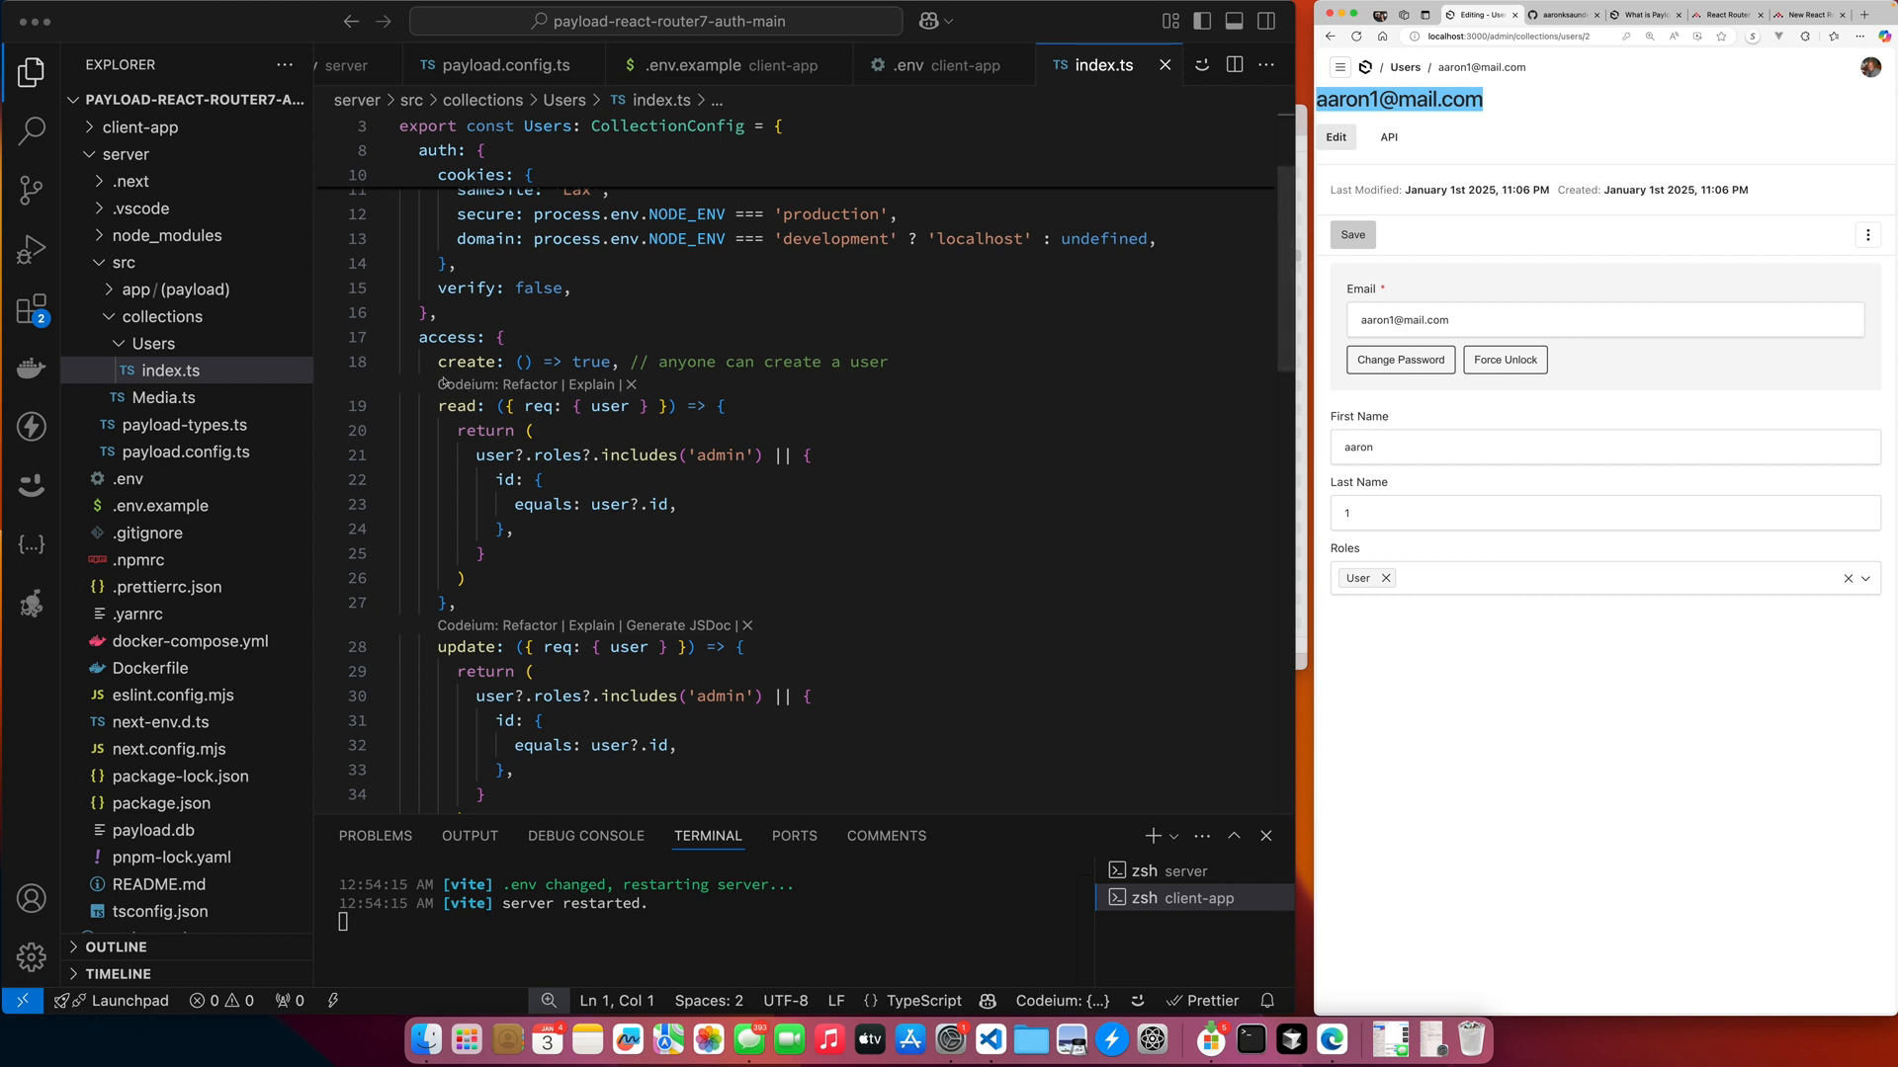
pyautogui.scroll(-3)
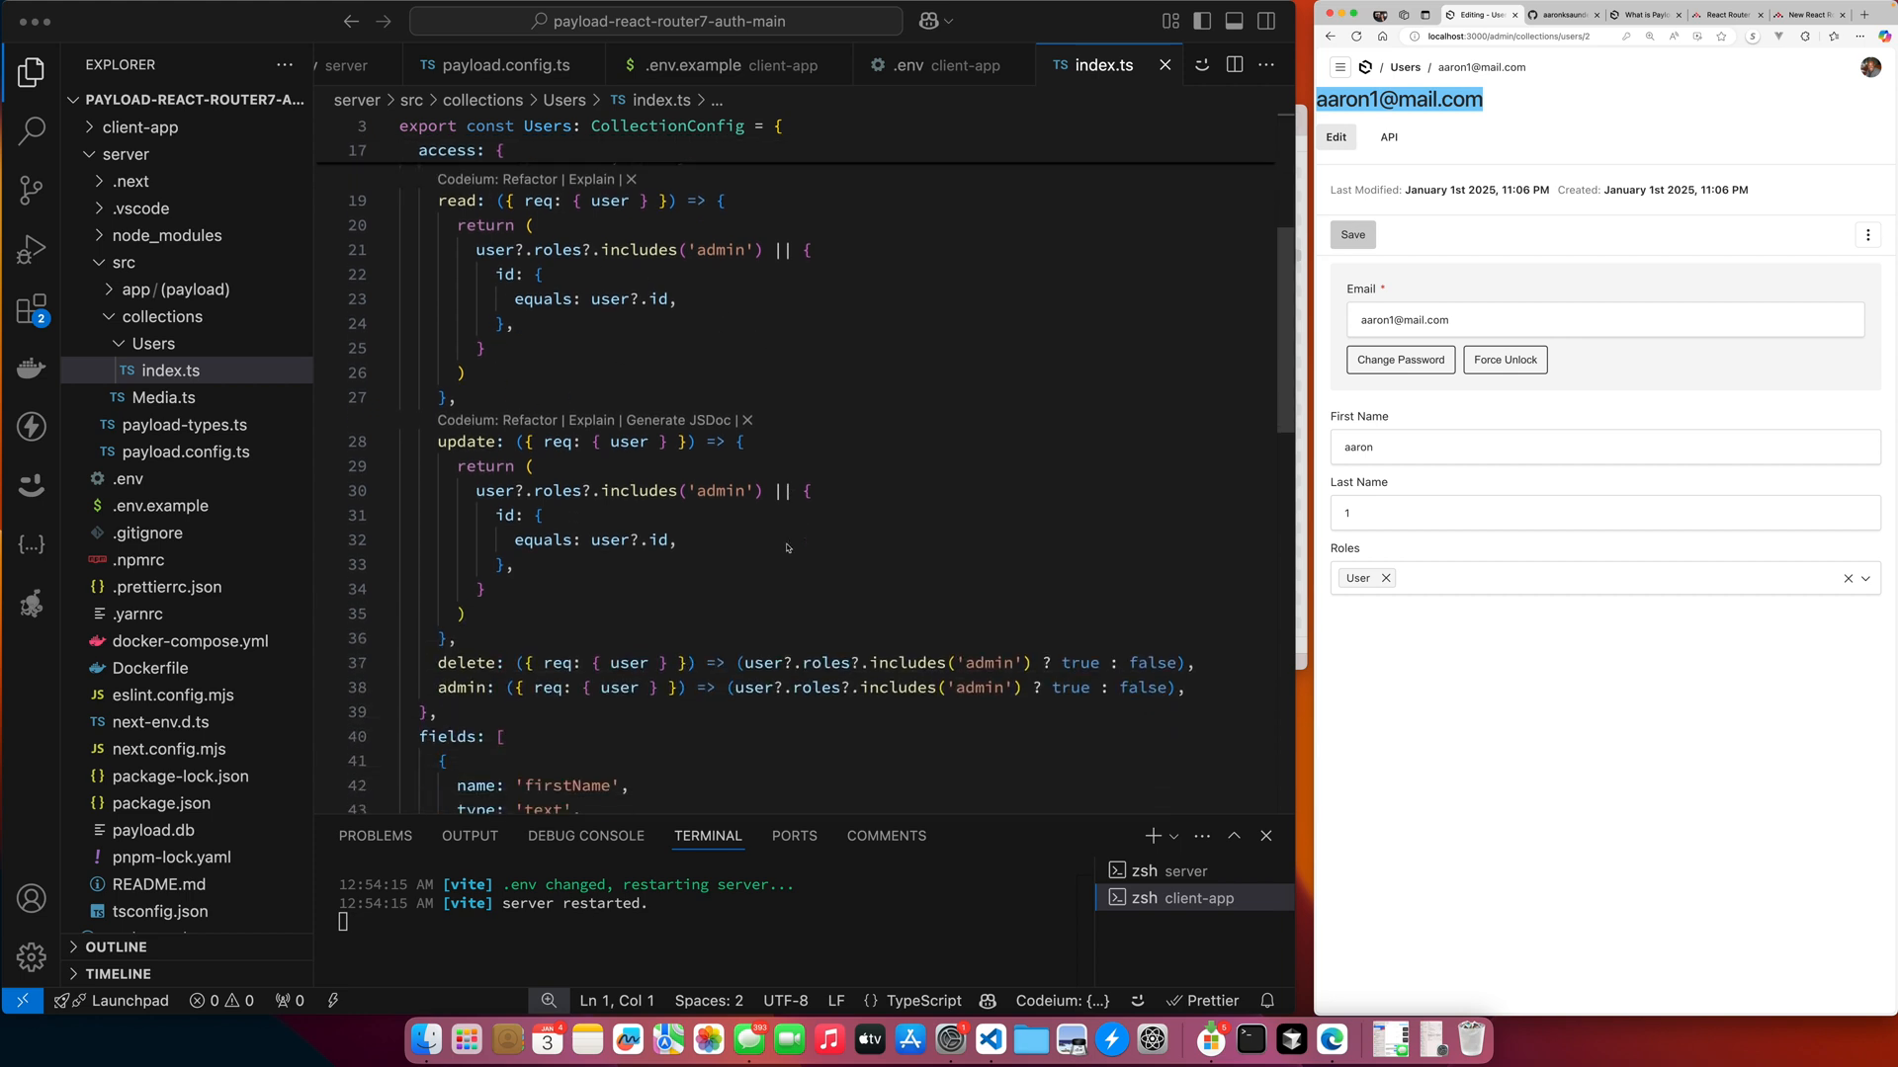
pyautogui.scroll(-3)
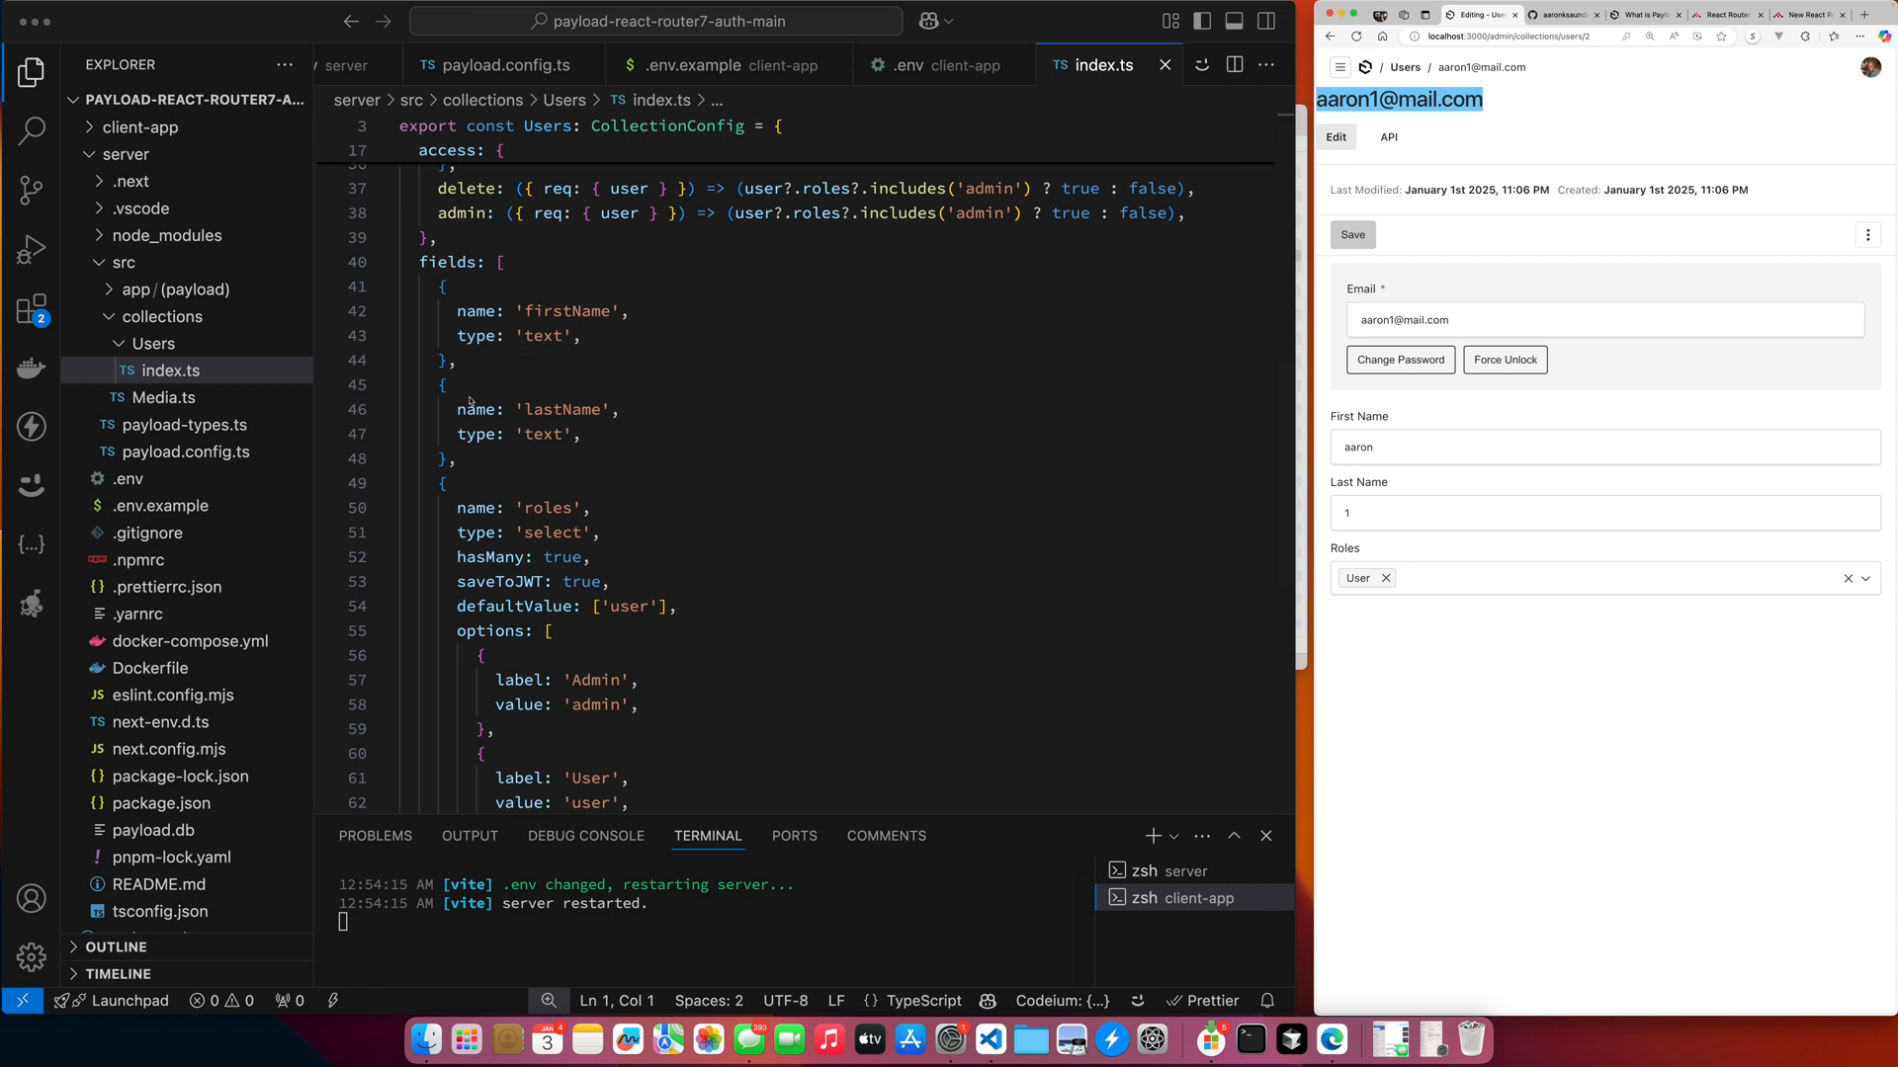
pyautogui.moveTo(1344, 478)
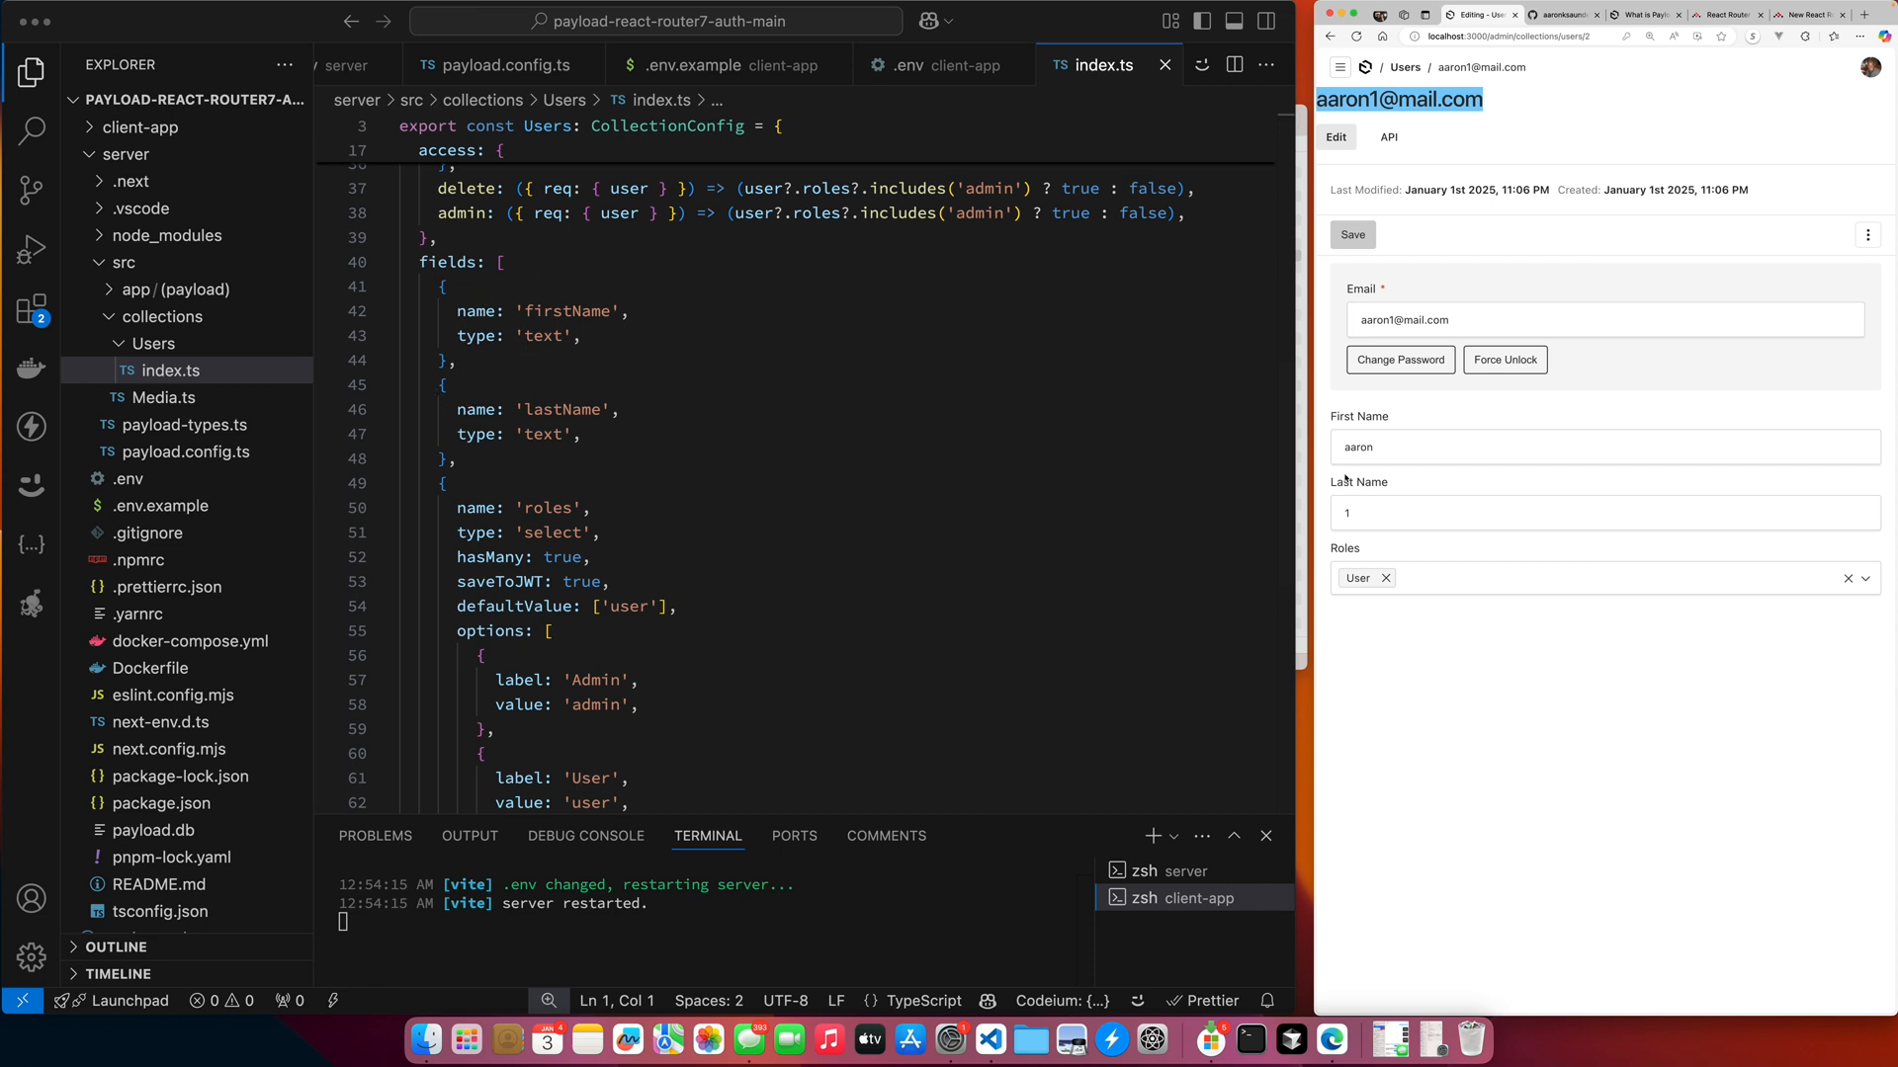
pyautogui.click(1437, 447)
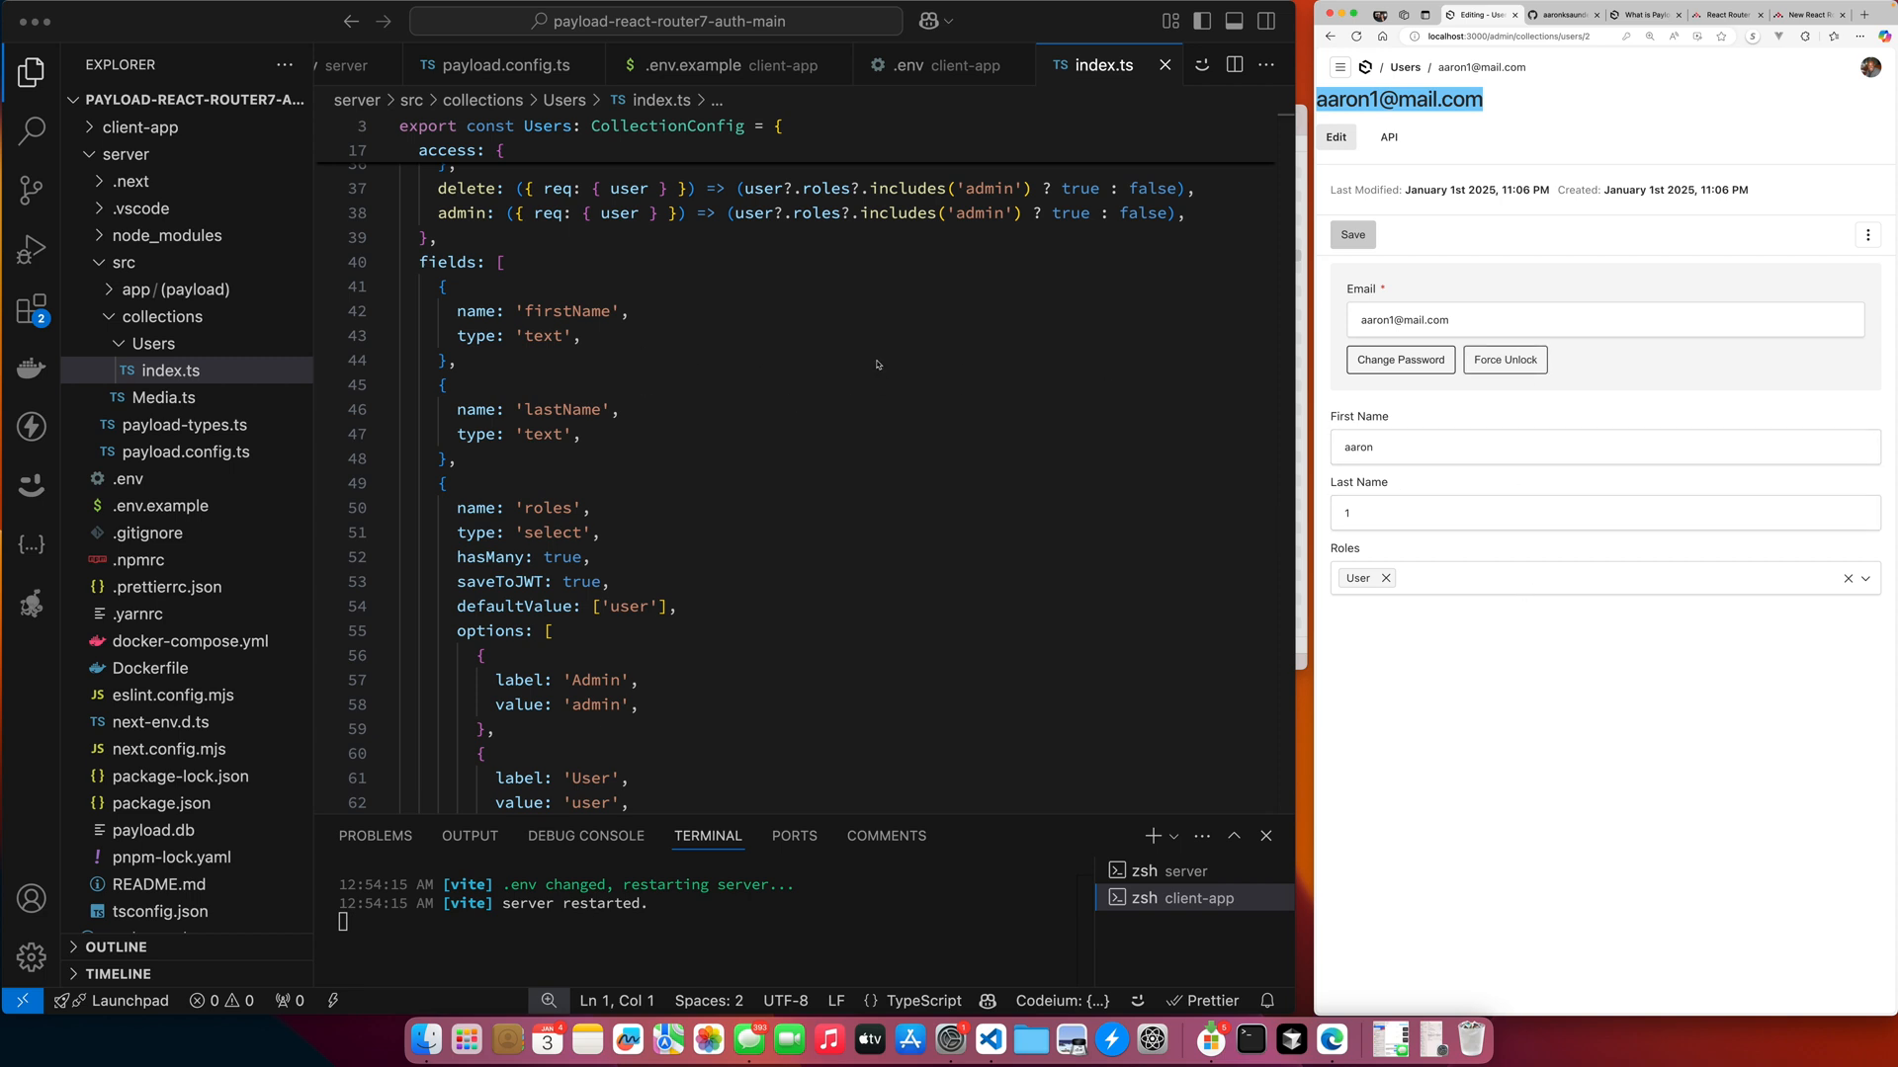
pyautogui.moveTo(593, 404)
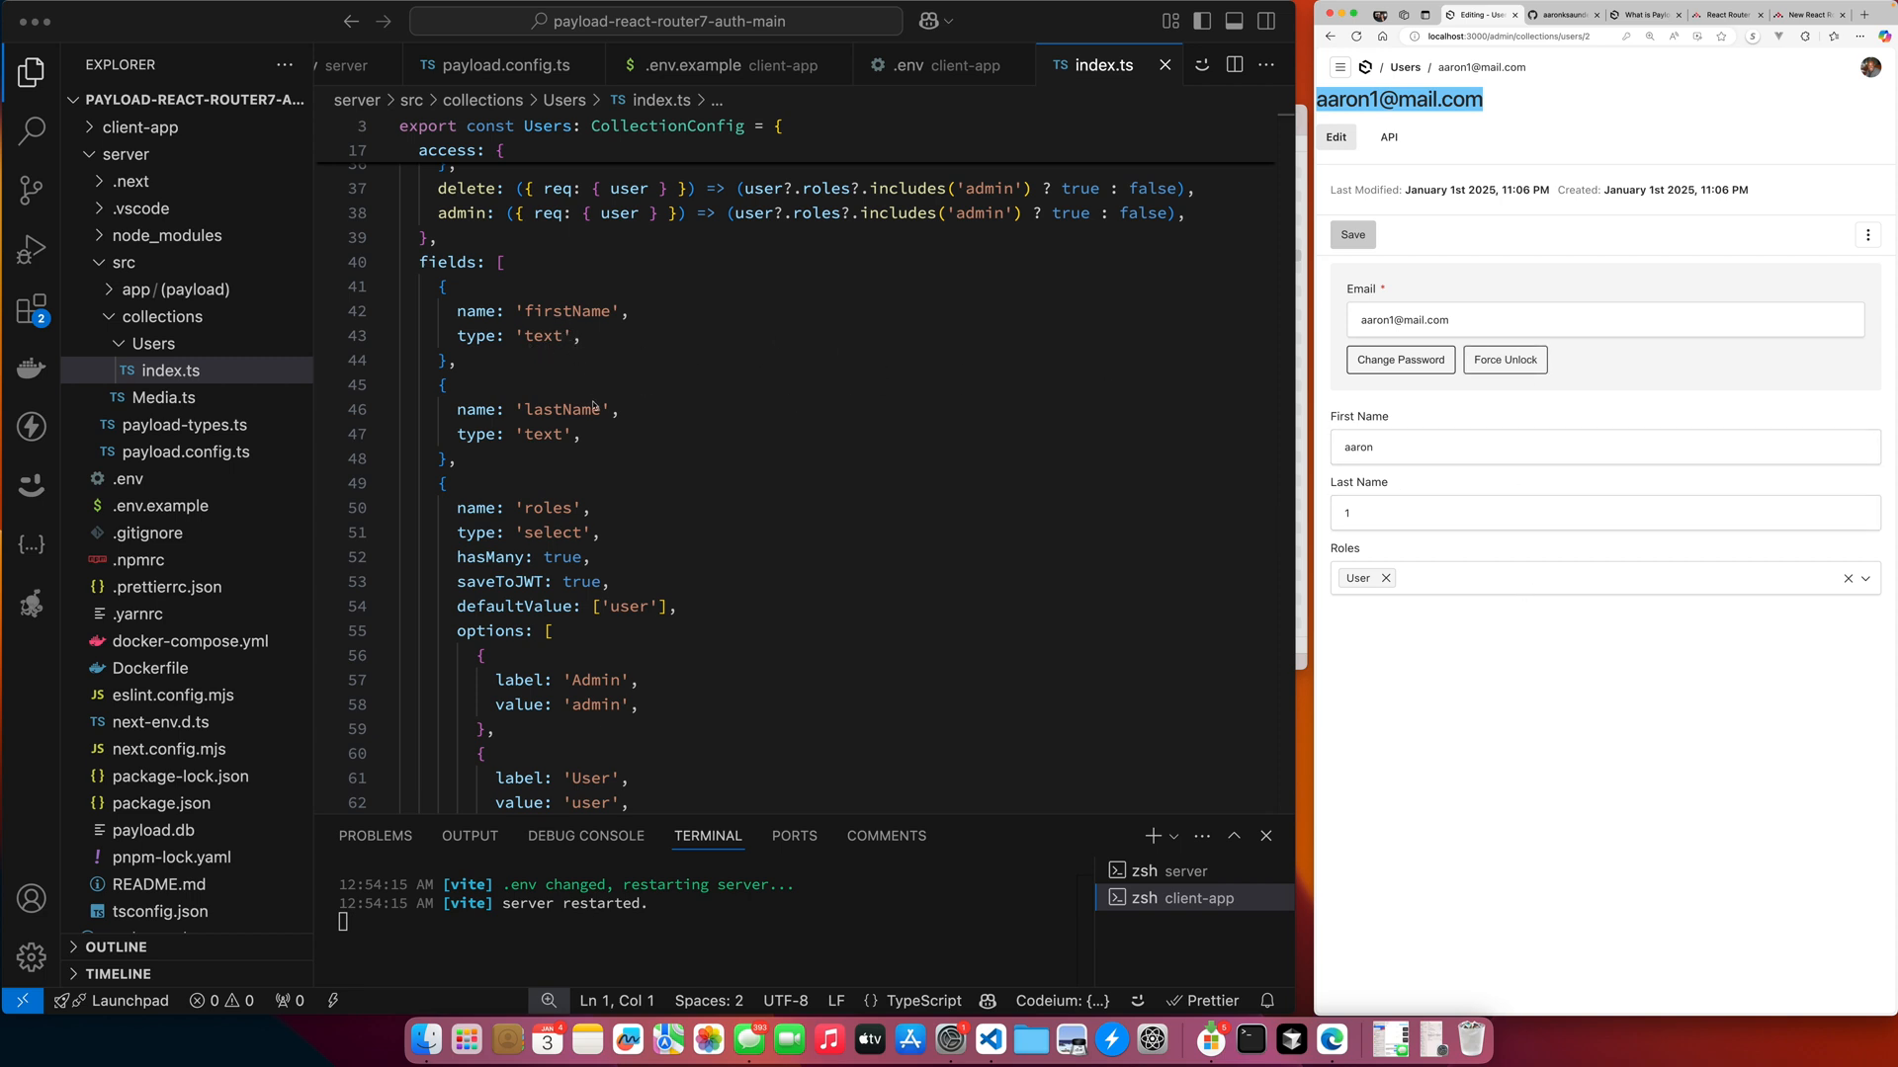
pyautogui.scroll(-3)
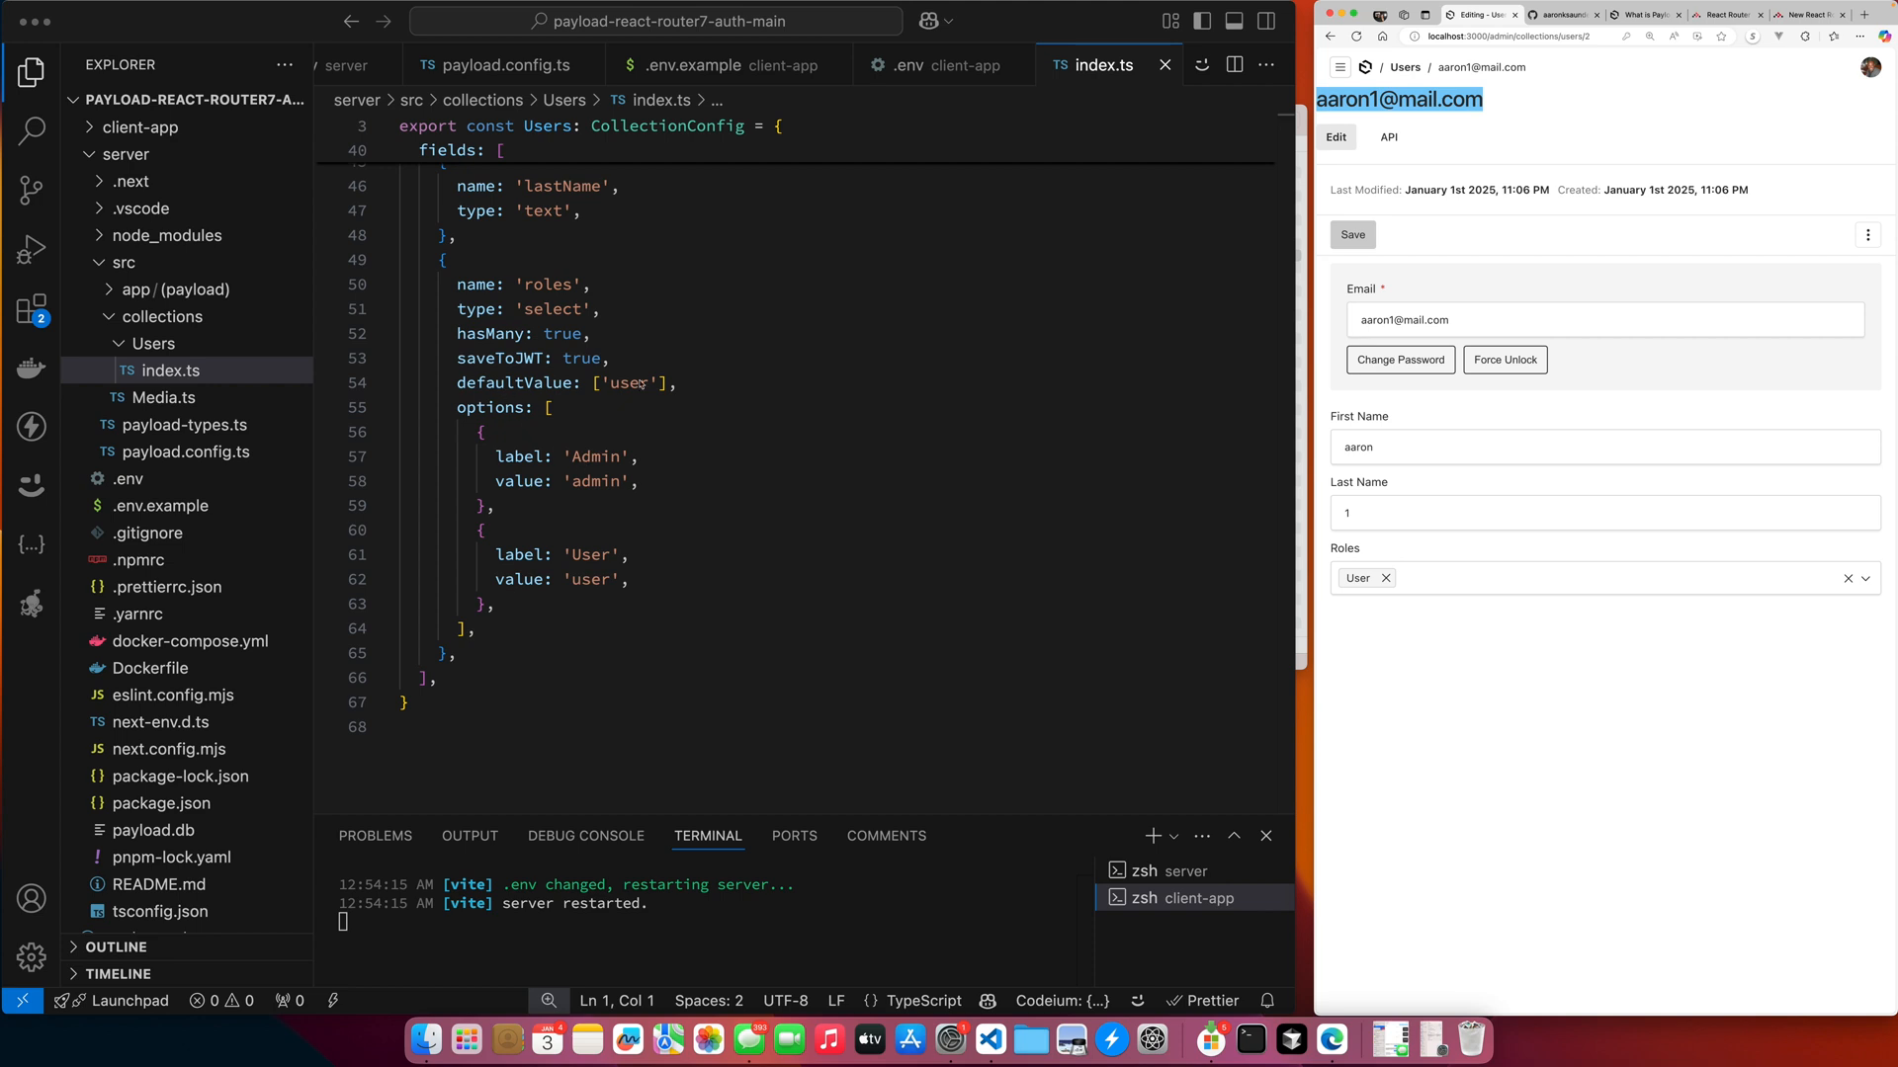
pyautogui.scroll(-3)
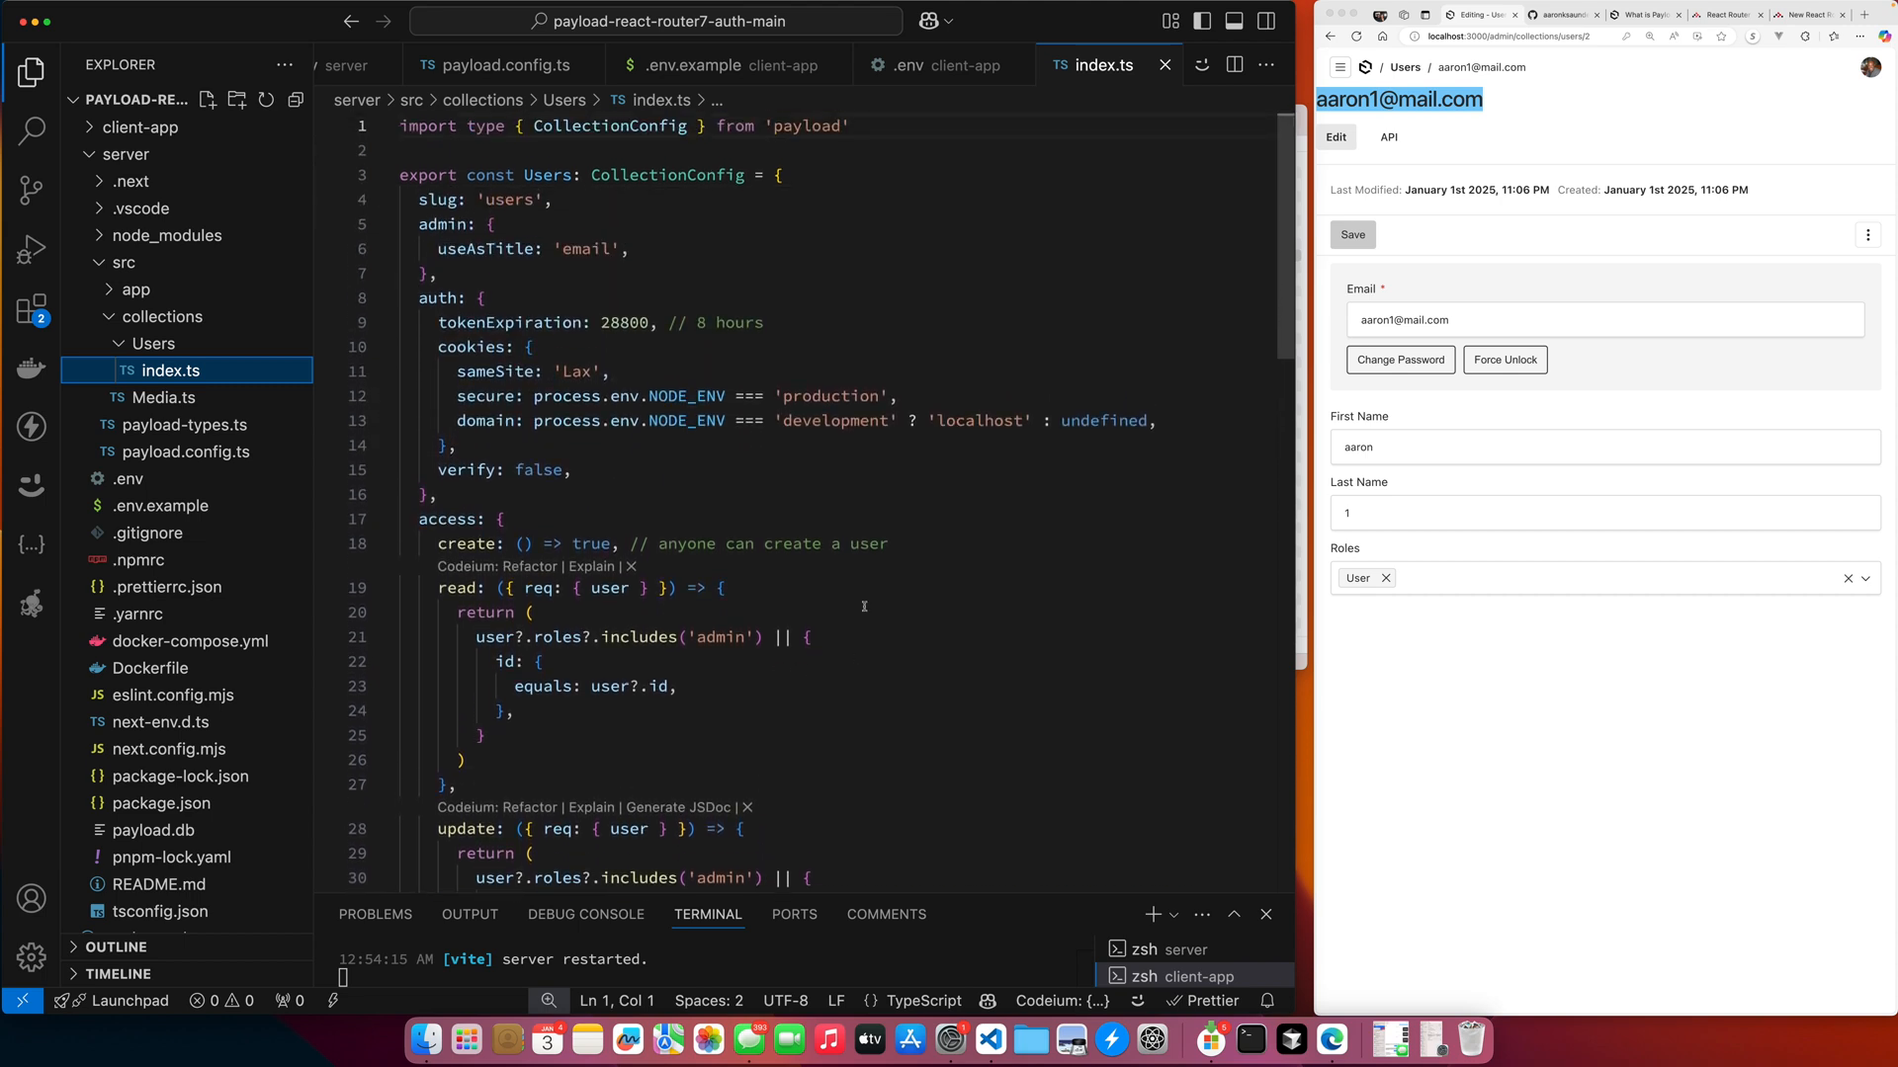
pyautogui.moveTo(451, 239)
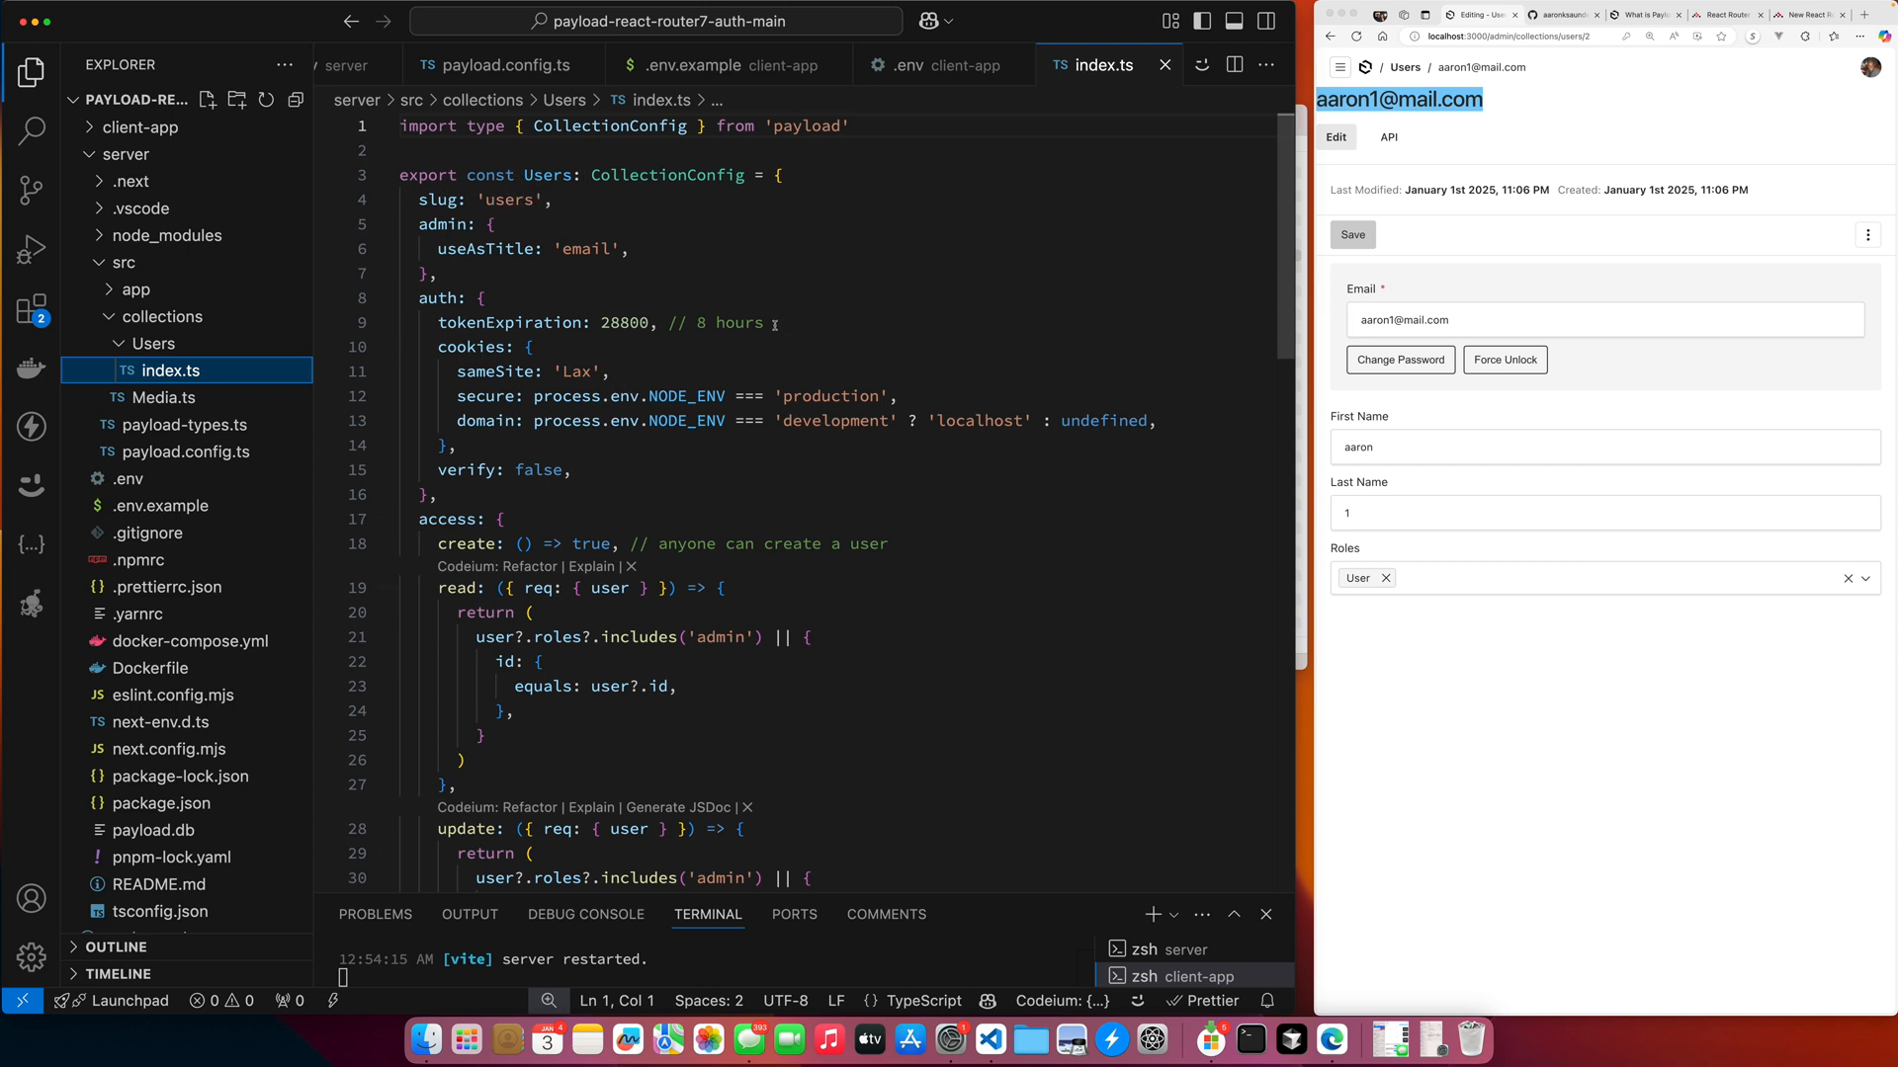
pyautogui.moveTo(514, 322)
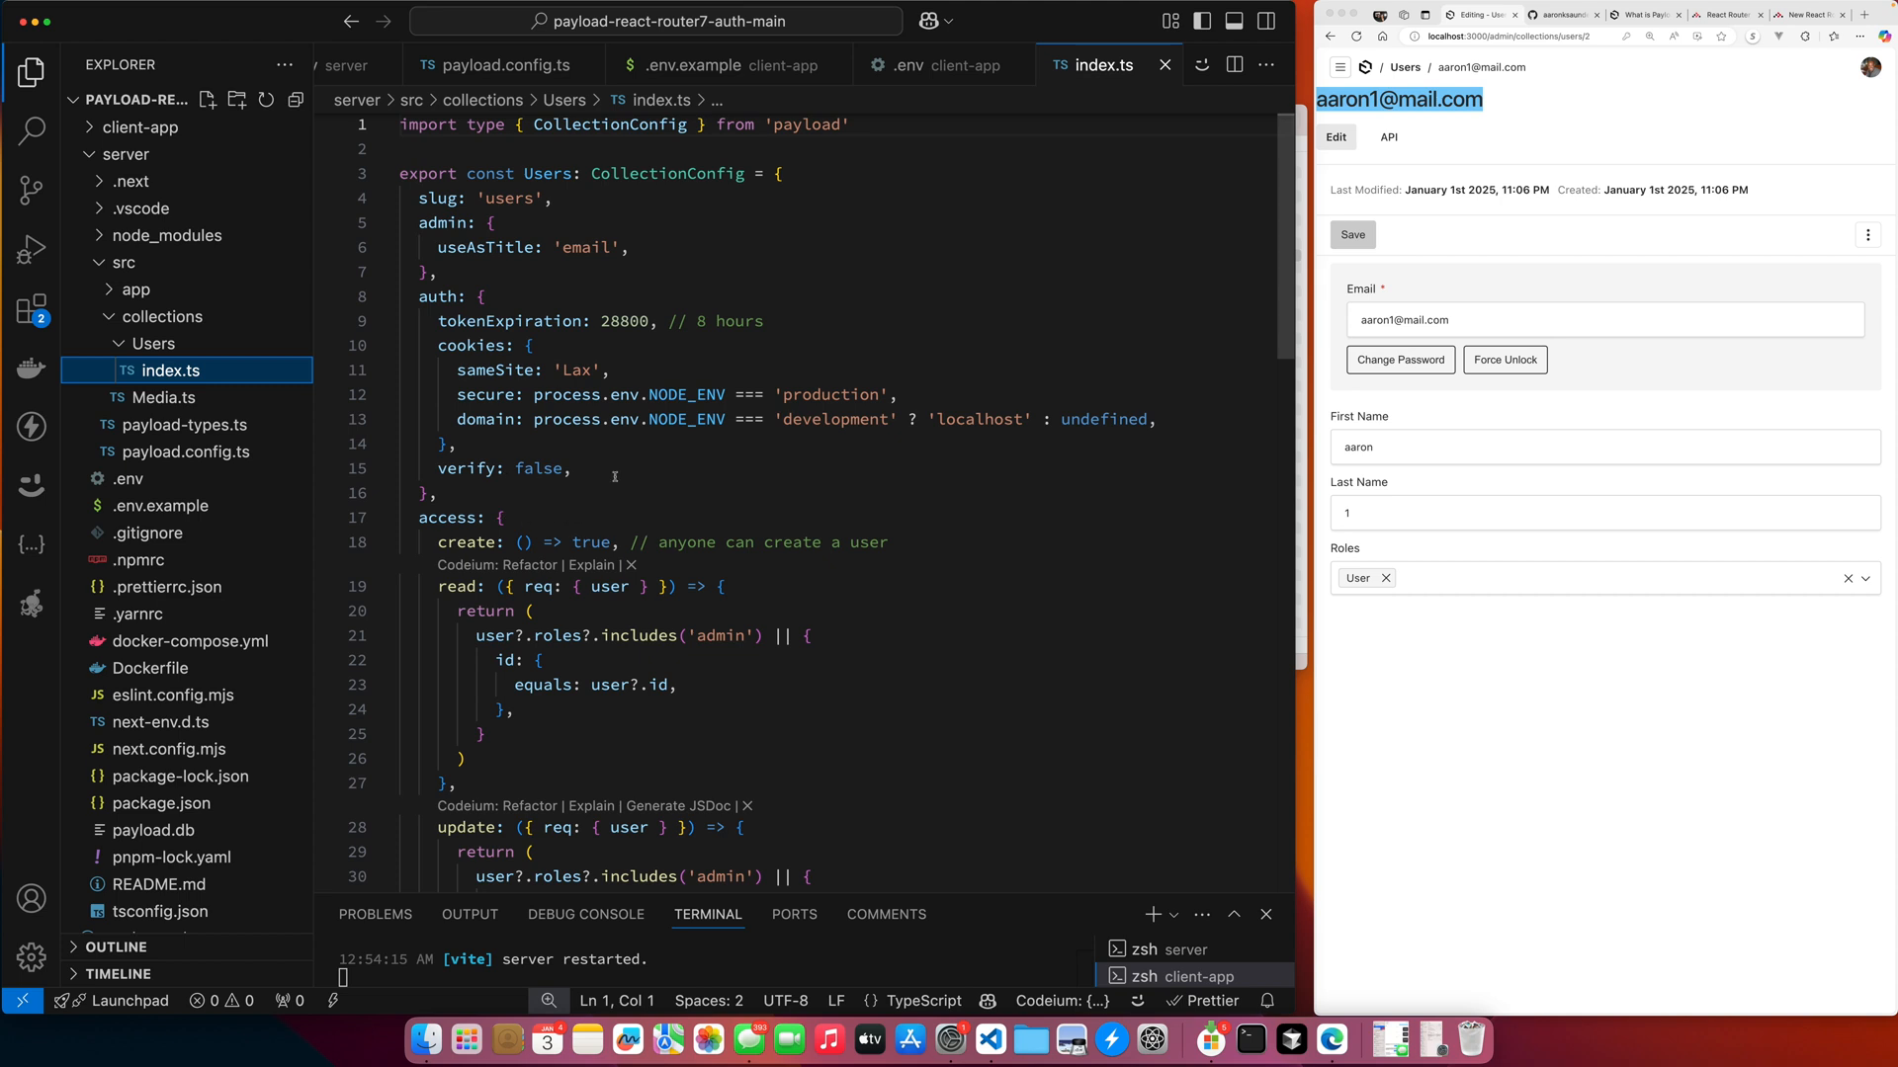
pyautogui.scroll(-3)
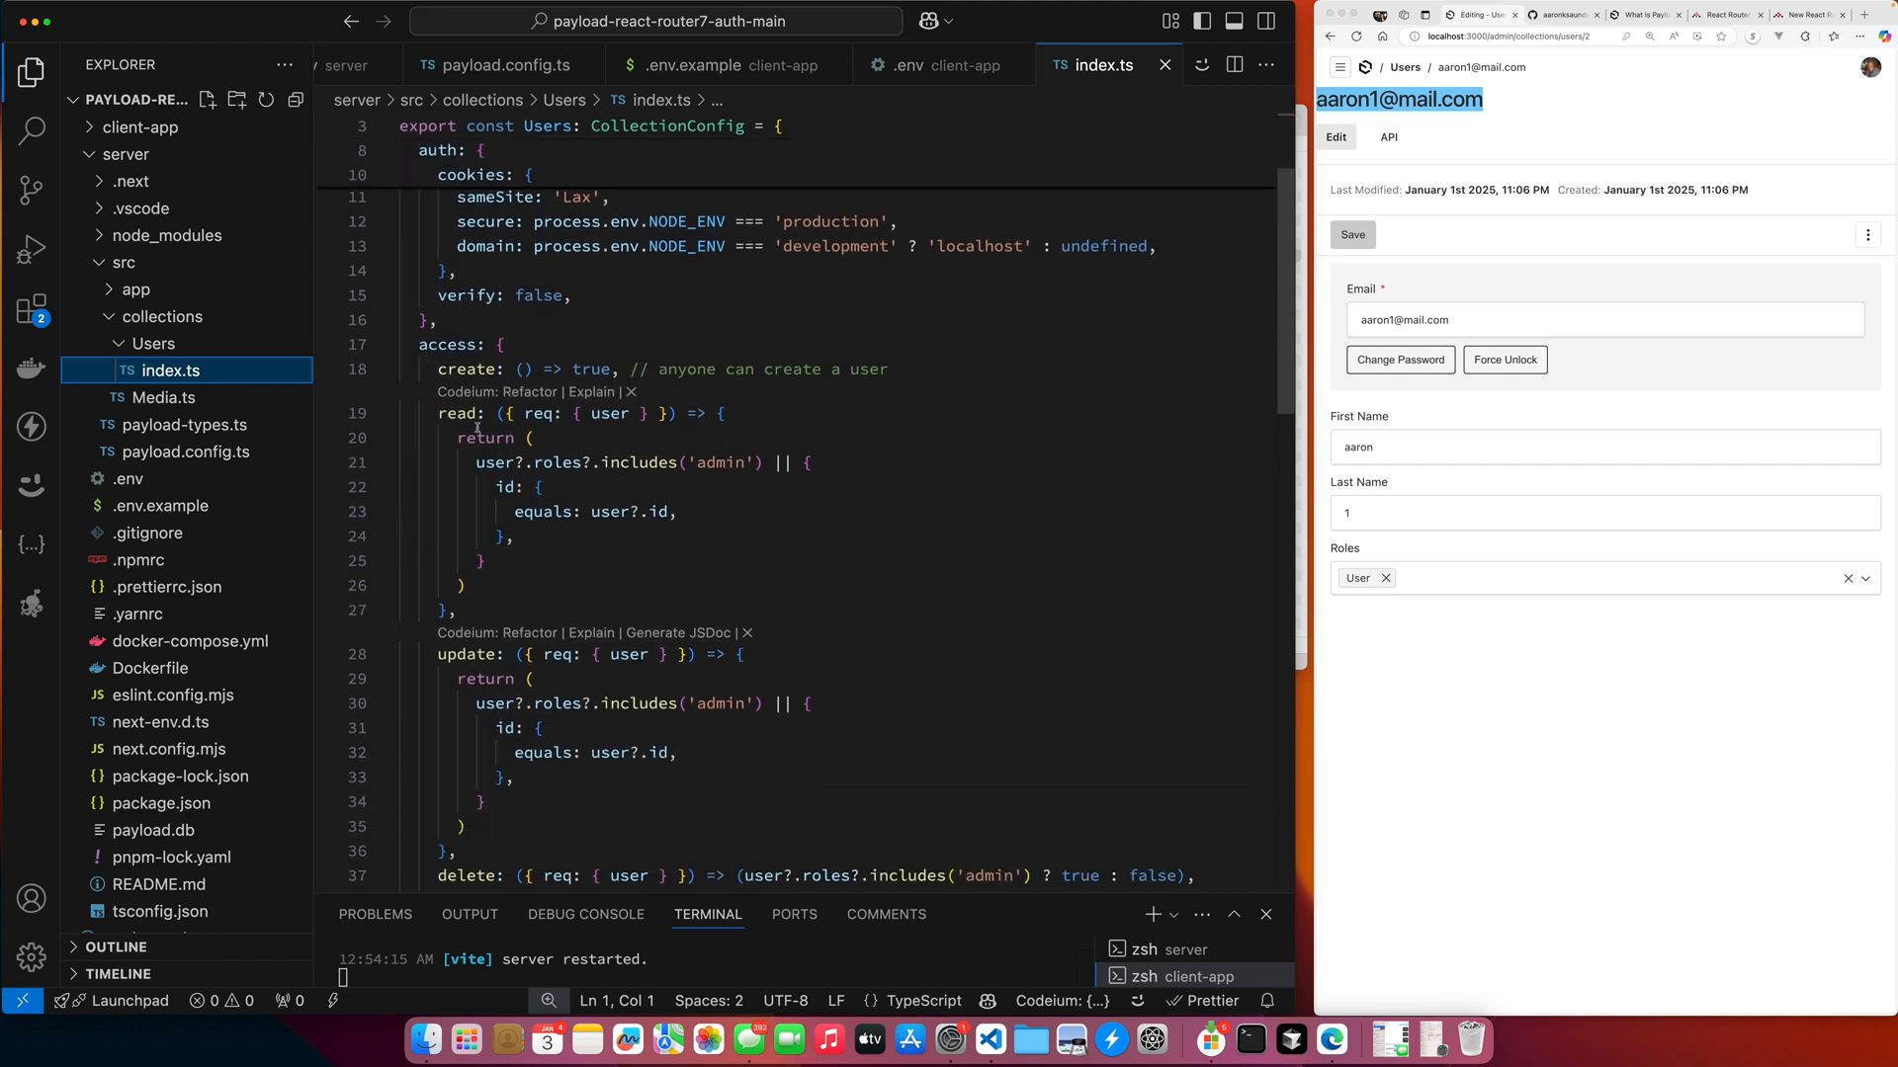
pyautogui.scroll(-3)
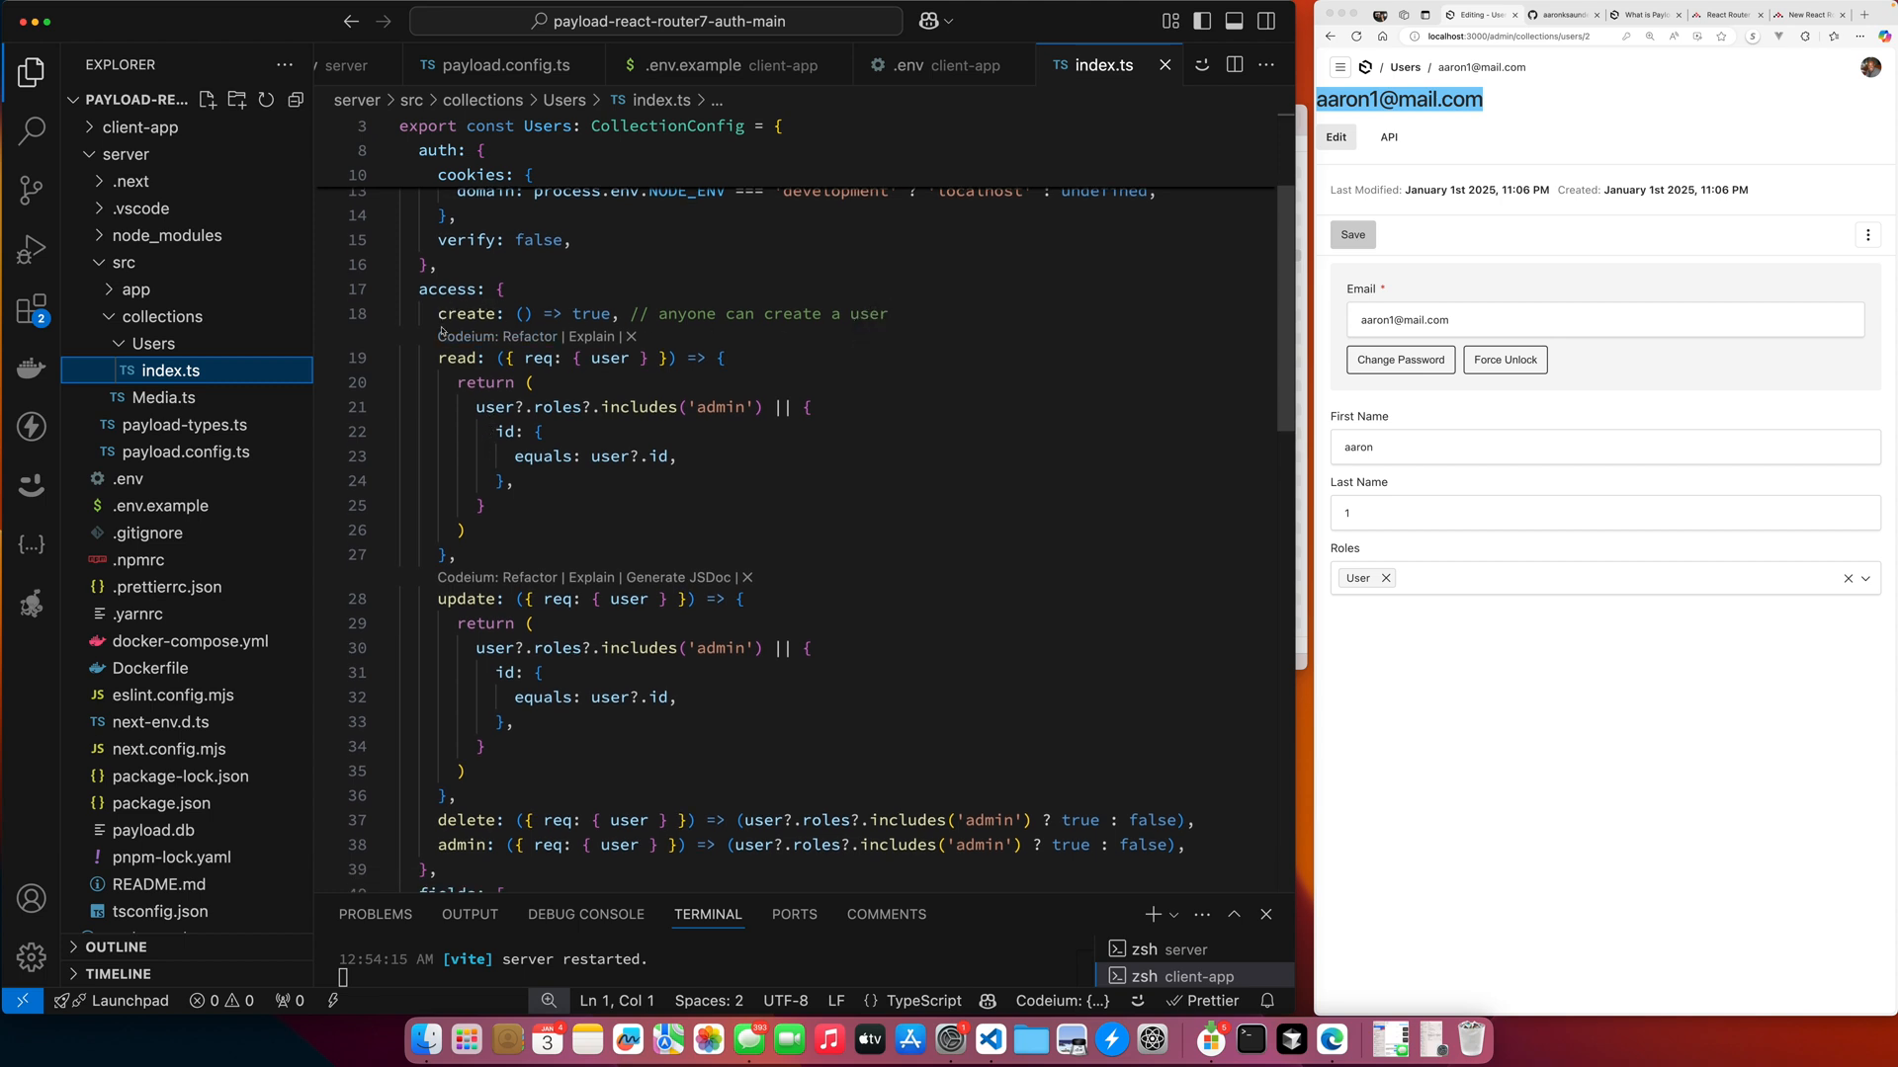
pyautogui.scroll(-3)
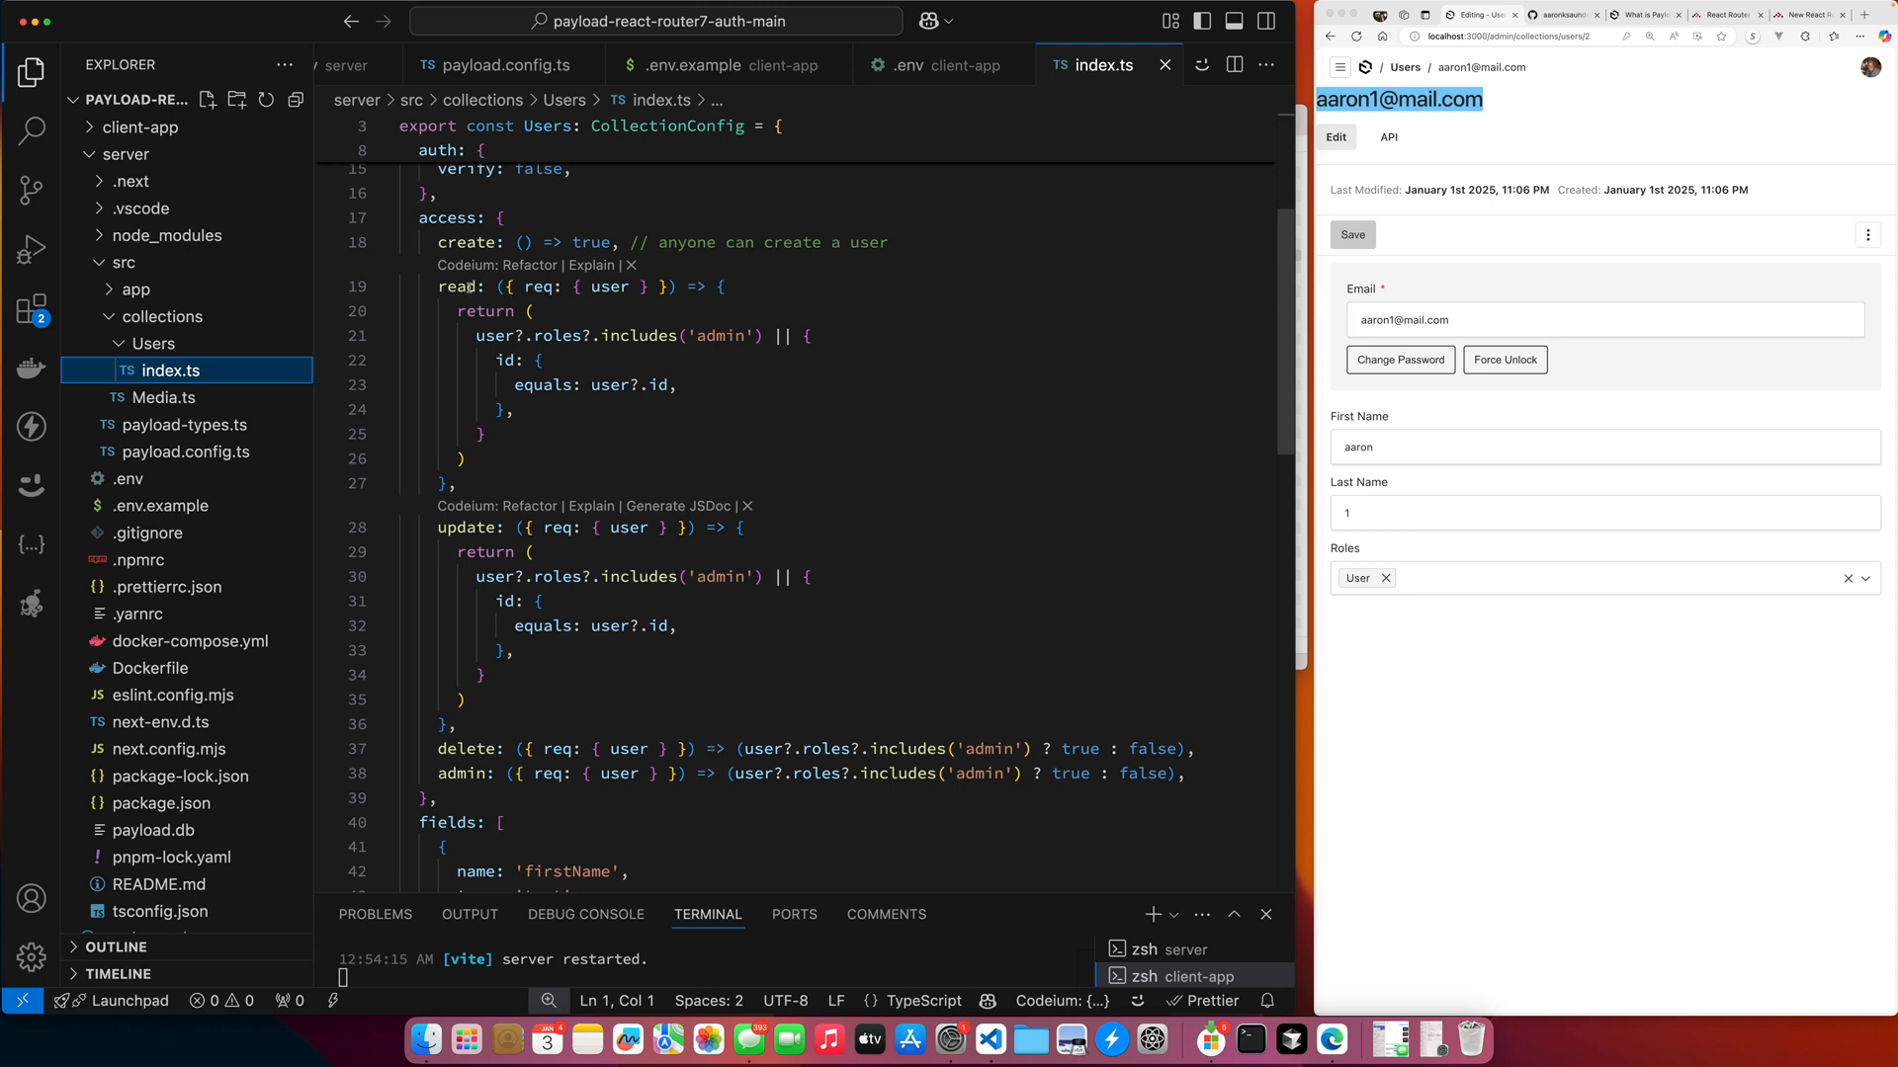
pyautogui.moveTo(611, 287)
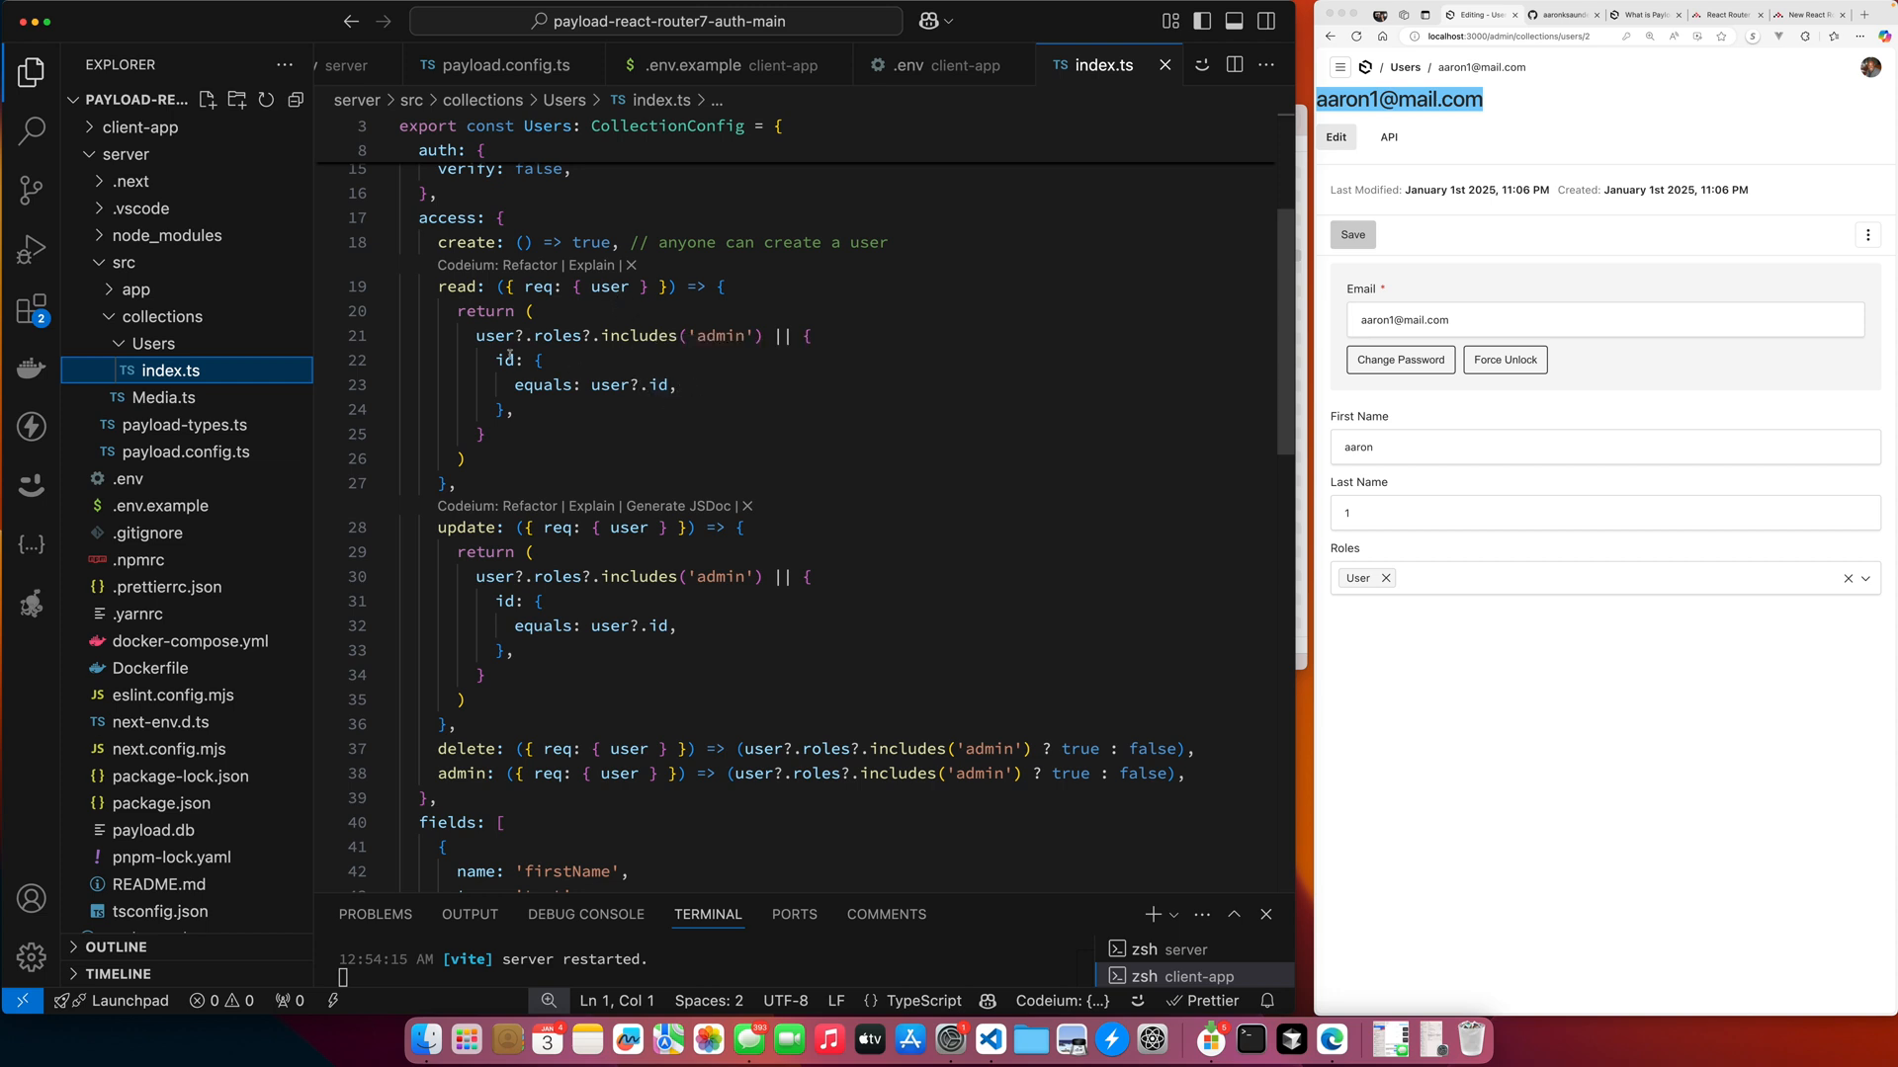
pyautogui.moveTo(537, 360)
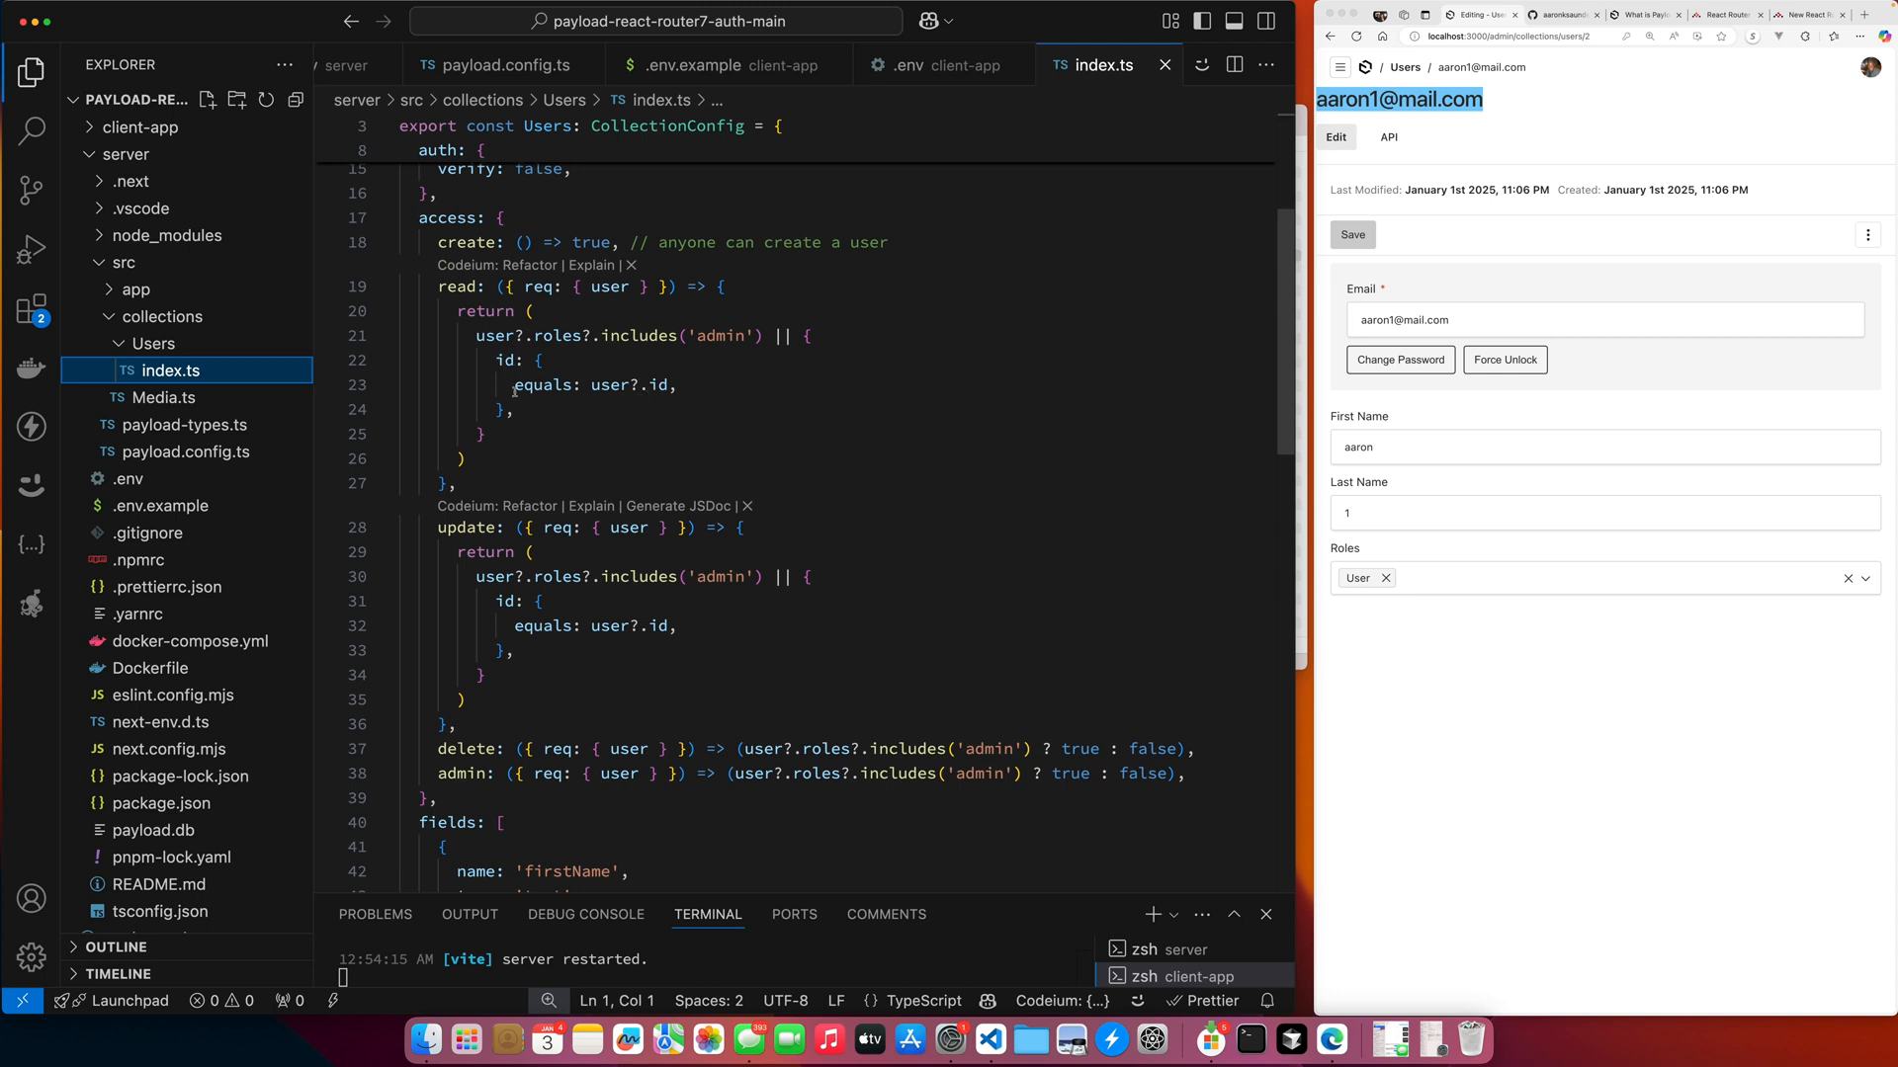
pyautogui.scroll(-3)
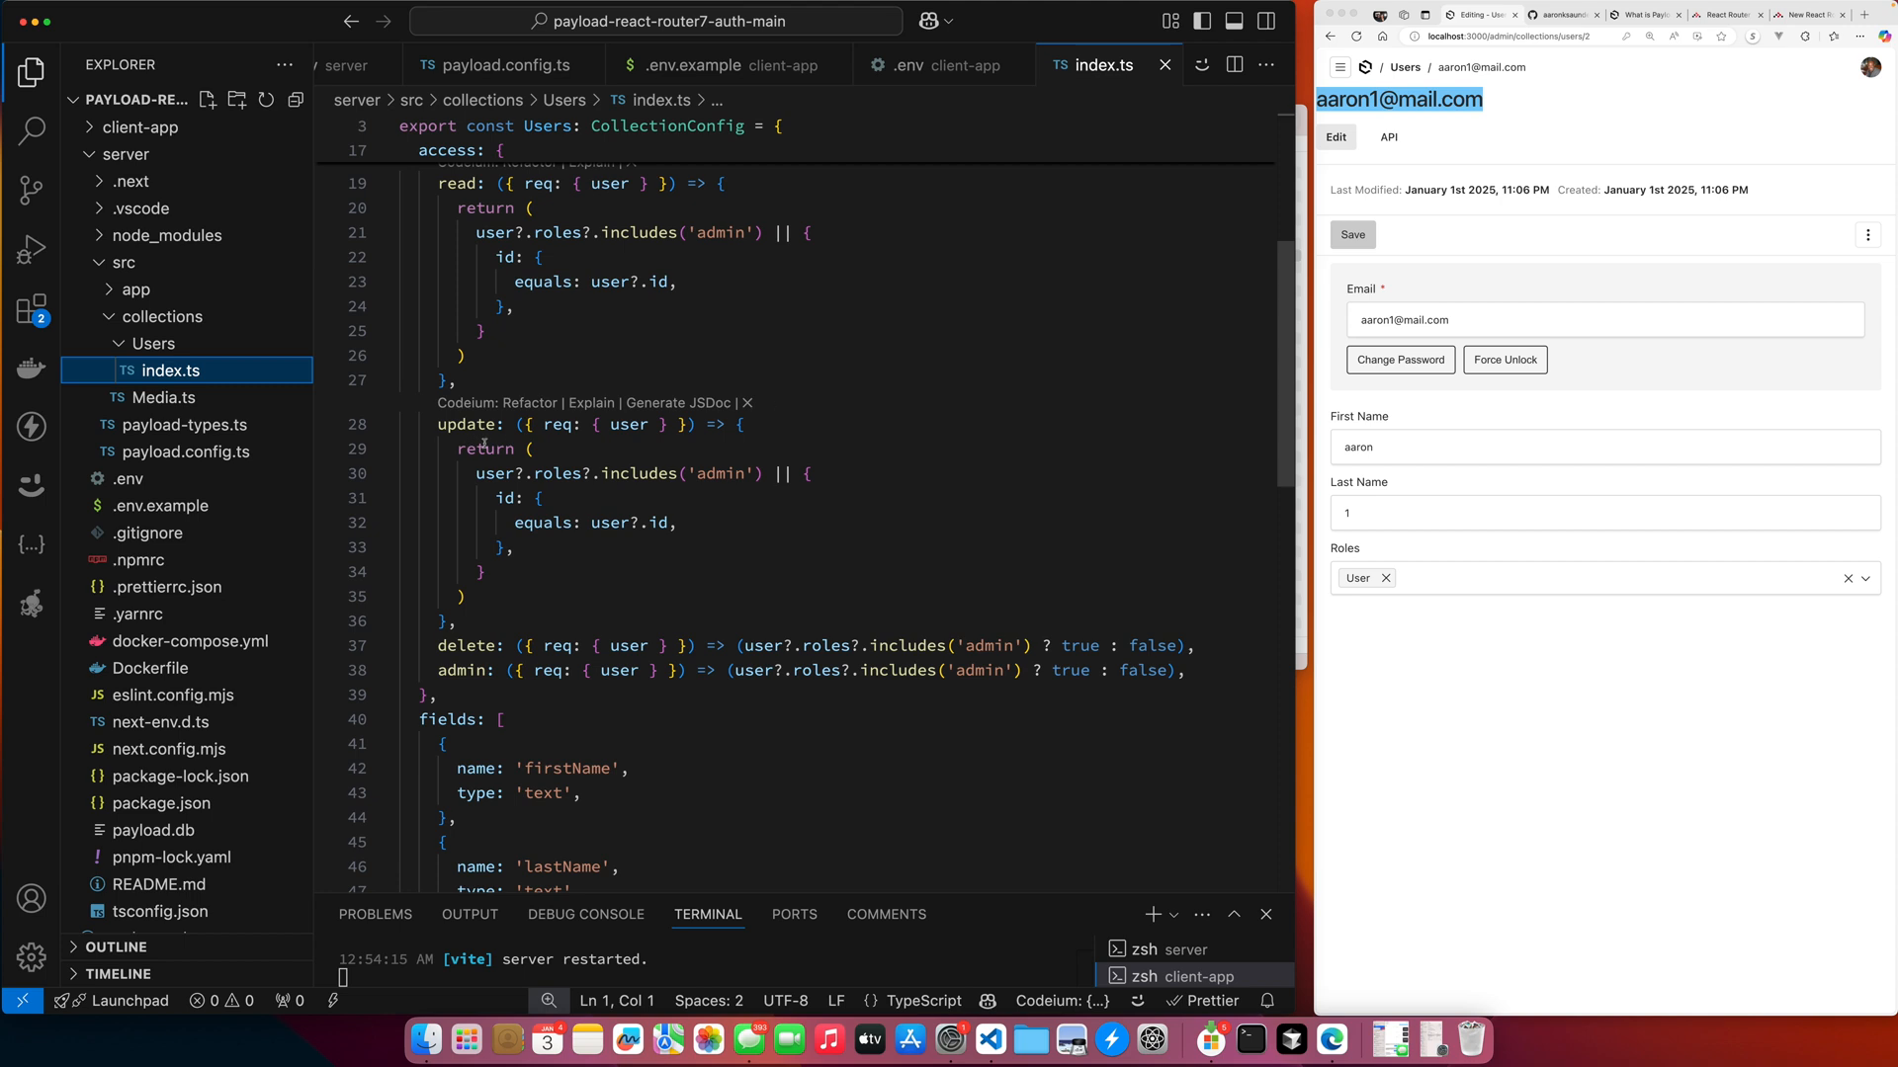
pyautogui.doubleClick(530, 473)
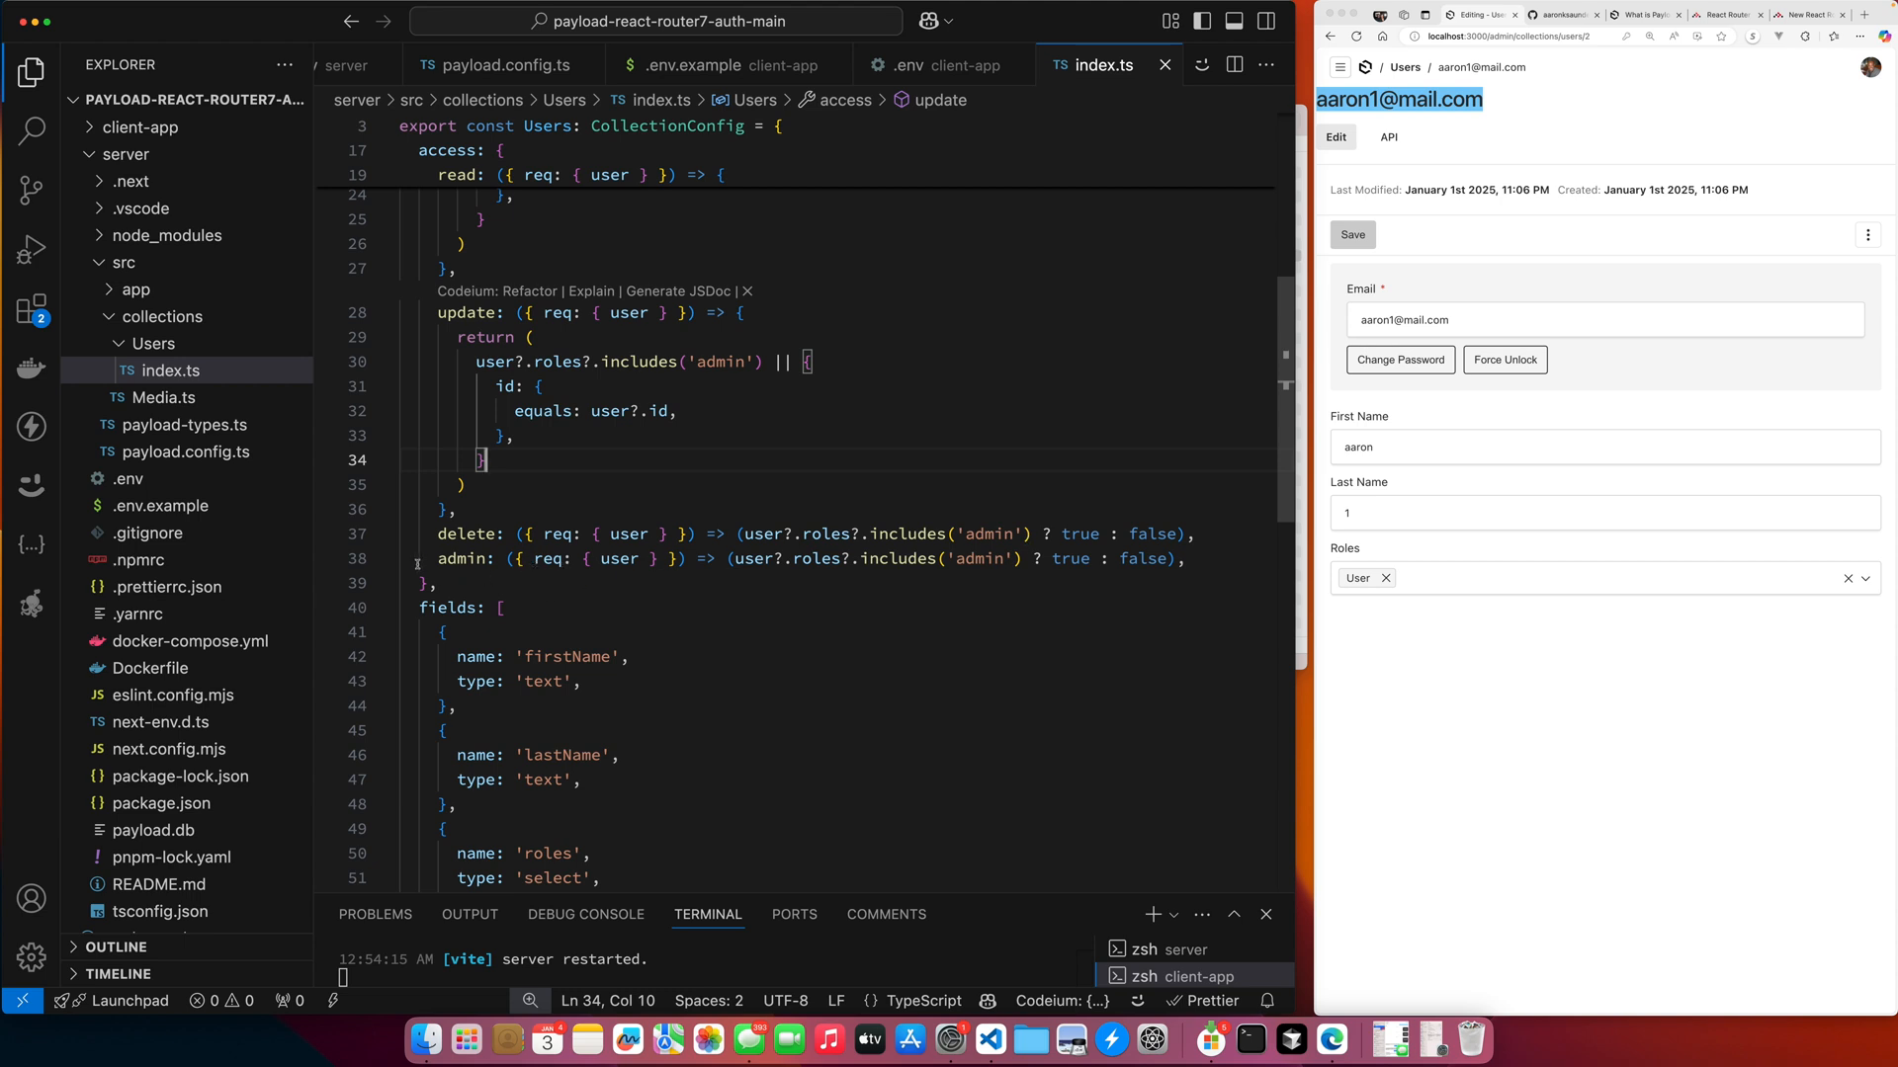
pyautogui.moveTo(558, 415)
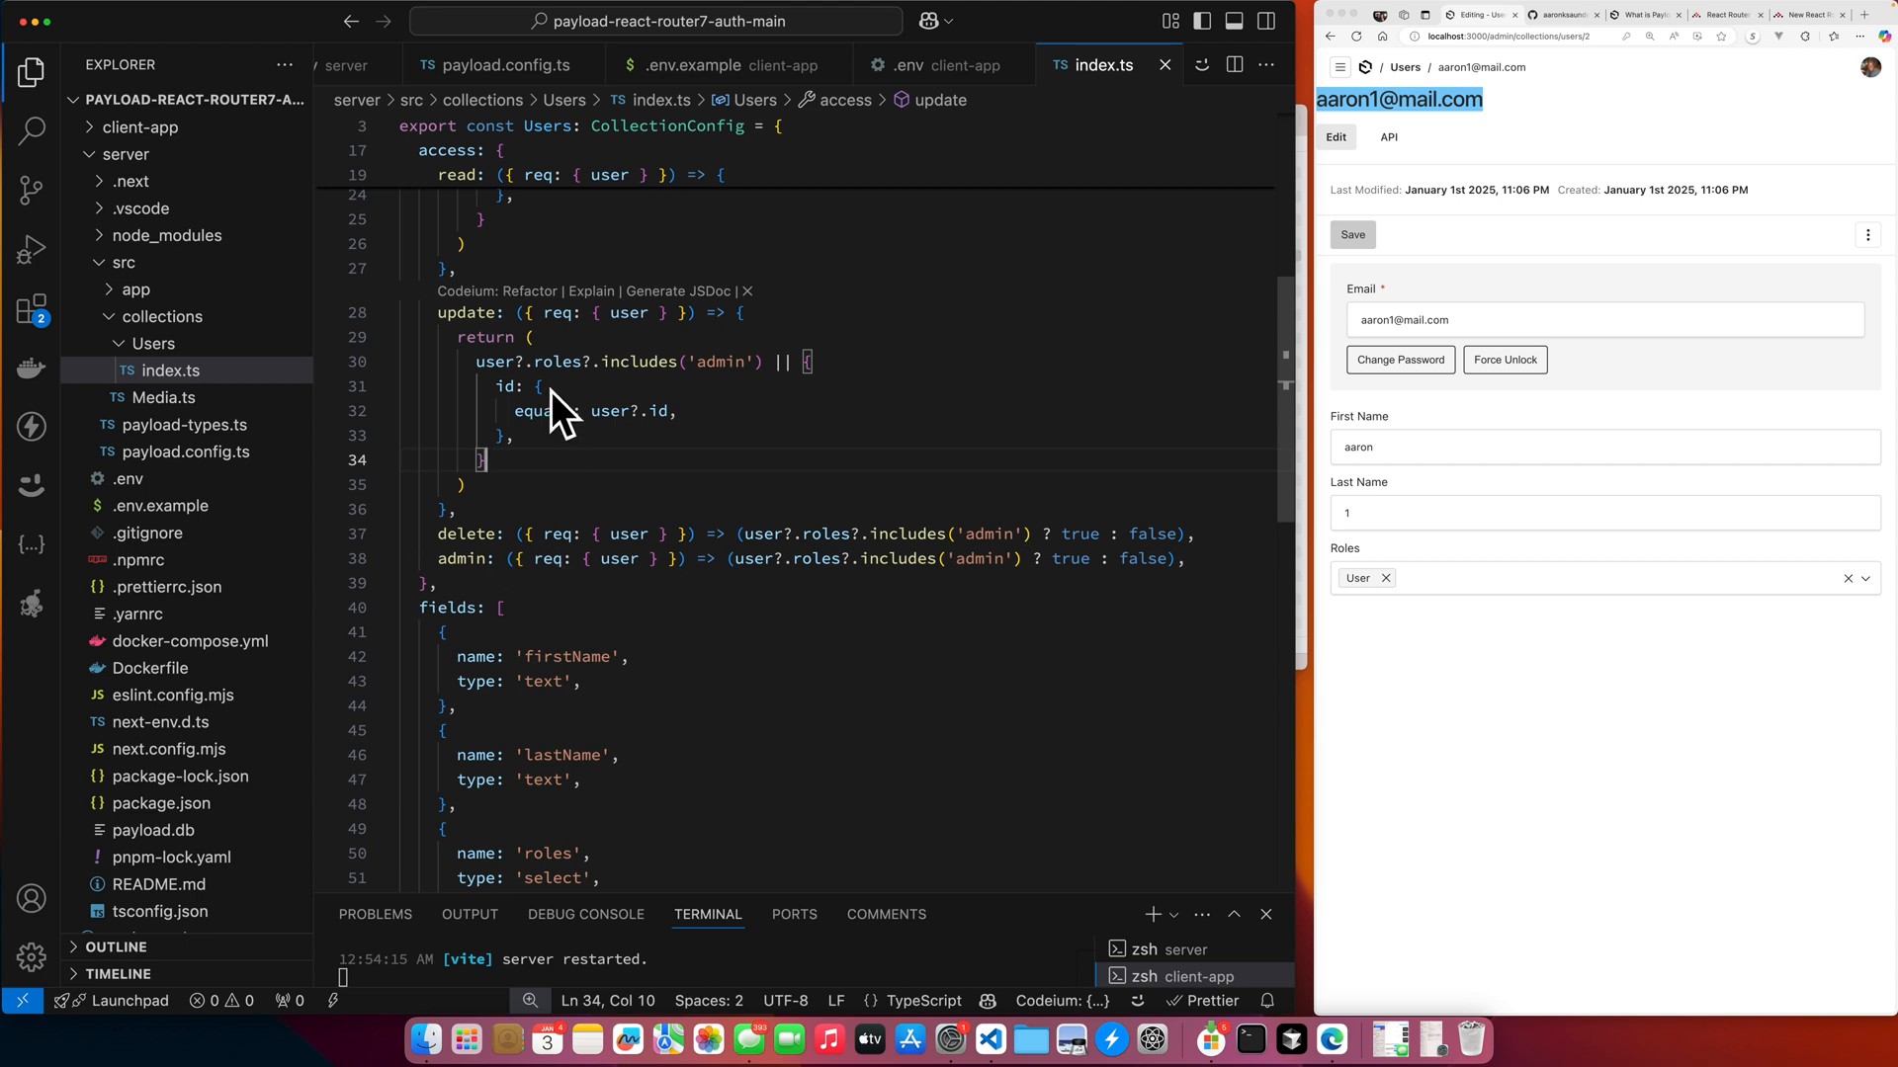
pyautogui.scroll(-3)
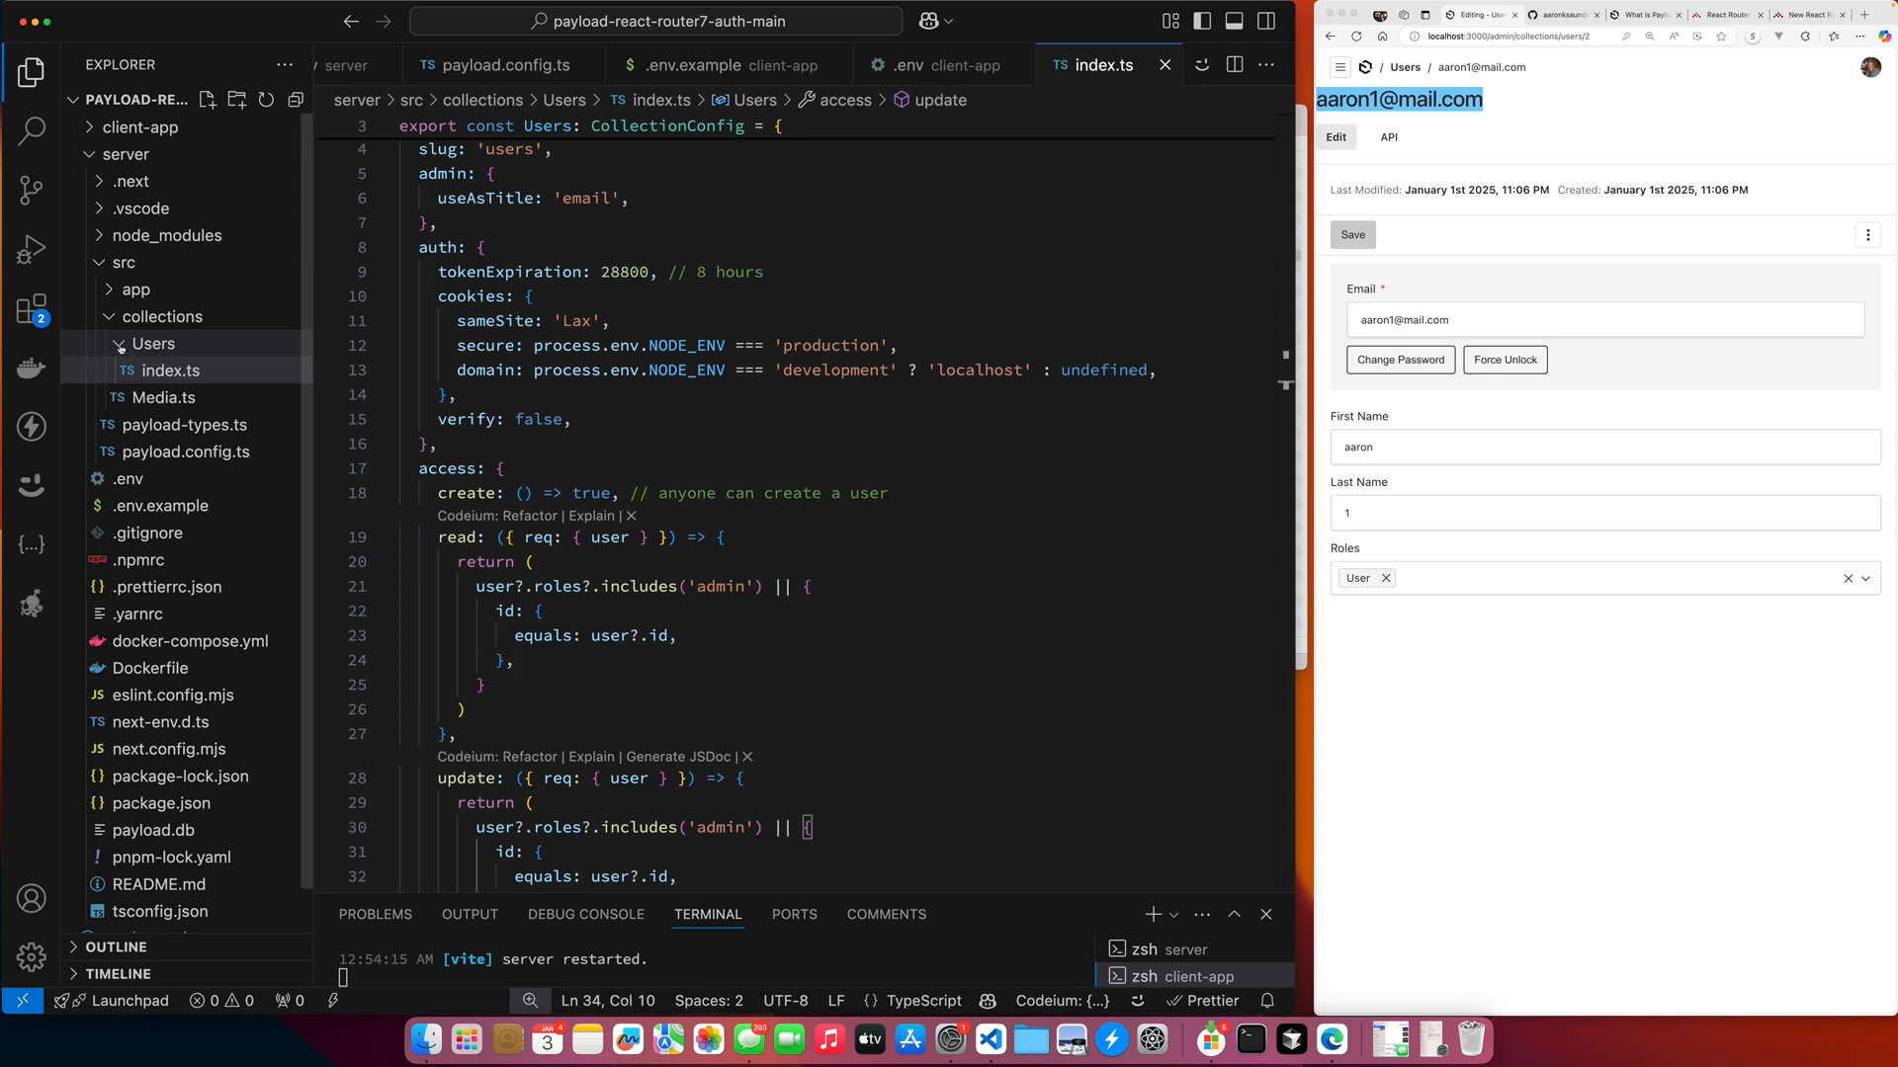
# - Review payload.config.ts CORS origins for localhost:3000 and localhost:5173 and the SQLite adapter
pyautogui.click(120, 342)
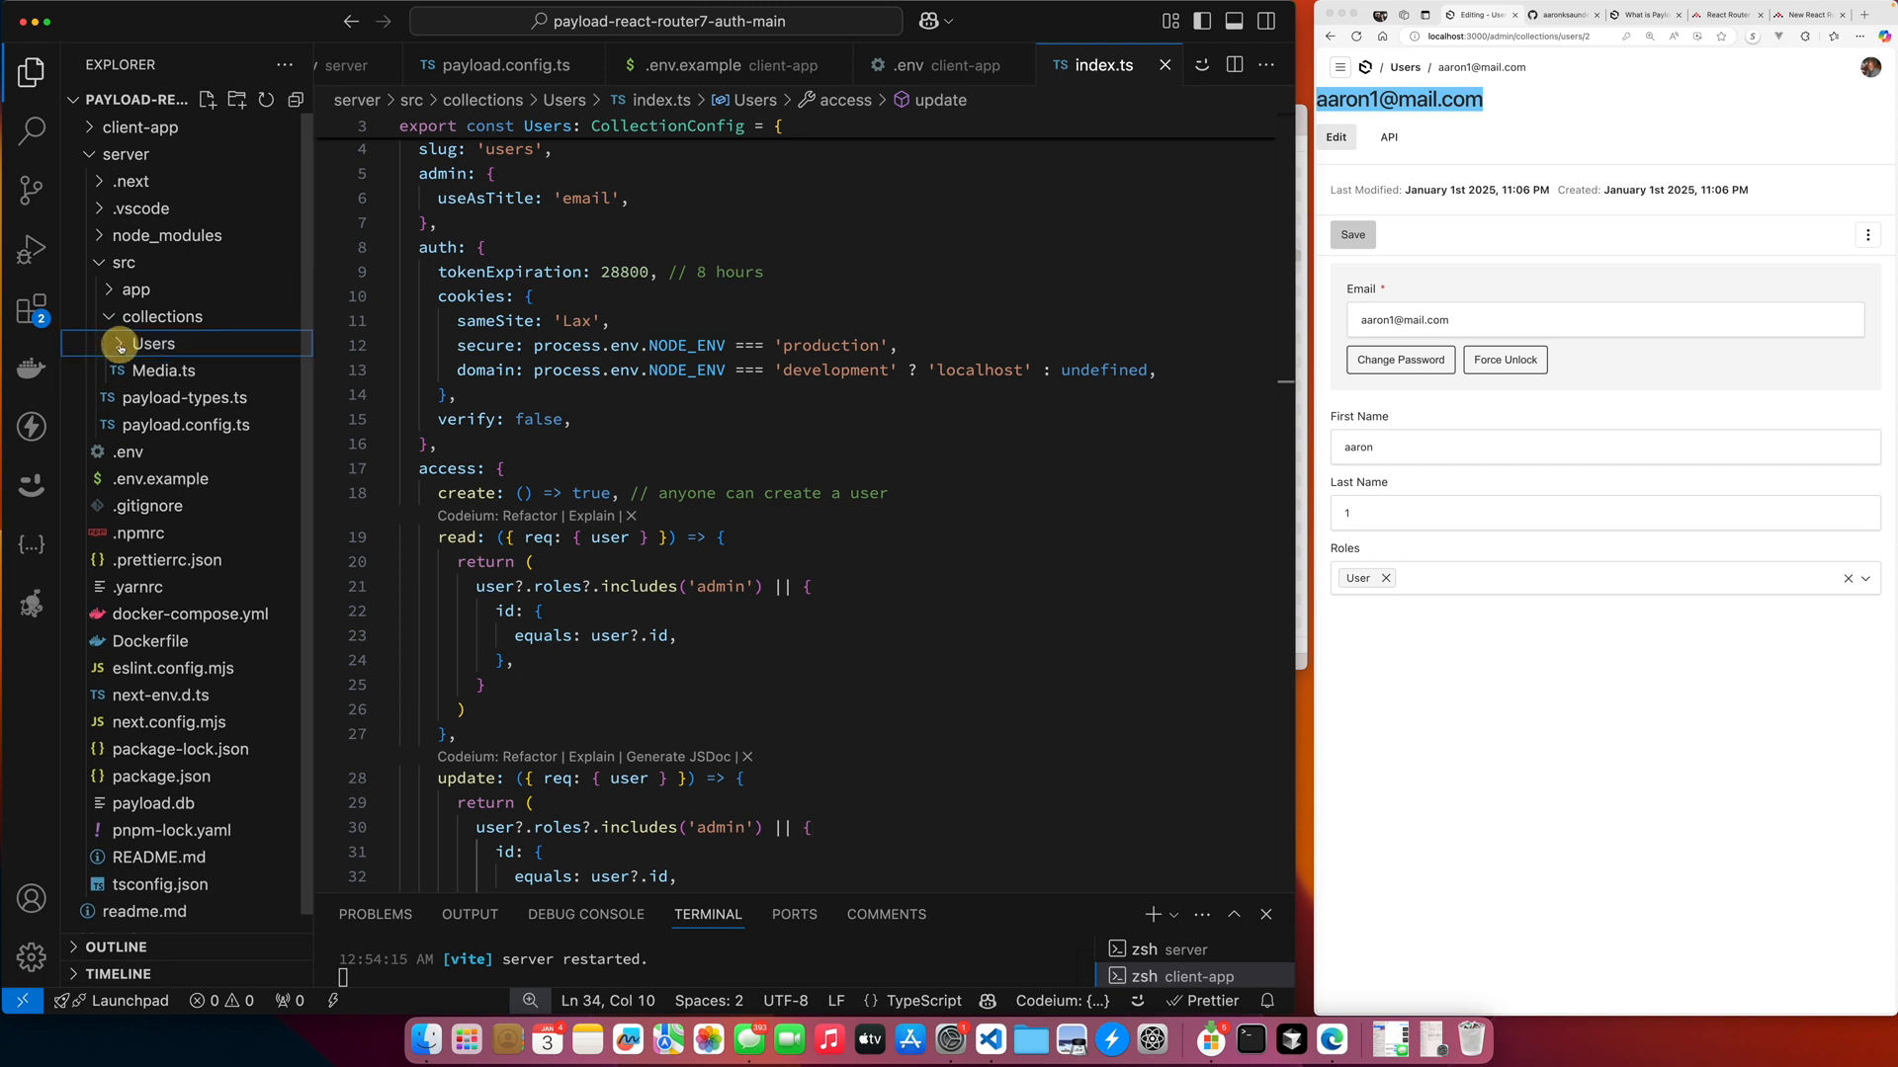
pyautogui.click(120, 342)
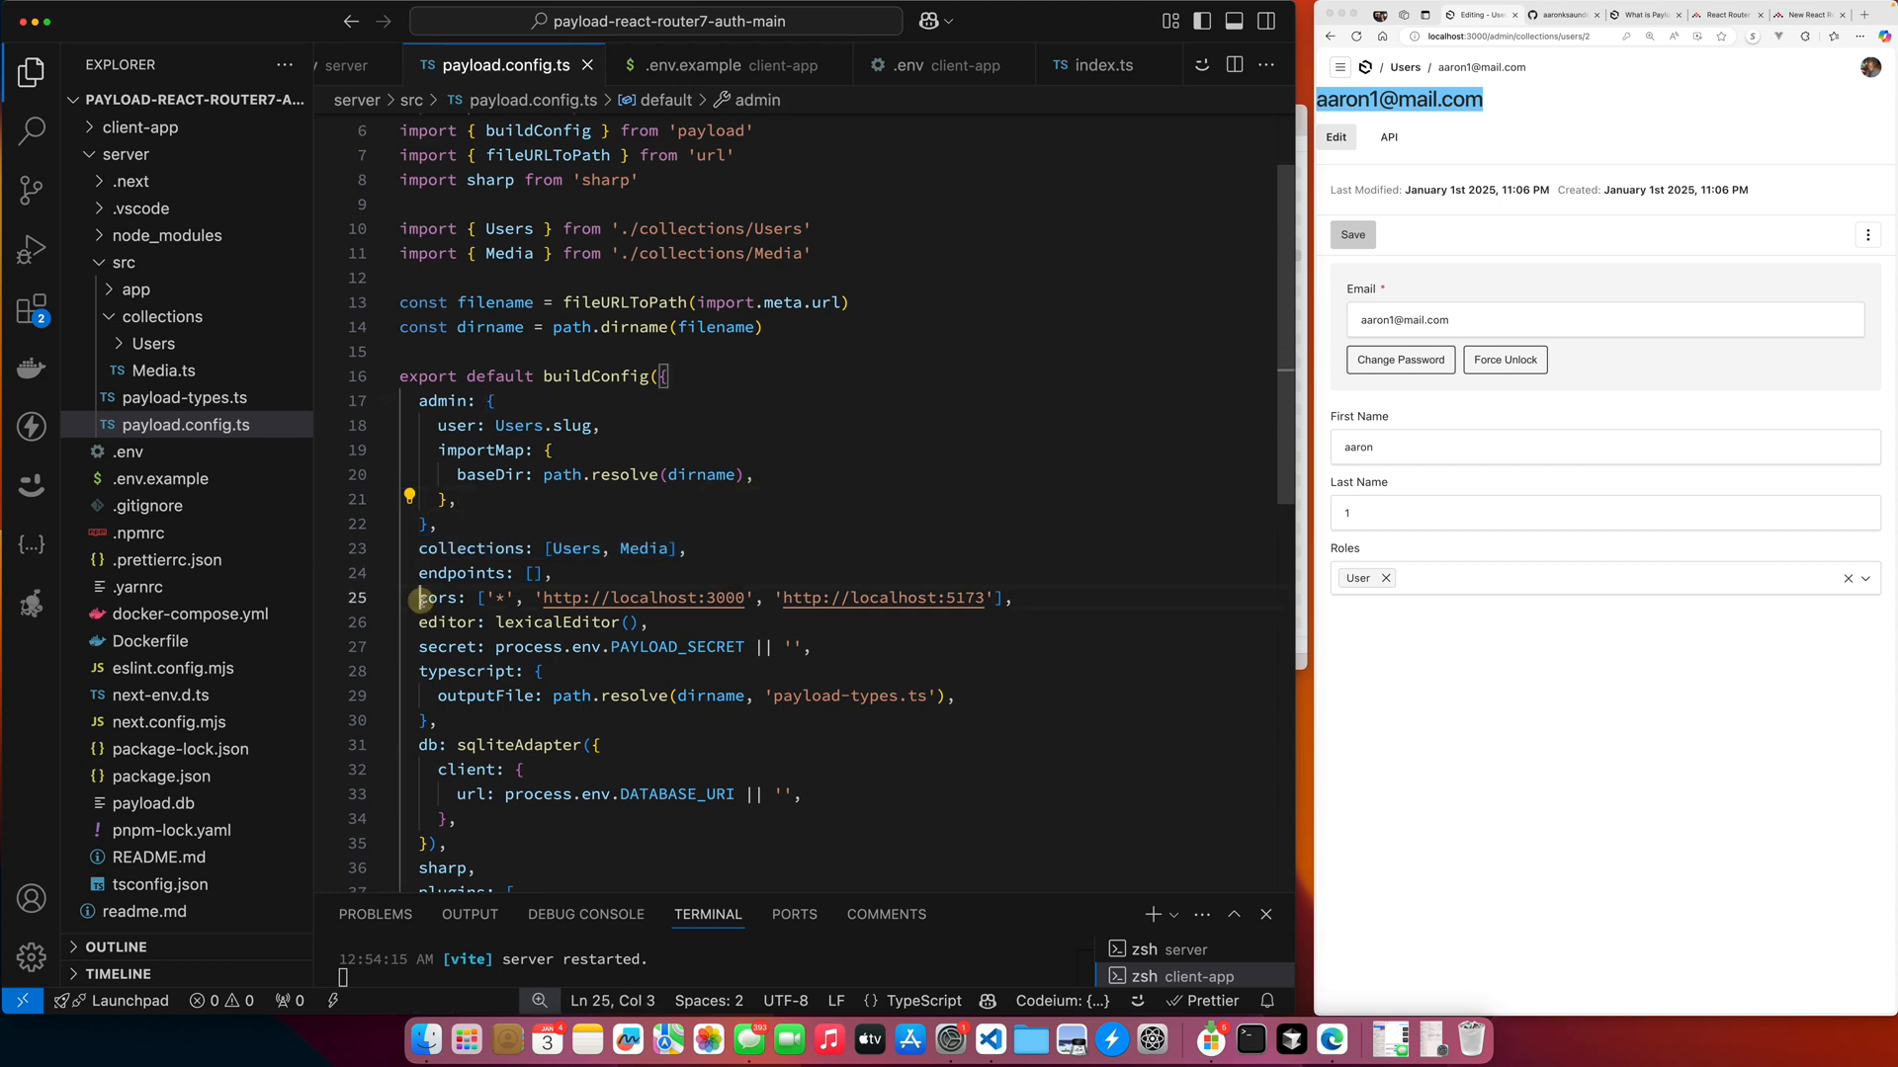
pyautogui.moveTo(417, 597); pyautogui.dragTo(993, 597)
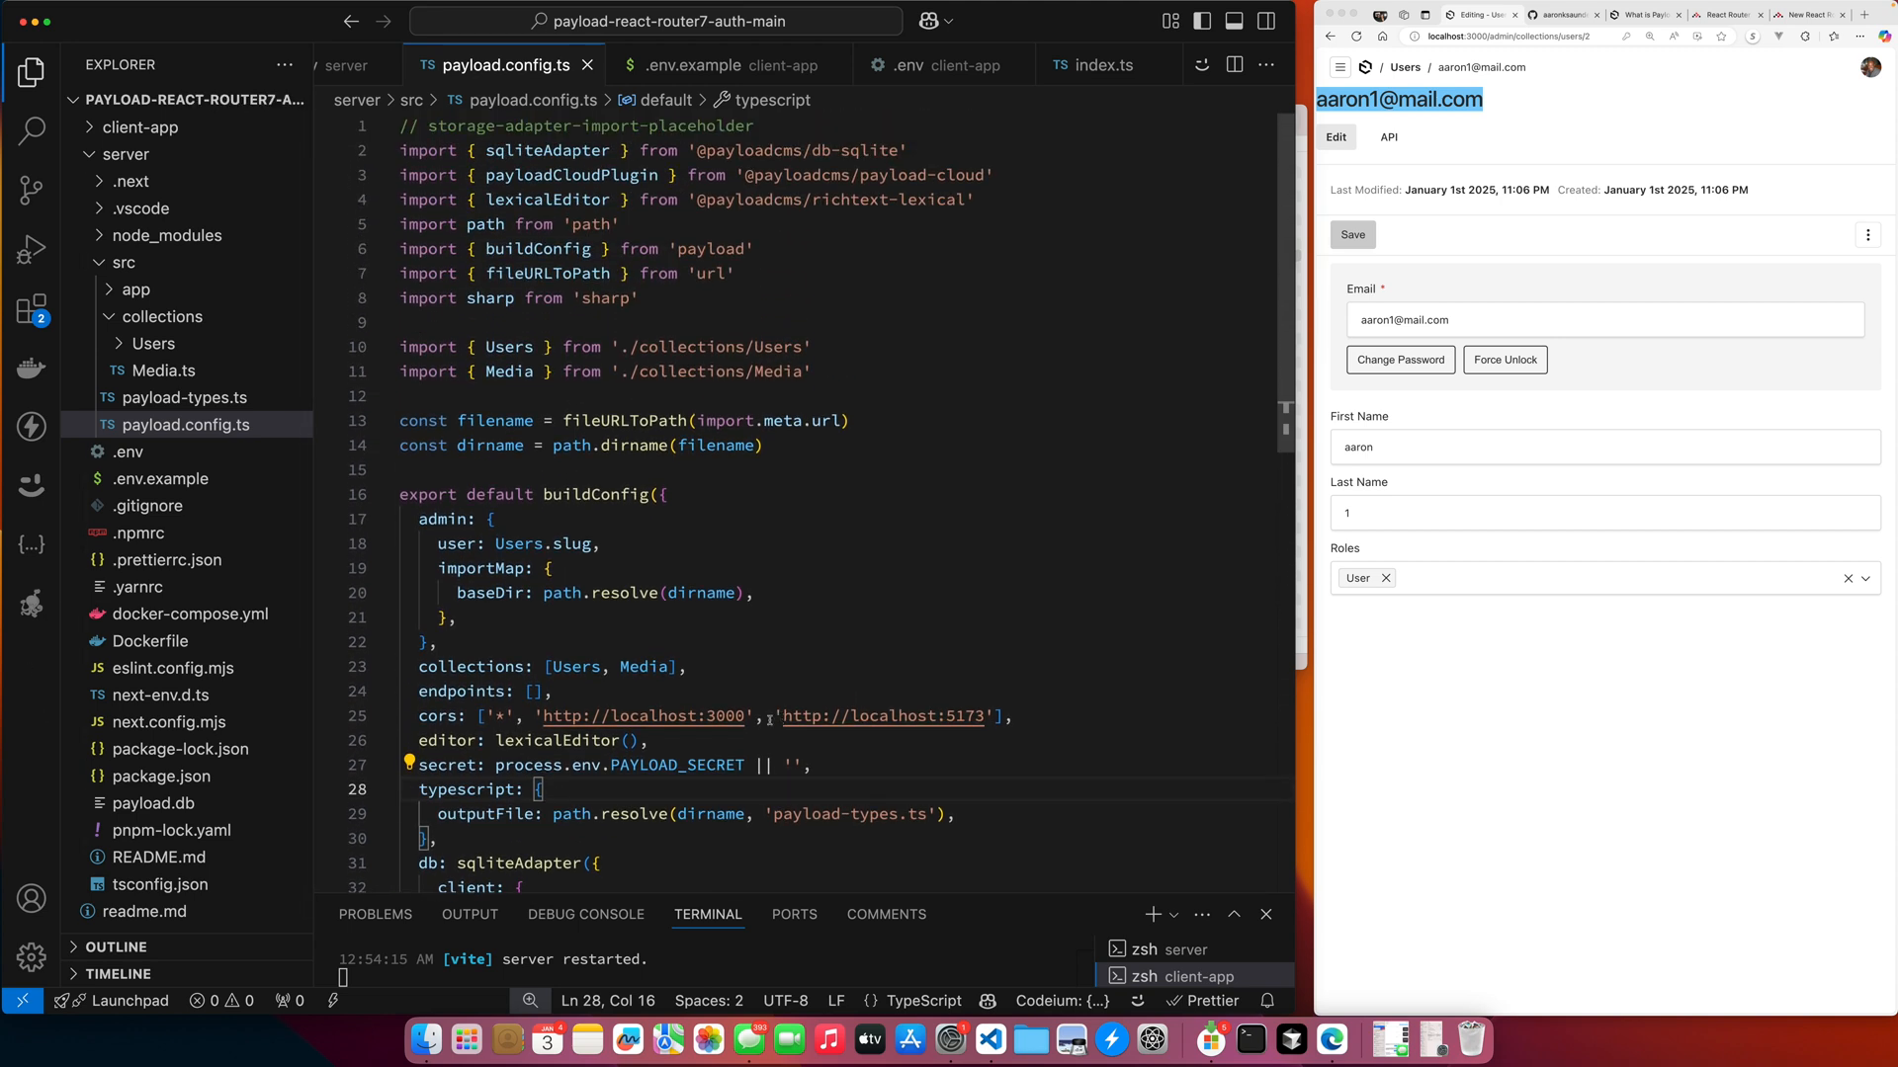
pyautogui.moveTo(723, 707)
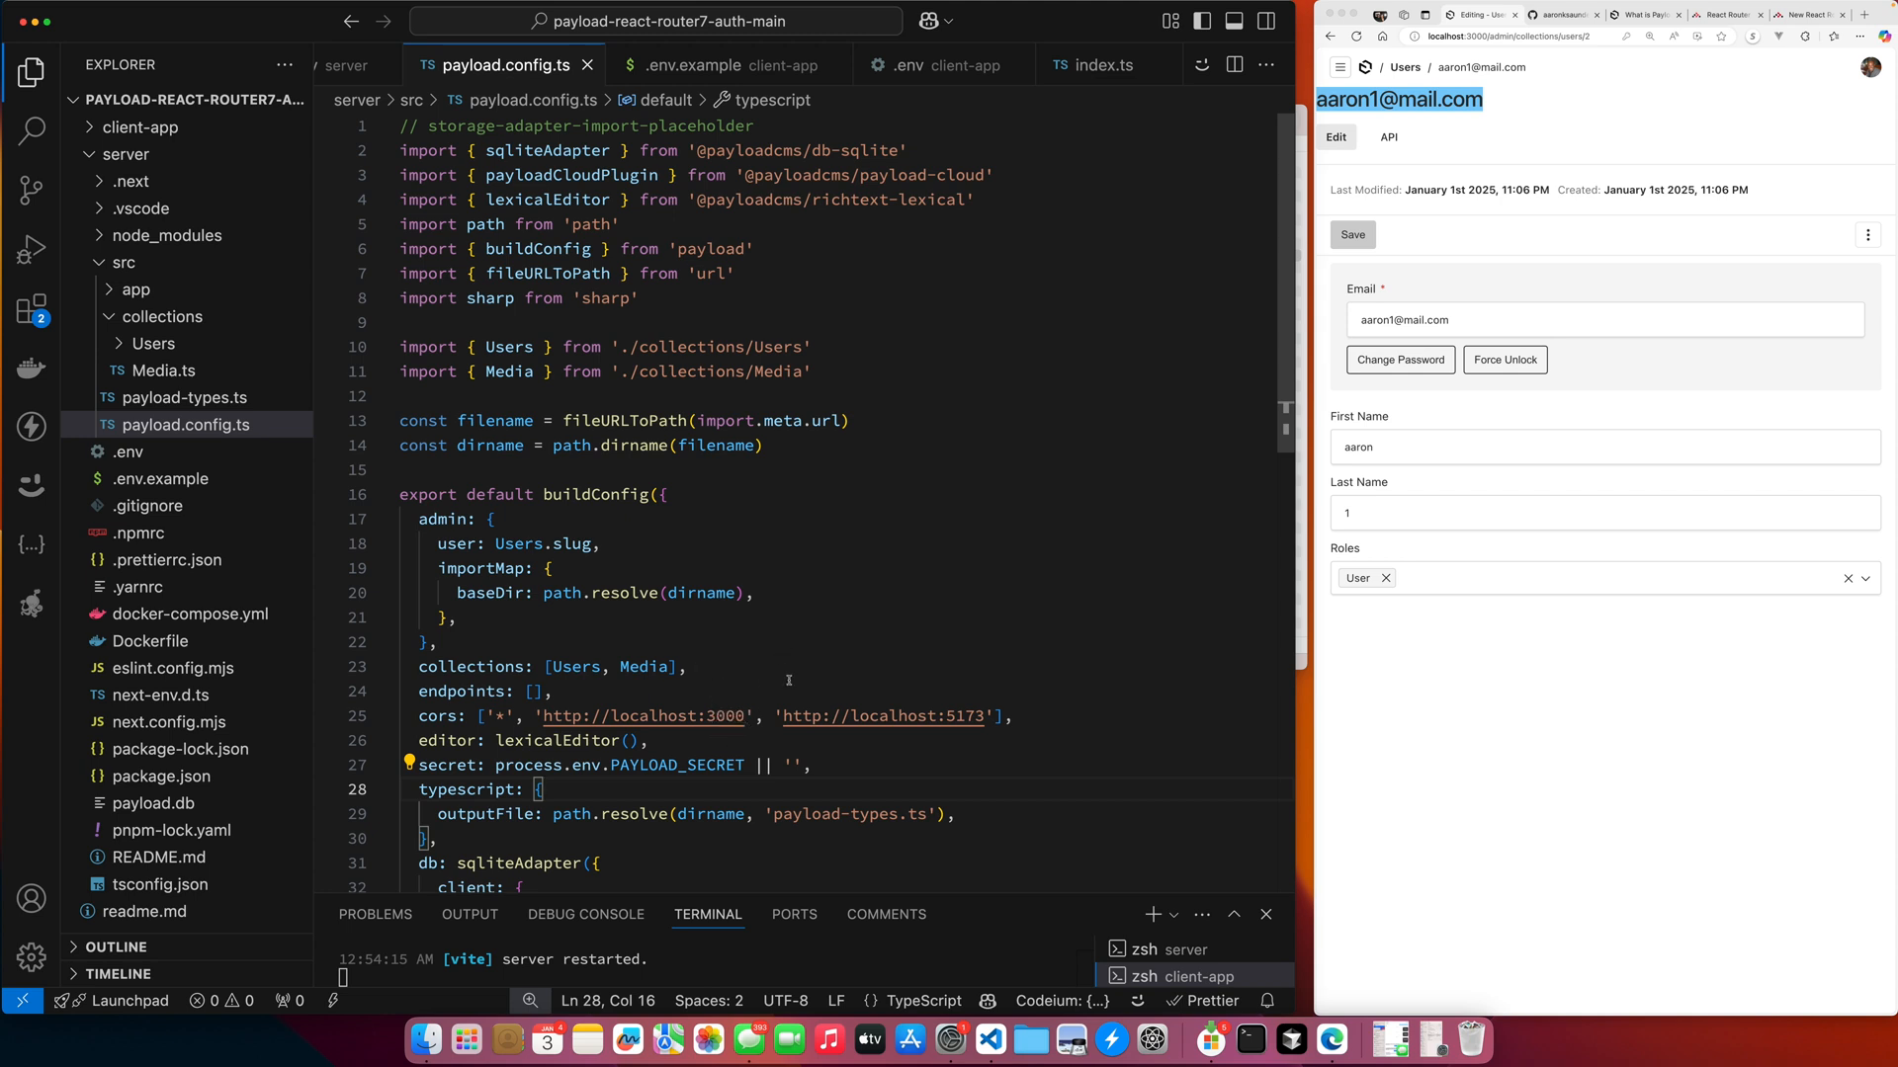
pyautogui.scroll(-3)
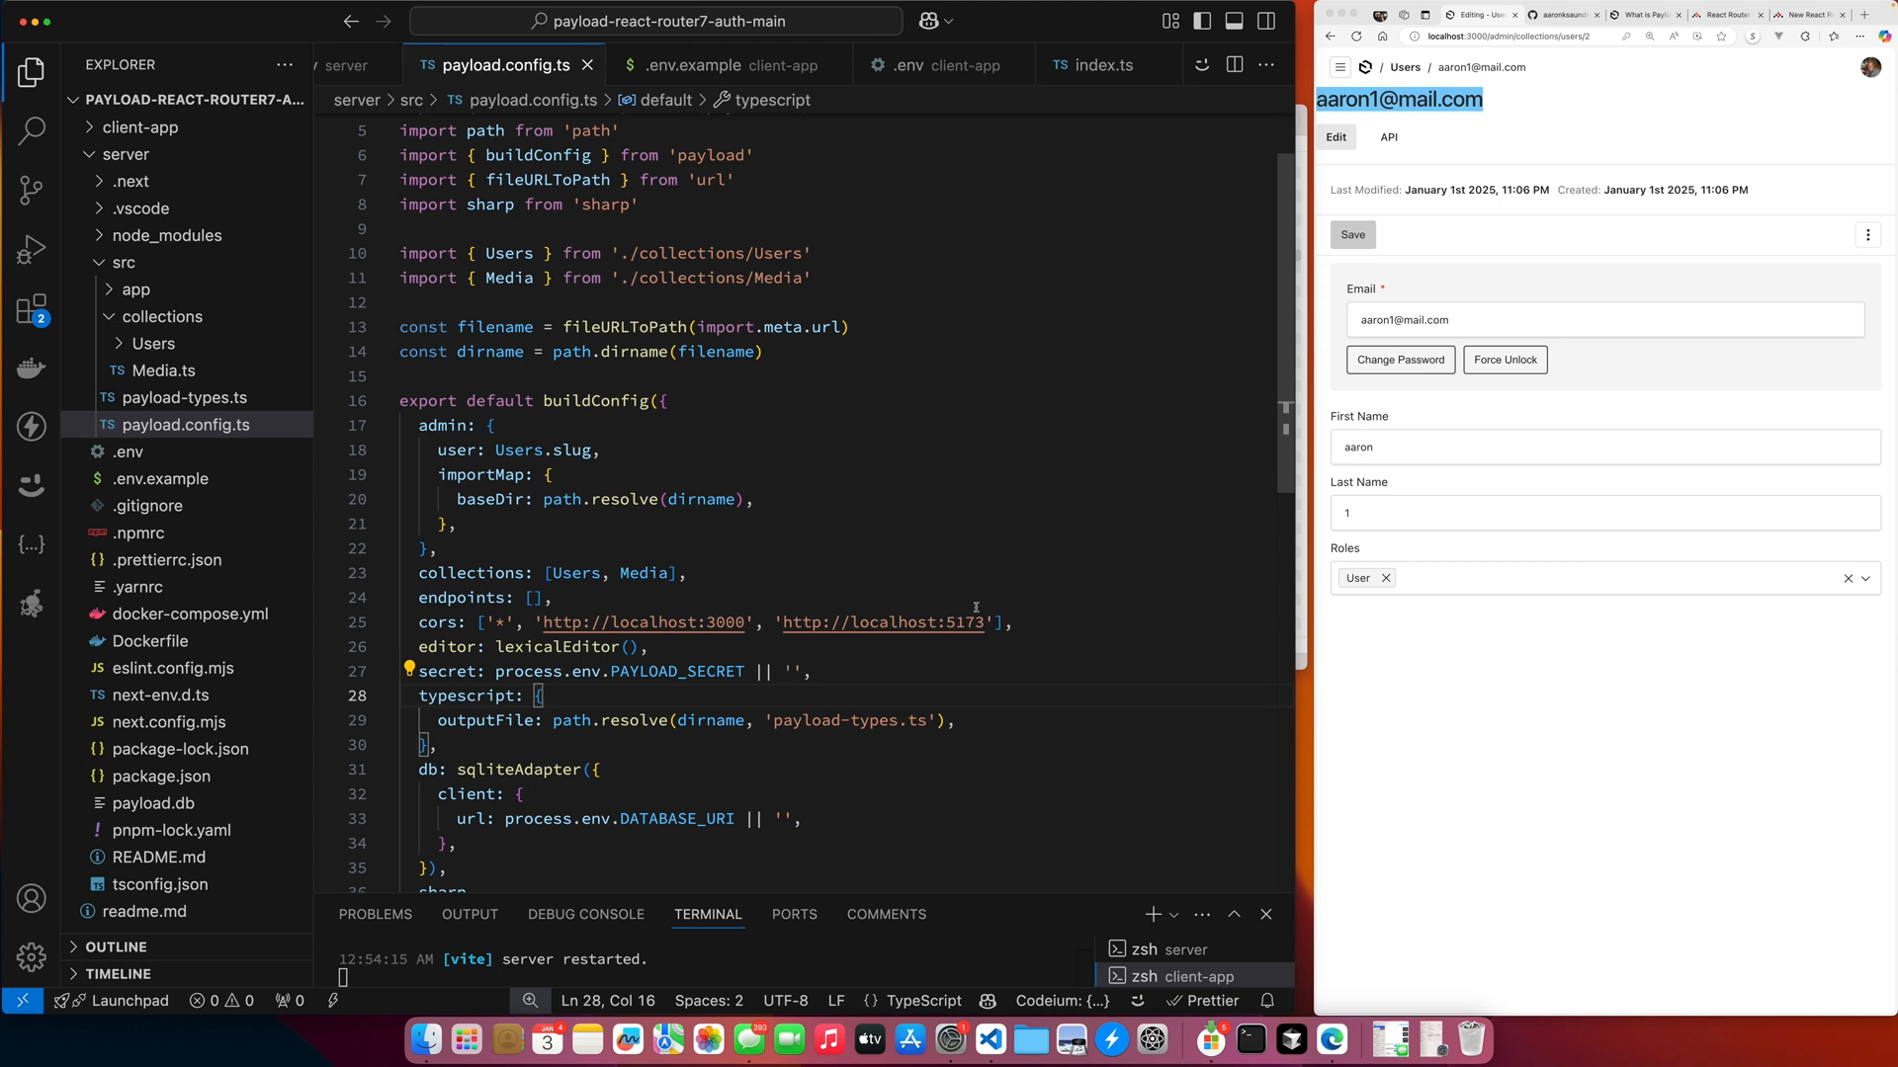
pyautogui.scroll(-3)
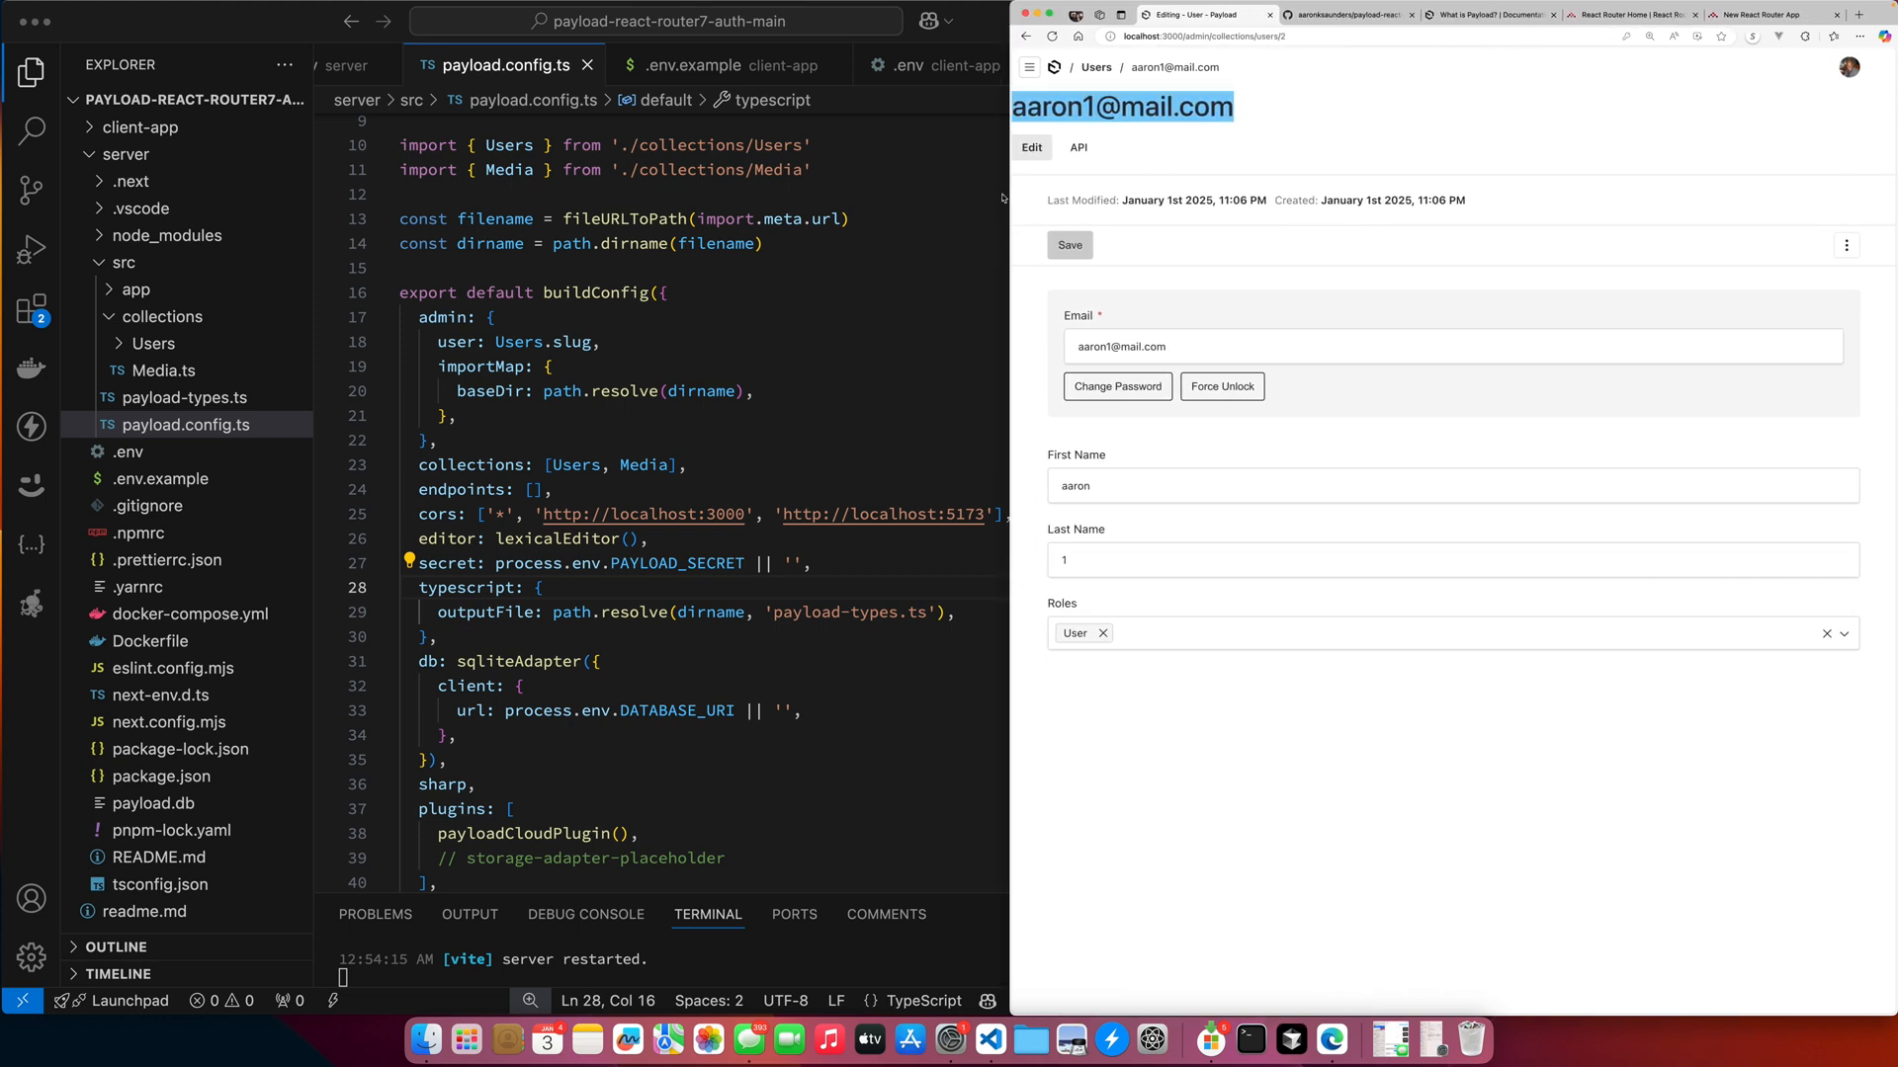
pyautogui.click(1093, 67)
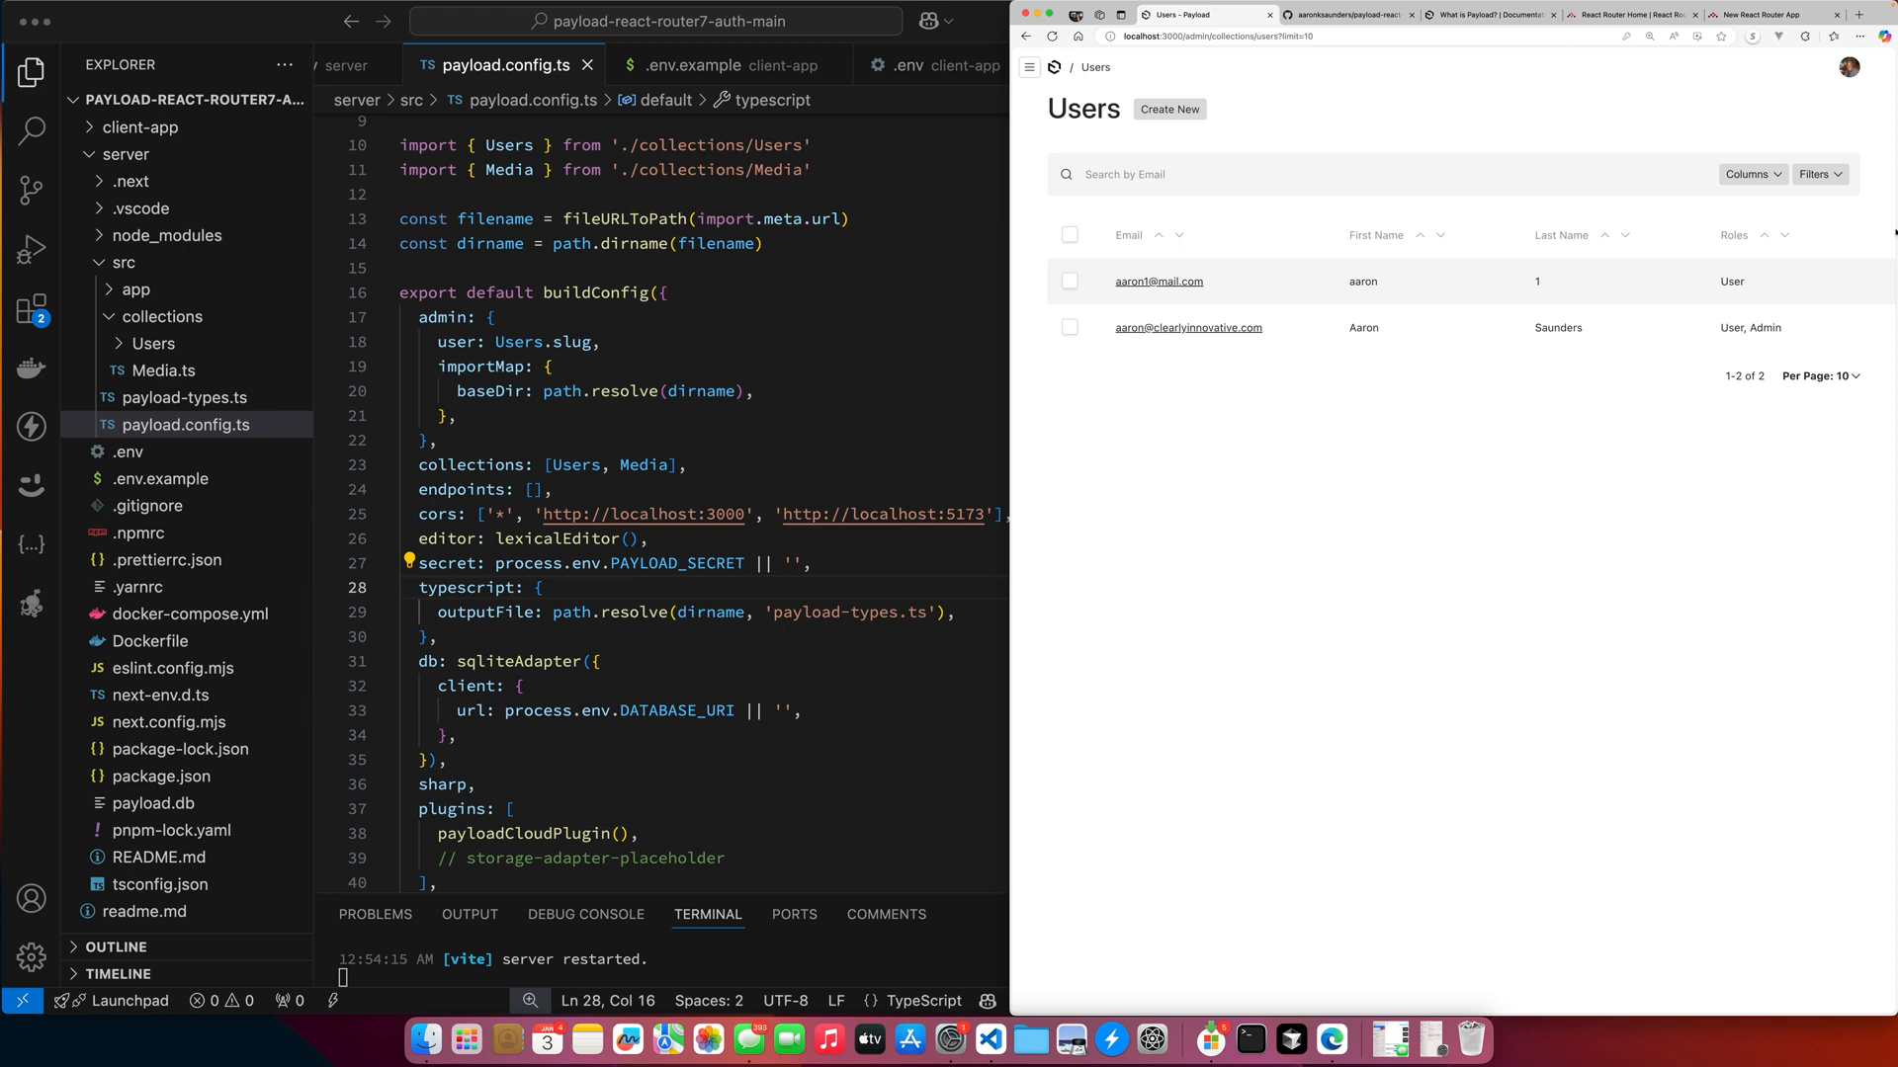
pyautogui.click(1169, 109)
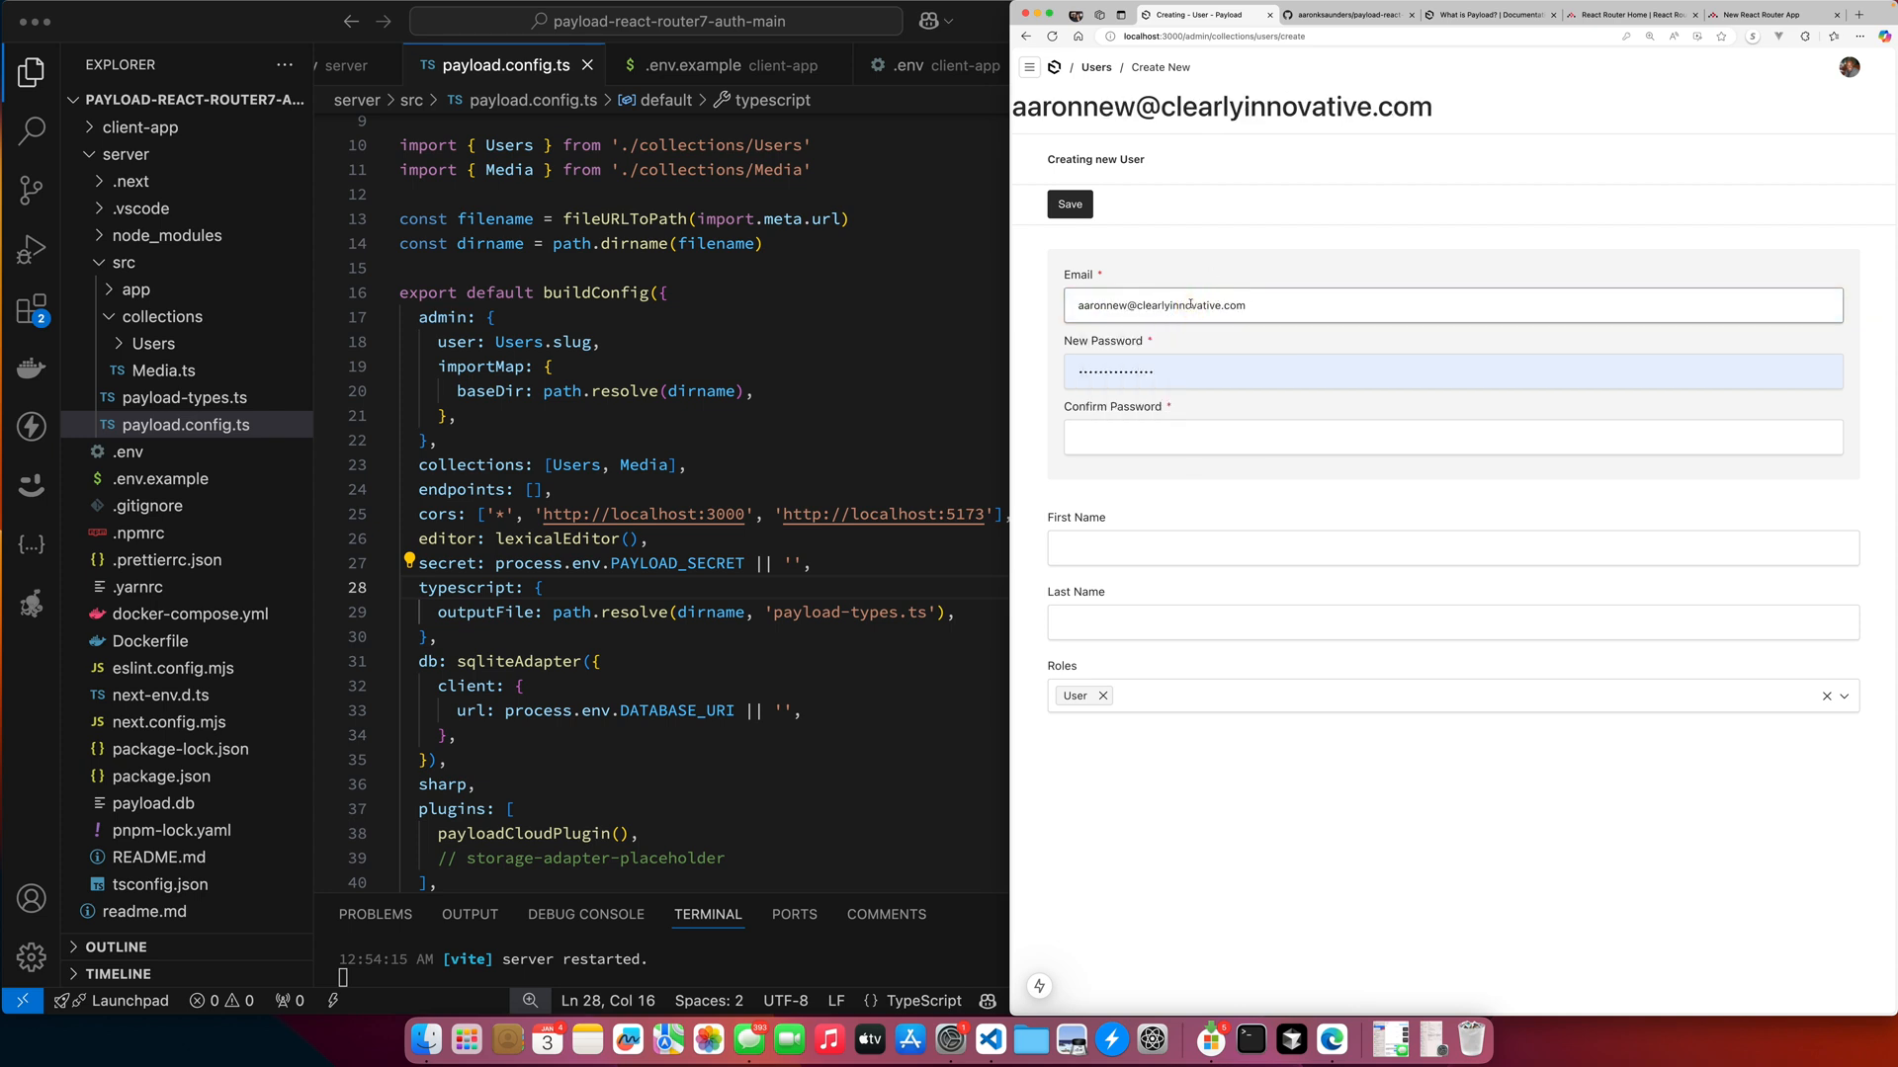
pyautogui.doubleClick(1165, 304)
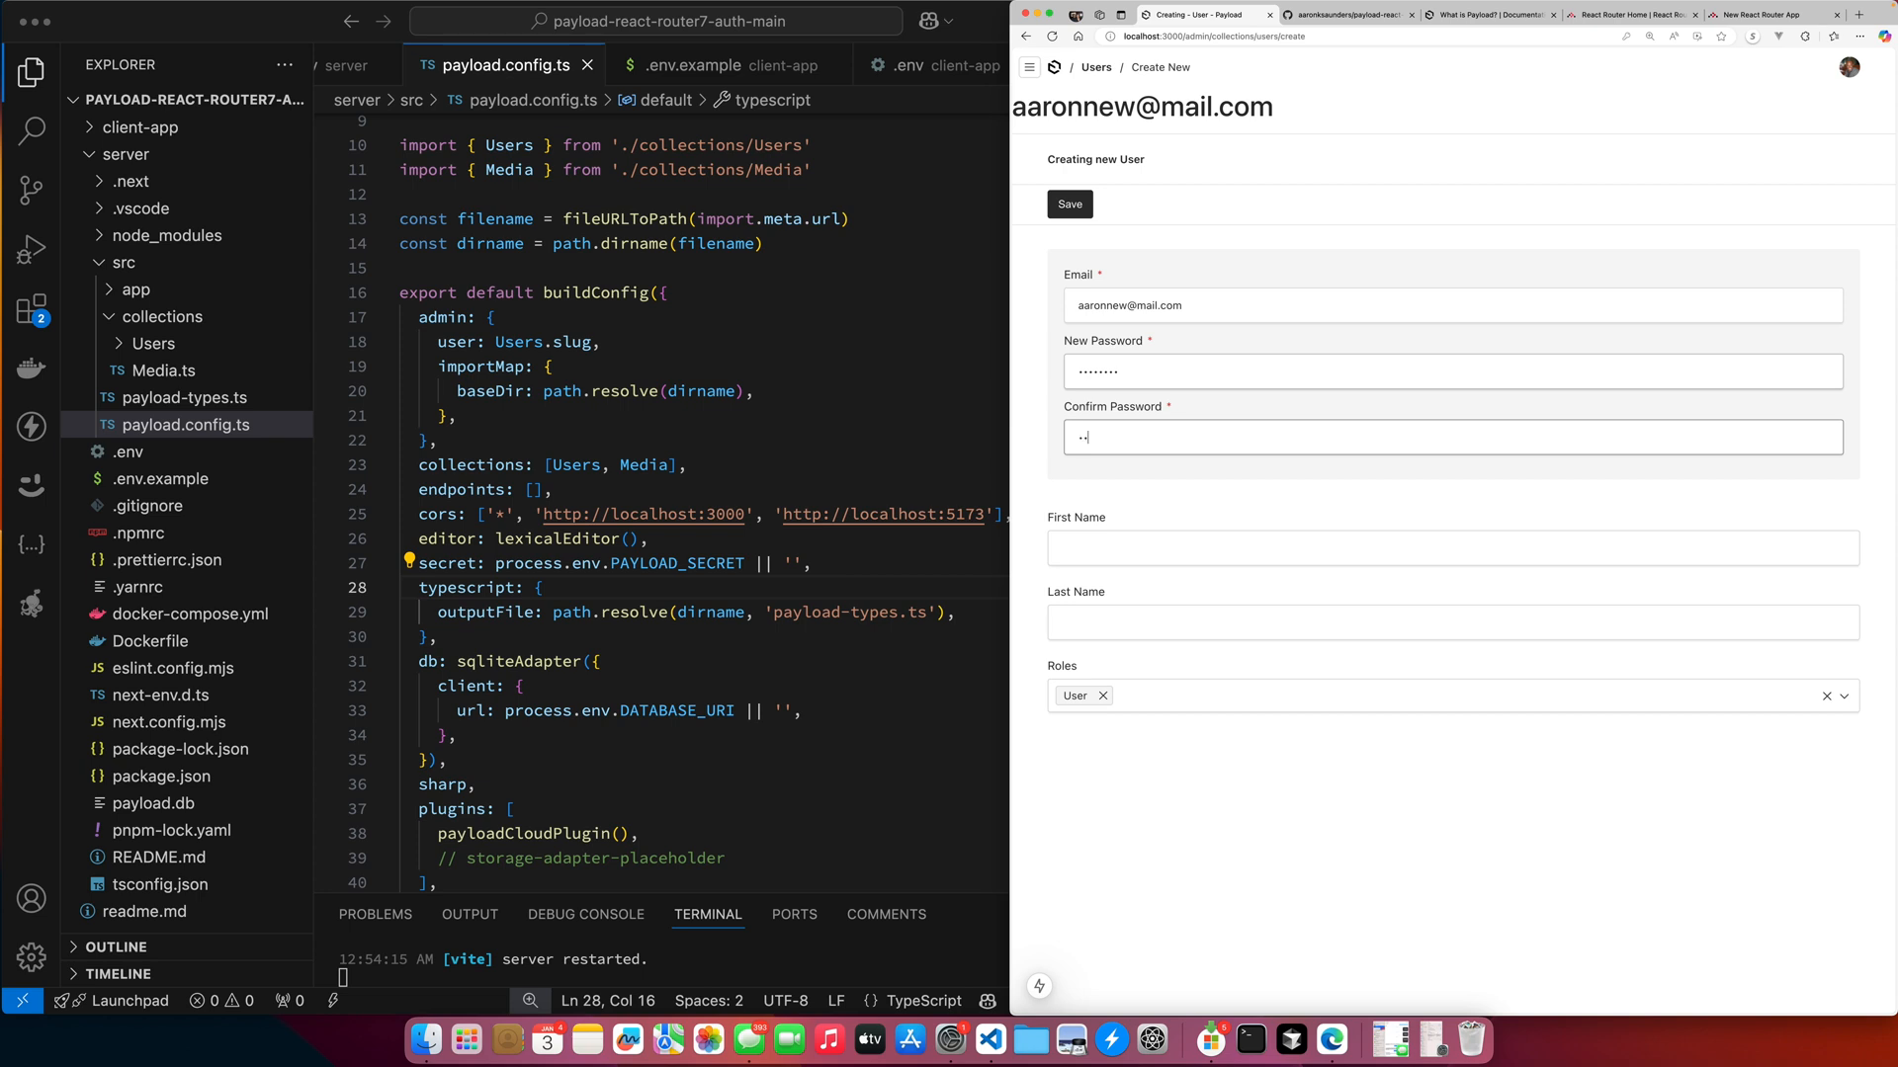
pyautogui.write('New')
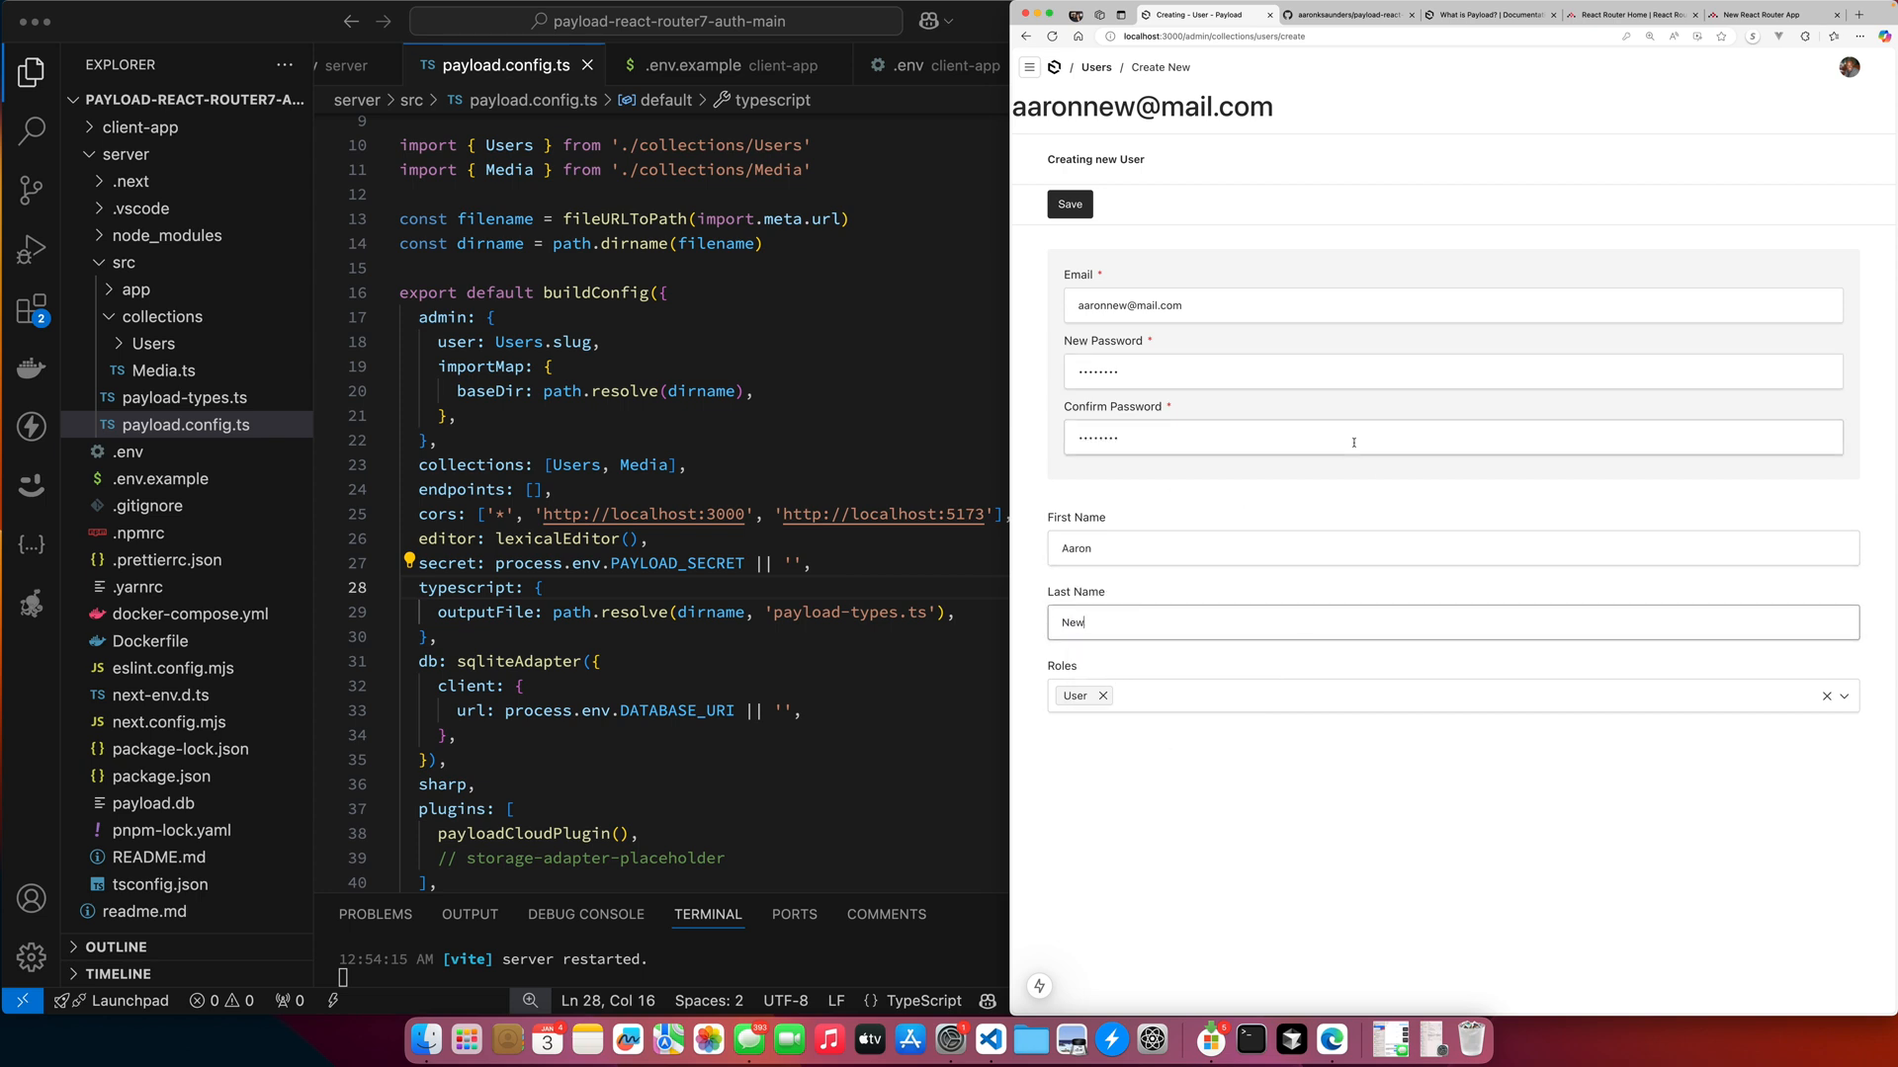
pyautogui.click(1067, 203)
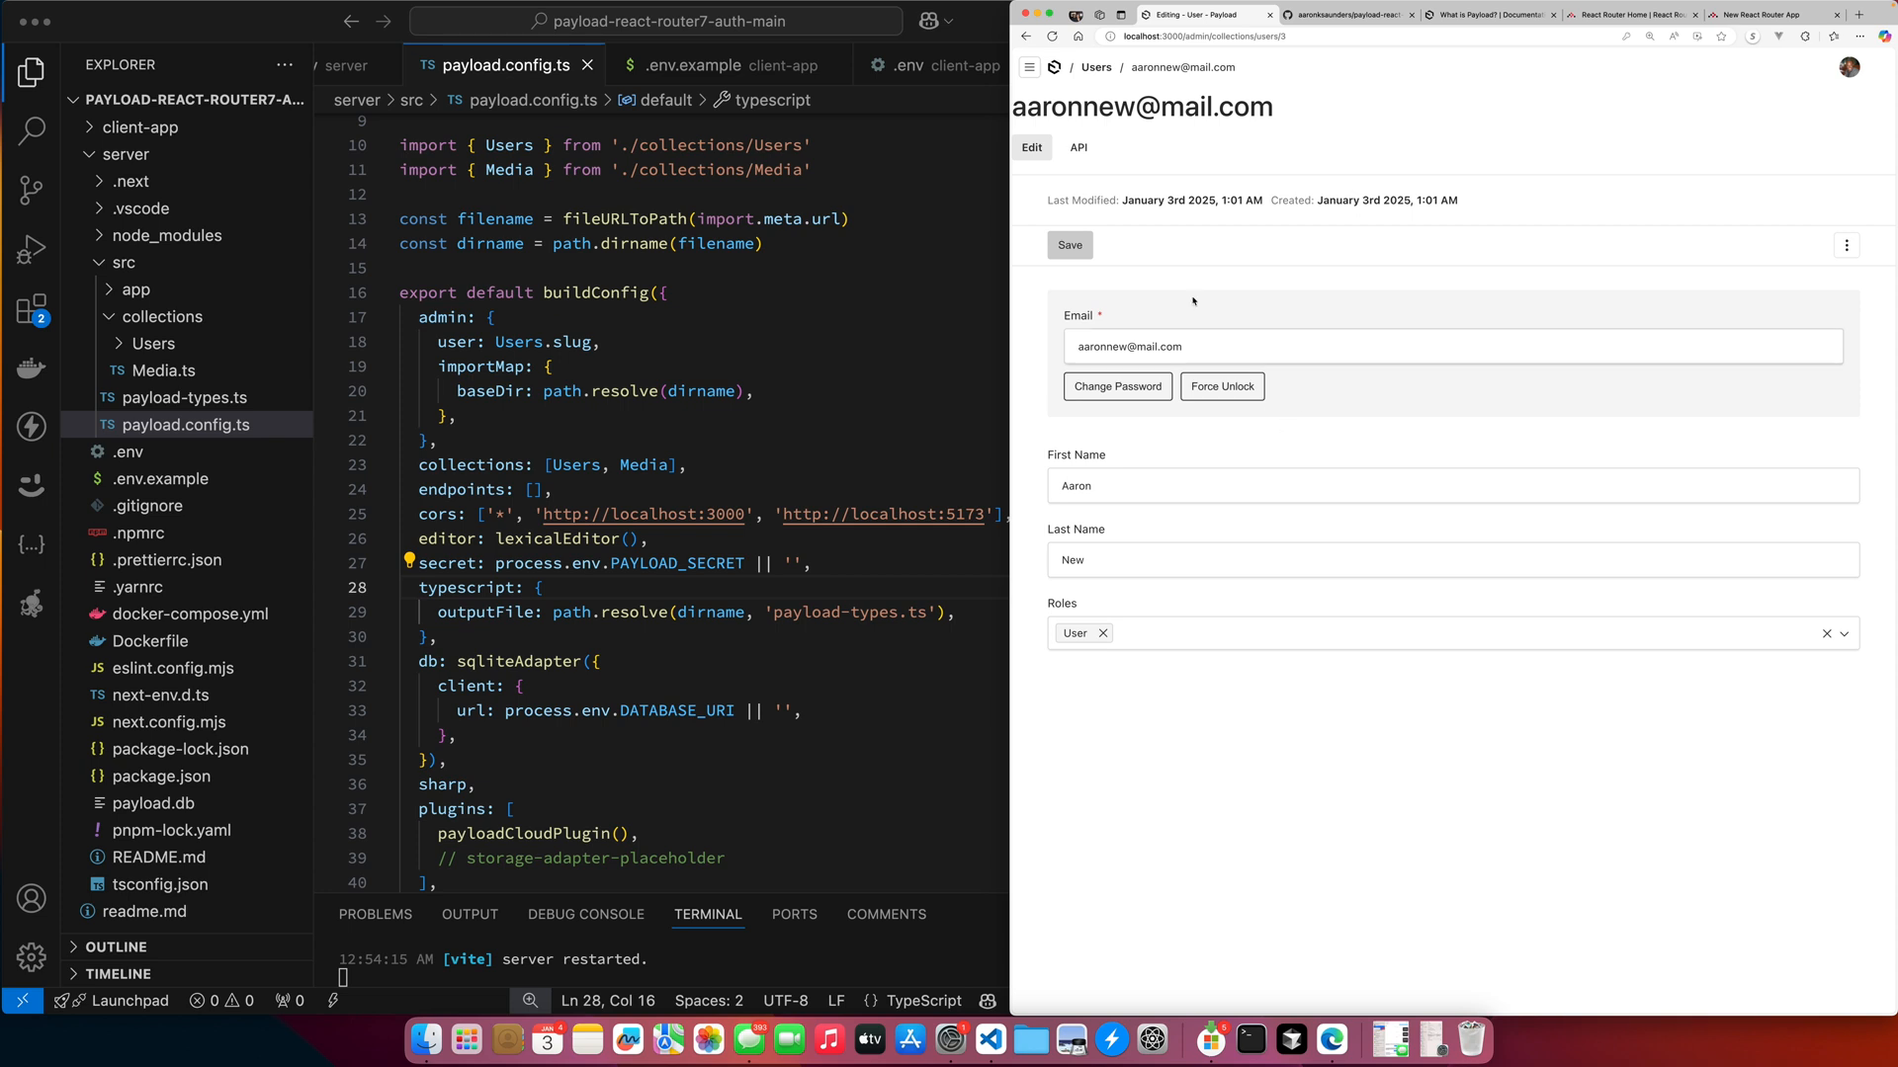
pyautogui.click(1095, 67)
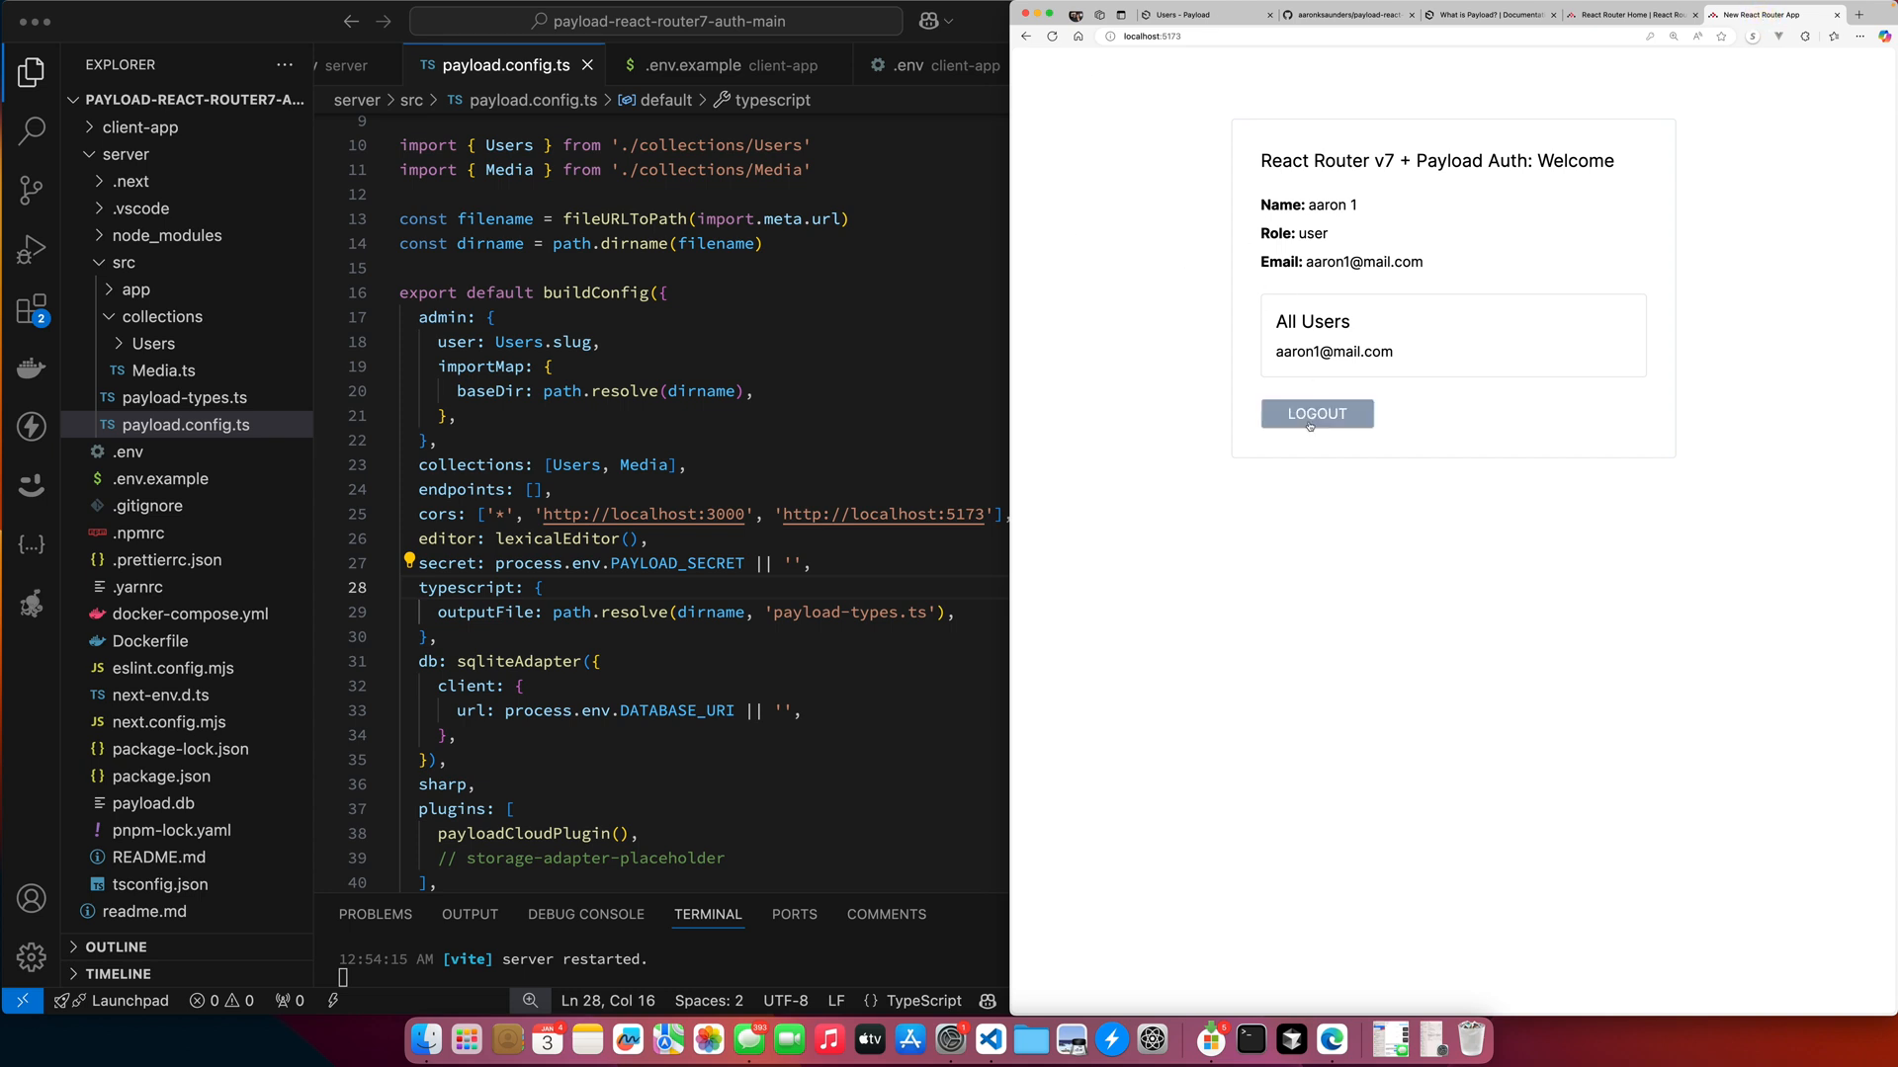
pyautogui.click(1050, 36)
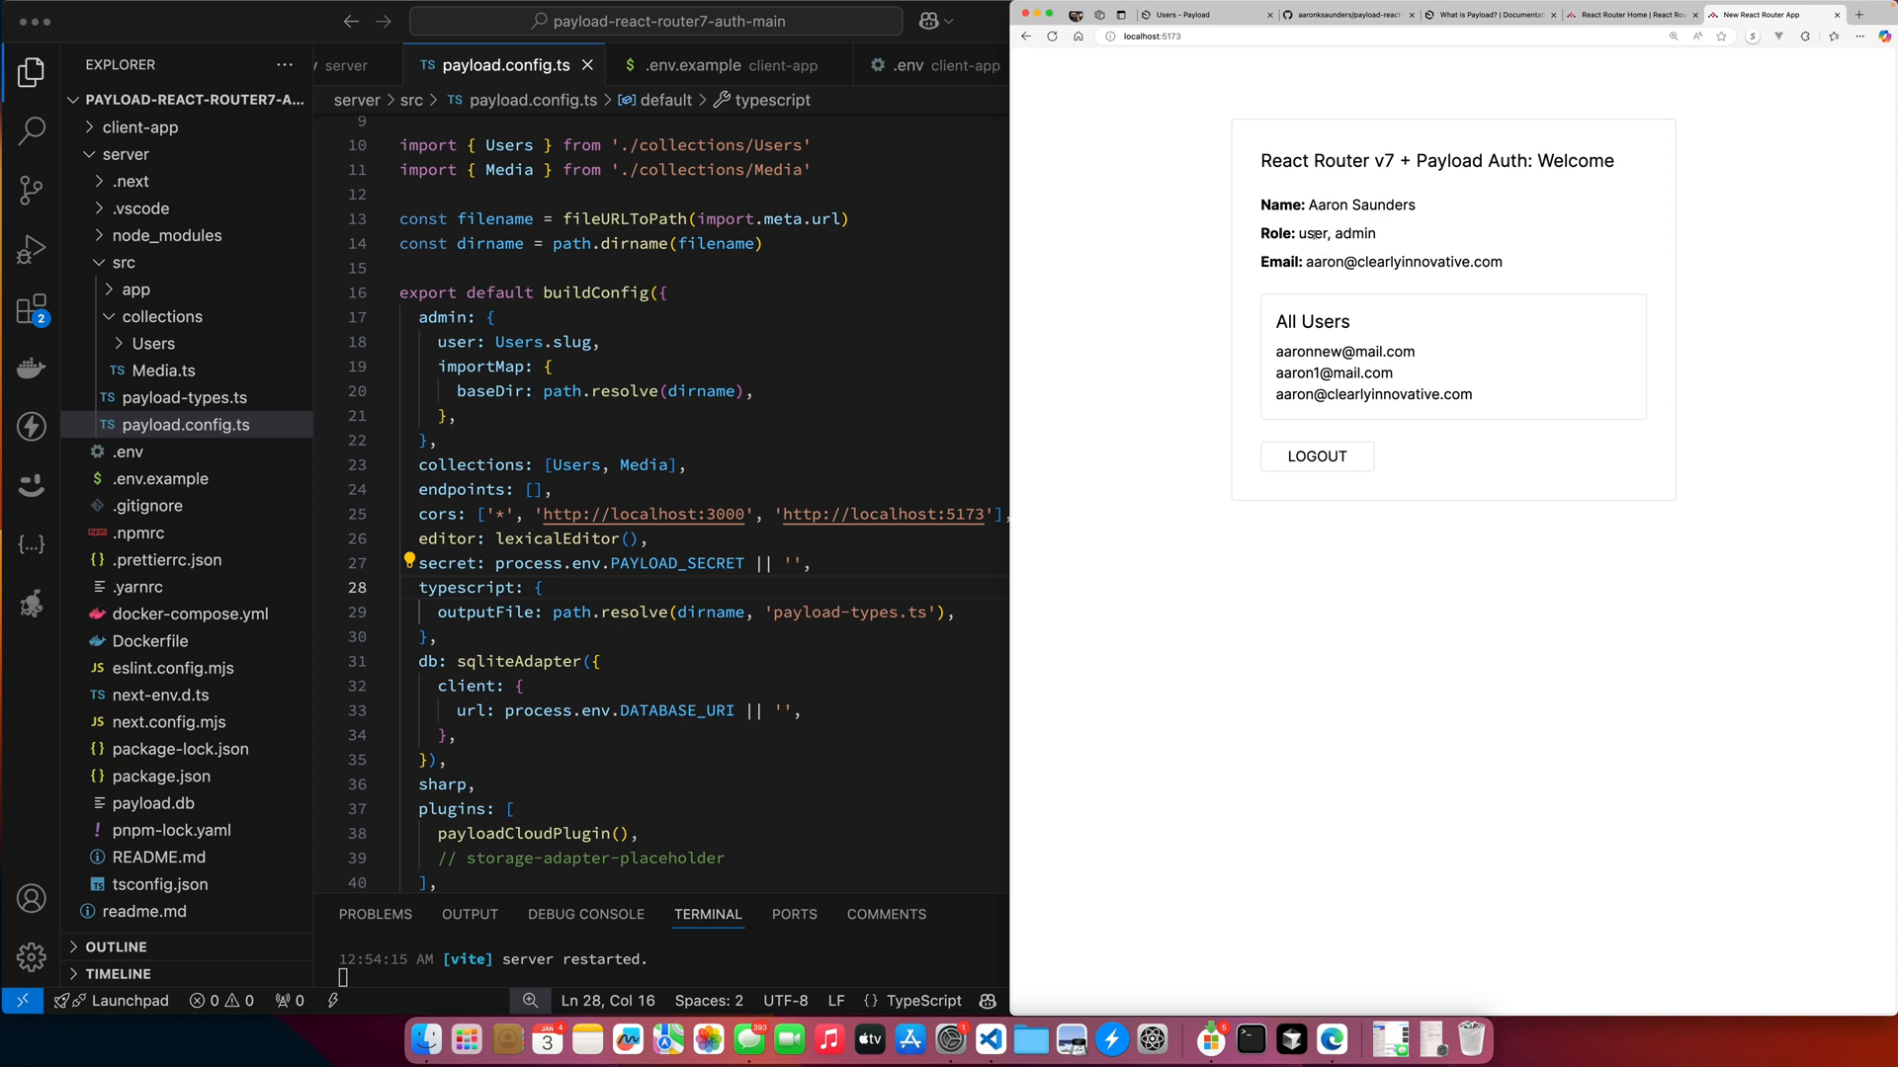
pyautogui.moveTo(1718, 62)
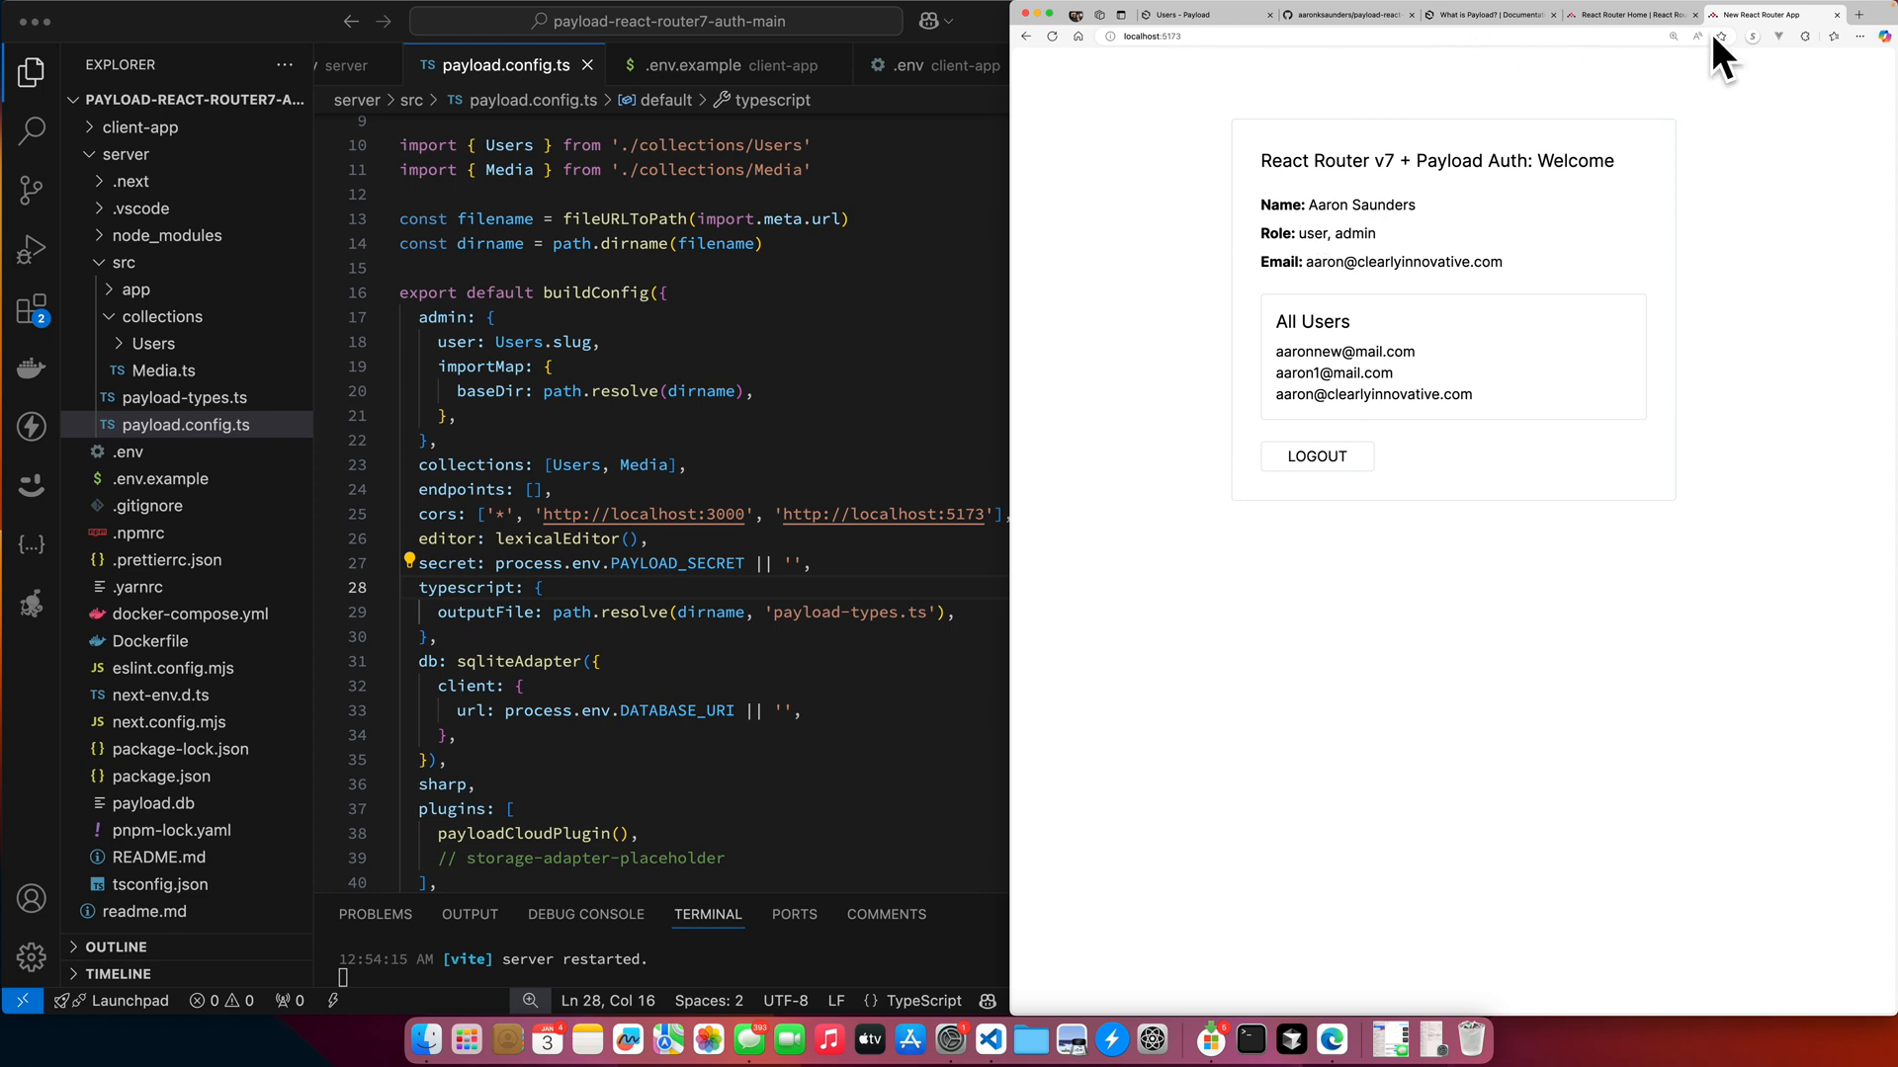
pyautogui.moveTo(820, 500)
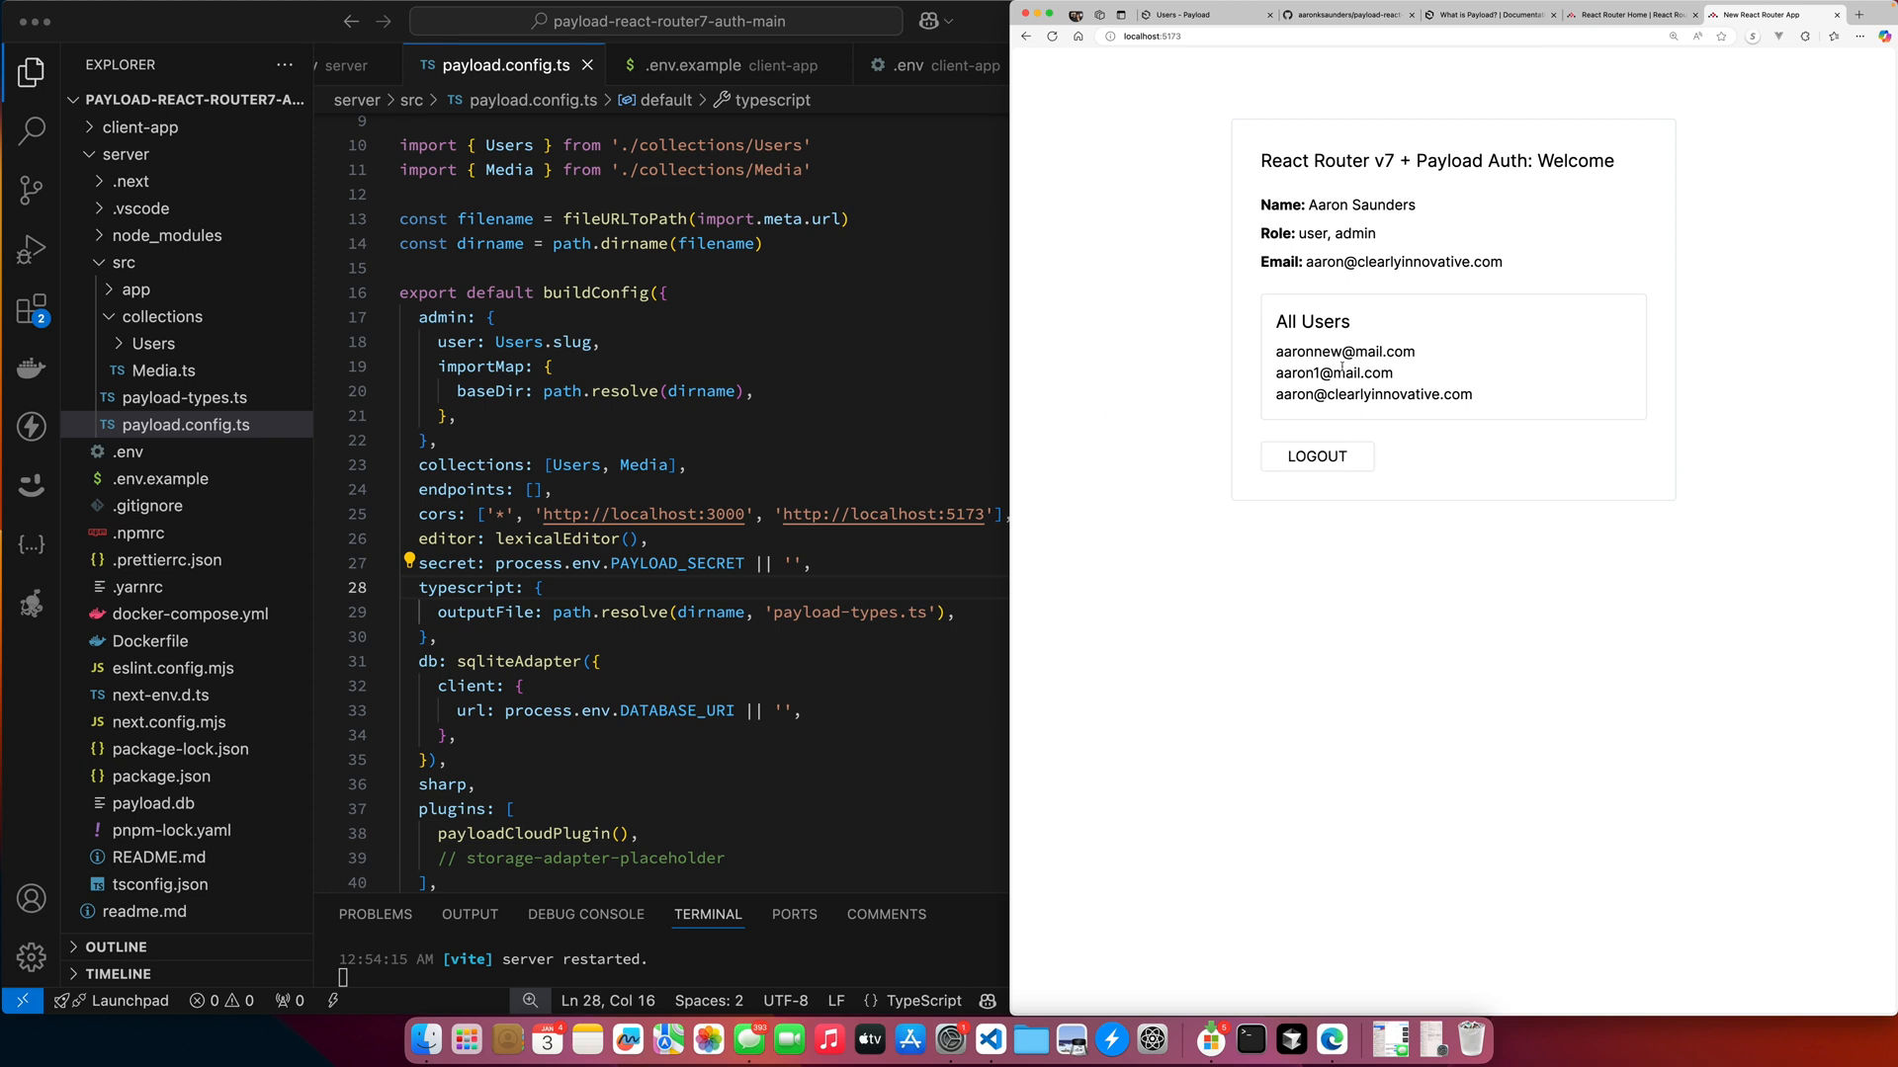
pyautogui.moveTo(979, 386)
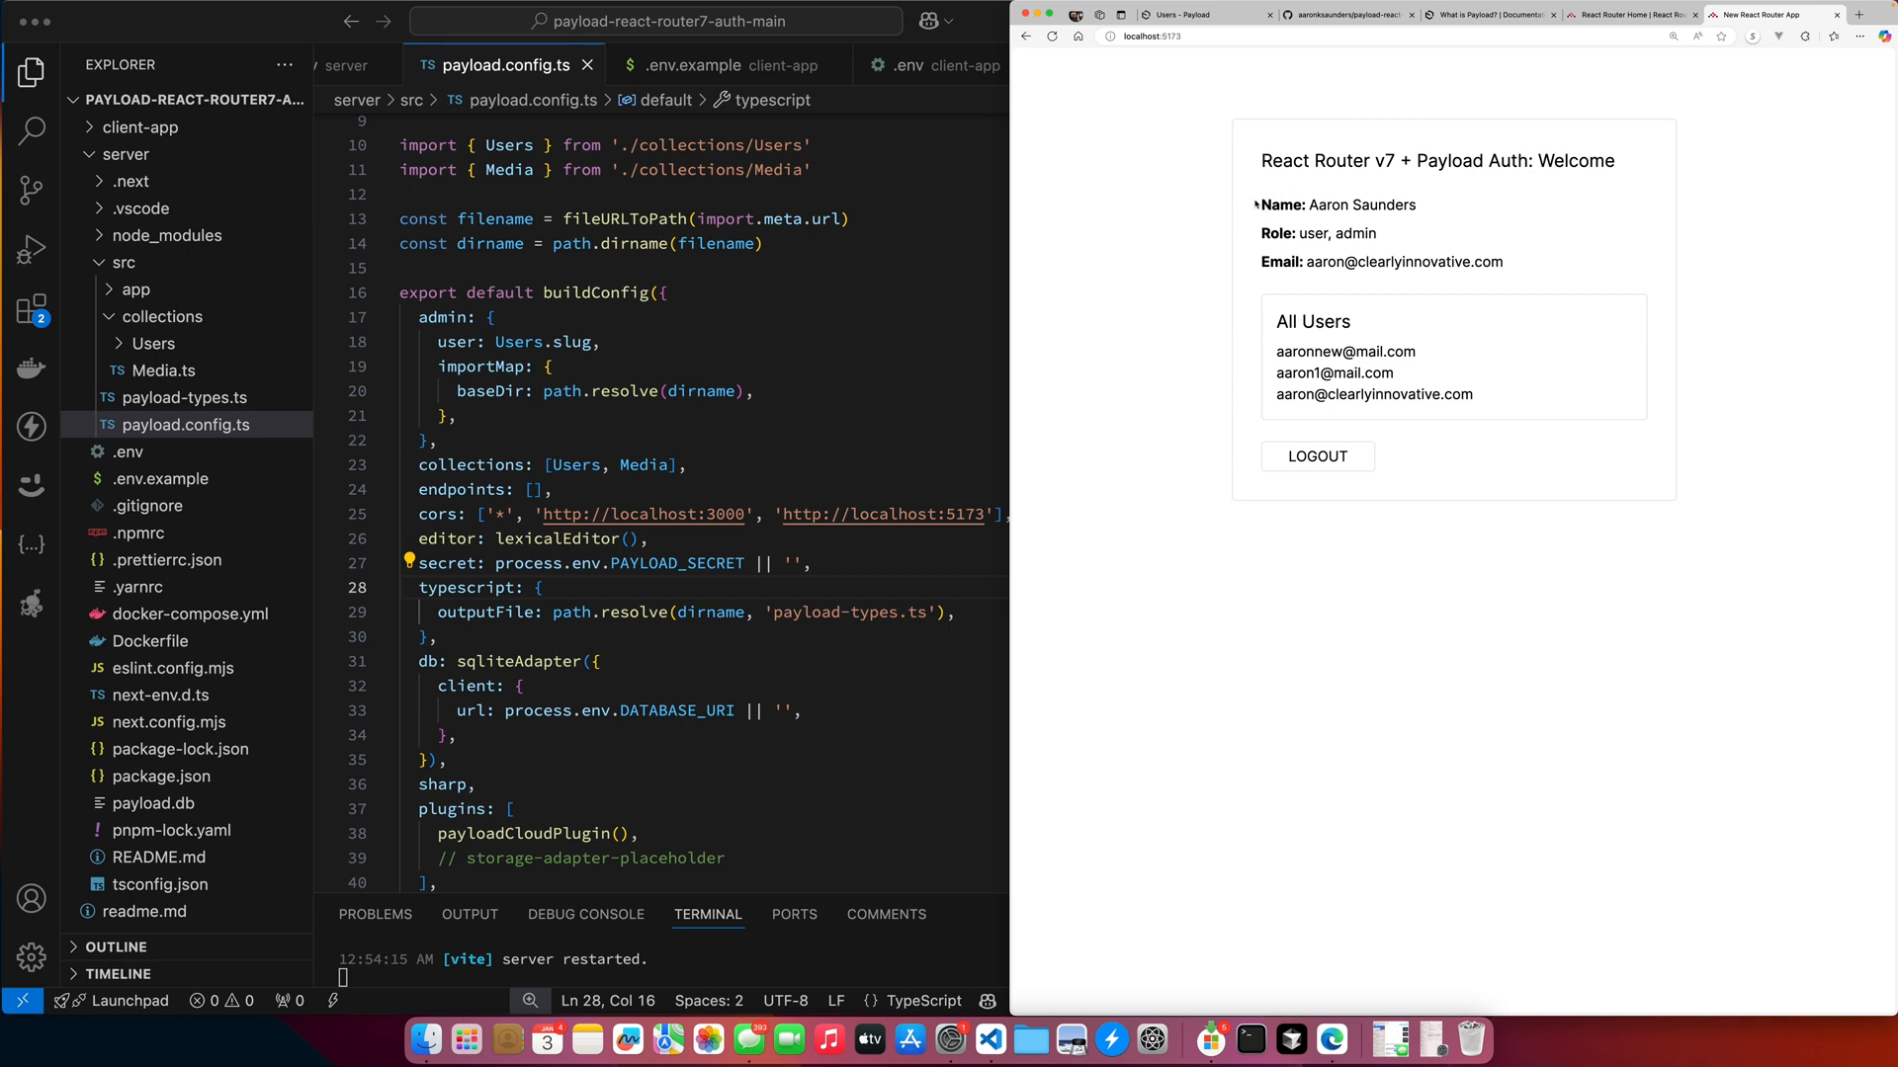
pyautogui.moveTo(1489, 187)
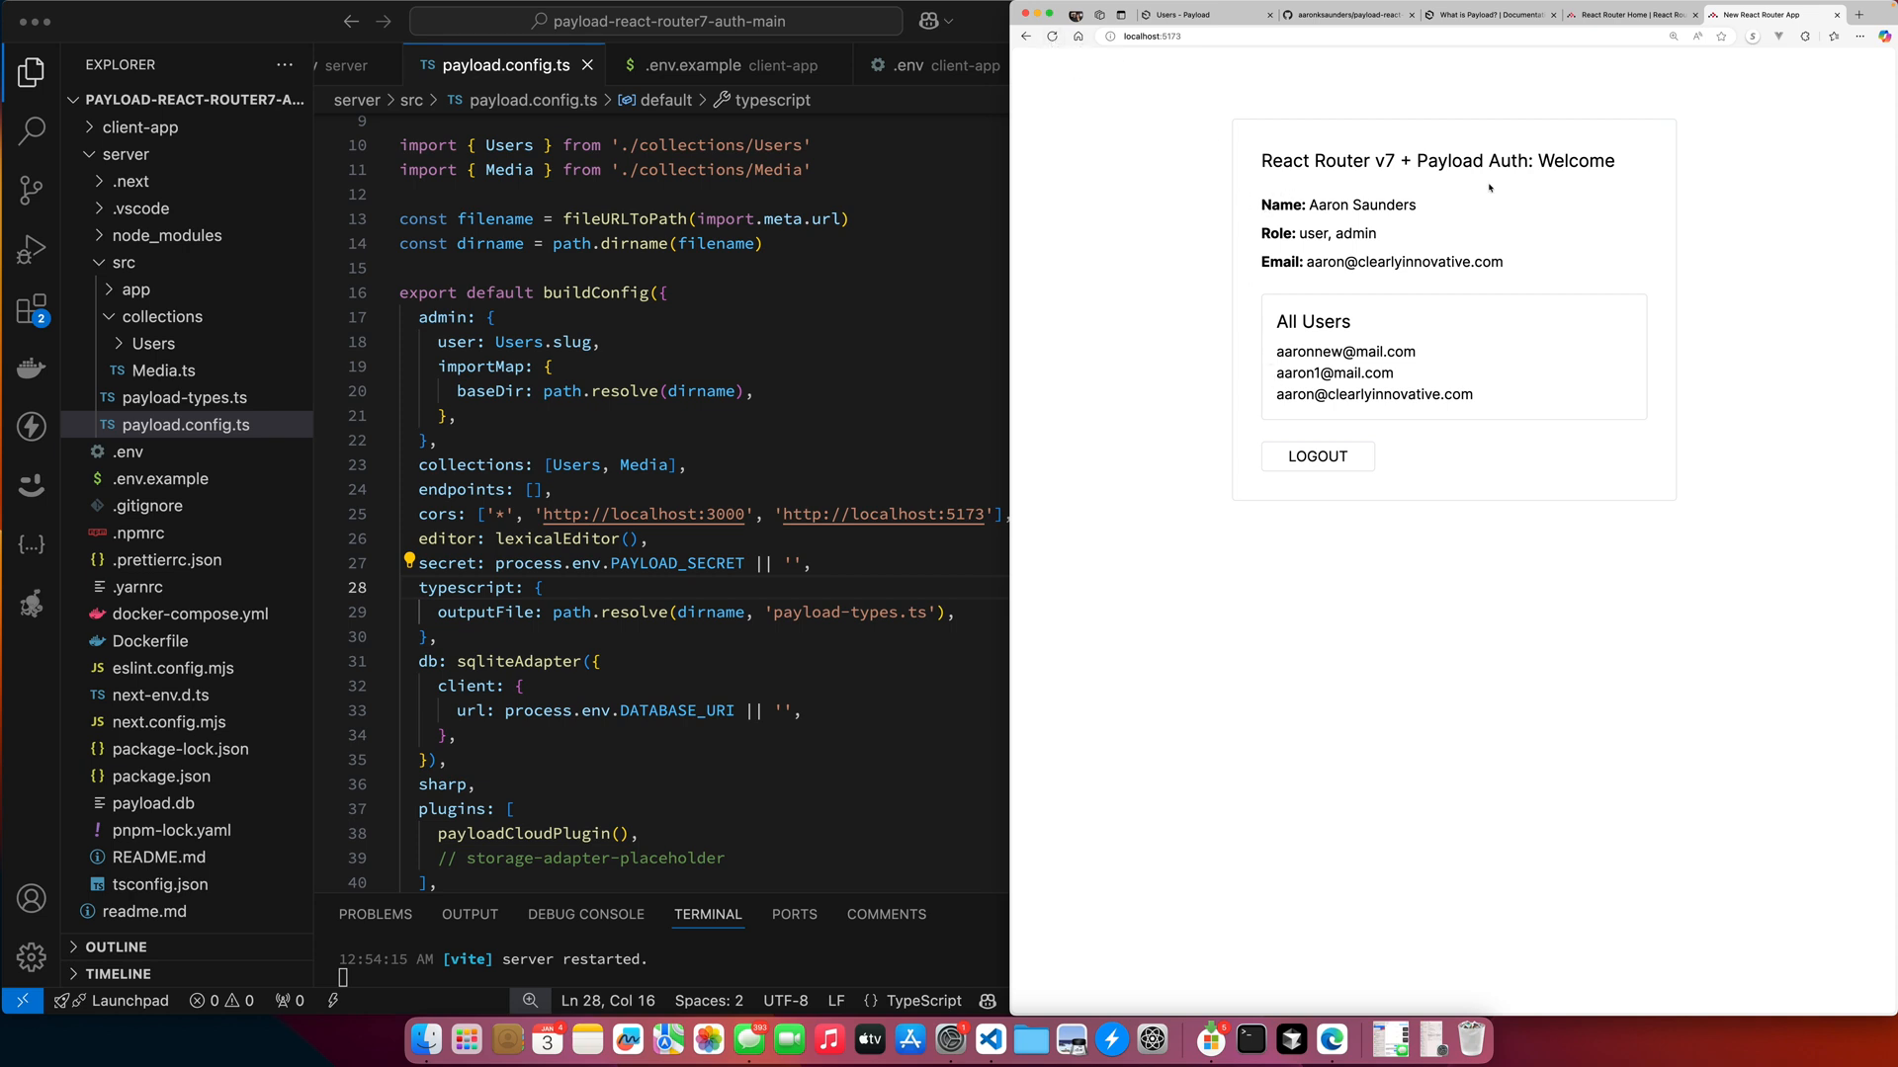
pyautogui.moveTo(1307, 178)
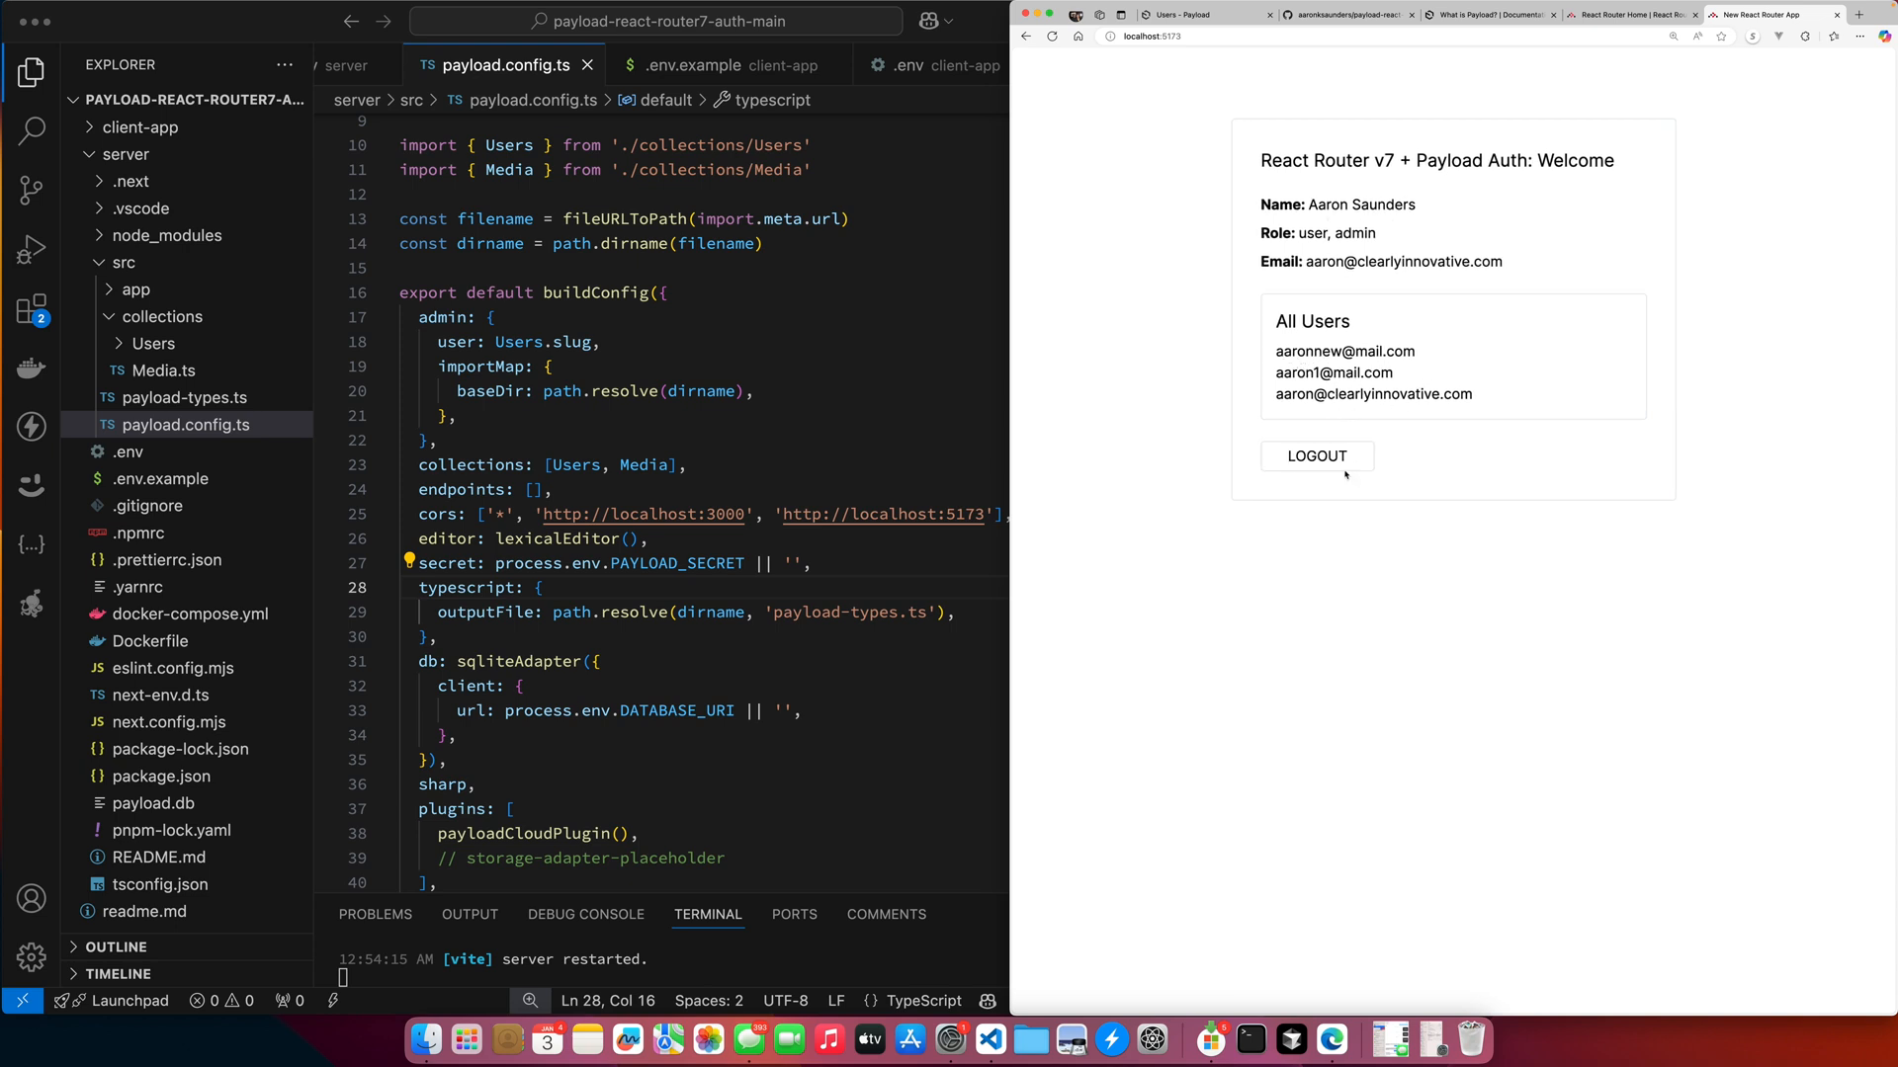
pyautogui.moveTo(1316, 456)
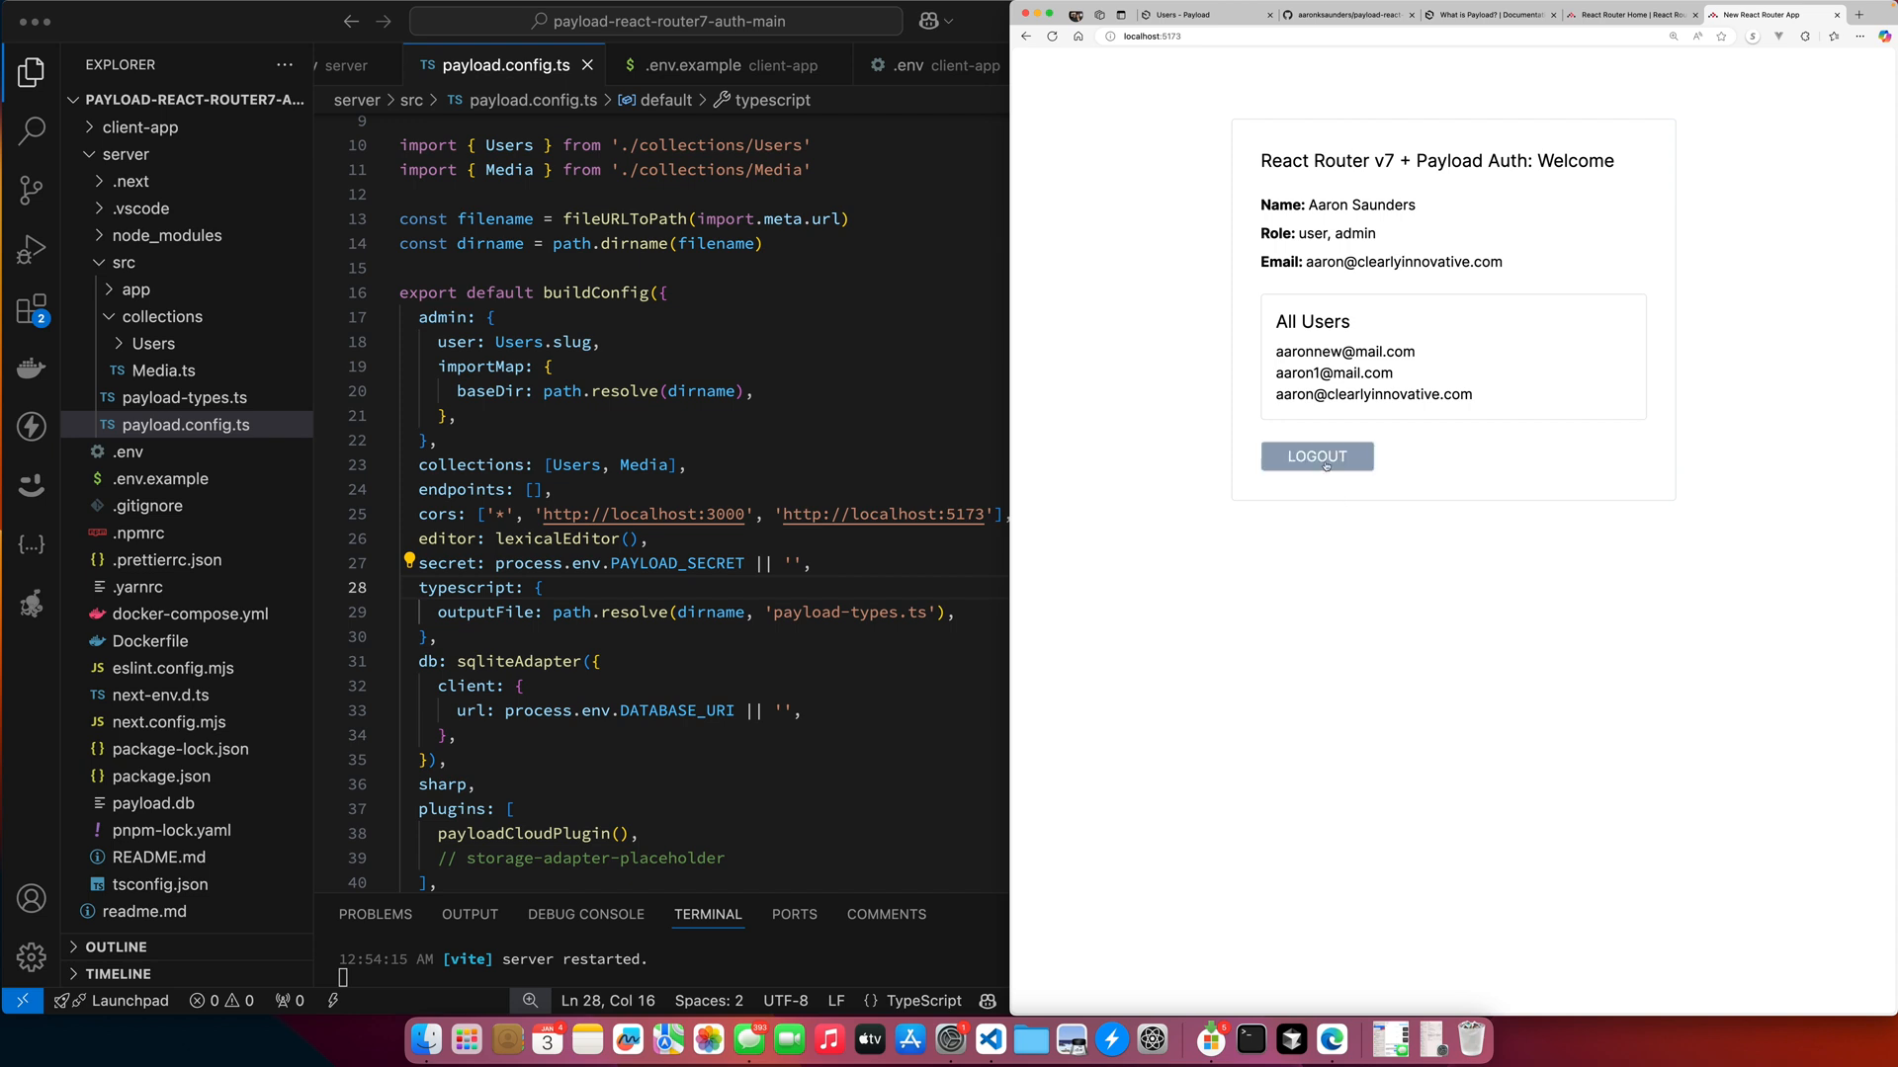
pyautogui.click(1317, 457)
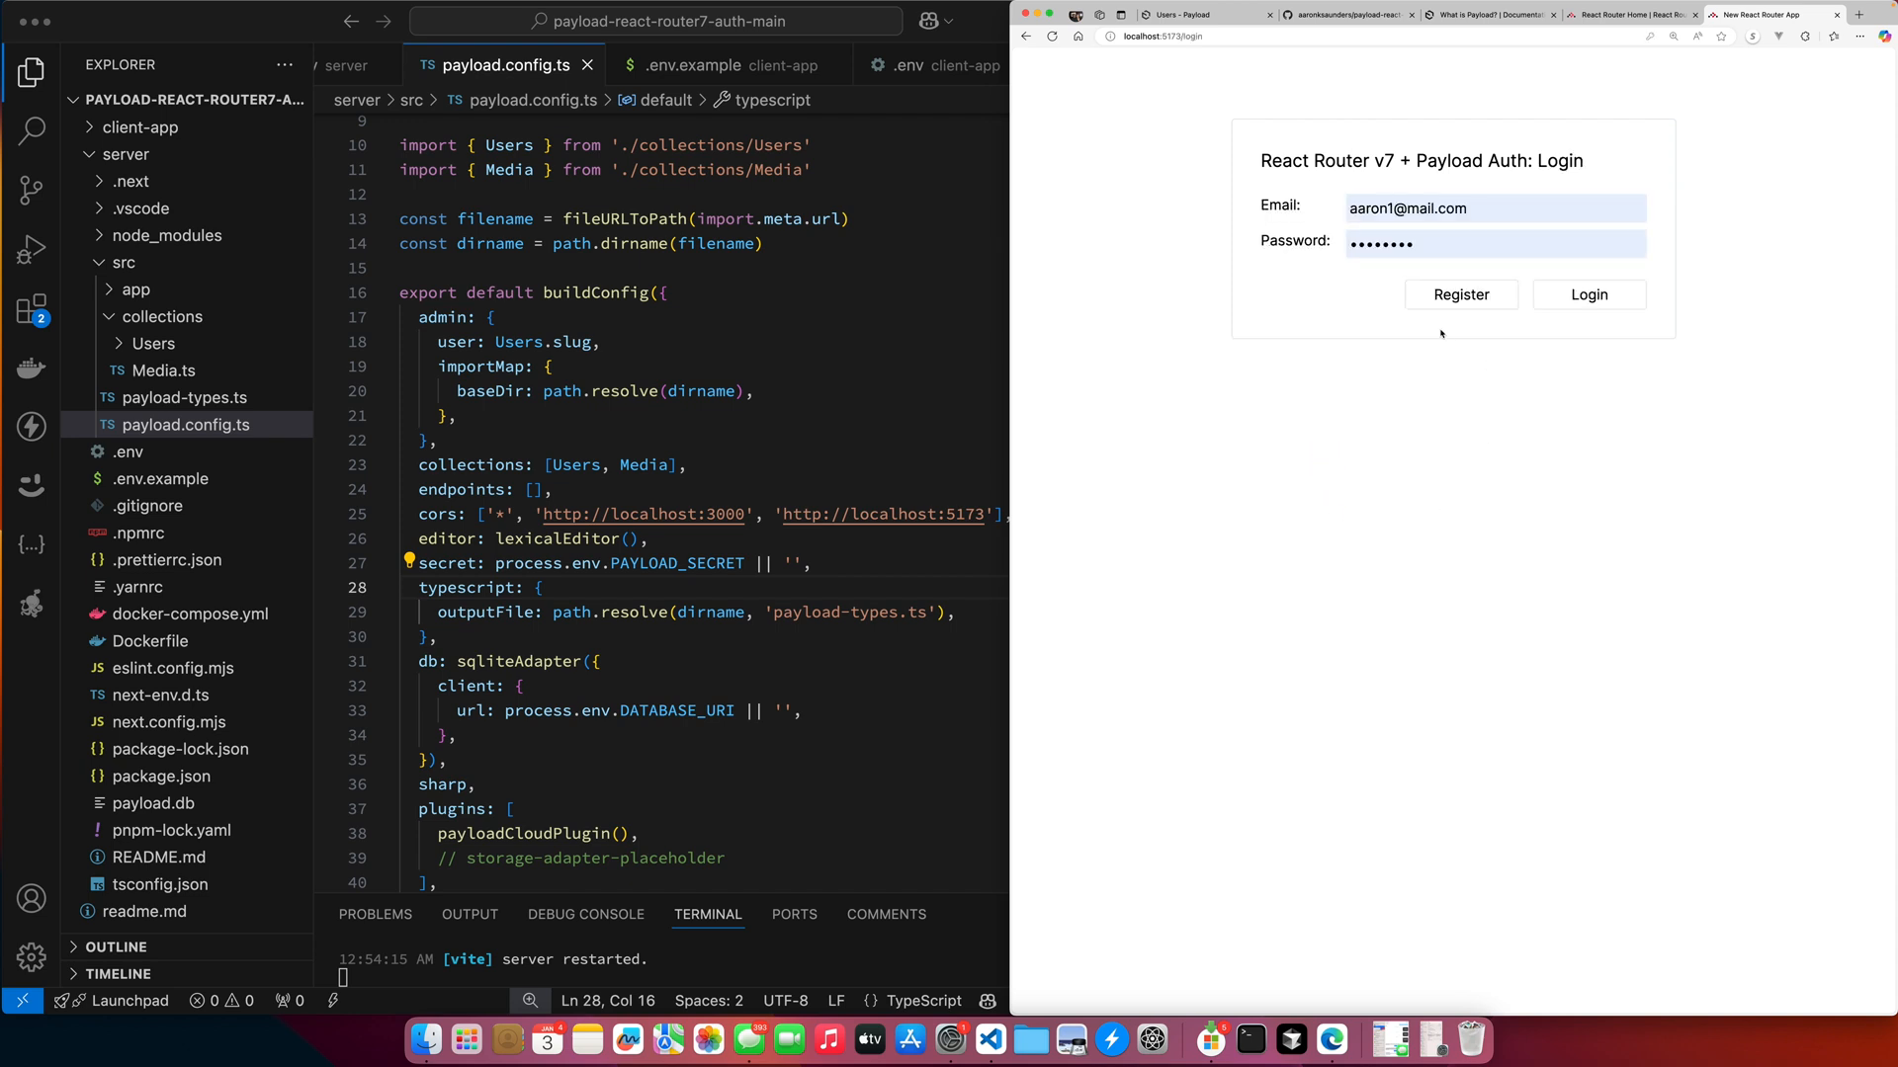
pyautogui.click(1453, 207)
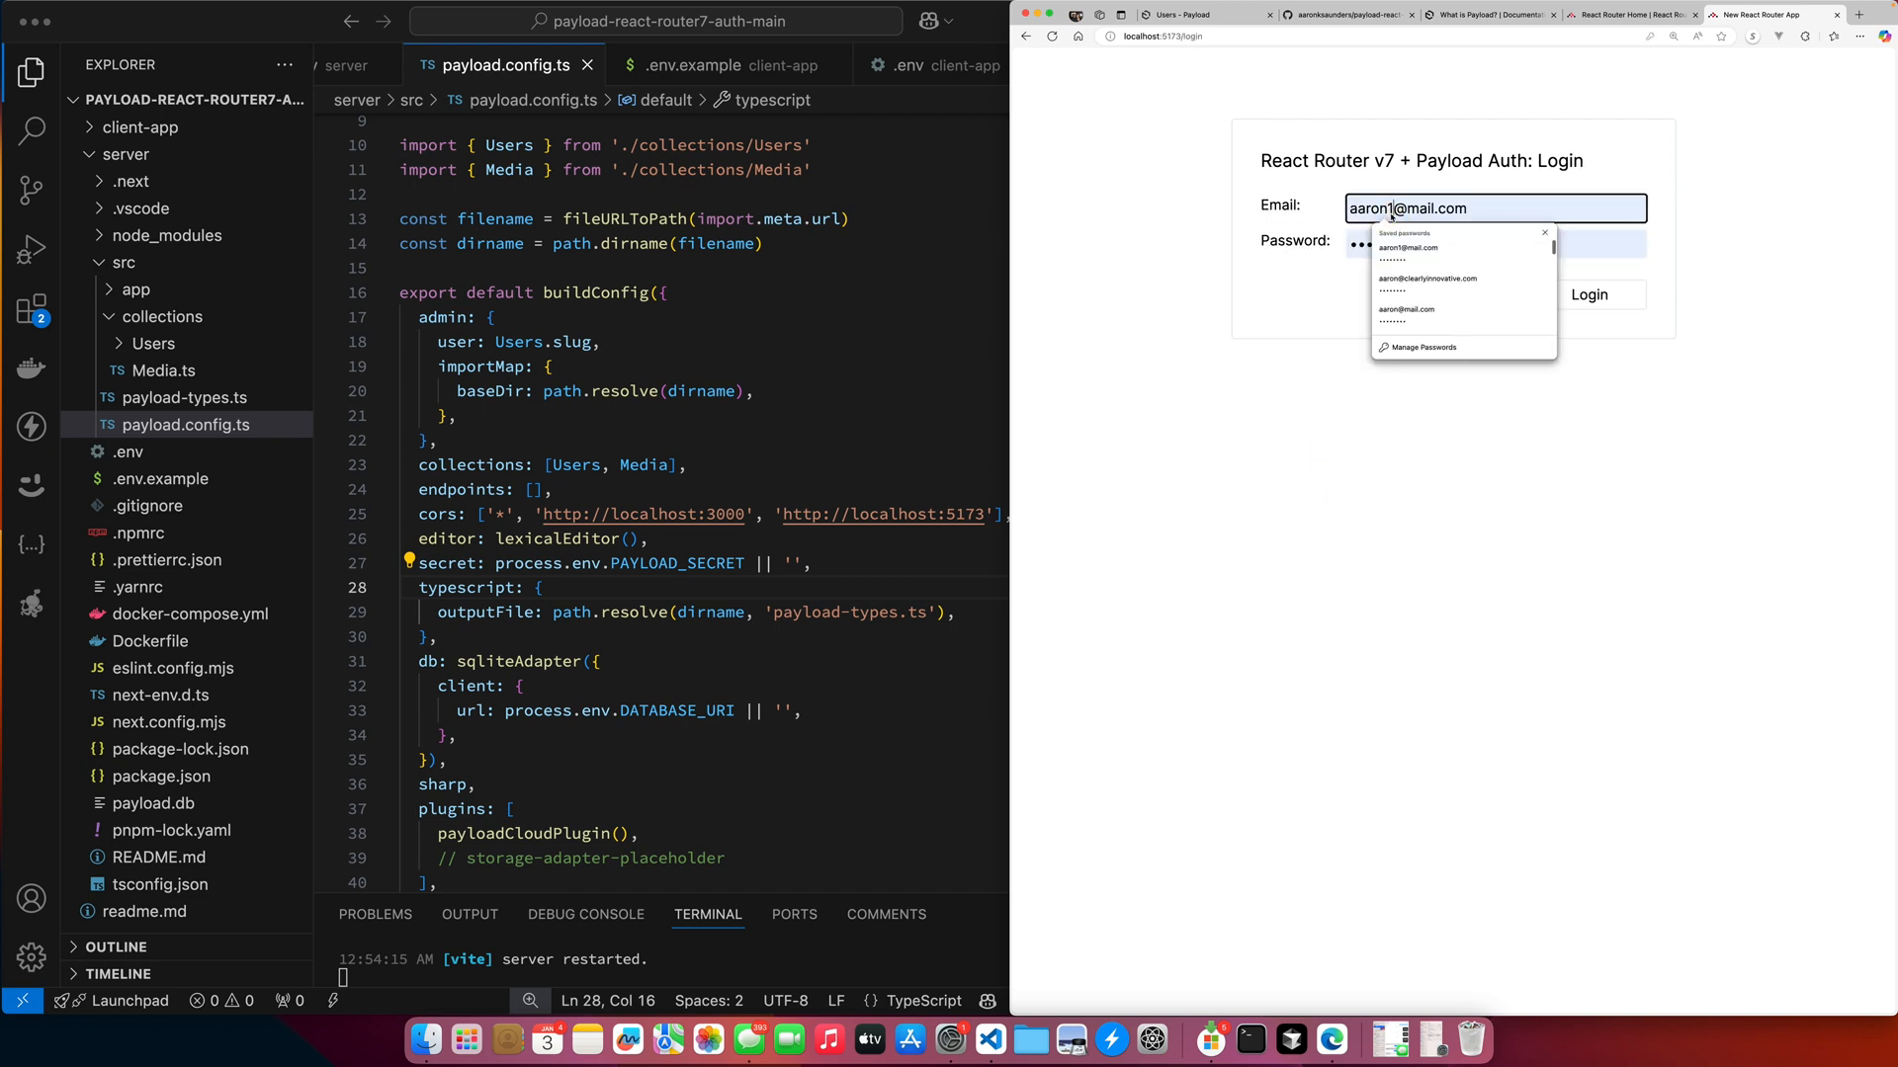
pyautogui.click(1588, 295)
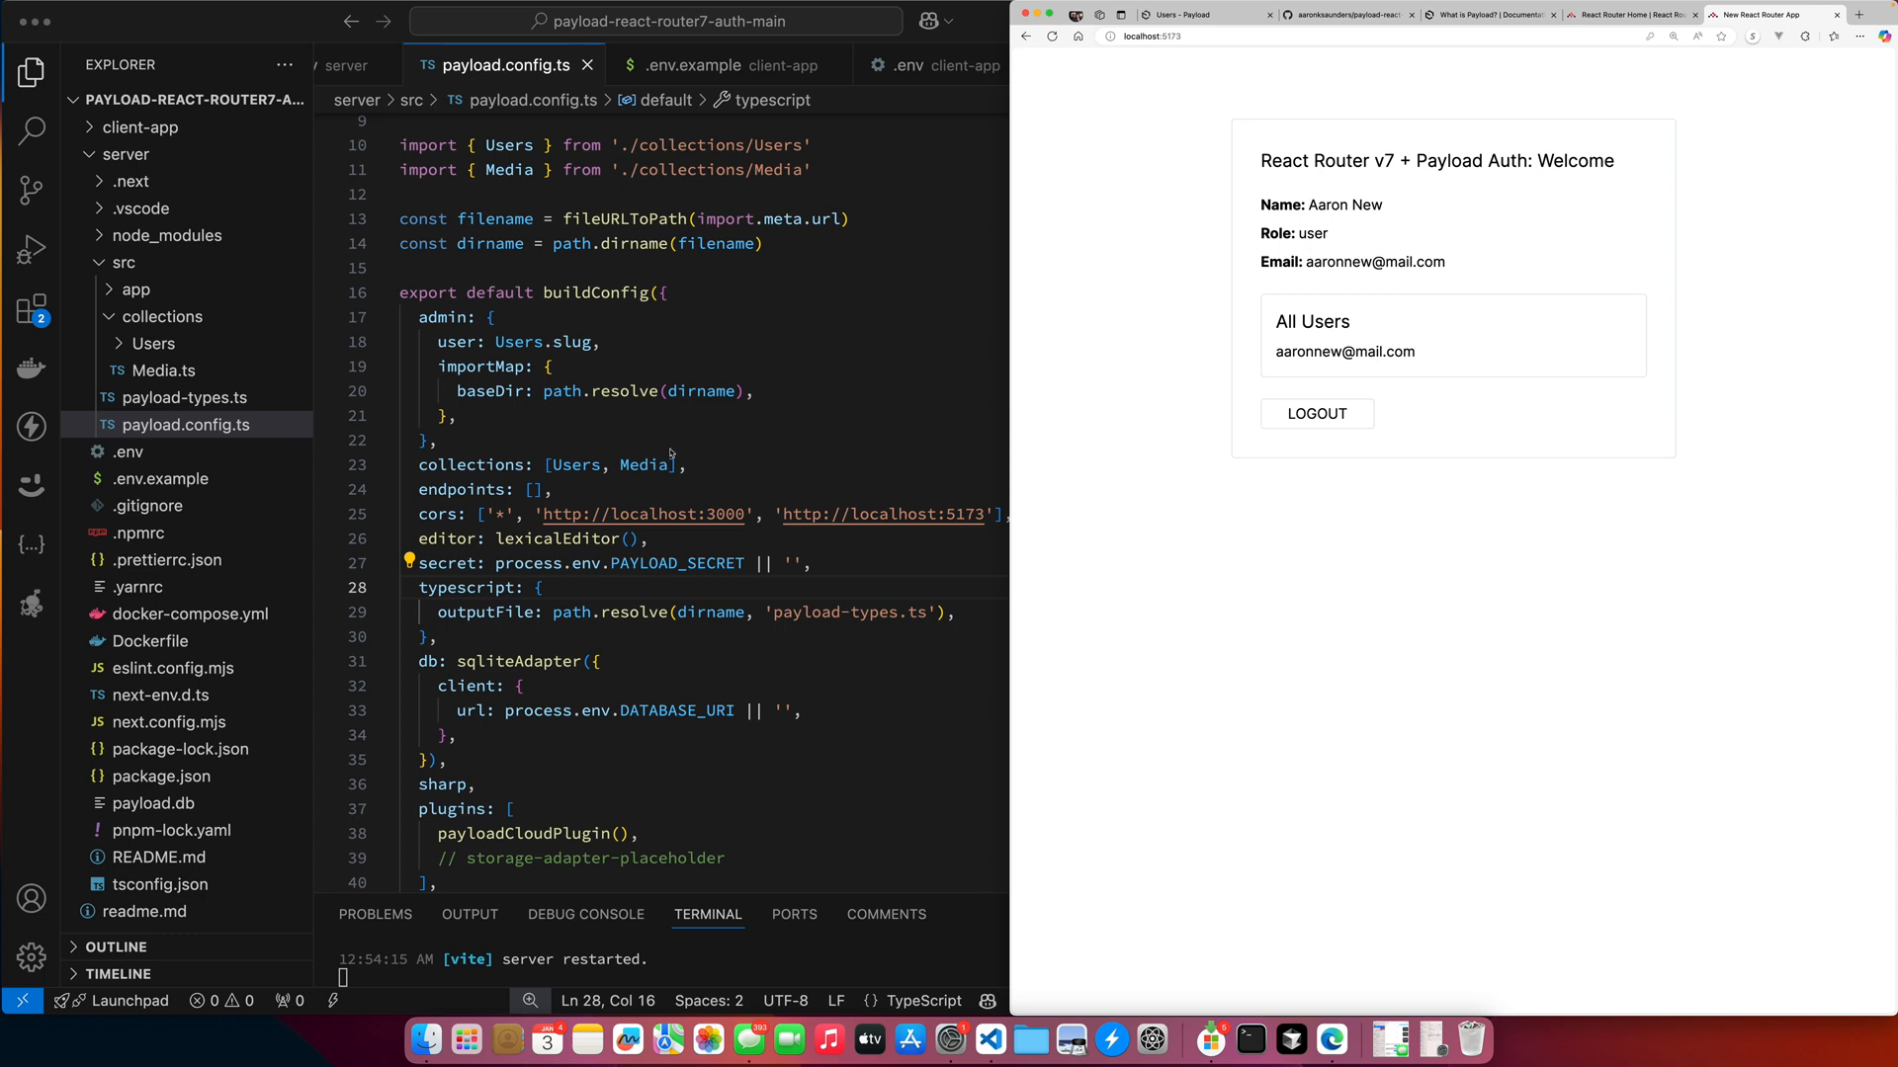
pyautogui.moveTo(858, 434)
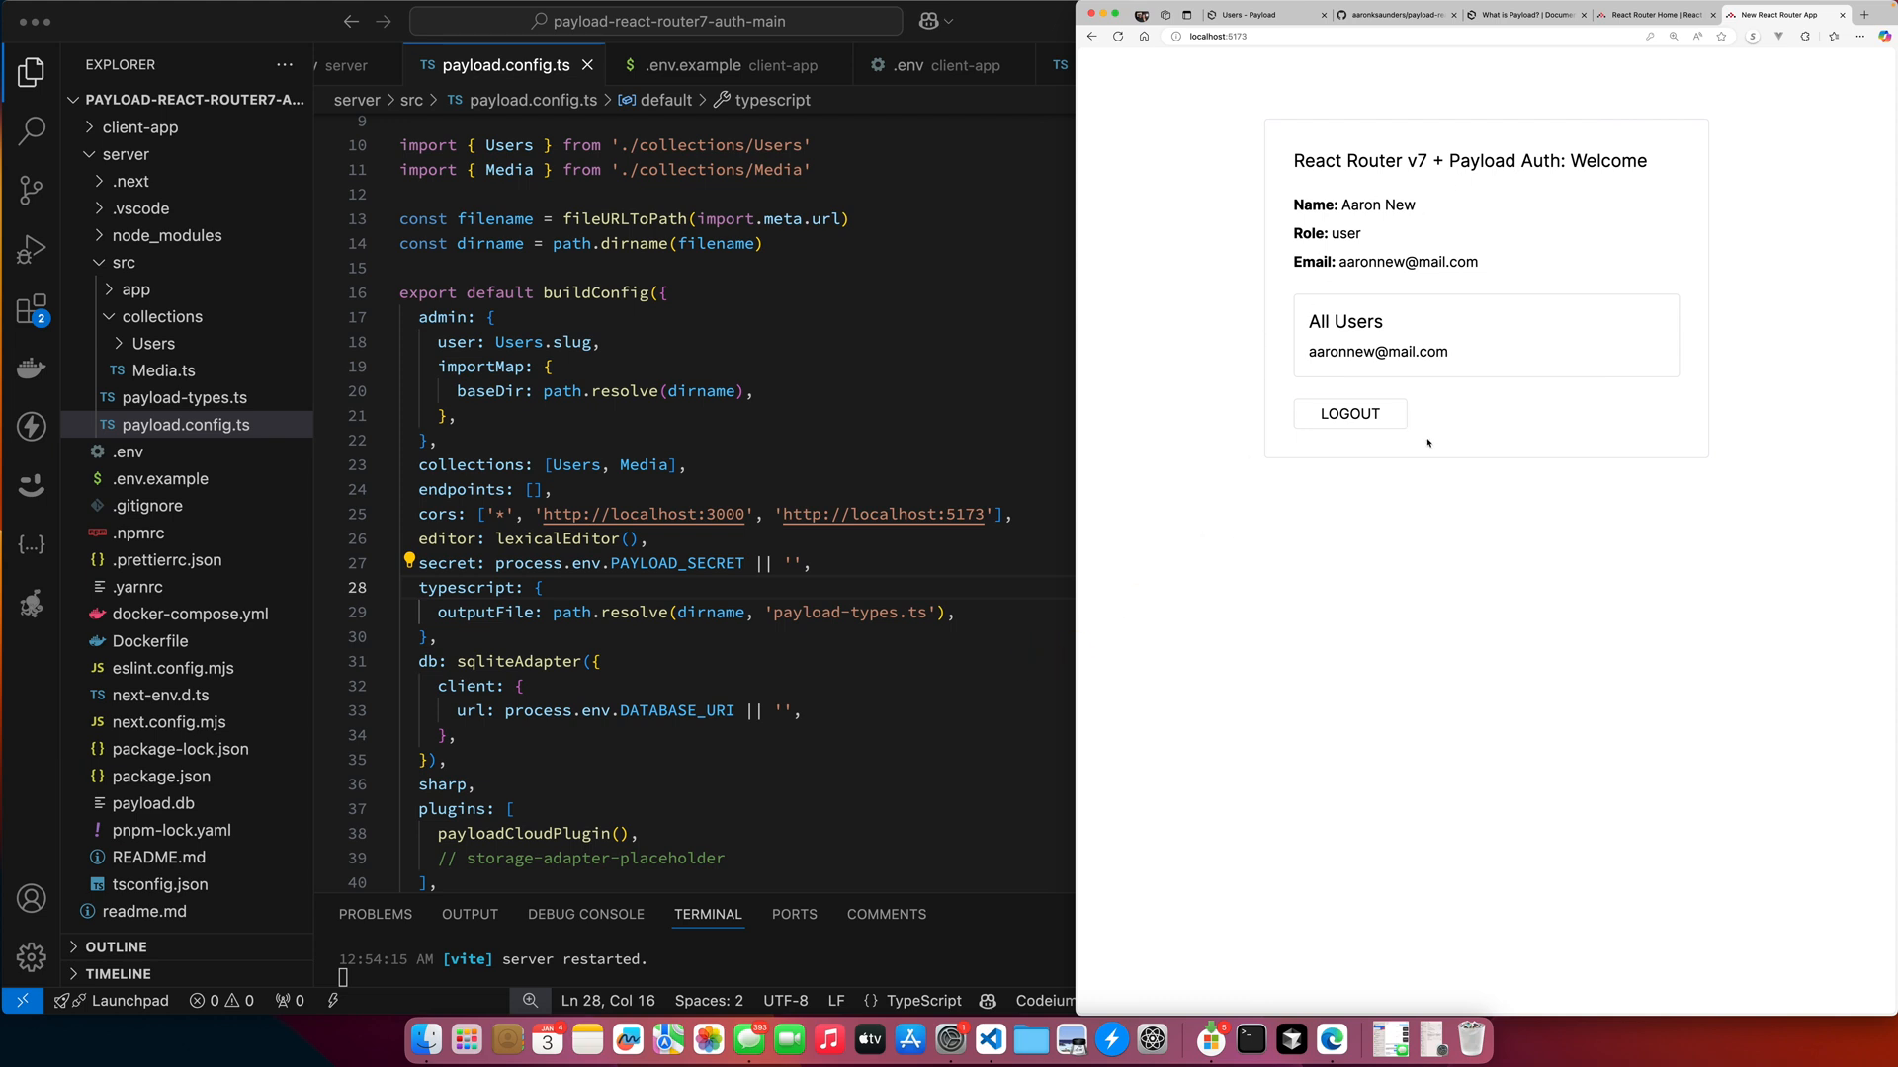
pyautogui.click(1348, 413)
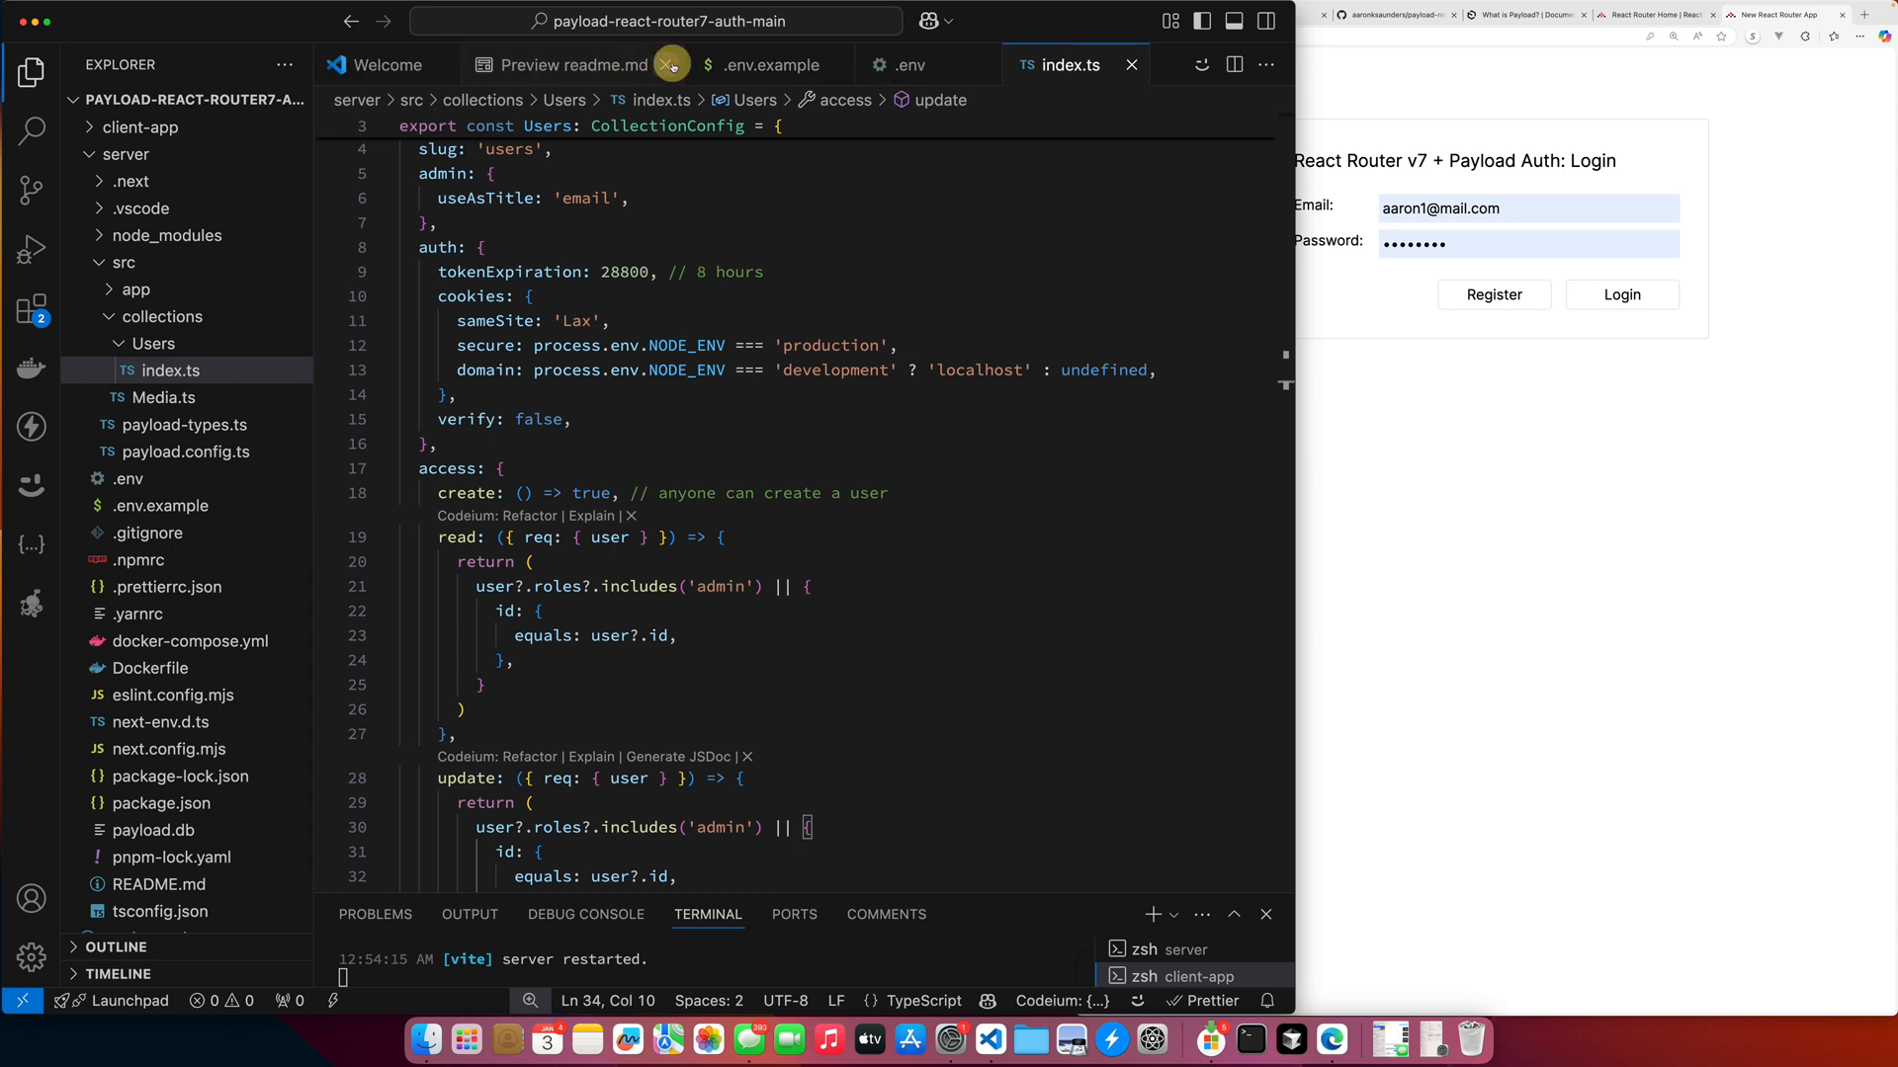
# - Close the readme preview and Users collection tabs, then open client-app/app/root.tsx
pyautogui.click(670, 64)
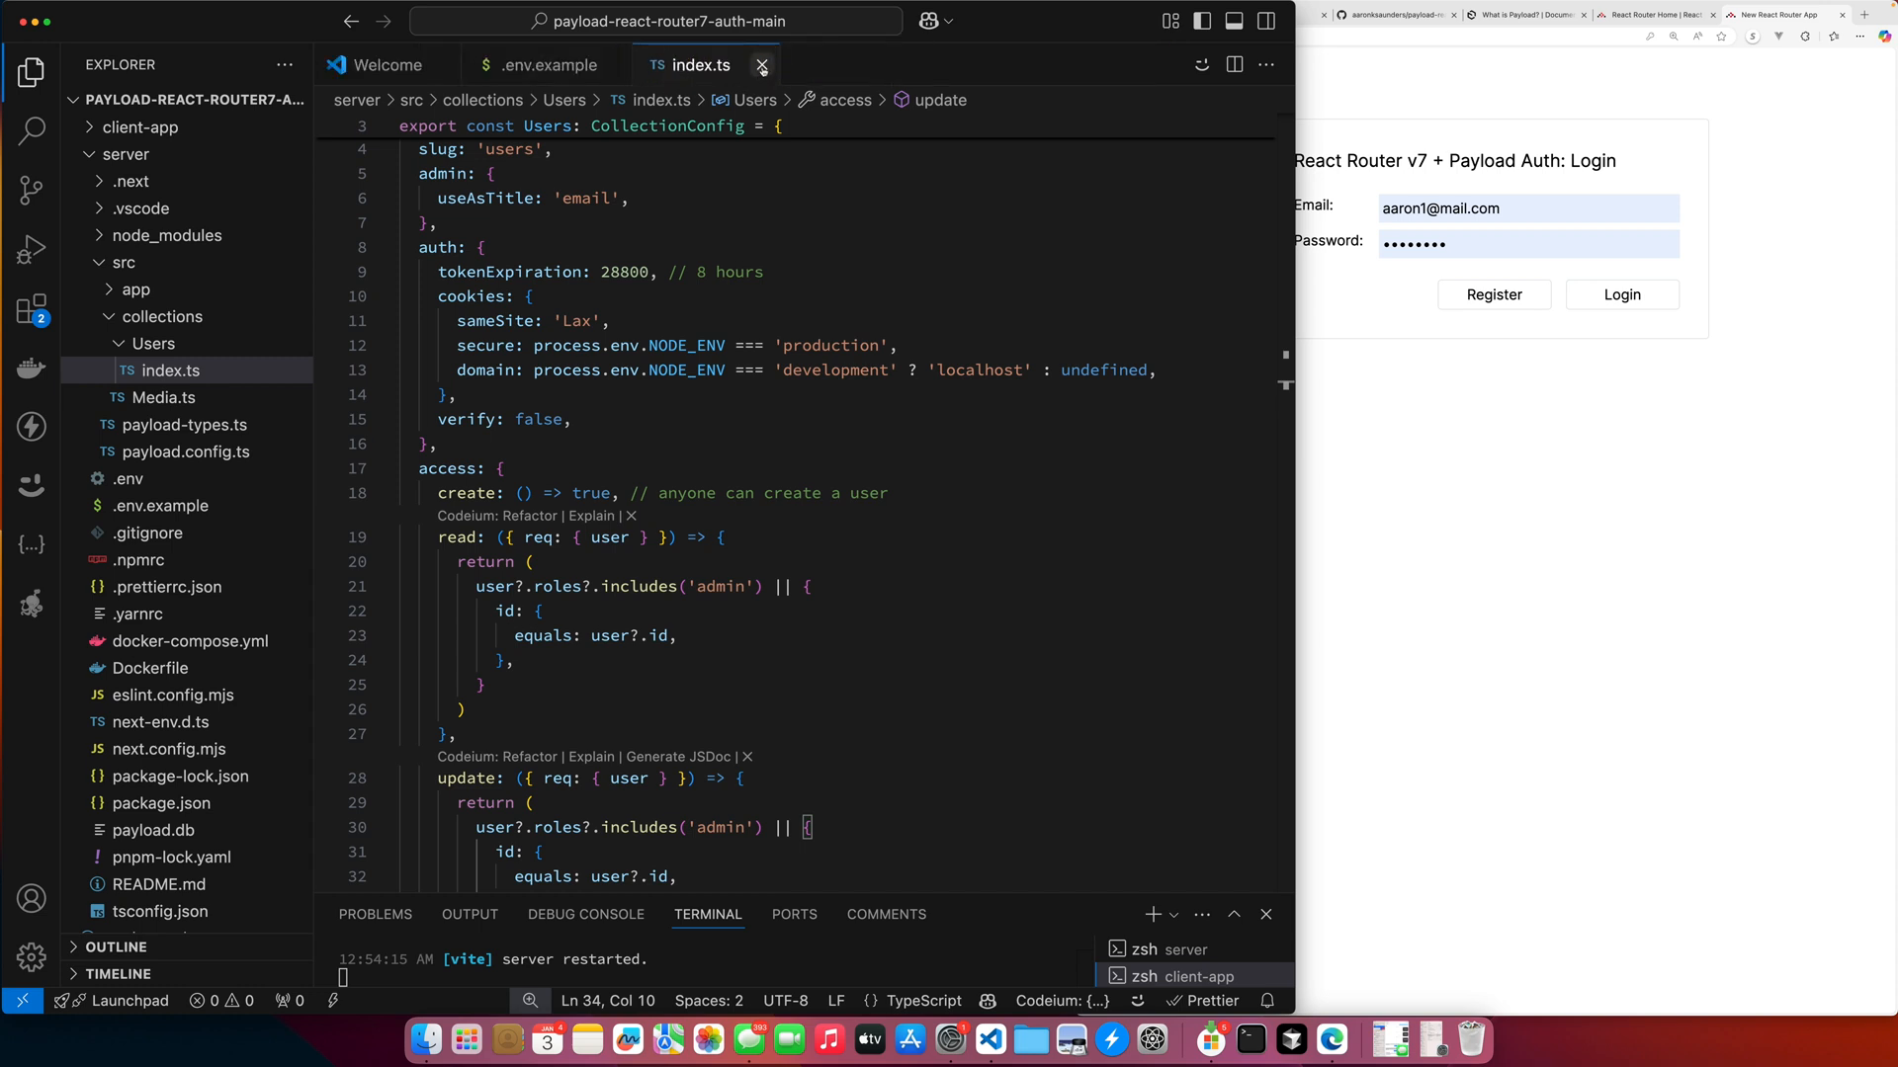
pyautogui.click(763, 63)
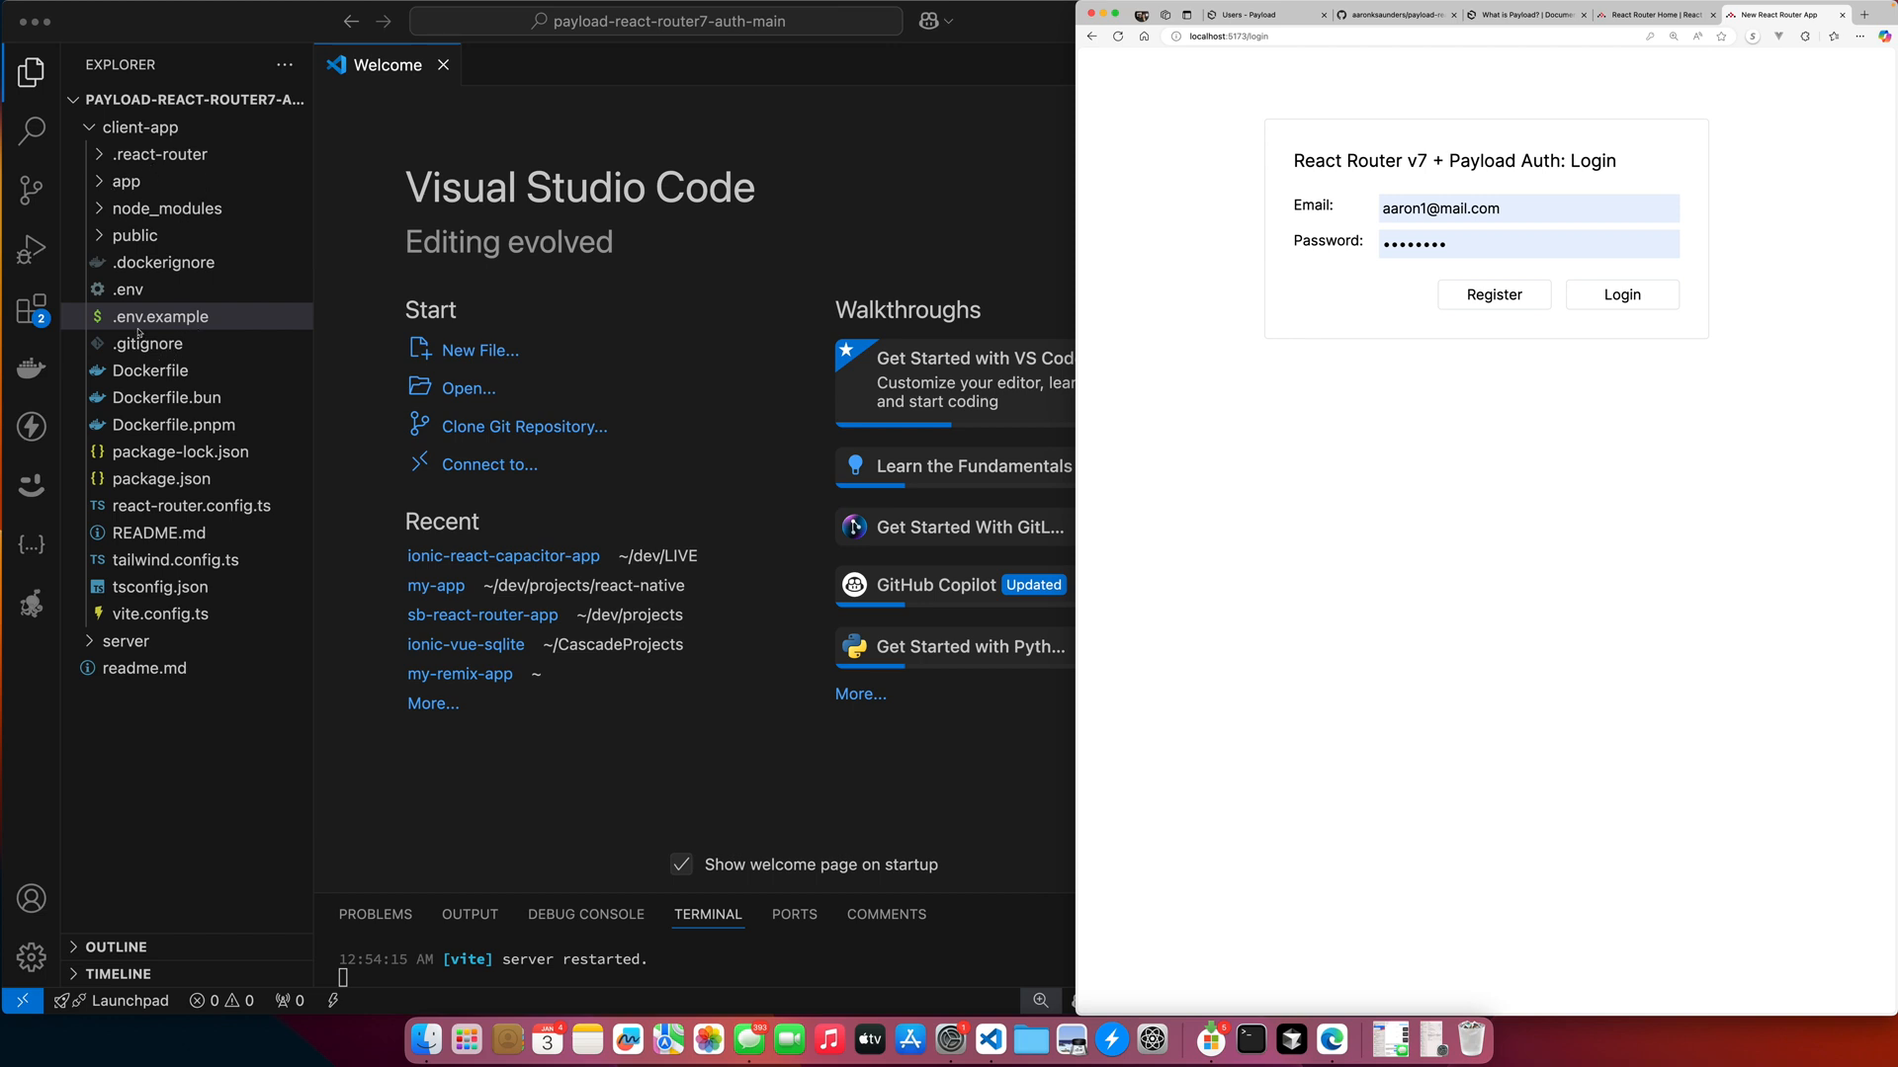
pyautogui.click(125, 180)
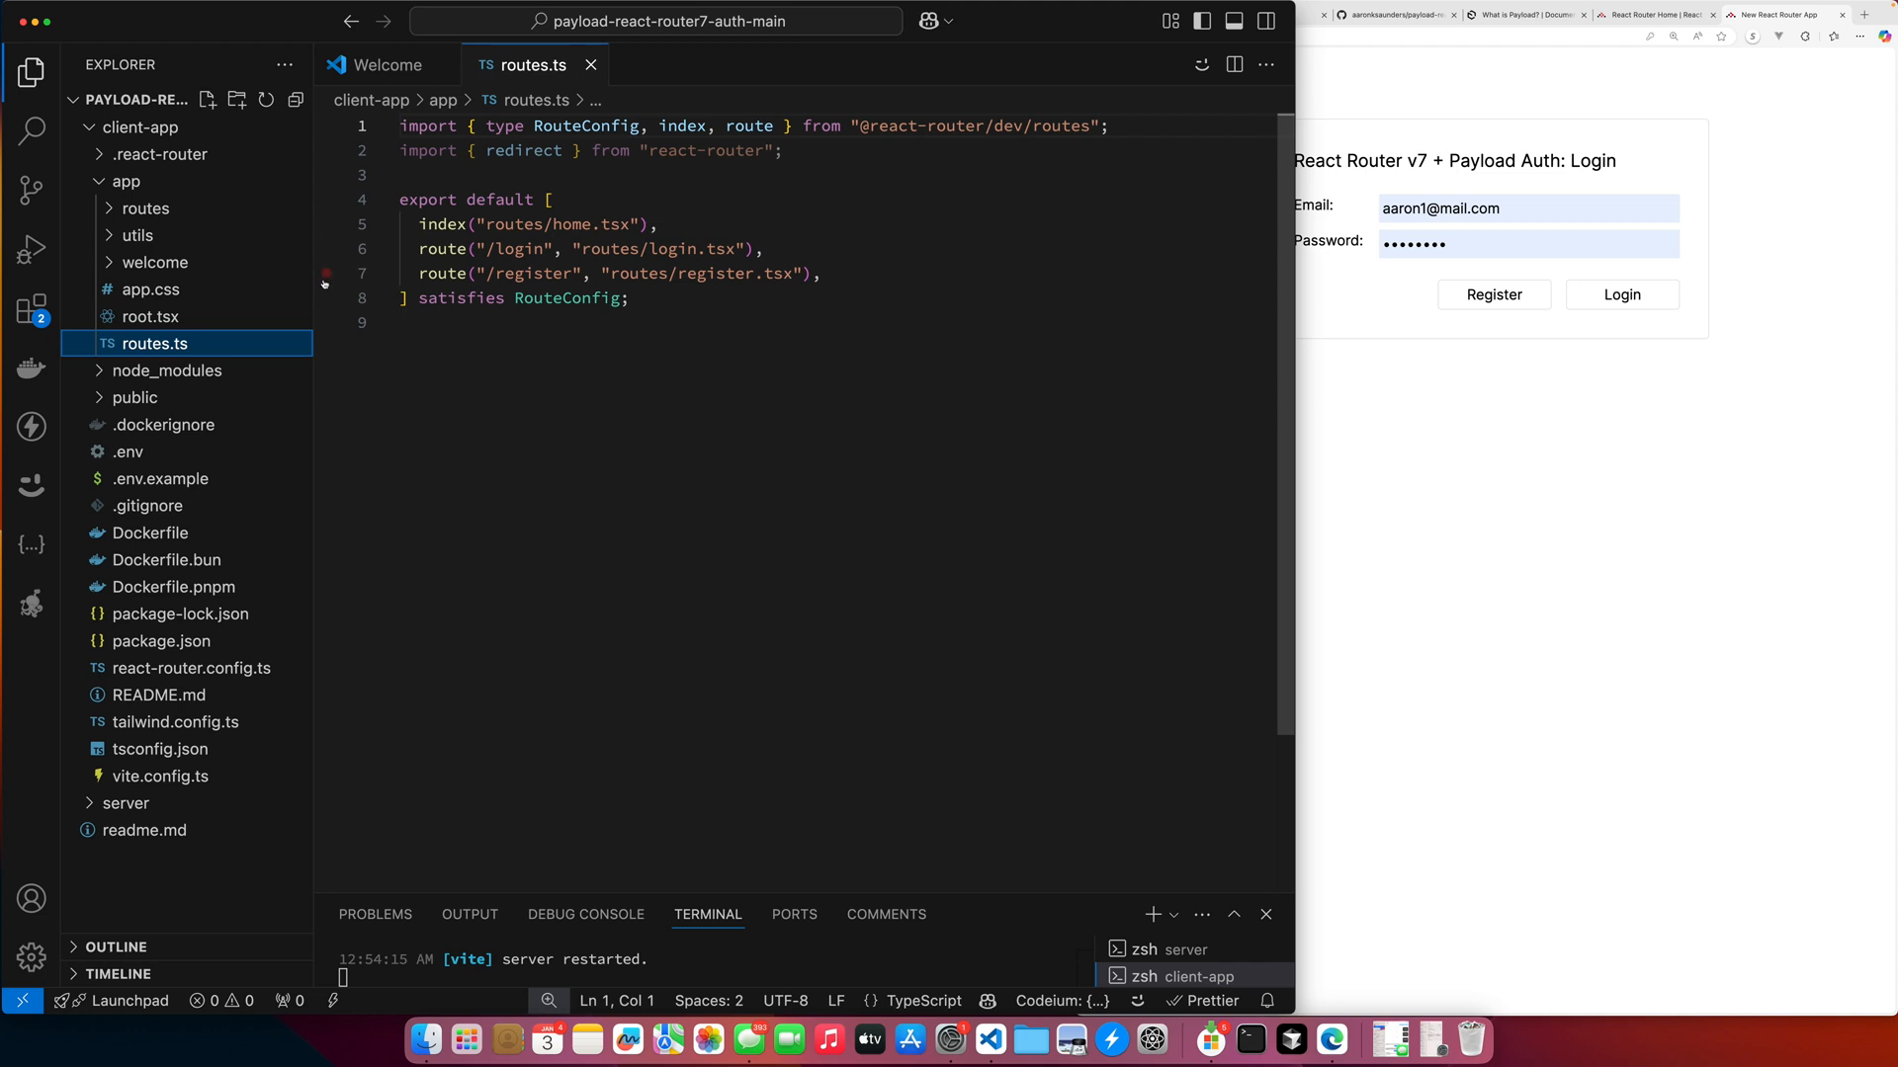
pyautogui.click(152, 316)
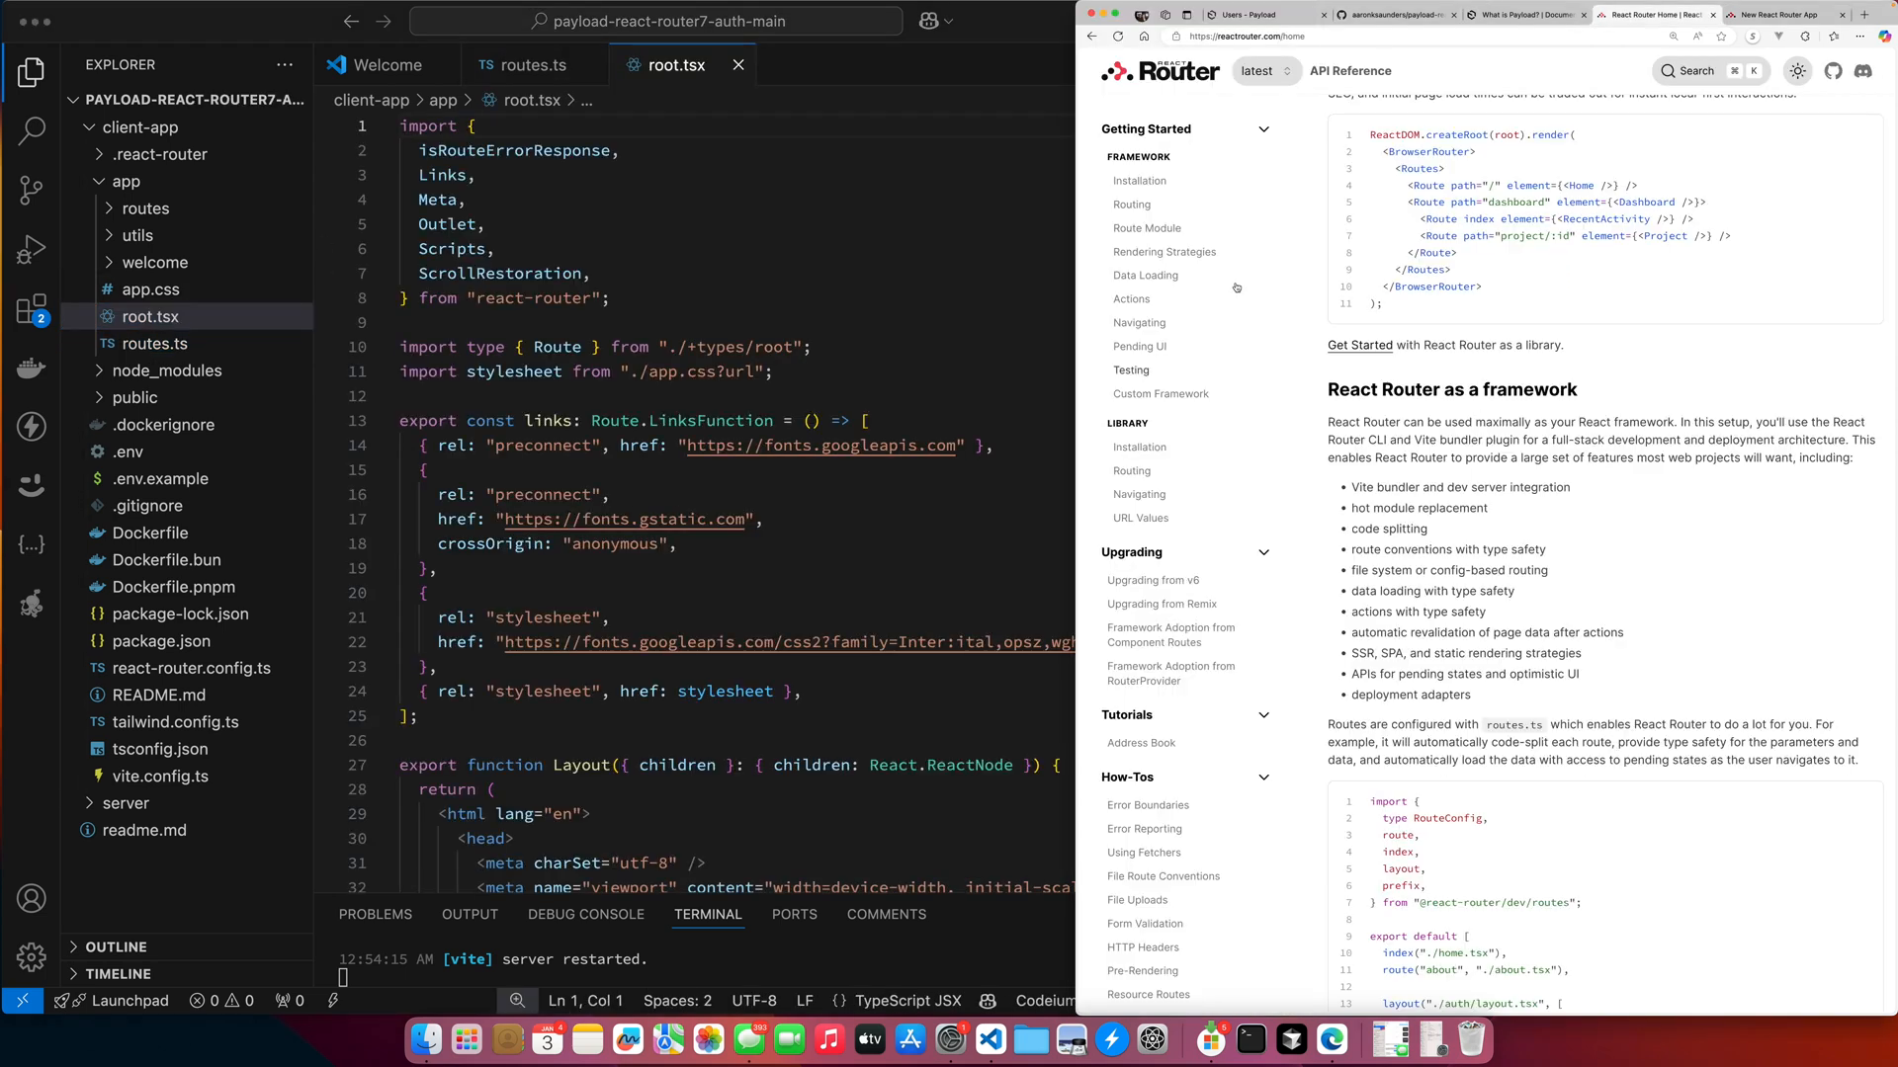
# - View the React Router Installation guide, then Payload's Getting Started > Installation page
pyautogui.click(1139, 180)
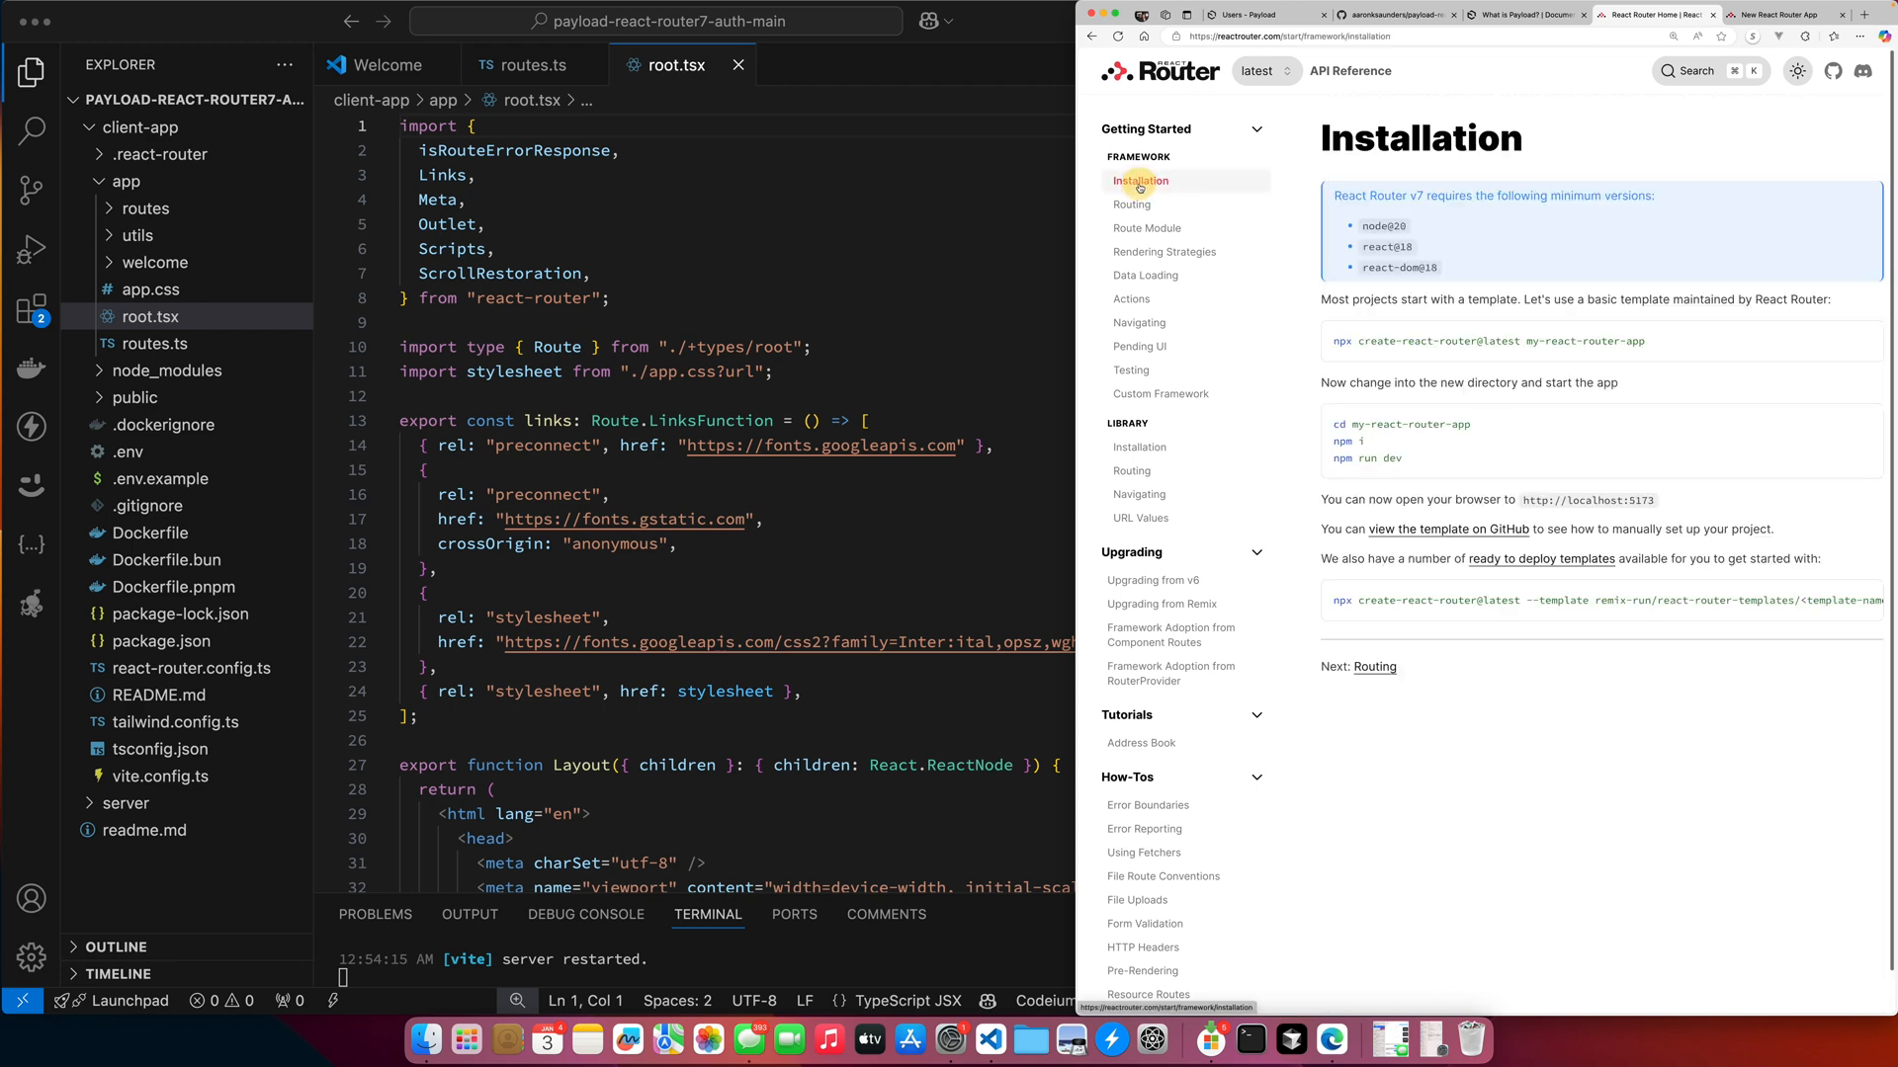
pyautogui.click(1138, 180)
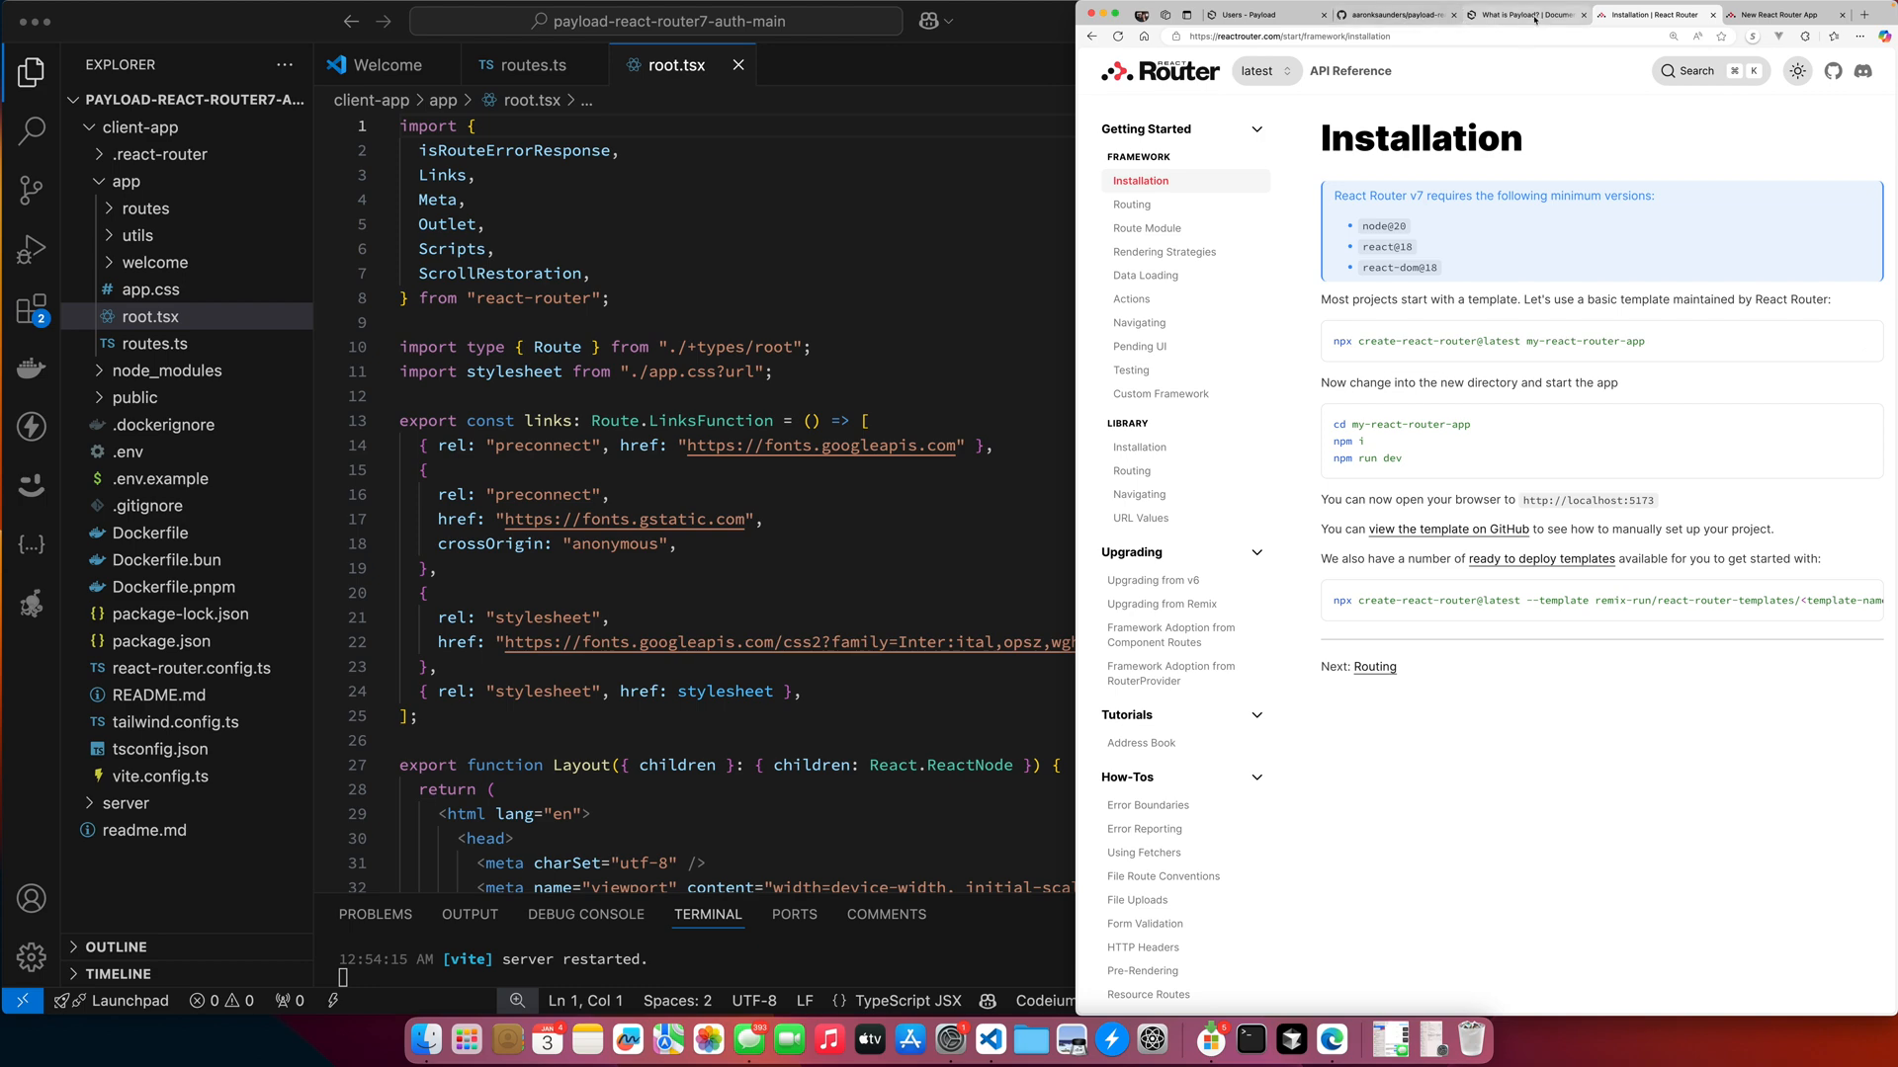
pyautogui.click(1522, 14)
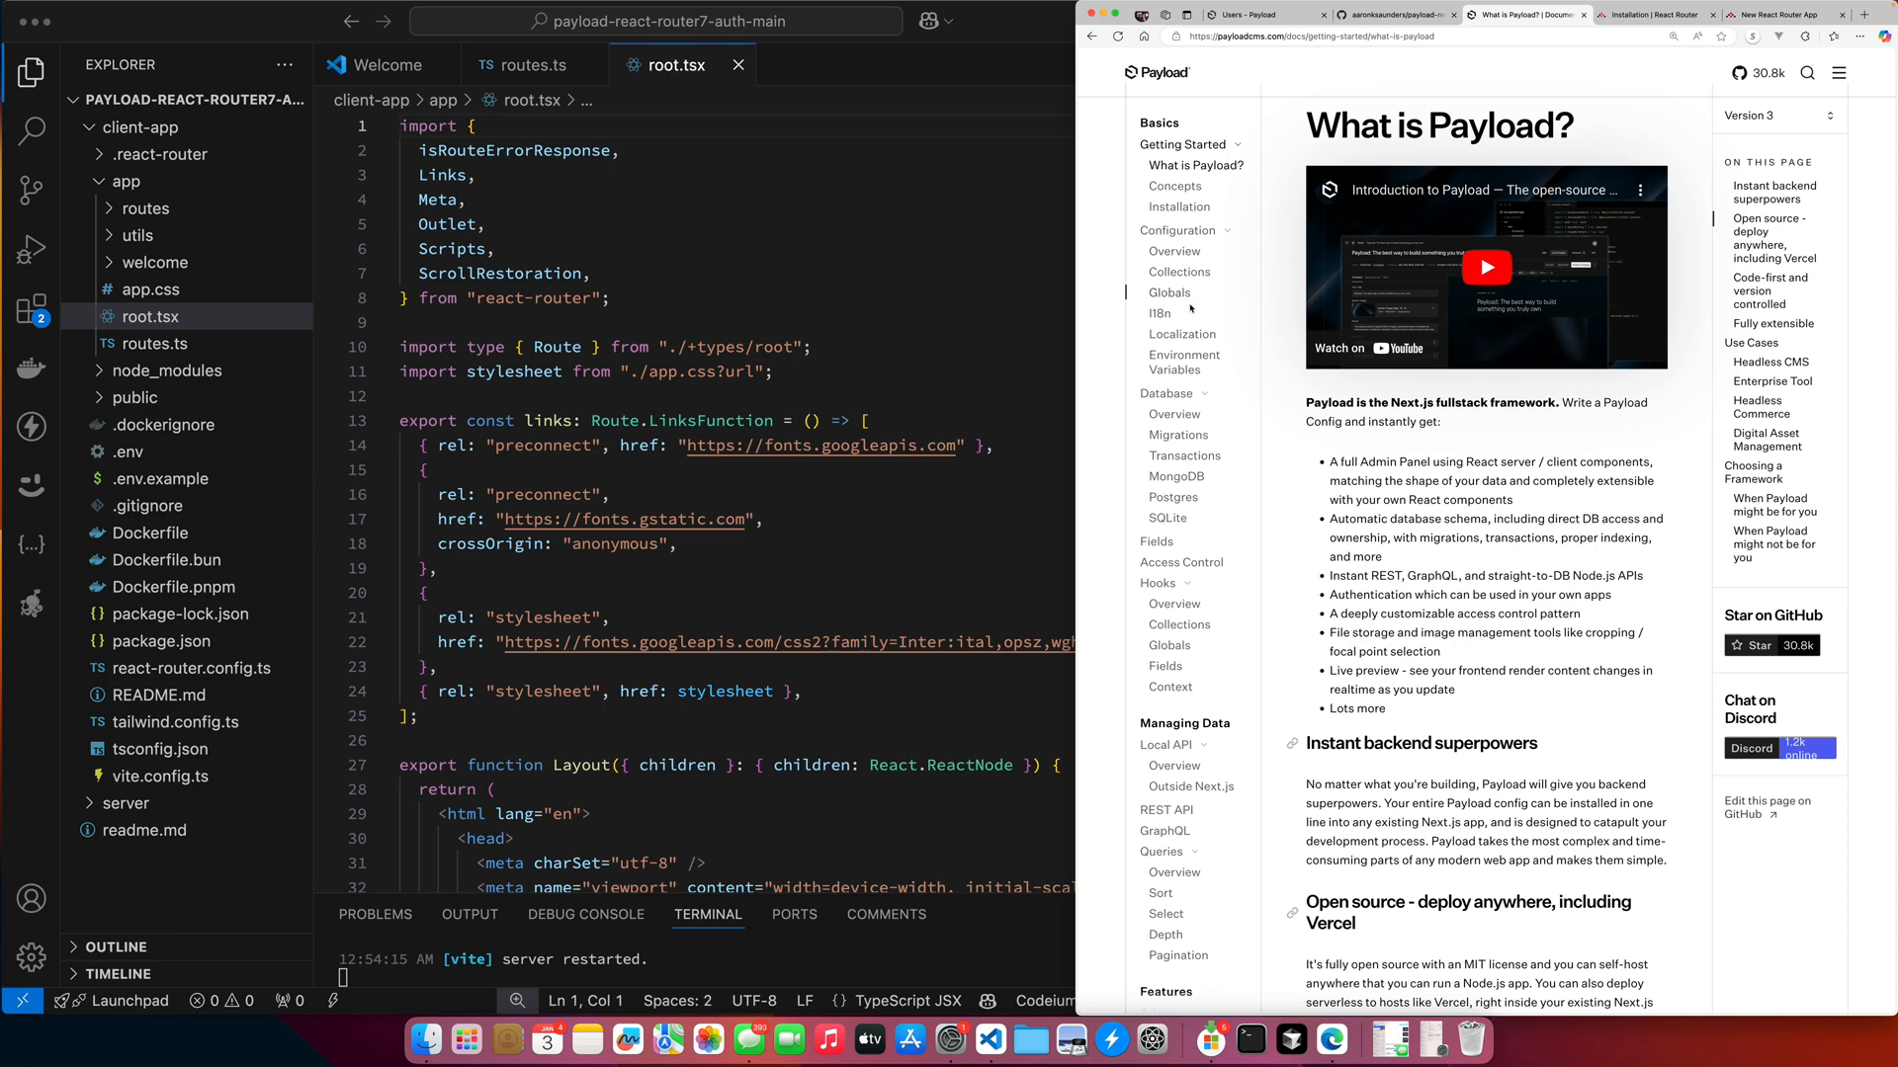
pyautogui.click(1178, 206)
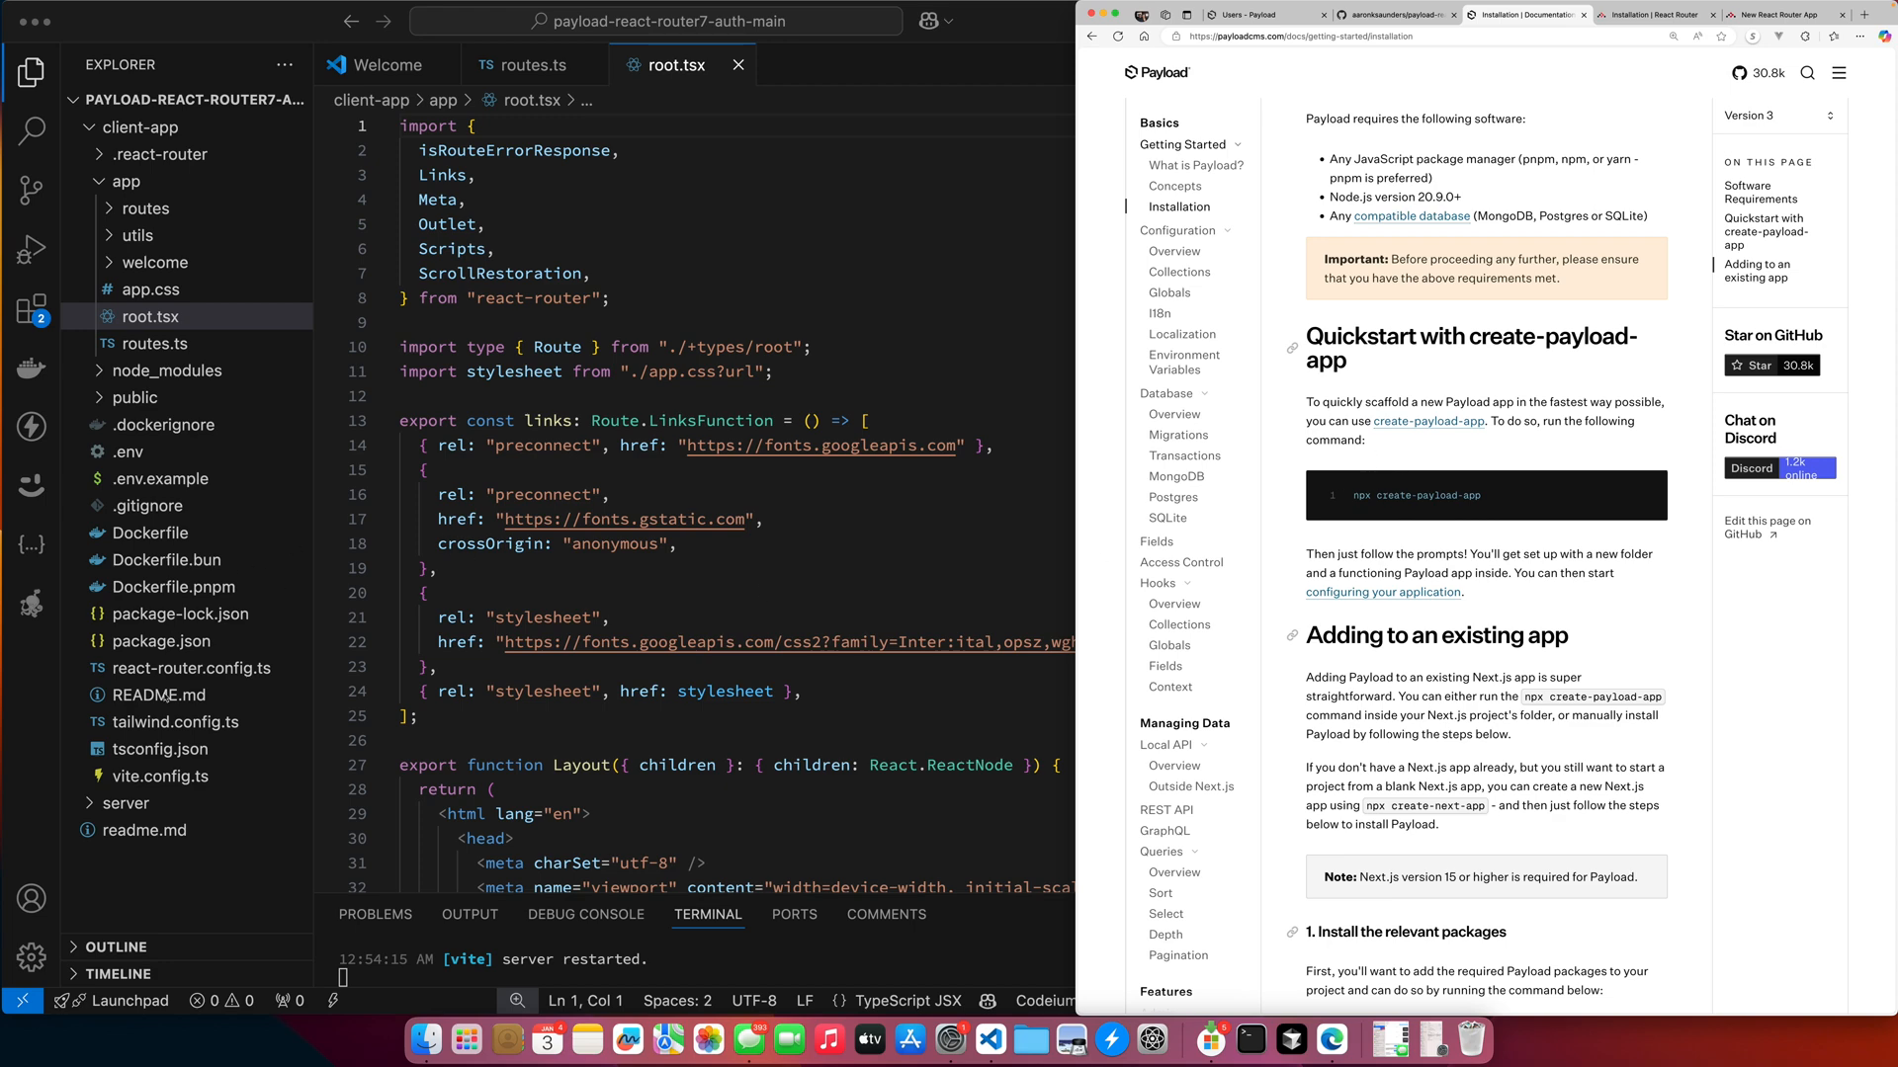
pyautogui.moveTo(1281, 462)
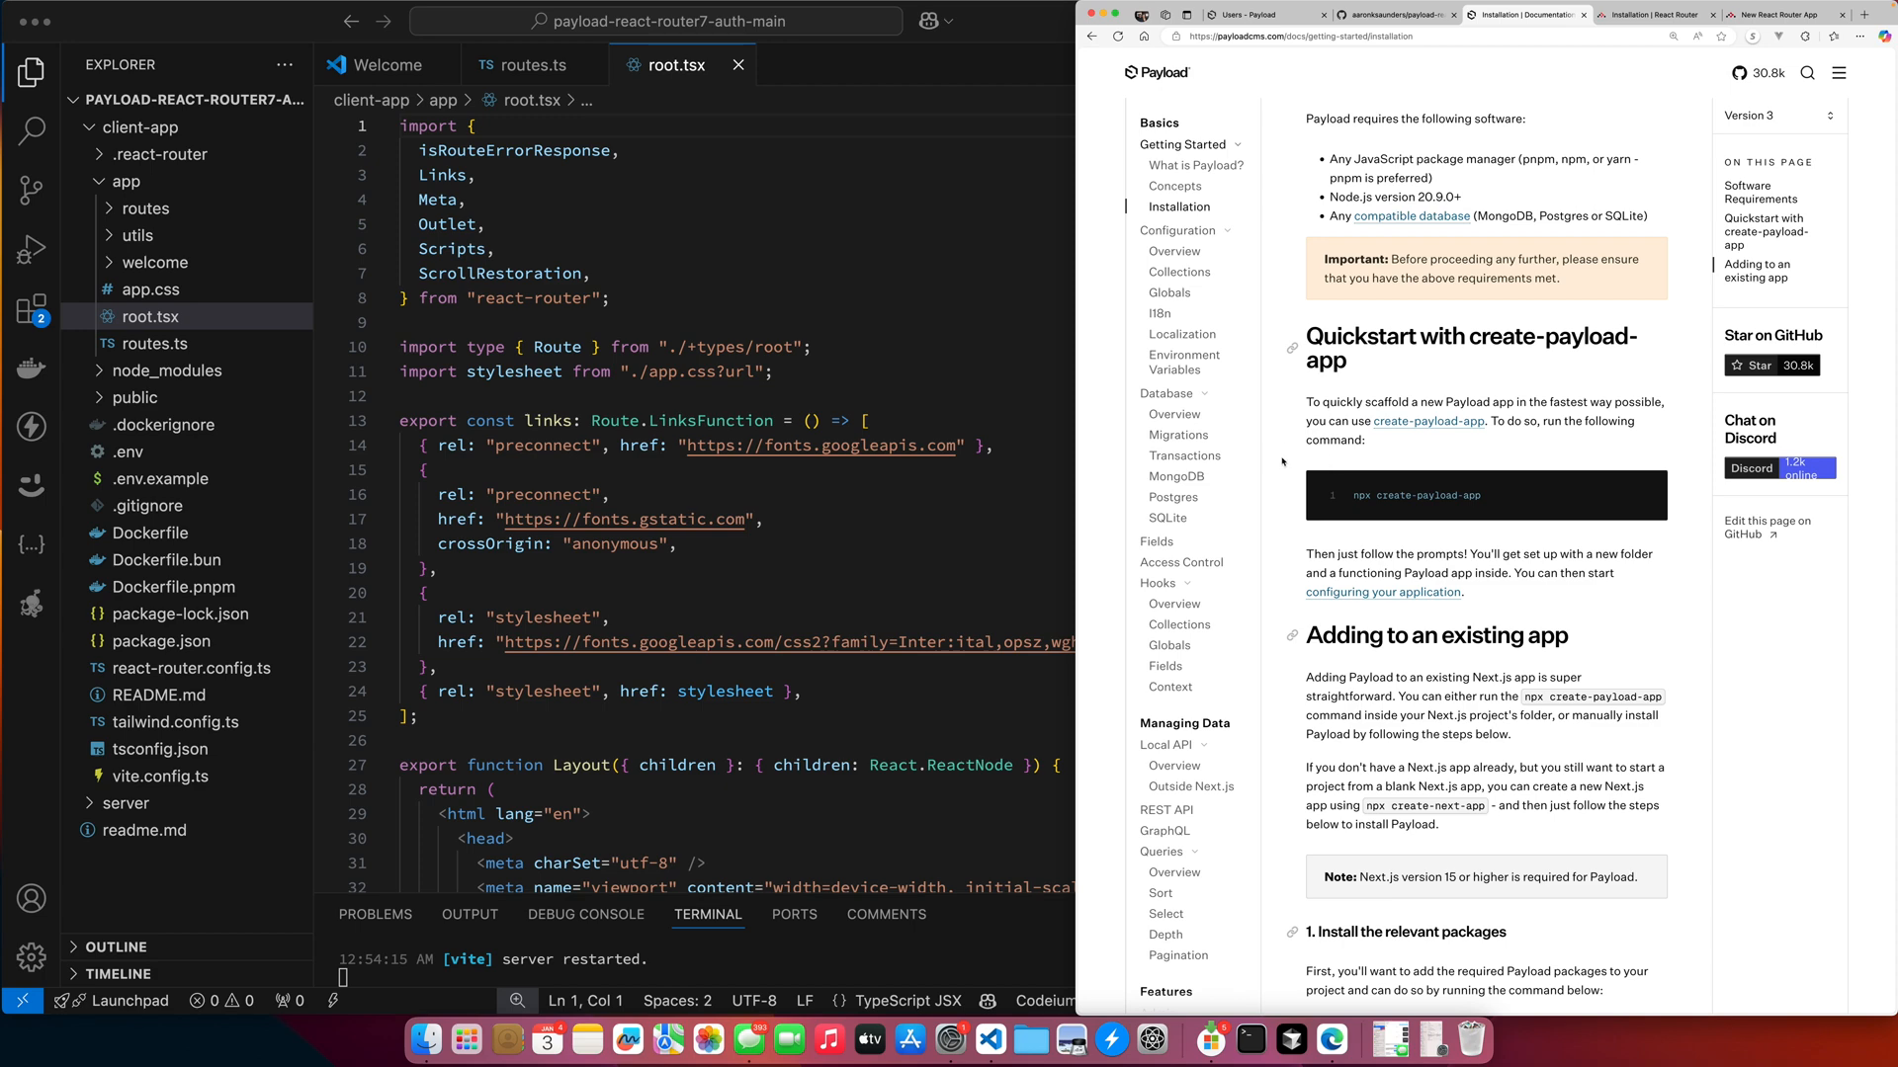
pyautogui.moveTo(1416, 498)
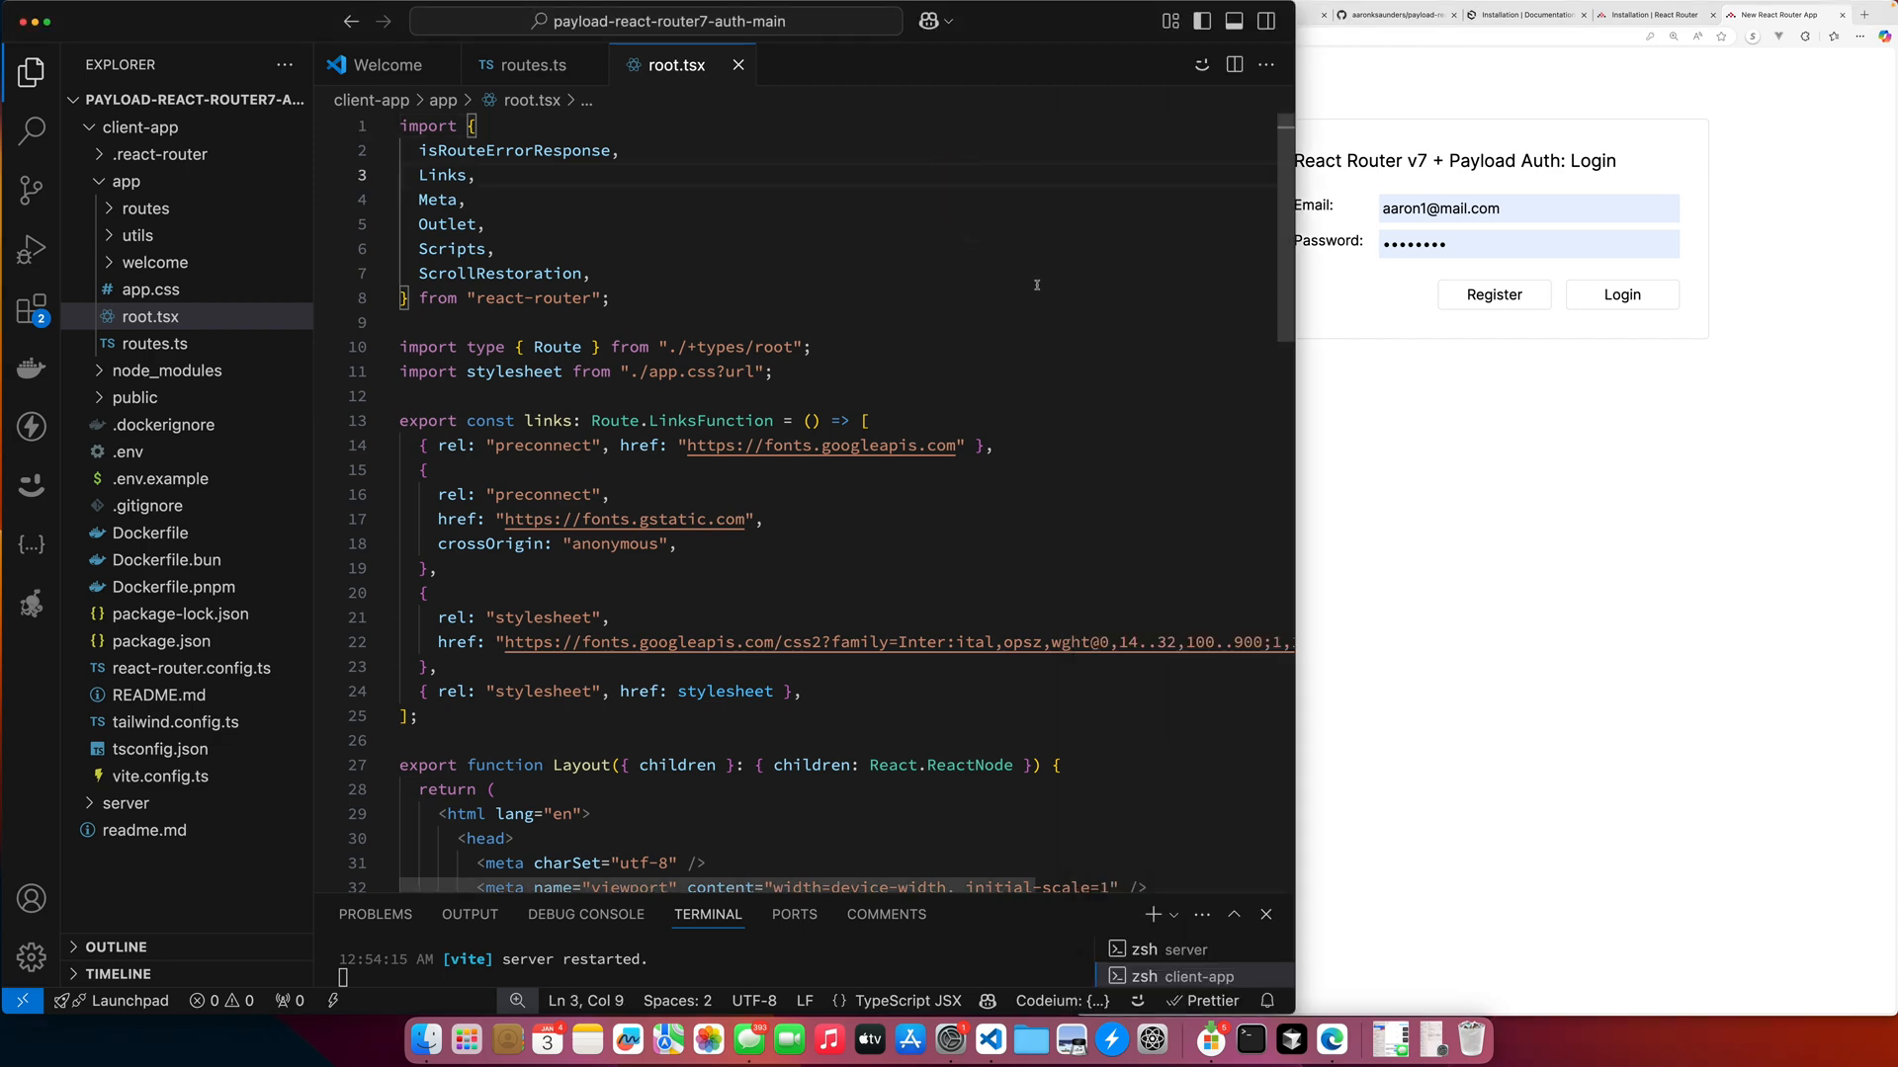
# - Open routes/home.tsx and read through its loader, then bring the browser's login page forward
pyautogui.scroll(-3)
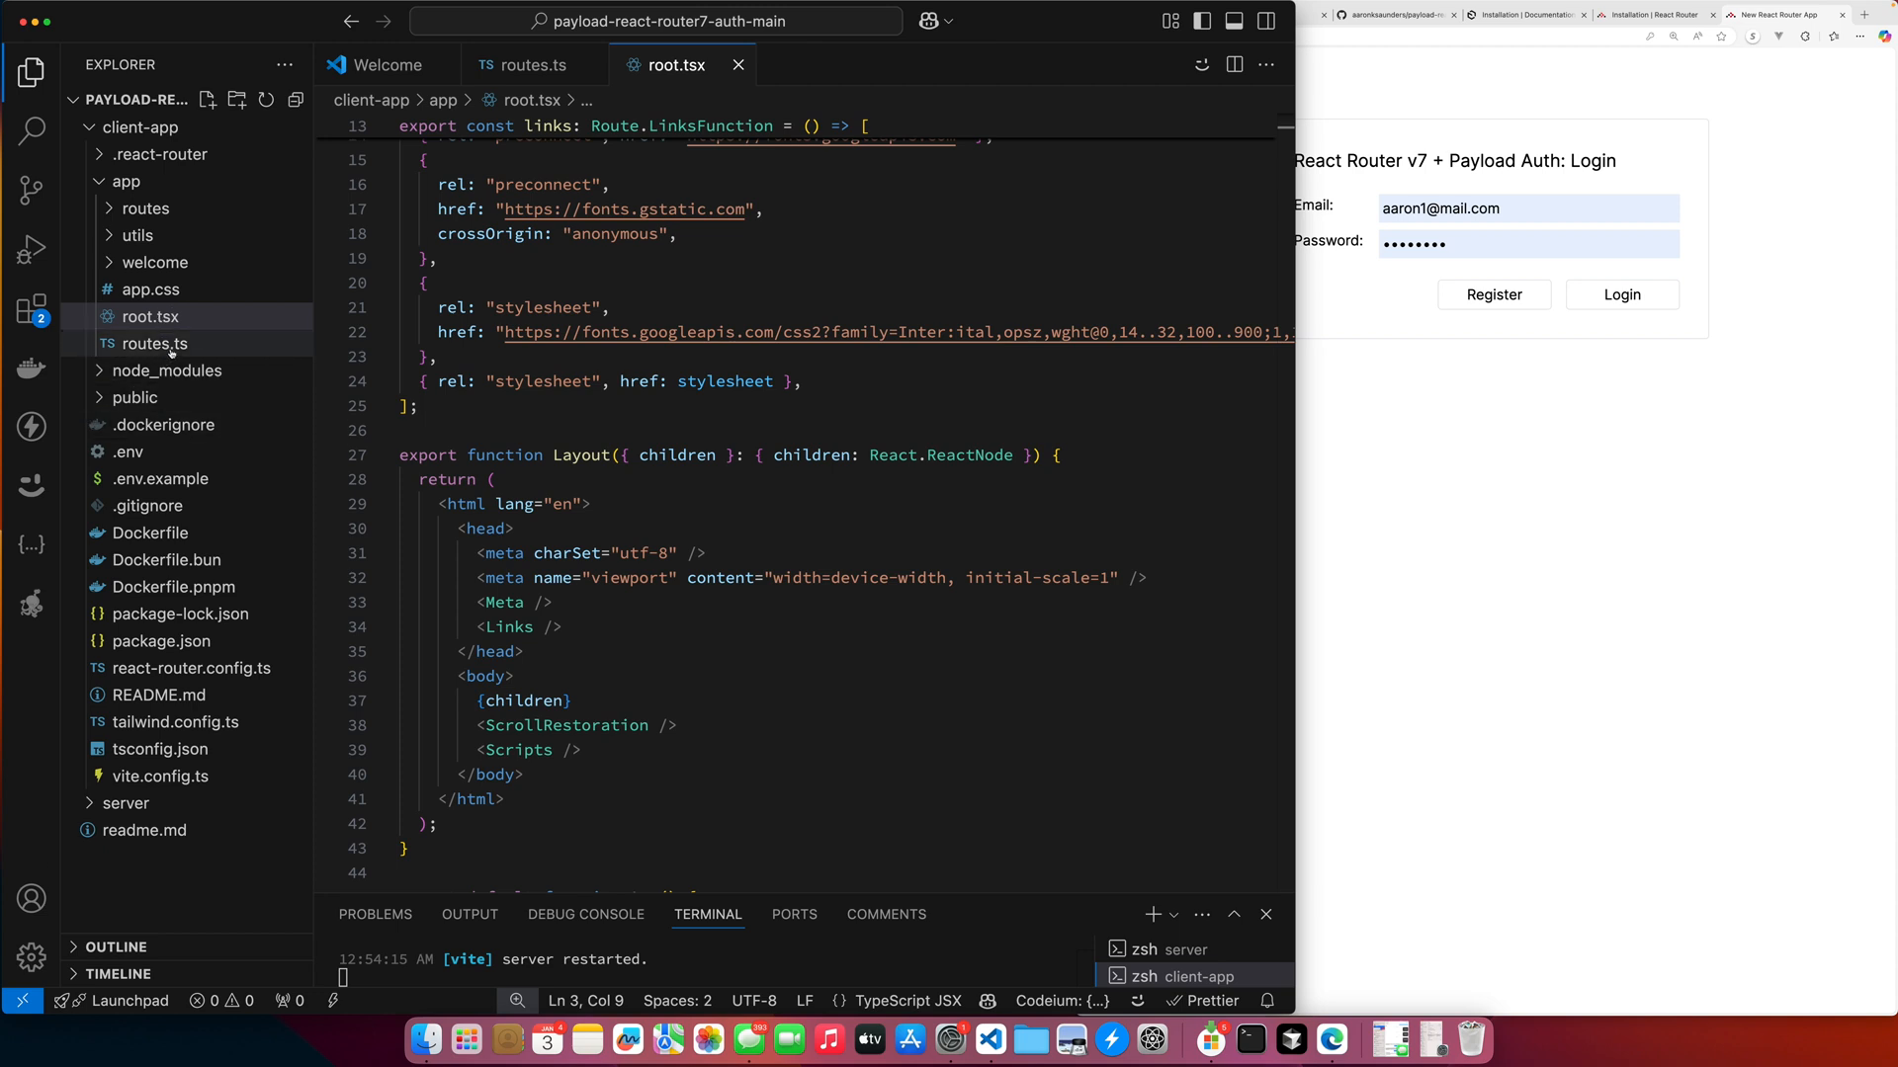
pyautogui.click(154, 344)
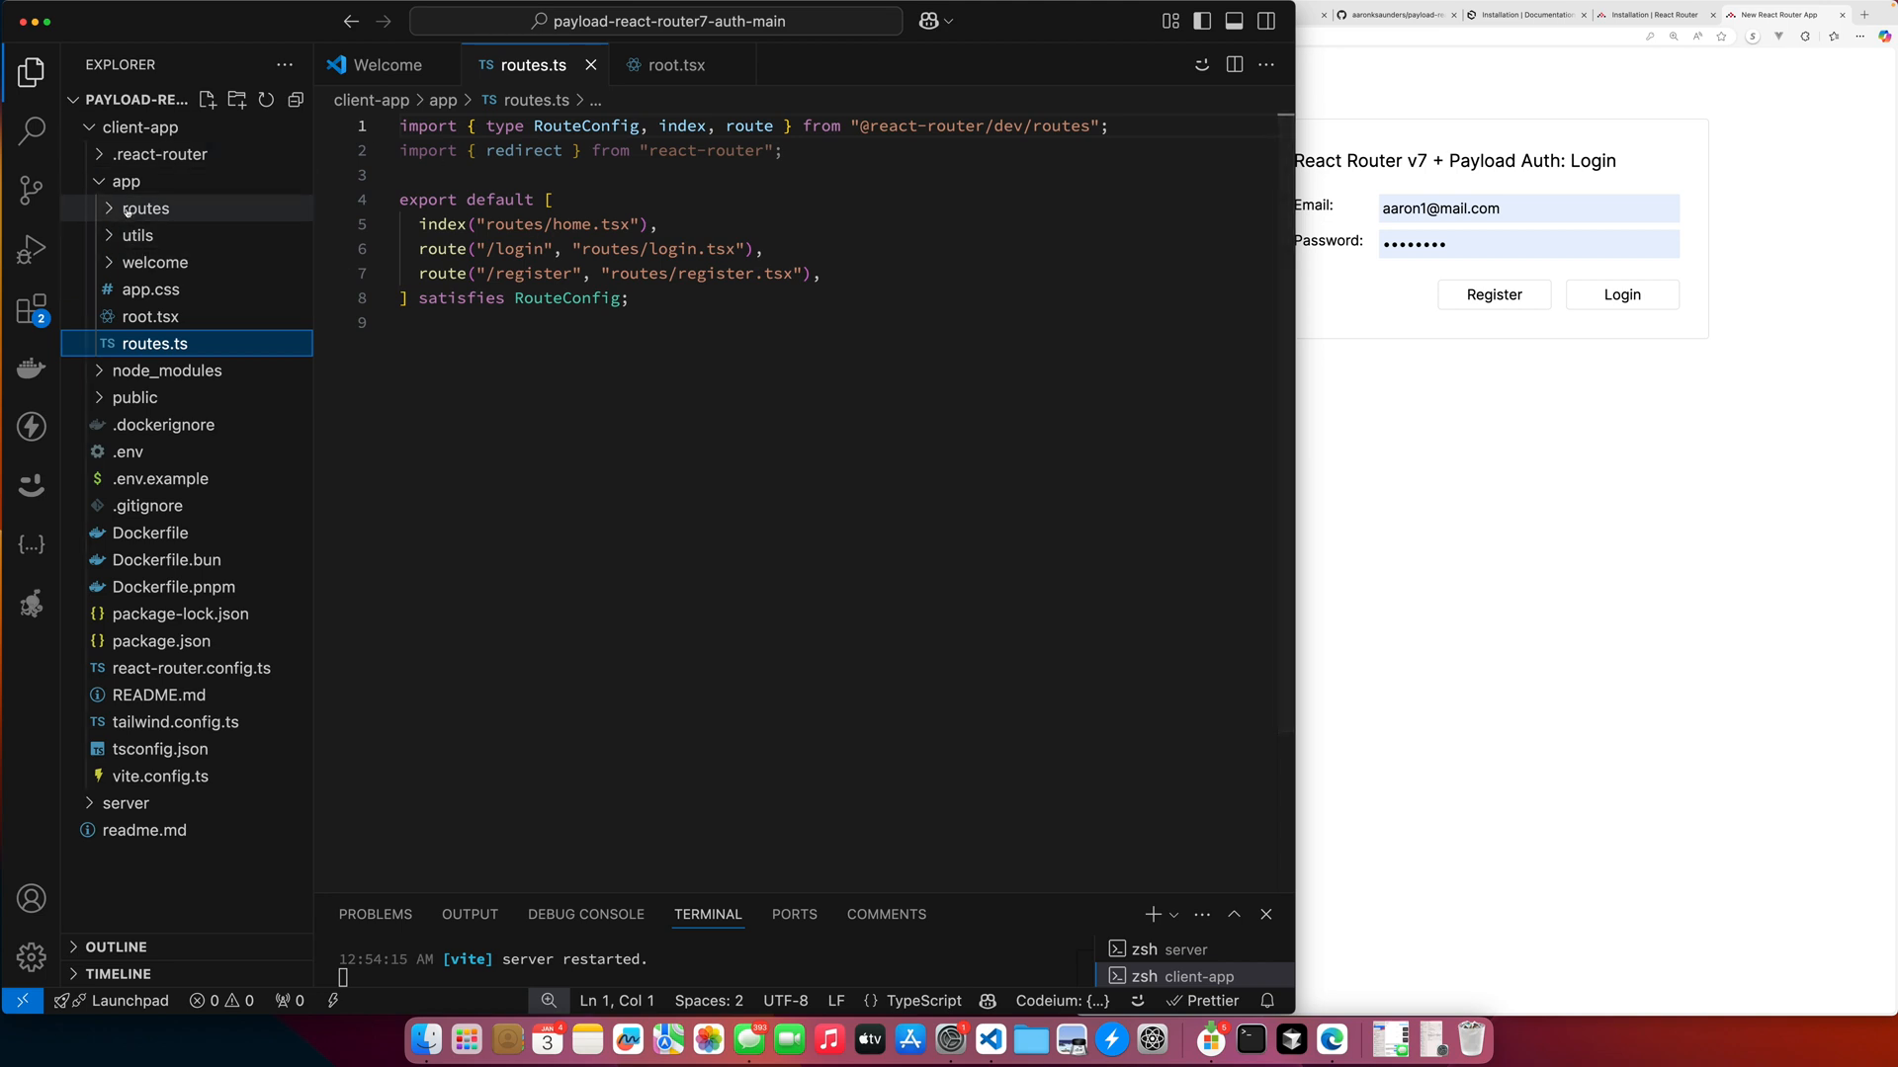
pyautogui.click(146, 208)
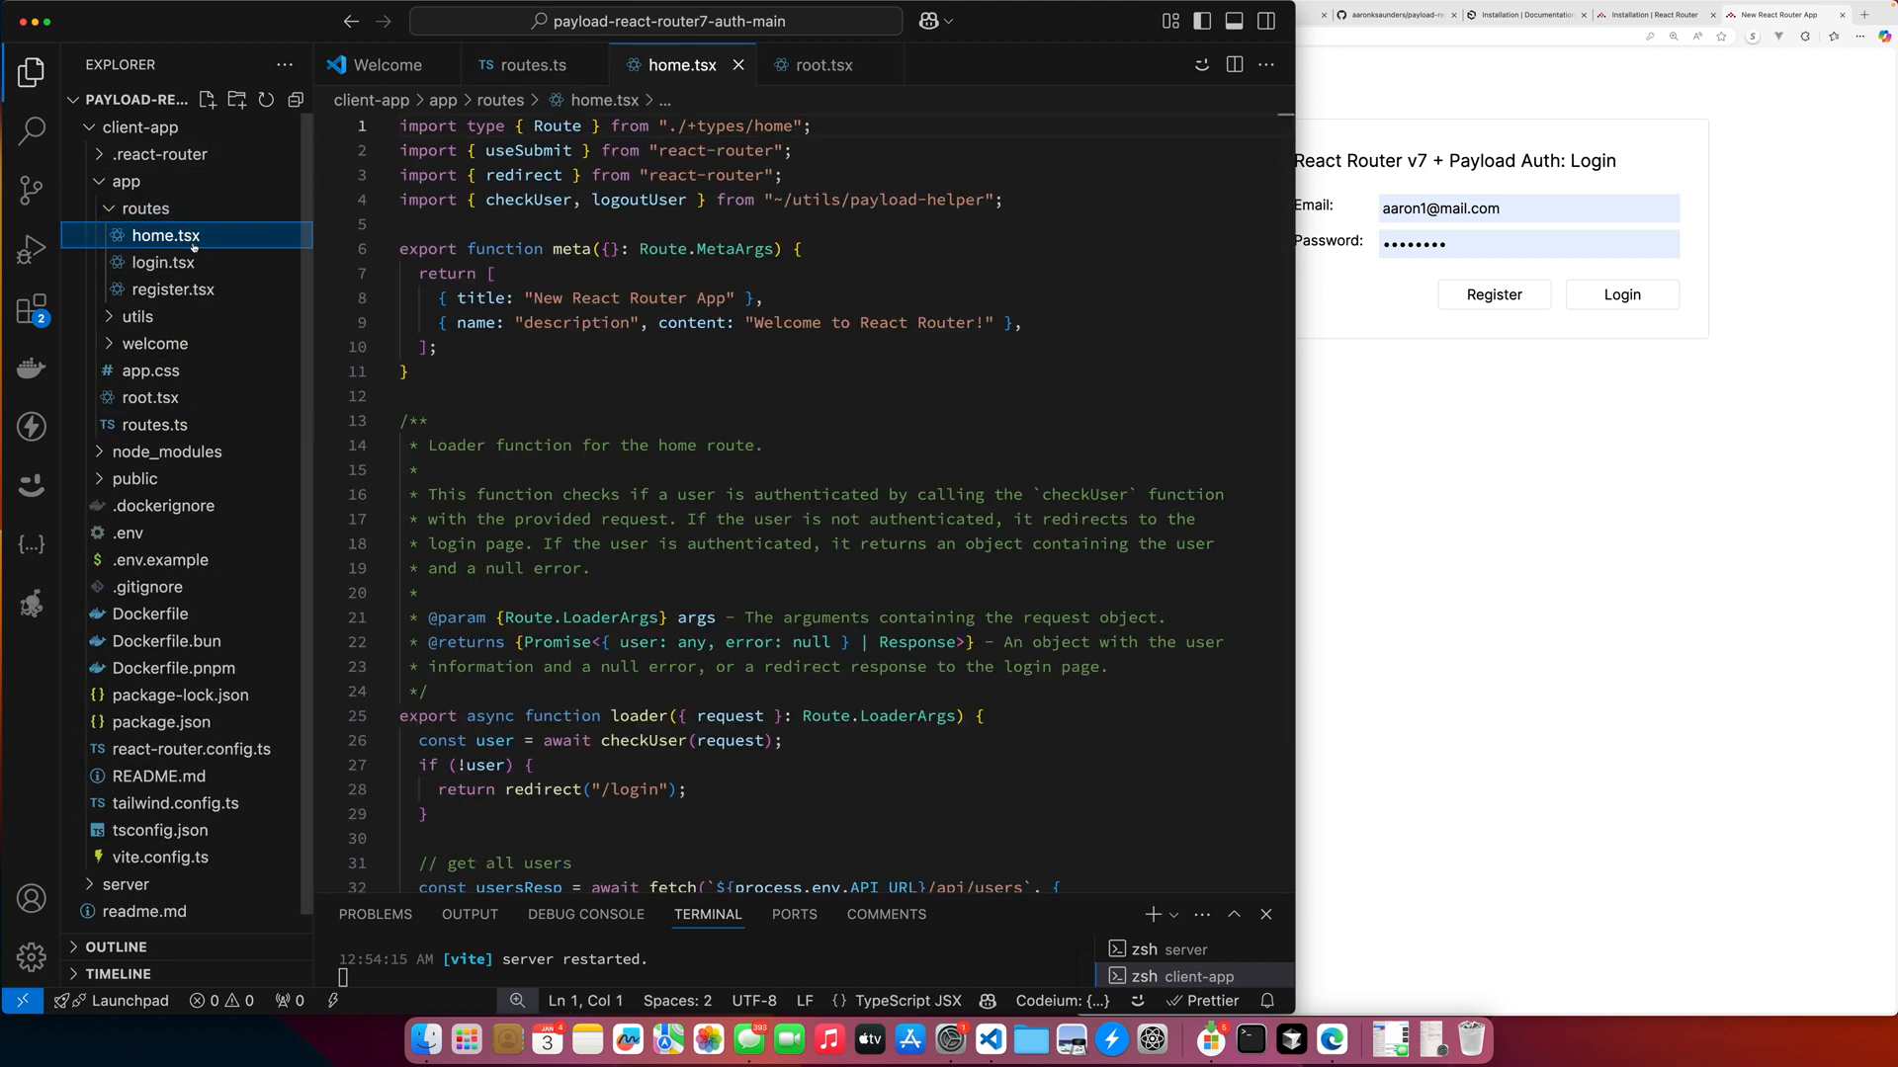
pyautogui.scroll(-3)
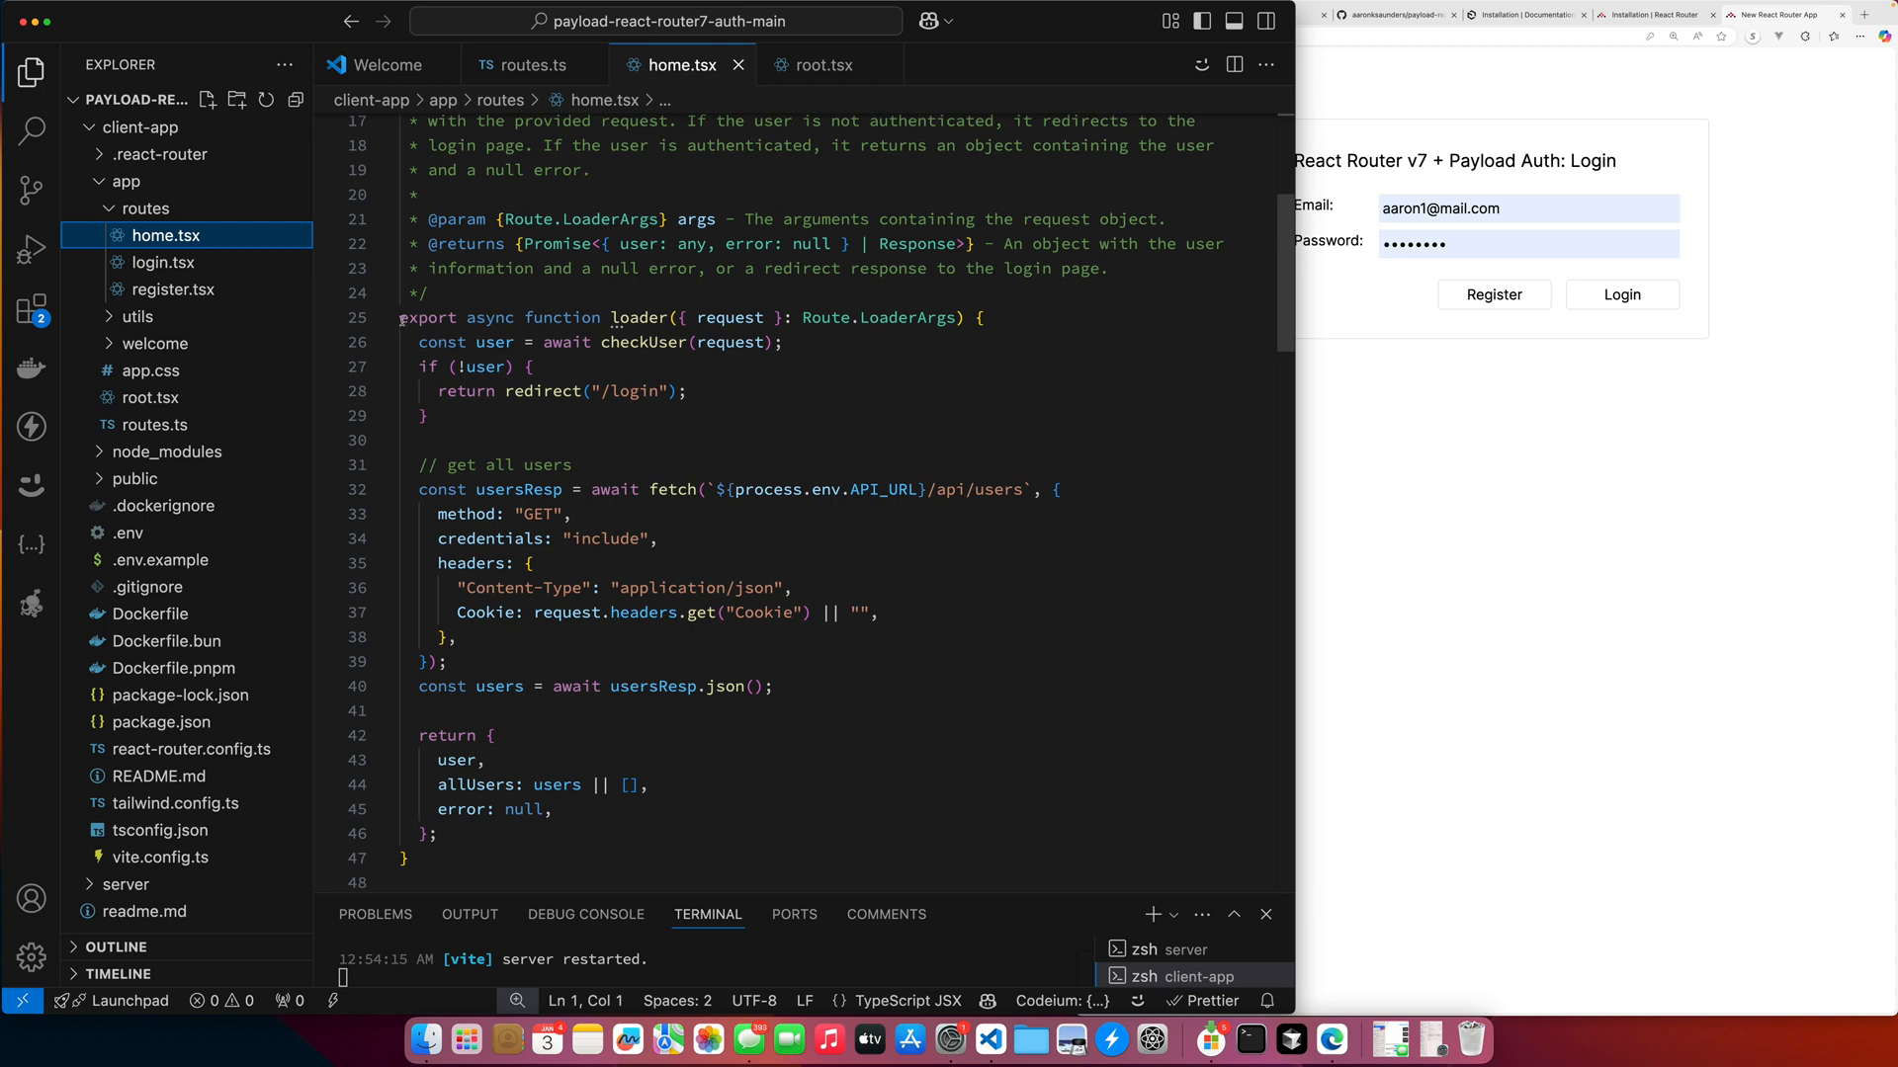
pyautogui.scroll(-3)
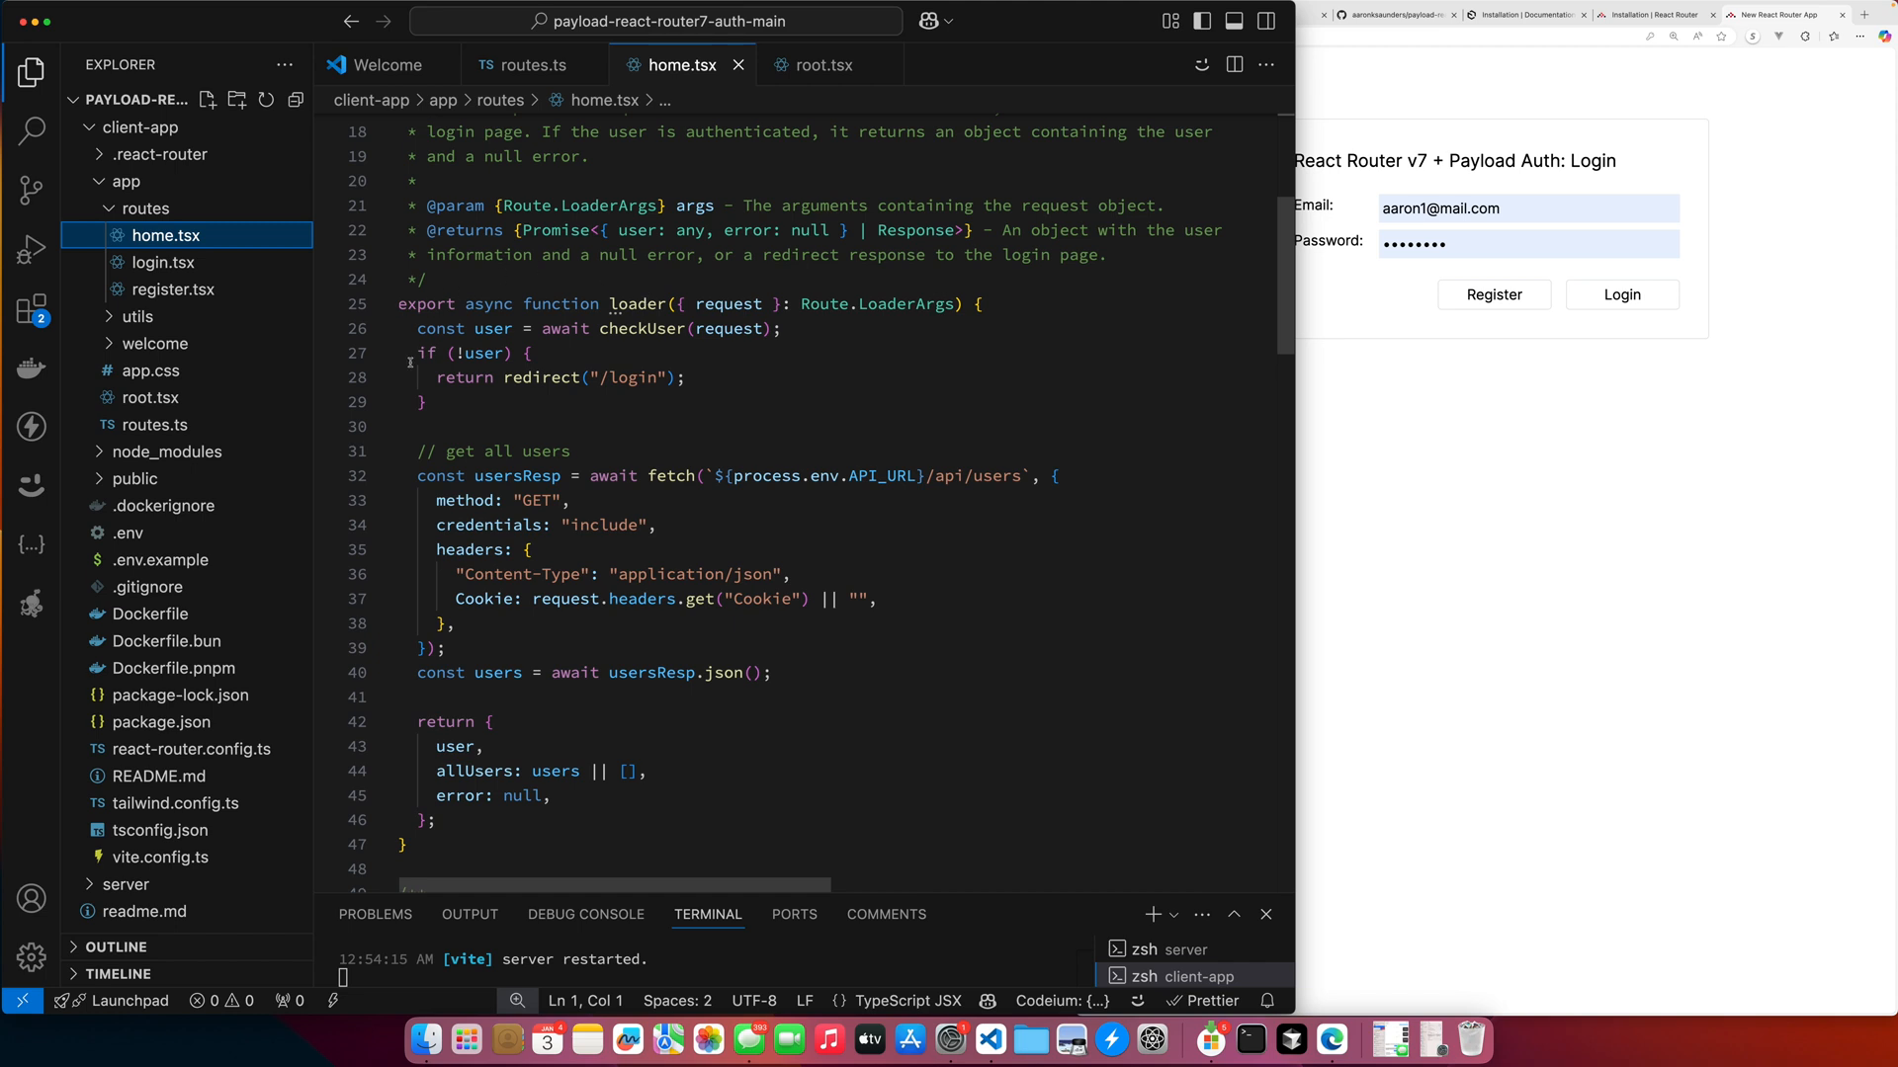
pyautogui.moveTo(670, 399)
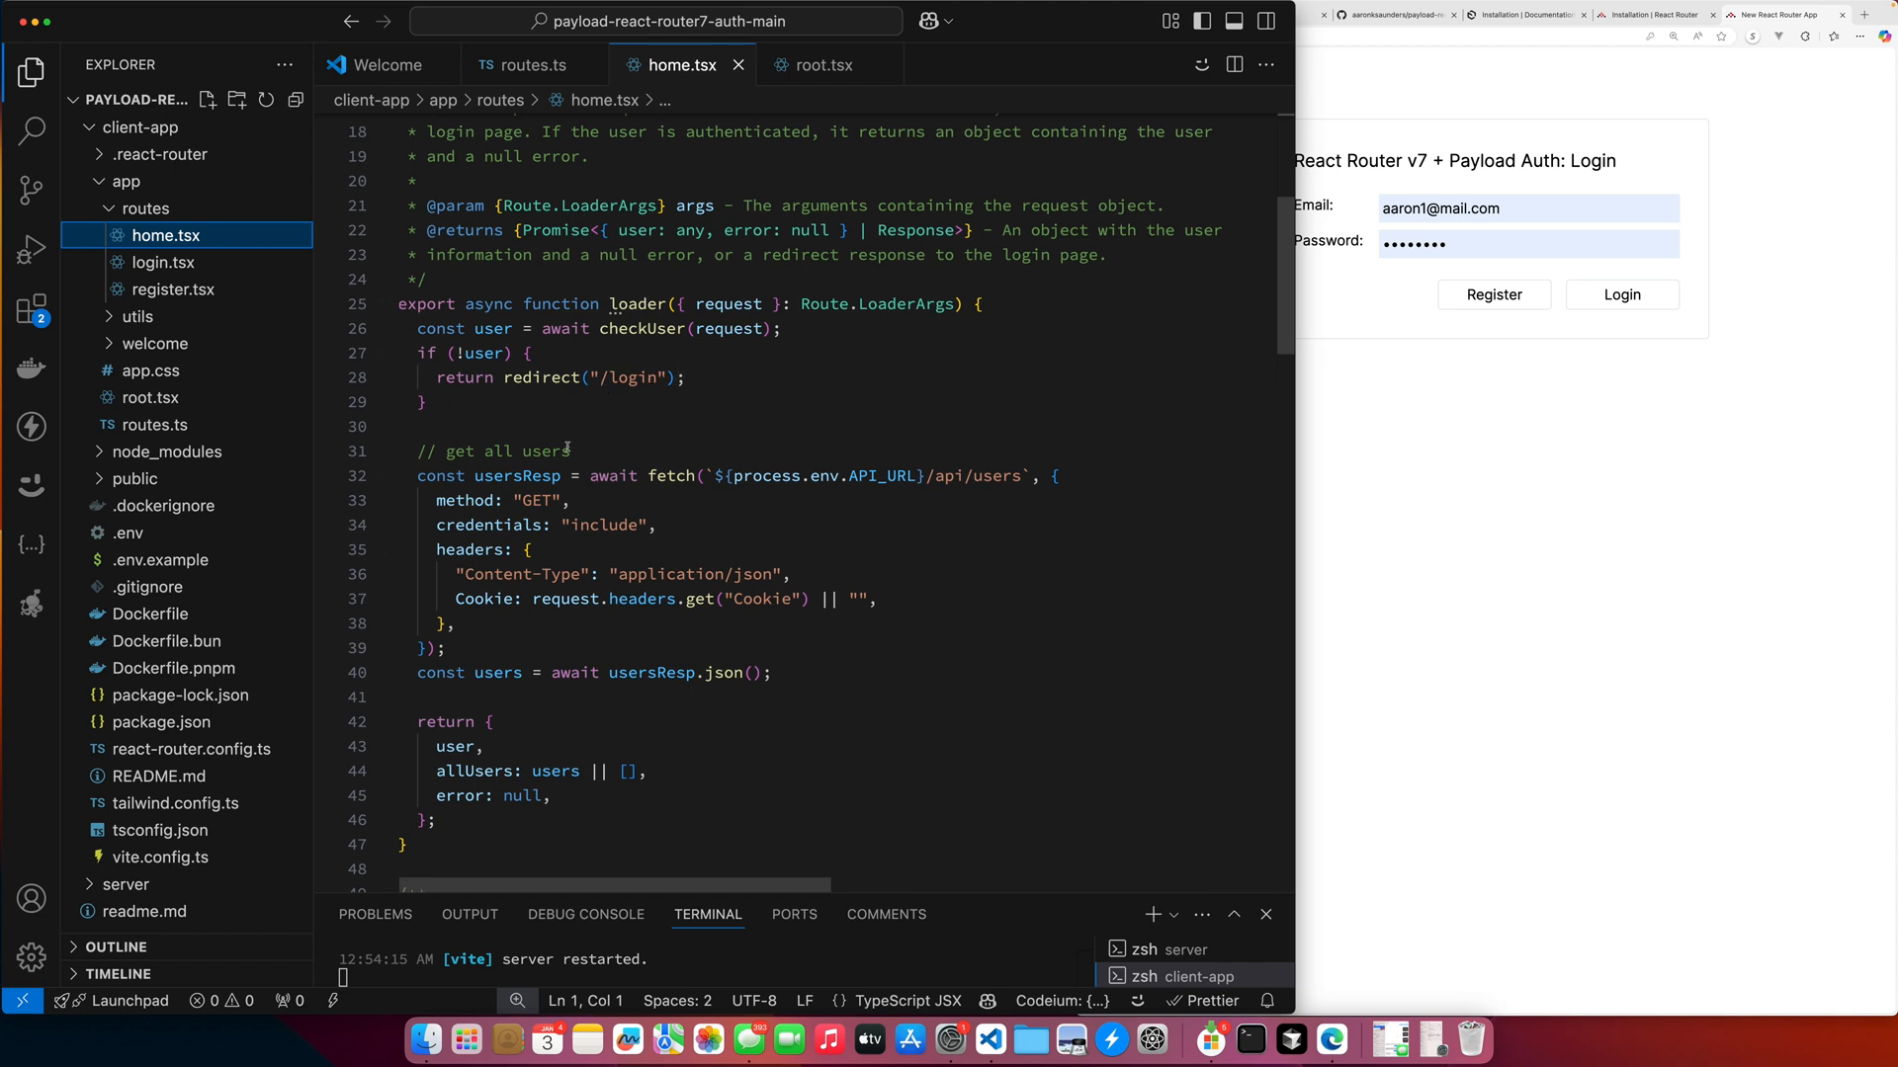
pyautogui.scroll(-3)
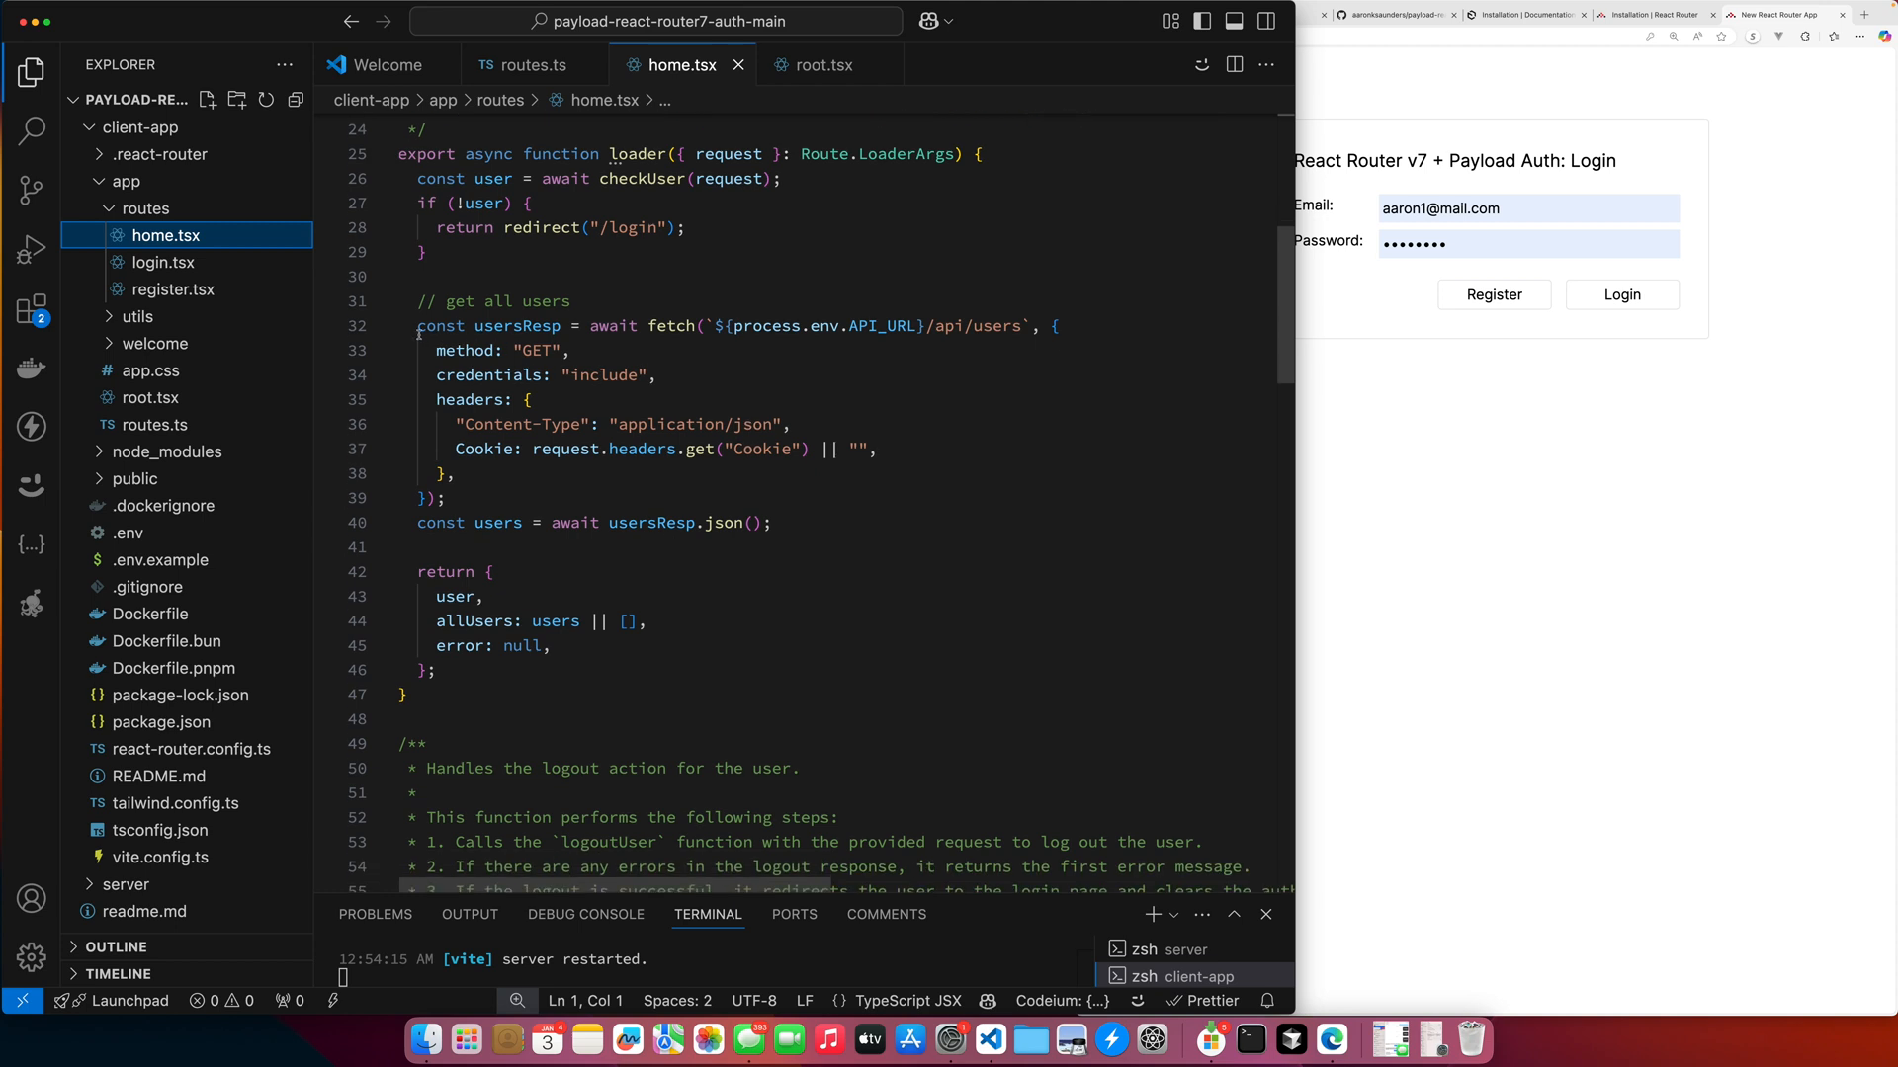
pyautogui.moveTo(1014, 336)
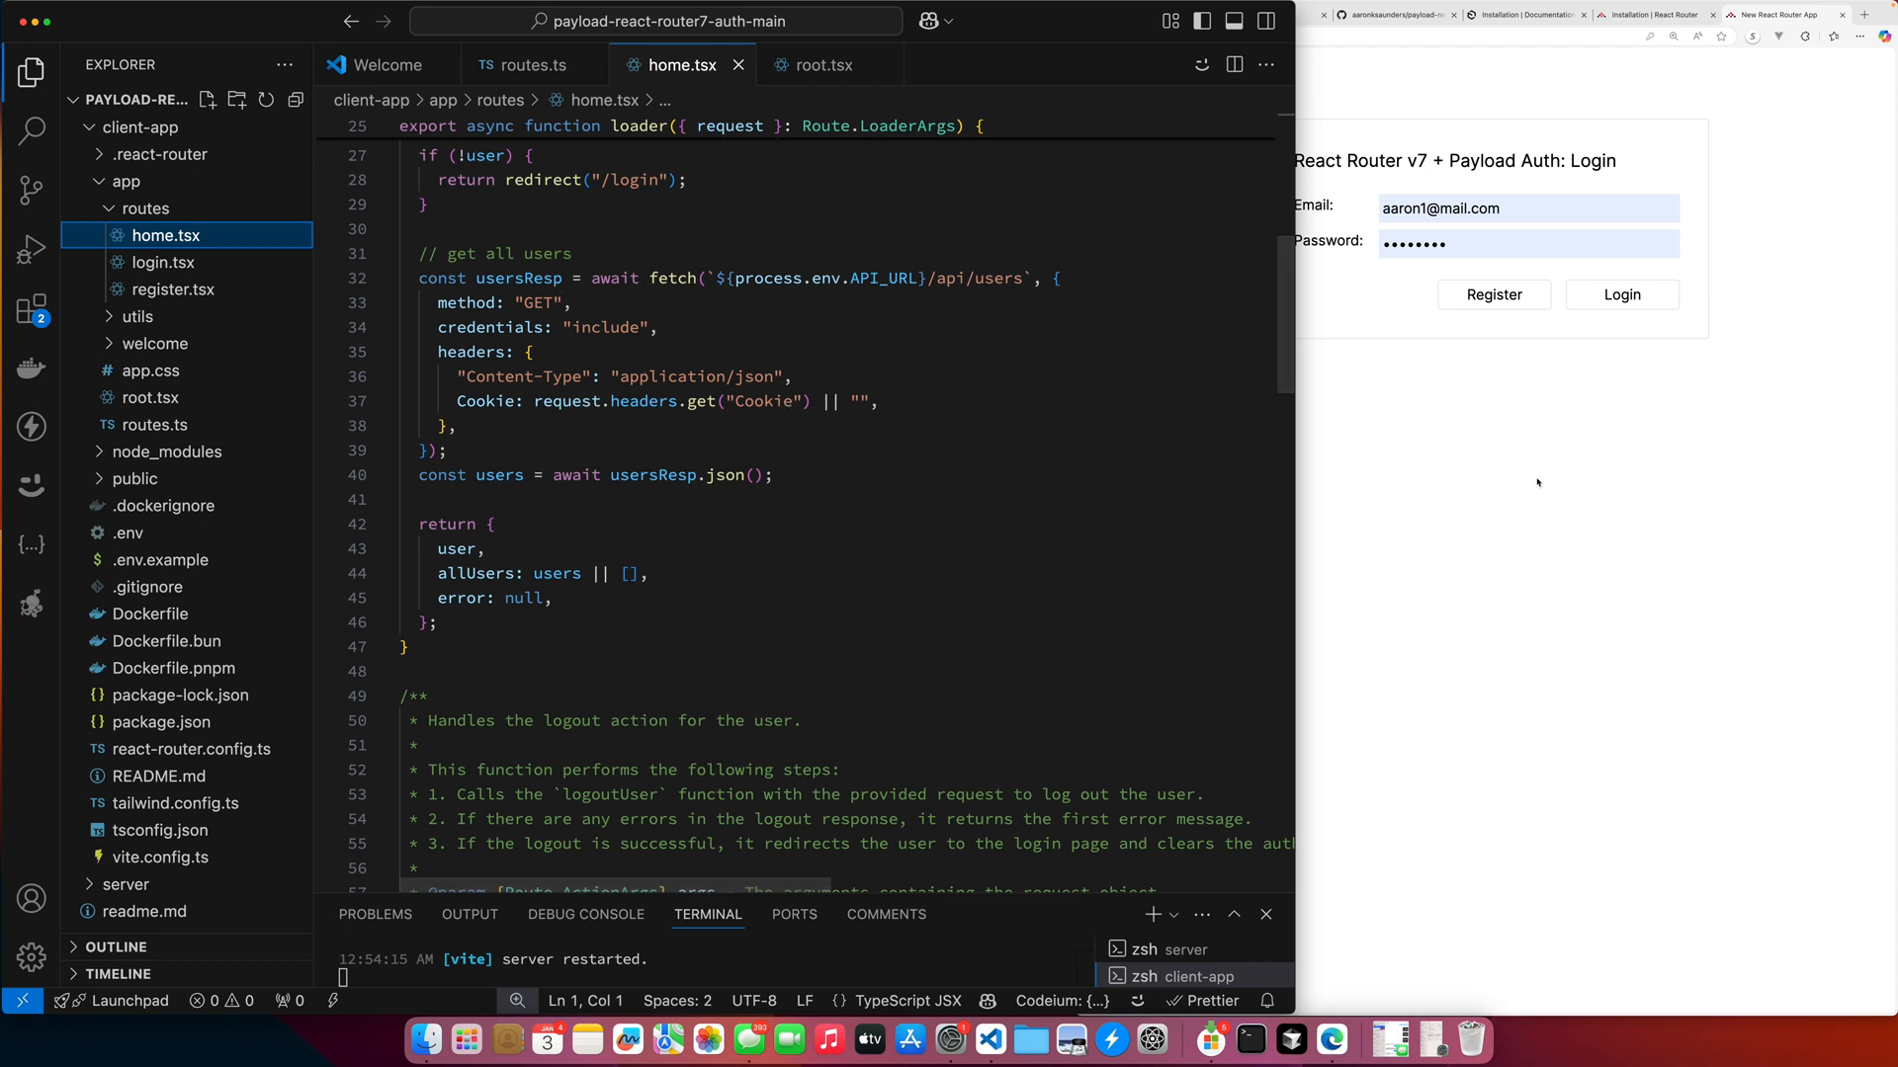
pyautogui.click(1621, 295)
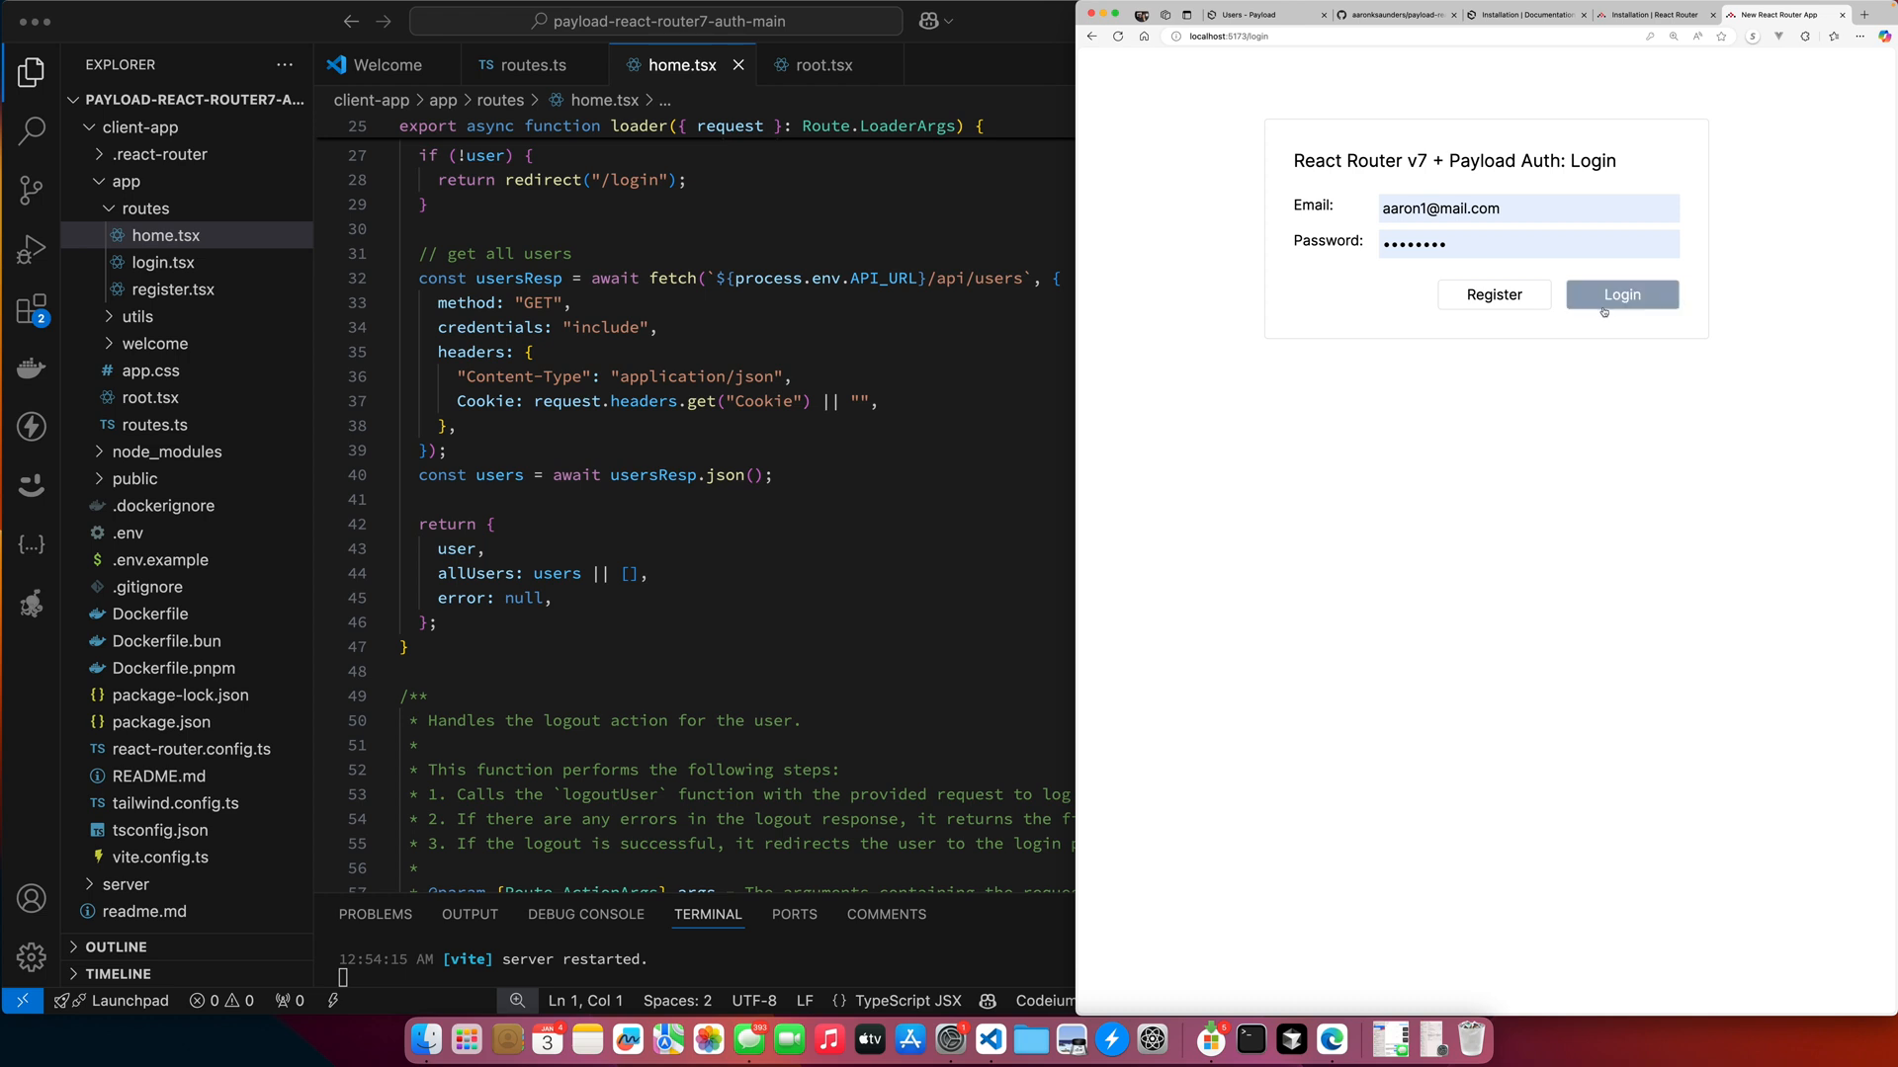
# - Log in, then view localhost:5173's cookies in Developer Tools' Application panel
pyautogui.click(1621, 294)
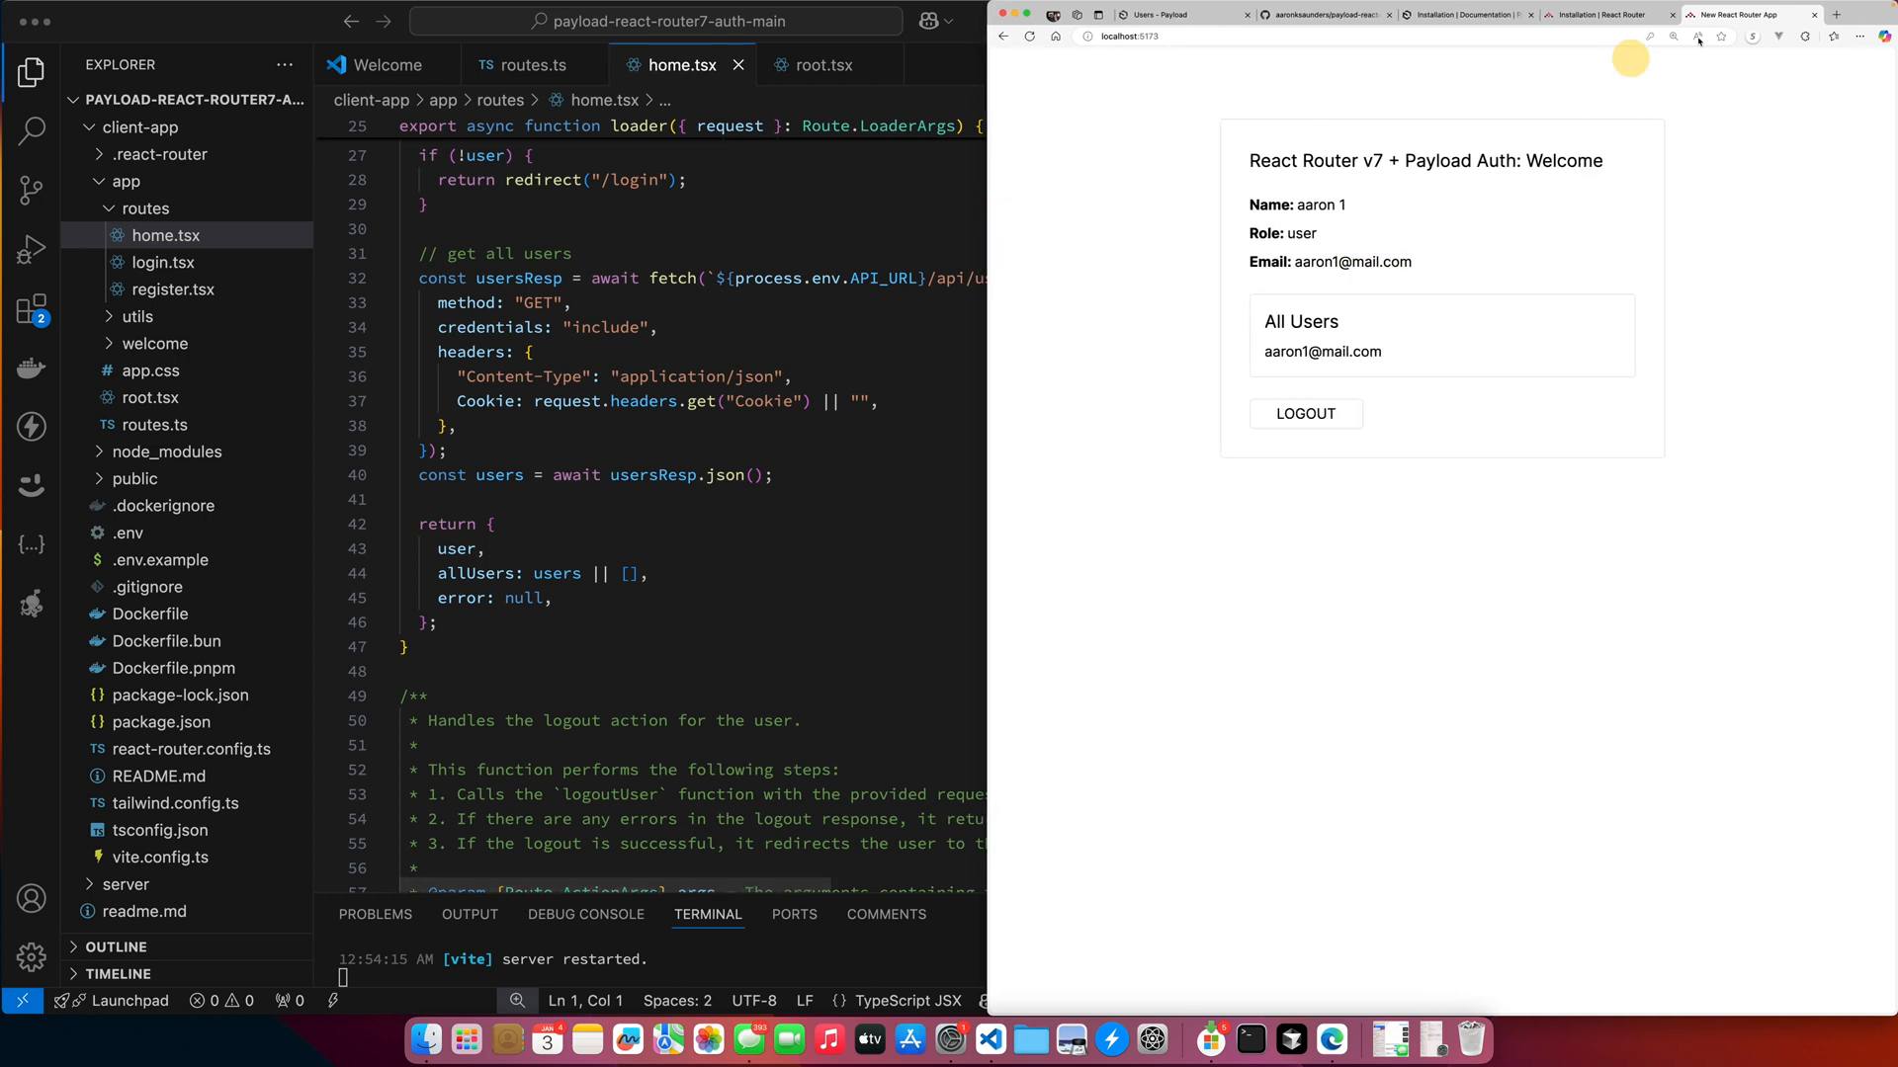
pyautogui.click(1862, 35)
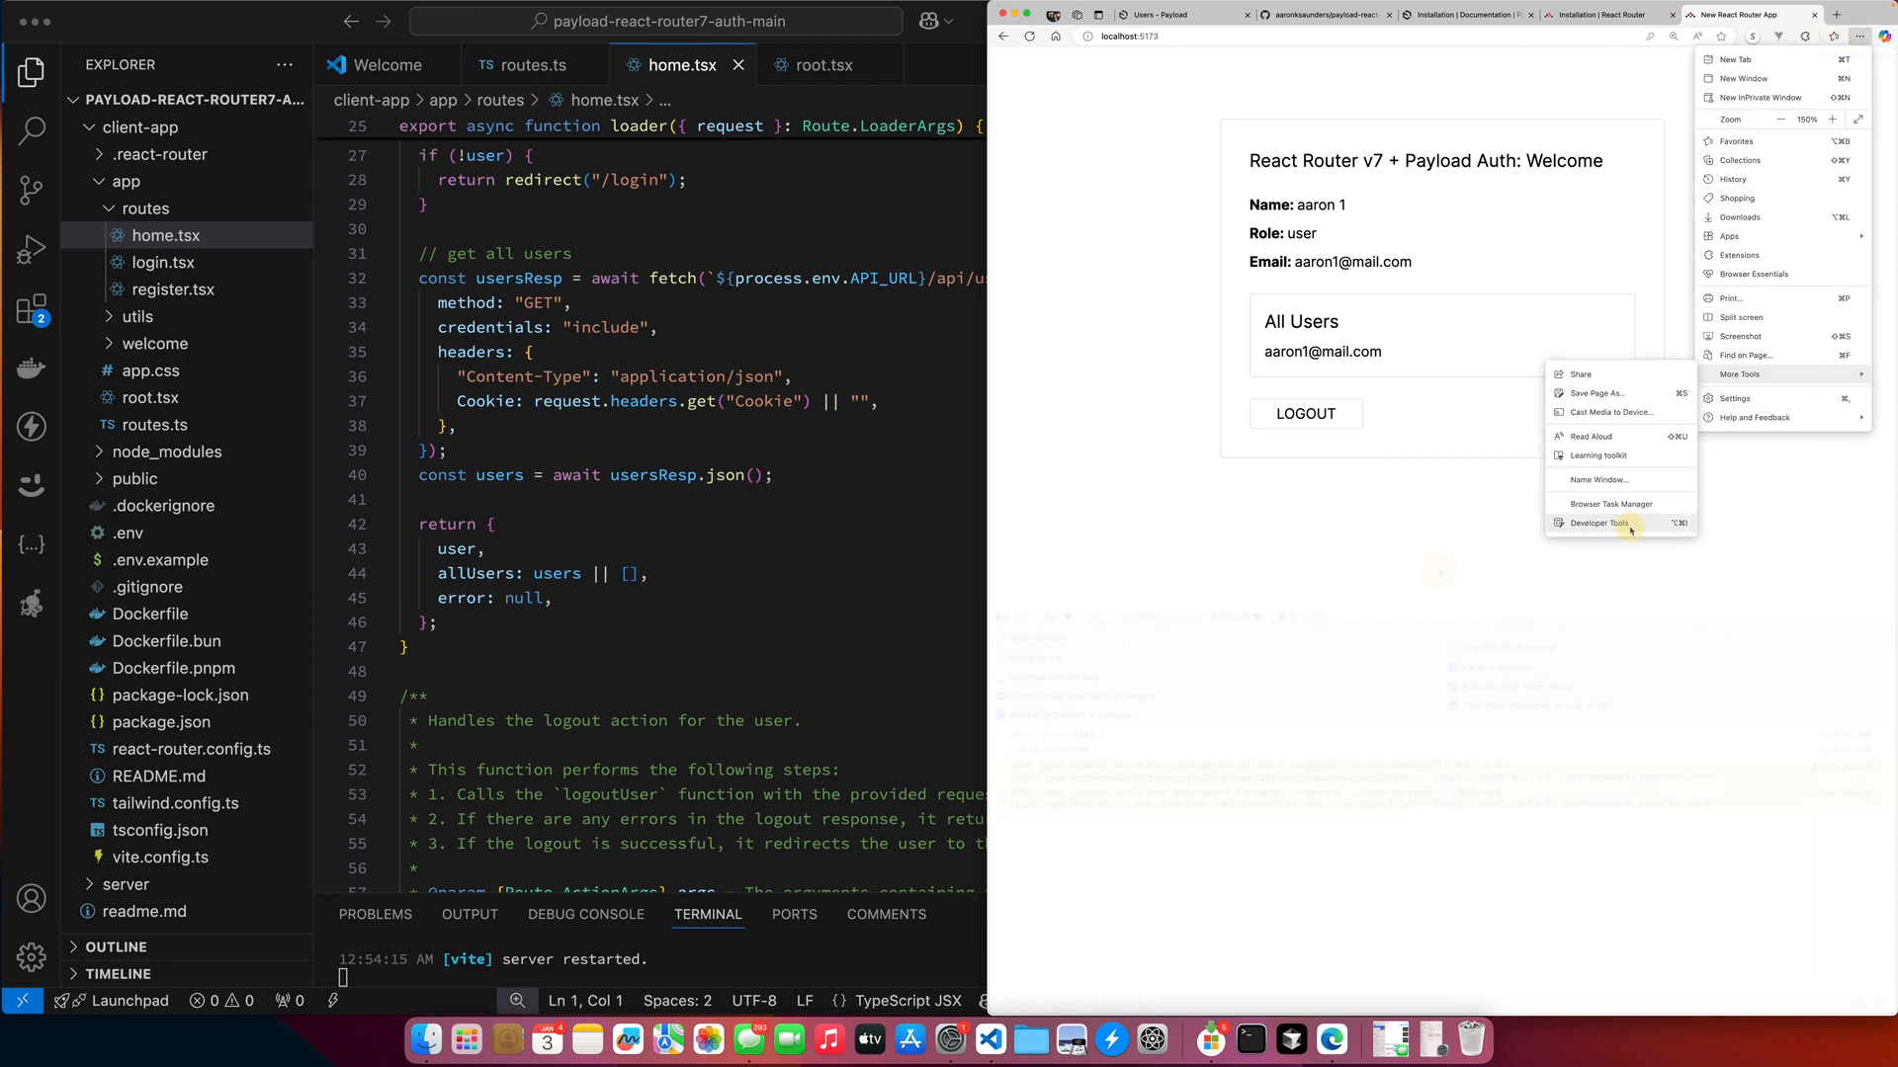
pyautogui.click(1598, 522)
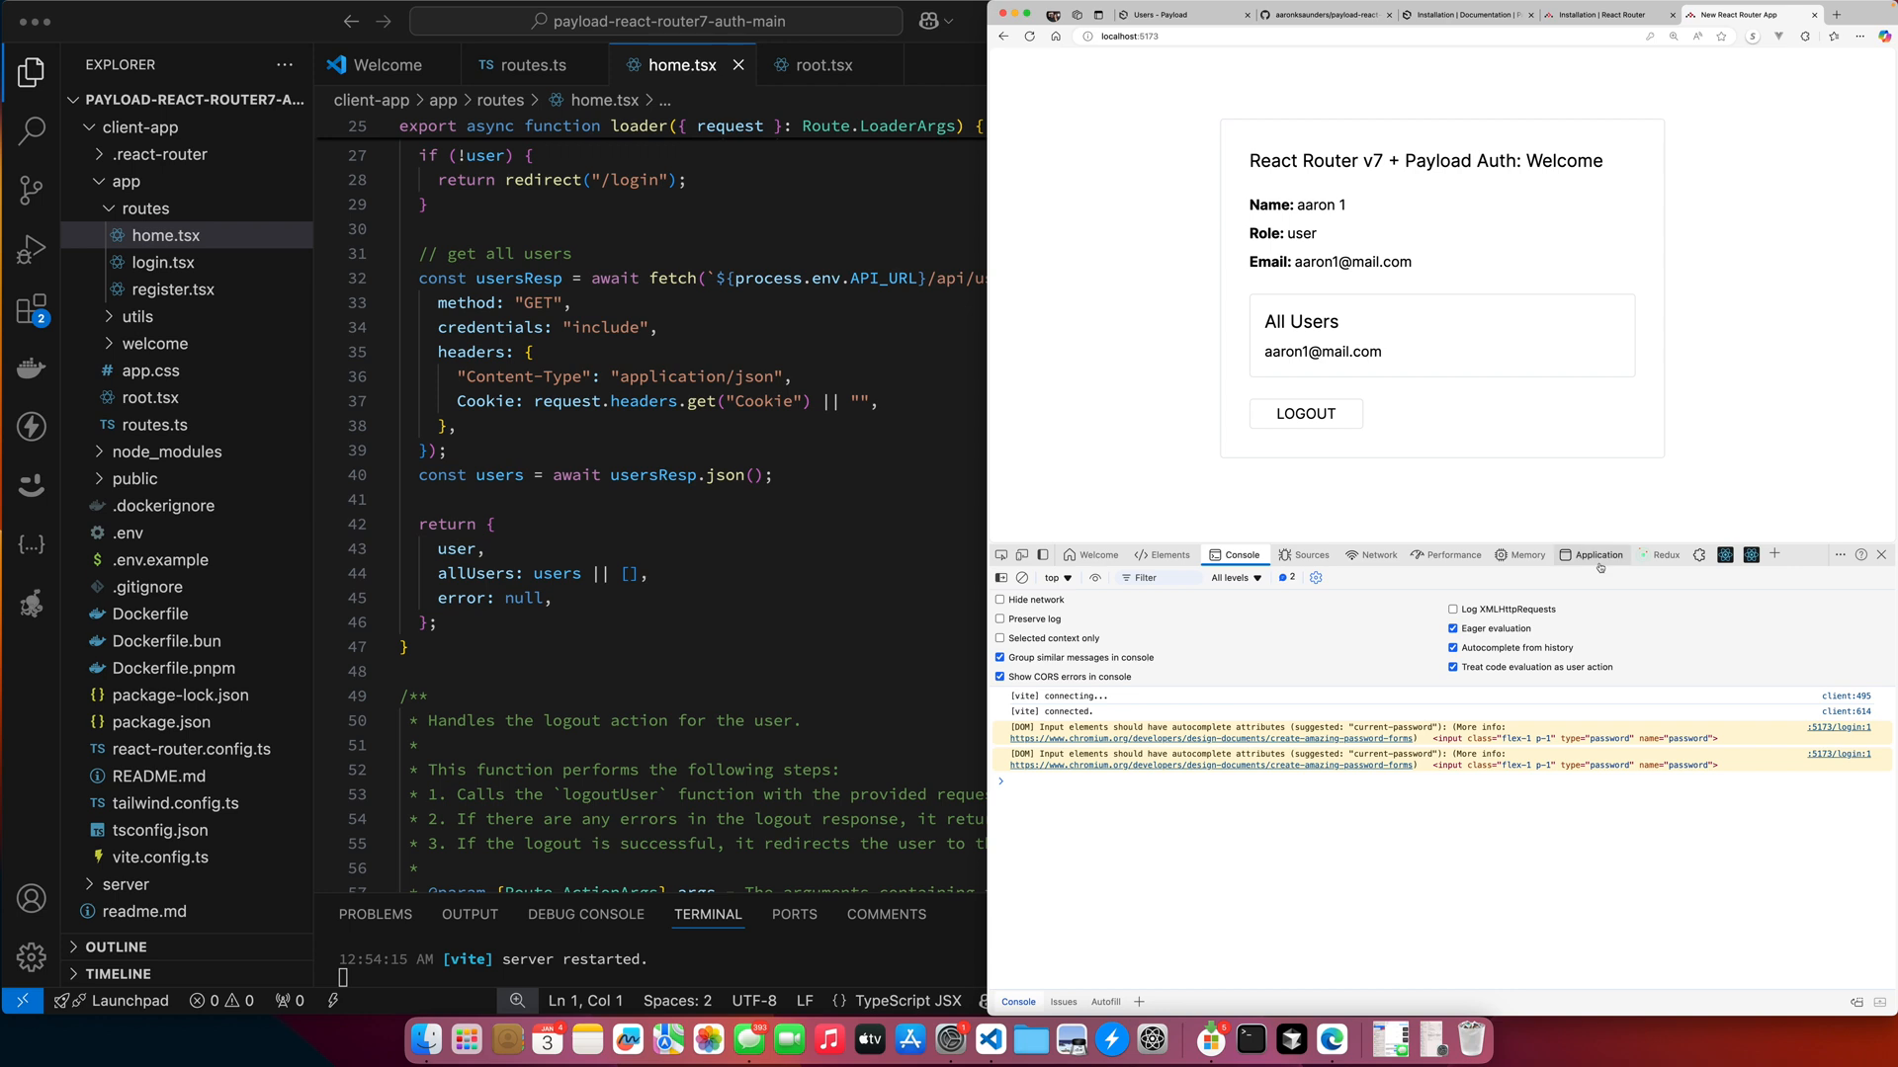
pyautogui.click(1597, 554)
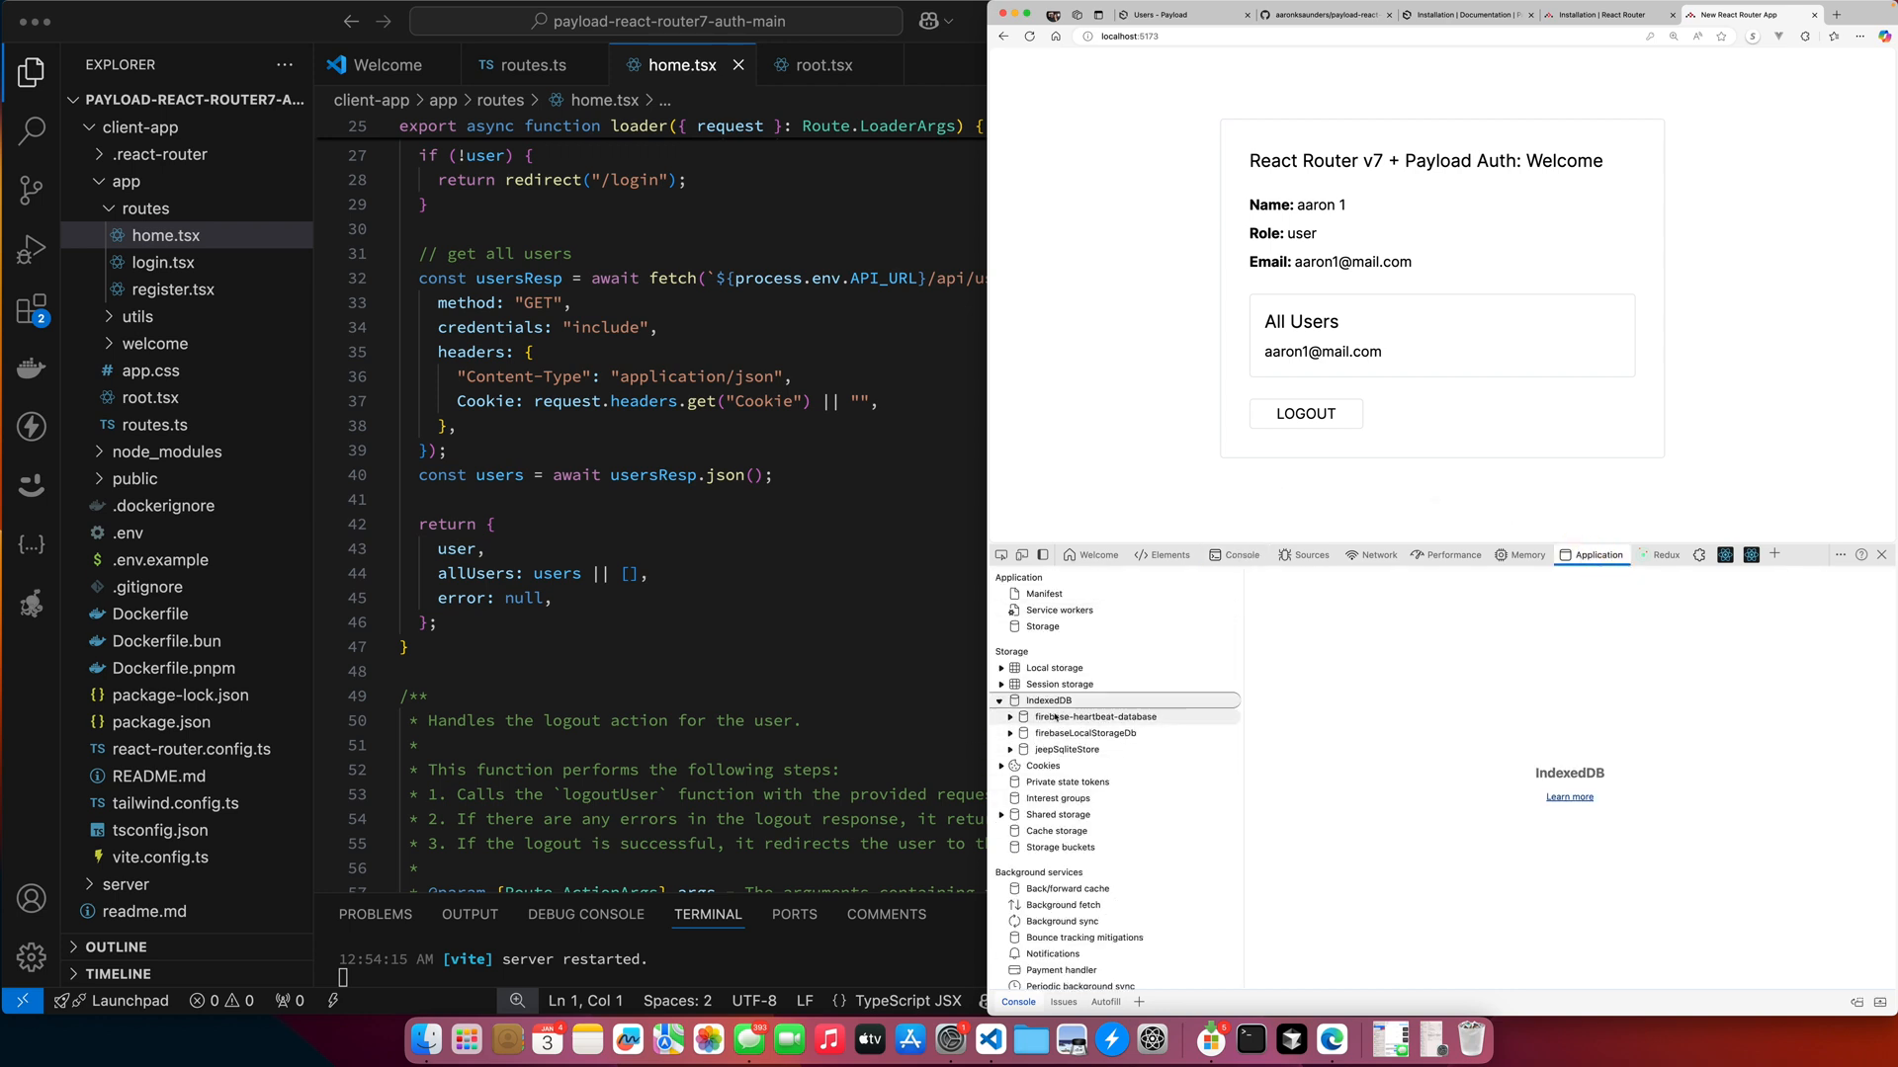
pyautogui.click(1000, 700)
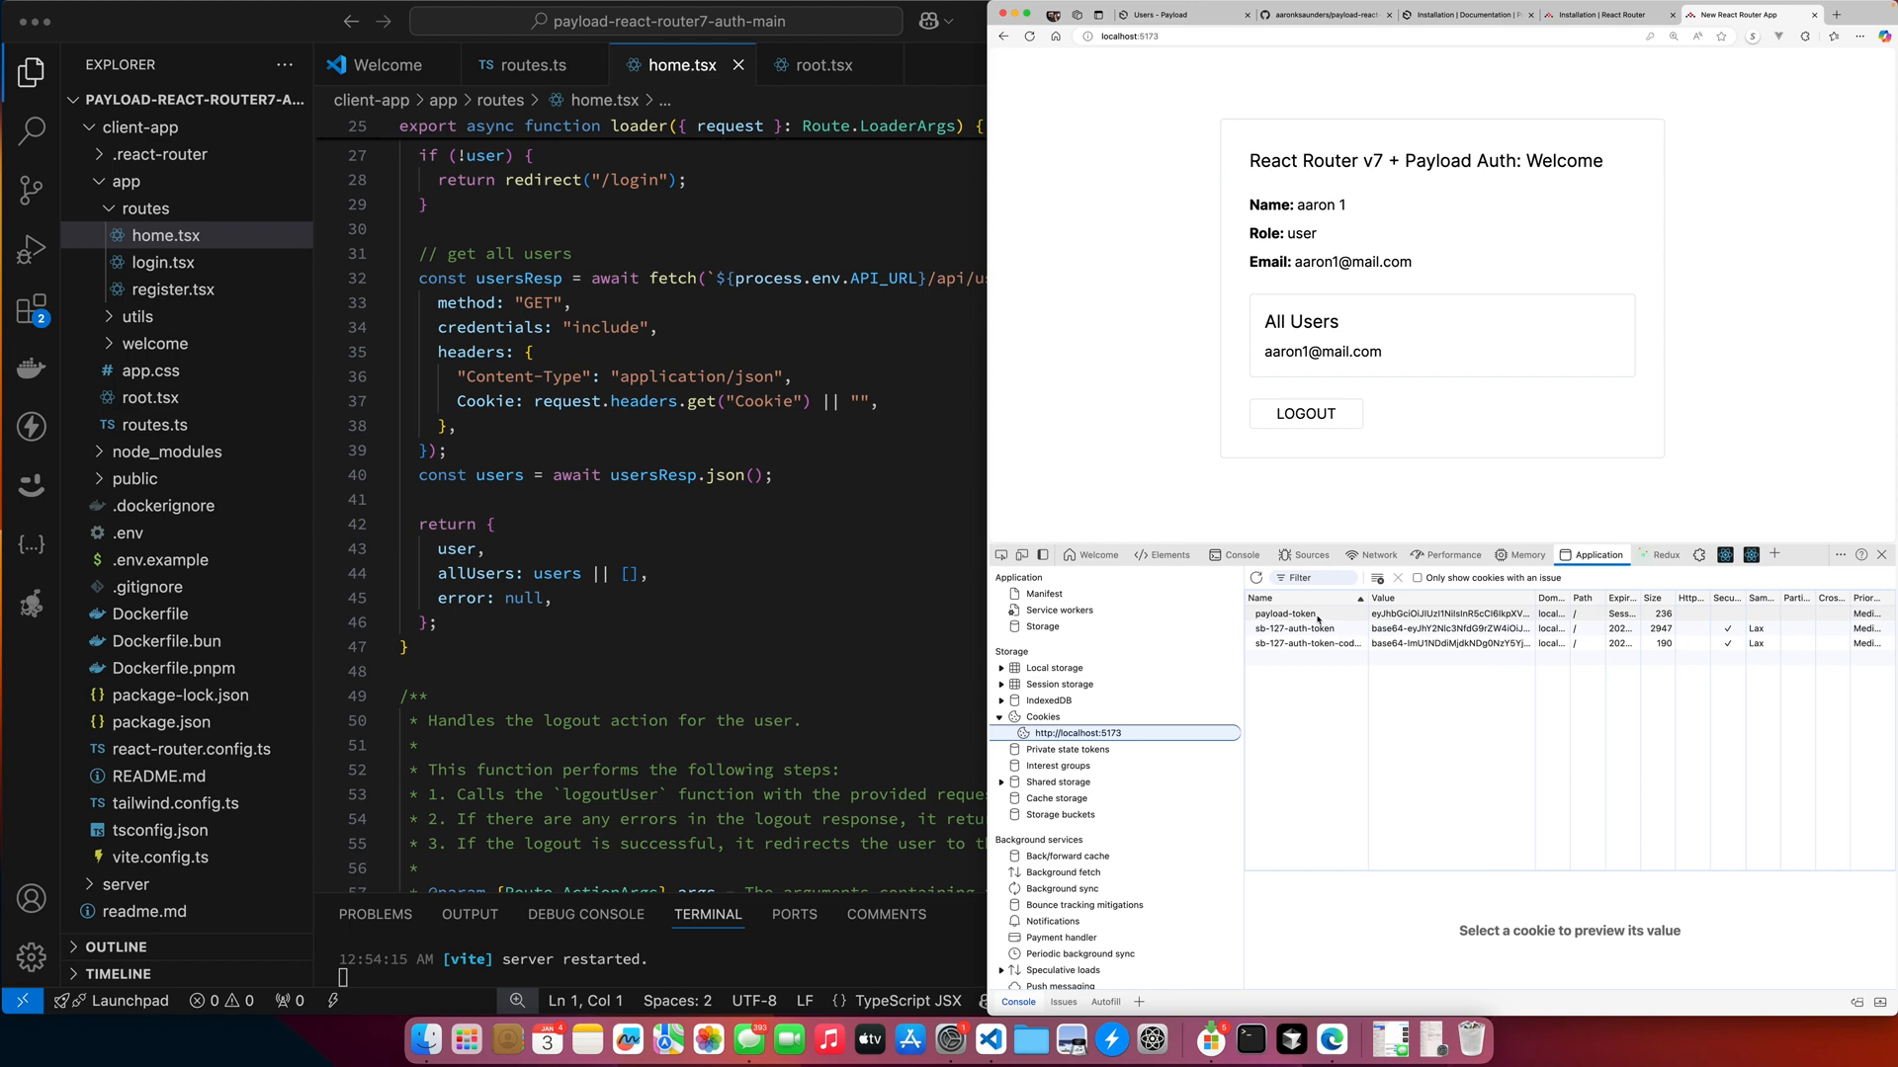
# - Delete the payload-token cookie, reload to get the login redirect, and sign in again
pyautogui.rightClick(1289, 613)
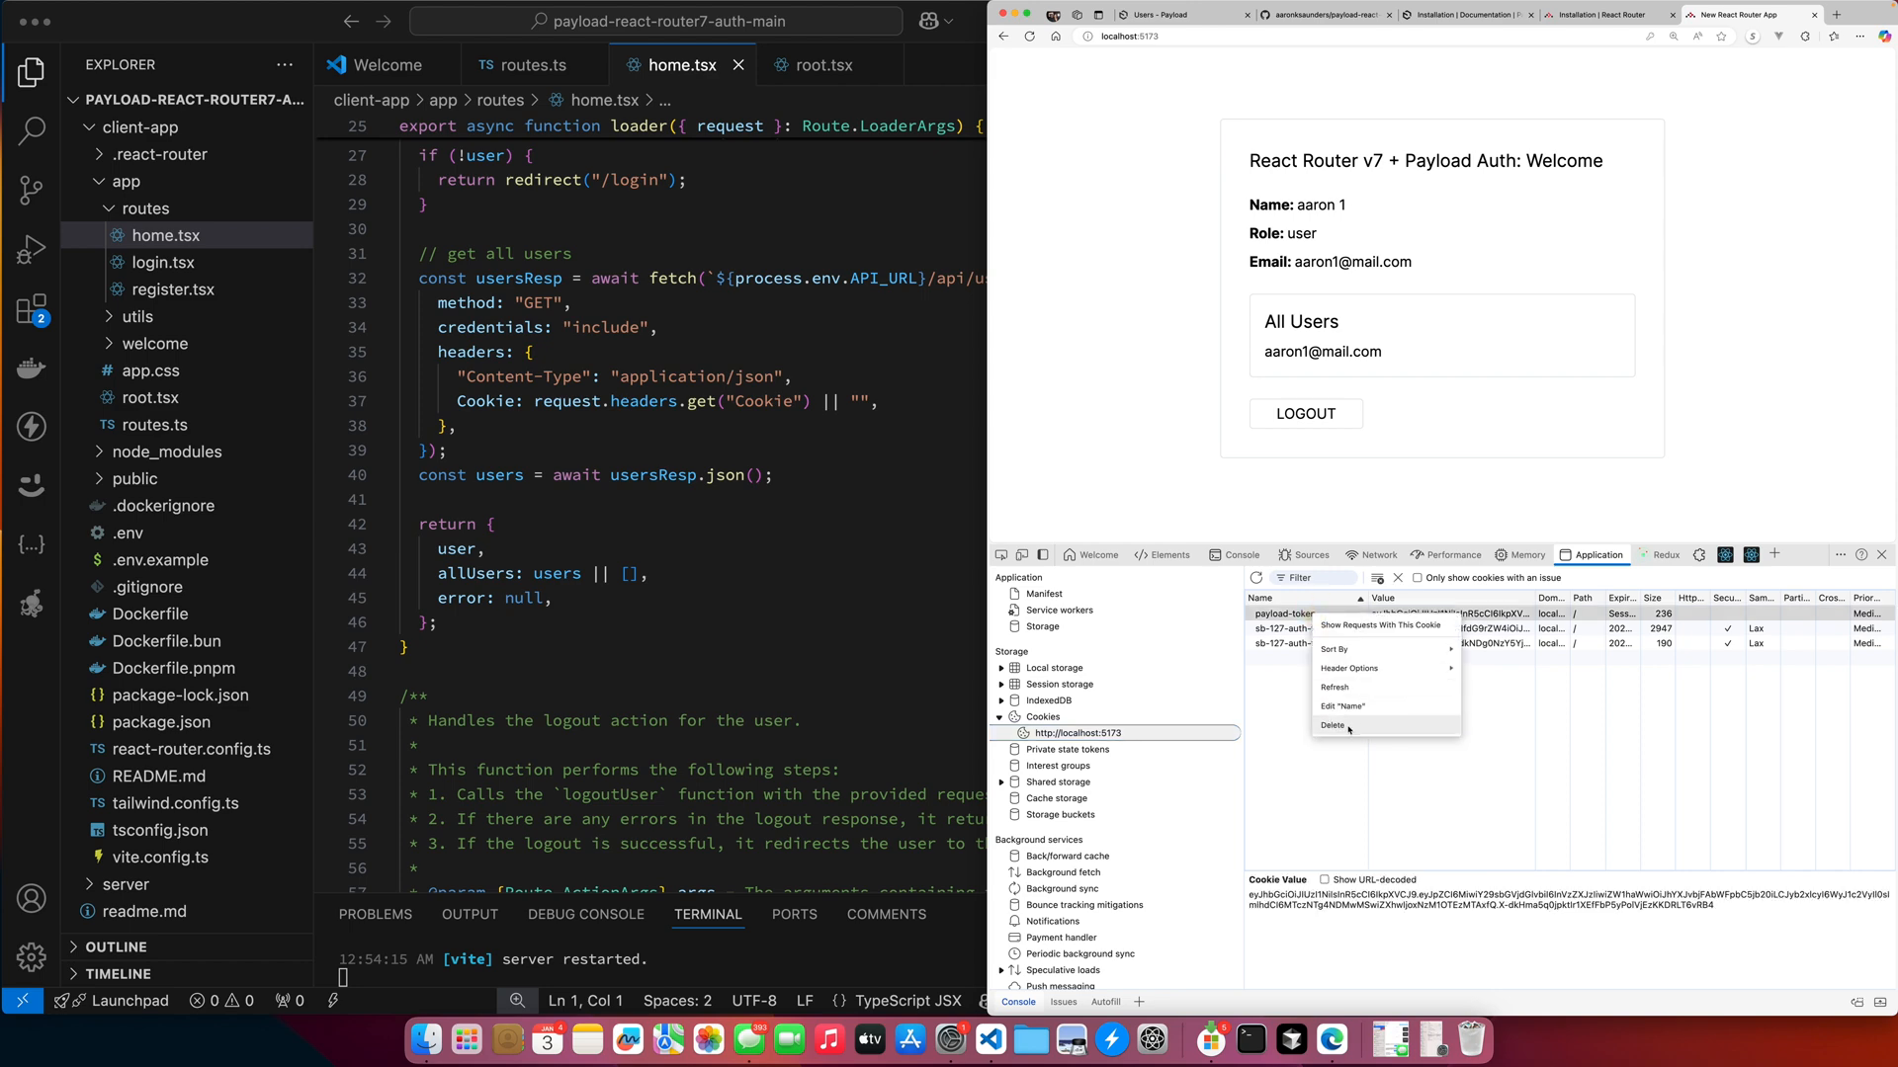
pyautogui.click(1332, 725)
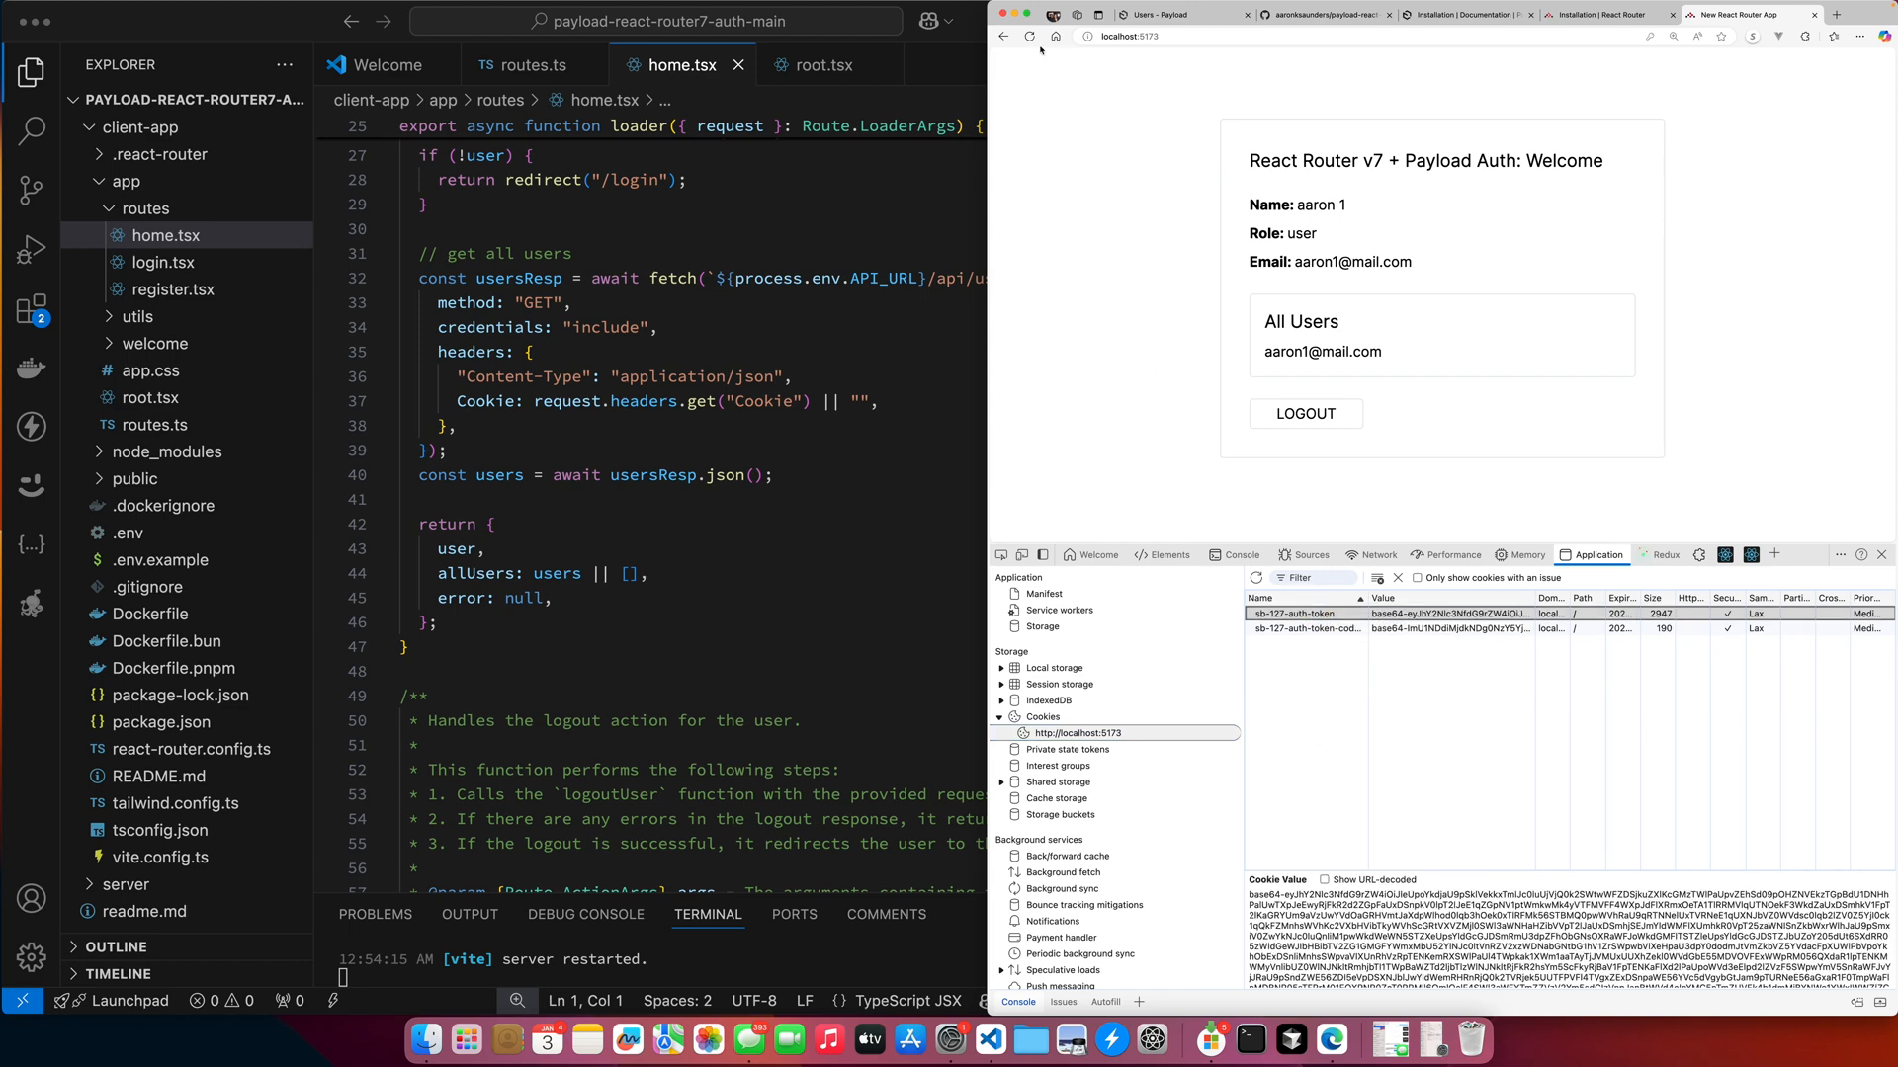
pyautogui.click(1305, 413)
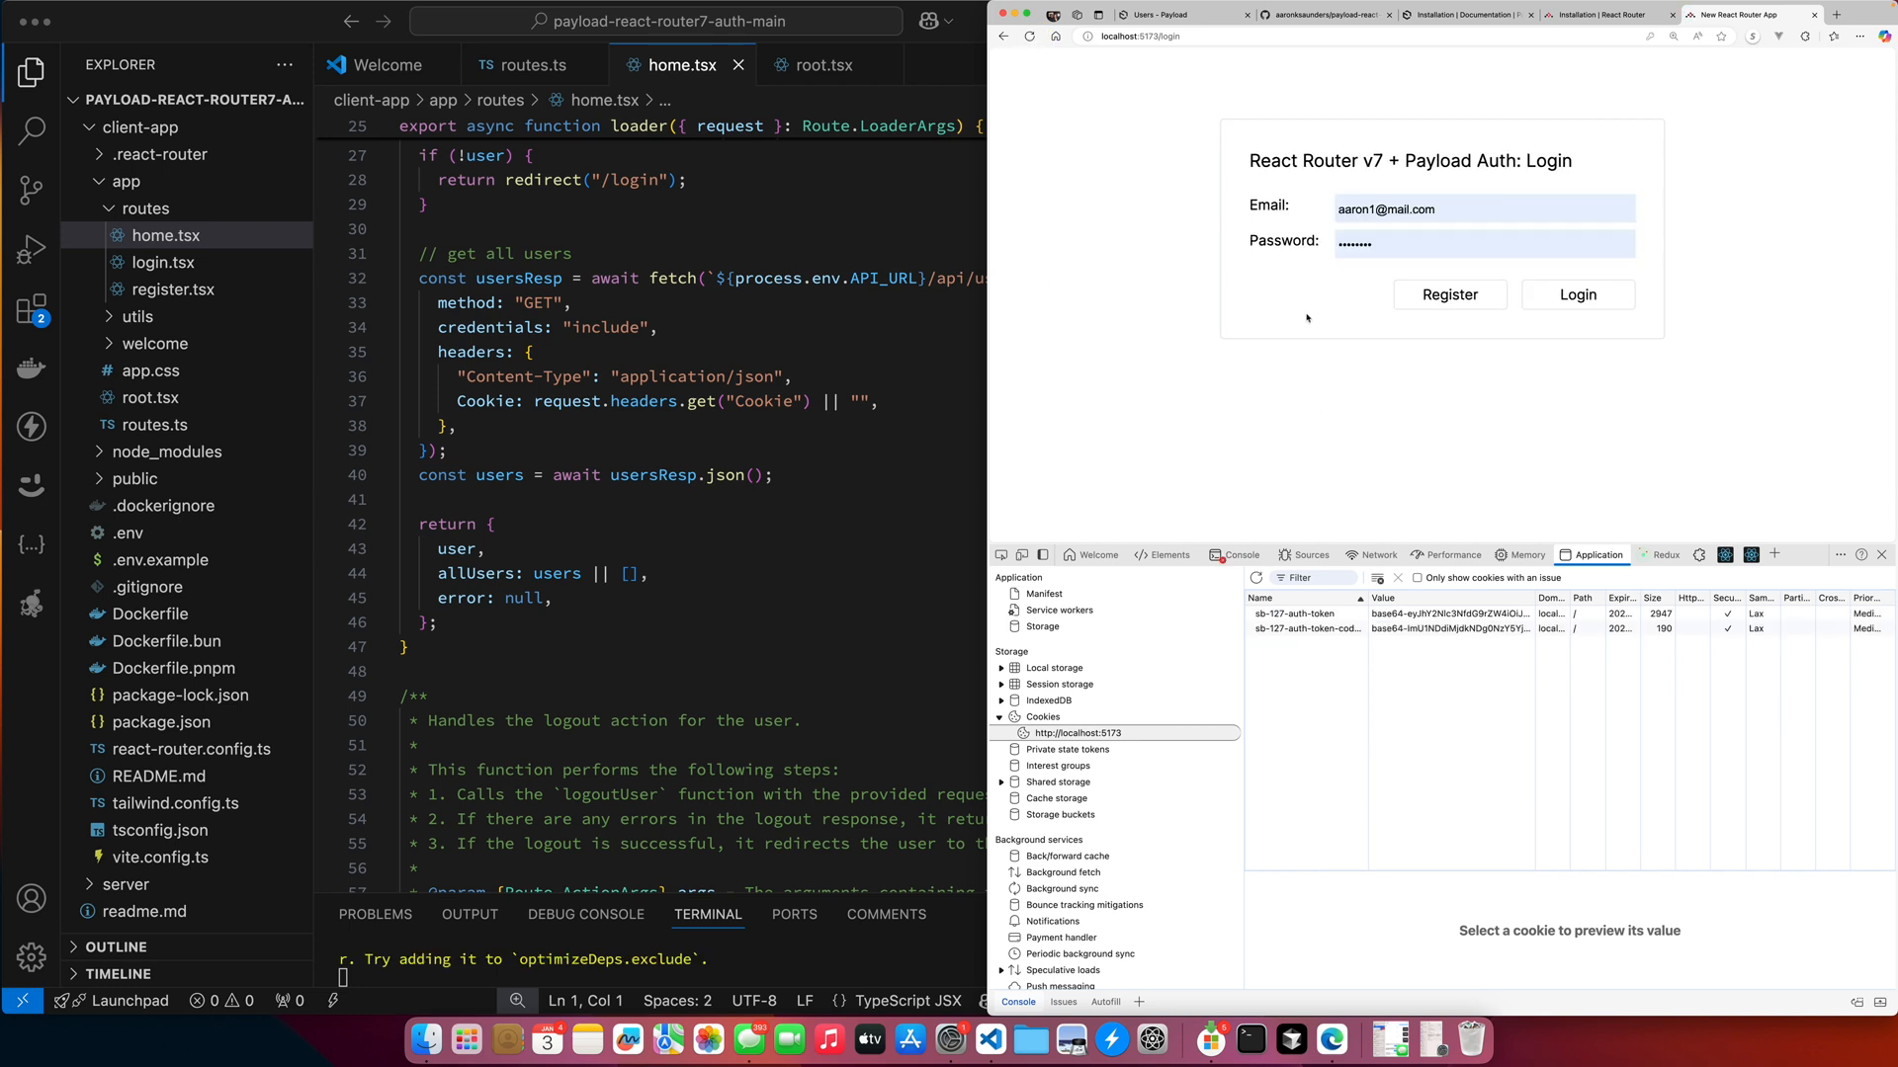
pyautogui.click(1575, 295)
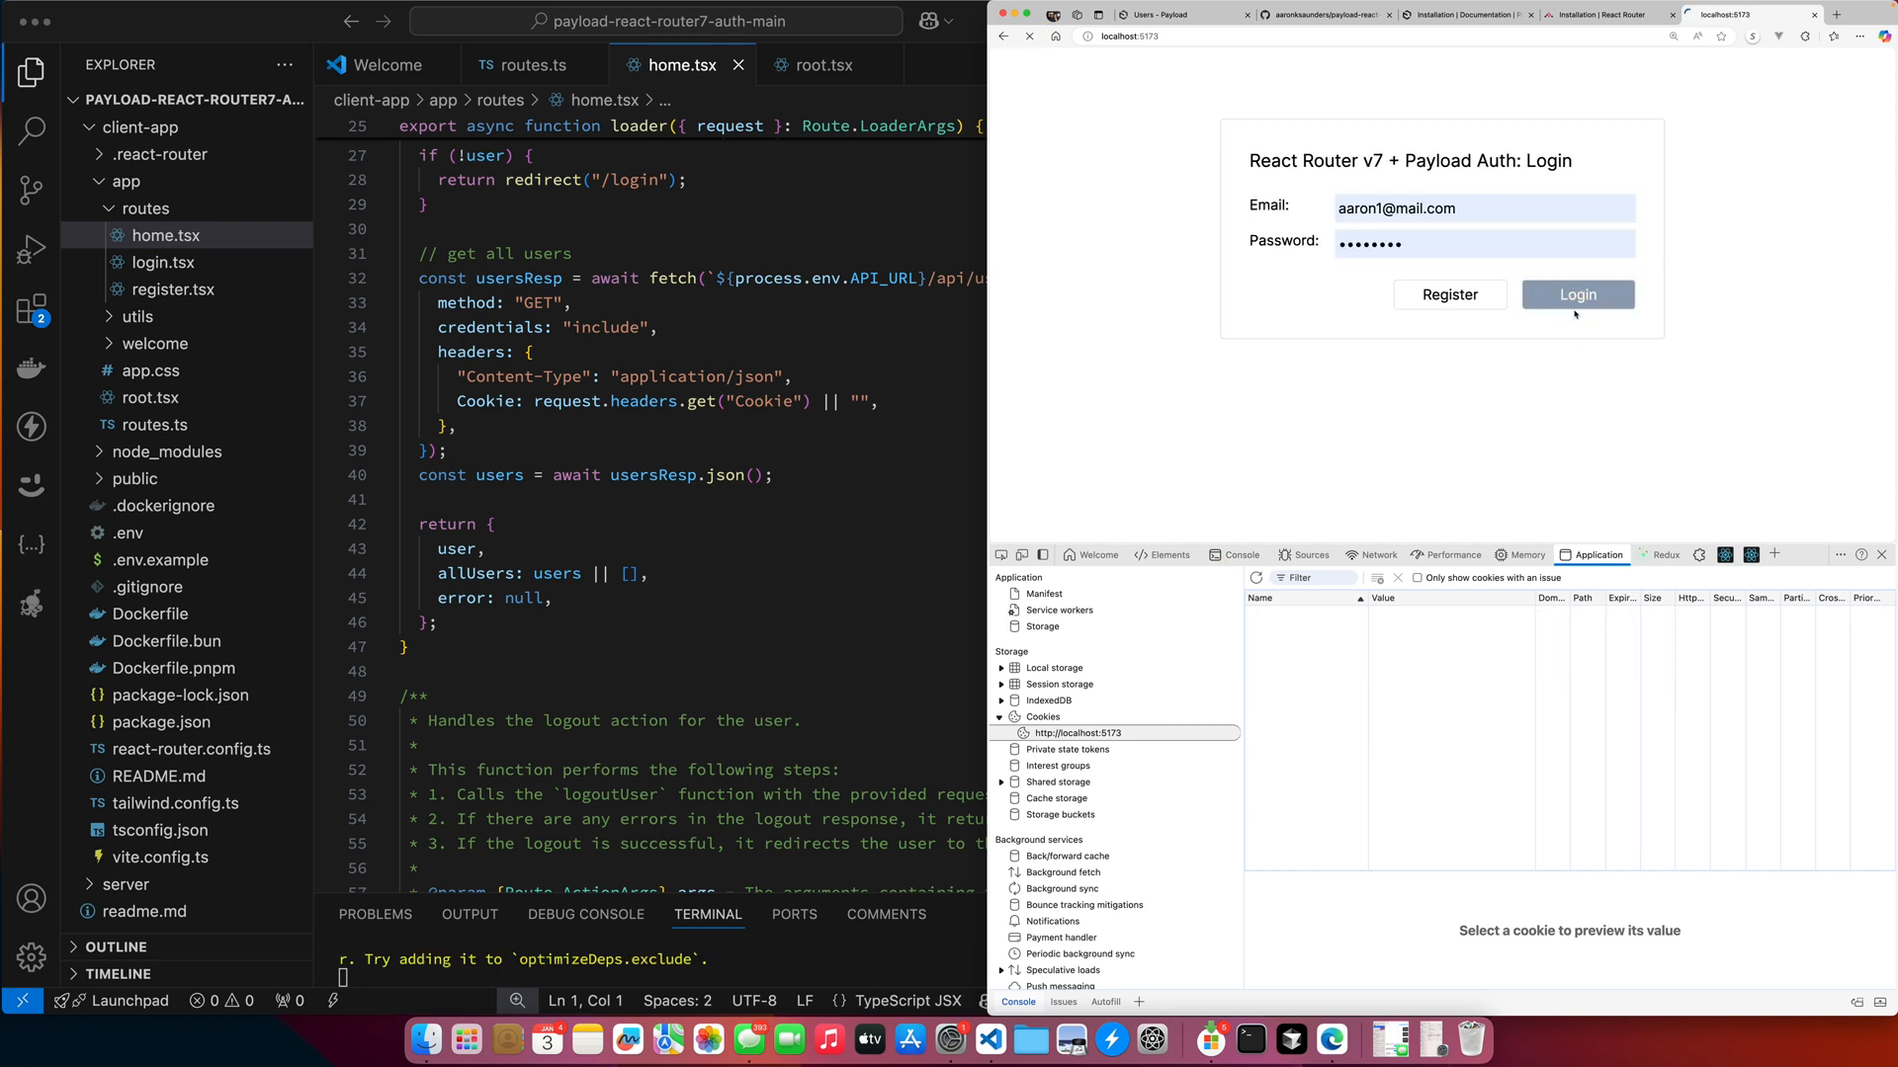
pyautogui.click(1578, 294)
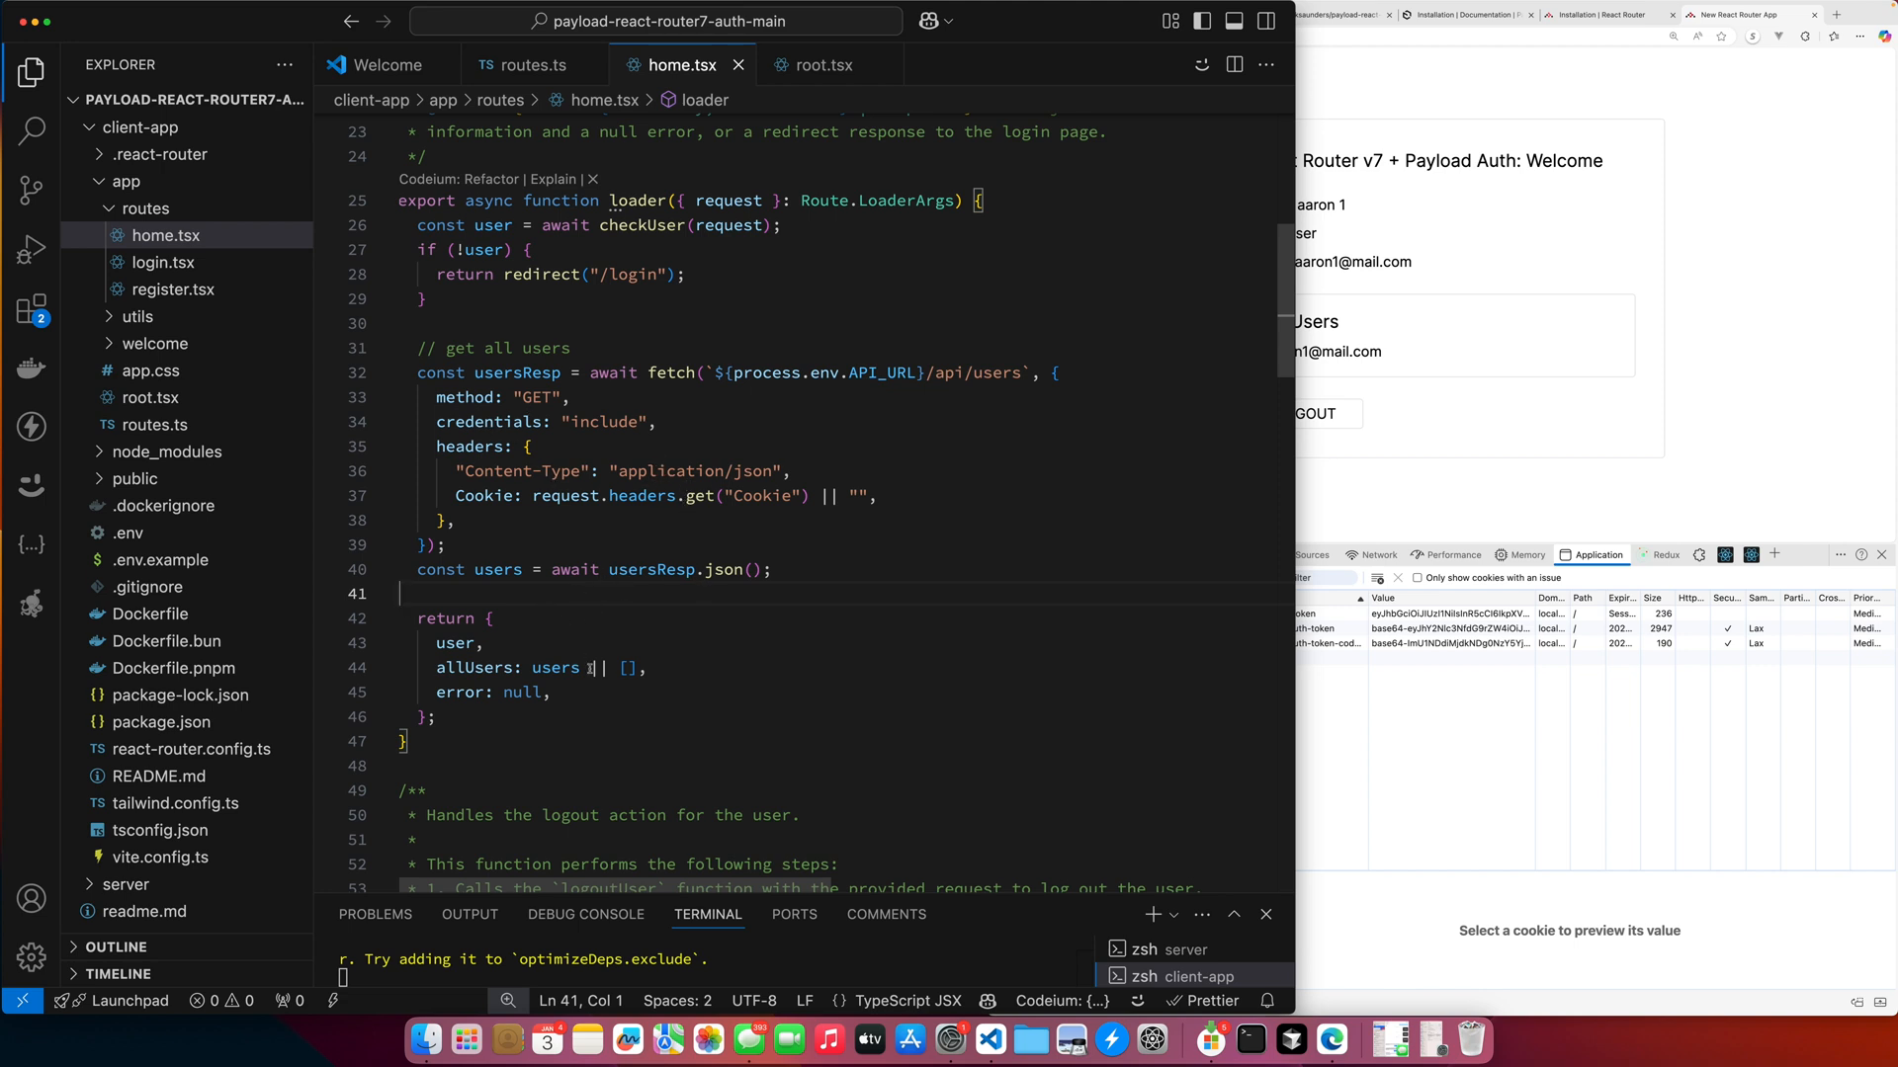
# - Jump from home.tsx's checkUser call to its definition in payload-helper.ts, then back to the loader's return
pyautogui.scroll(-3)
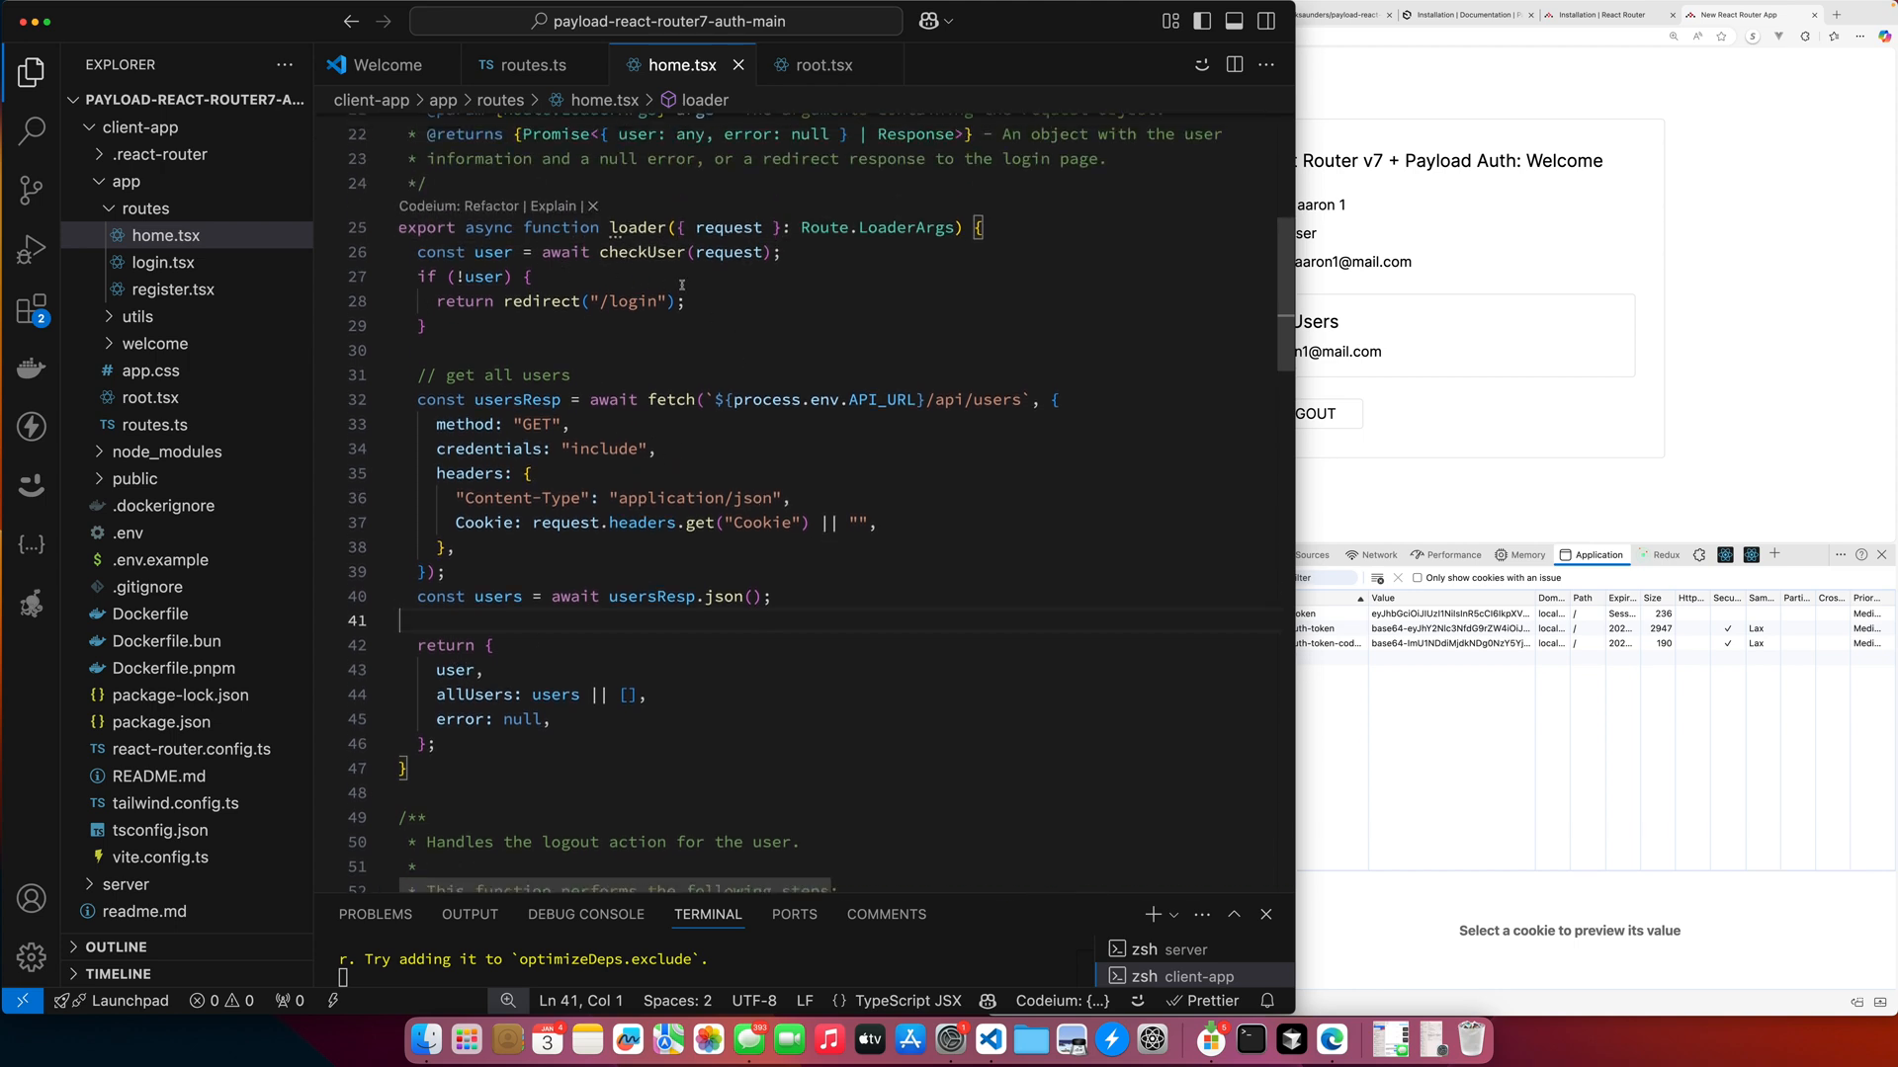
pyautogui.click(649, 251)
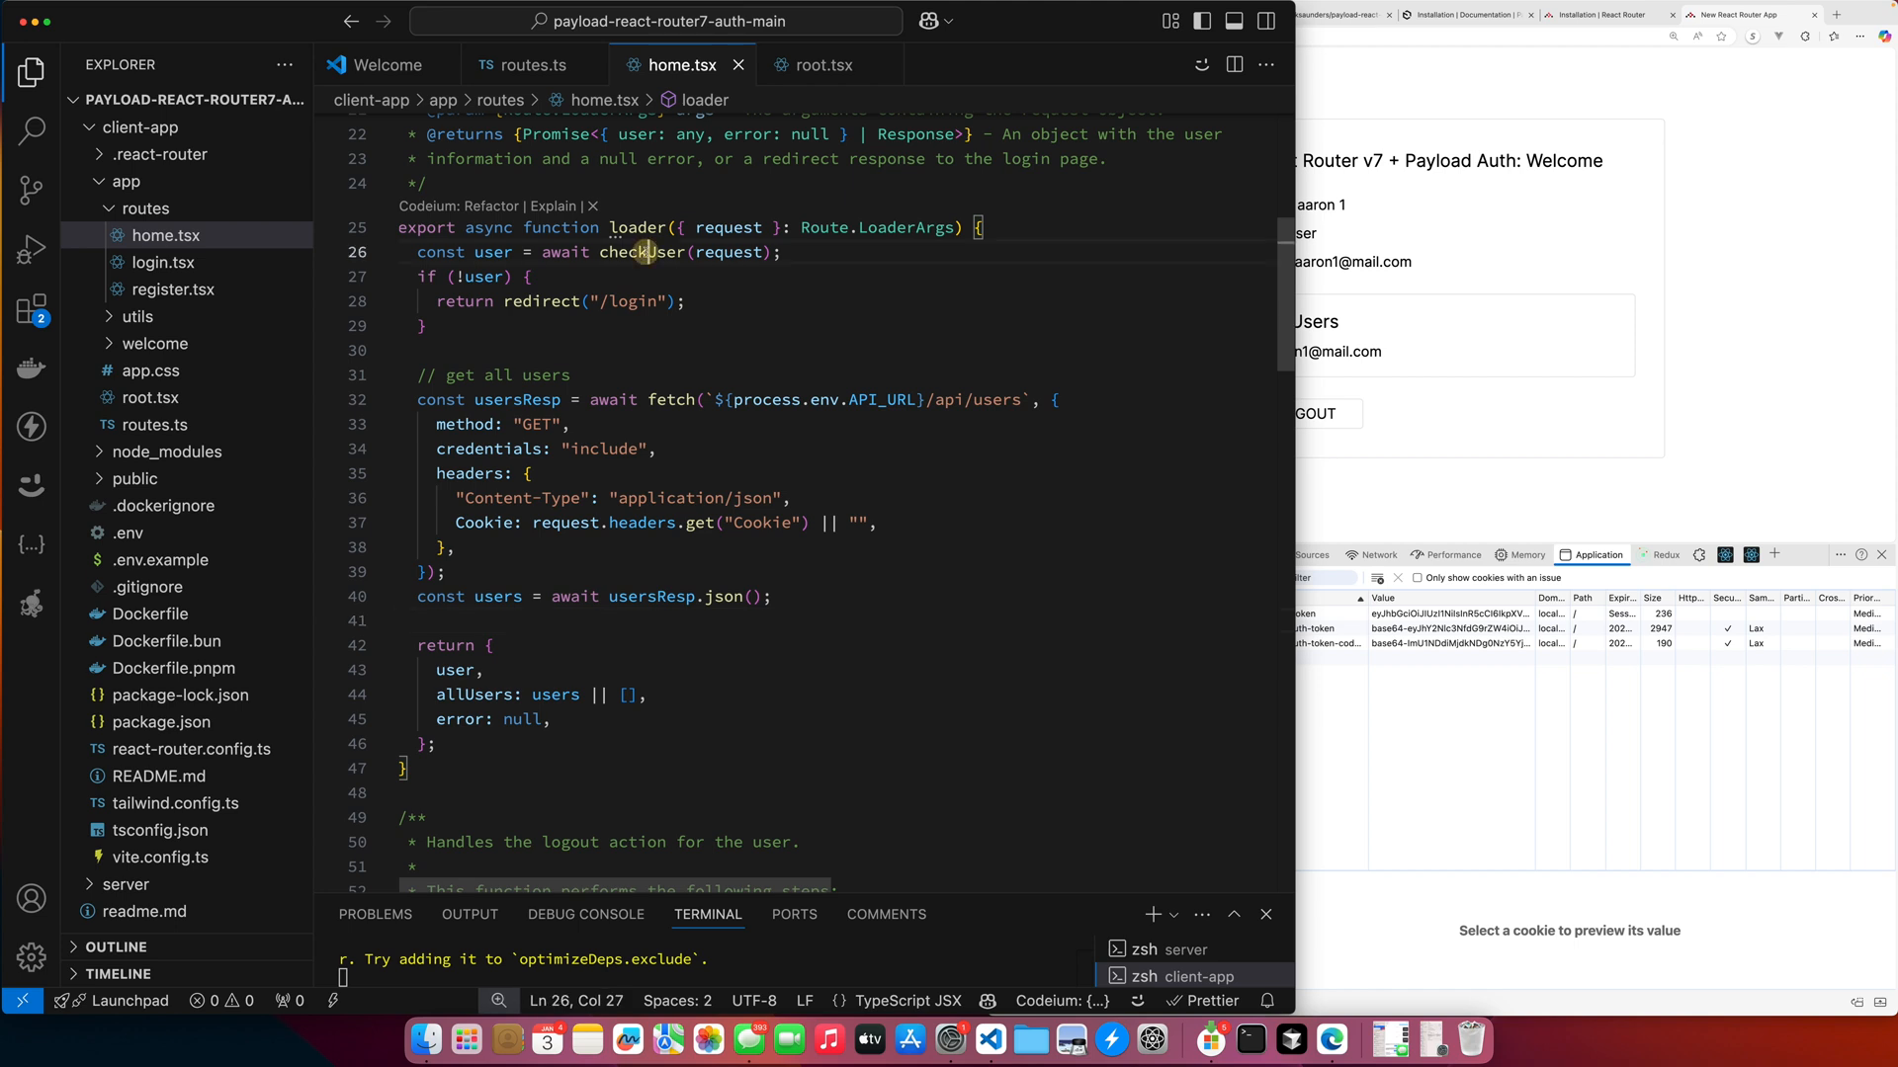
pyautogui.doubleClick(641, 251)
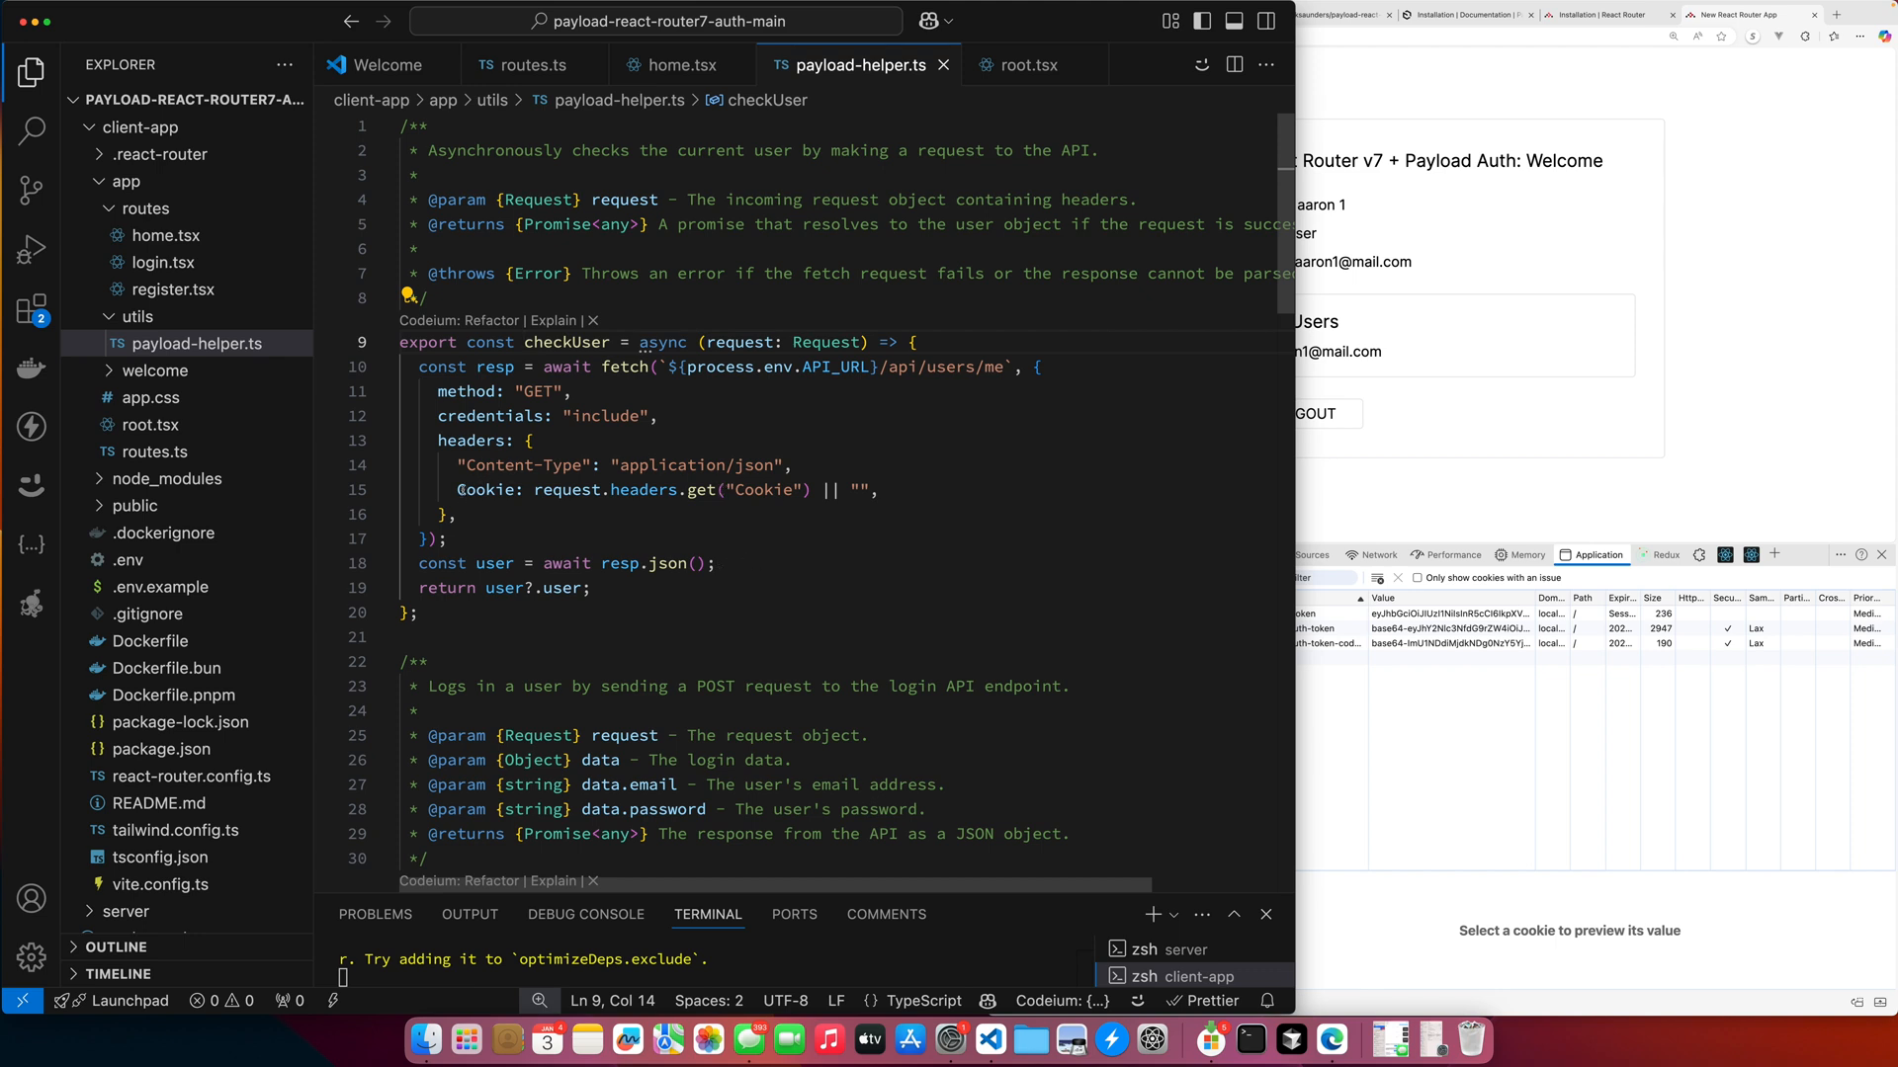
pyautogui.moveTo(710, 514)
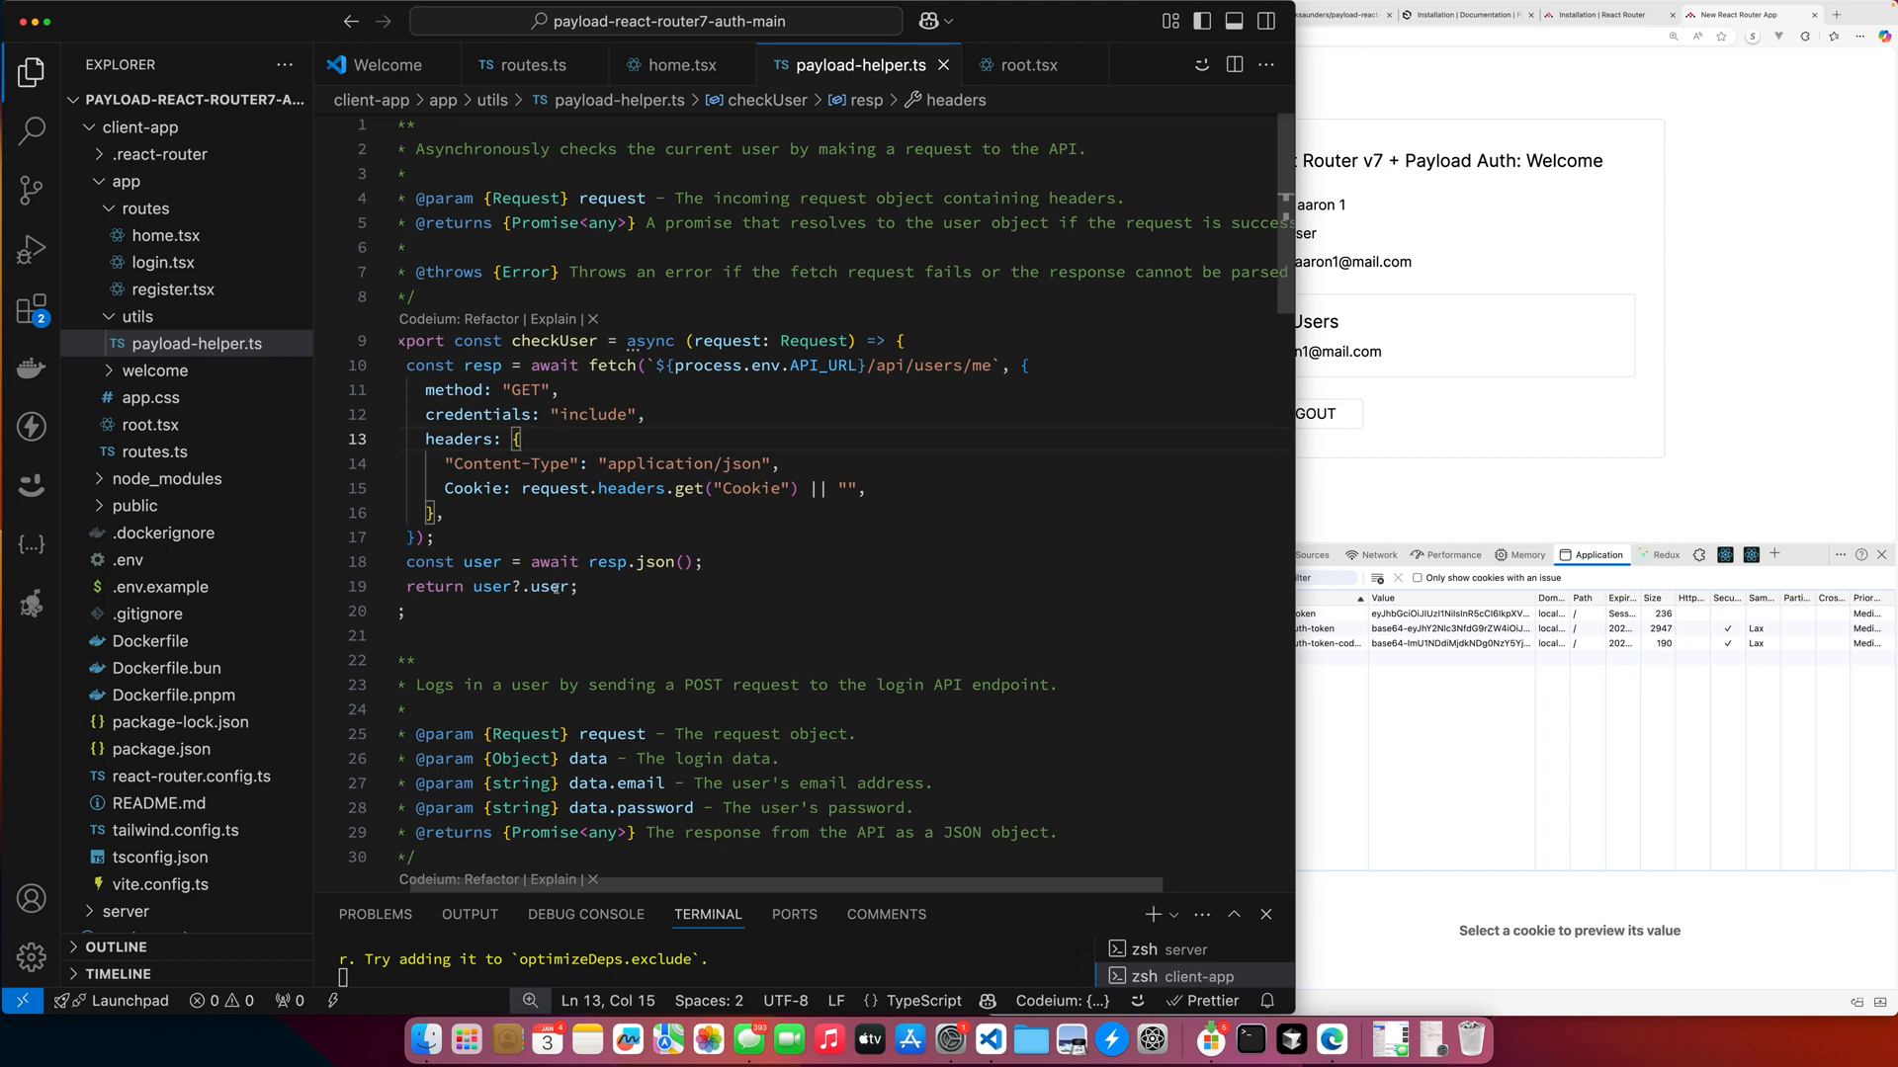
pyautogui.click(682, 63)
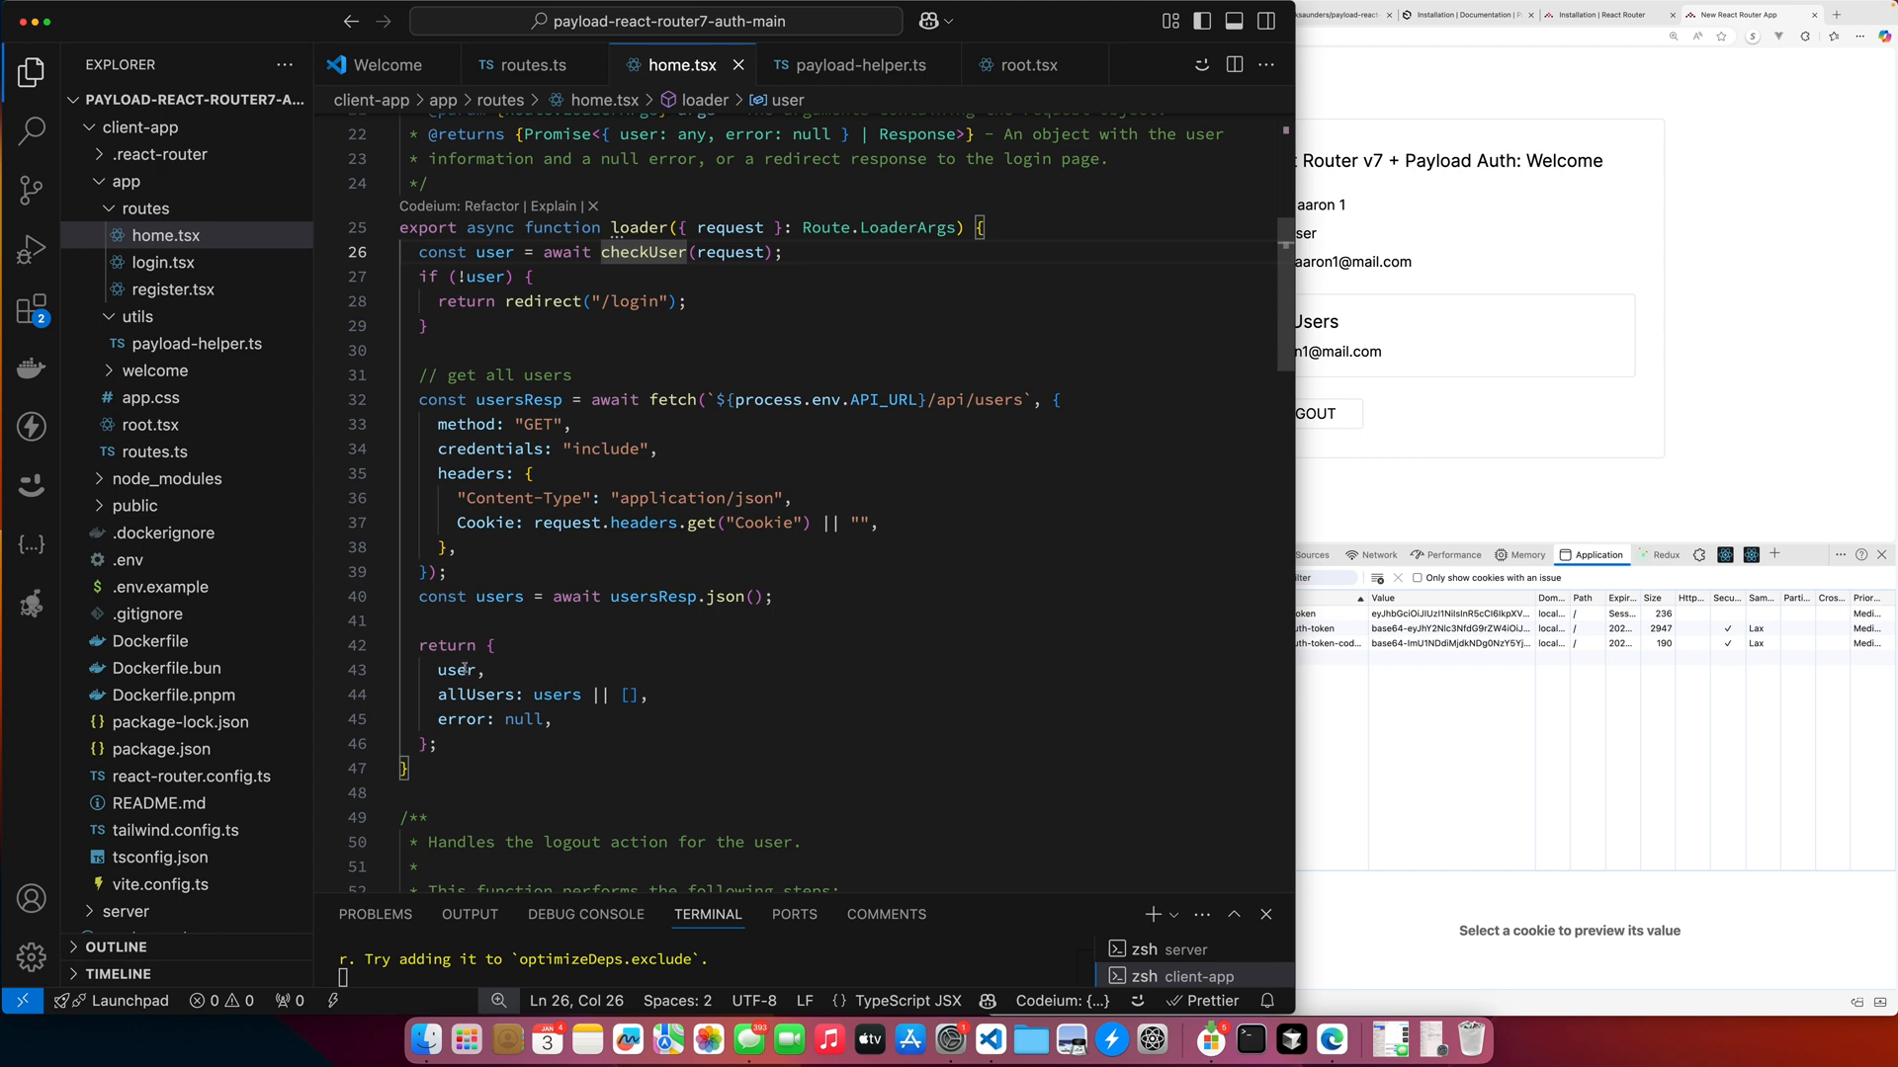
pyautogui.doubleClick(457, 670)
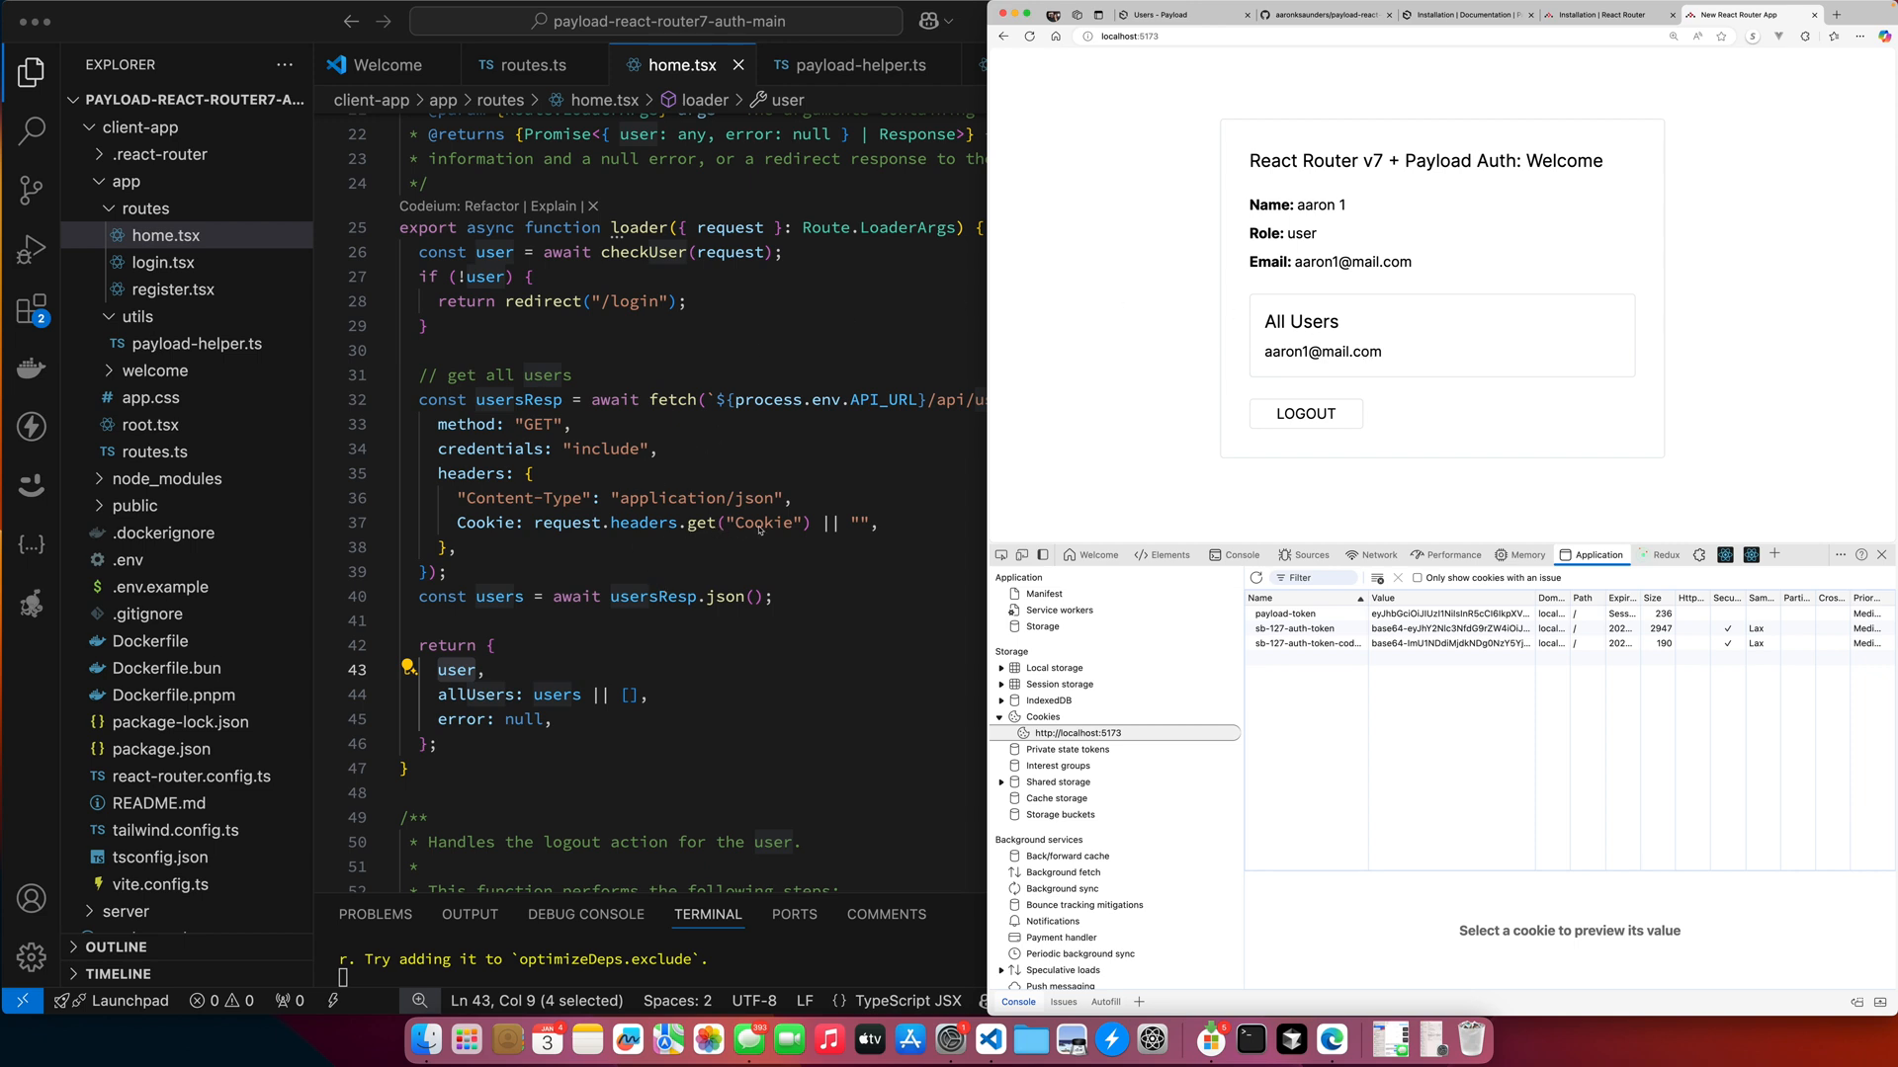
pyautogui.moveTo(747, 536)
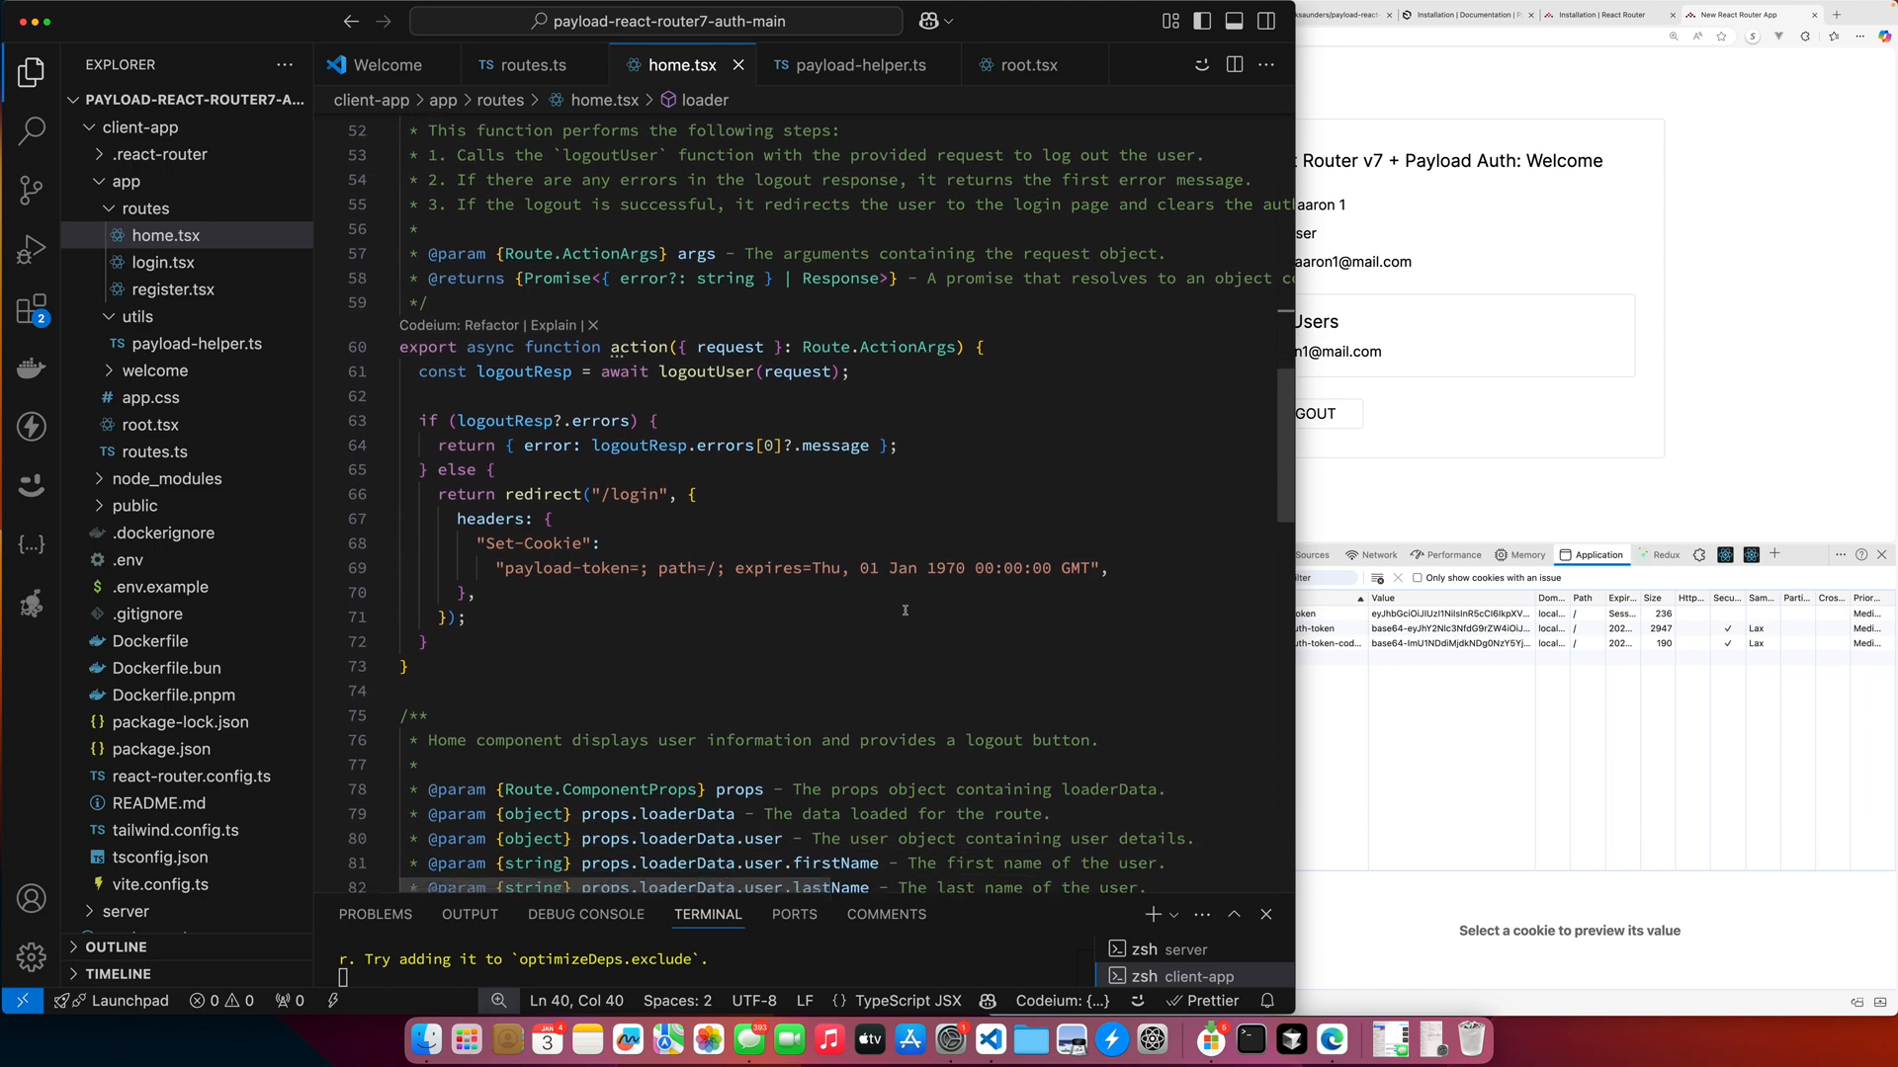
# - Scroll through home.tsx's logout action and Home component
pyautogui.scroll(-3)
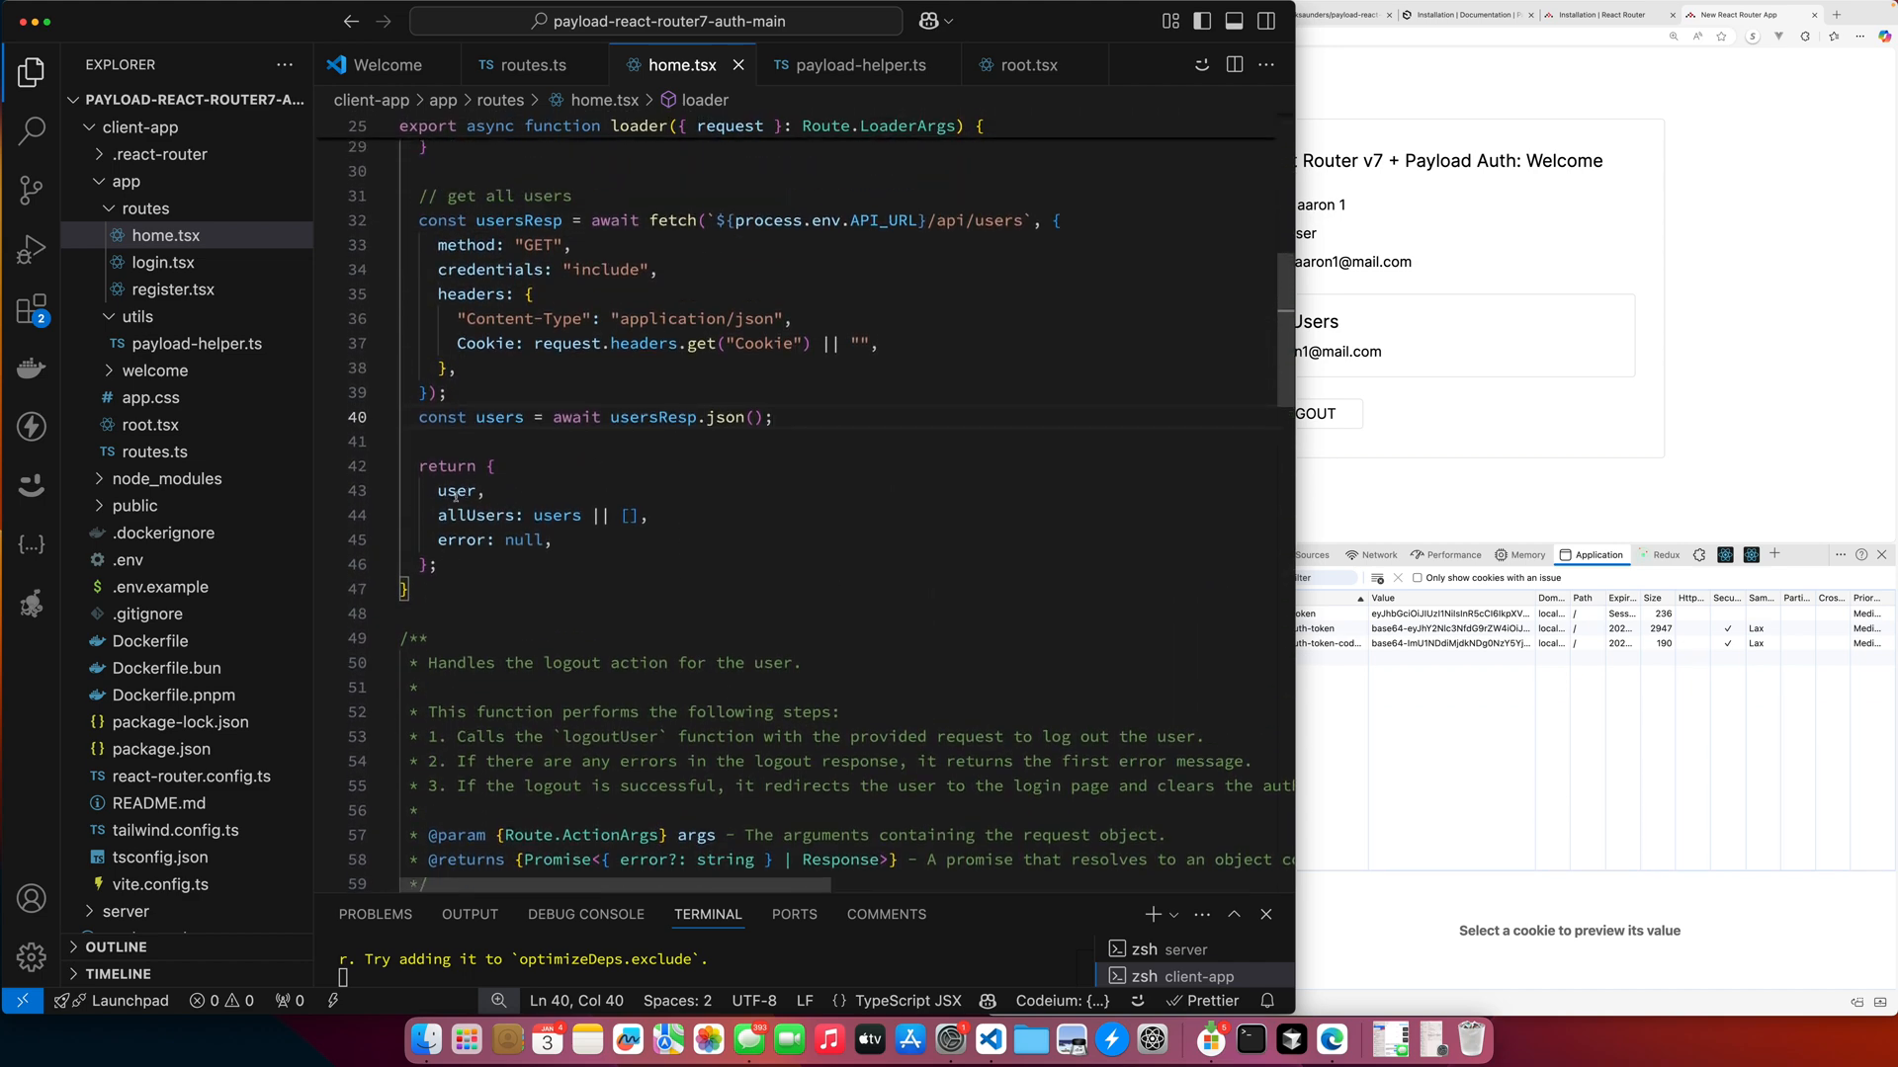
pyautogui.scroll(-3)
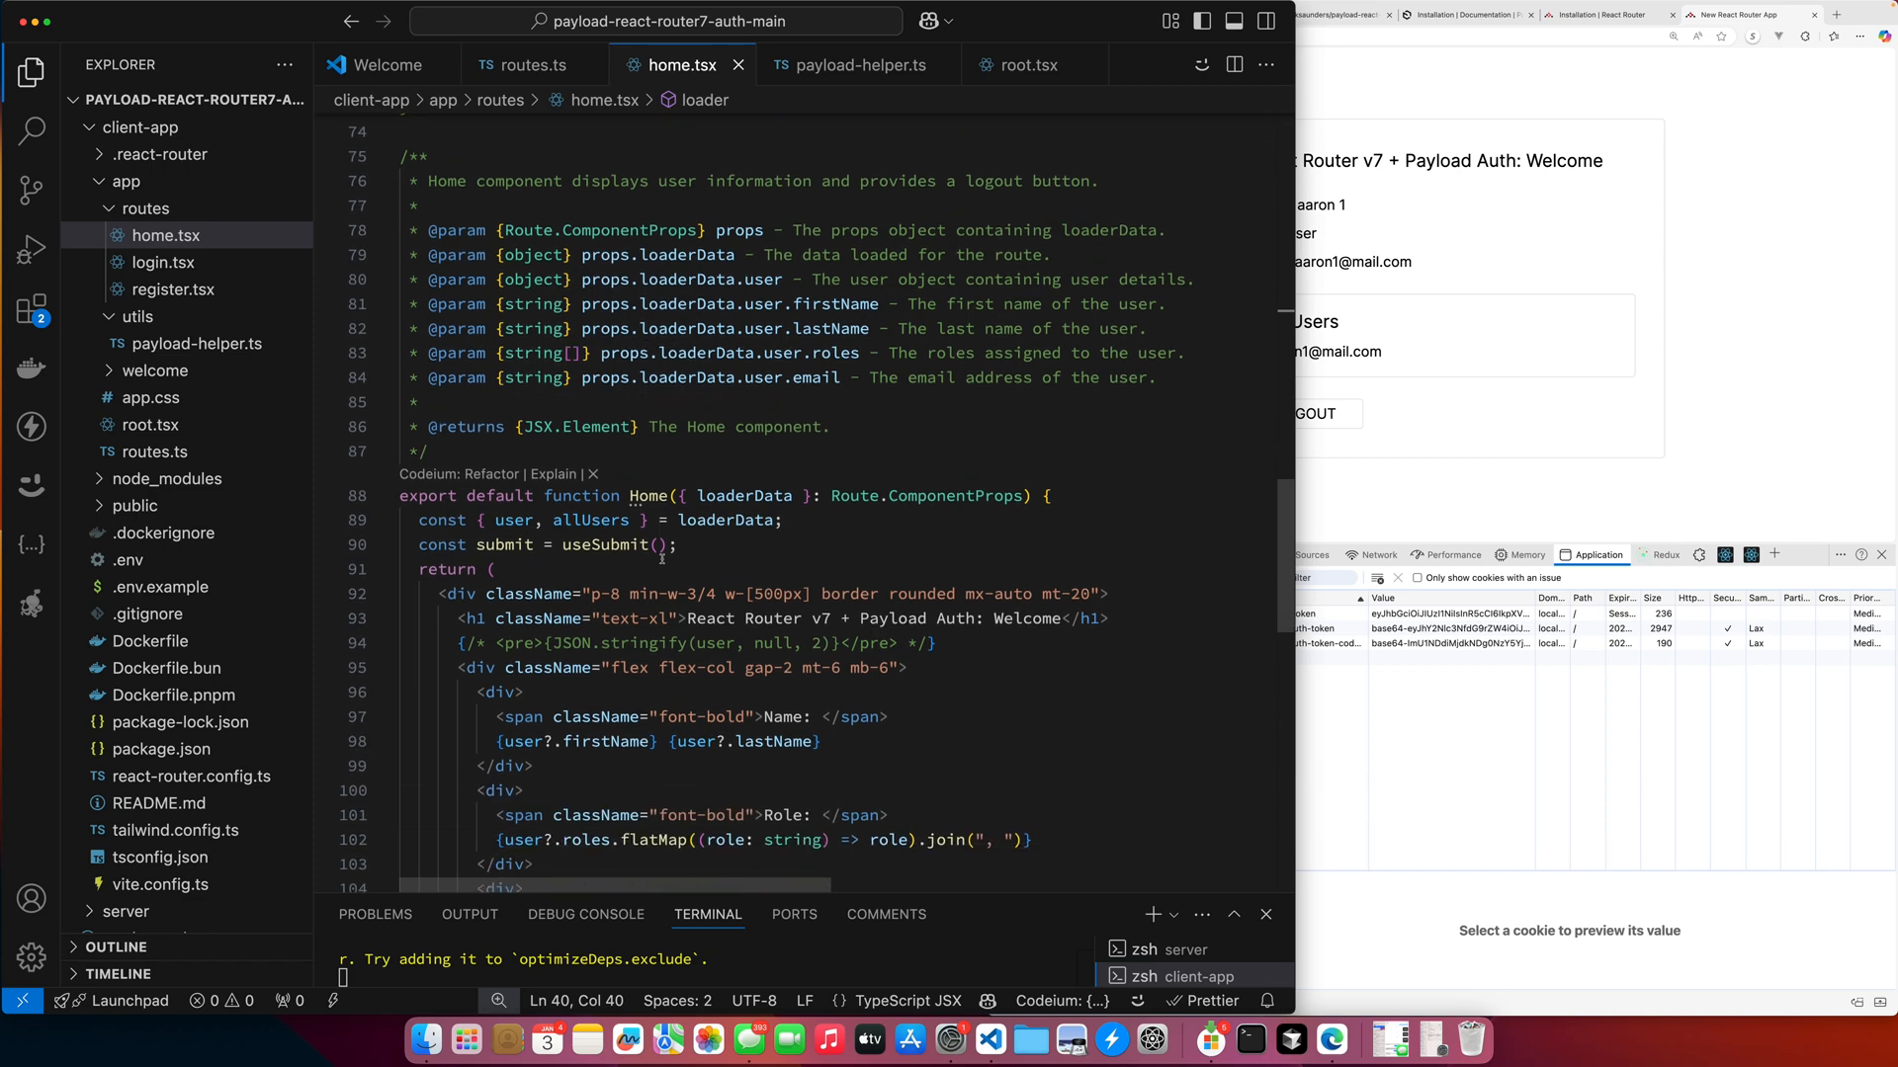
pyautogui.scroll(-3)
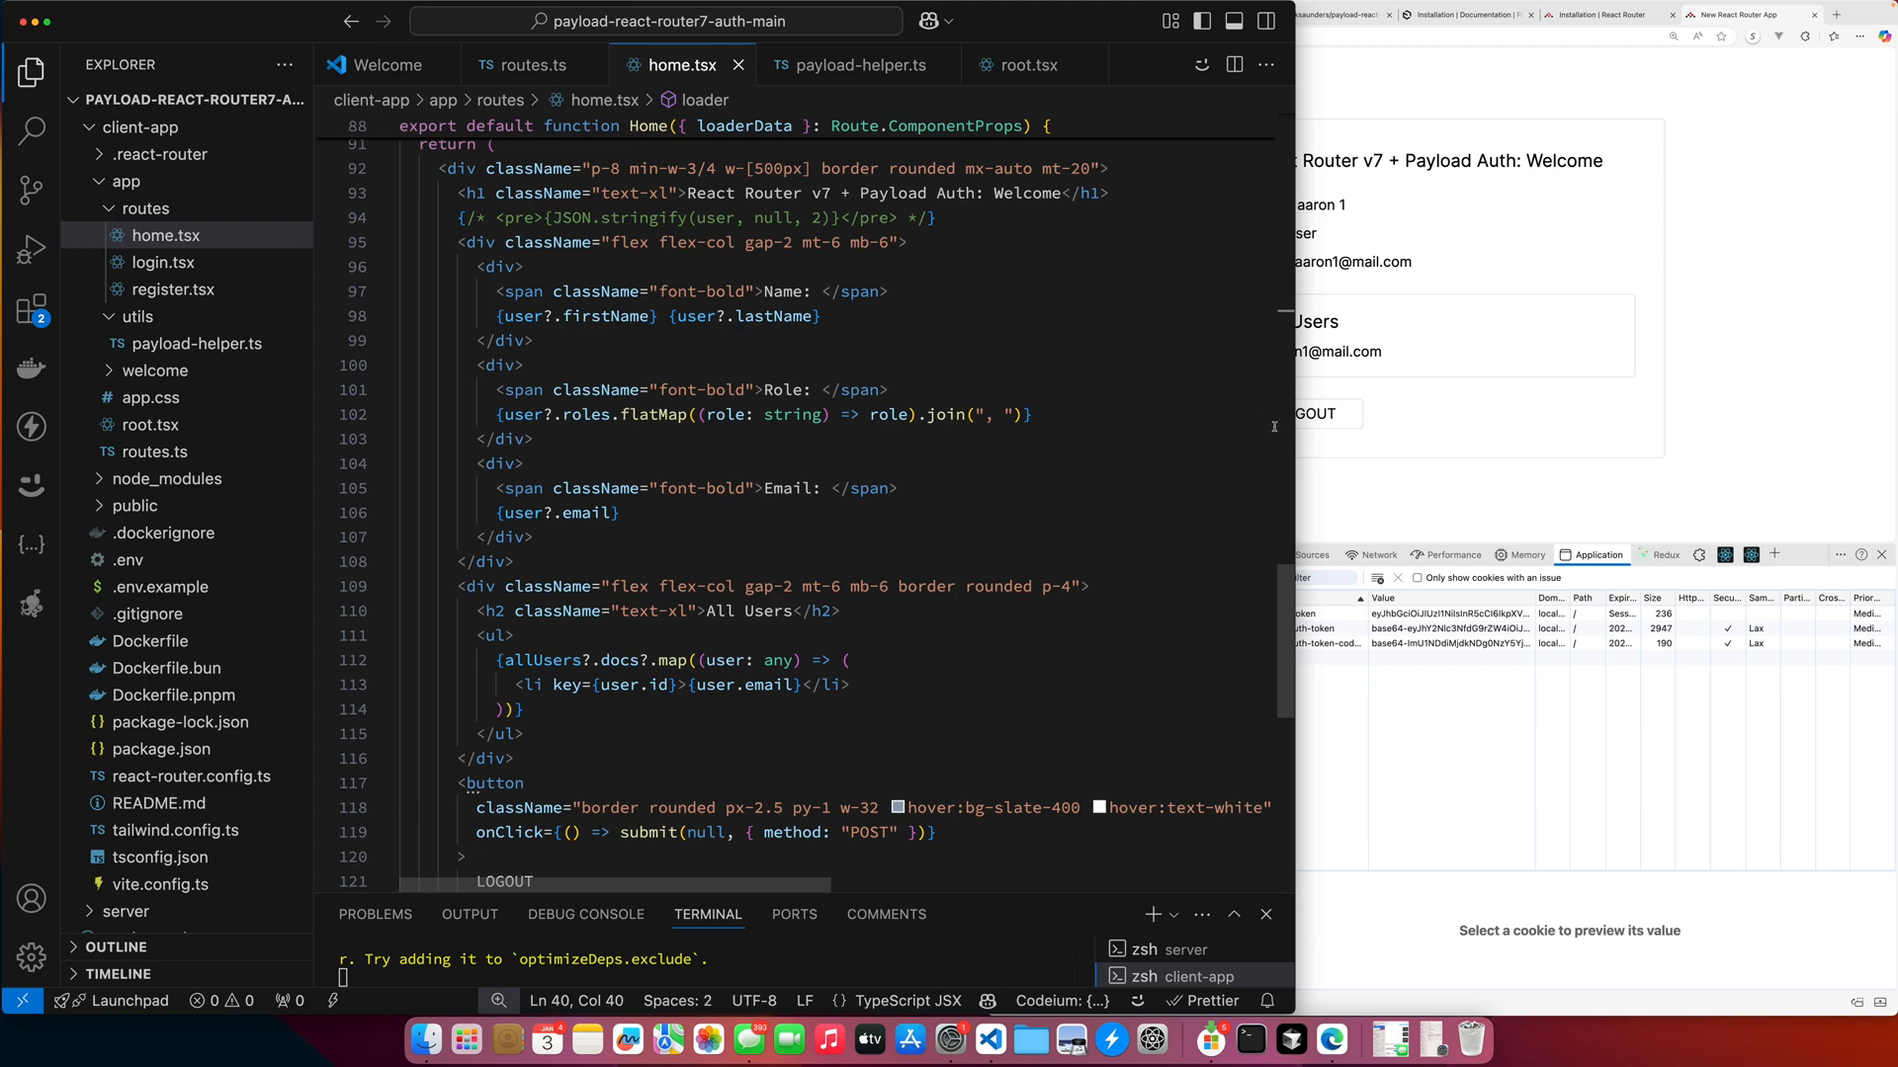
pyautogui.click(530, 536)
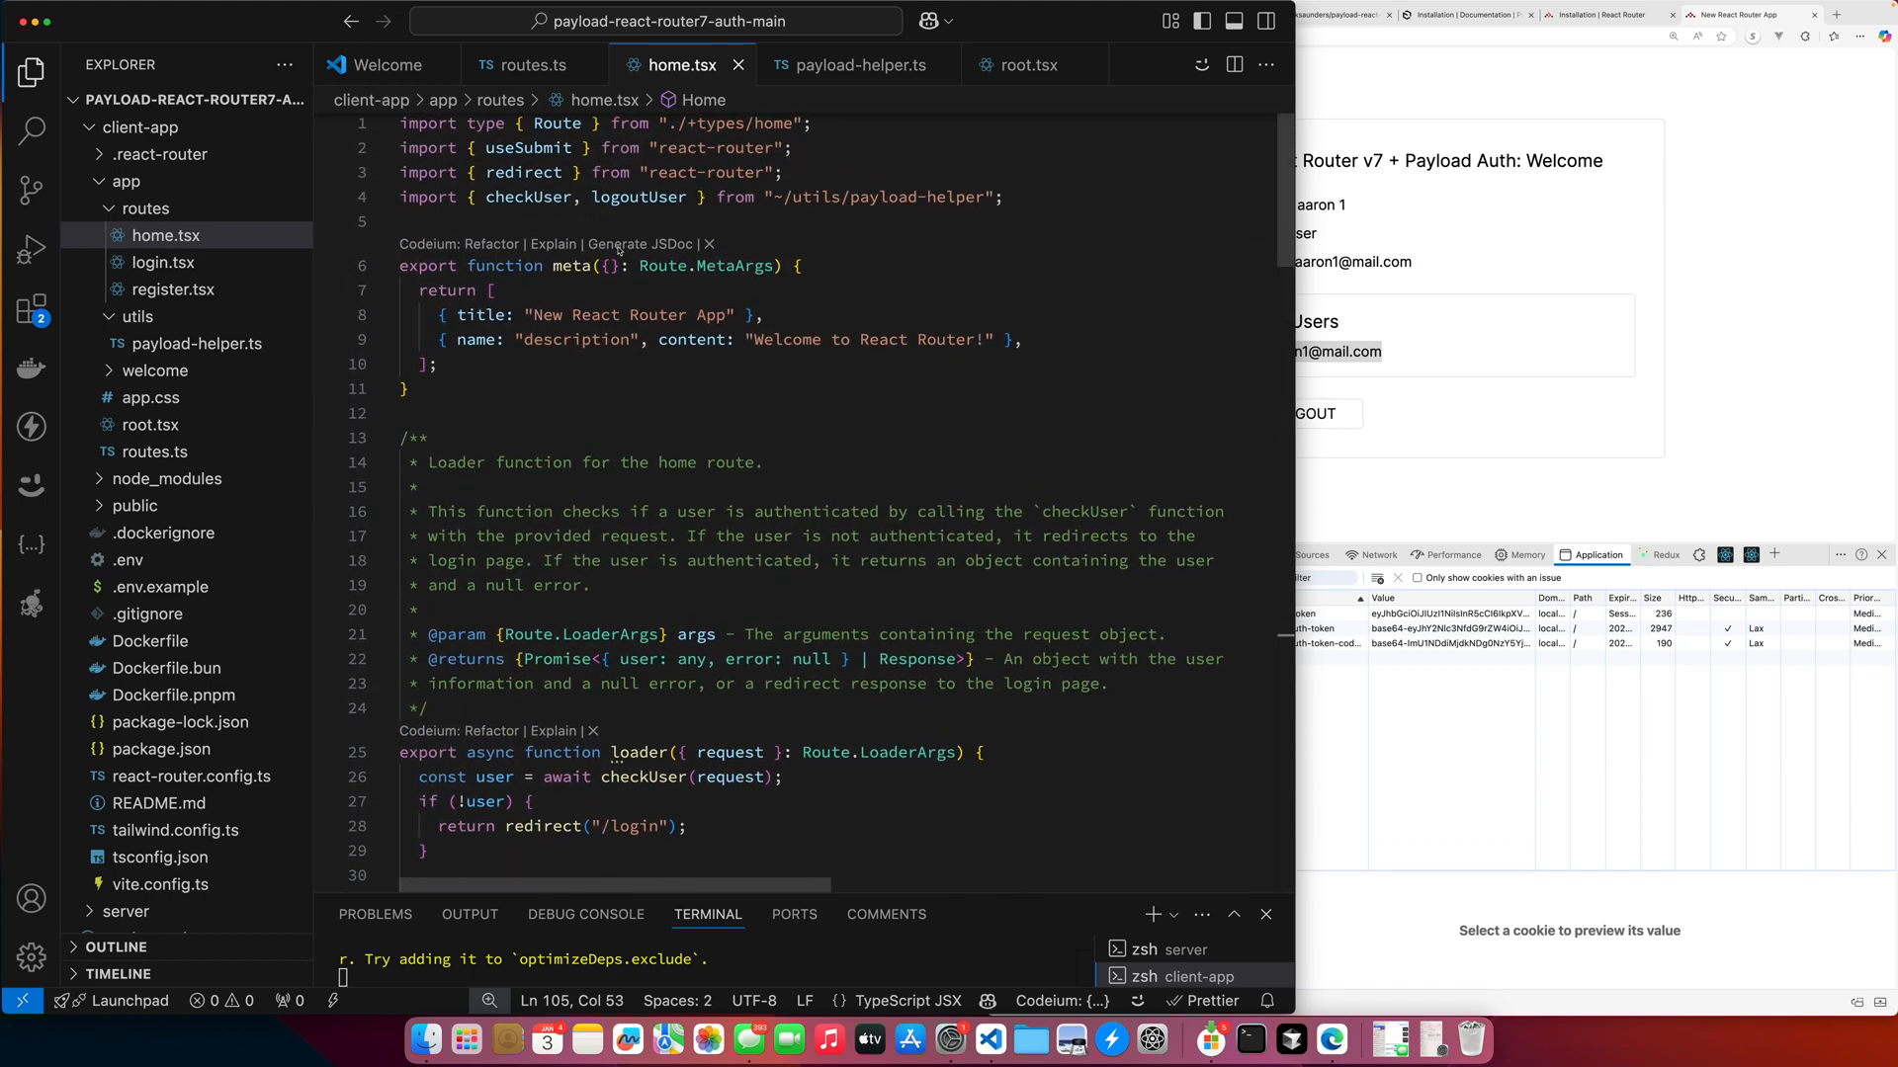
# - Revisit payload-helper.ts and routes.ts, then open routes/login.tsx and read its loader and form
pyautogui.click(856, 63)
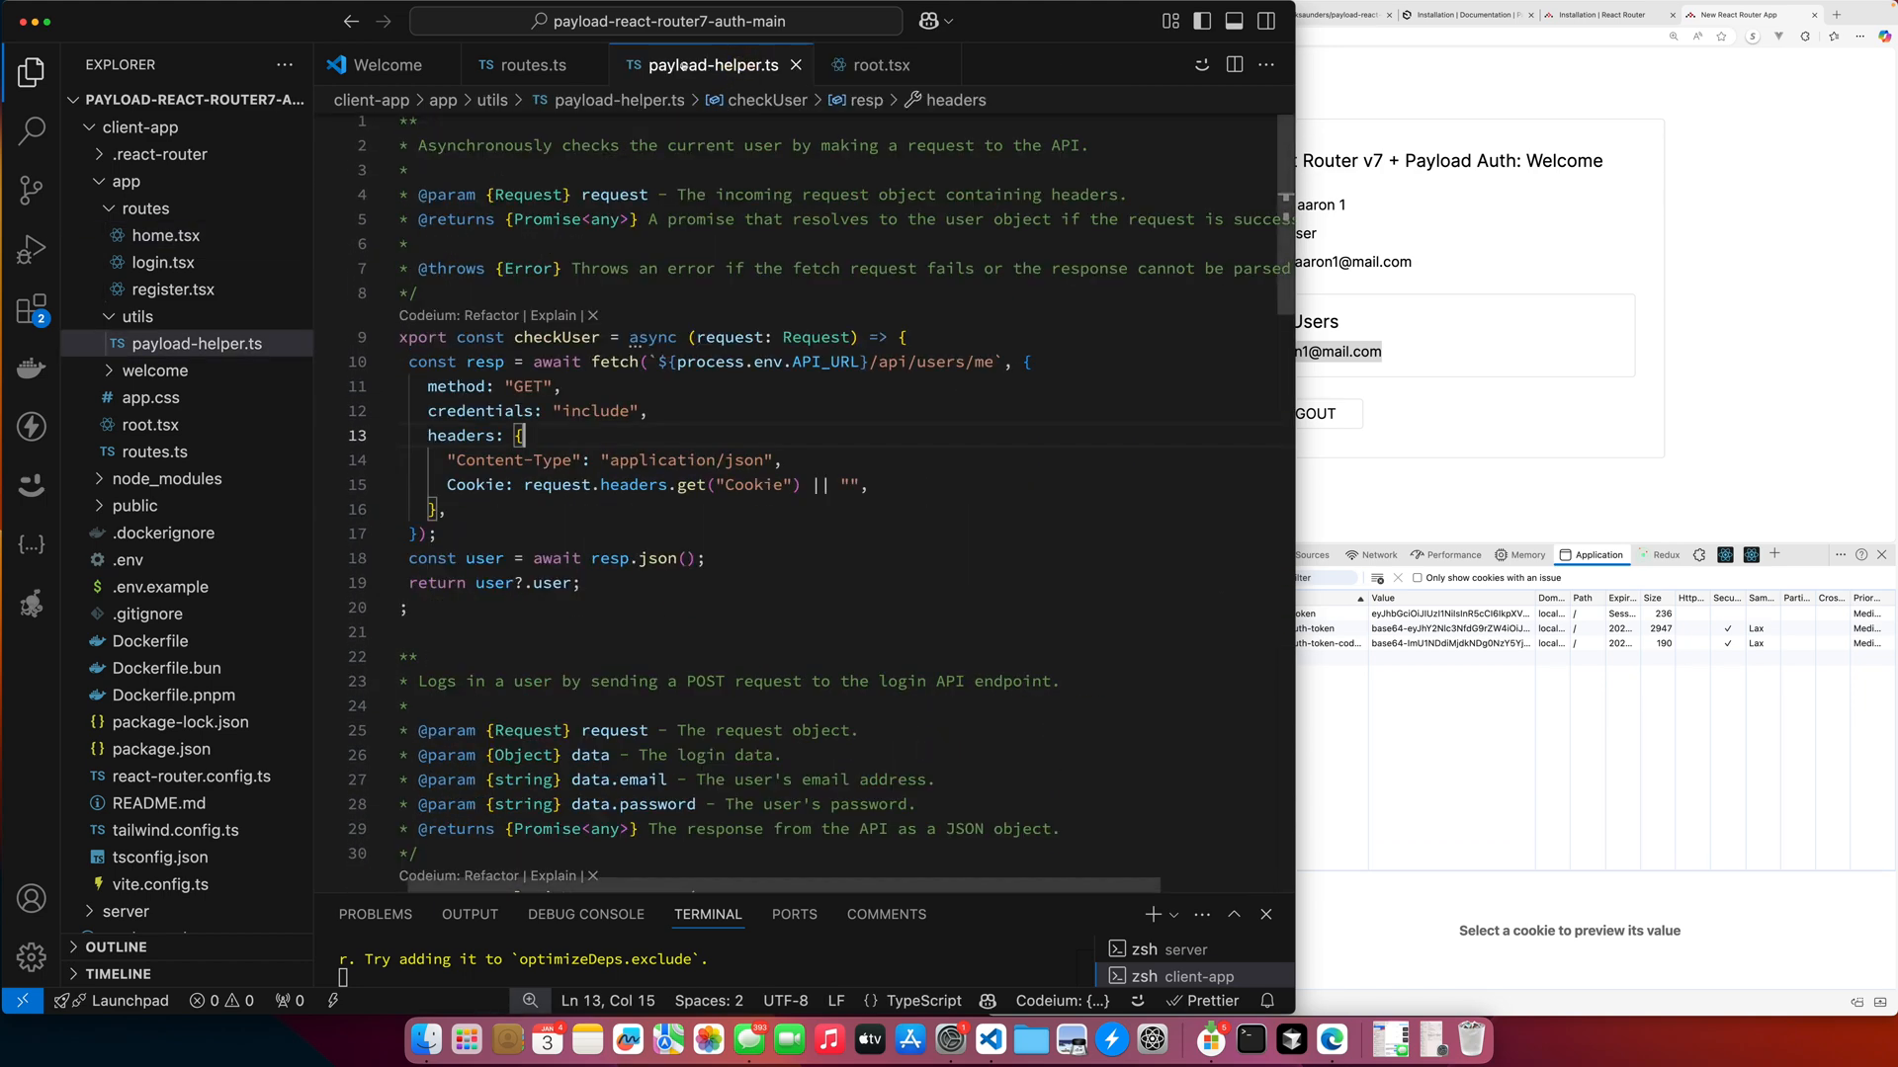
pyautogui.click(529, 63)
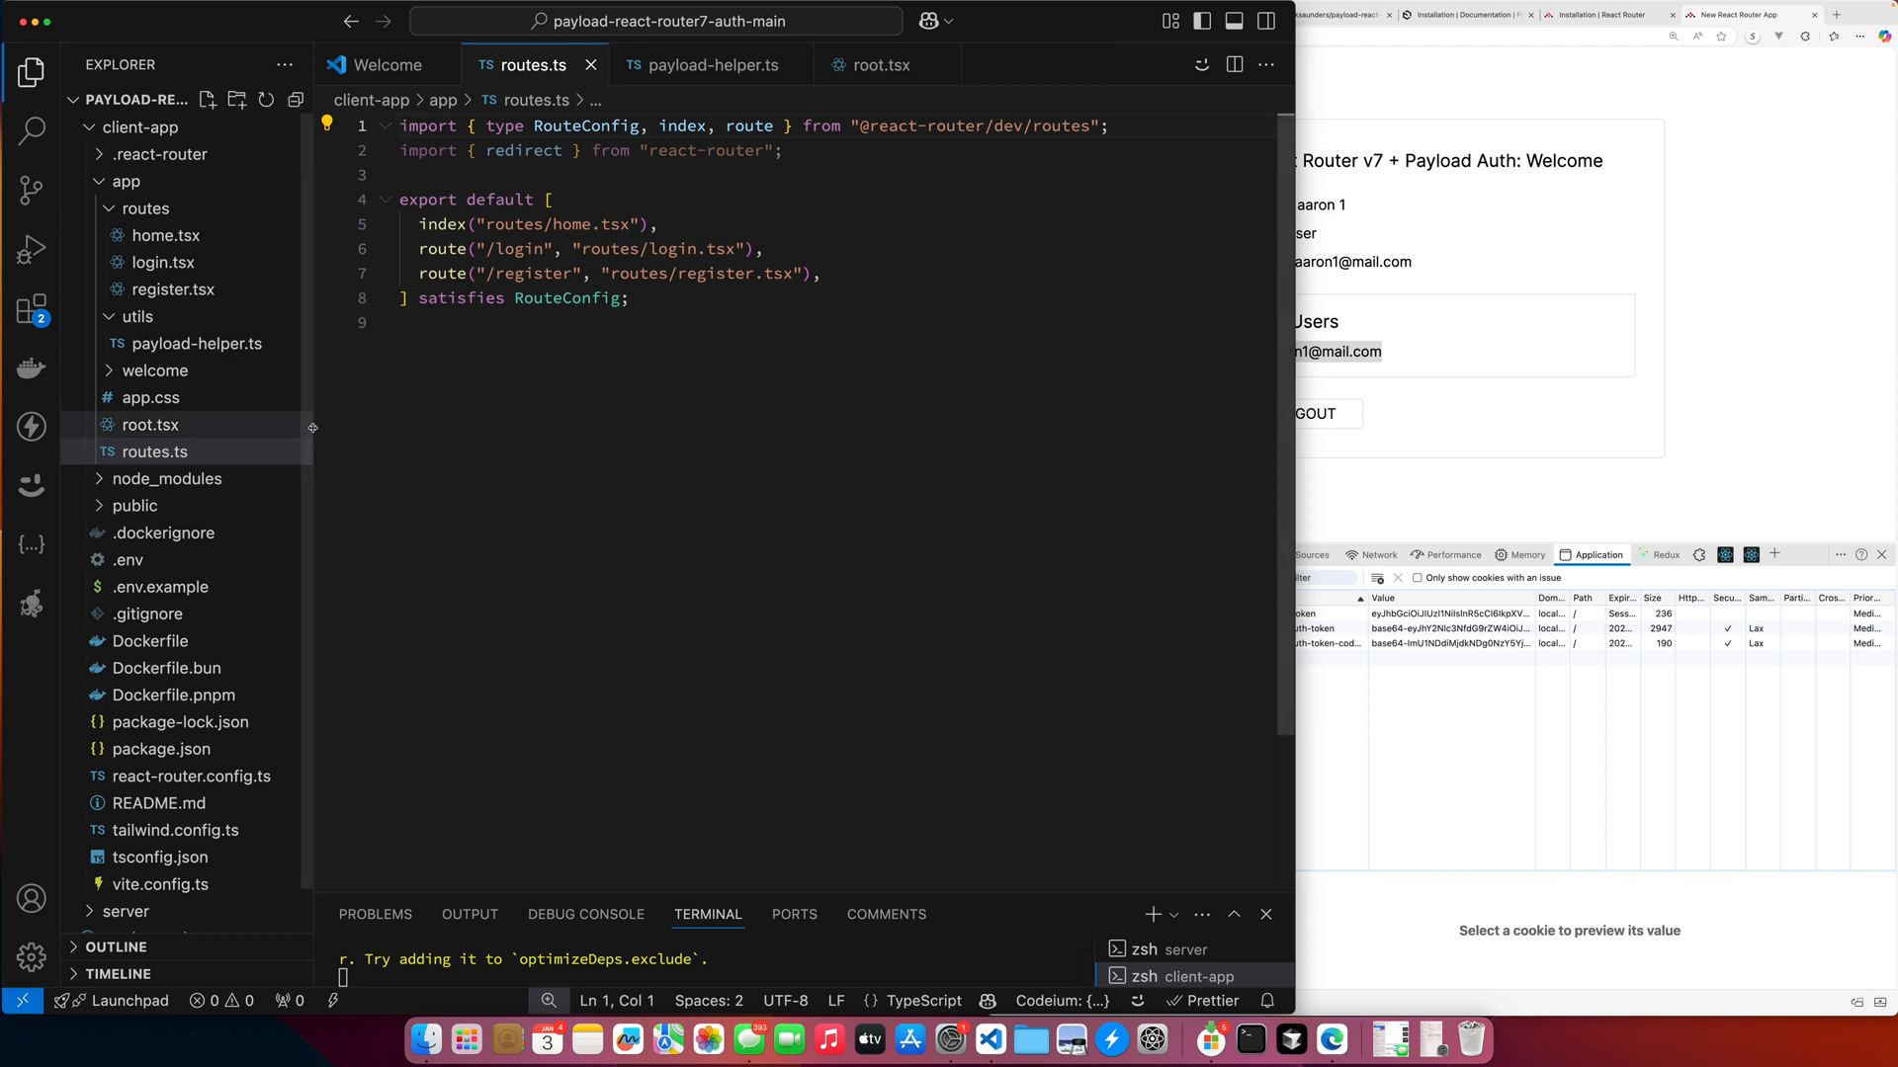
pyautogui.click(161, 261)
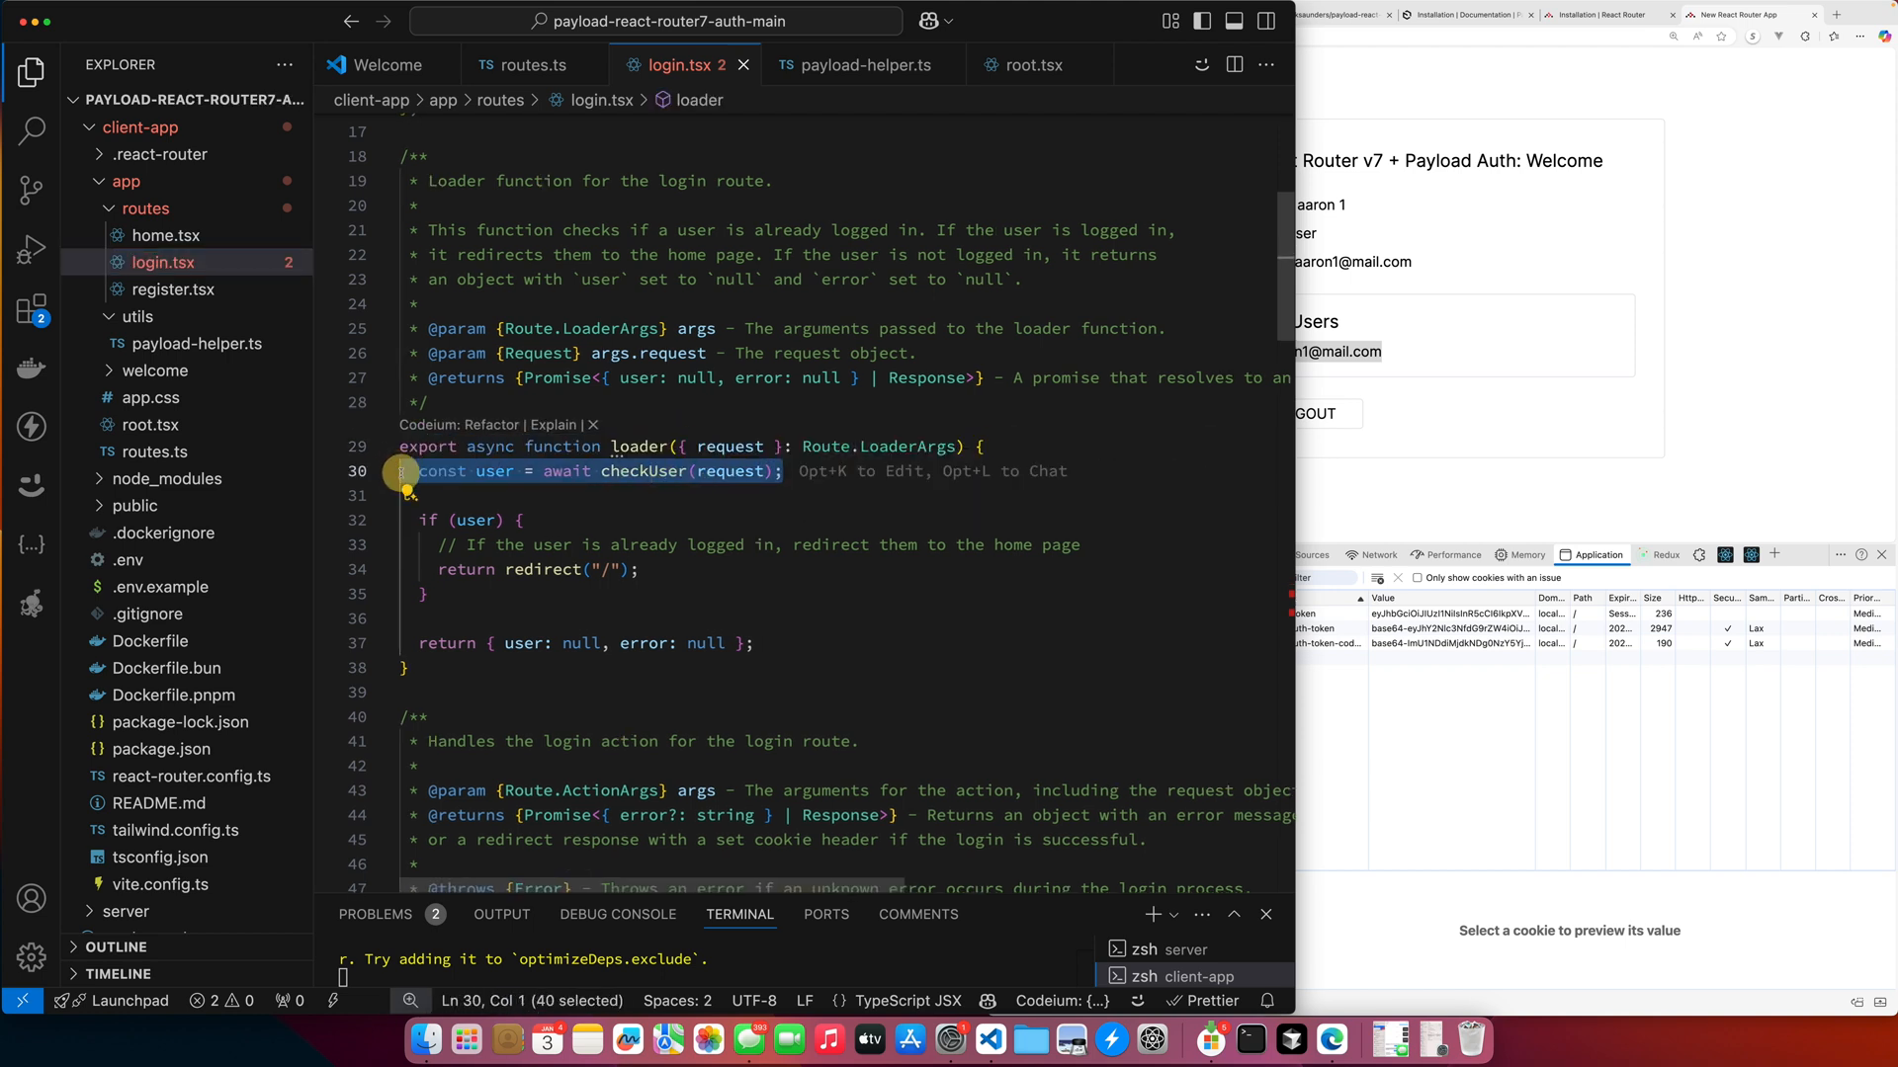
pyautogui.click(520, 520)
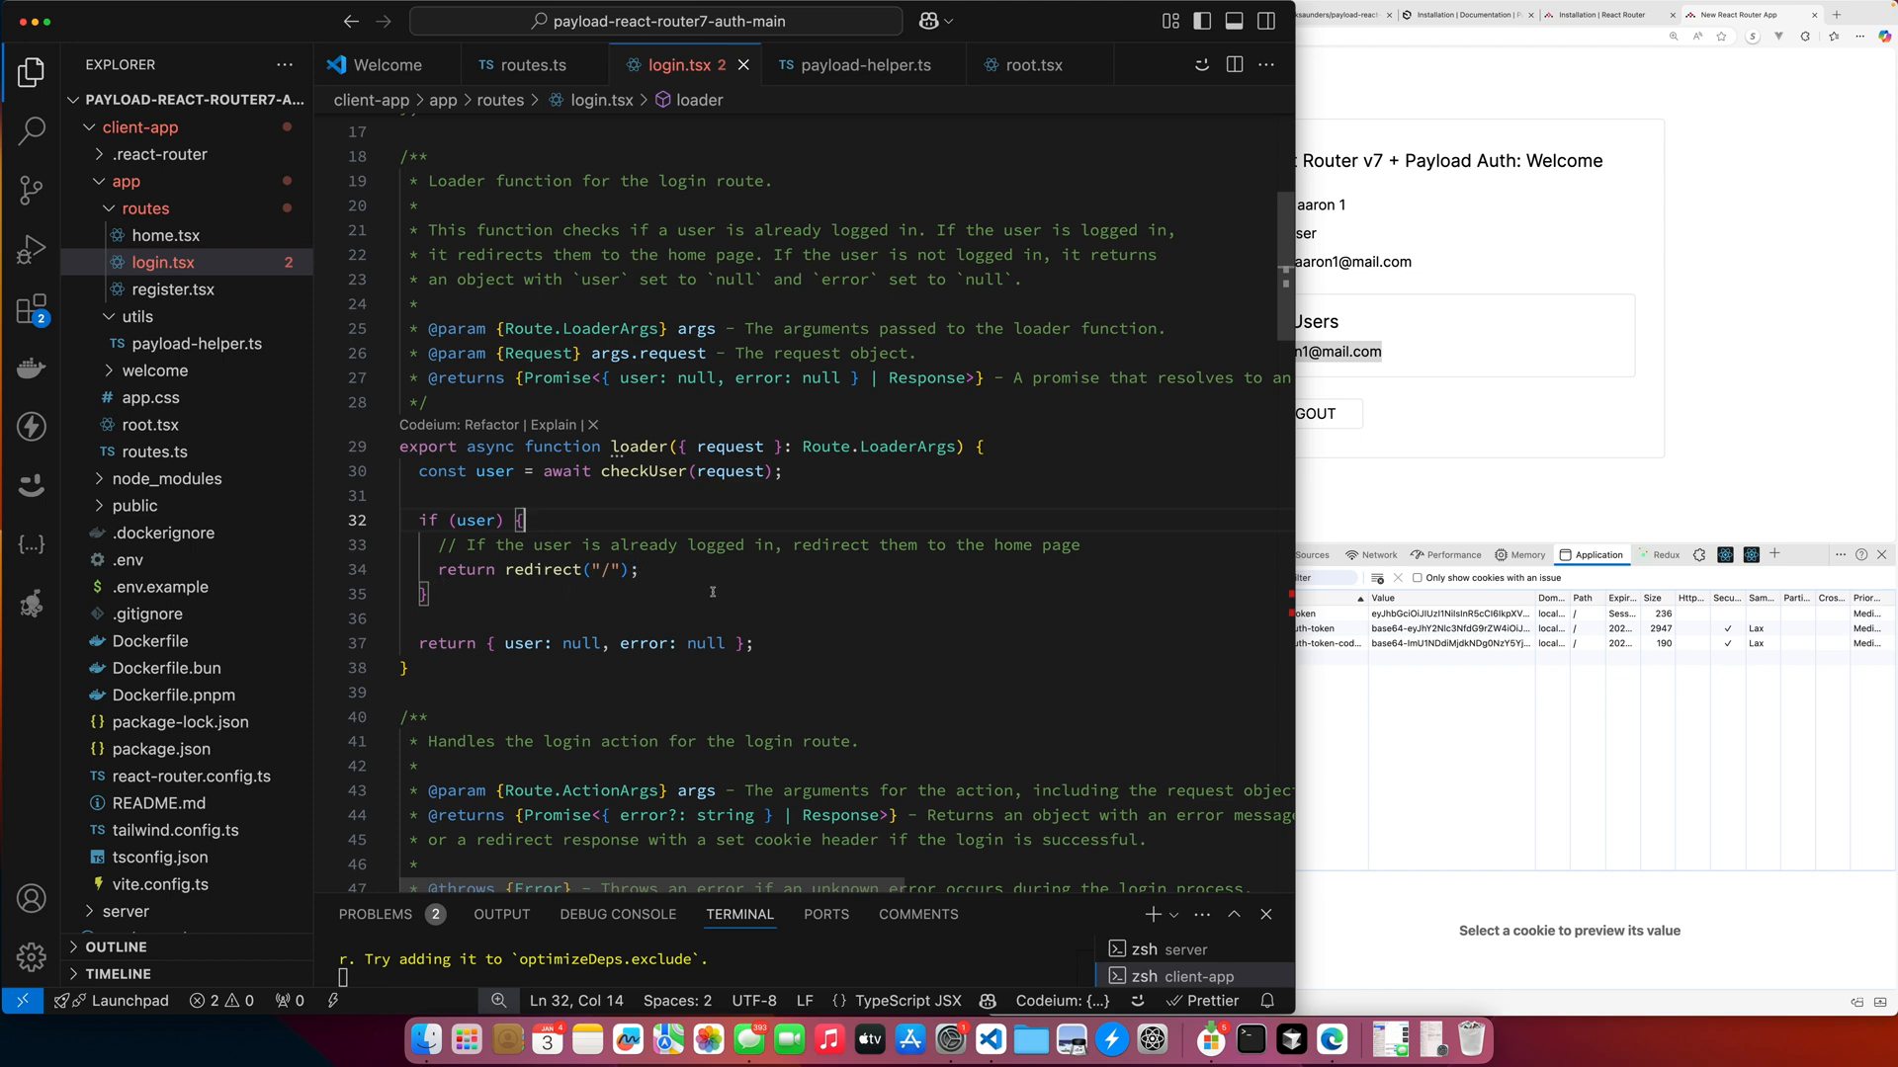
pyautogui.scroll(-3)
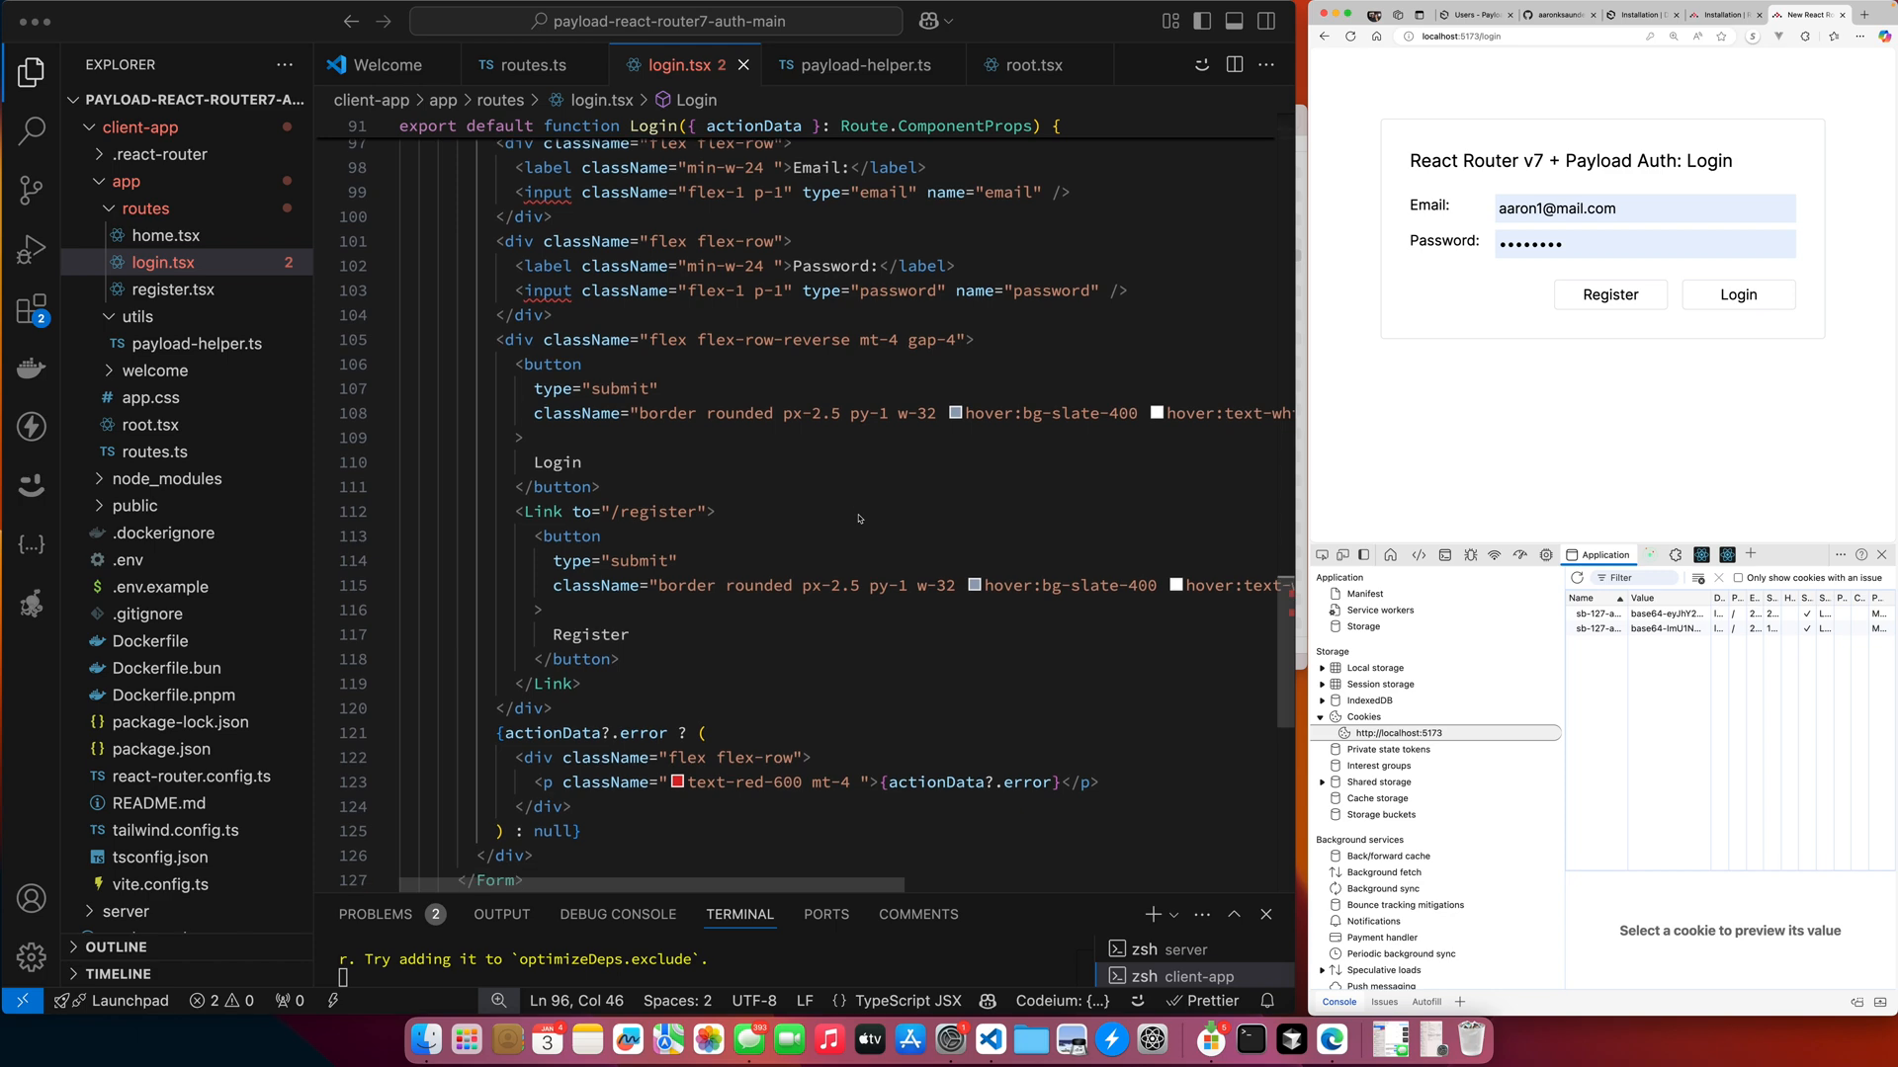
pyautogui.scroll(-3)
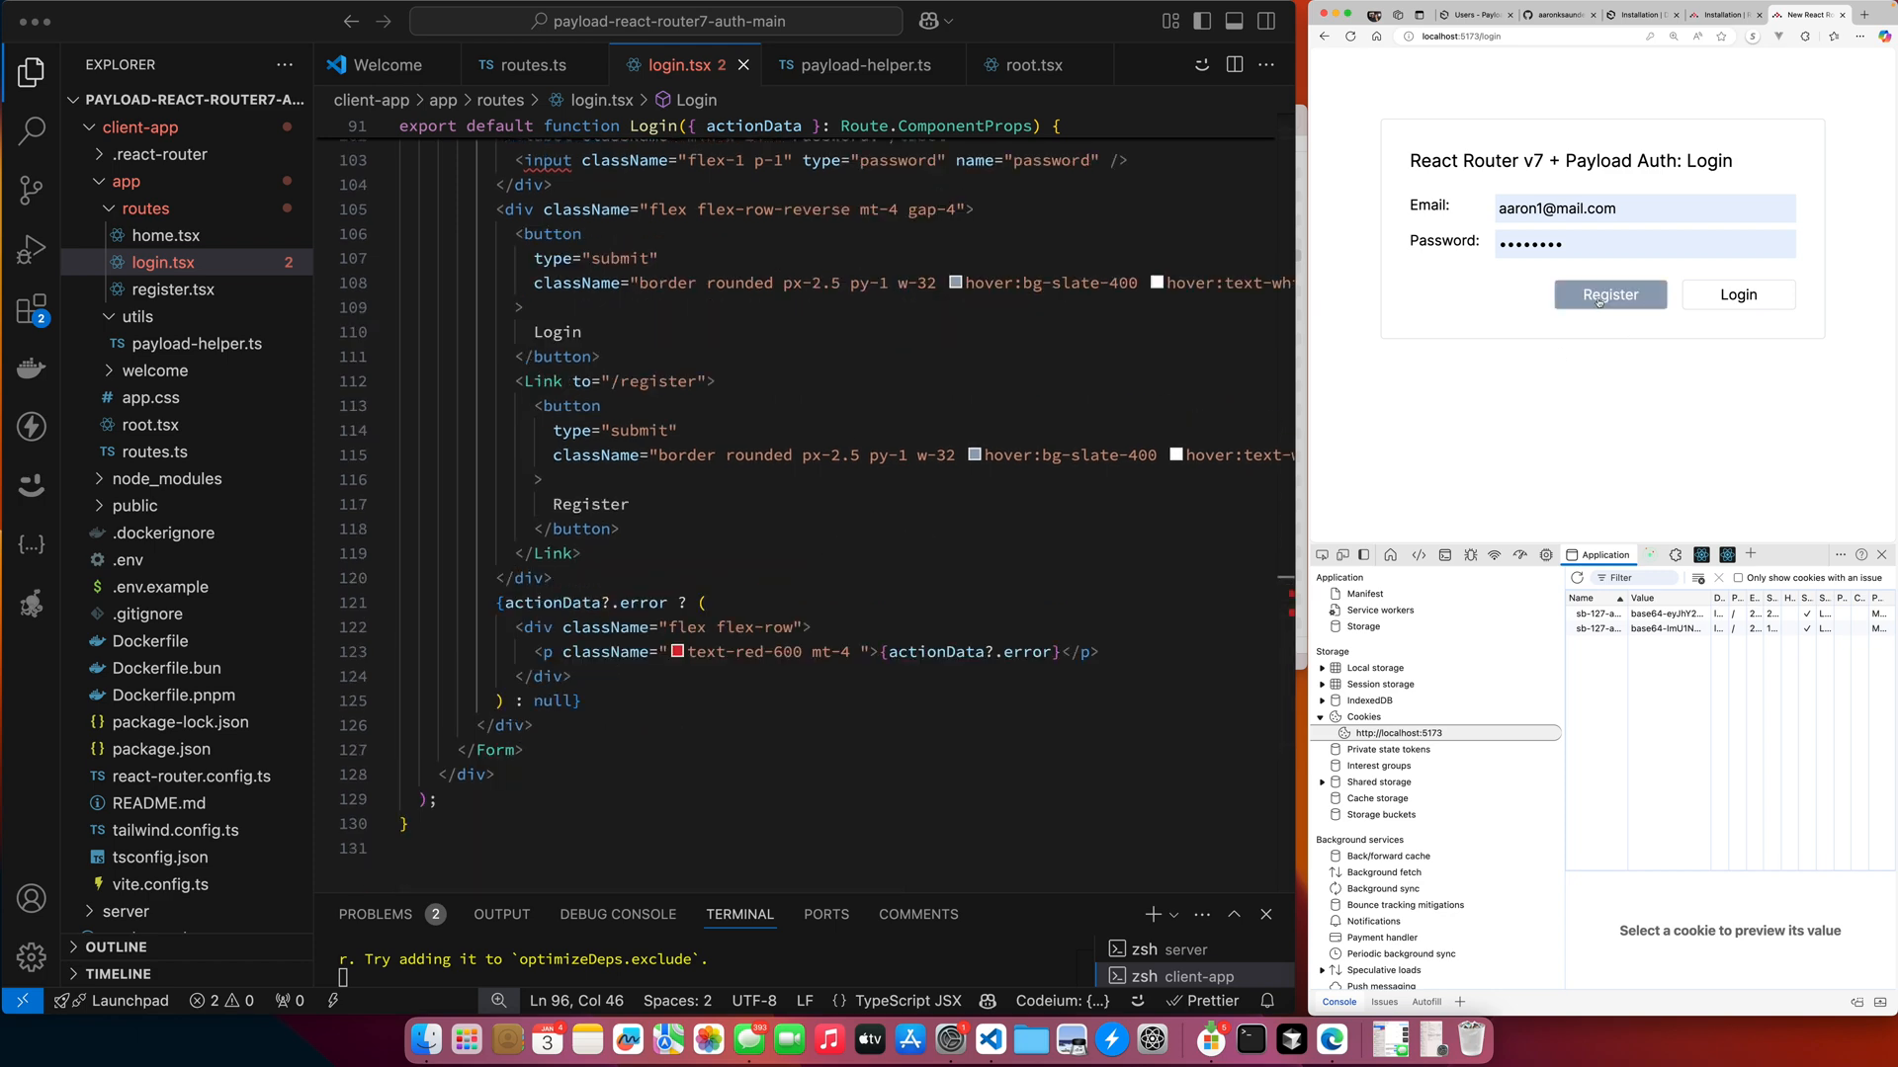
pyautogui.click(1609, 295)
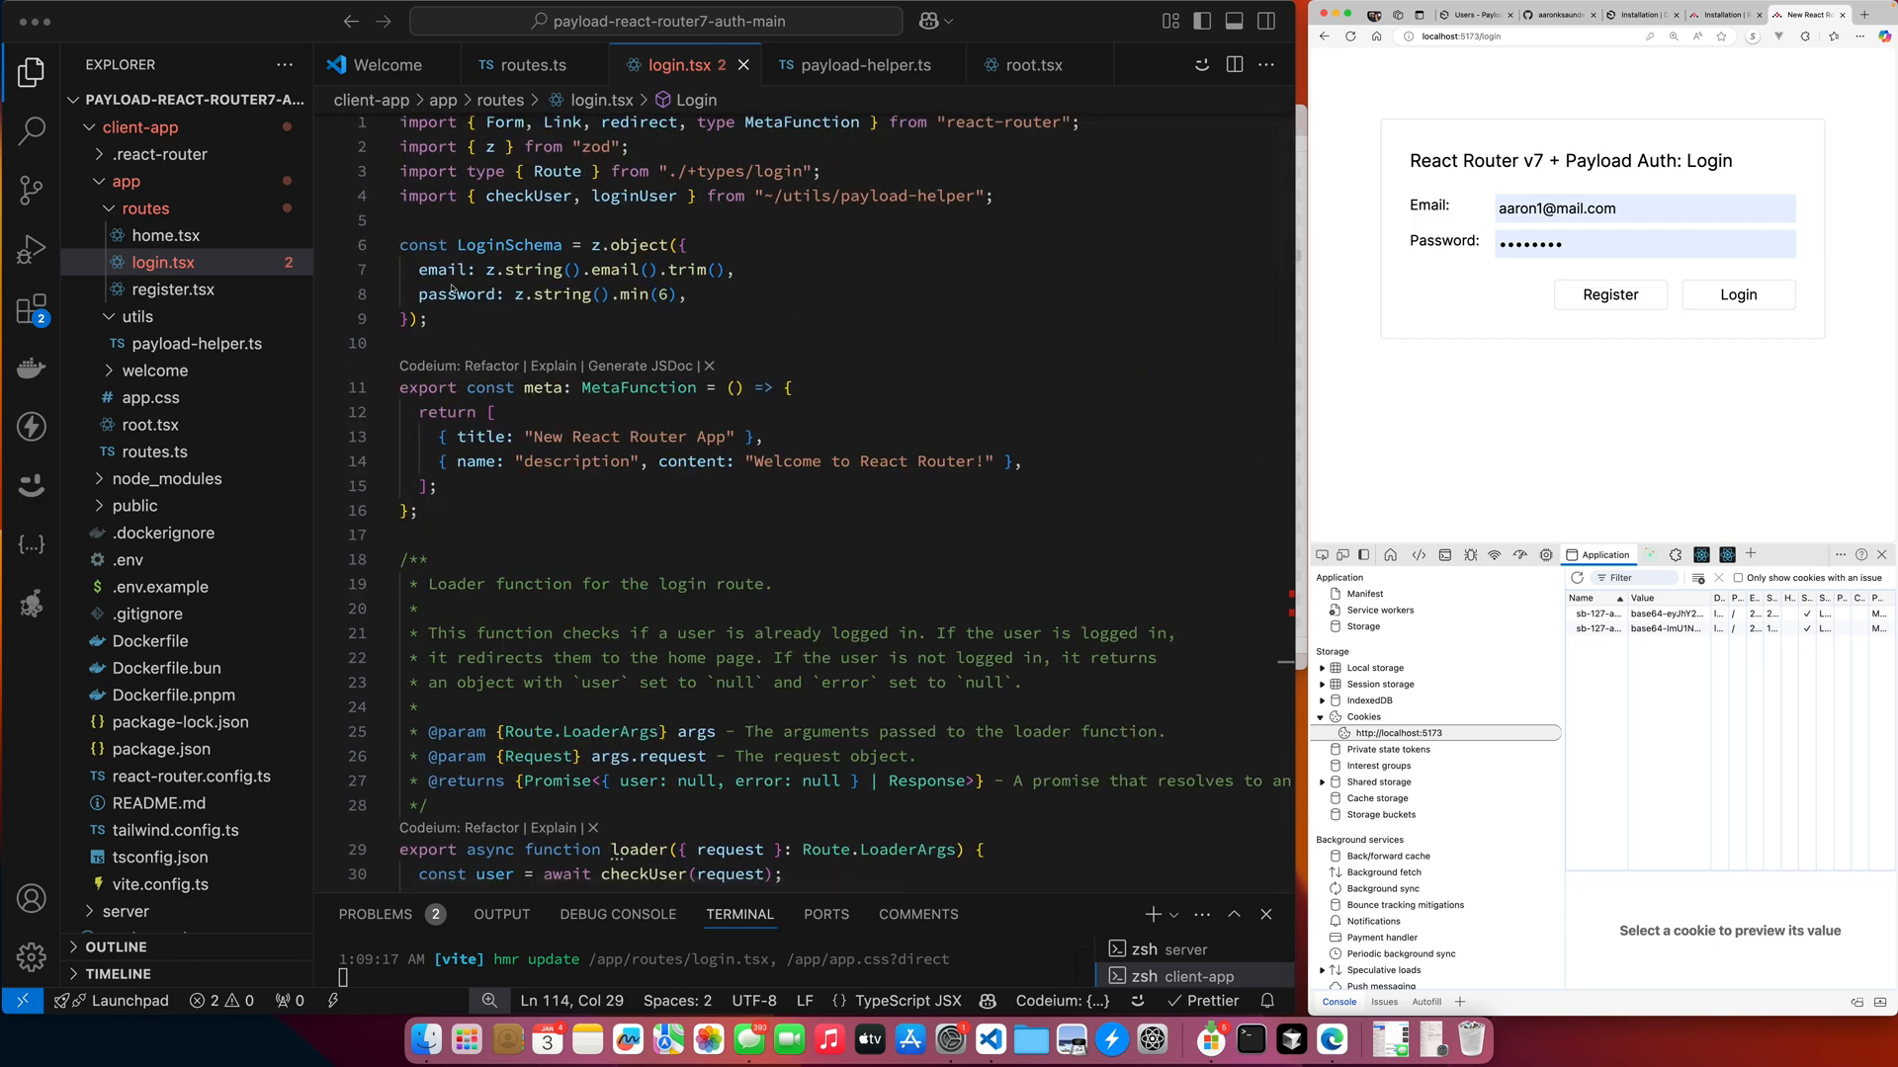
pyautogui.moveTo(611, 305)
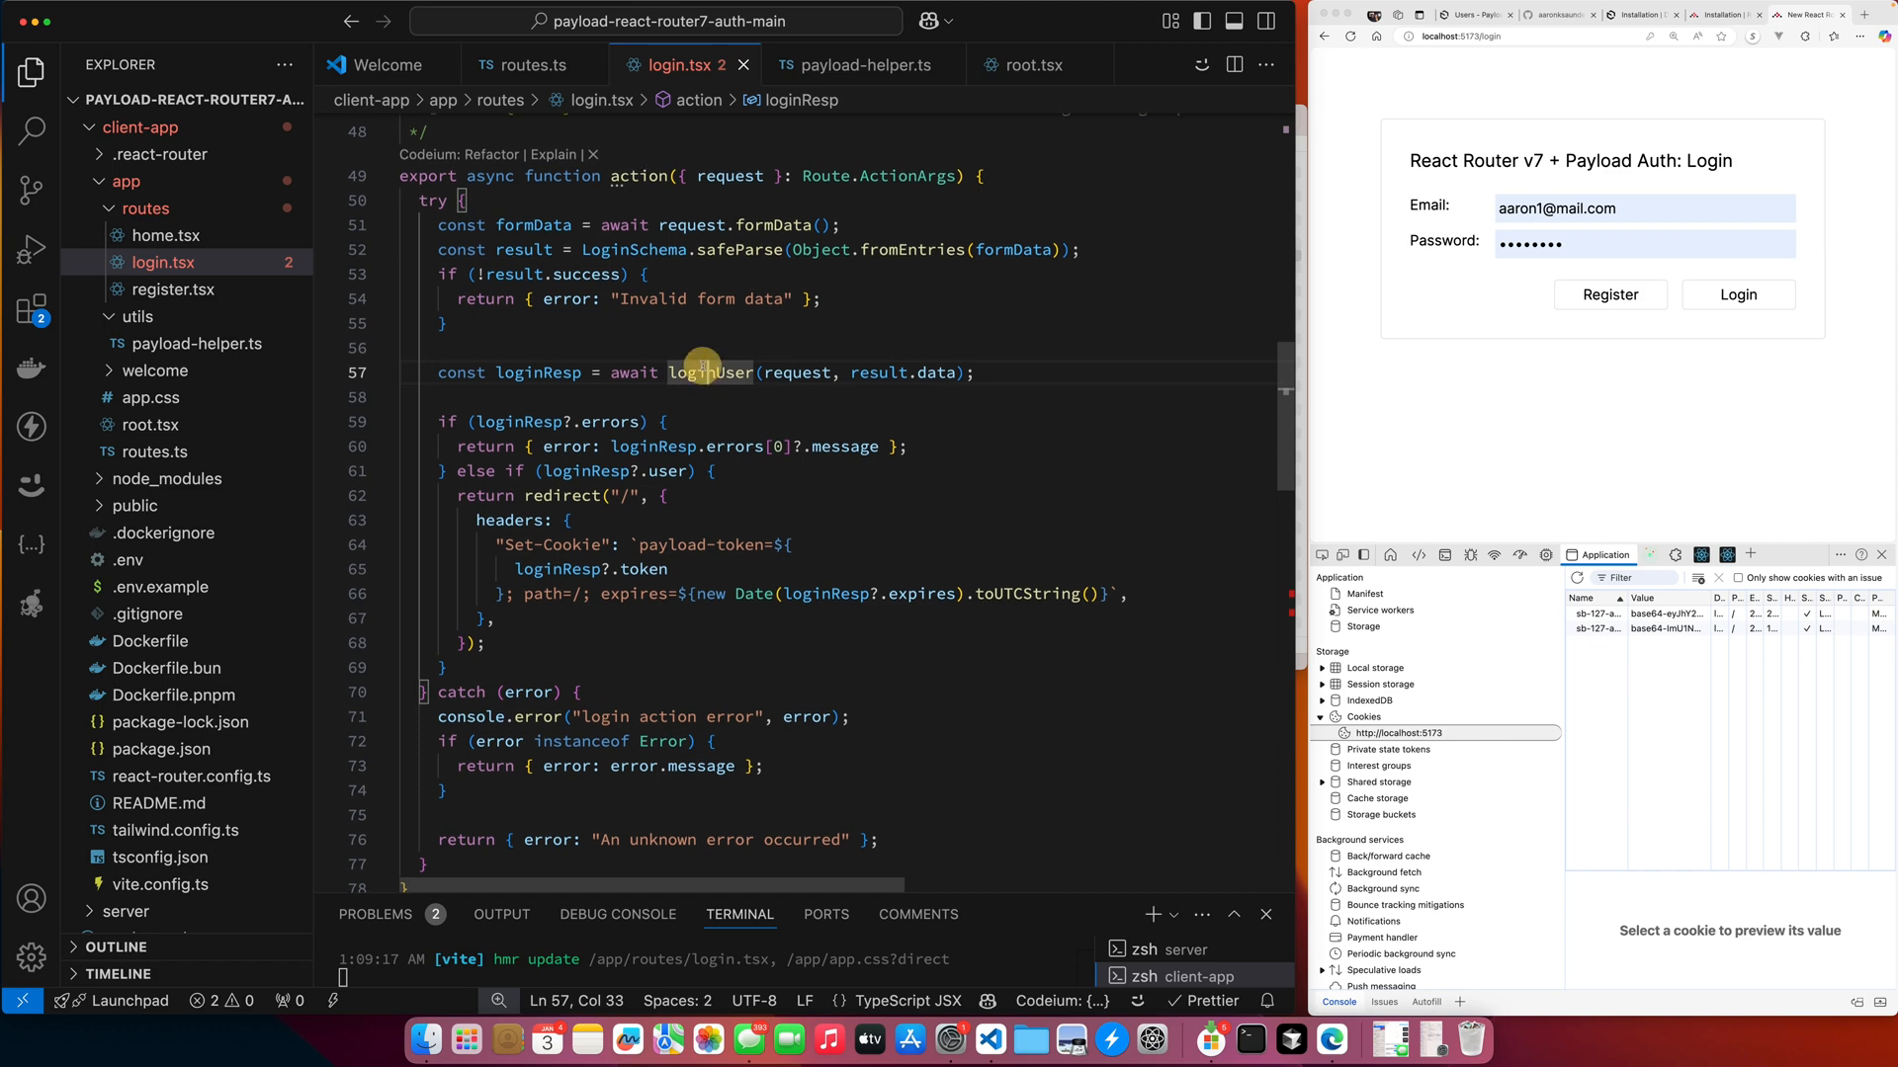
pyautogui.click(852, 63)
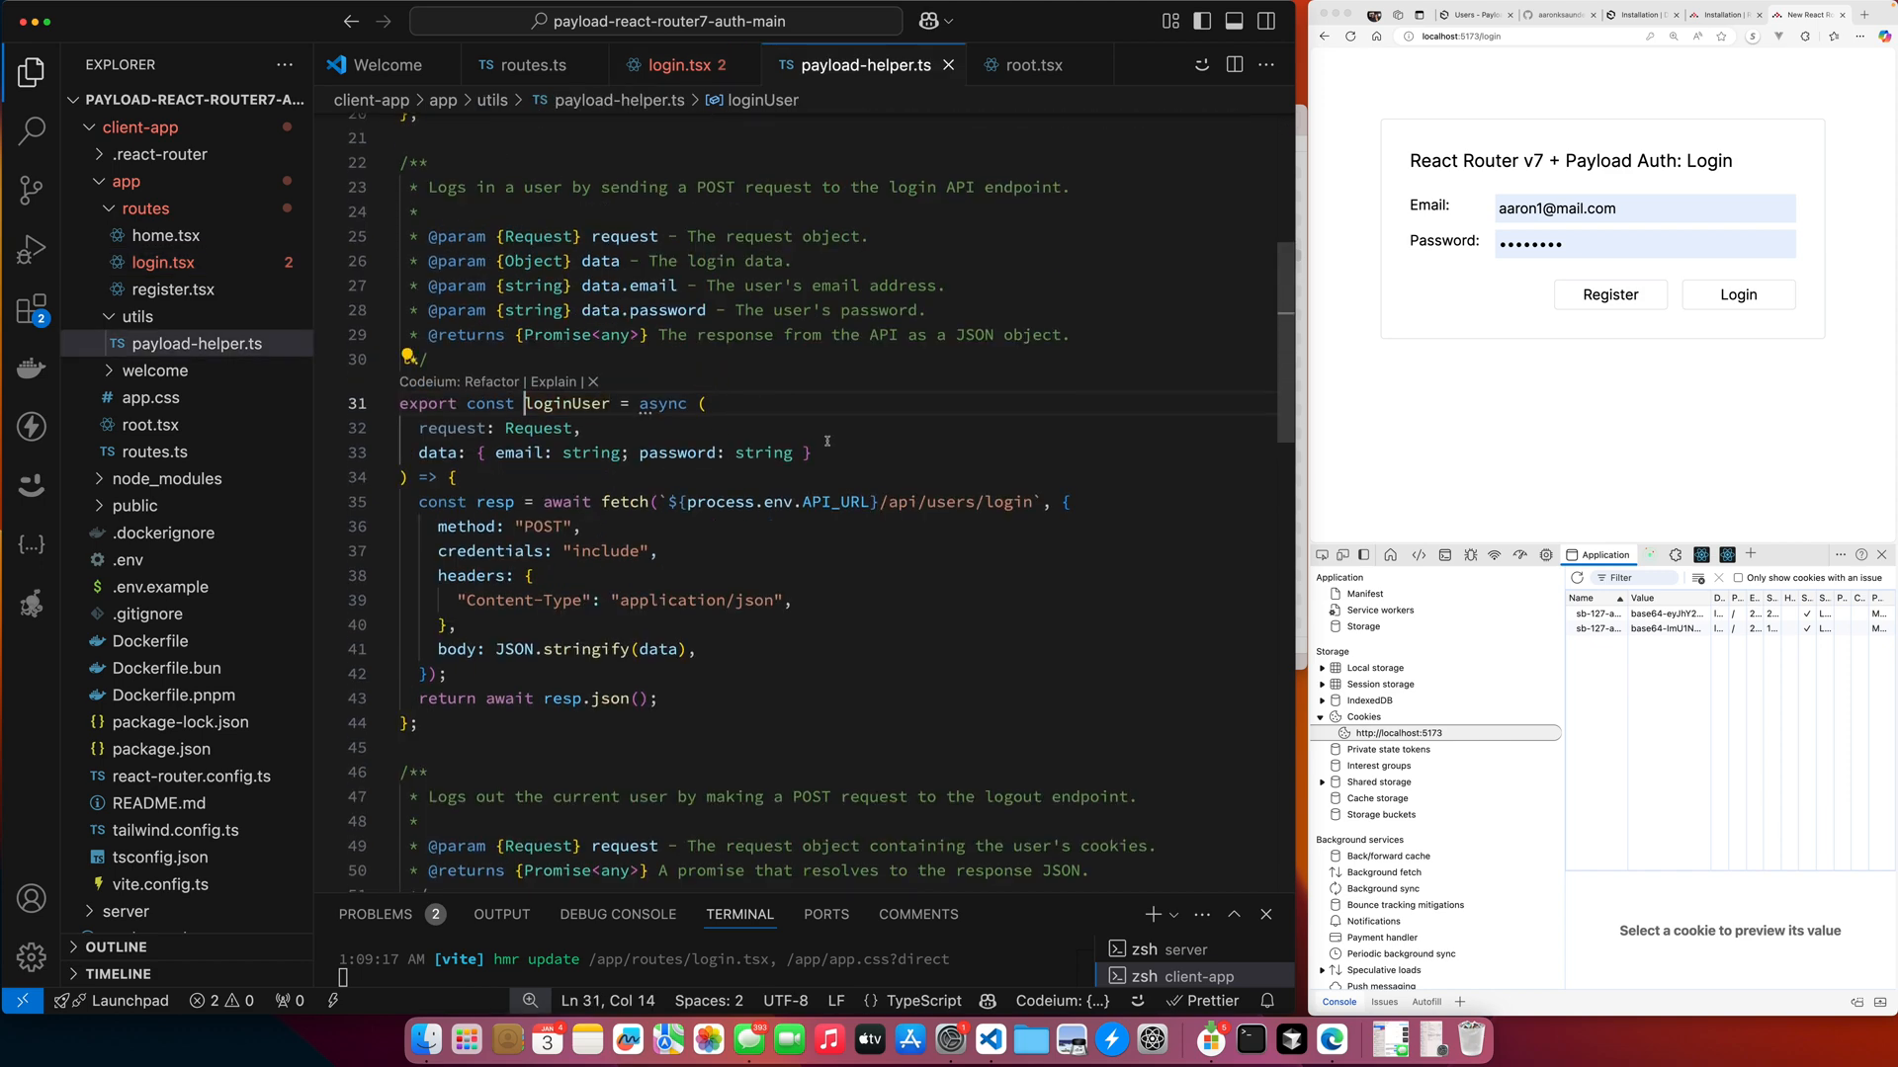
pyautogui.scroll(-3)
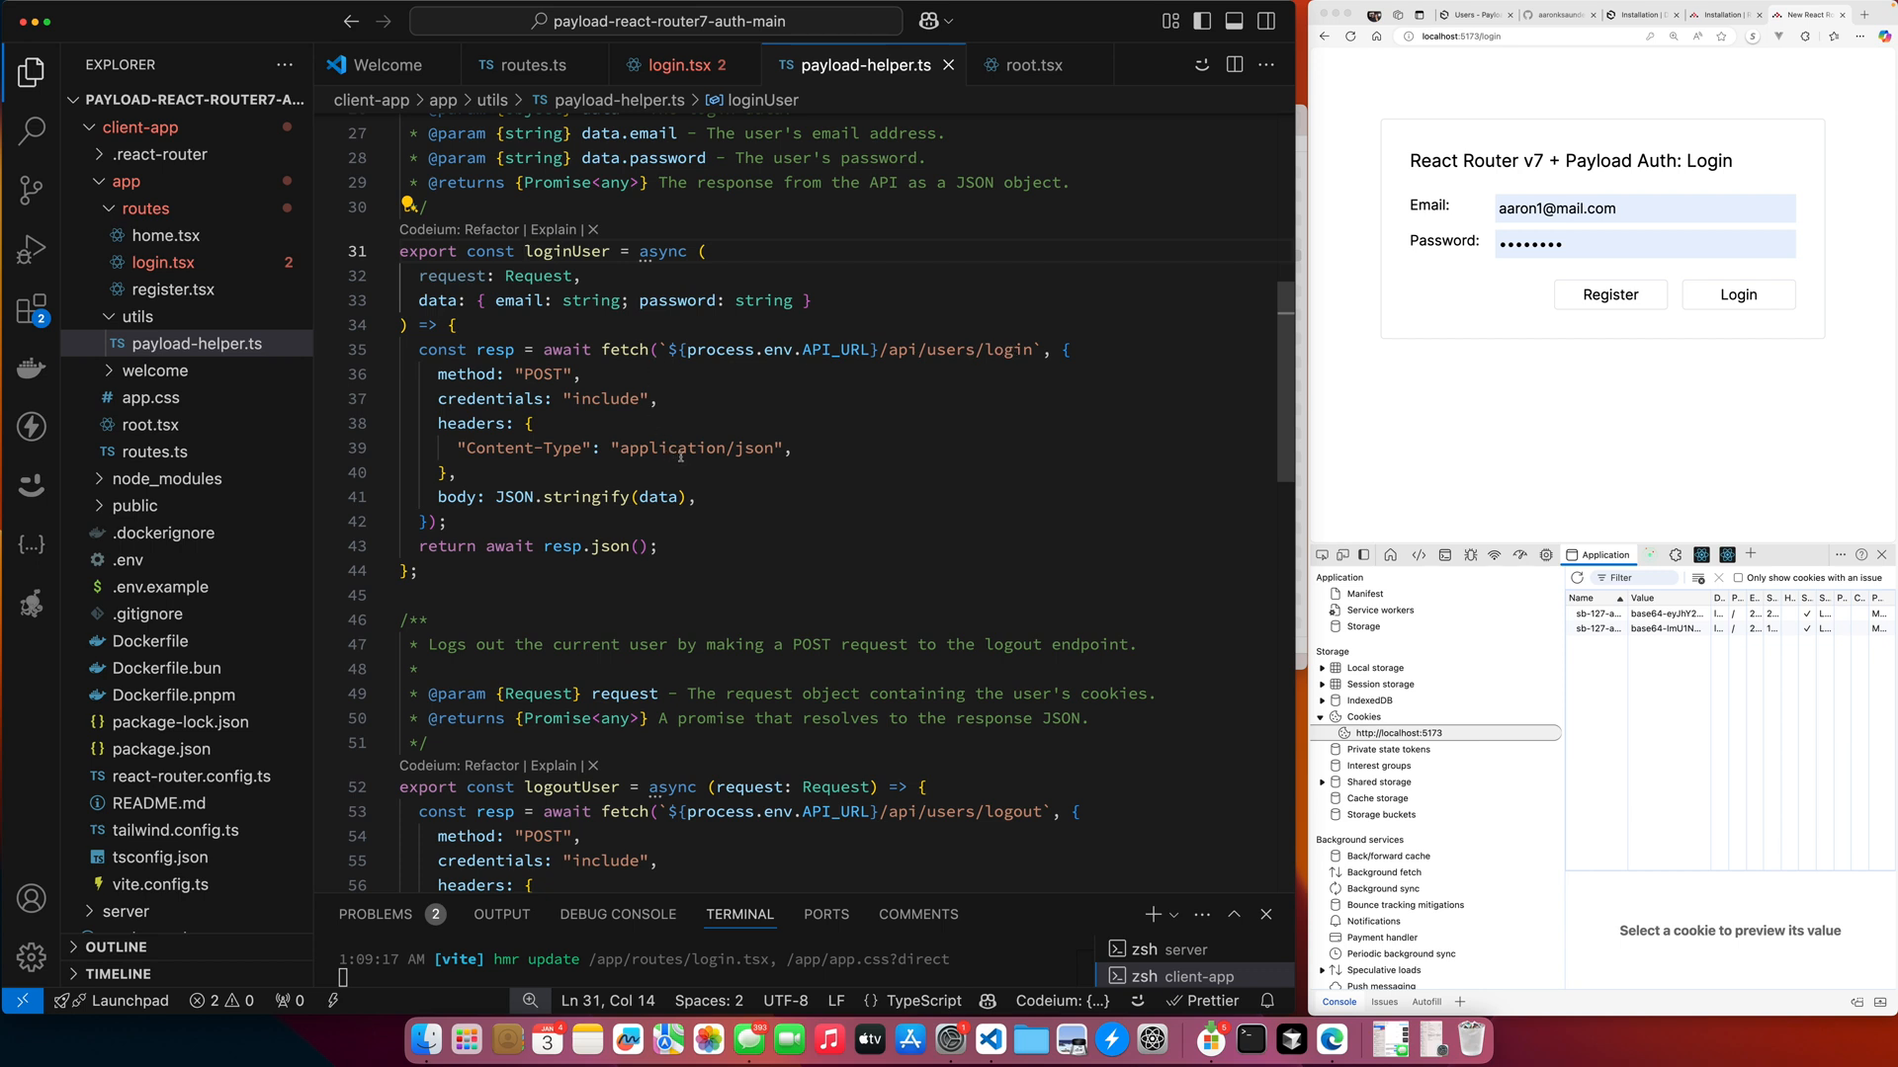
pyautogui.scroll(-3)
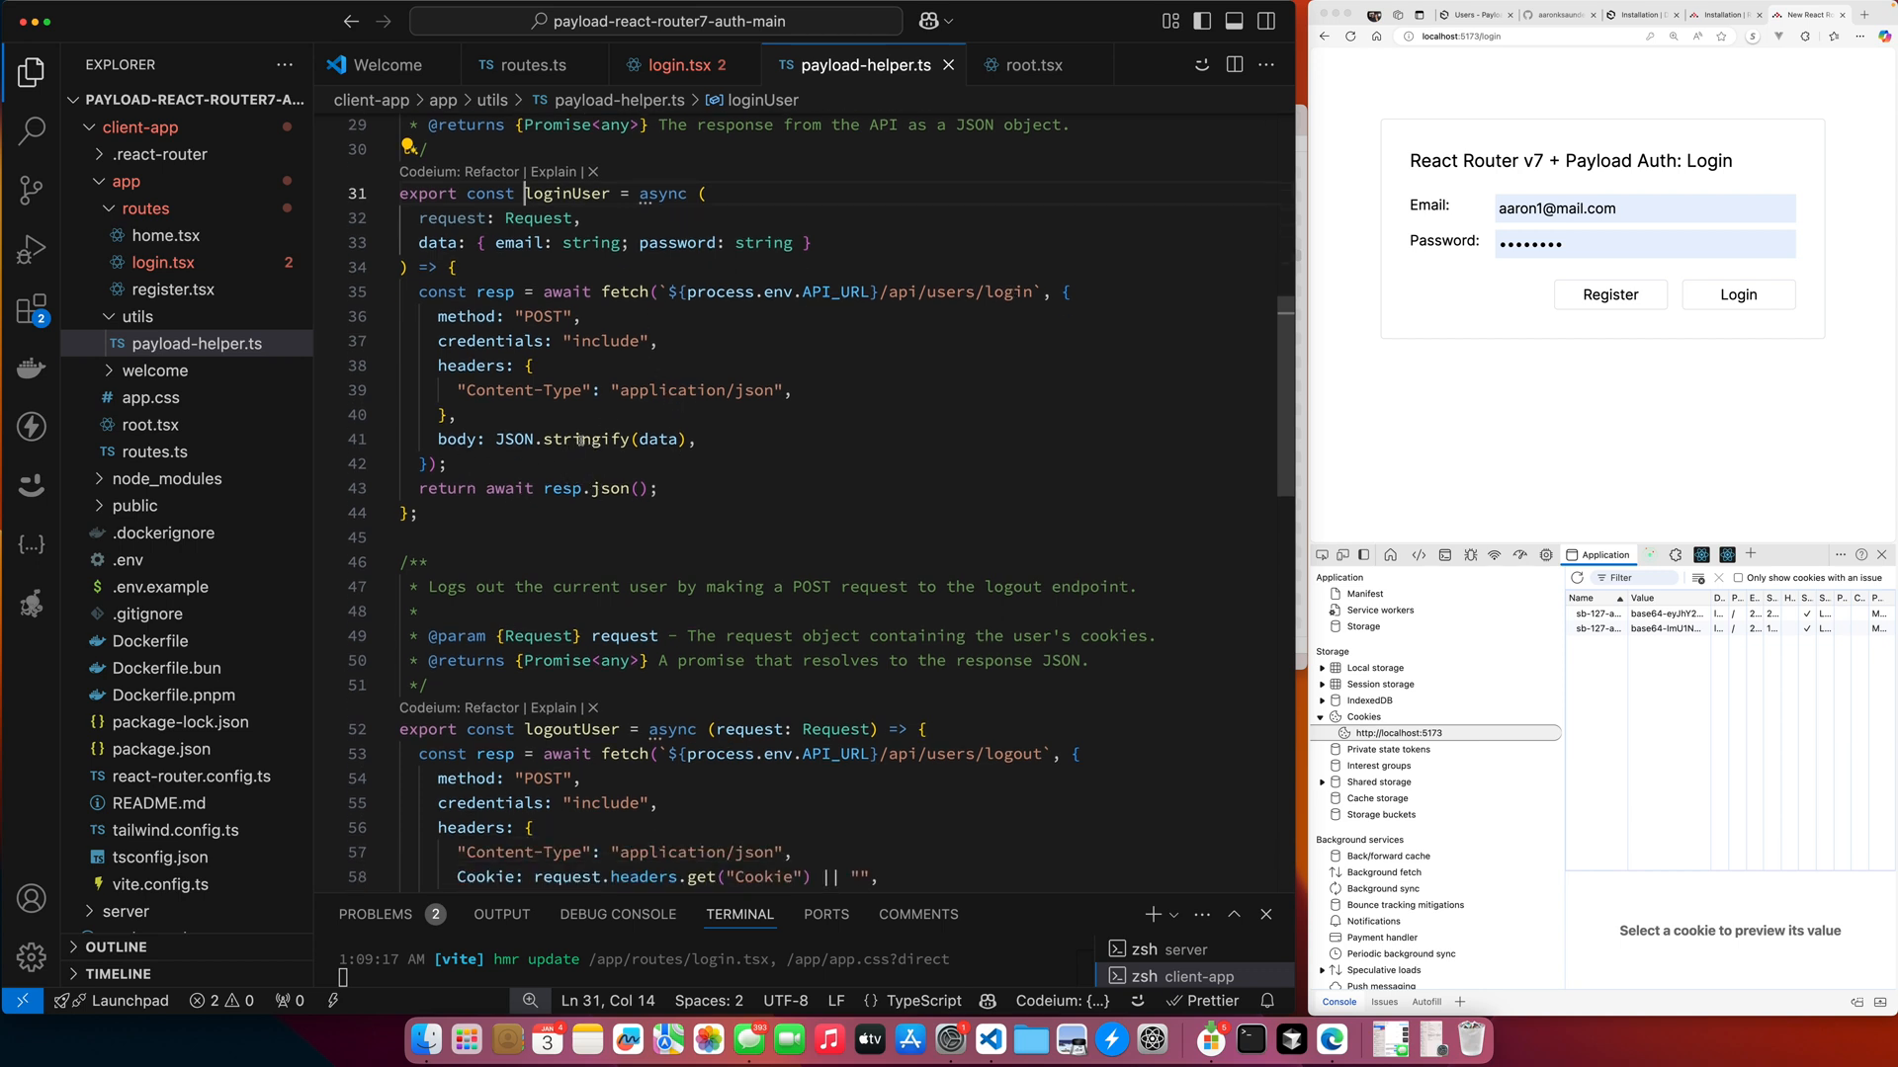
pyautogui.click(670, 64)
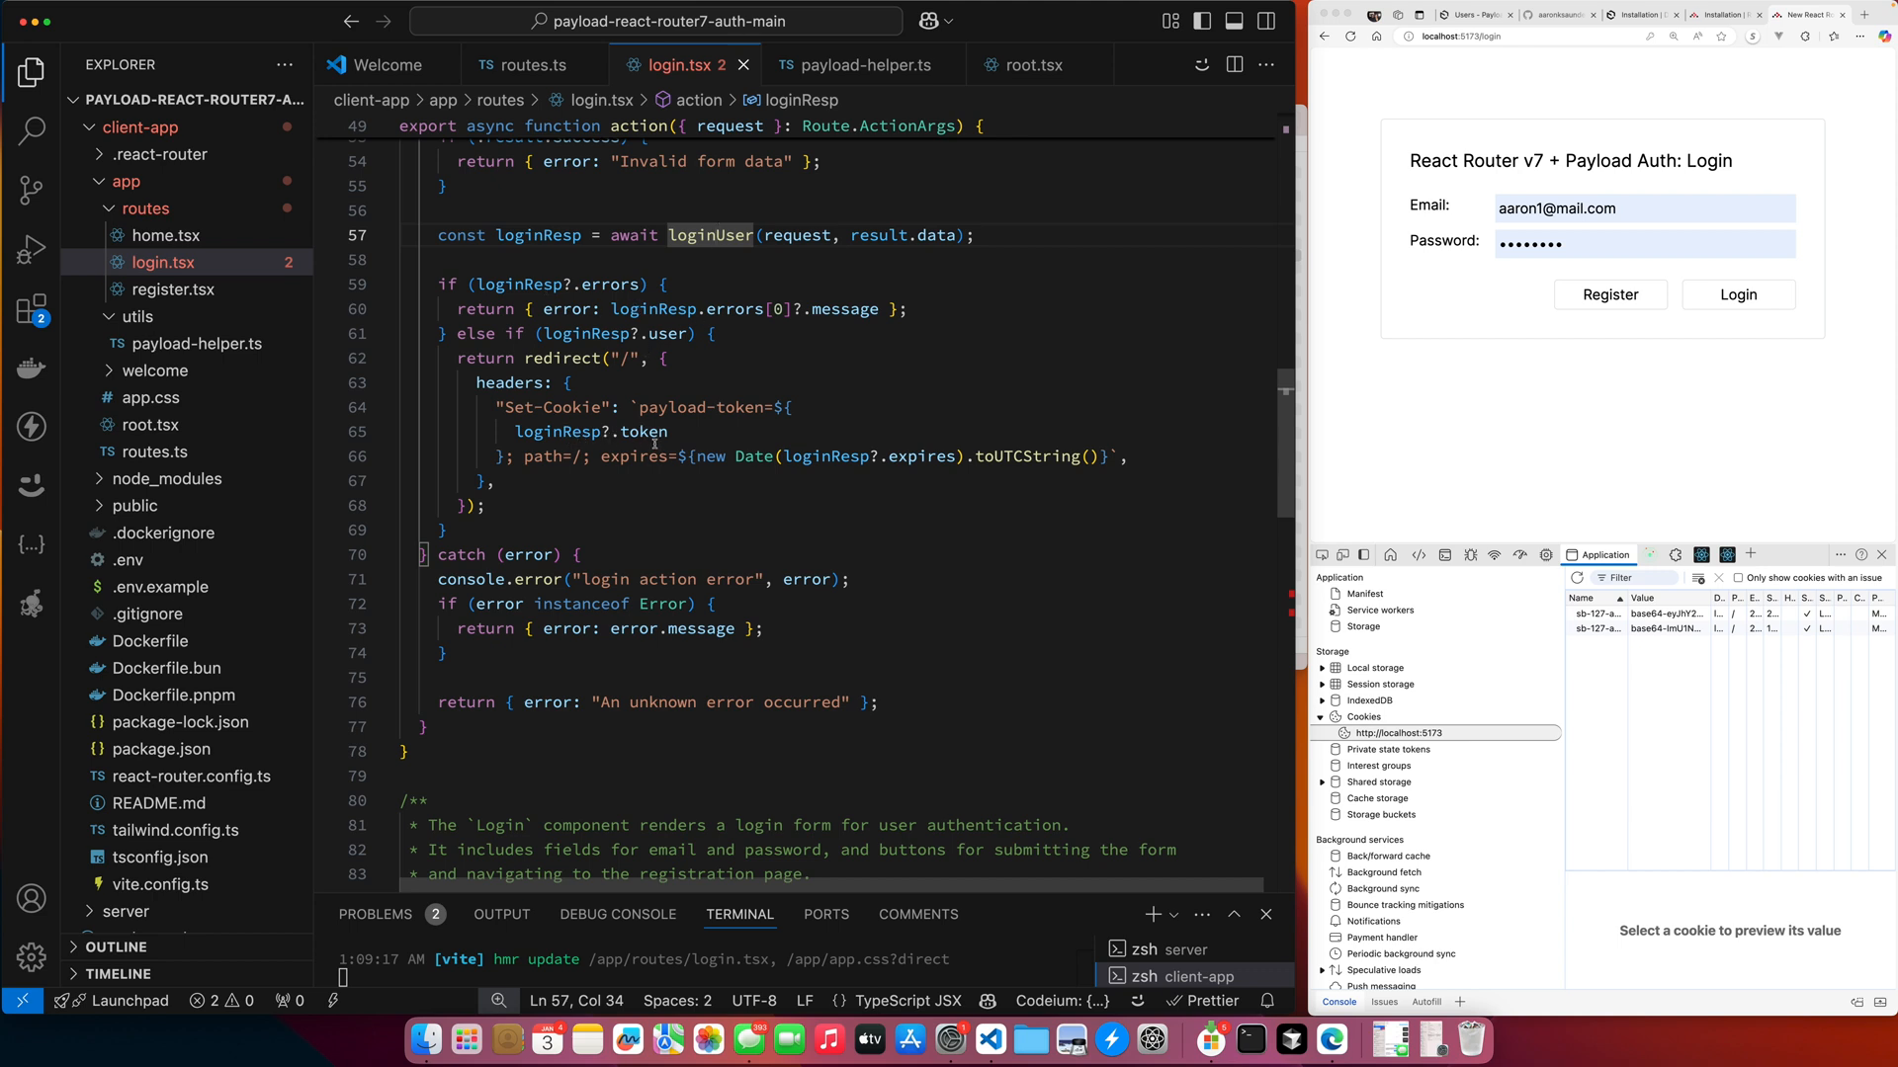
pyautogui.moveTo(946, 478)
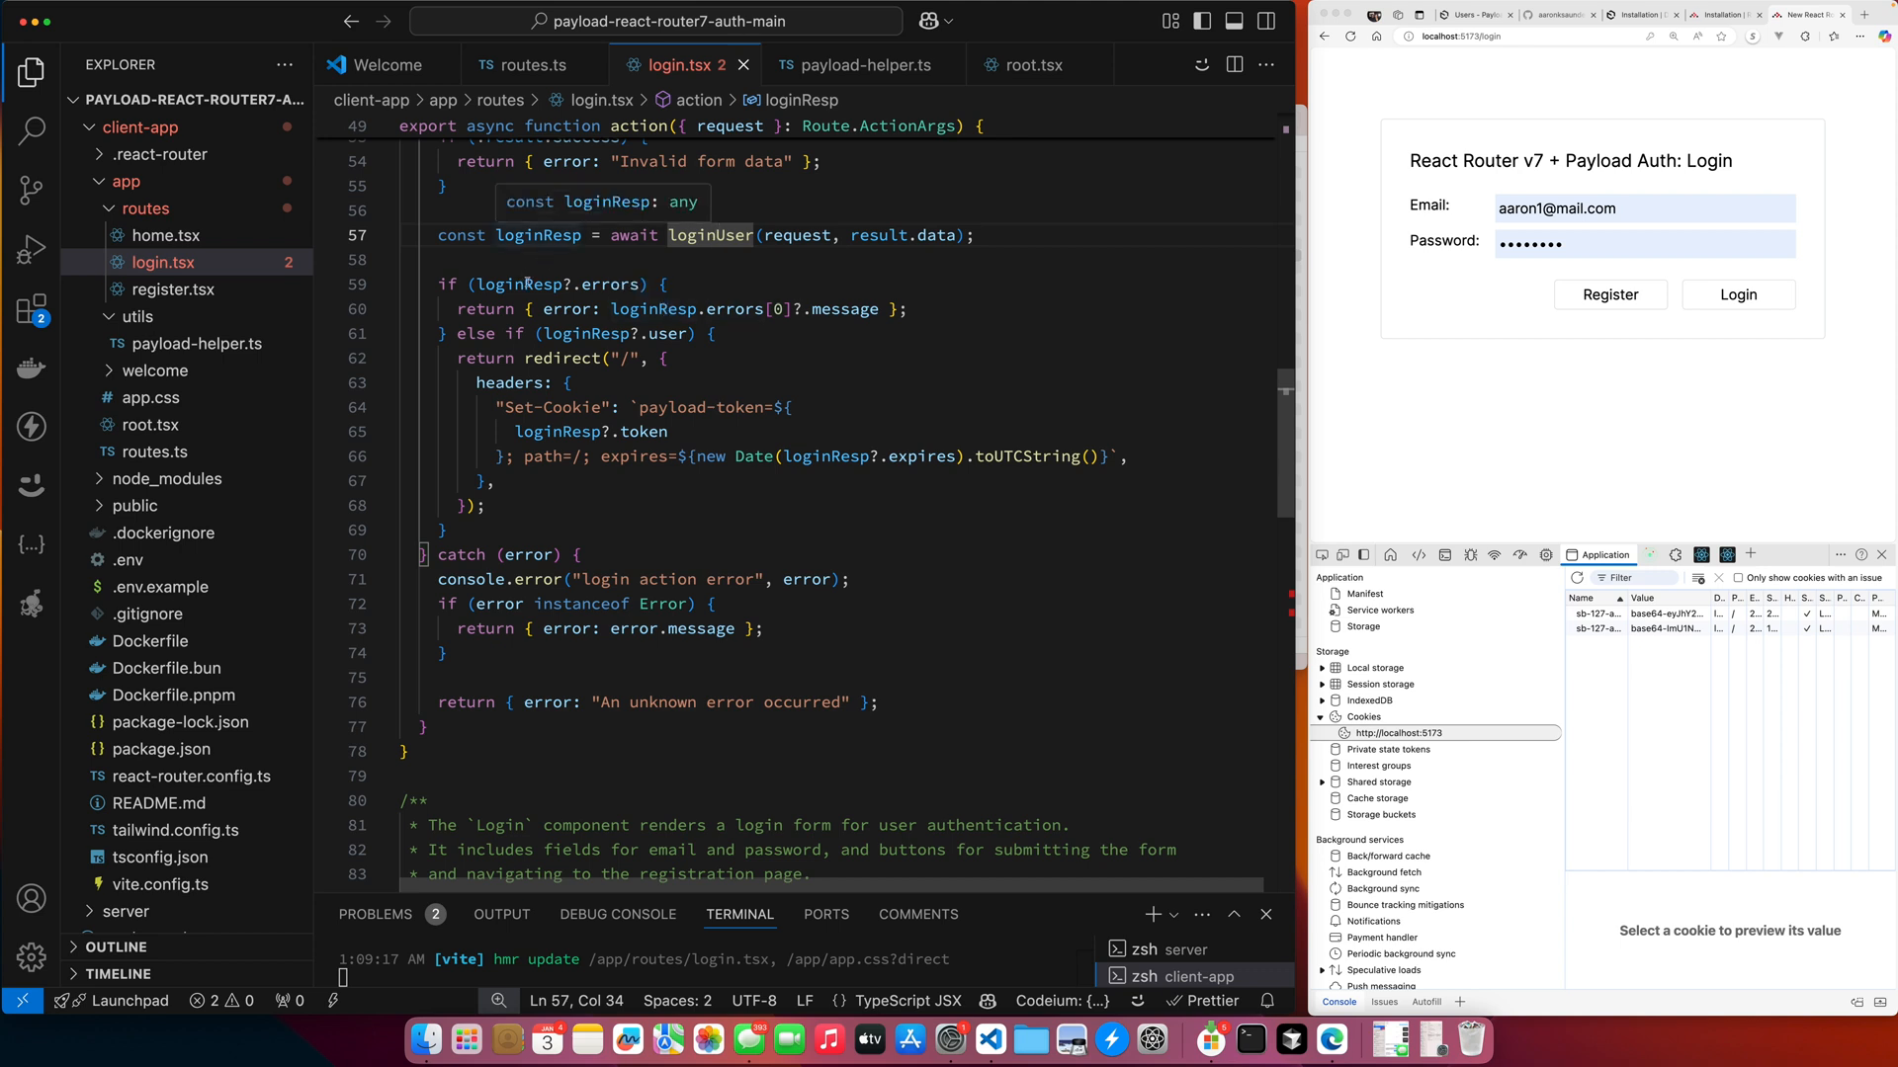
pyautogui.moveTo(641, 457)
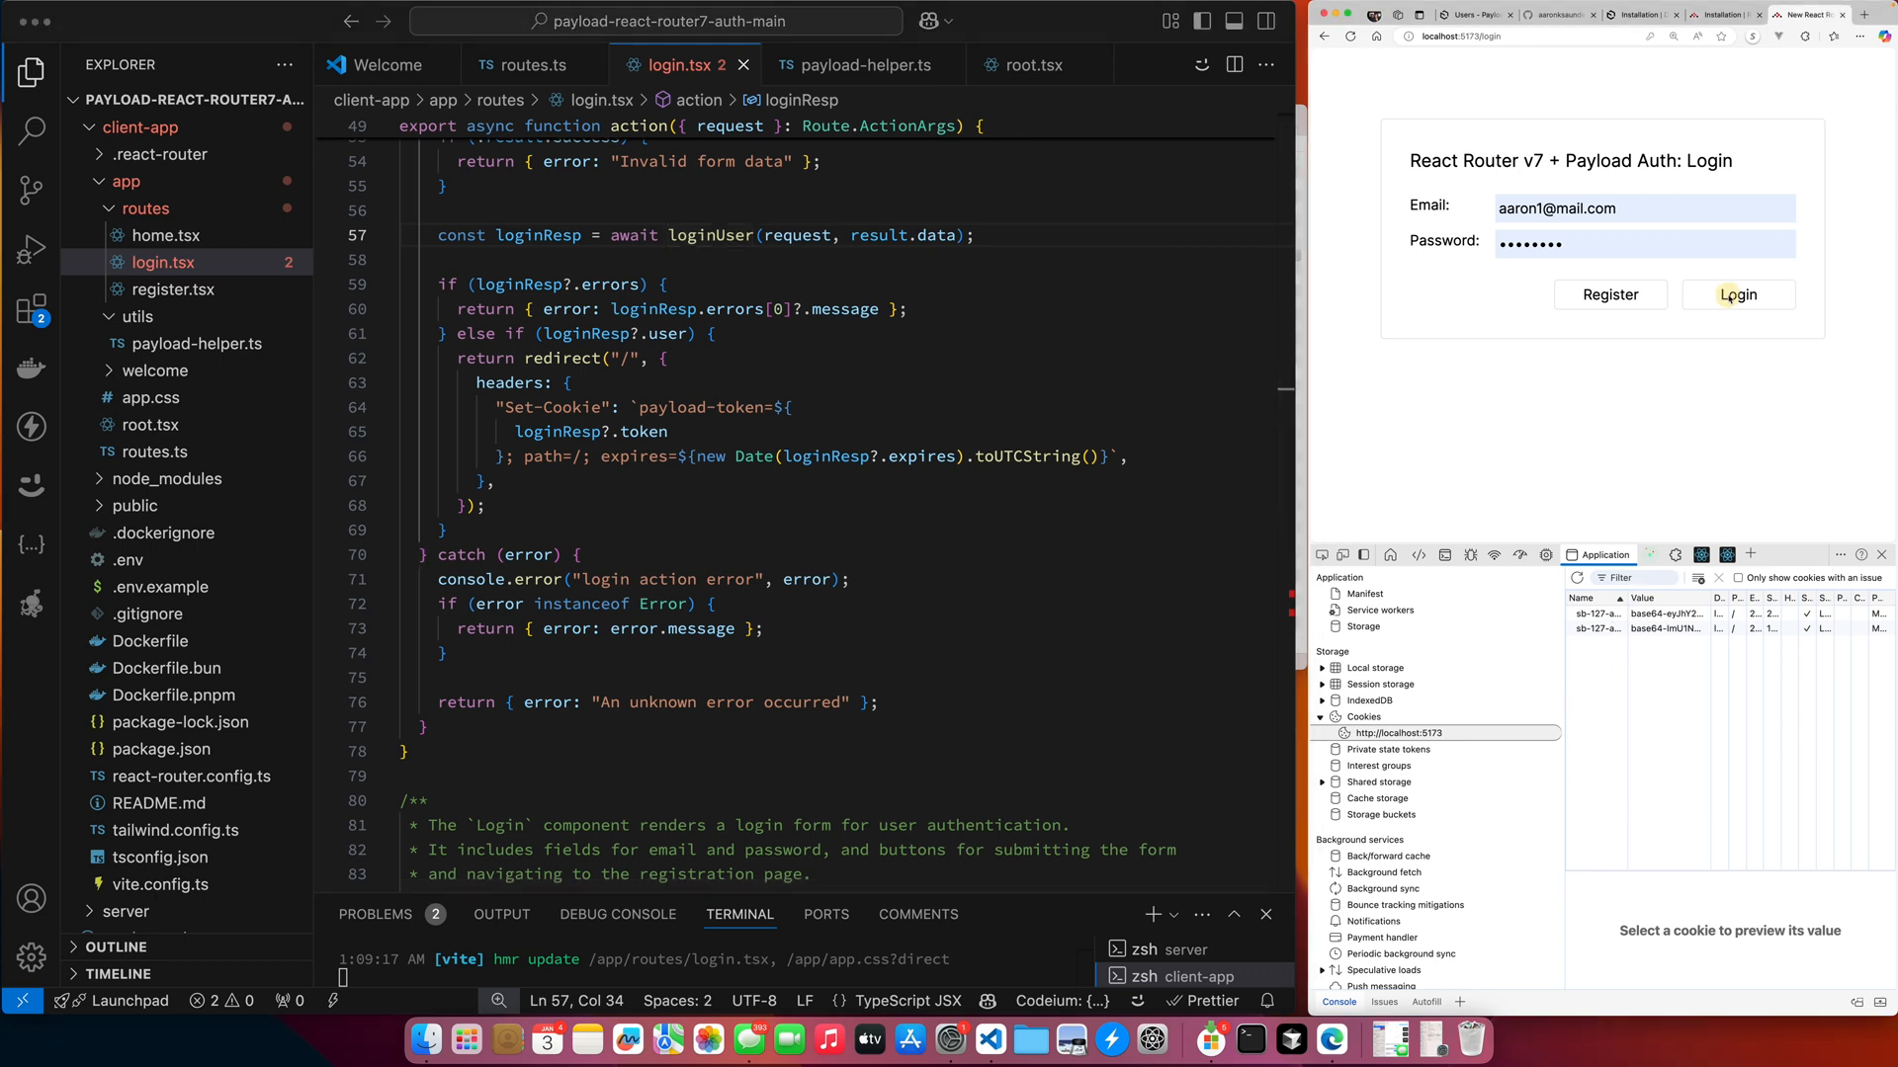
# - Submit the login form as aaron1 to reach the Welcome page
pyautogui.click(1738, 295)
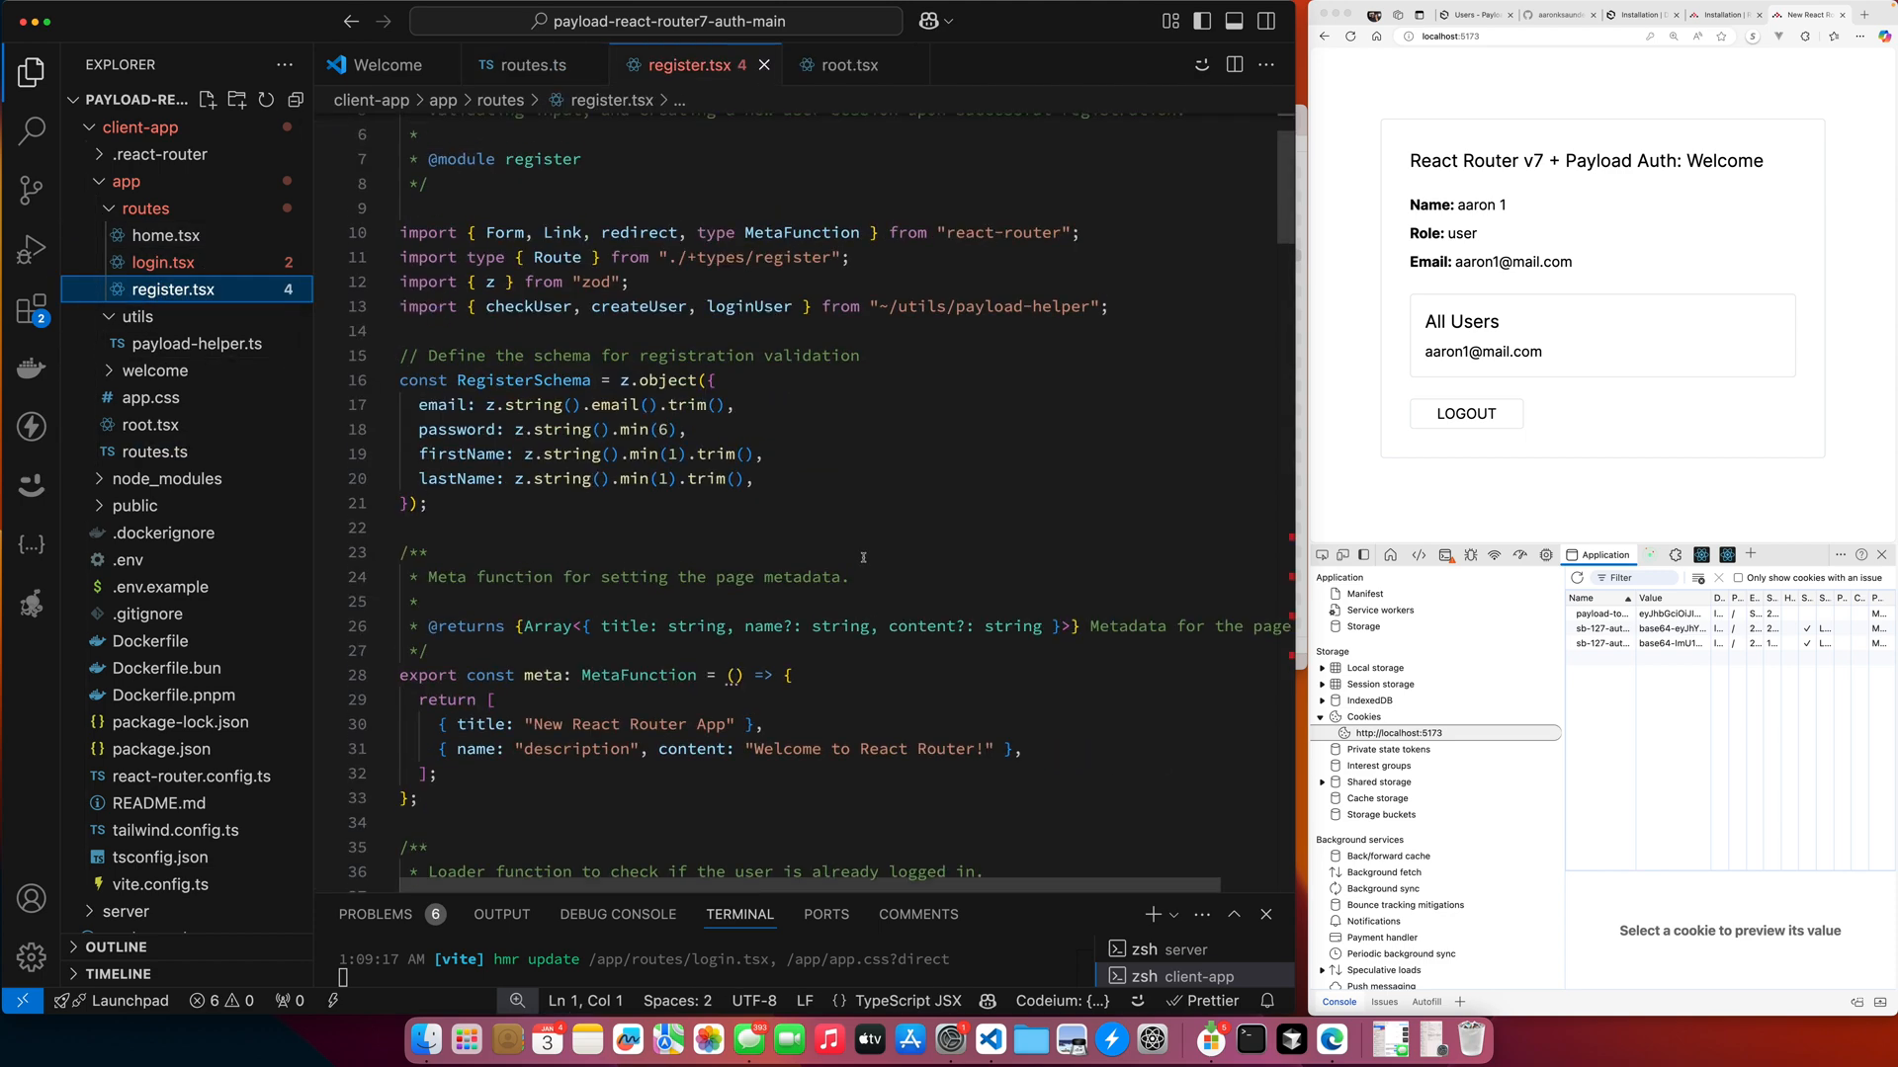
# - Read through register.tsx, then jump to createUser's definition in payload-helper.ts
pyautogui.scroll(-3)
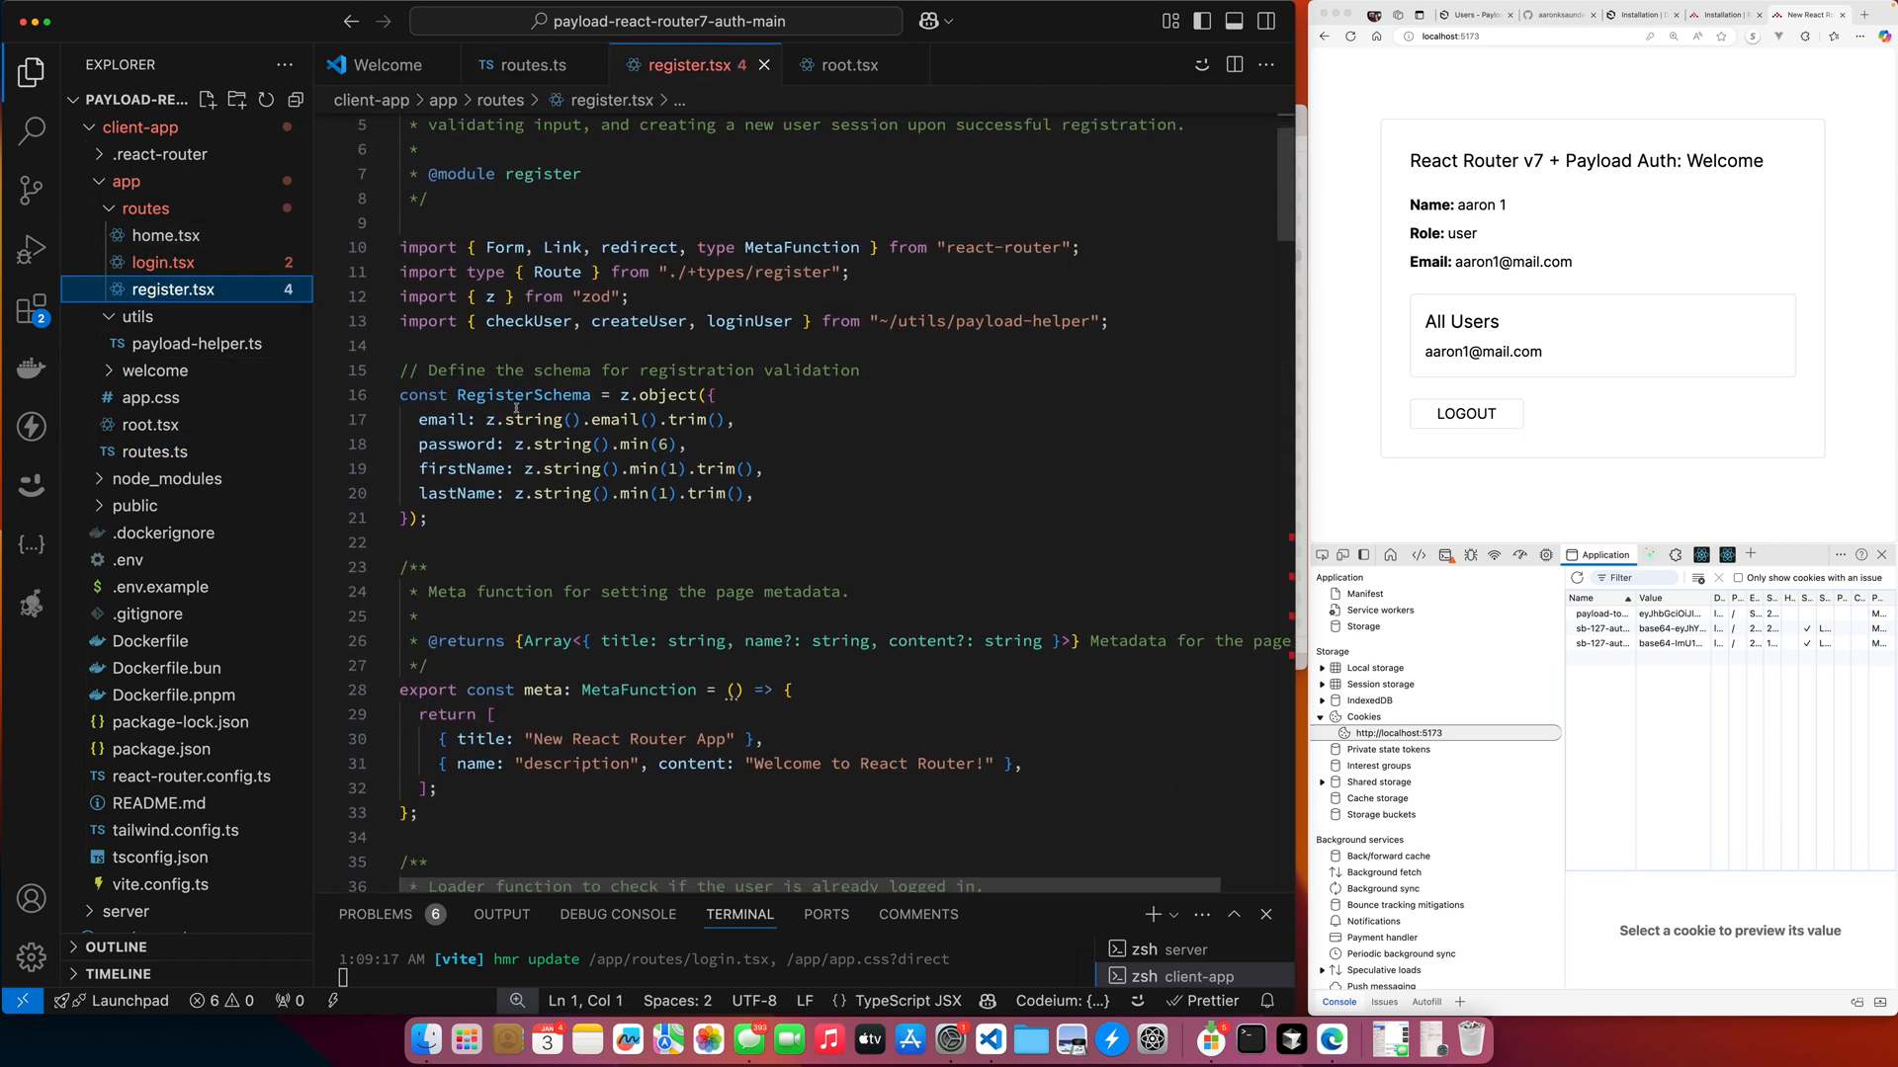
pyautogui.scroll(-3)
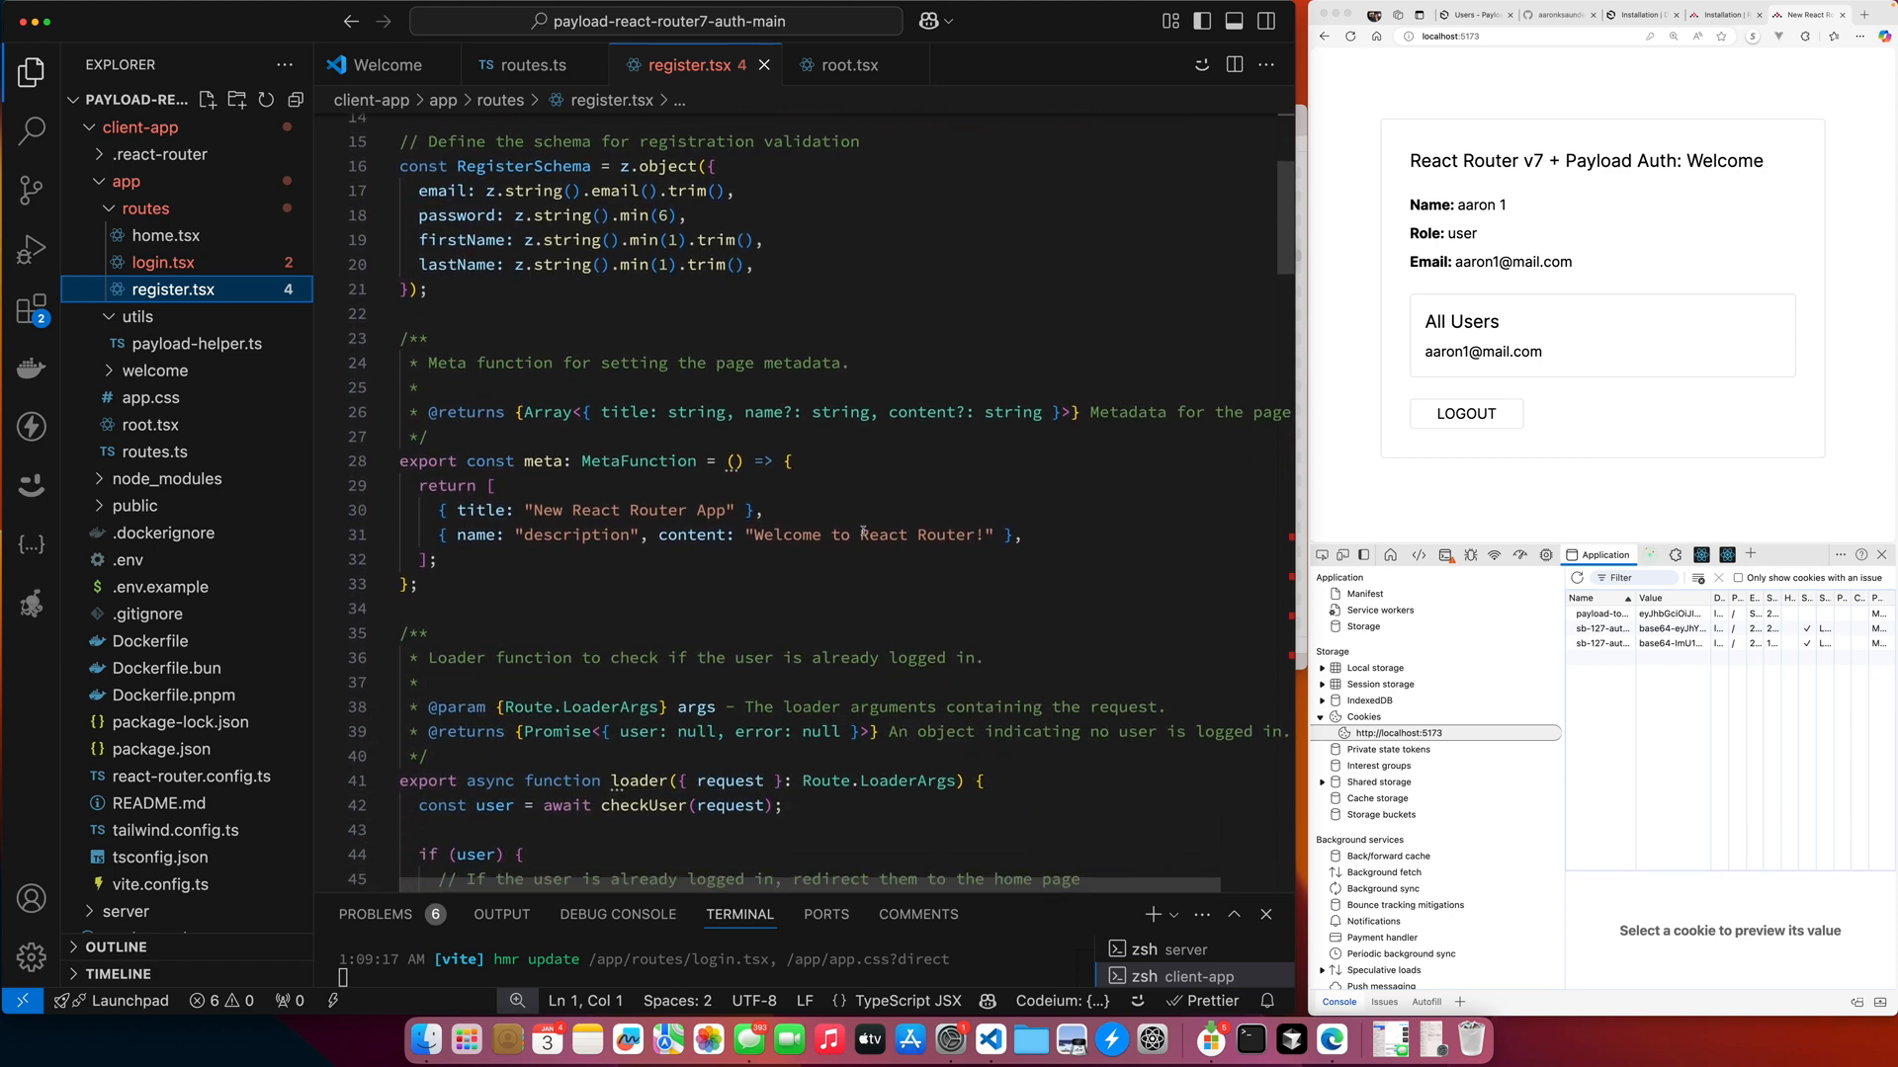
pyautogui.scroll(-3)
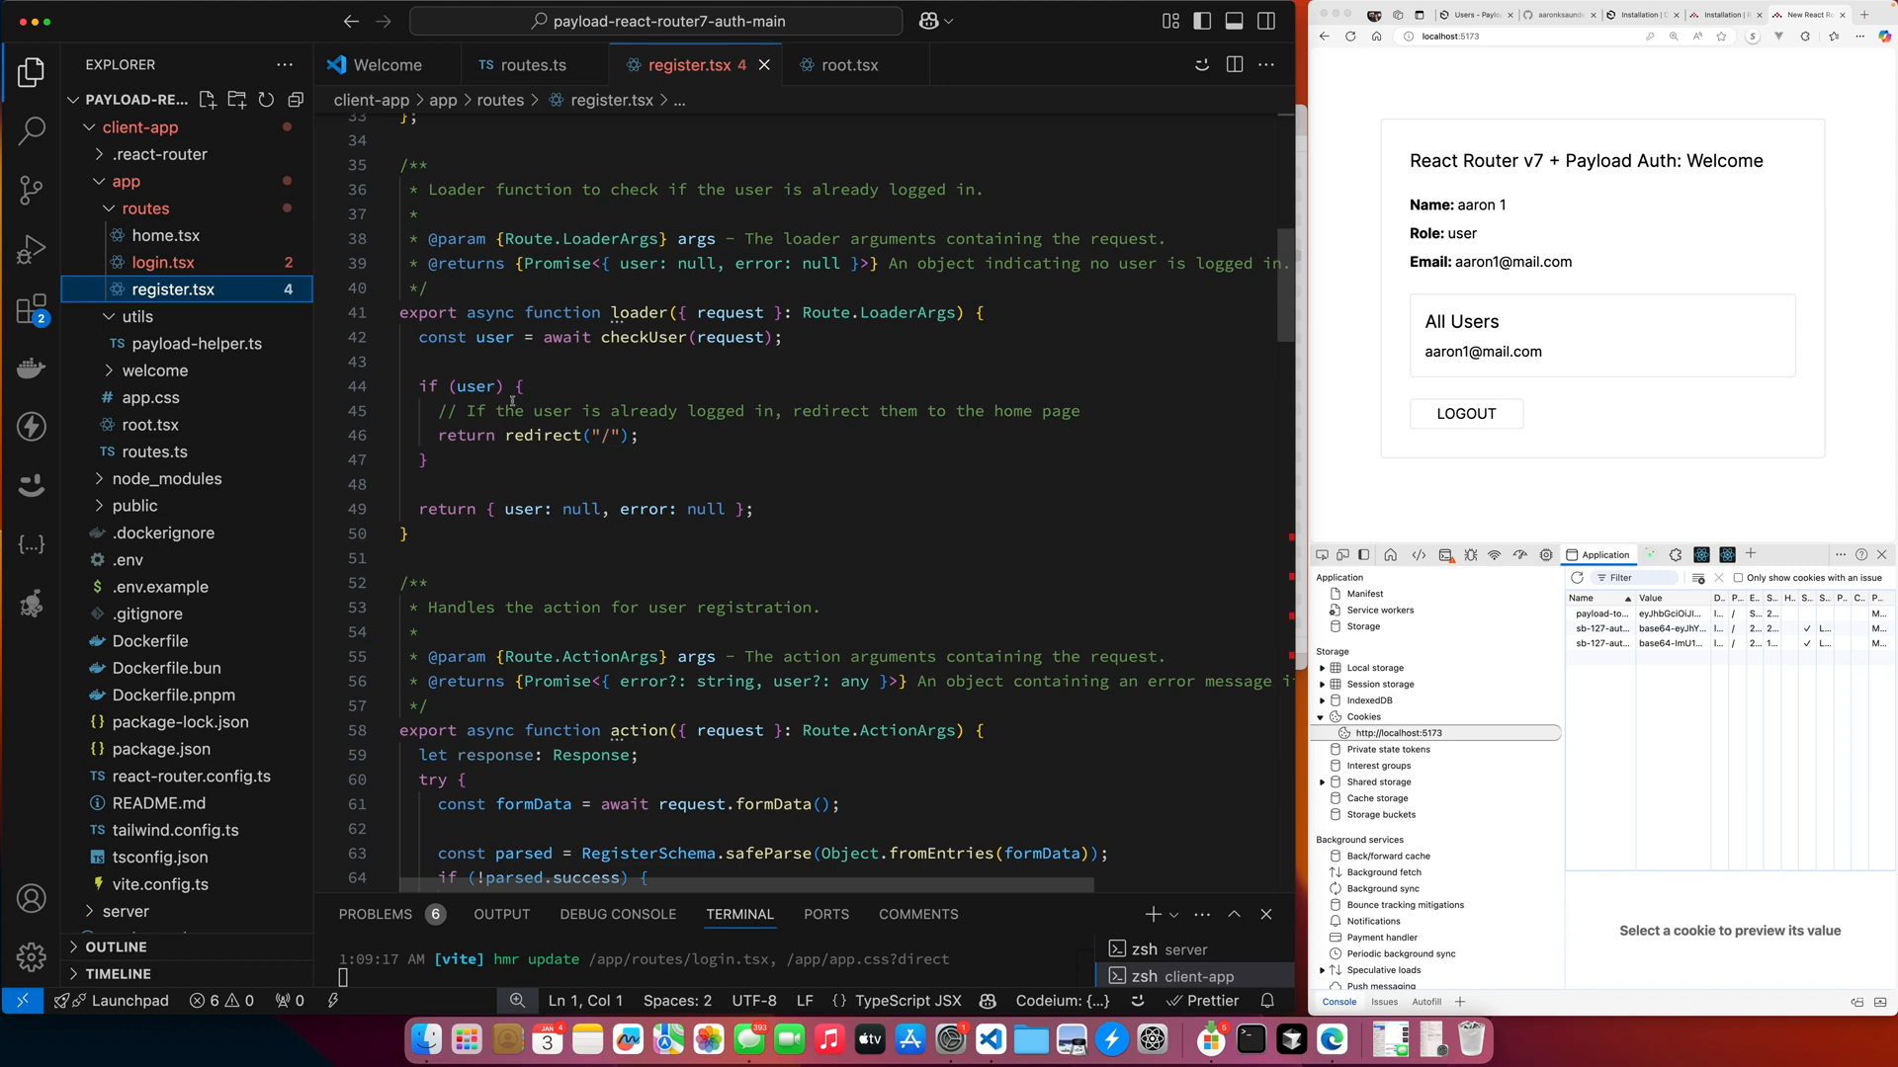
pyautogui.scroll(-3)
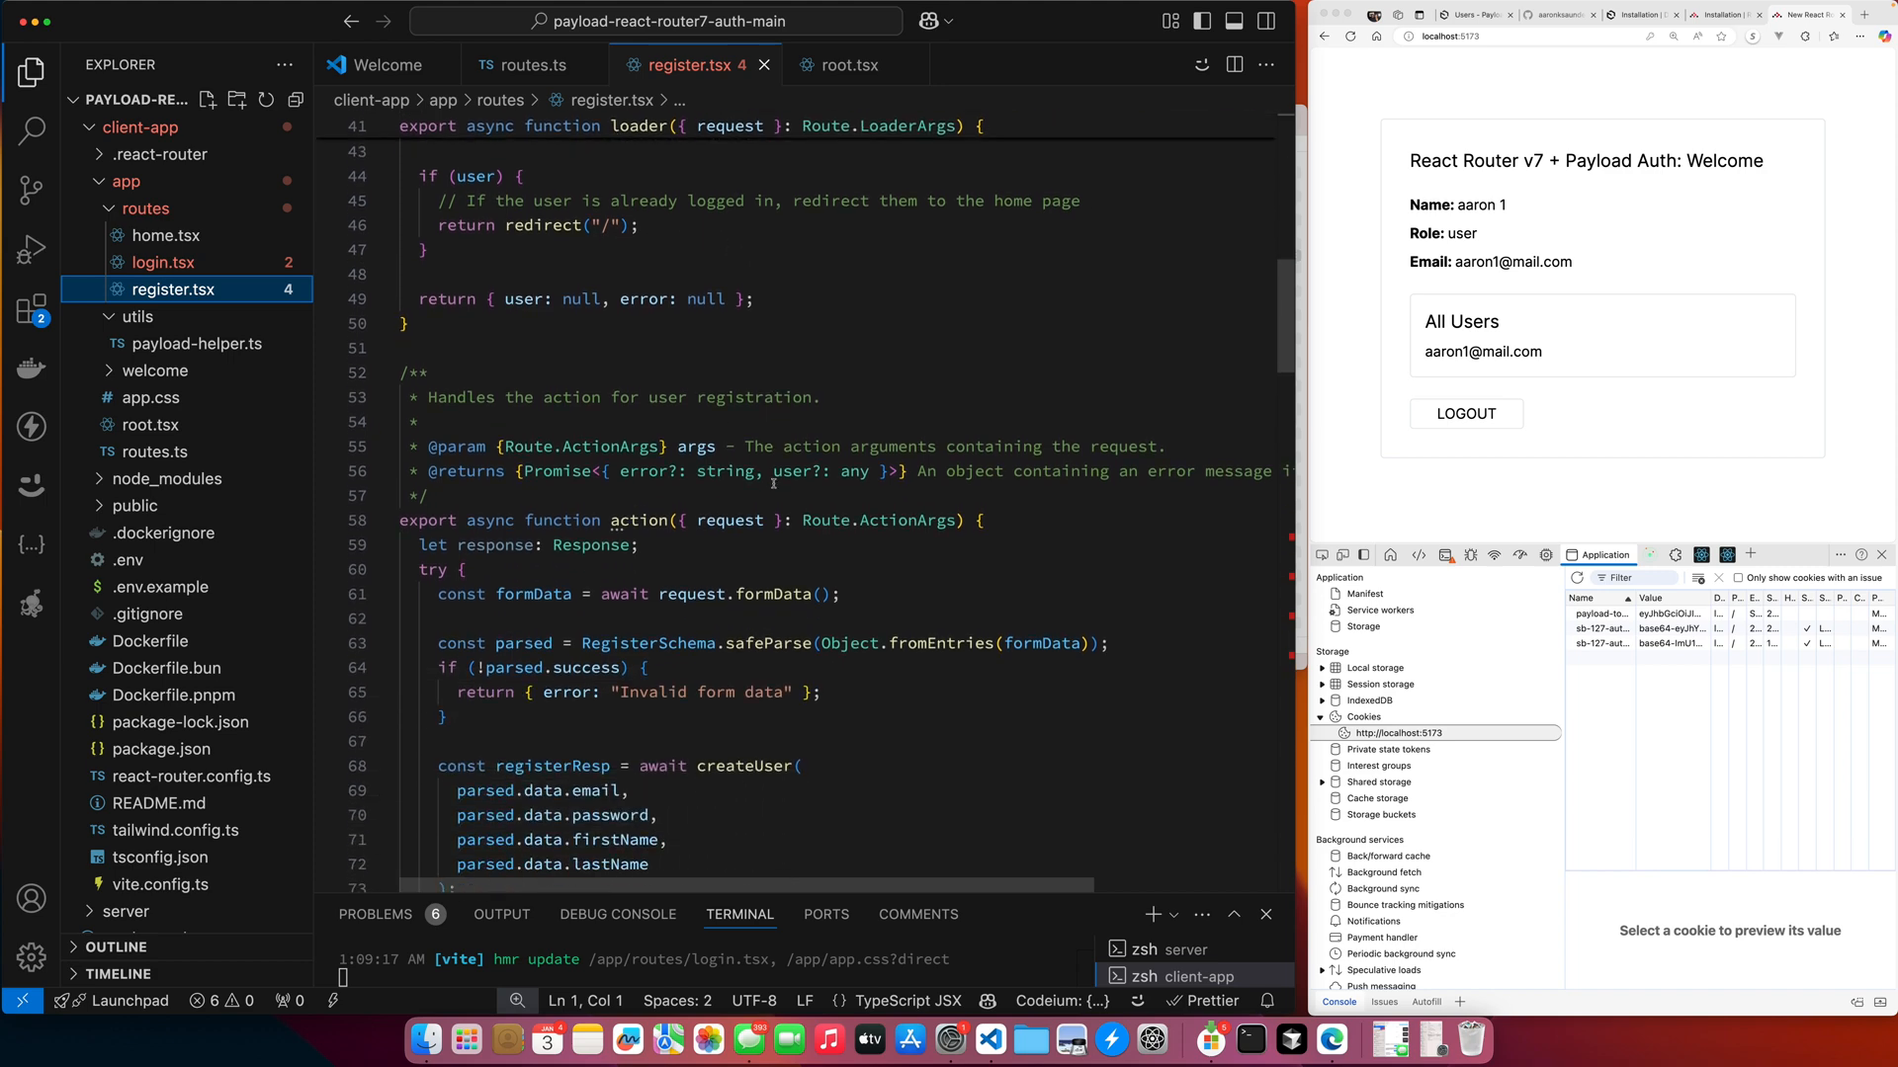
pyautogui.scroll(-3)
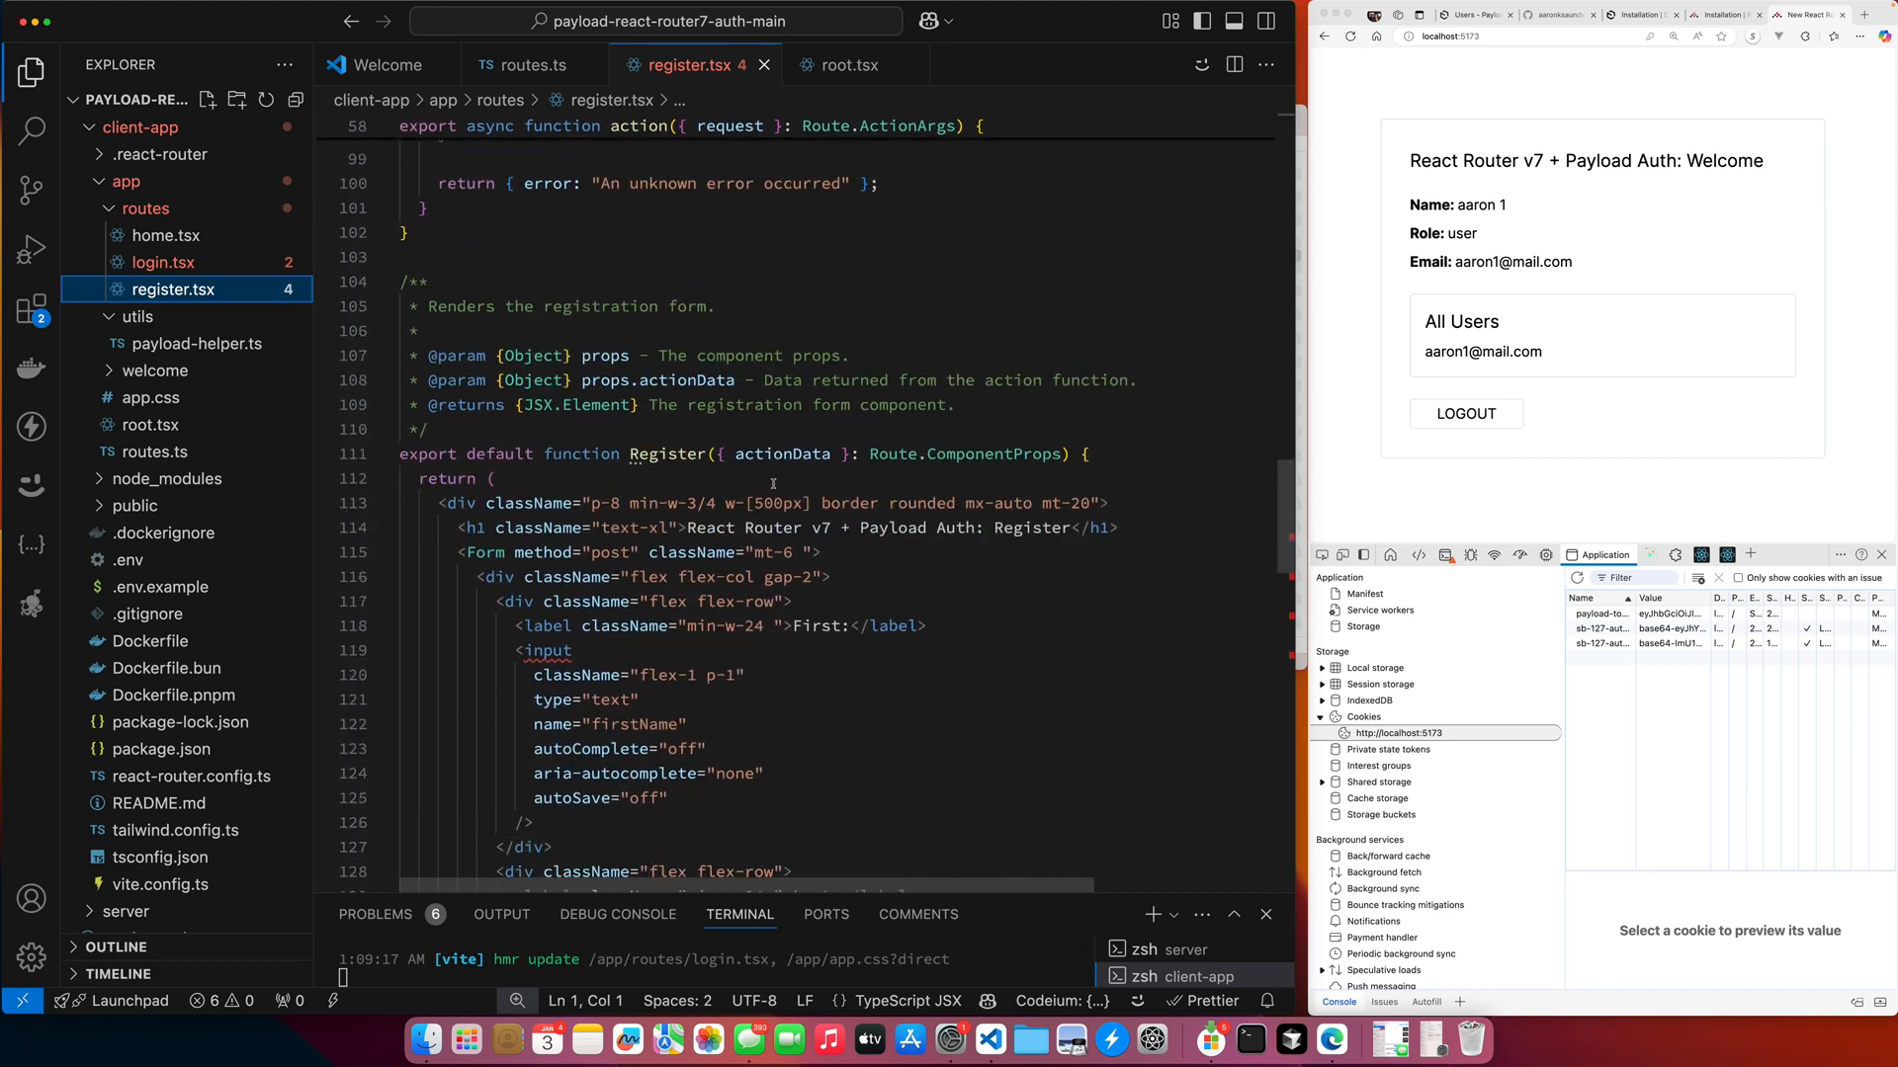
pyautogui.scroll(-3)
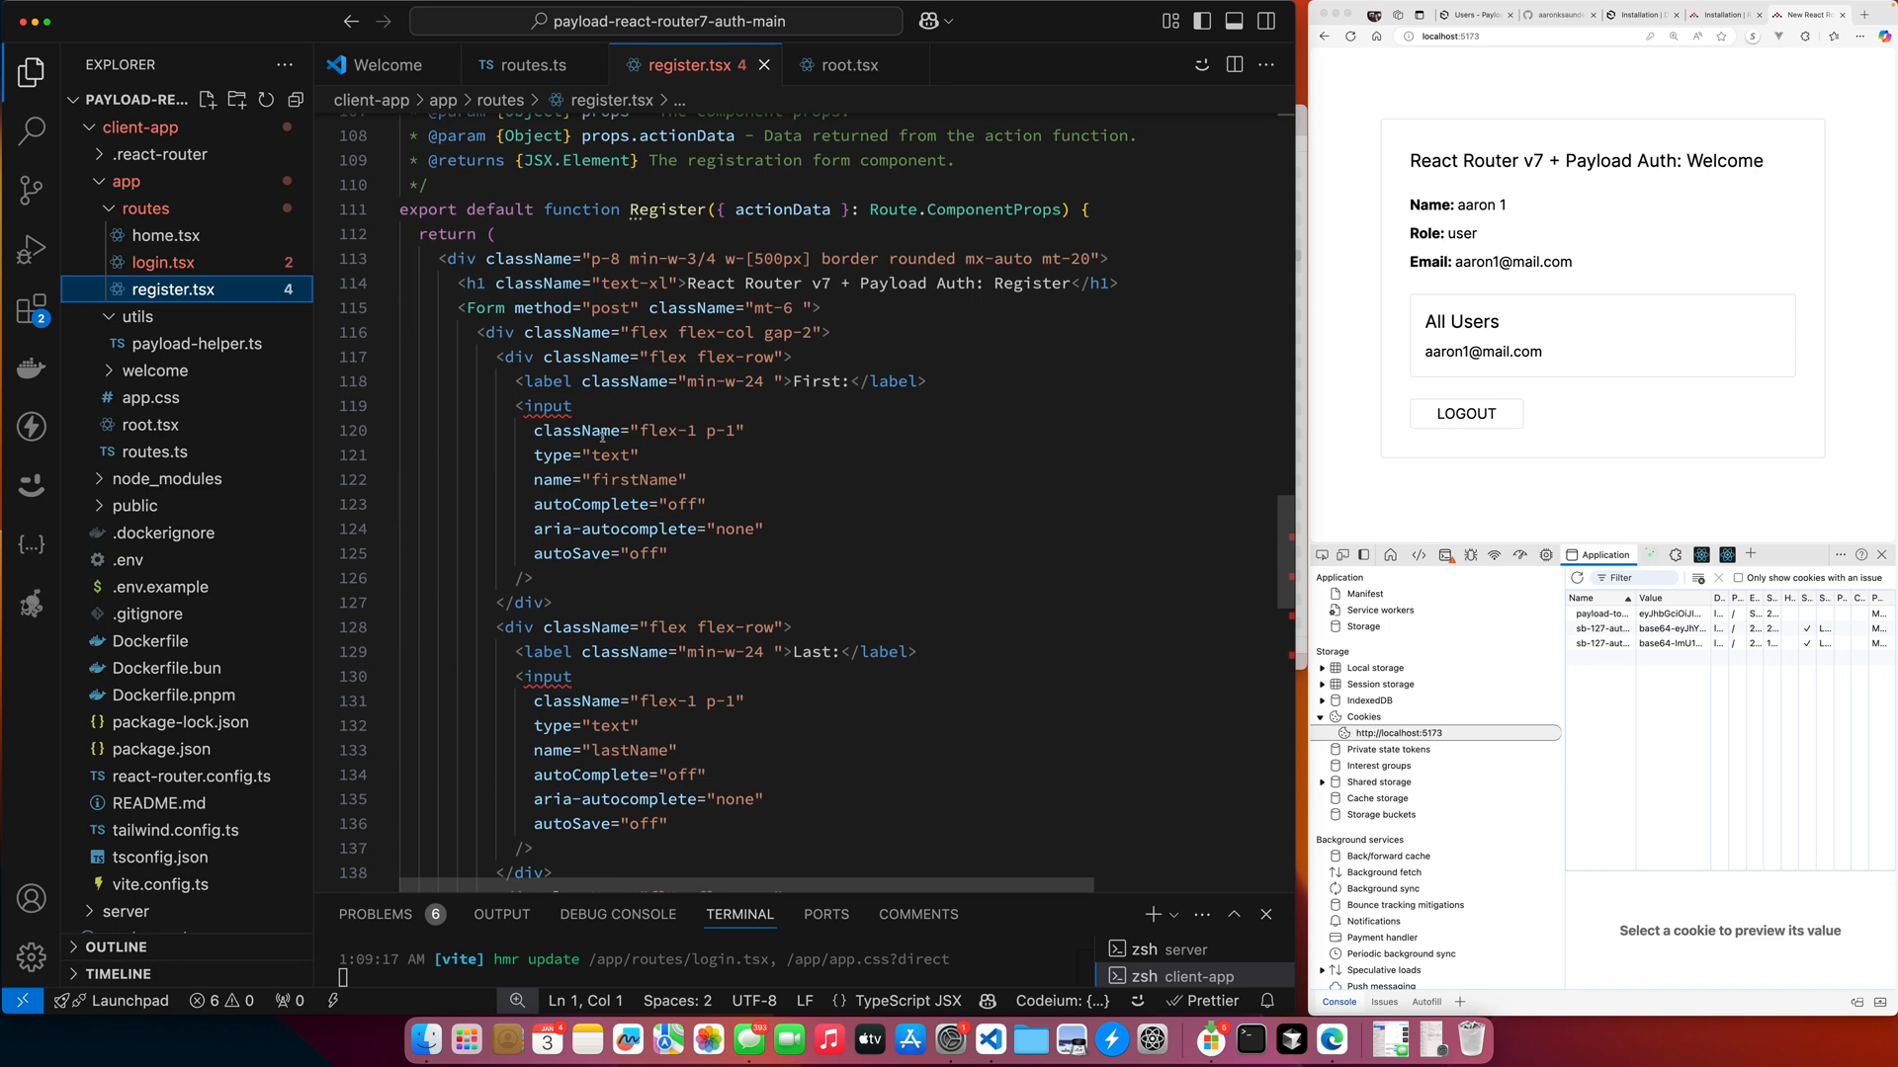
pyautogui.scroll(-3)
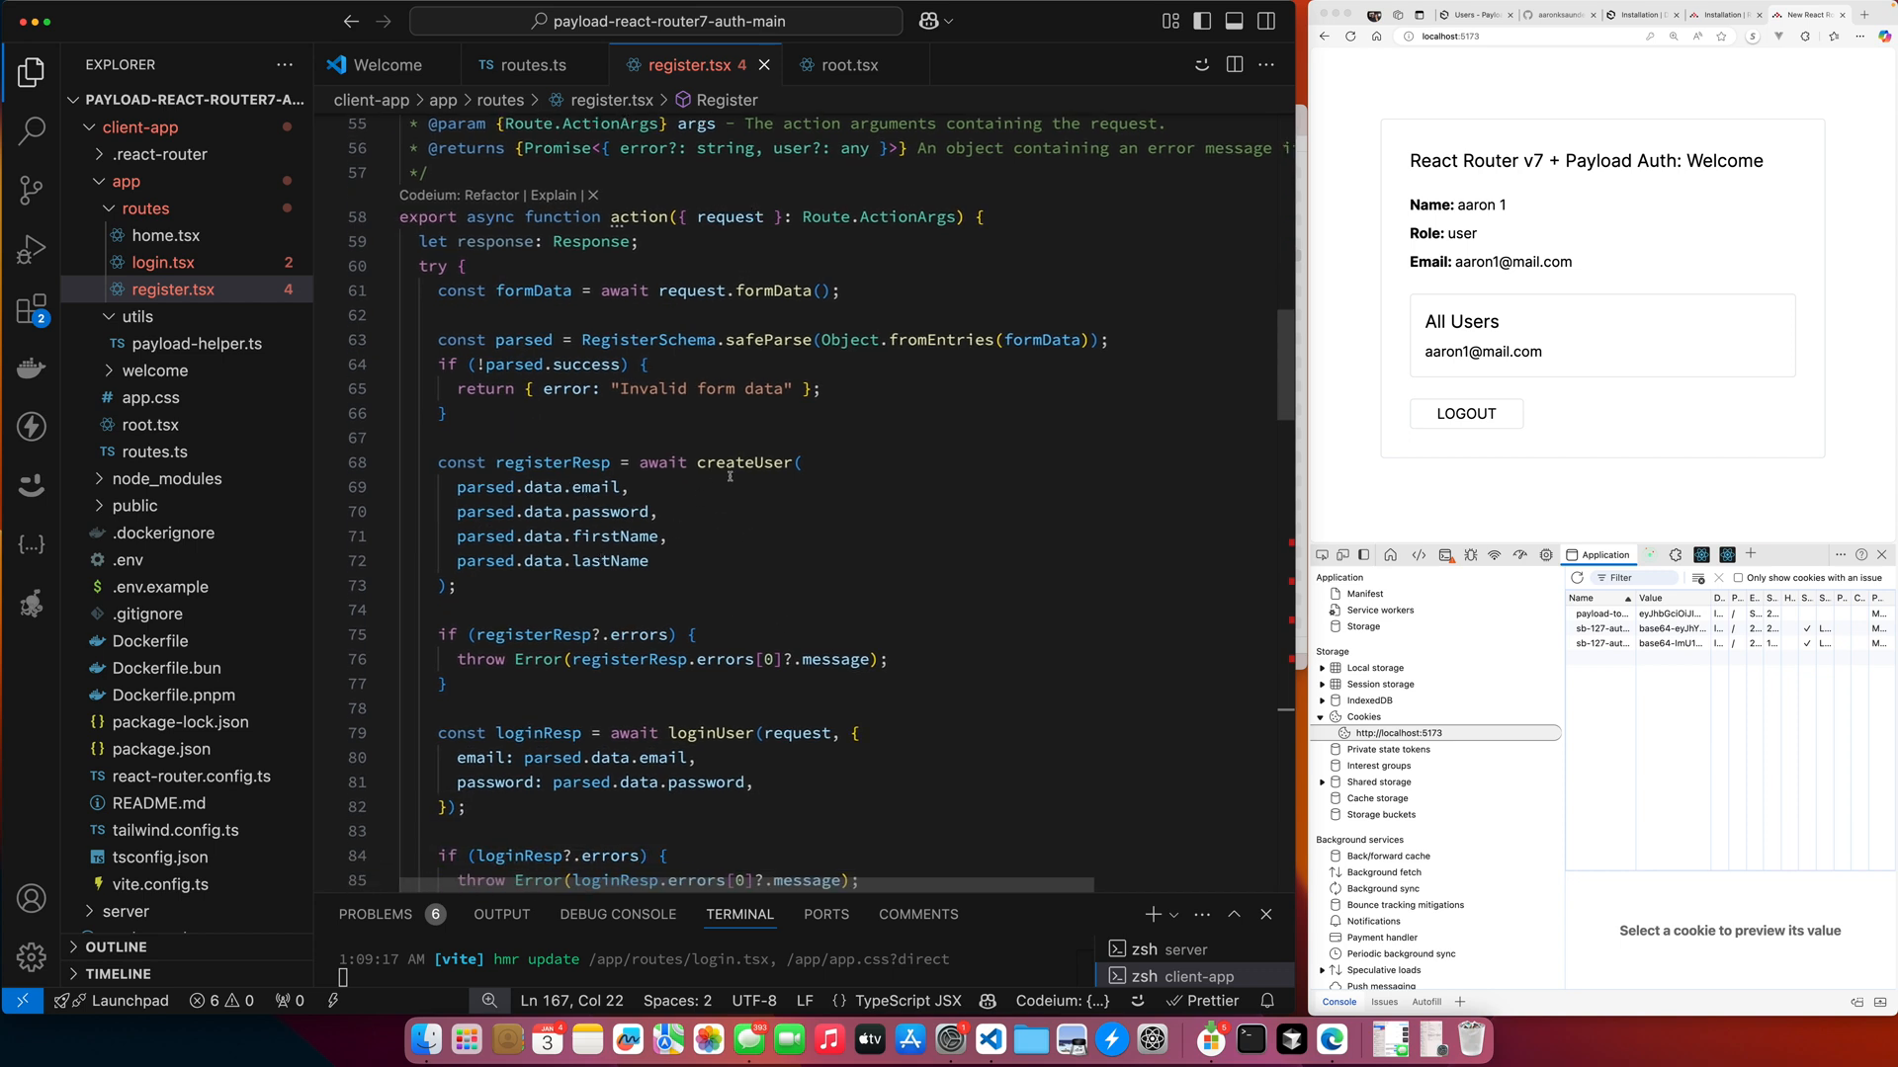
pyautogui.click(884, 63)
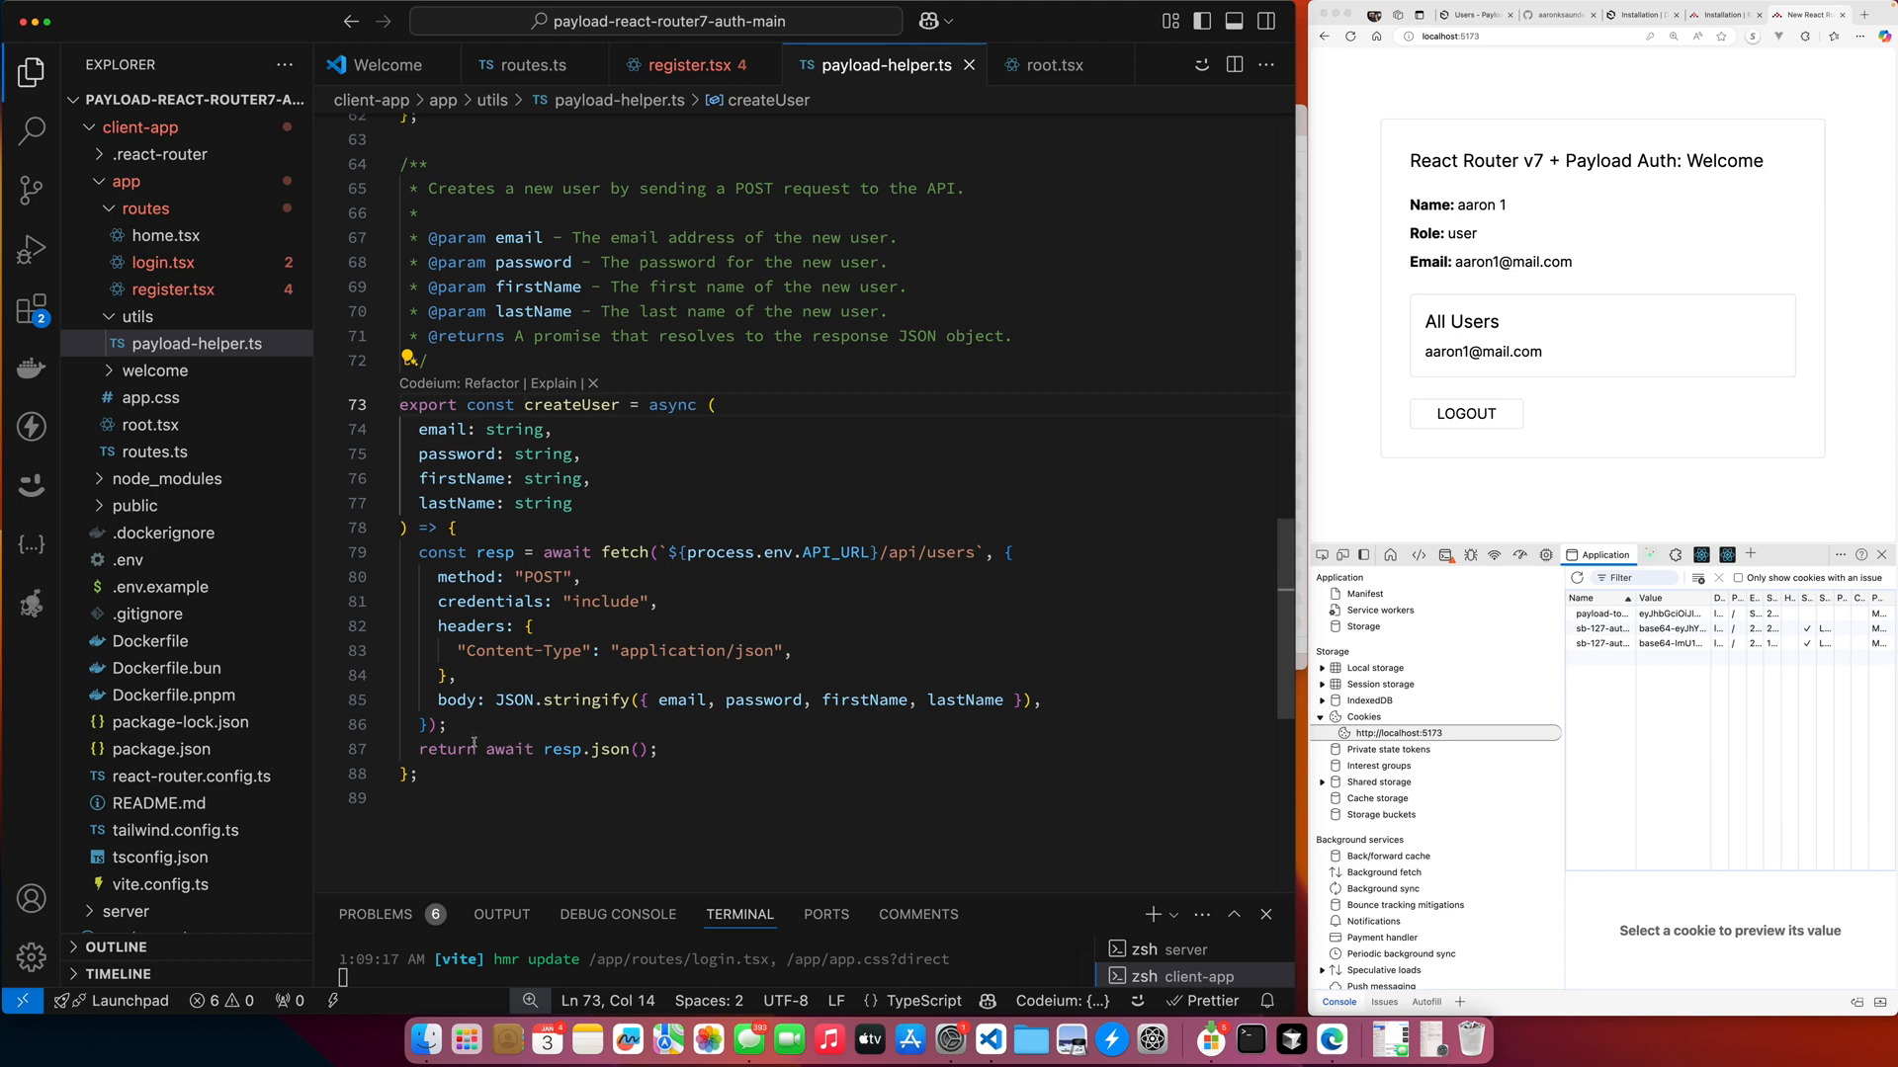
# - Return to register.tsx, highlight the action's error handling, and scroll to the Register form
pyautogui.click(673, 63)
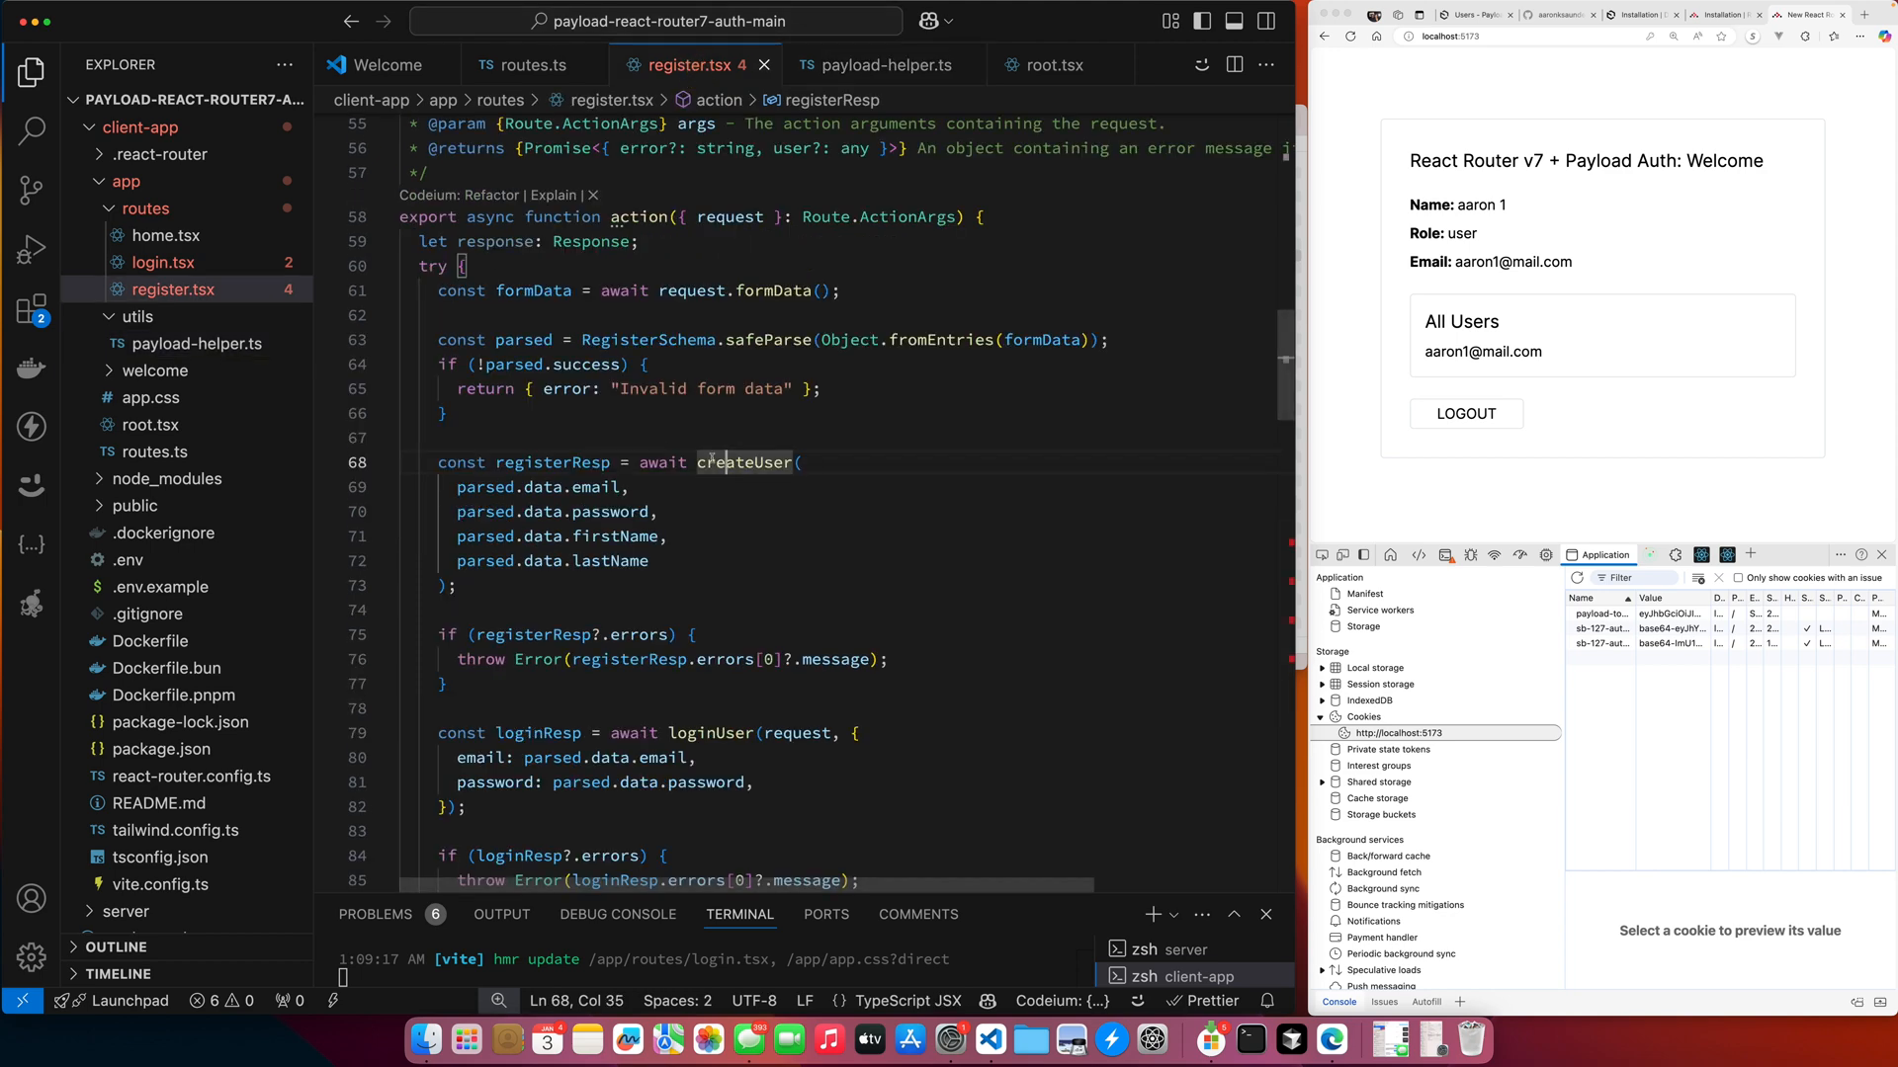
pyautogui.doubleClick(551, 423)
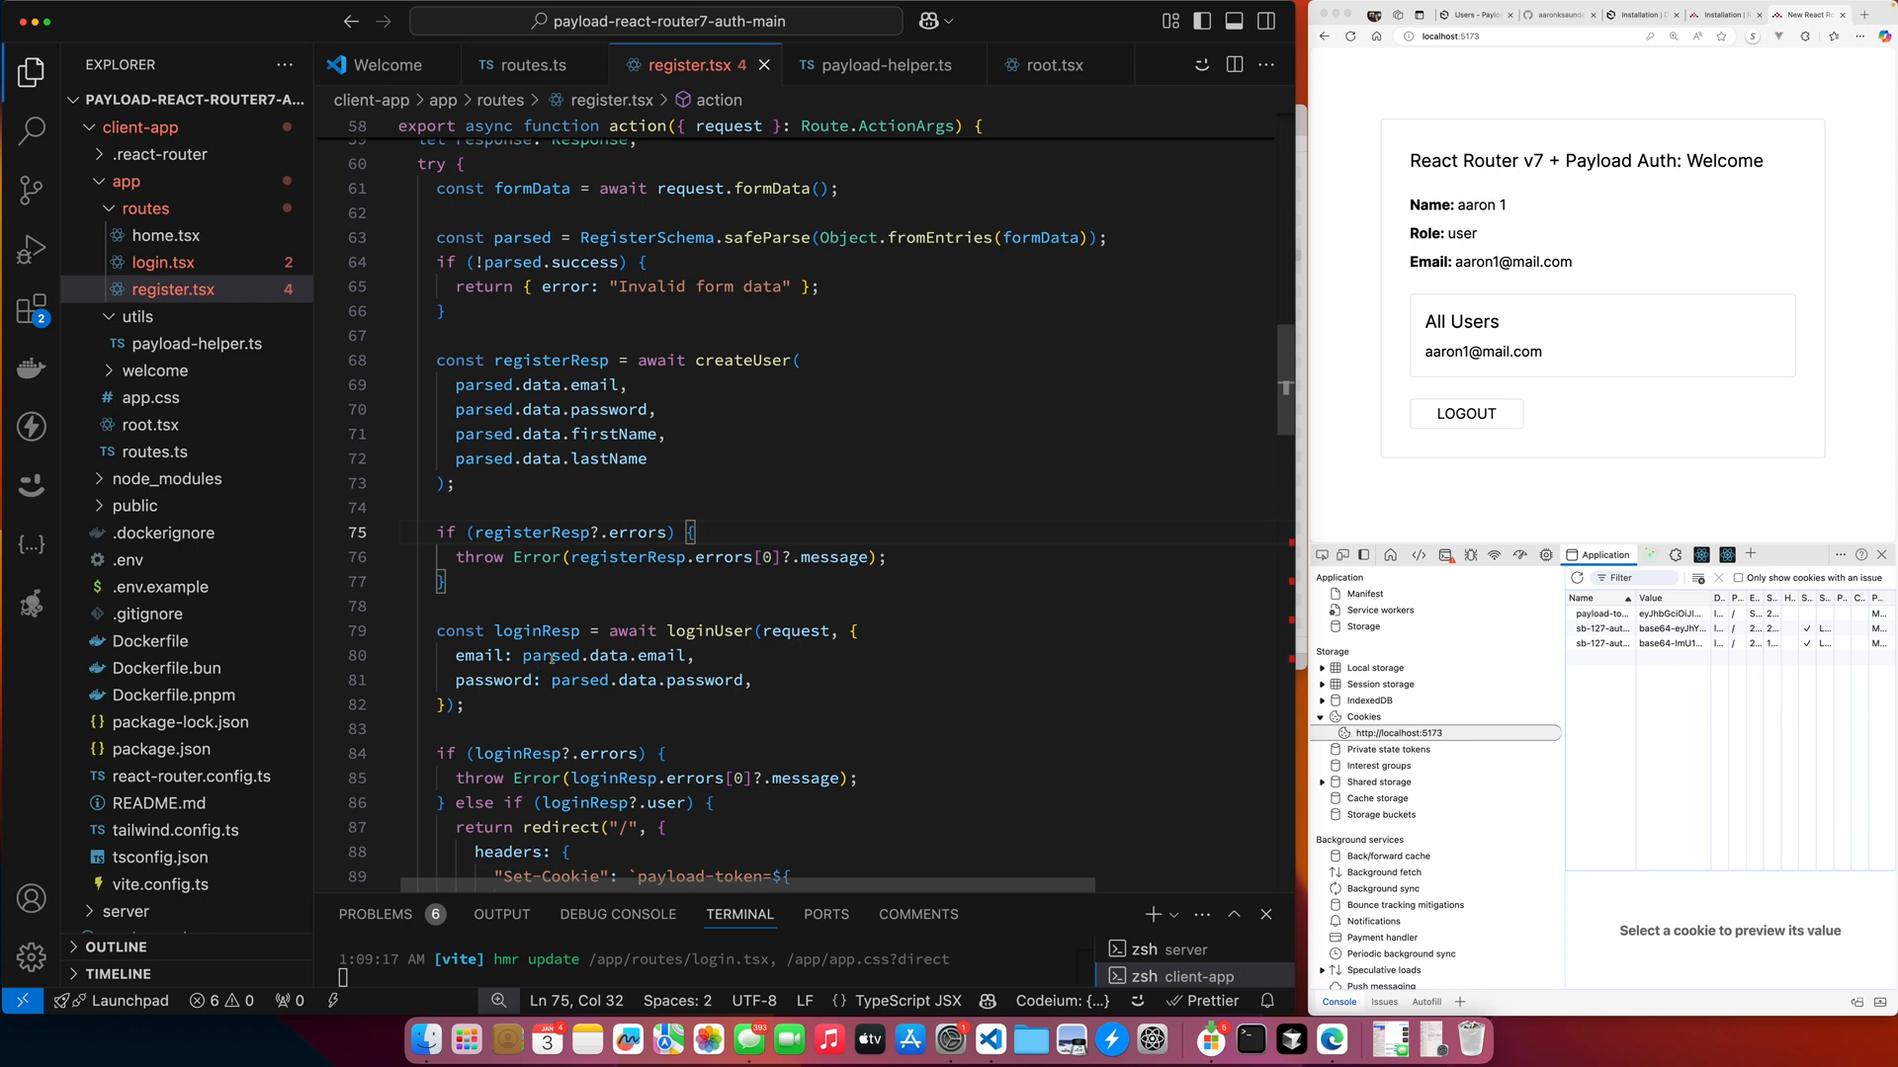
pyautogui.scroll(-3)
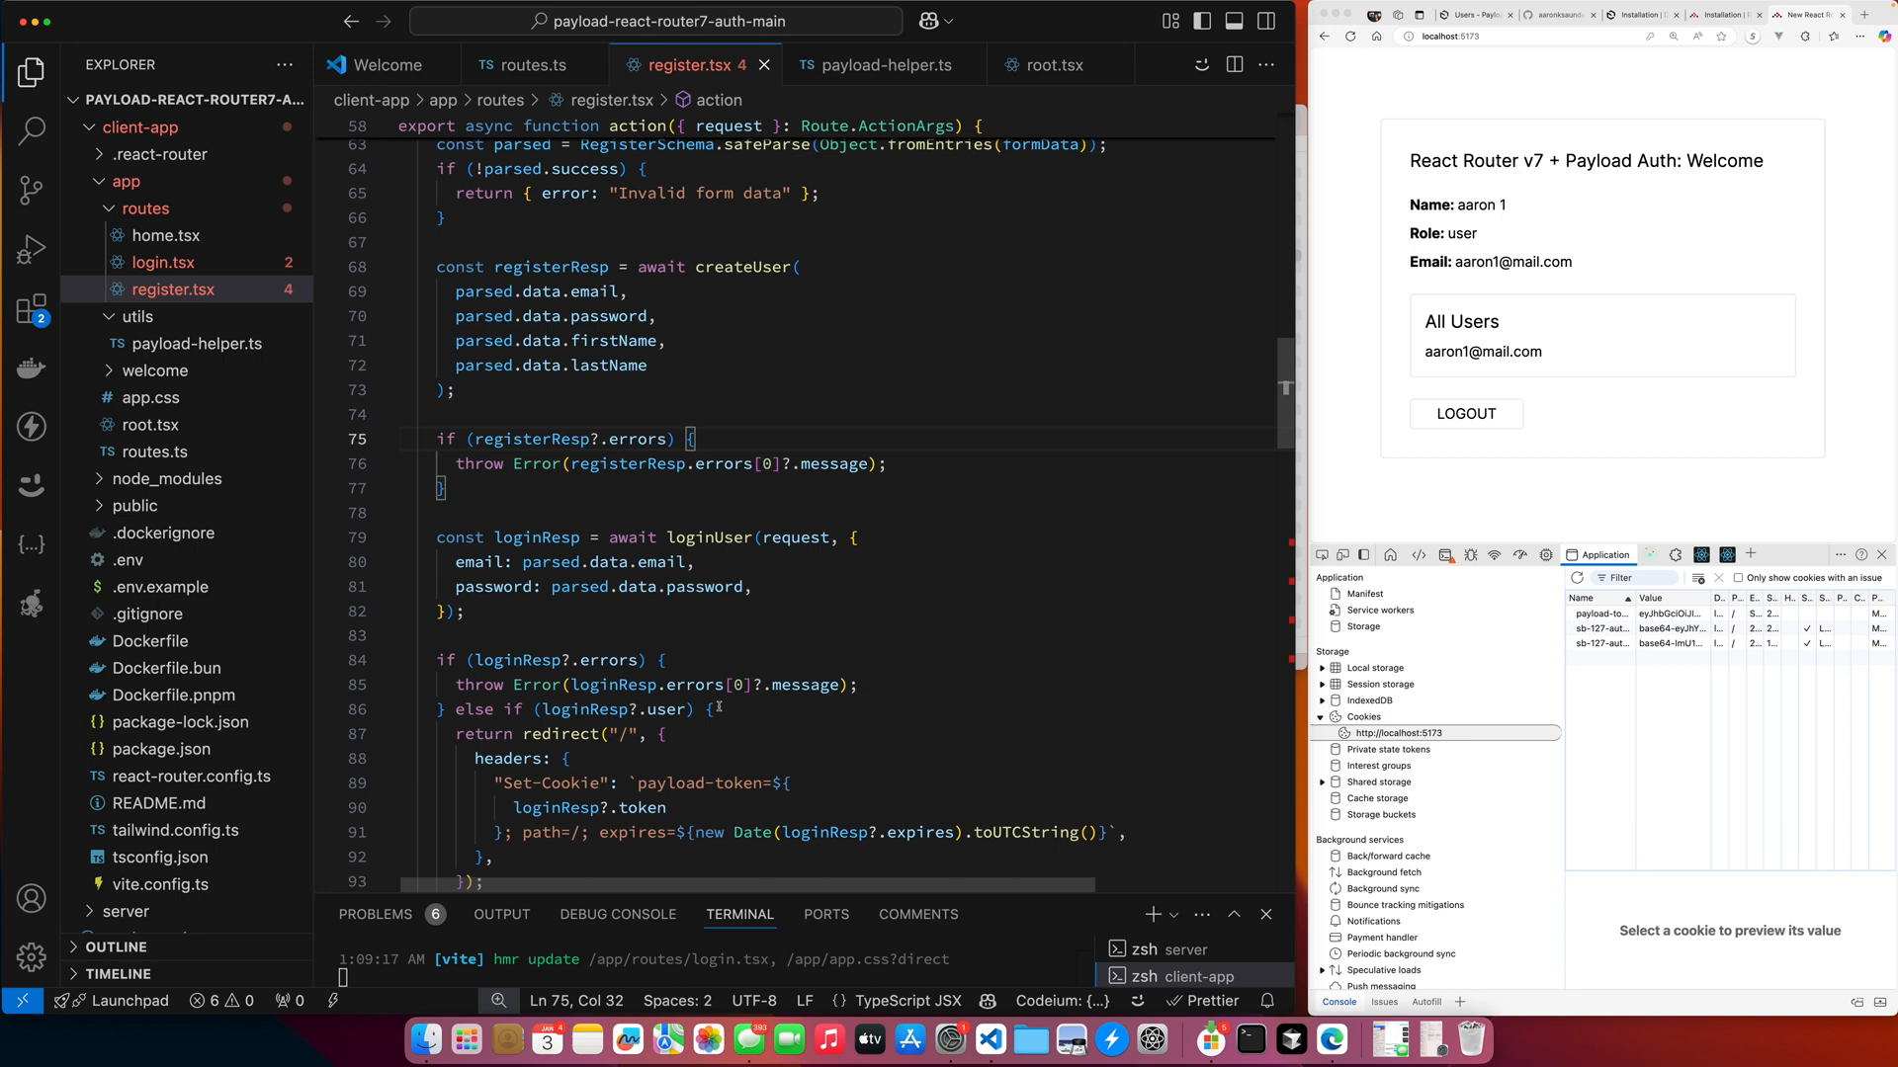
pyautogui.scroll(-3)
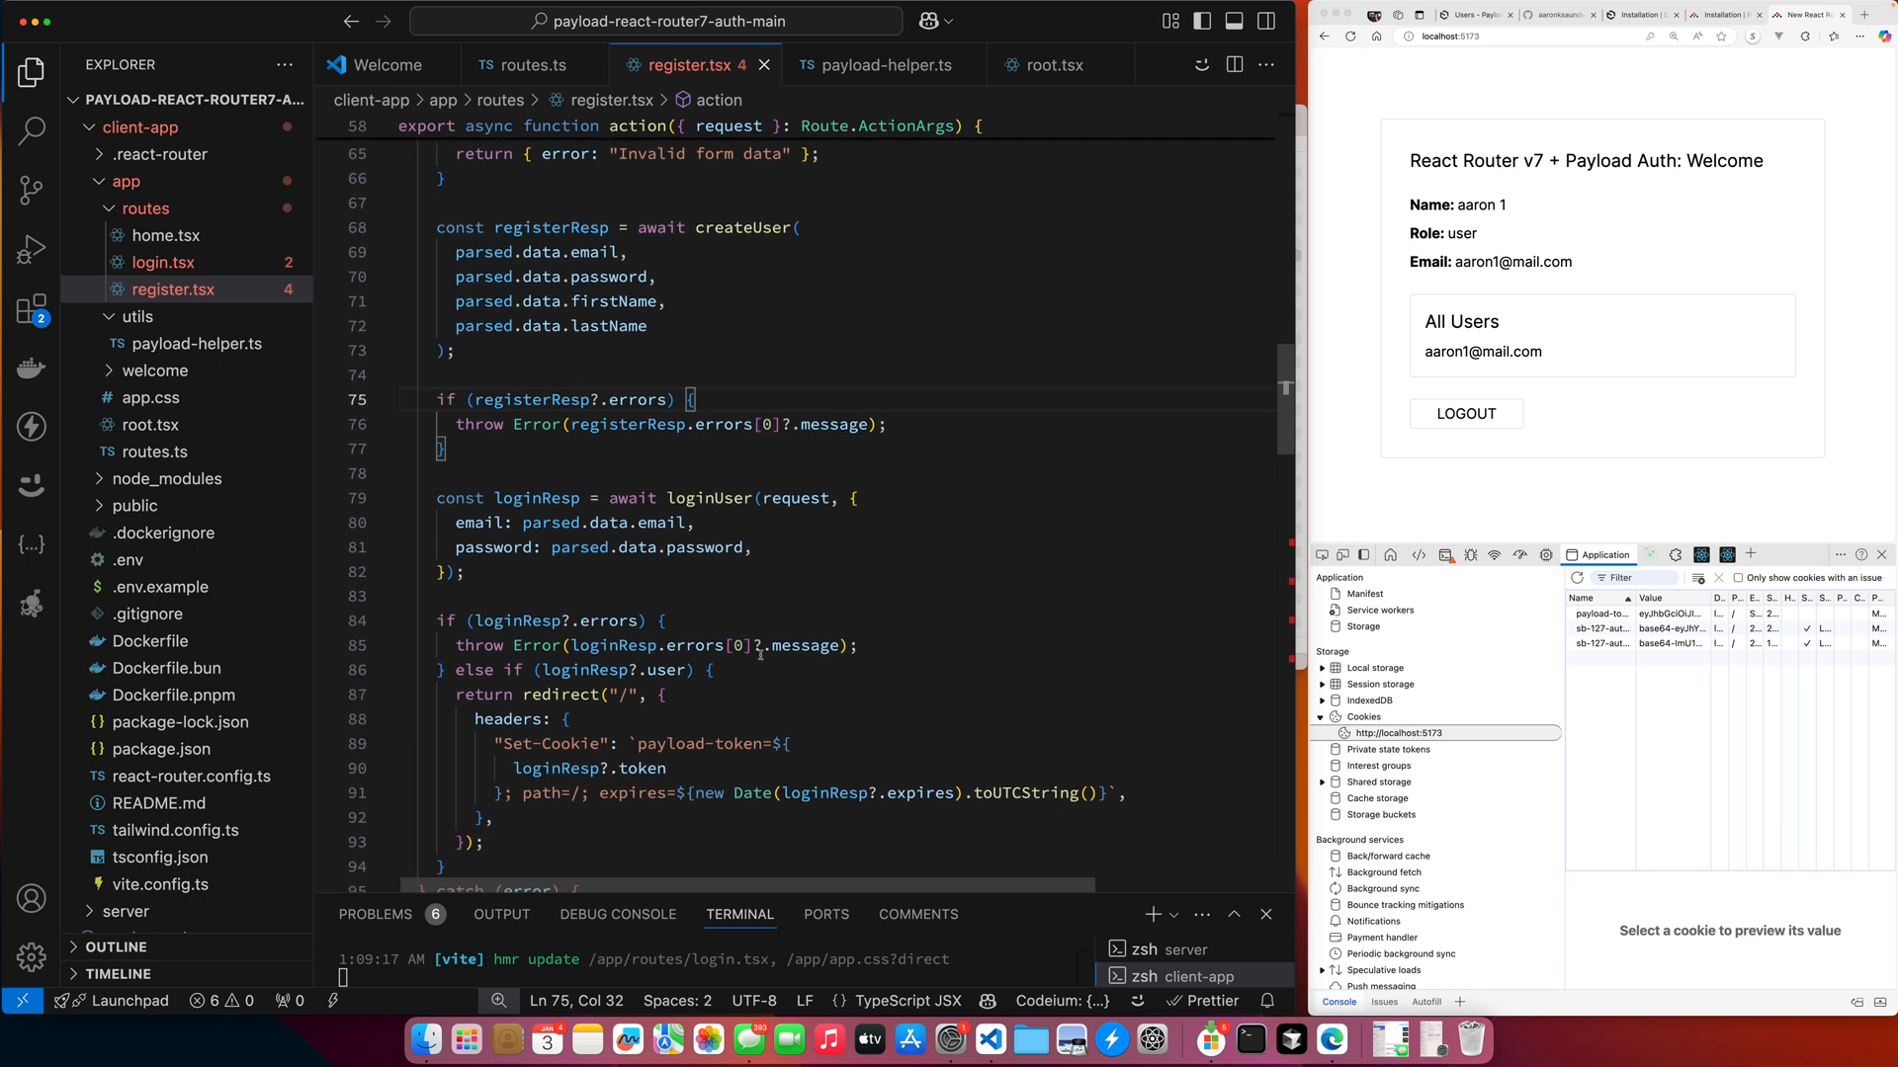
pyautogui.scroll(-3)
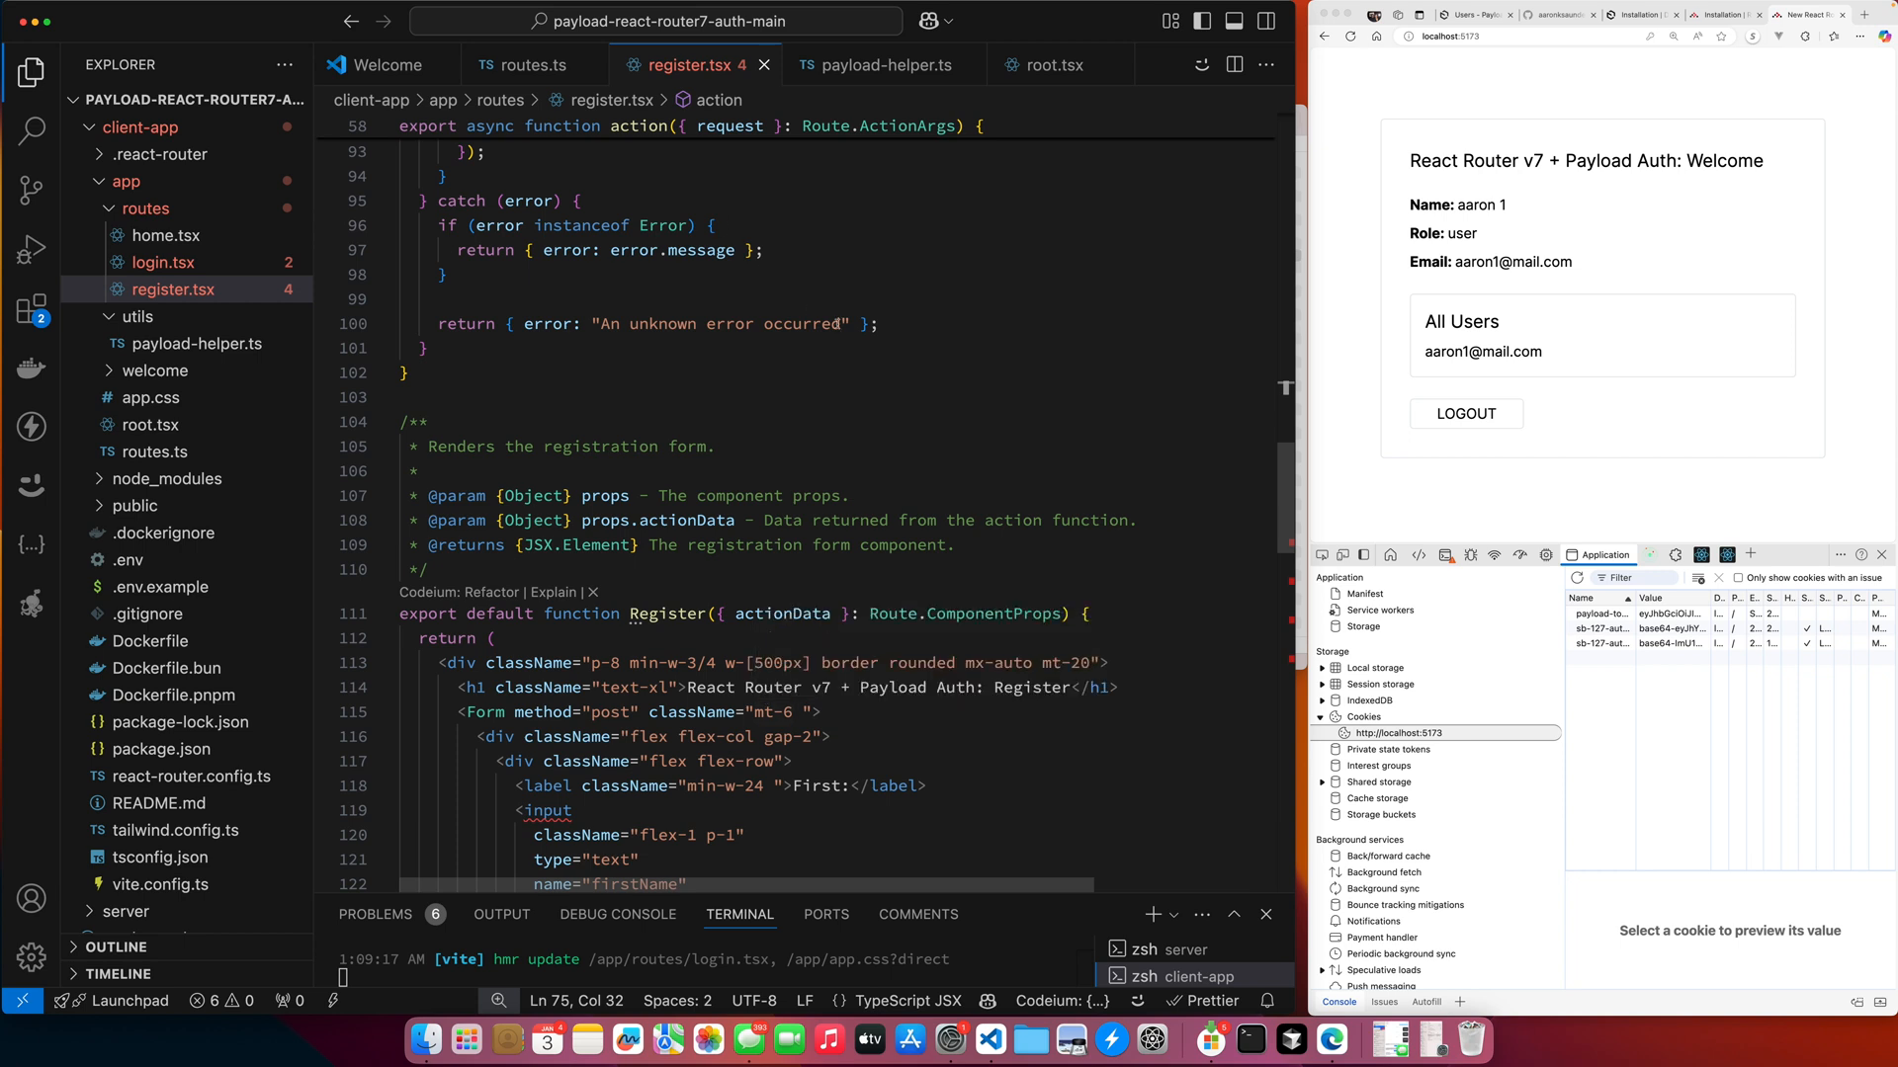
pyautogui.moveTo(903, 351)
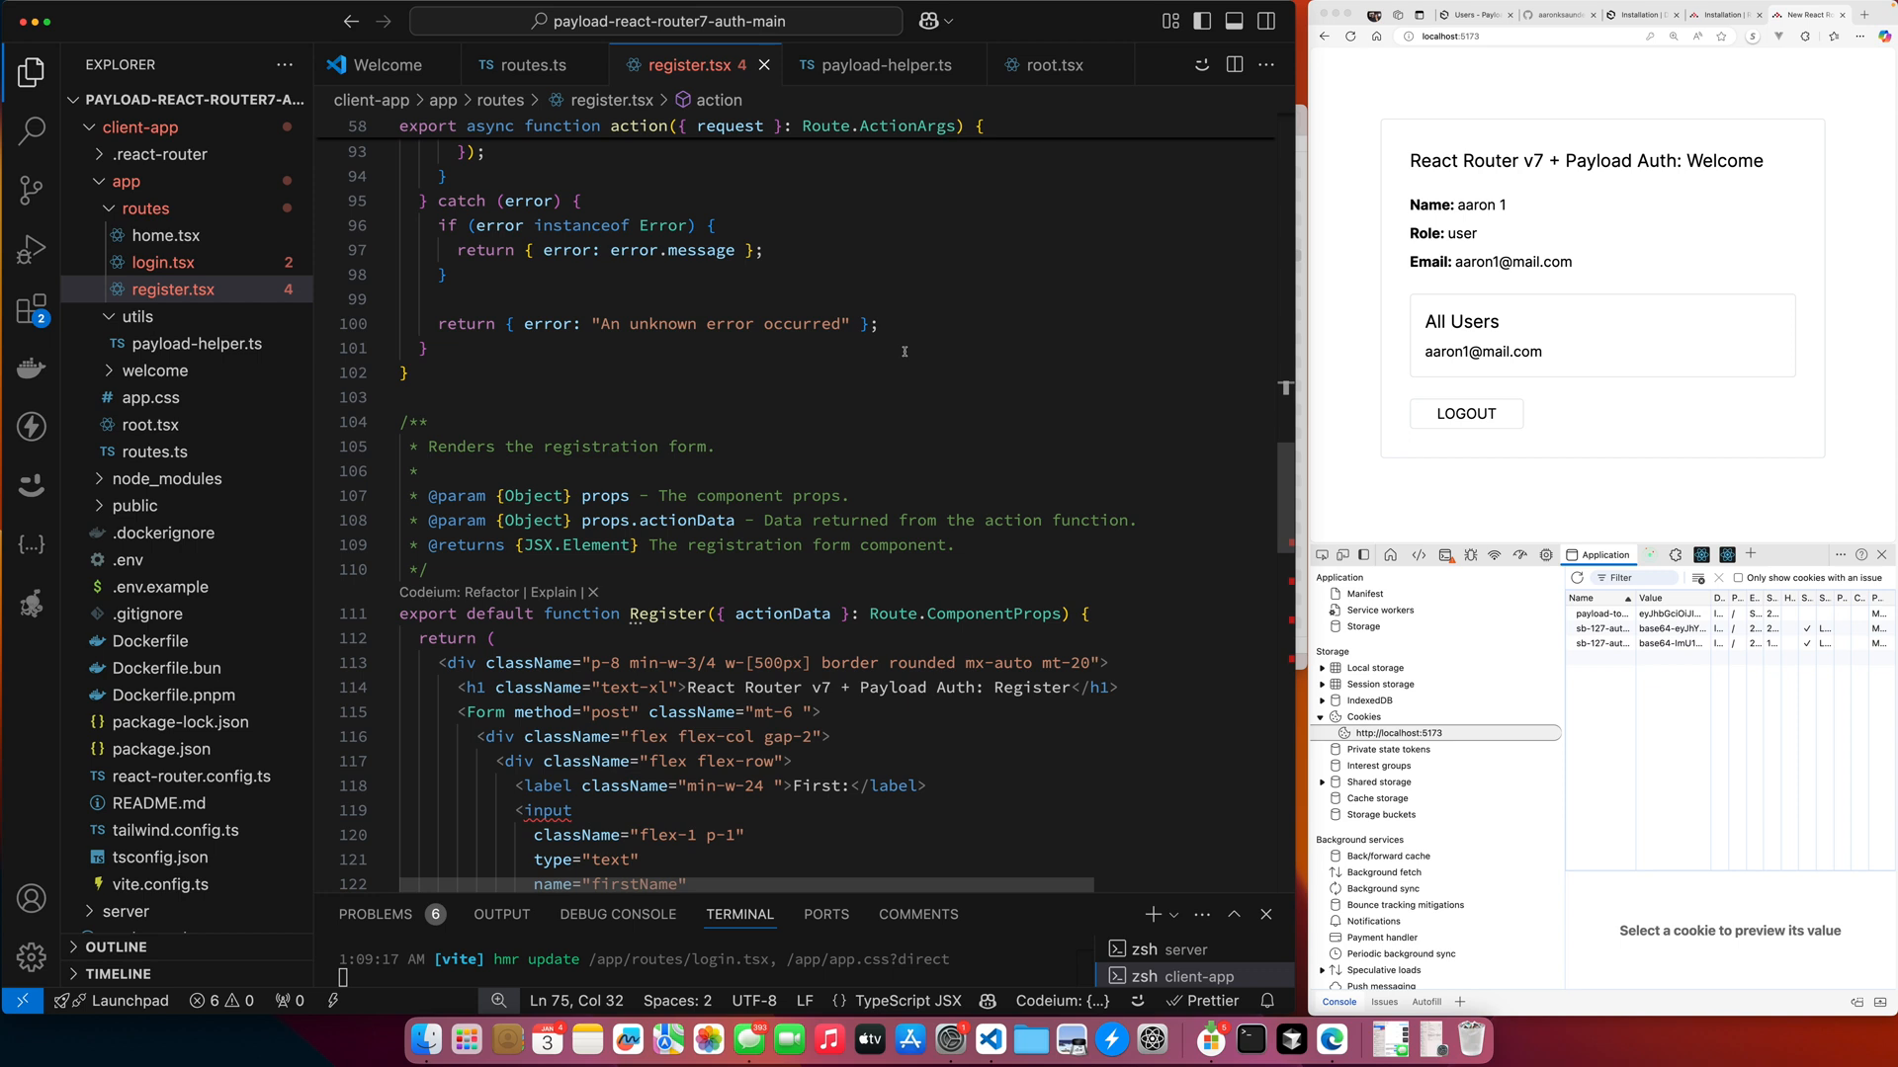
pyautogui.moveTo(644, 182)
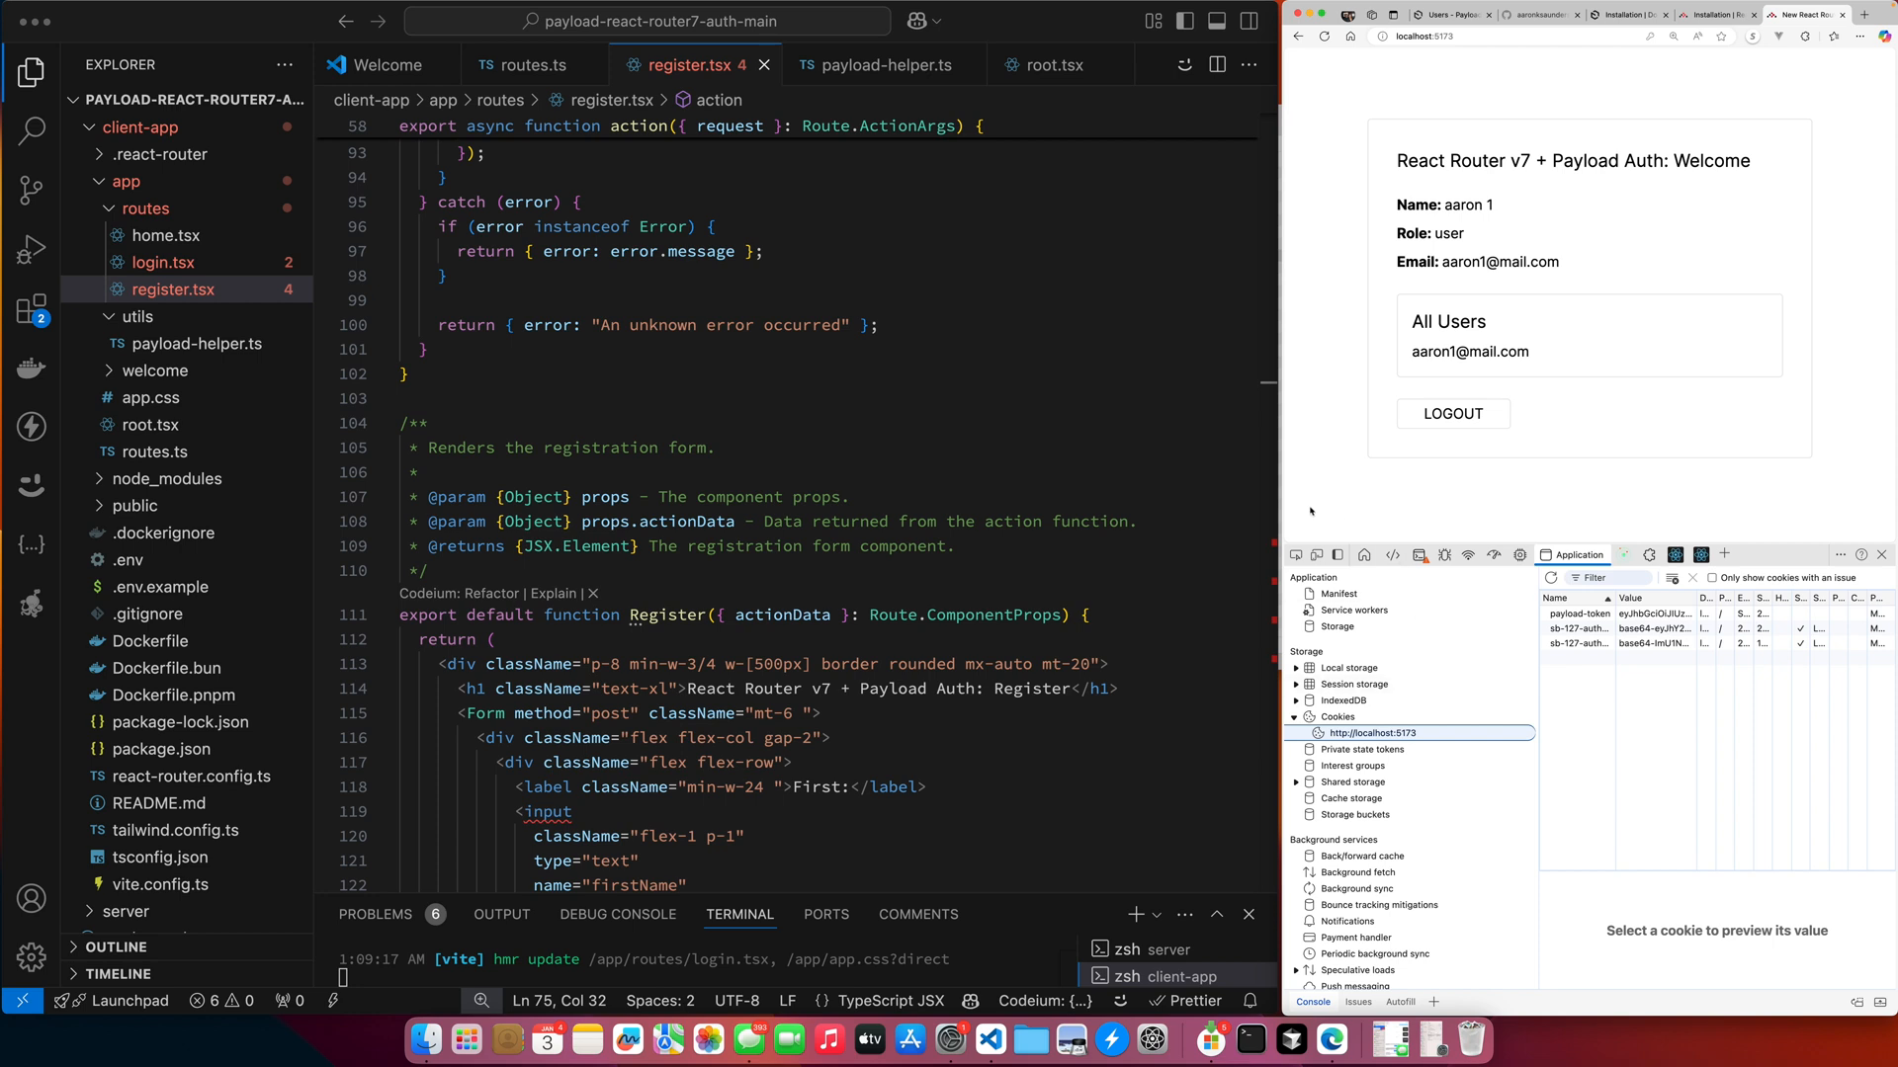
pyautogui.moveTo(1145, 579)
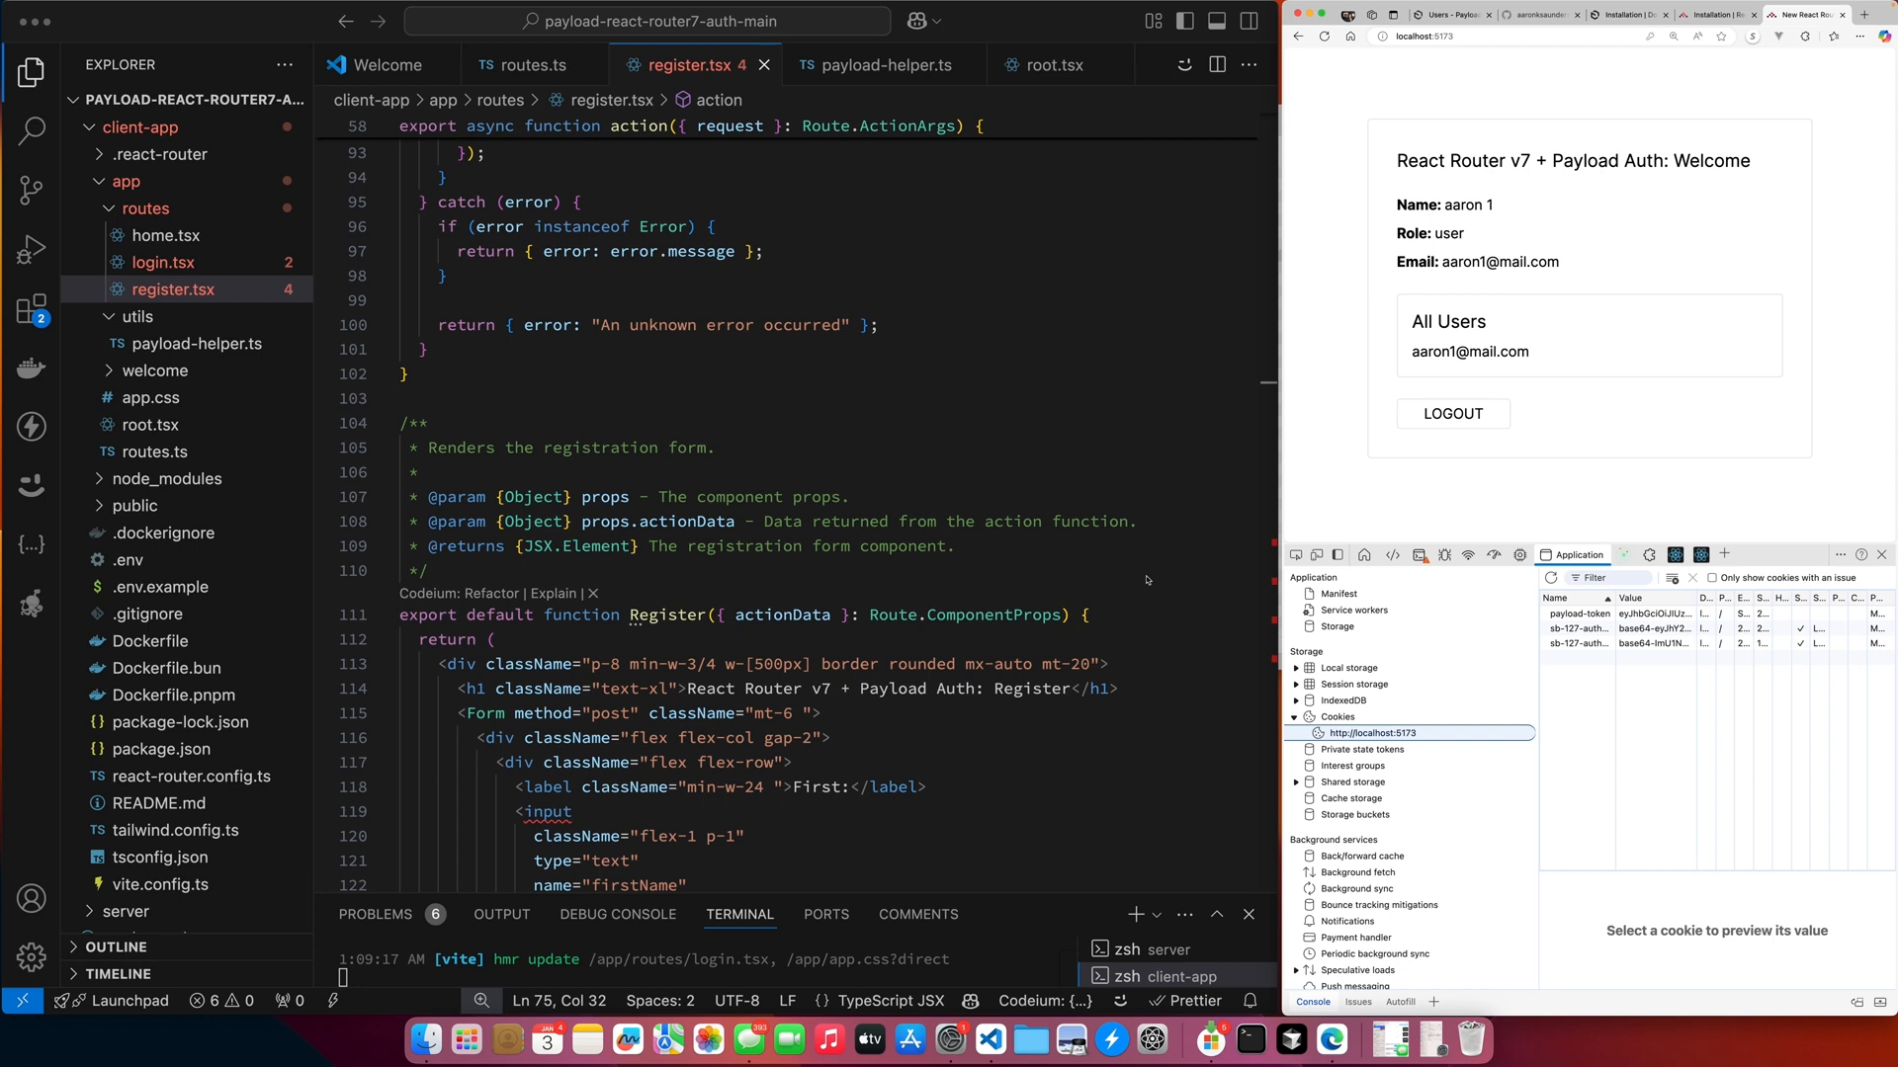
pyautogui.moveTo(1151, 593)
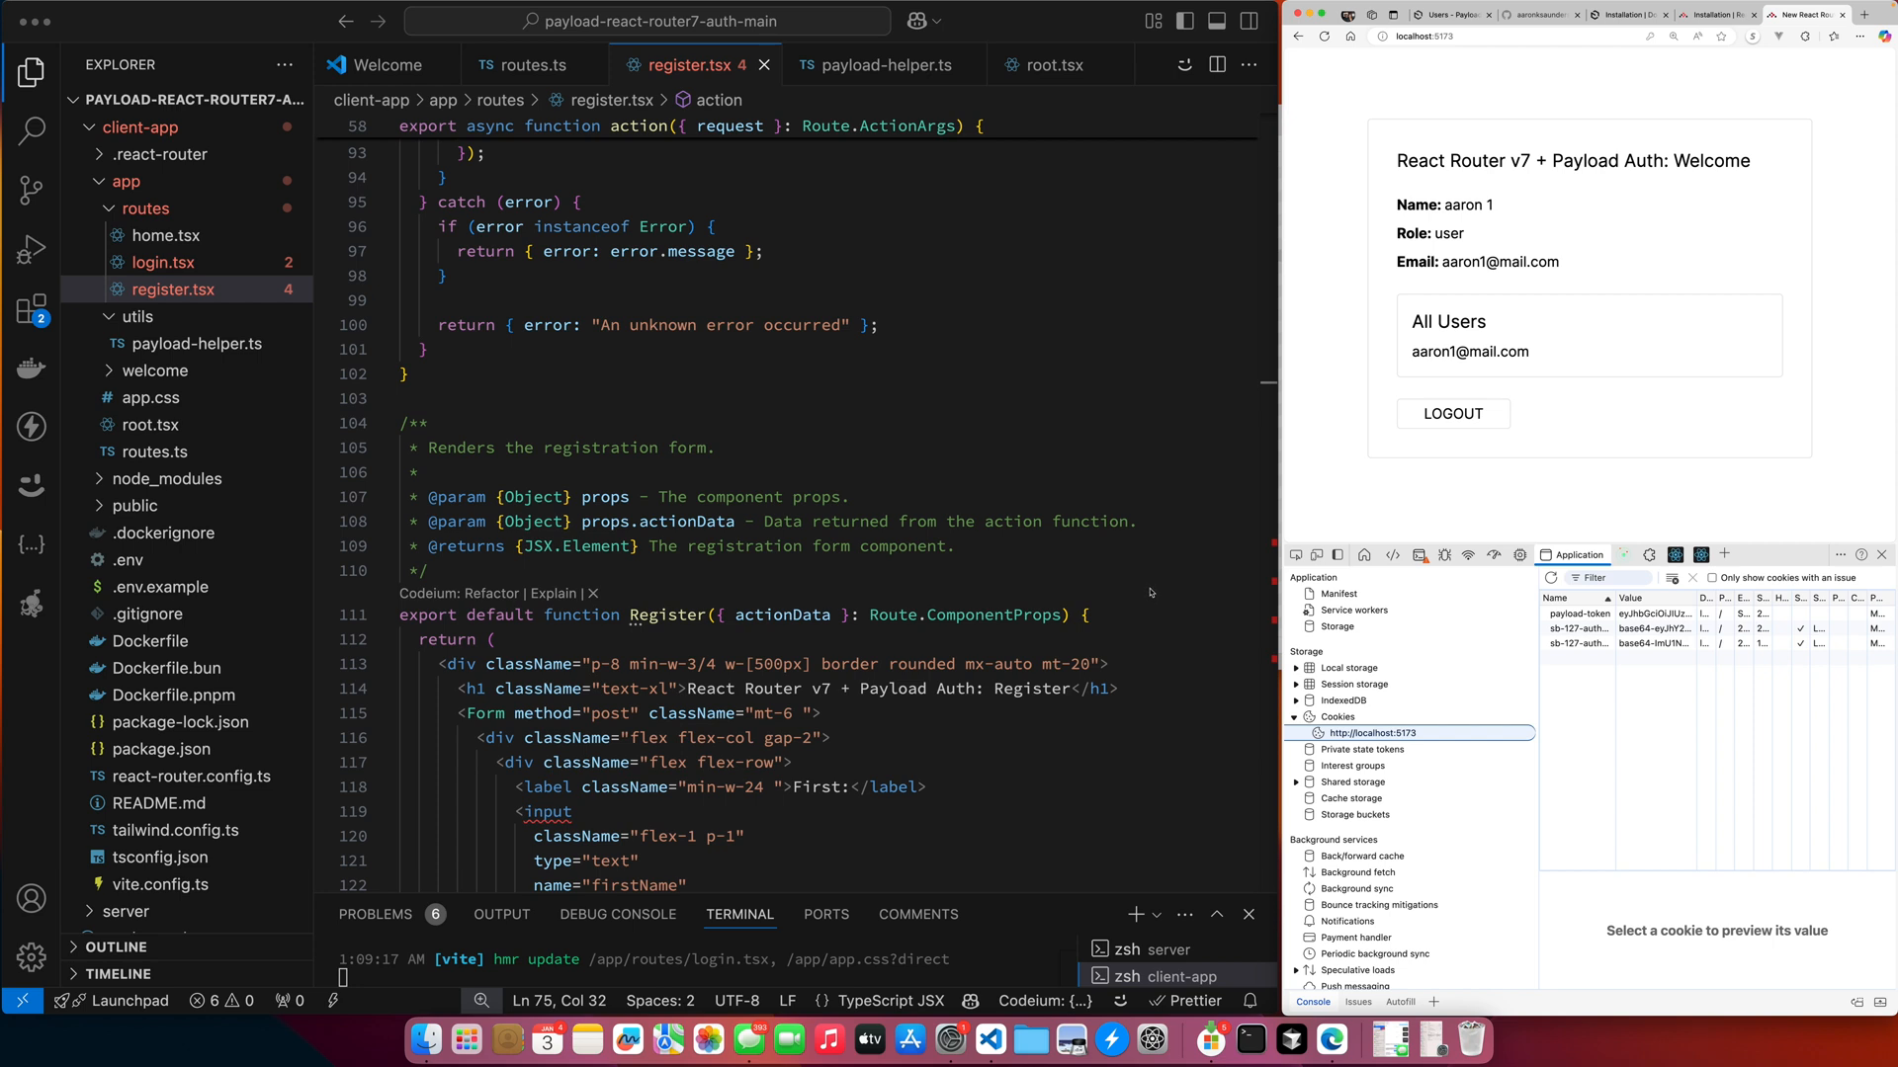
pyautogui.moveTo(1595, 228)
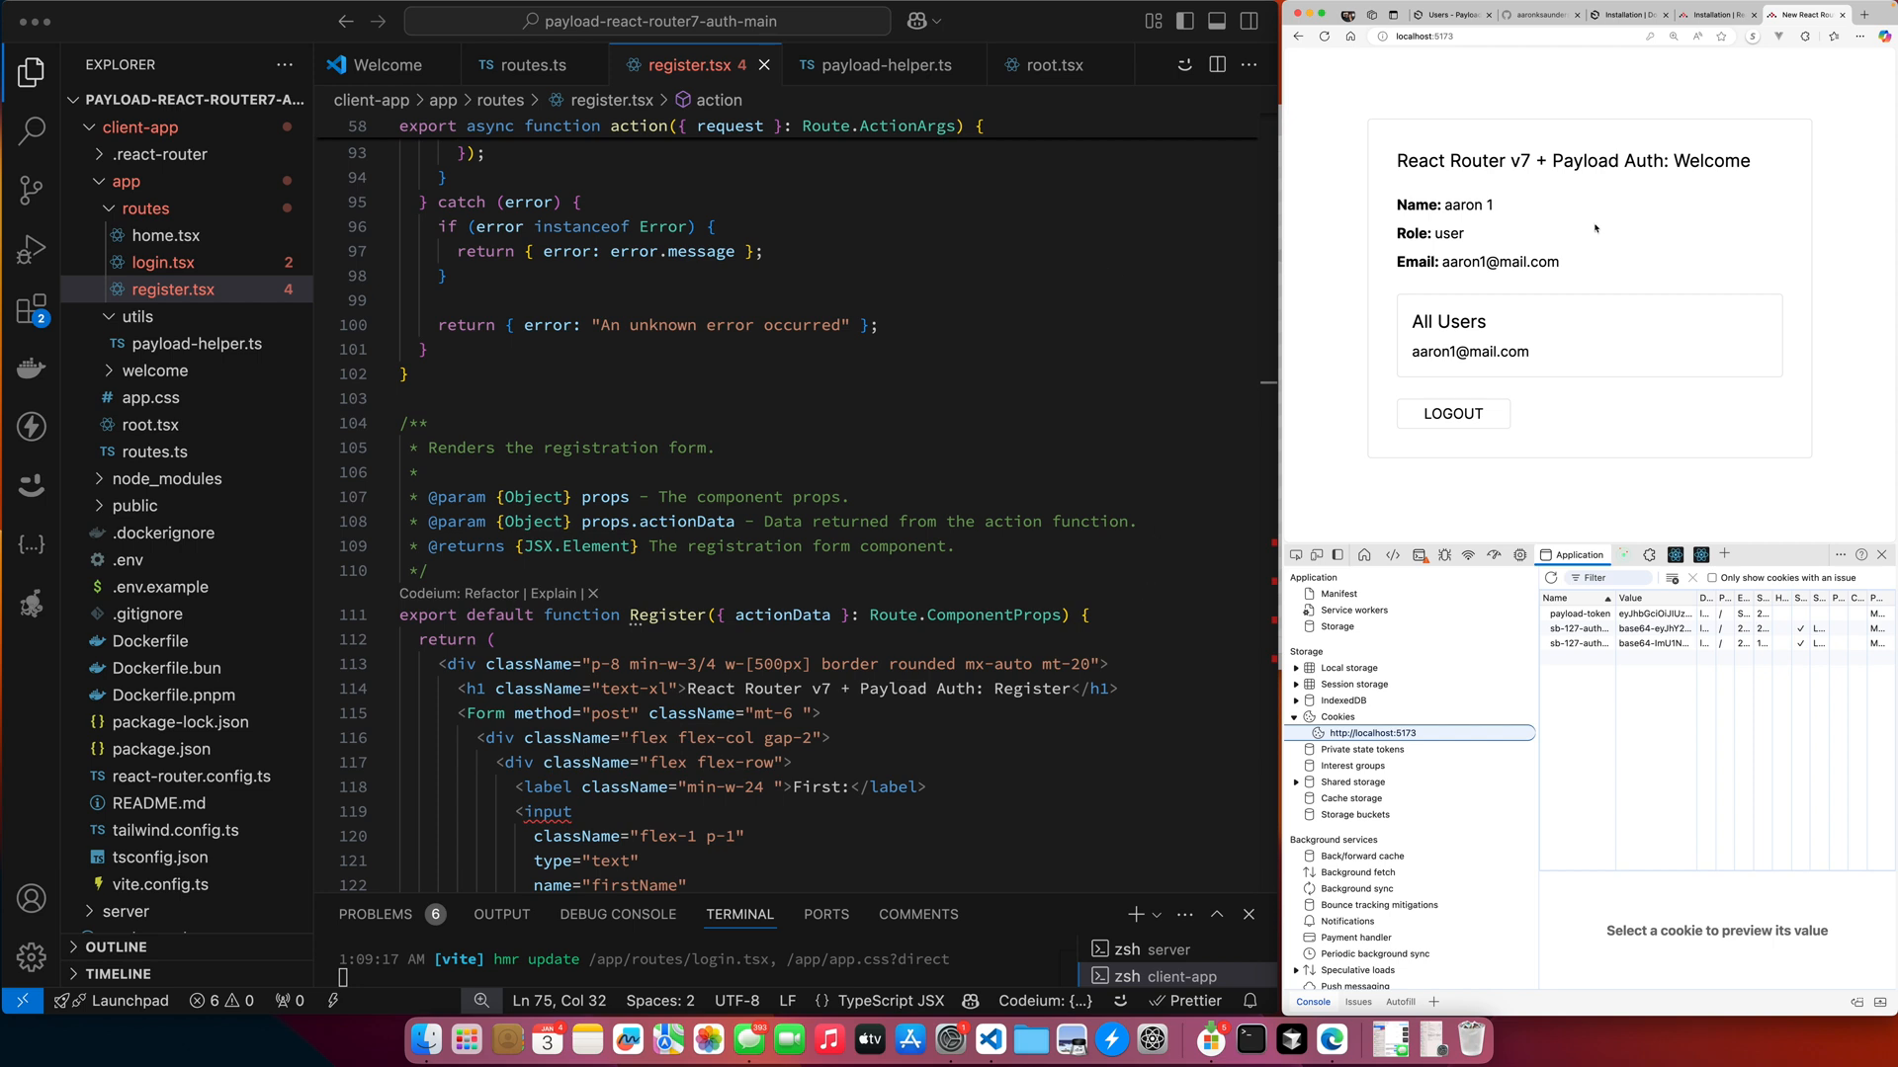